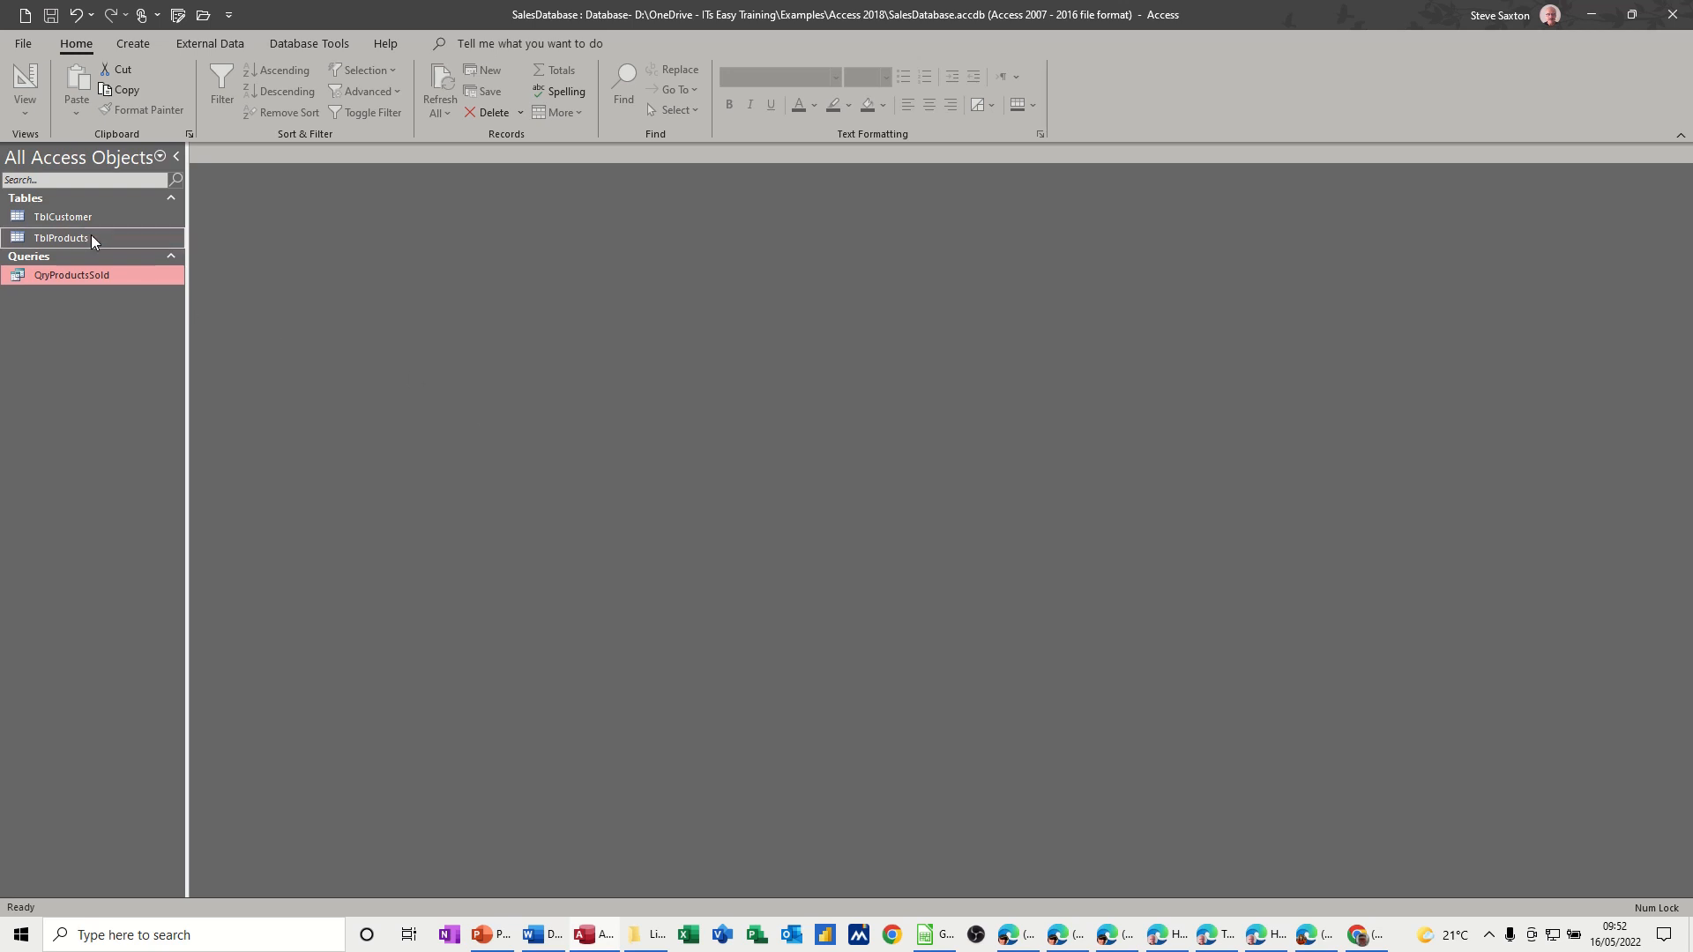
{"action": "mouse_move", "coordinate": [62, 238]}
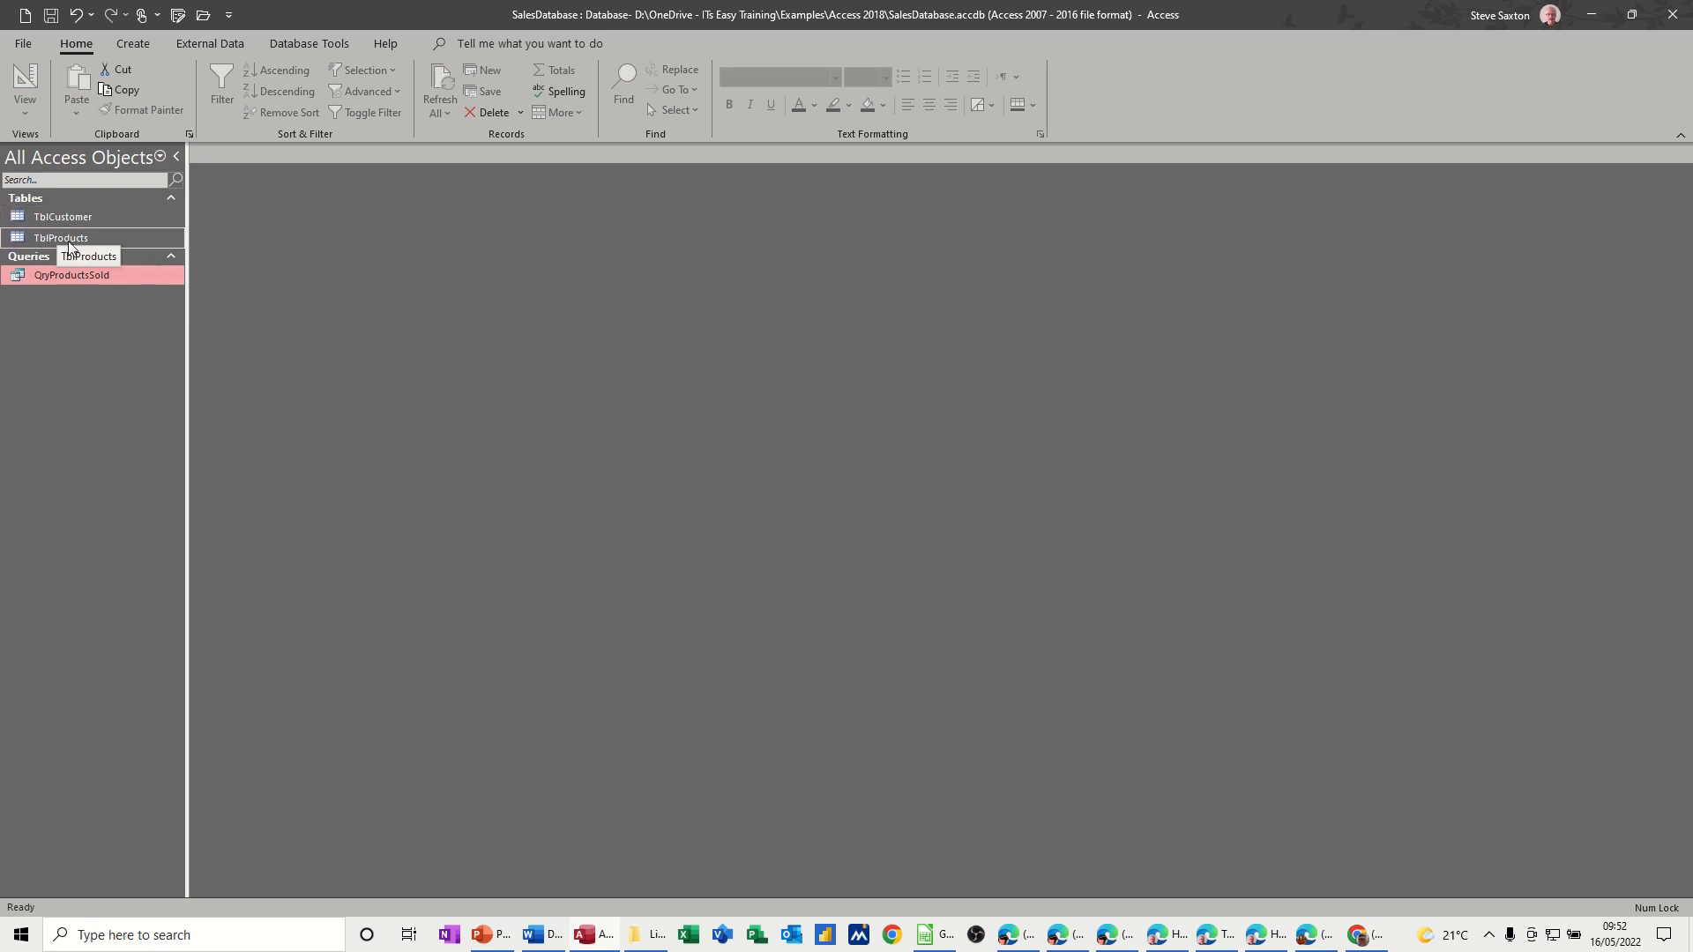
- Open the TblProducts table, then briefly open and close the QryProductsSold query
{"action": "double_click", "coordinate": [62, 215]}
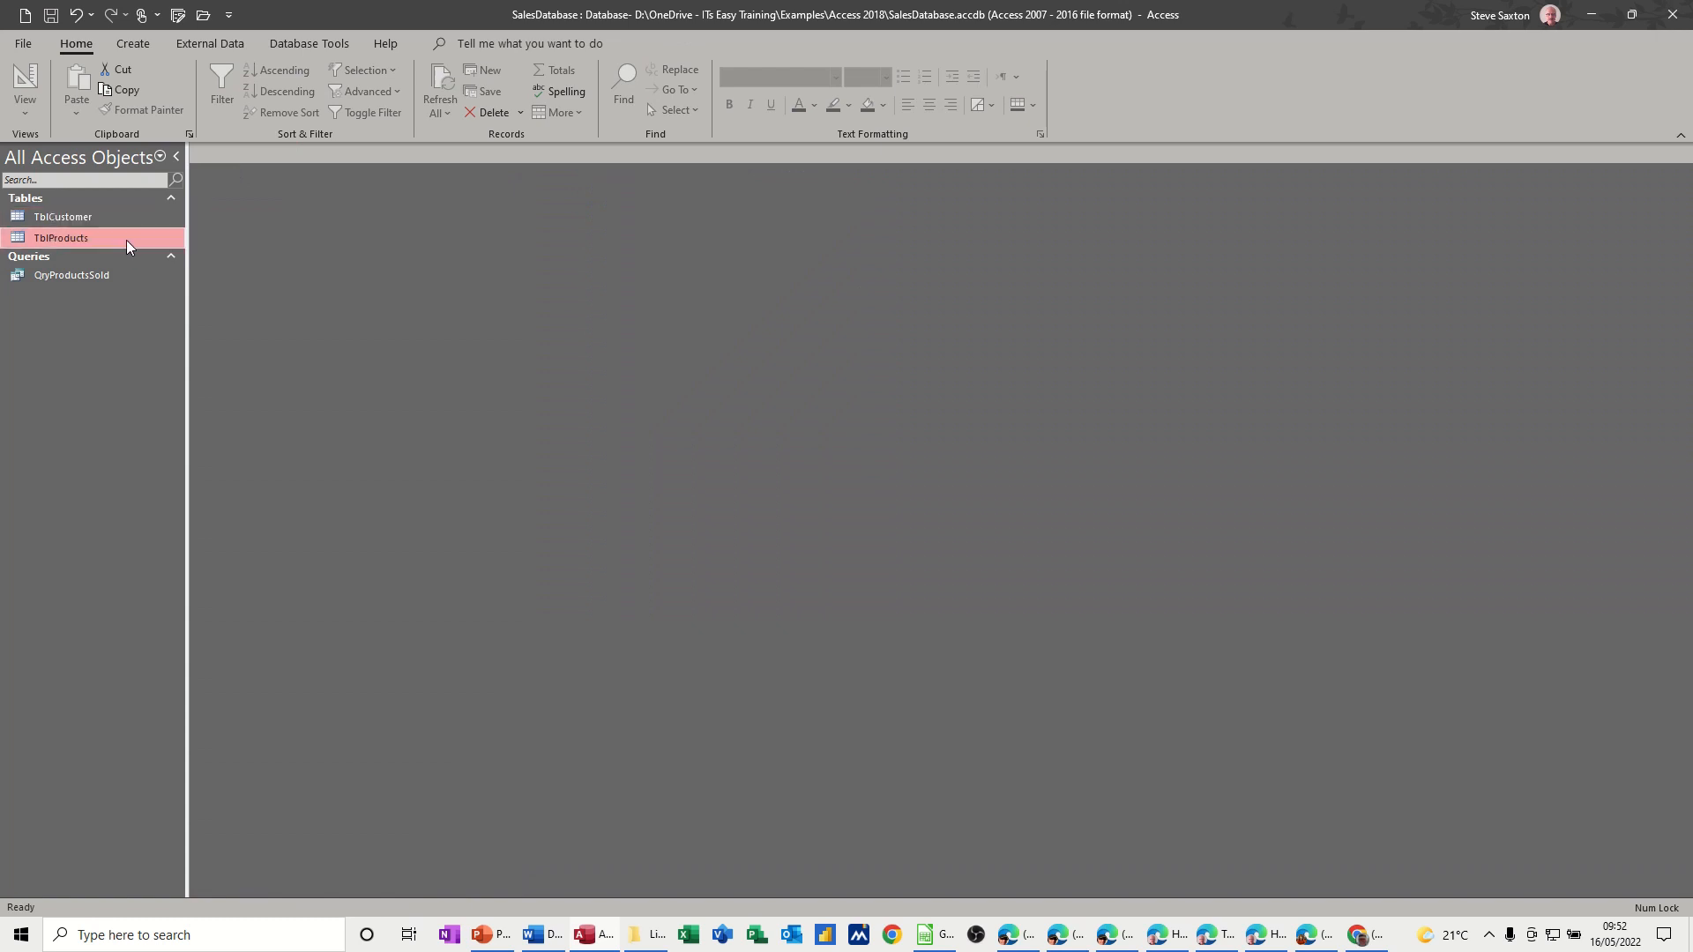
{"action": "double_click", "coordinate": [62, 239]}
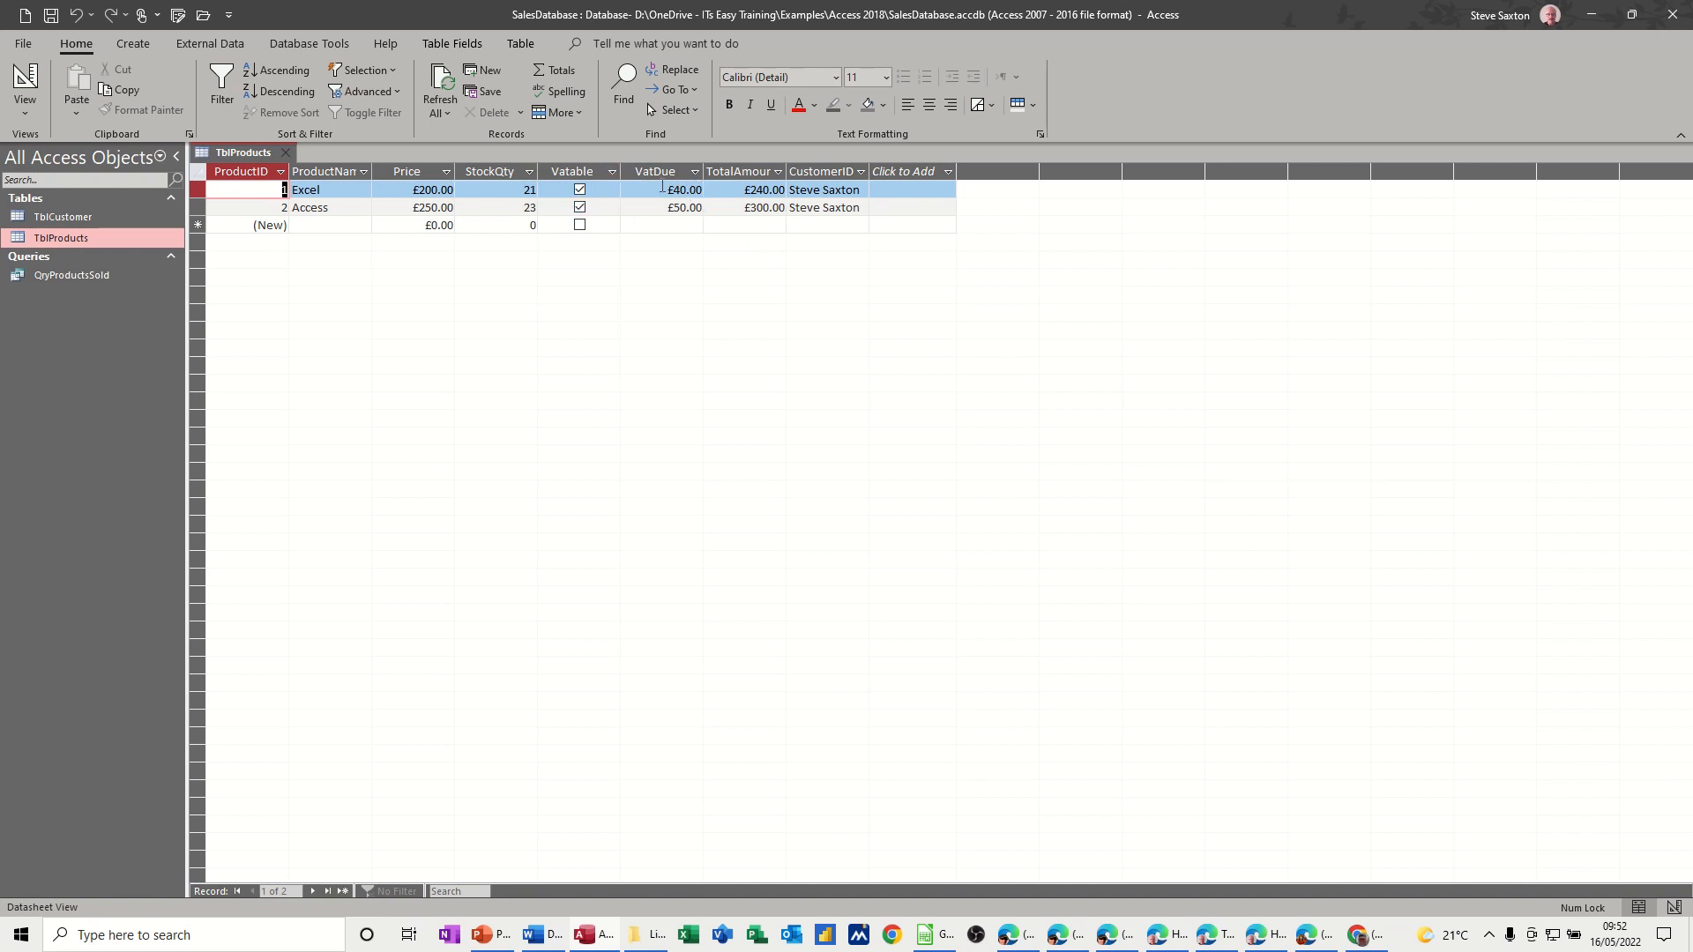
{"action": "mouse_move", "coordinate": [72, 275]}
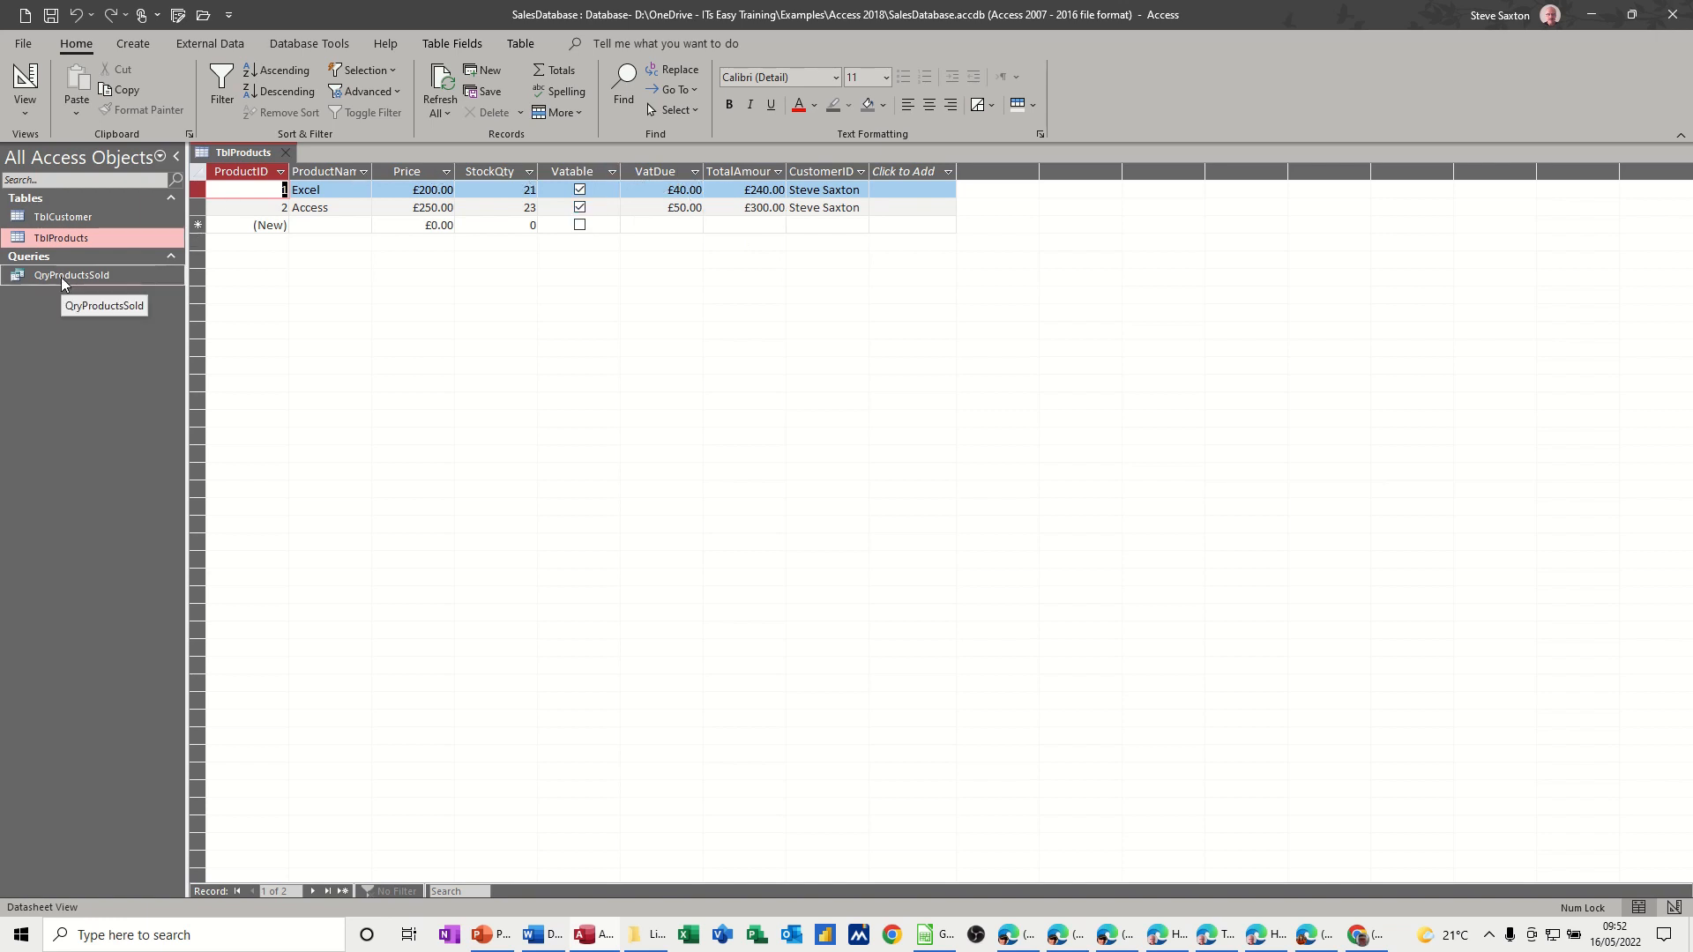
{"action": "double_click", "coordinate": [73, 275]}
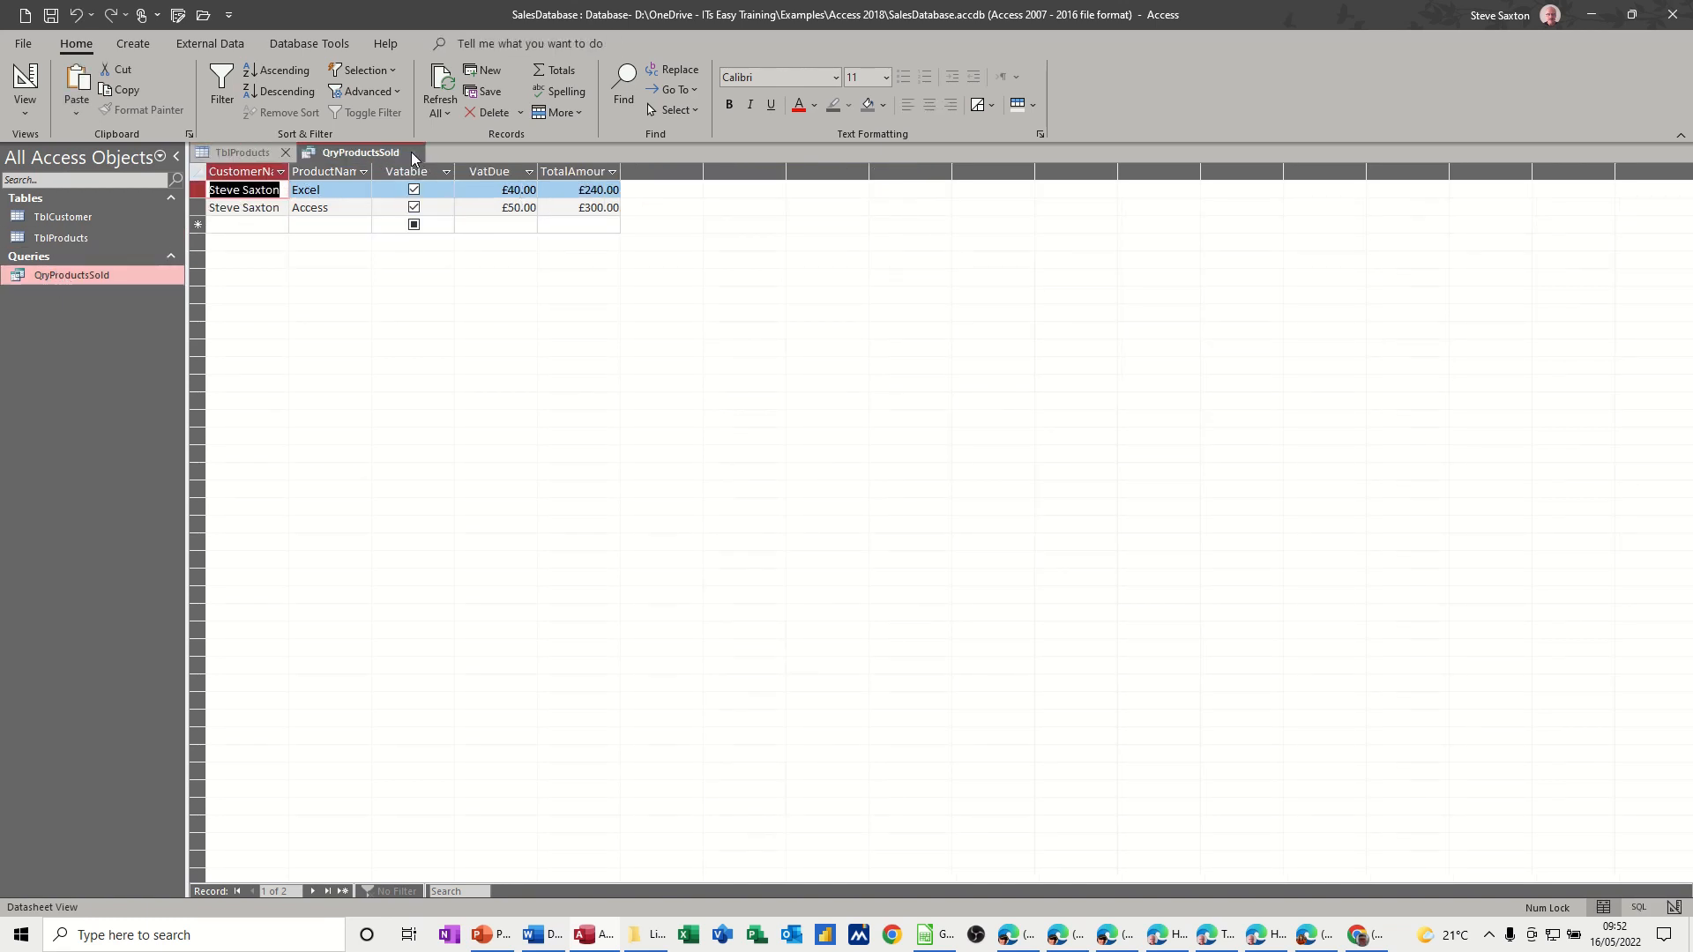
{"action": "left_click", "coordinate": [240, 152]}
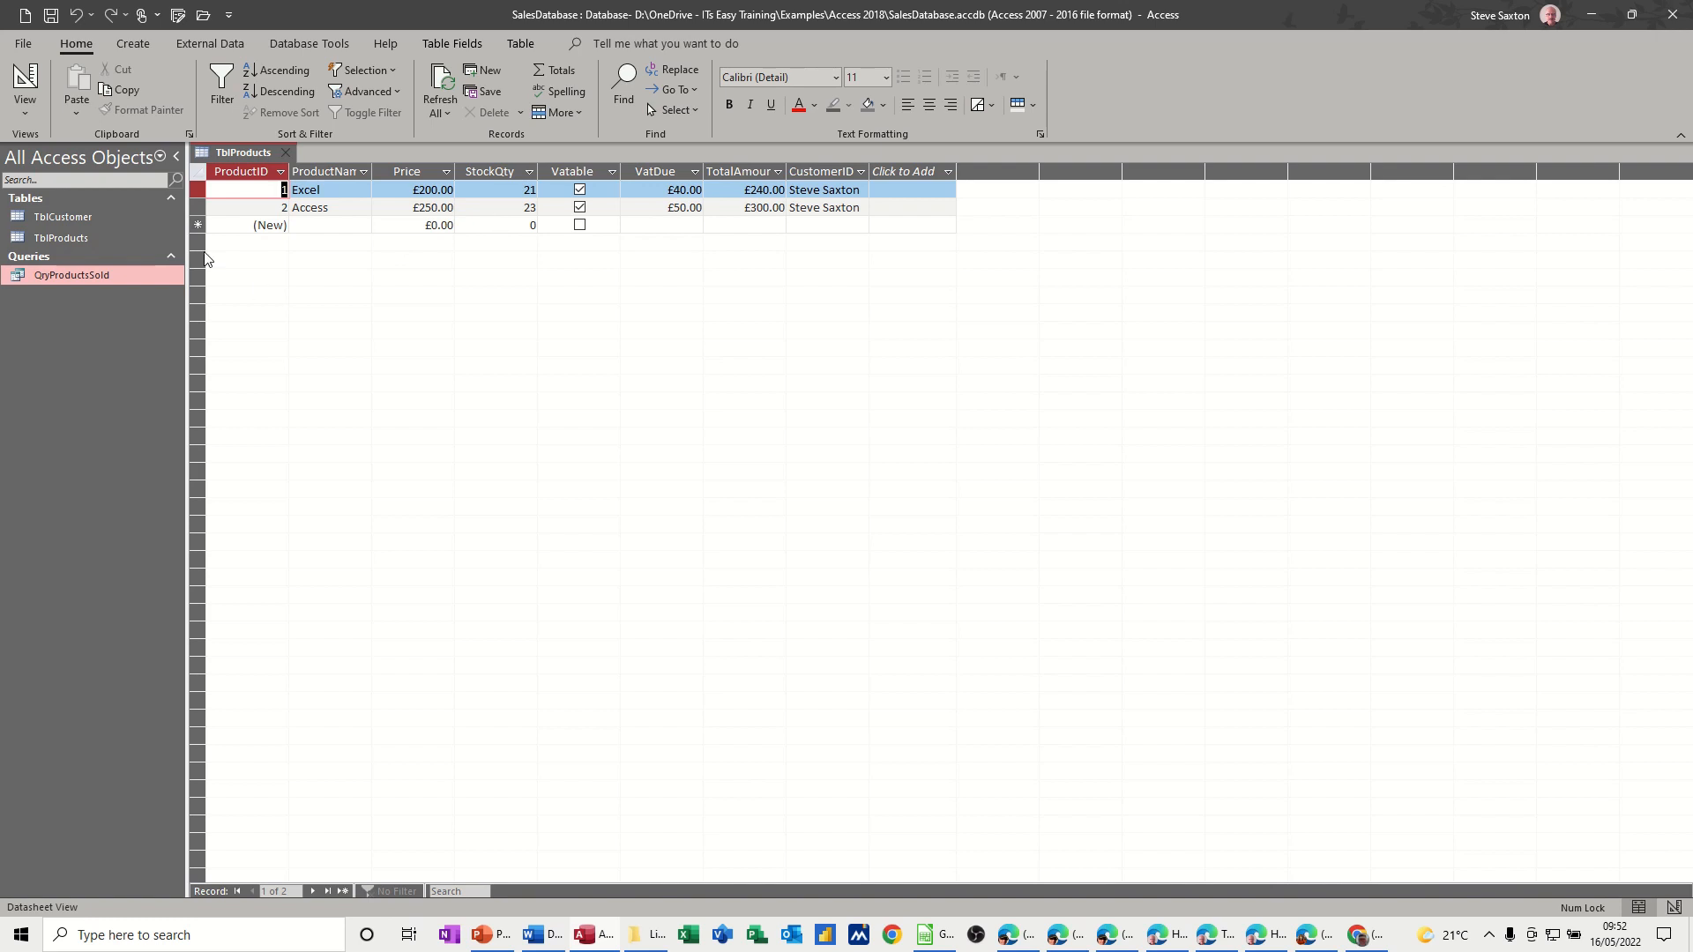
{"action": "mouse_move", "coordinate": [62, 238]}
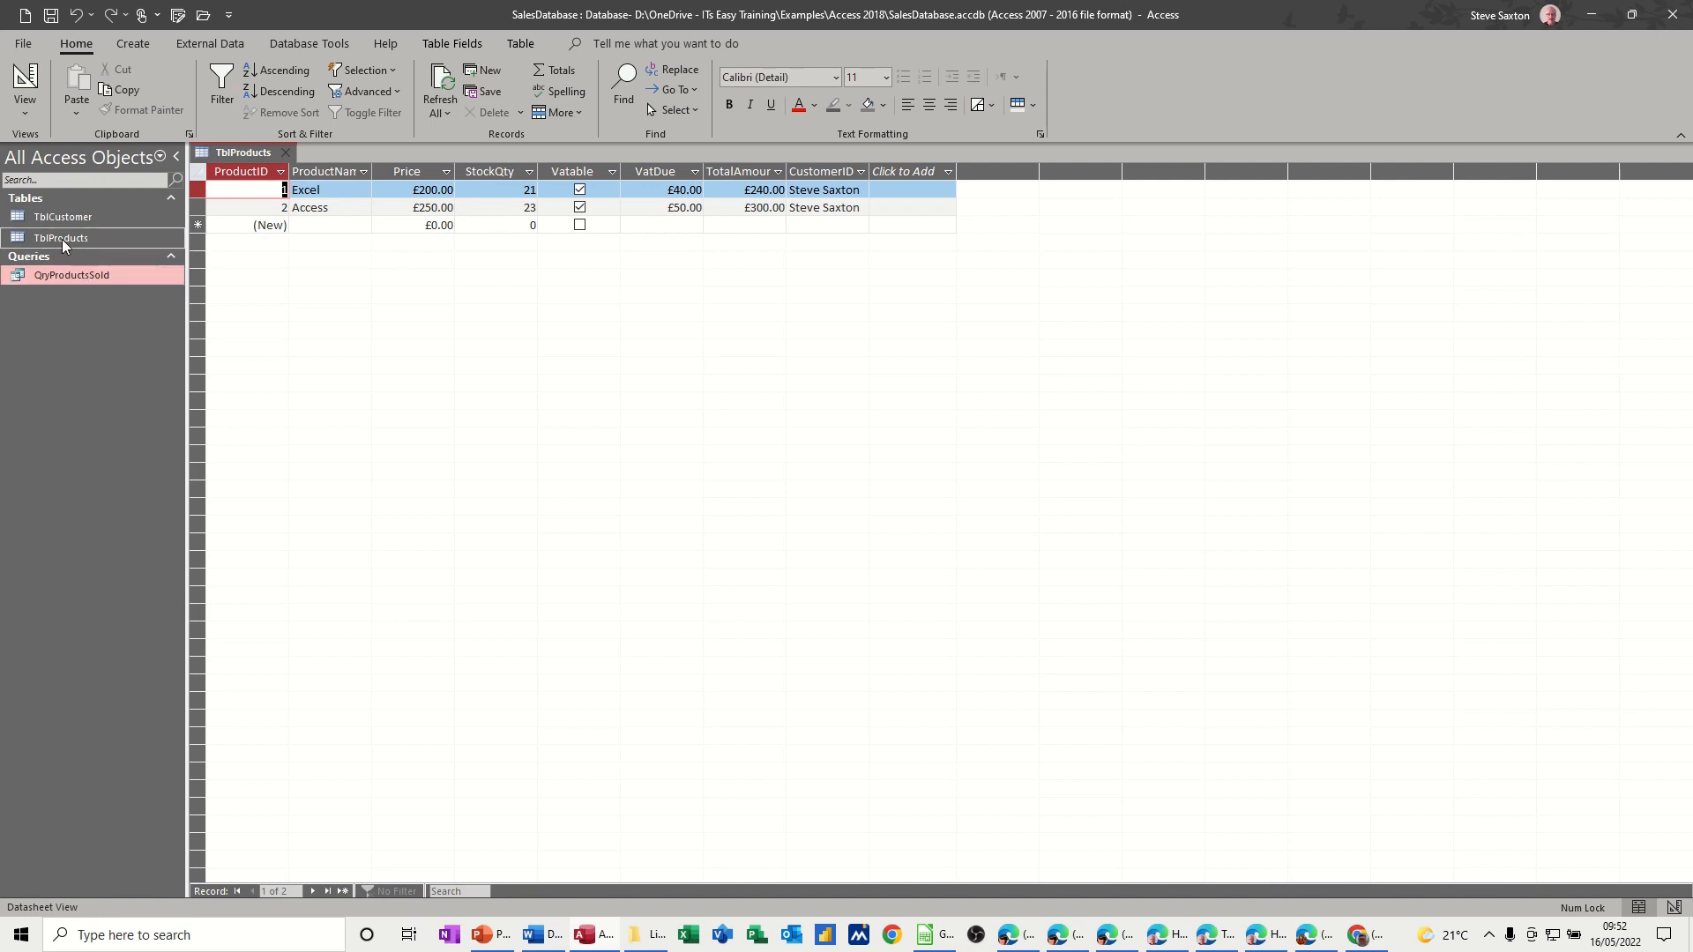
{"action": "mouse_move", "coordinate": [63, 258]}
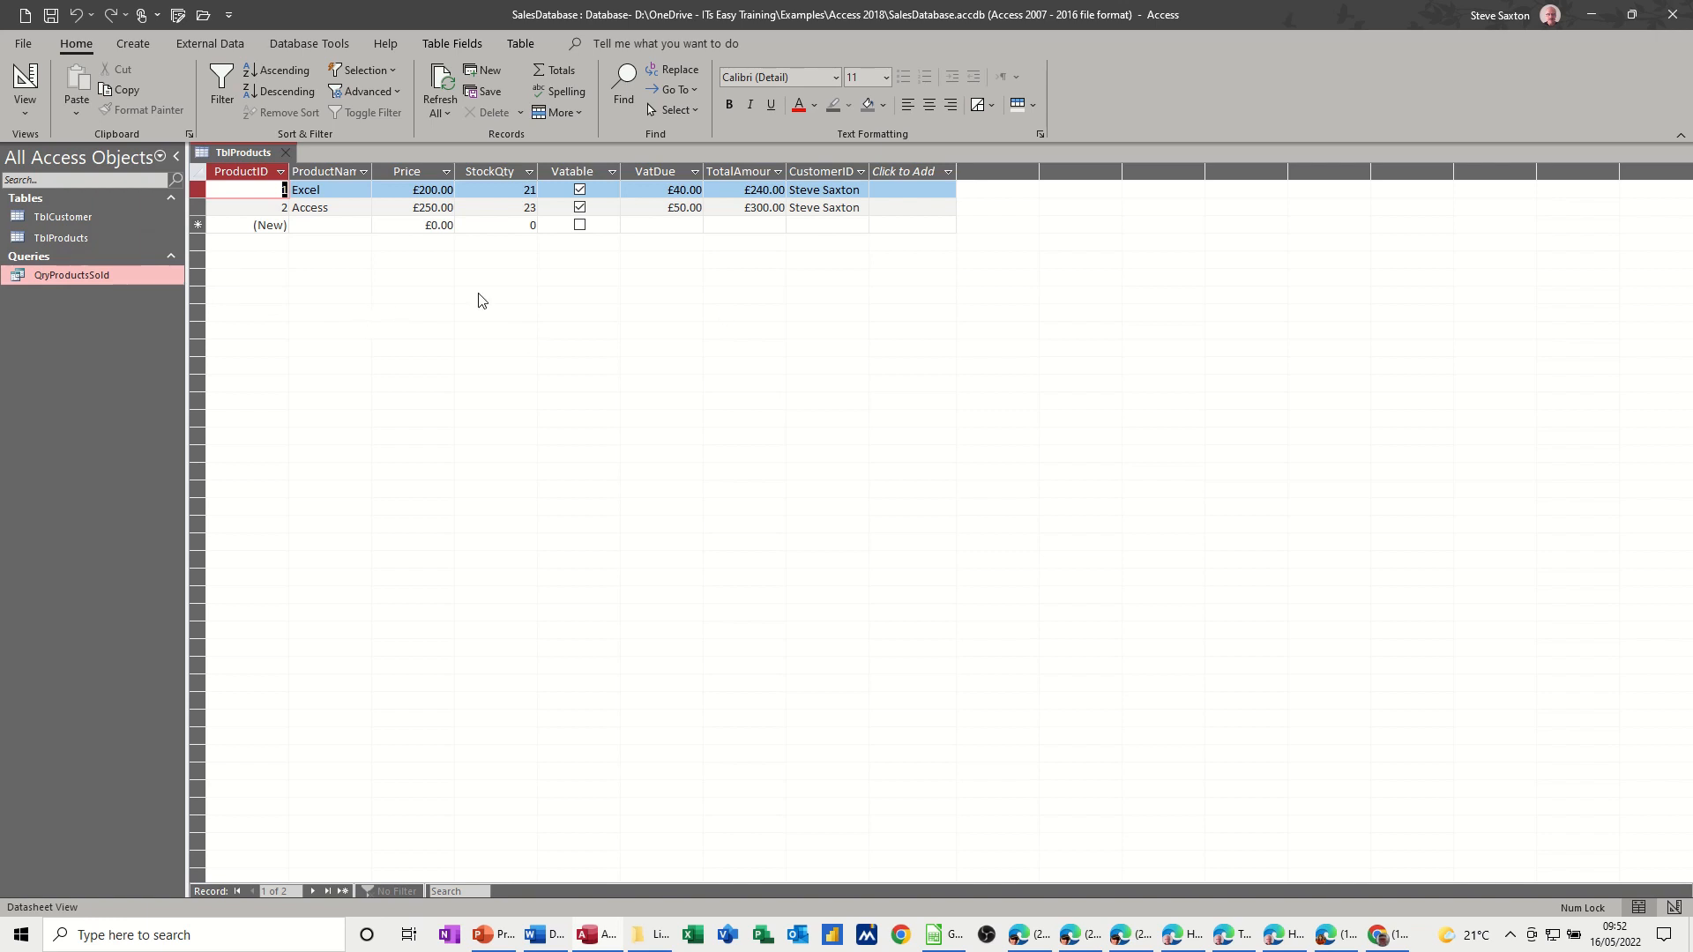
{"action": "mouse_move", "coordinate": [708, 181]}
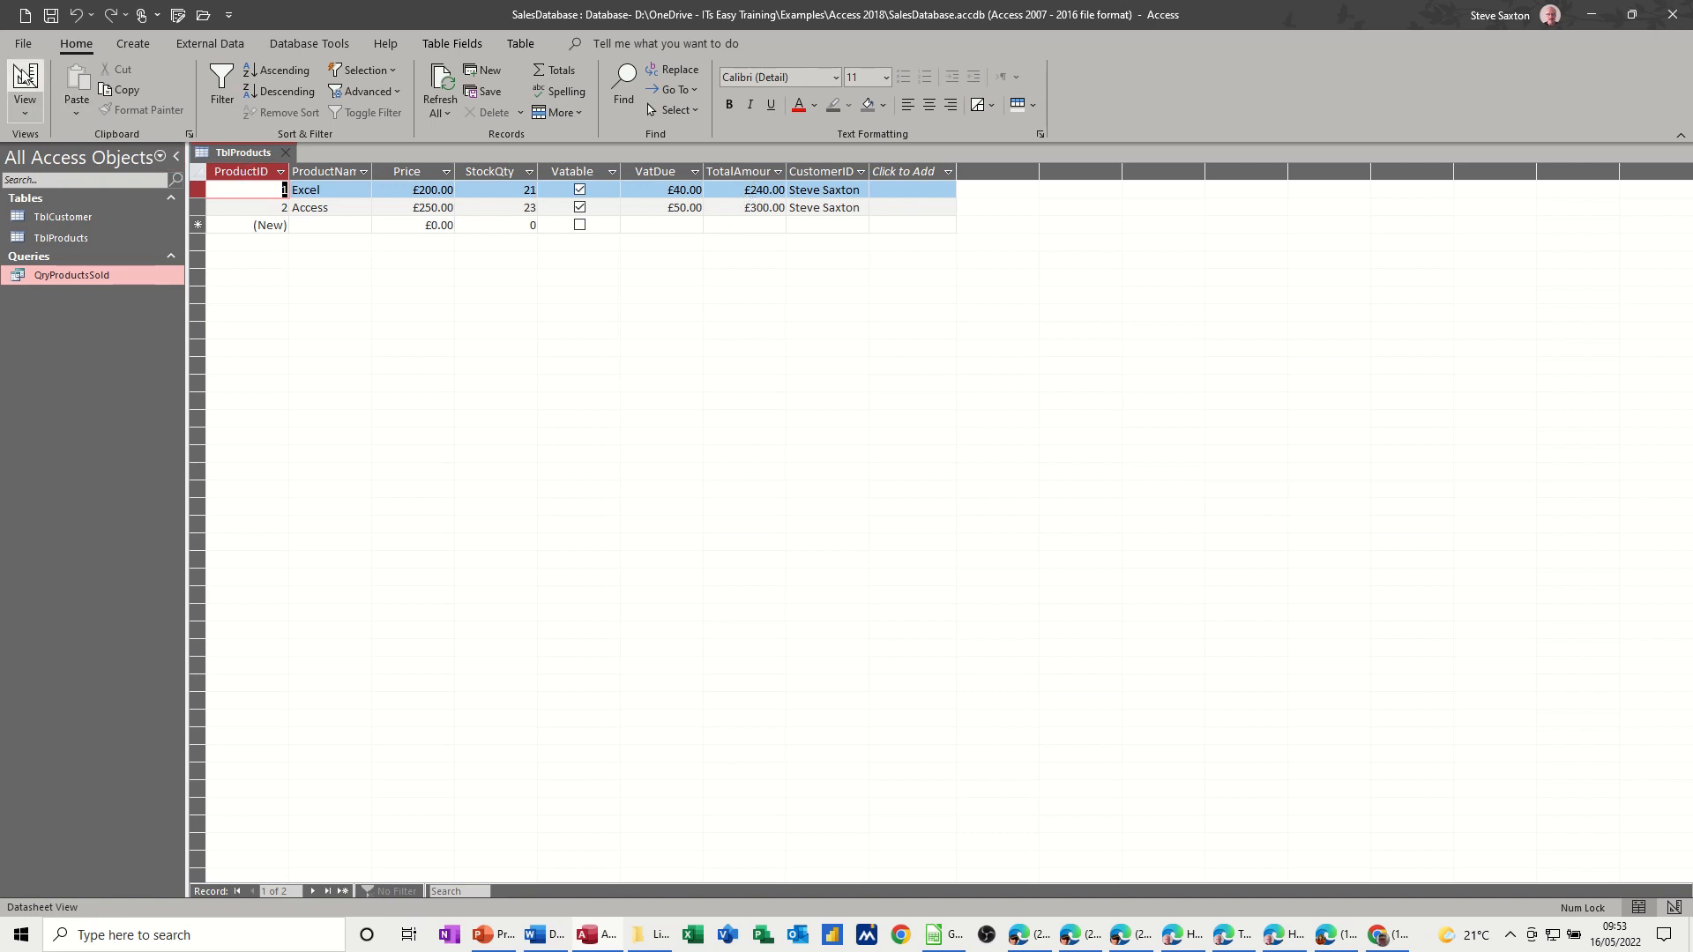
- Rename the TotalAmount field to UnitPrice in Design View and save the table
{"action": "left_click", "coordinate": [23, 86]}
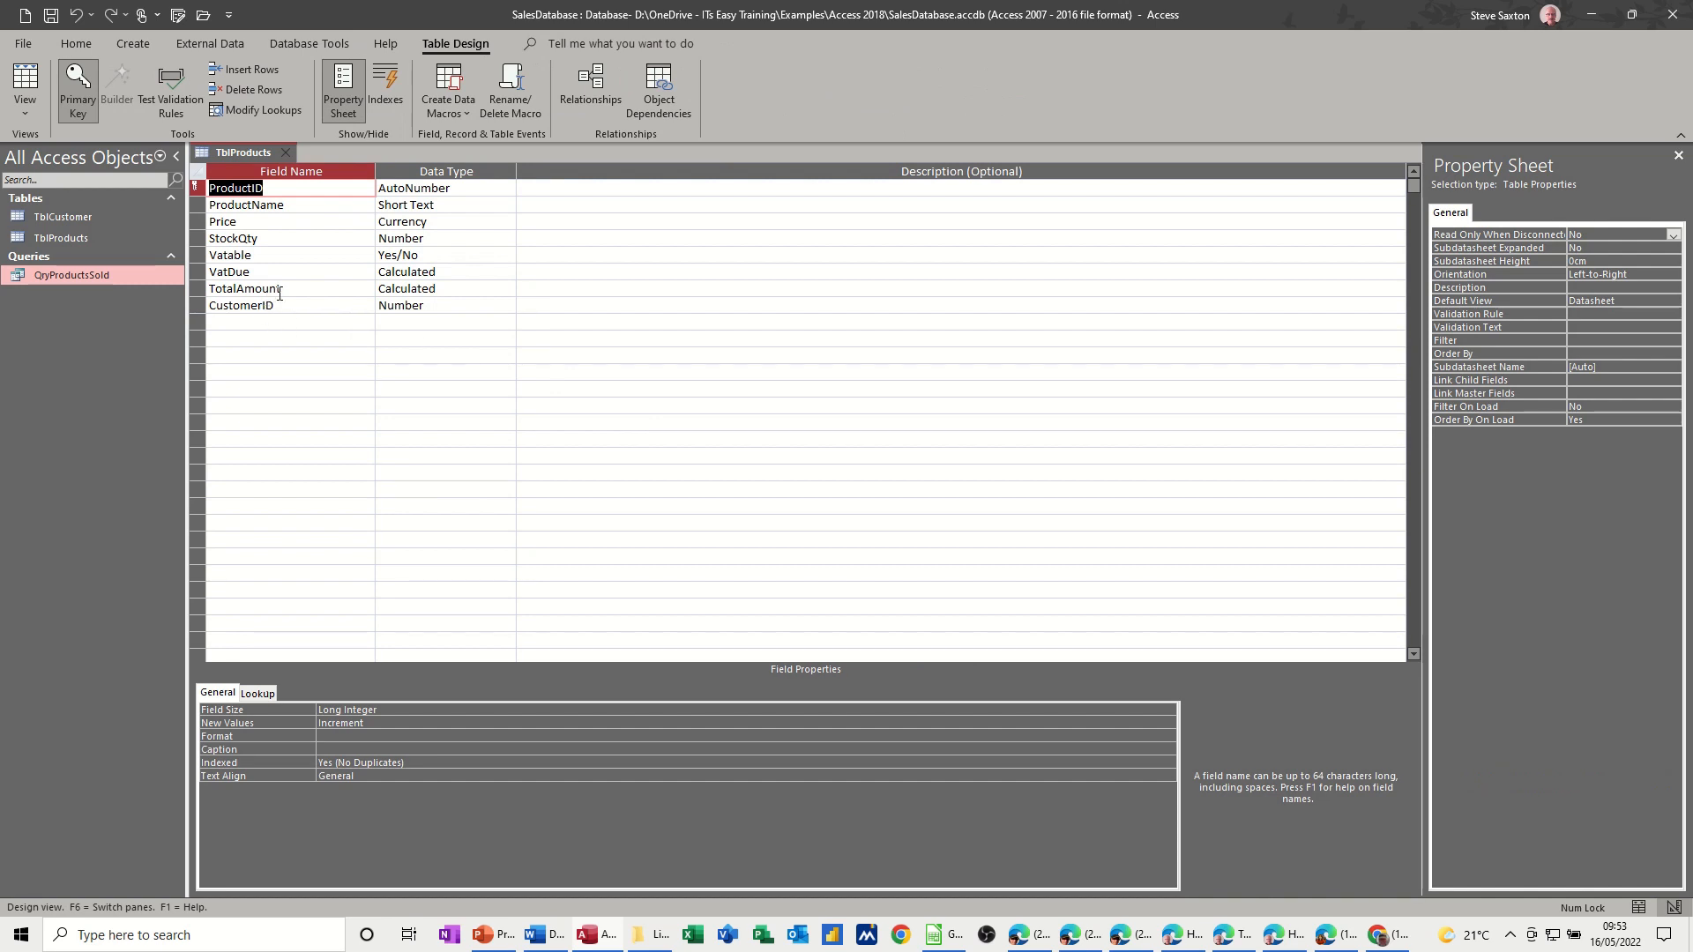
{"action": "left_click", "coordinate": [243, 287]}
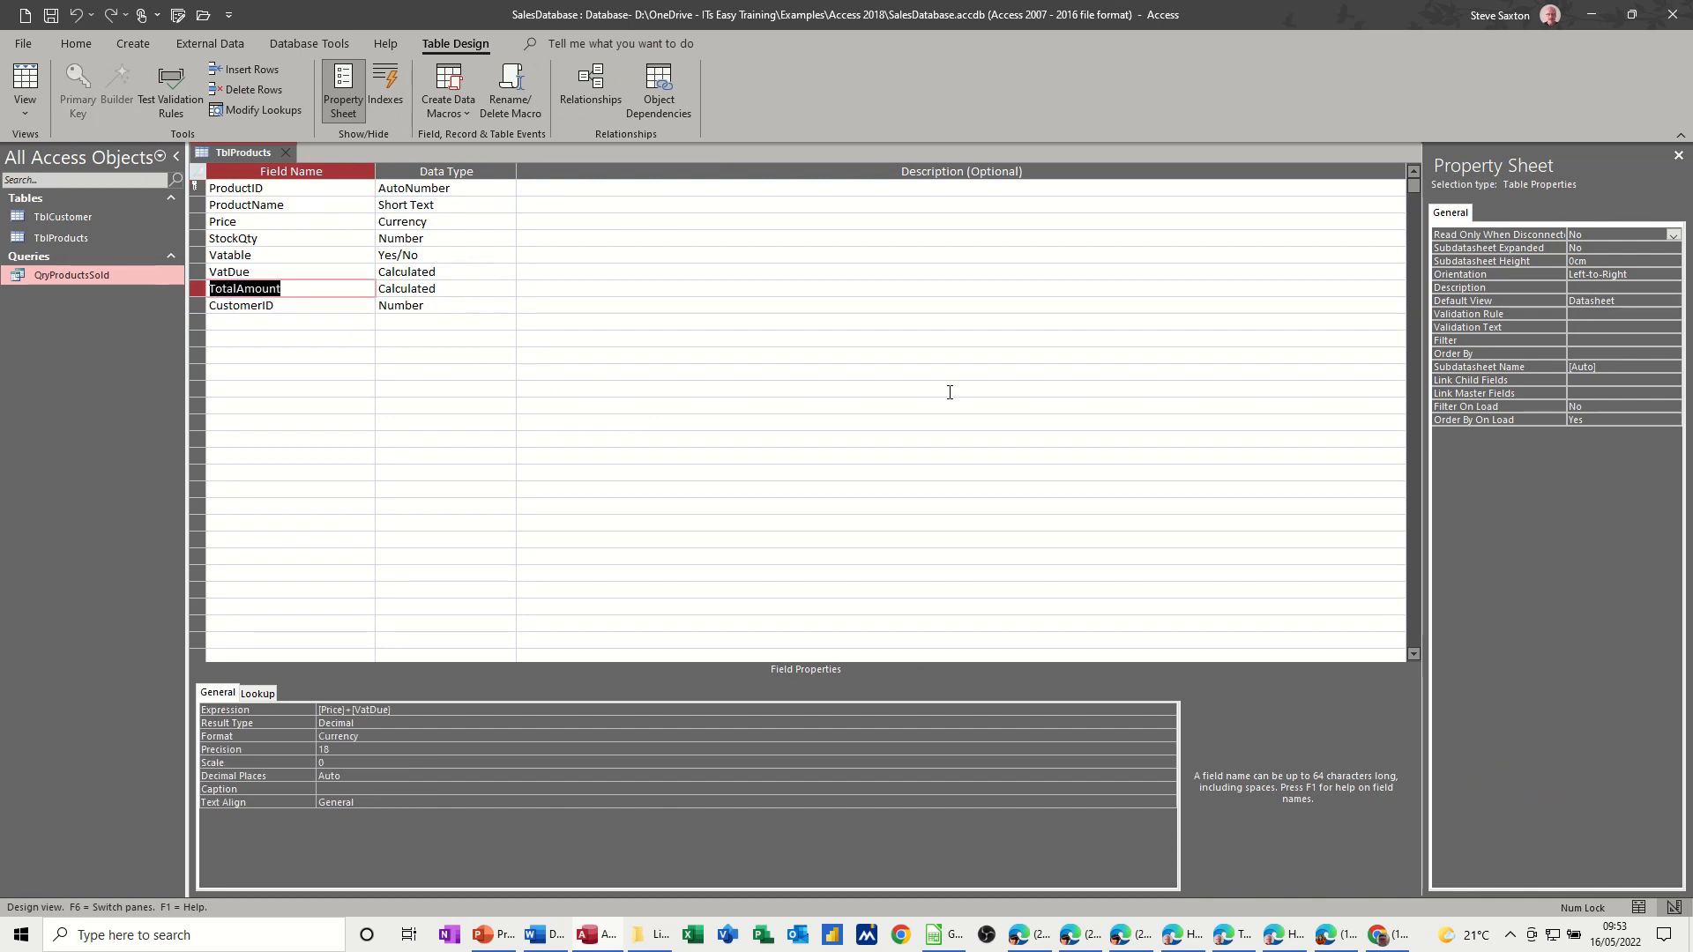
{"action": "type", "text": "UnitPr"}
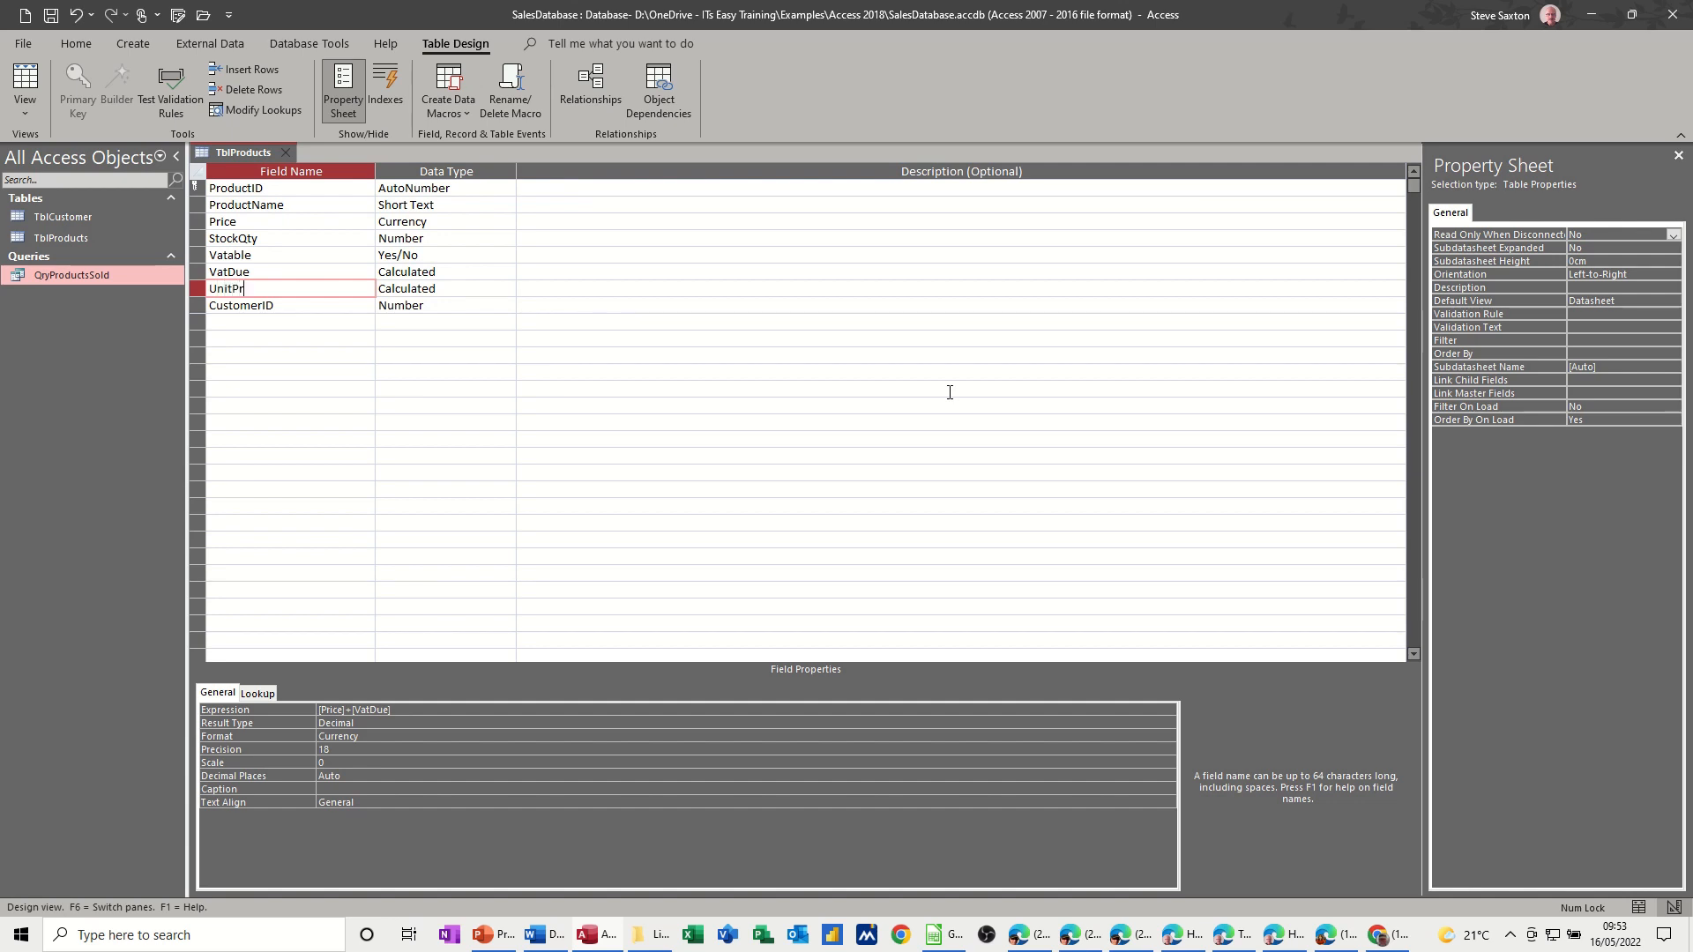
{"action": "type", "text": "ce"}
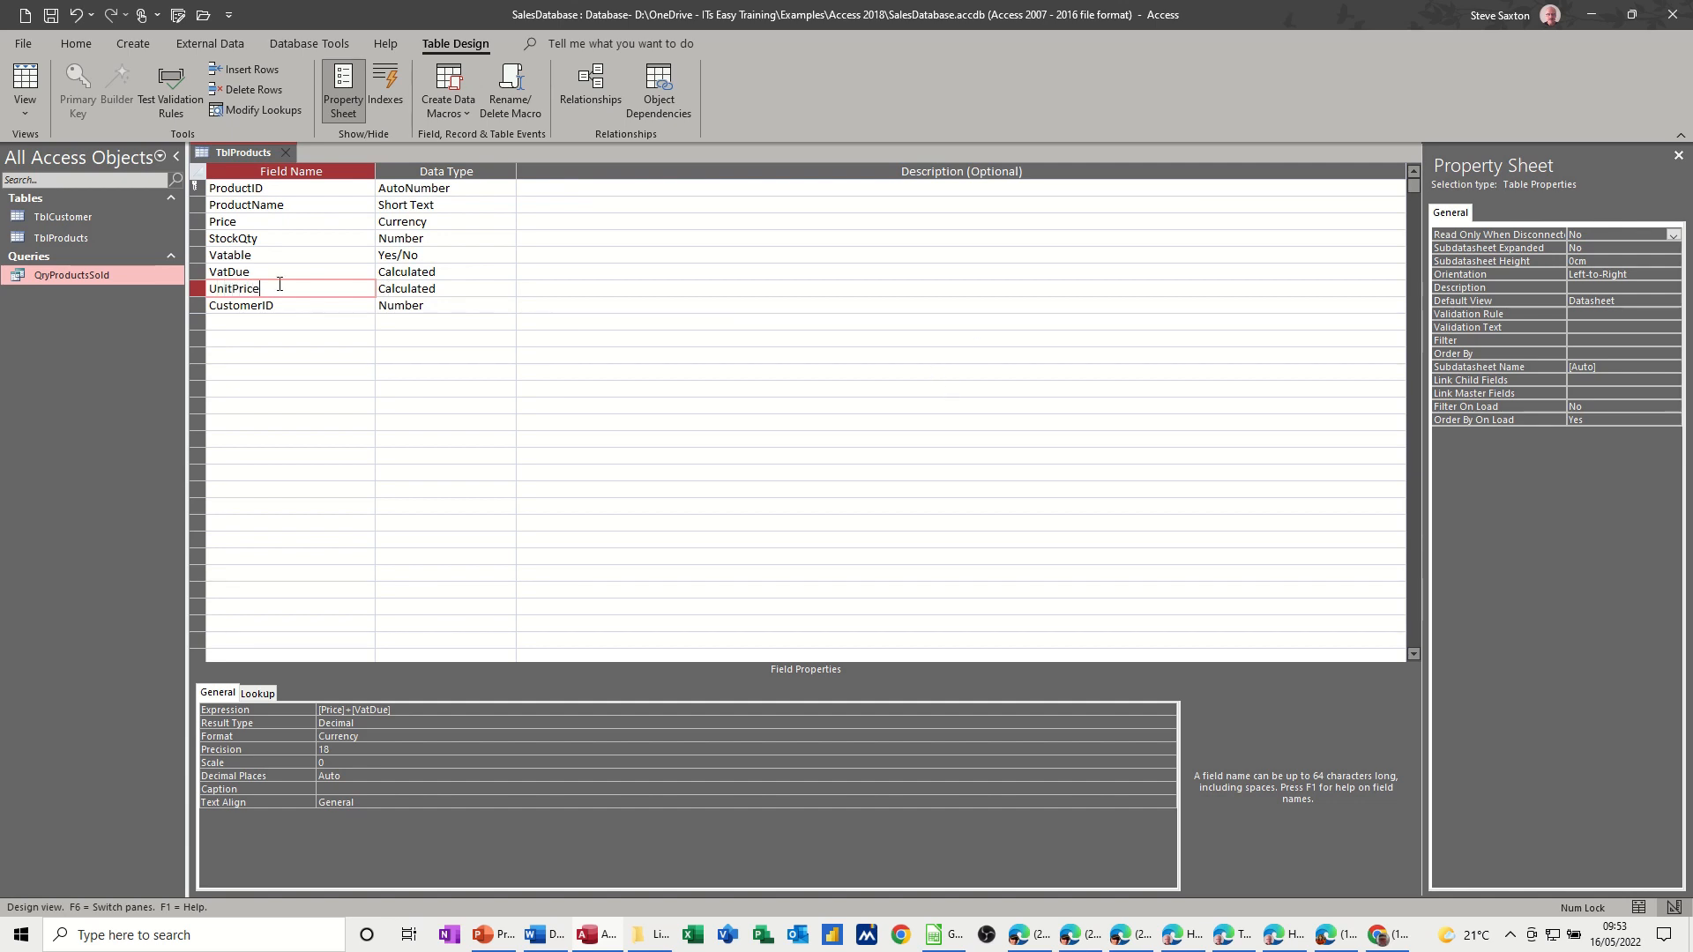
{"action": "left_click", "coordinate": [241, 305]}
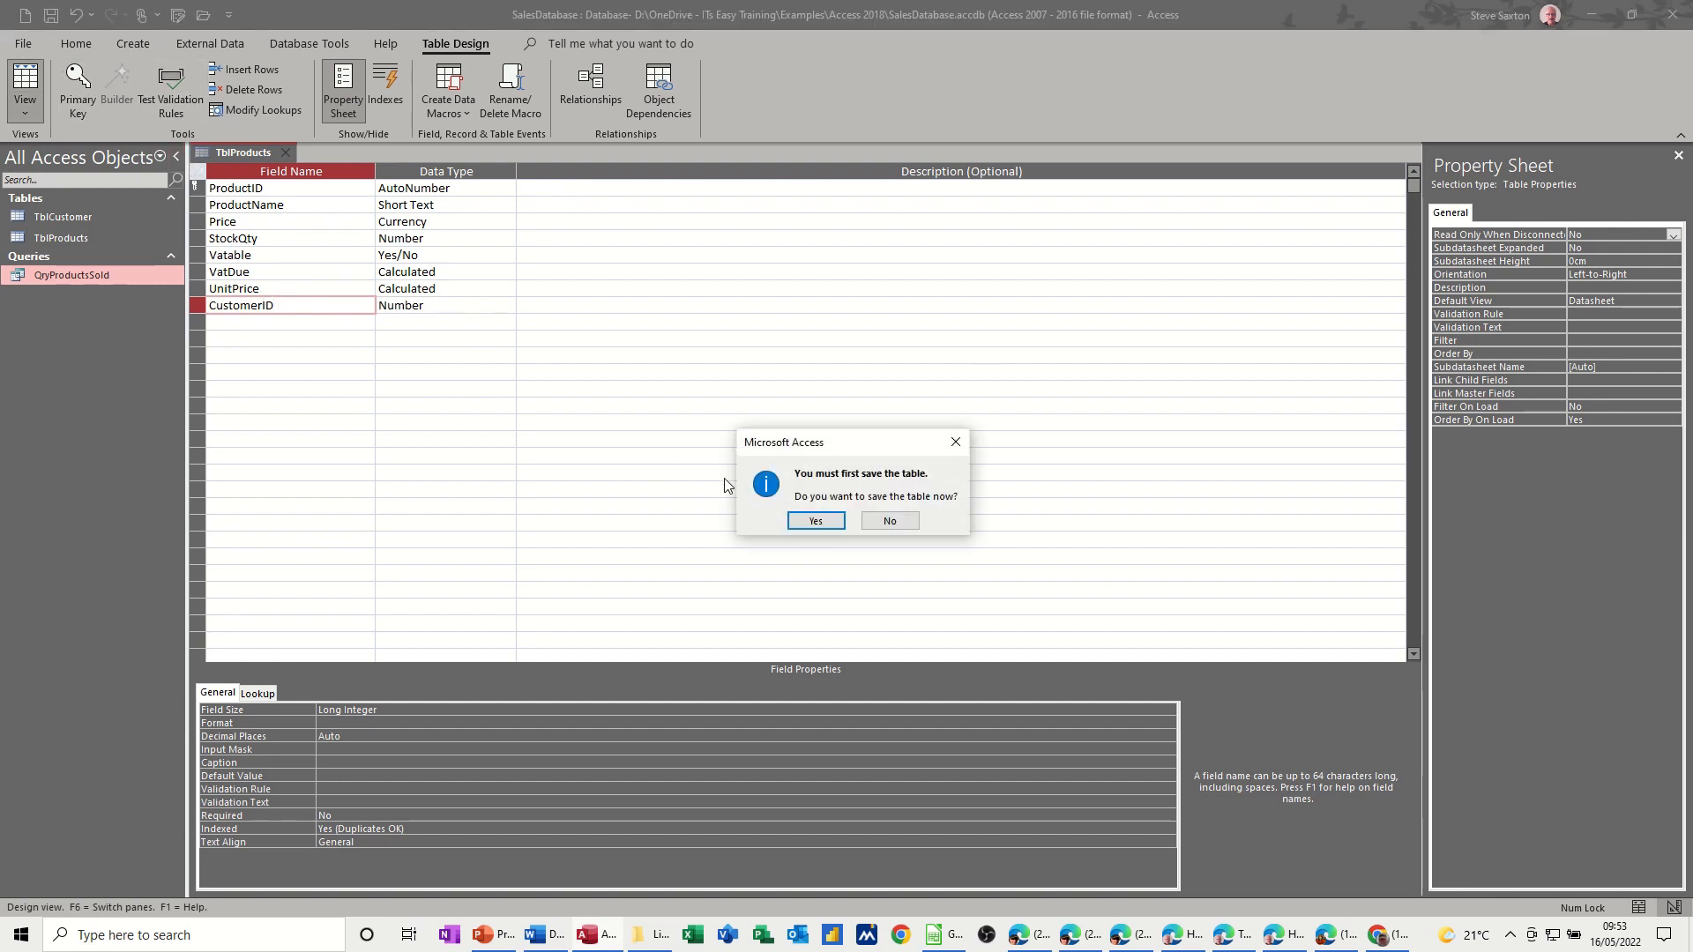
{"action": "left_click", "coordinate": [815, 520]}
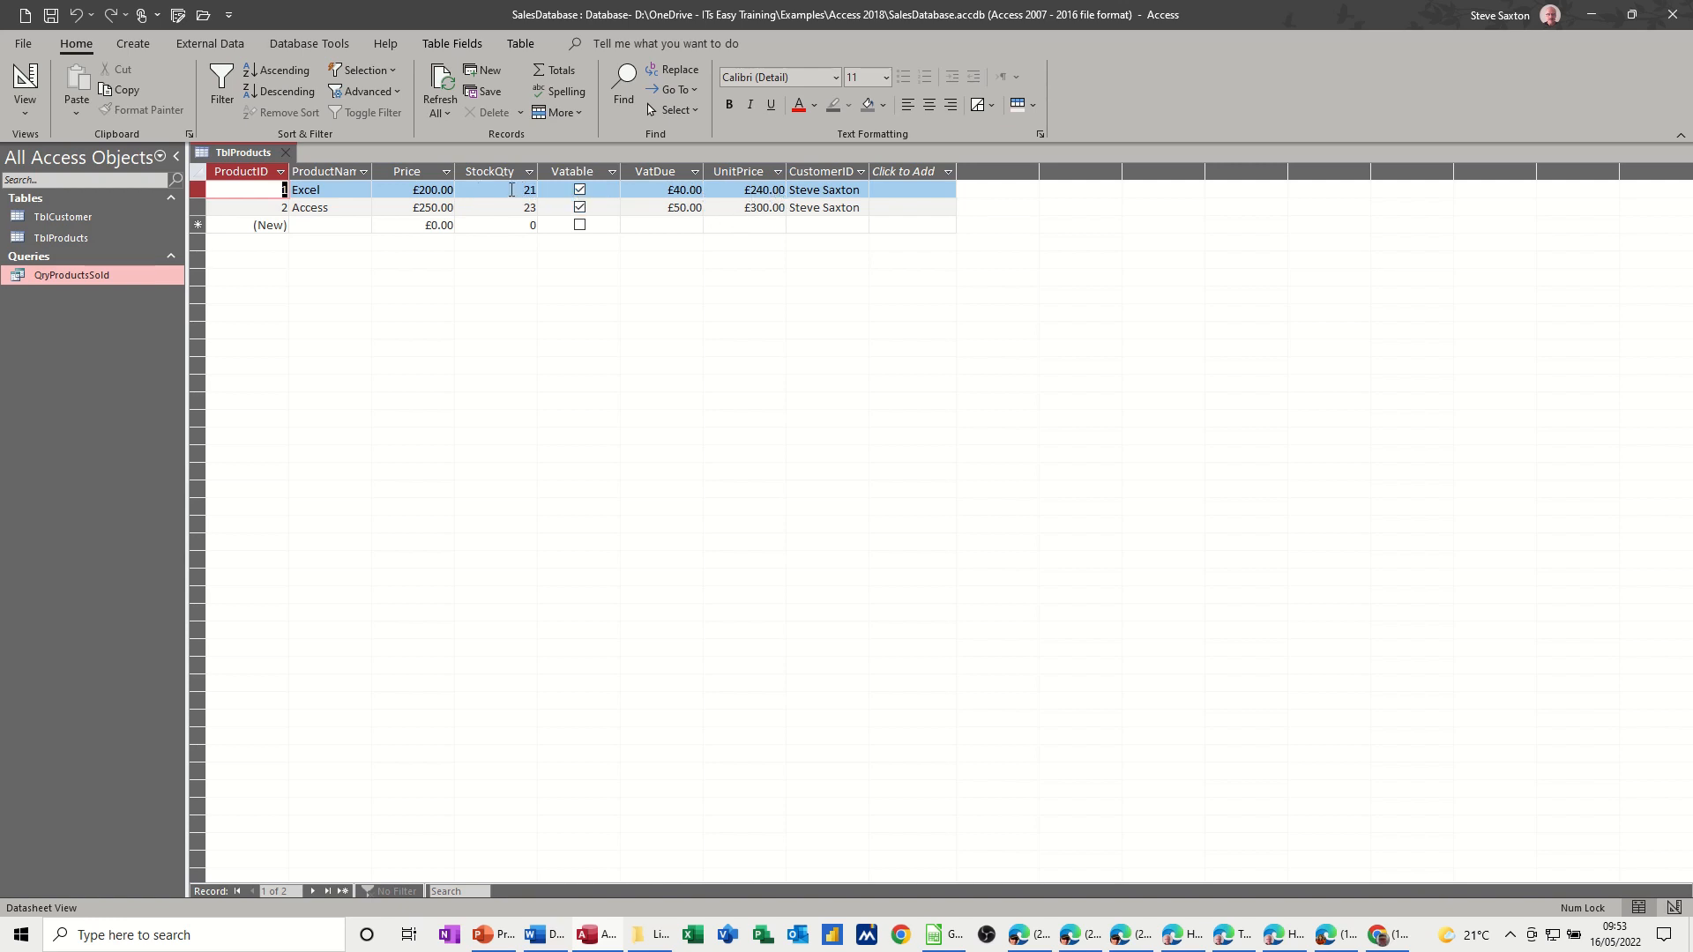
{"action": "mouse_move", "coordinate": [742, 189]}
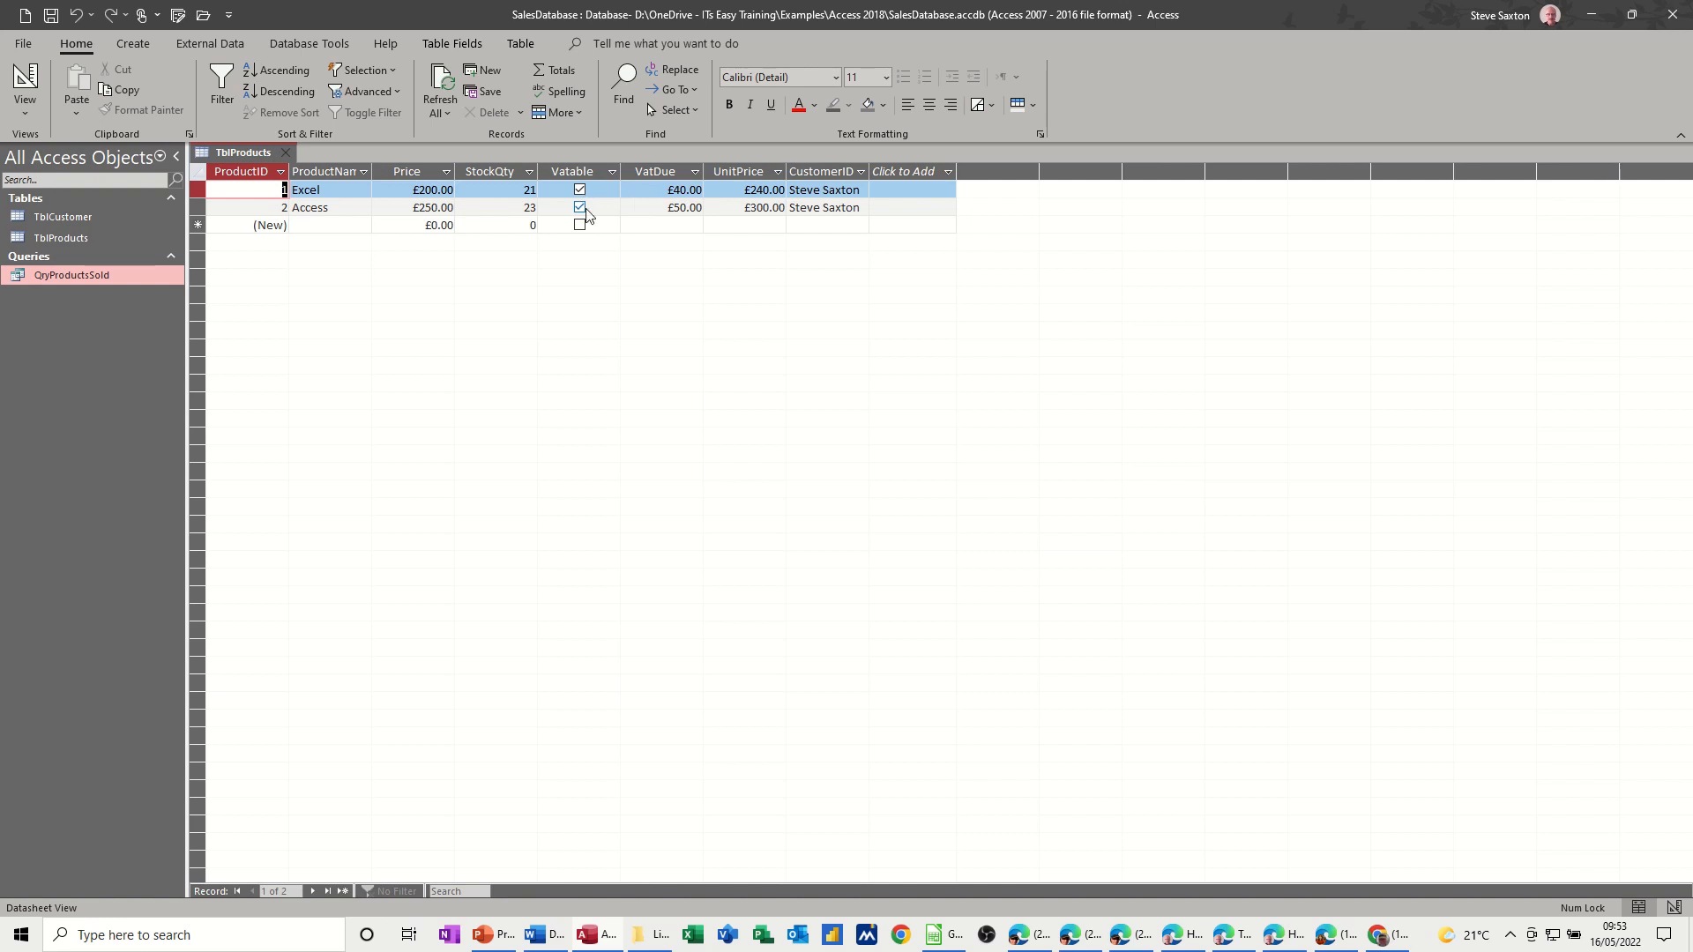
- Untick and re-tick the Access product's Vatable checkbox to test the VAT values
{"action": "left_click", "coordinate": [581, 209]}
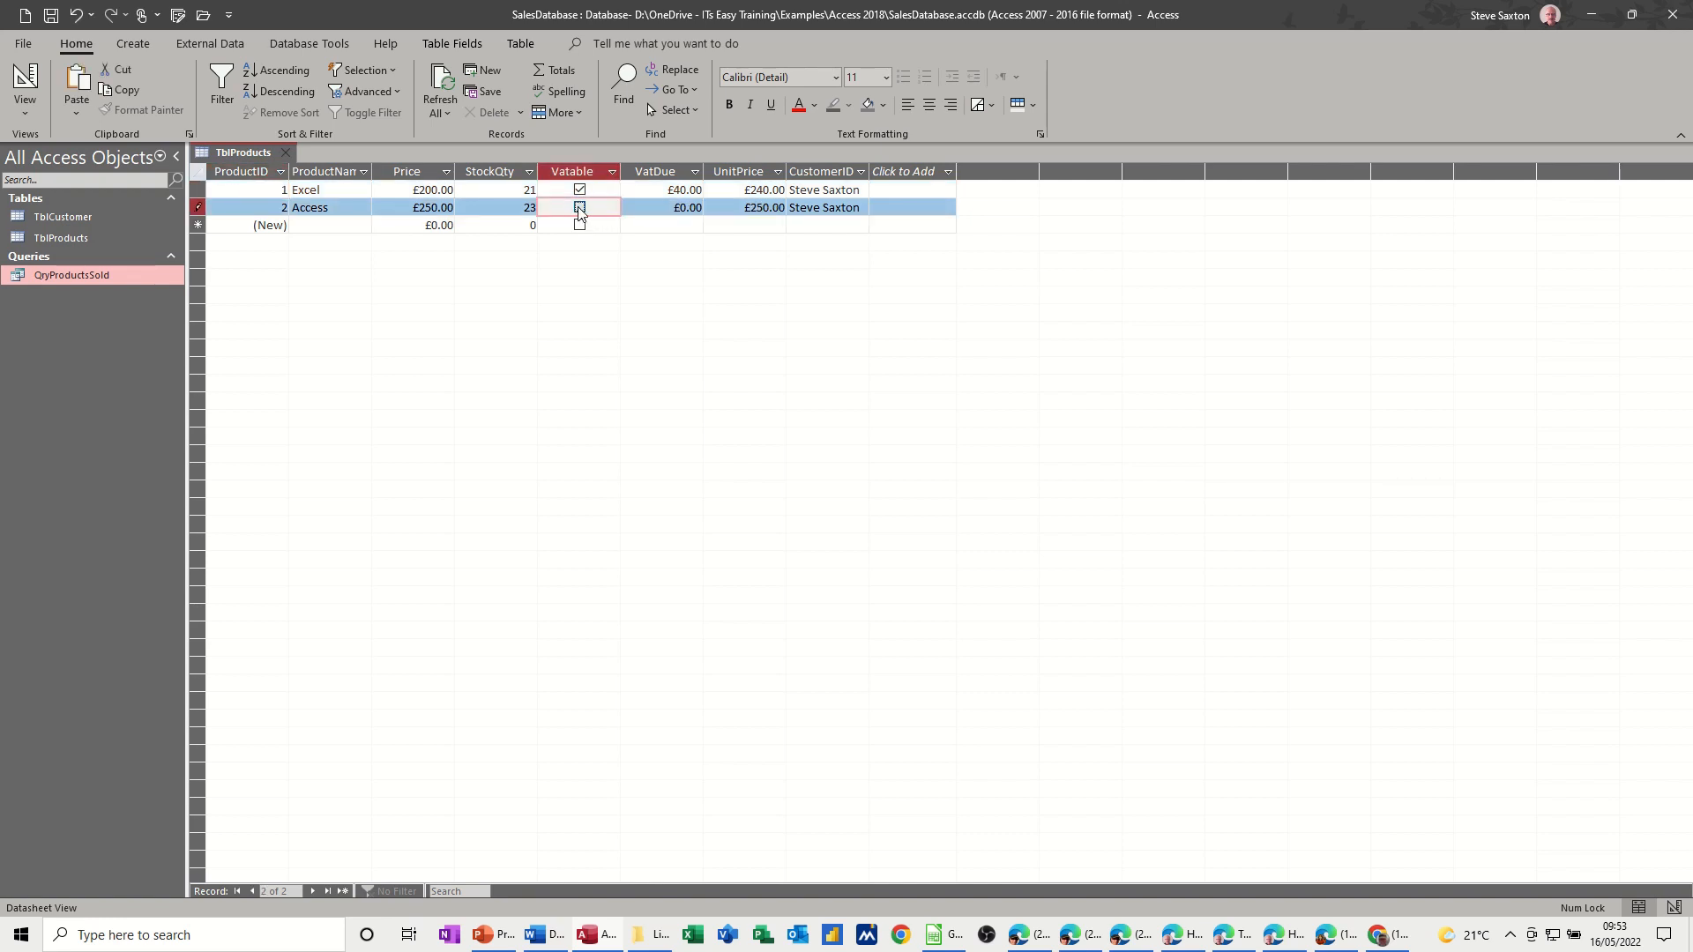
{"action": "left_click", "coordinate": [578, 208]}
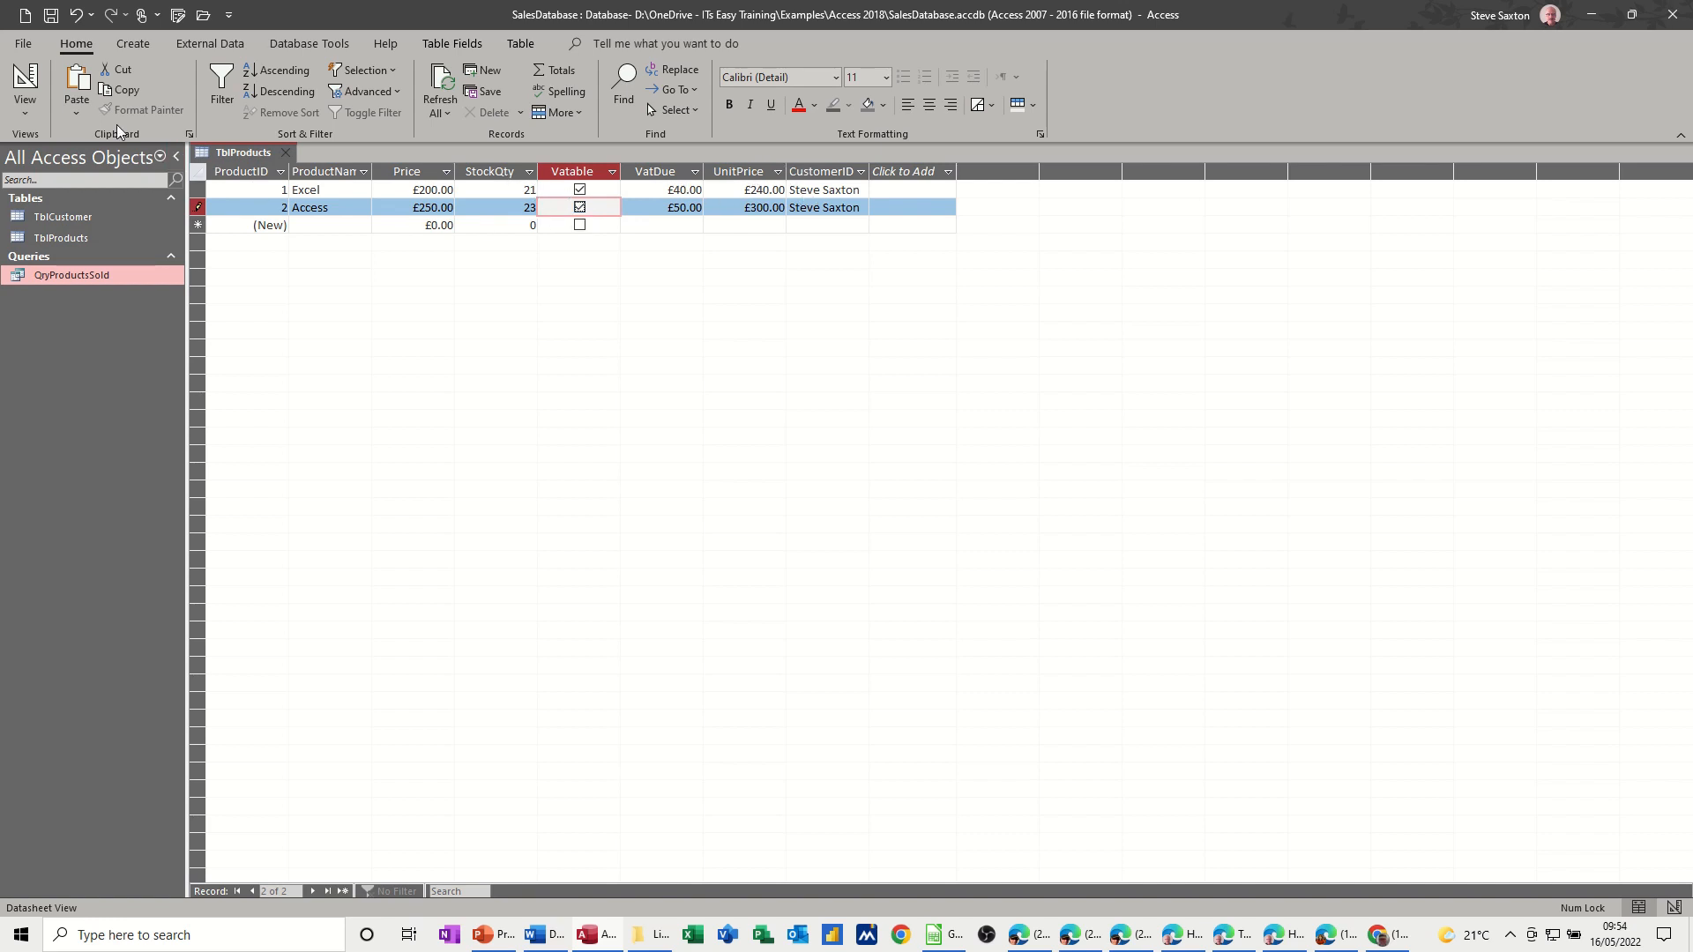
- Add a new StockValue field with the Calculated data type
{"action": "left_click", "coordinate": [23, 90]}
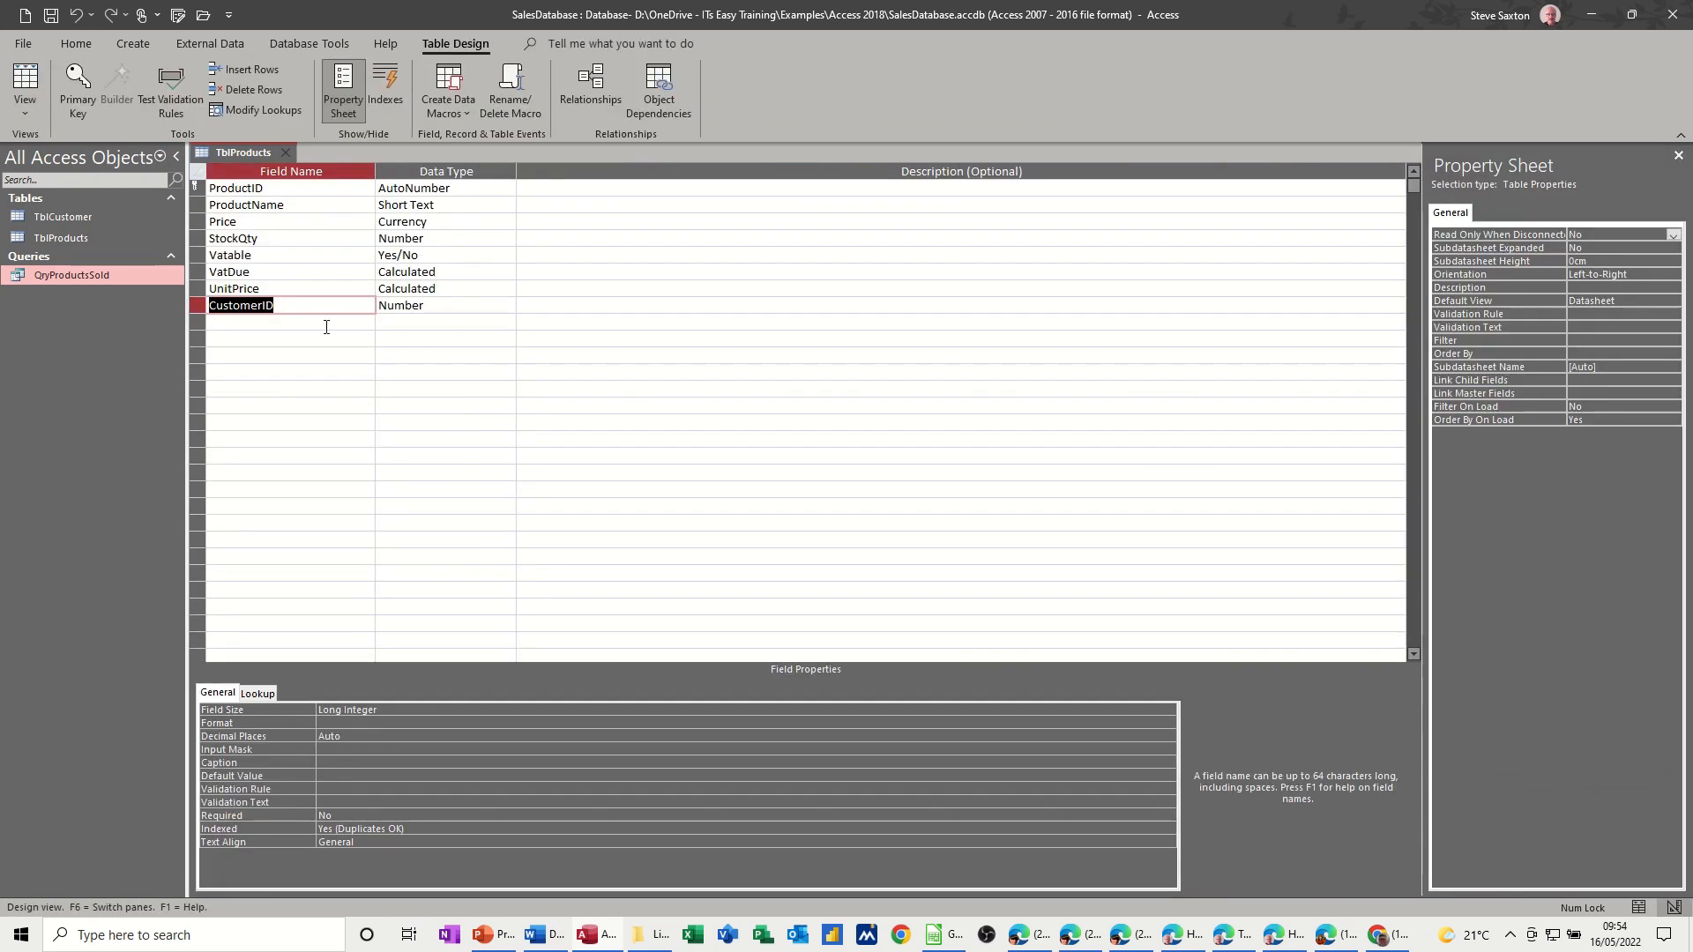
{"action": "left_click", "coordinate": [289, 321]}
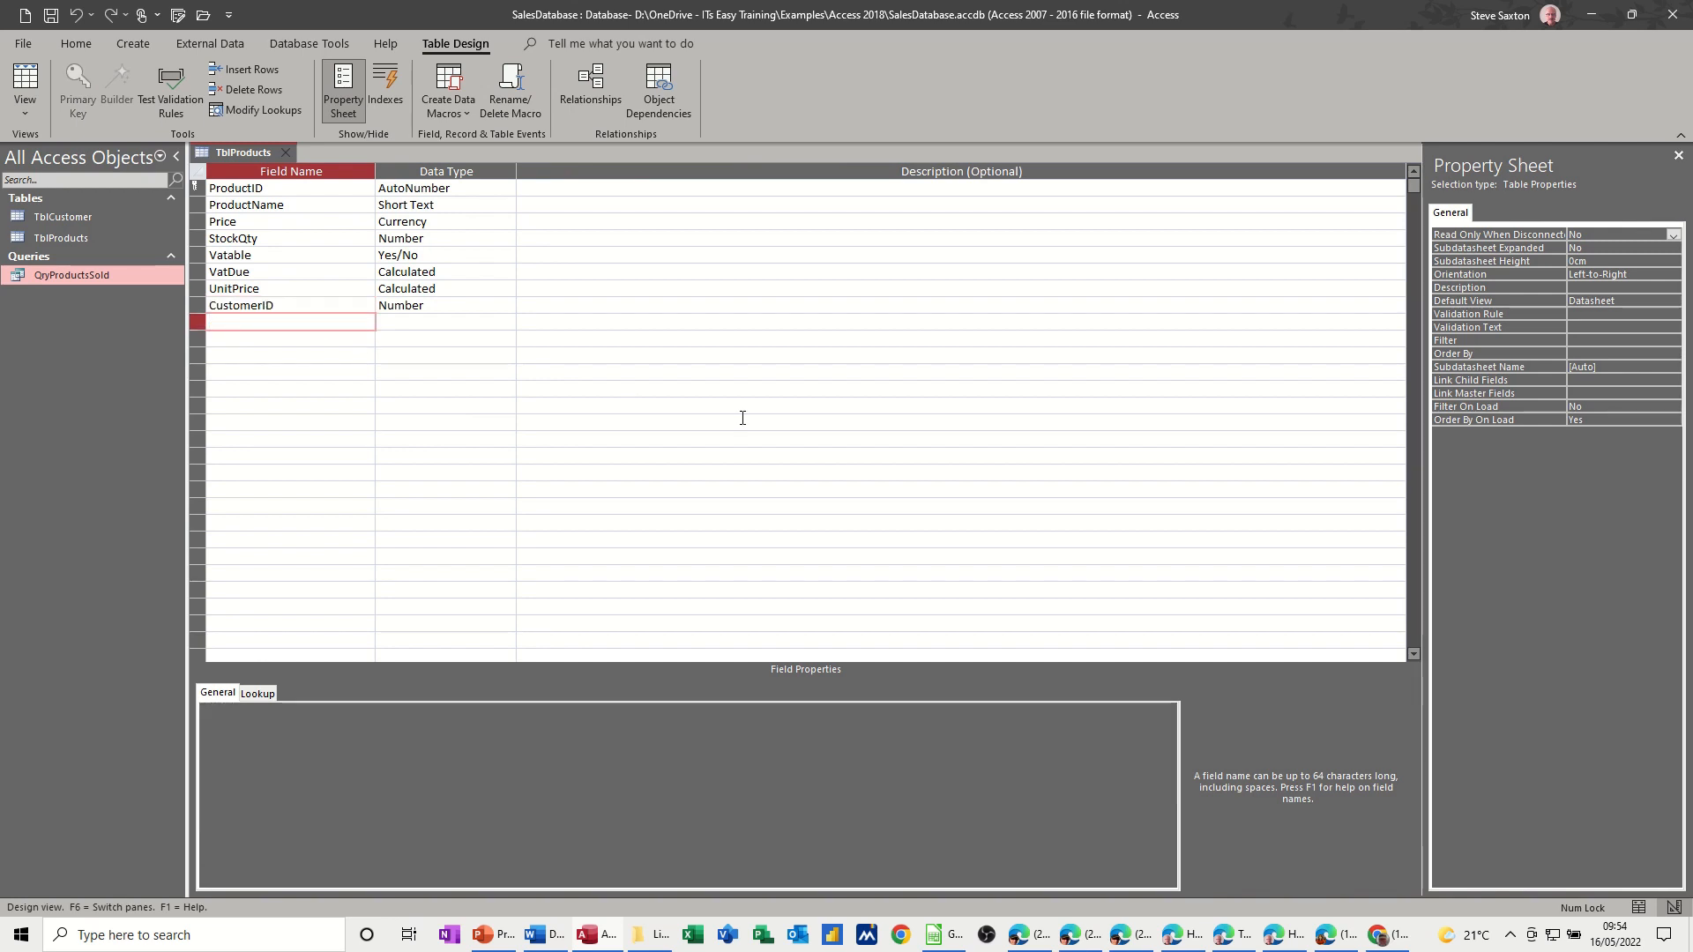
{"action": "type", "text": "Stoc"}
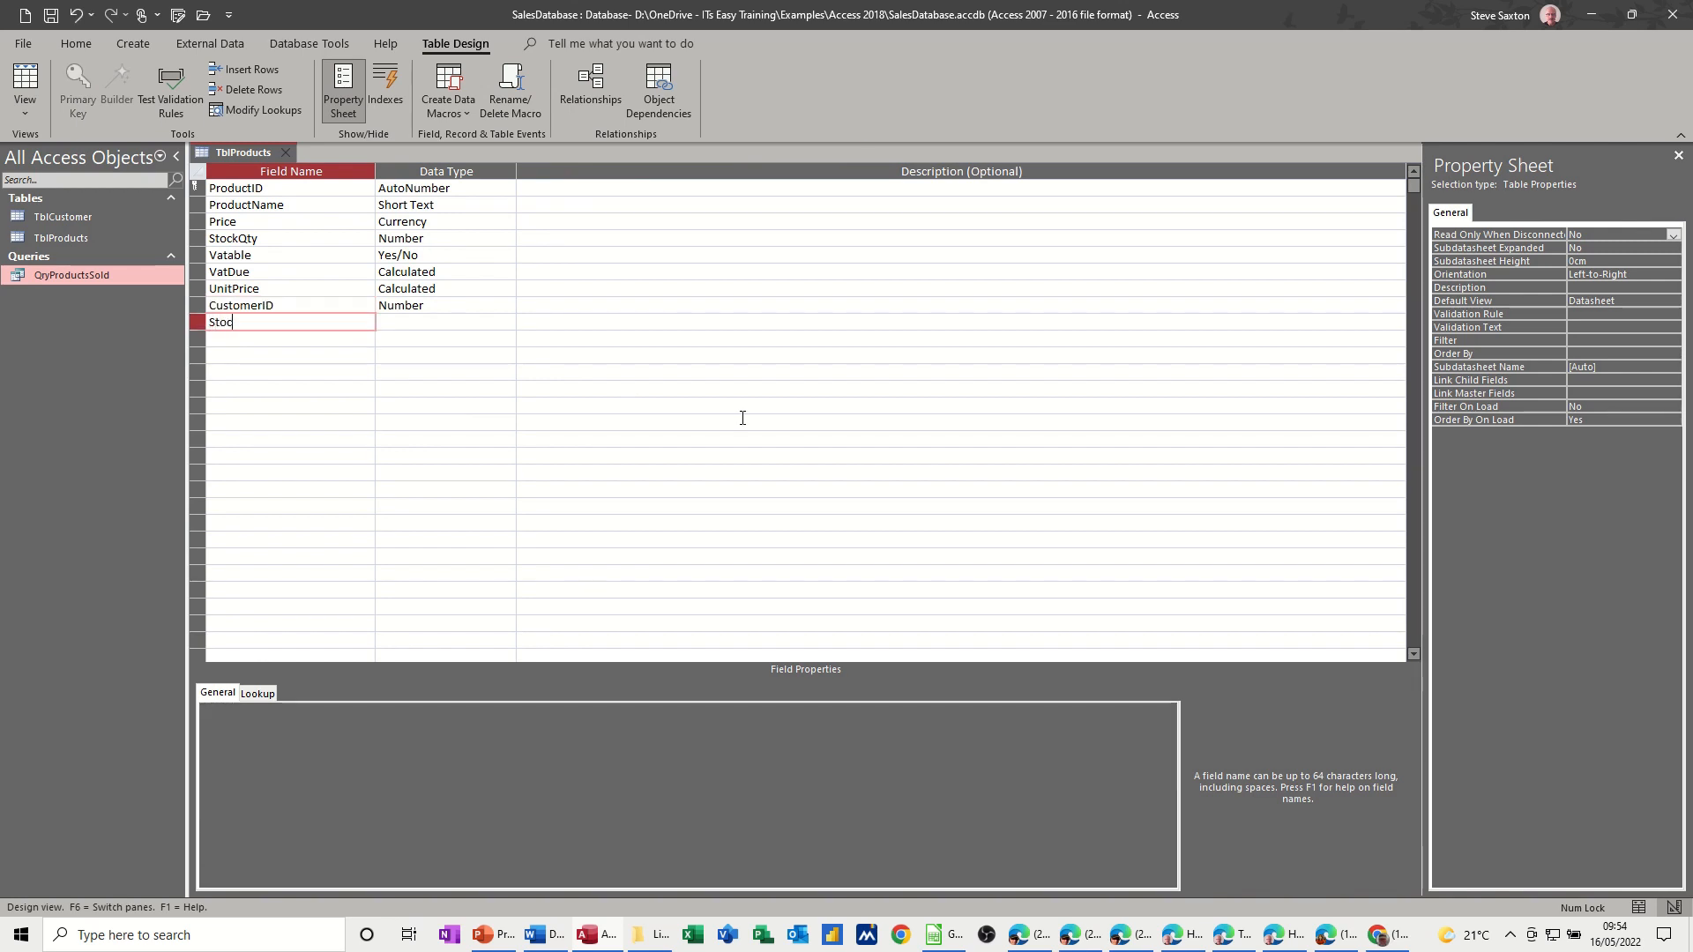
{"action": "type", "text": "kValue"}
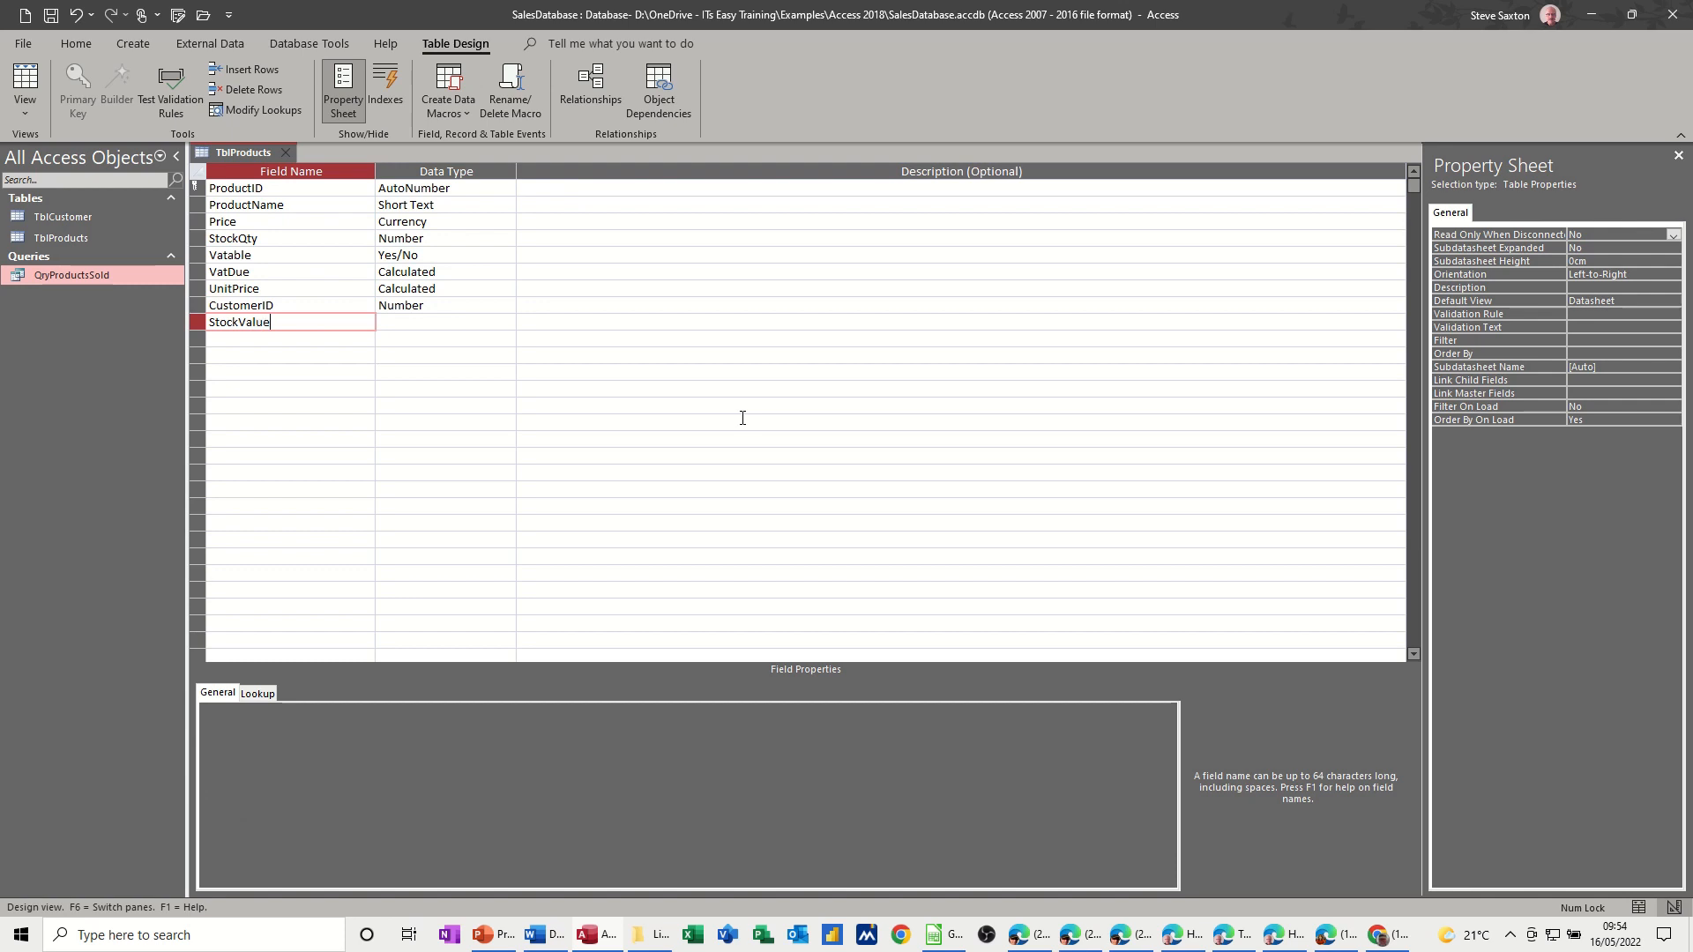
{"action": "left_click", "coordinate": [444, 321]}
{"action": "type", "text": "c"}
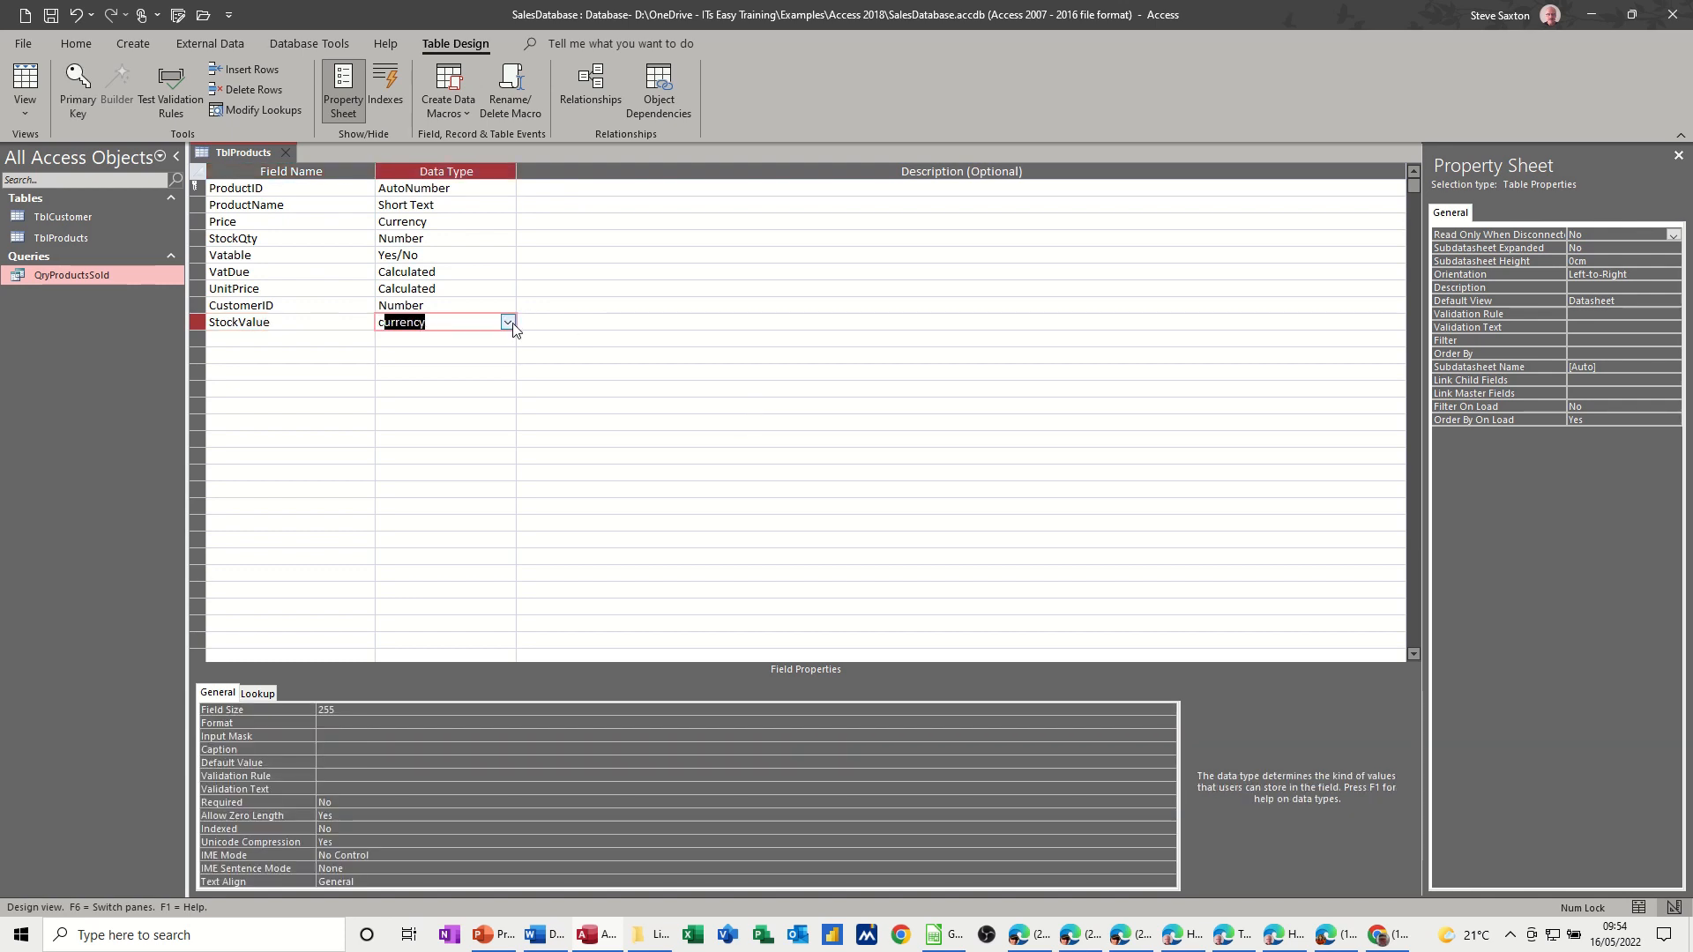
{"action": "left_click", "coordinate": [507, 321]}
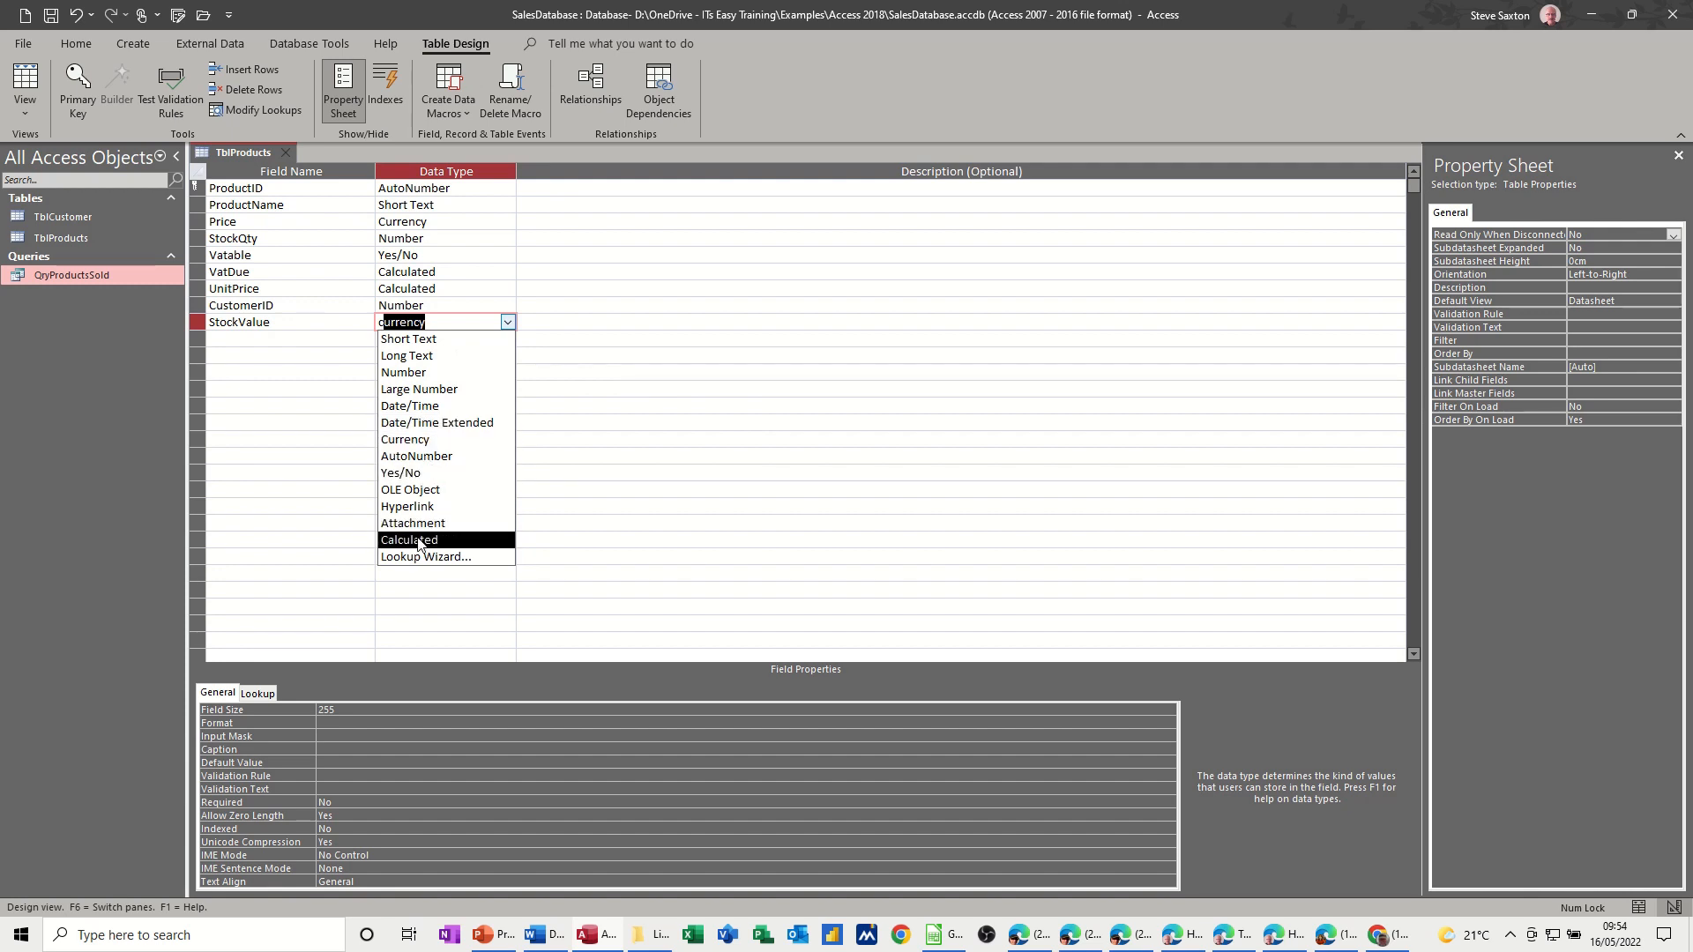
{"action": "left_click", "coordinate": [408, 539]}
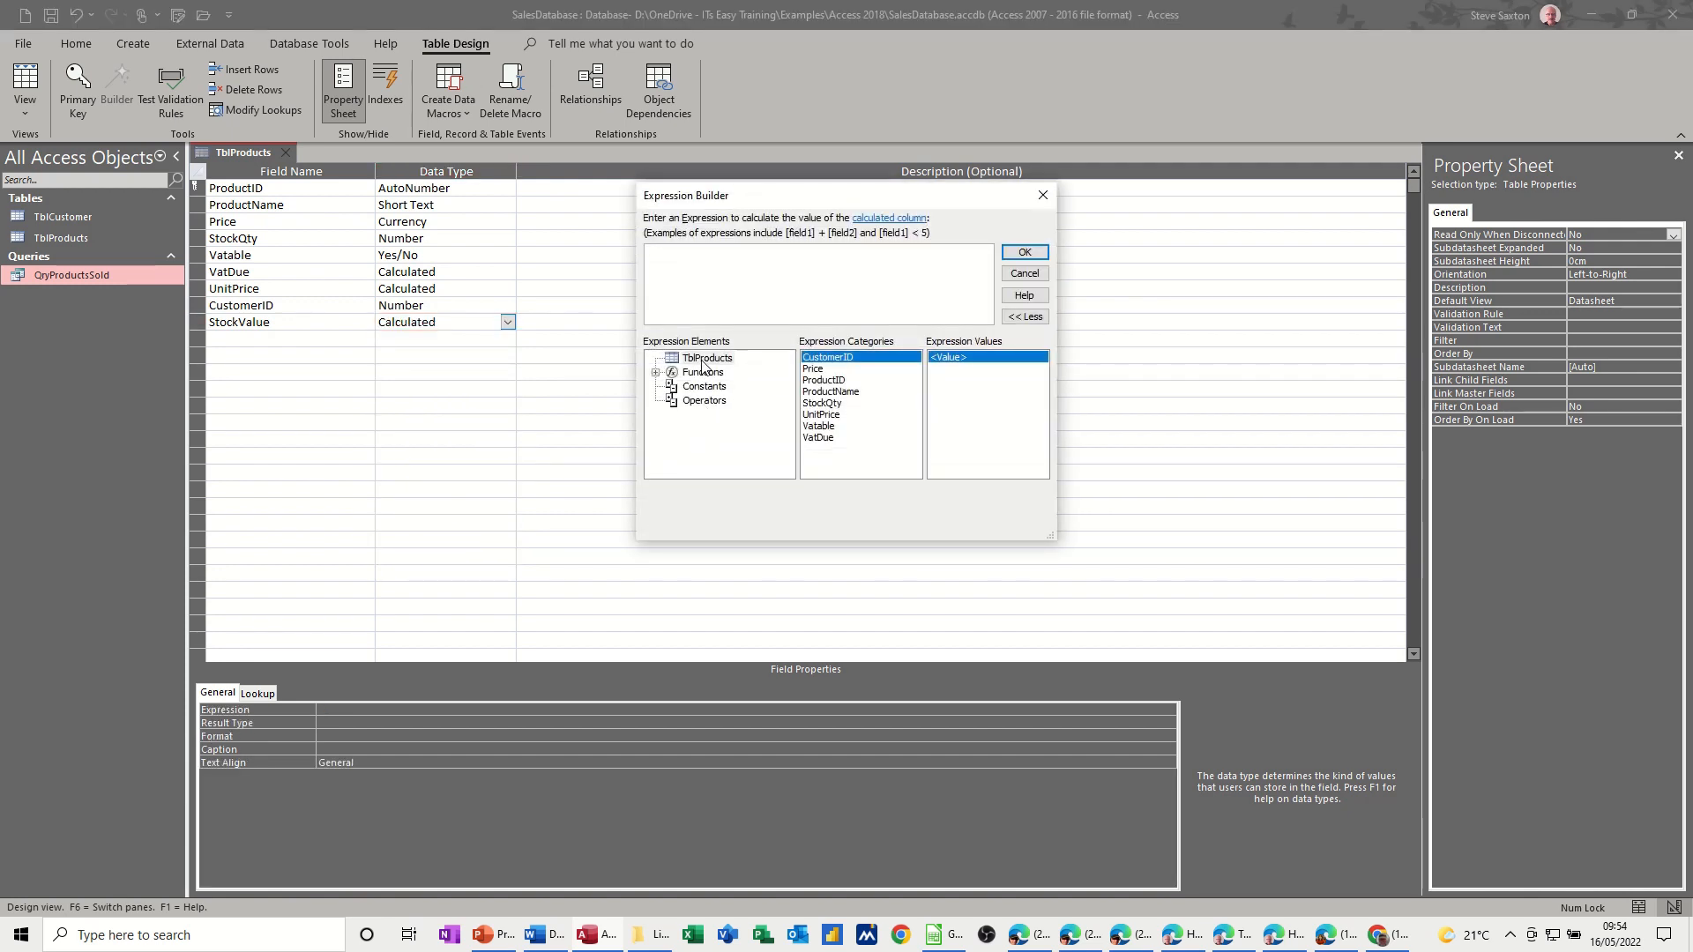
- Build the expression [UnitPrice]*[StockQty] for StockValue and save the table
{"action": "double_click", "coordinate": [820, 414]}
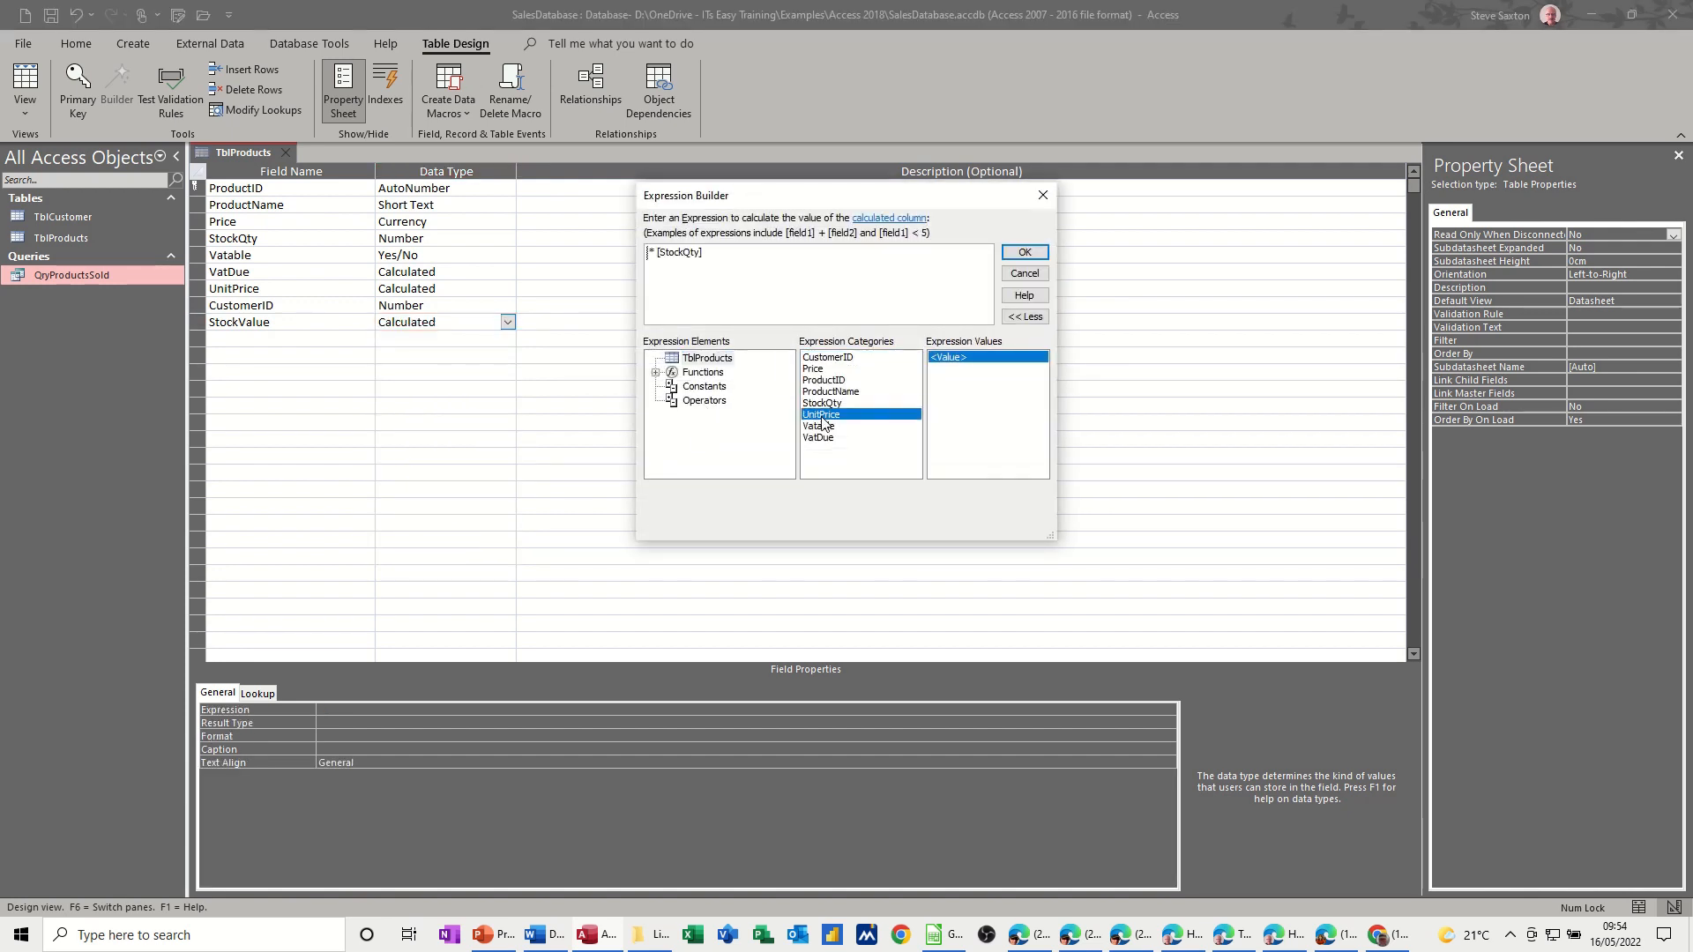
{"action": "double_click", "coordinate": [820, 413]}
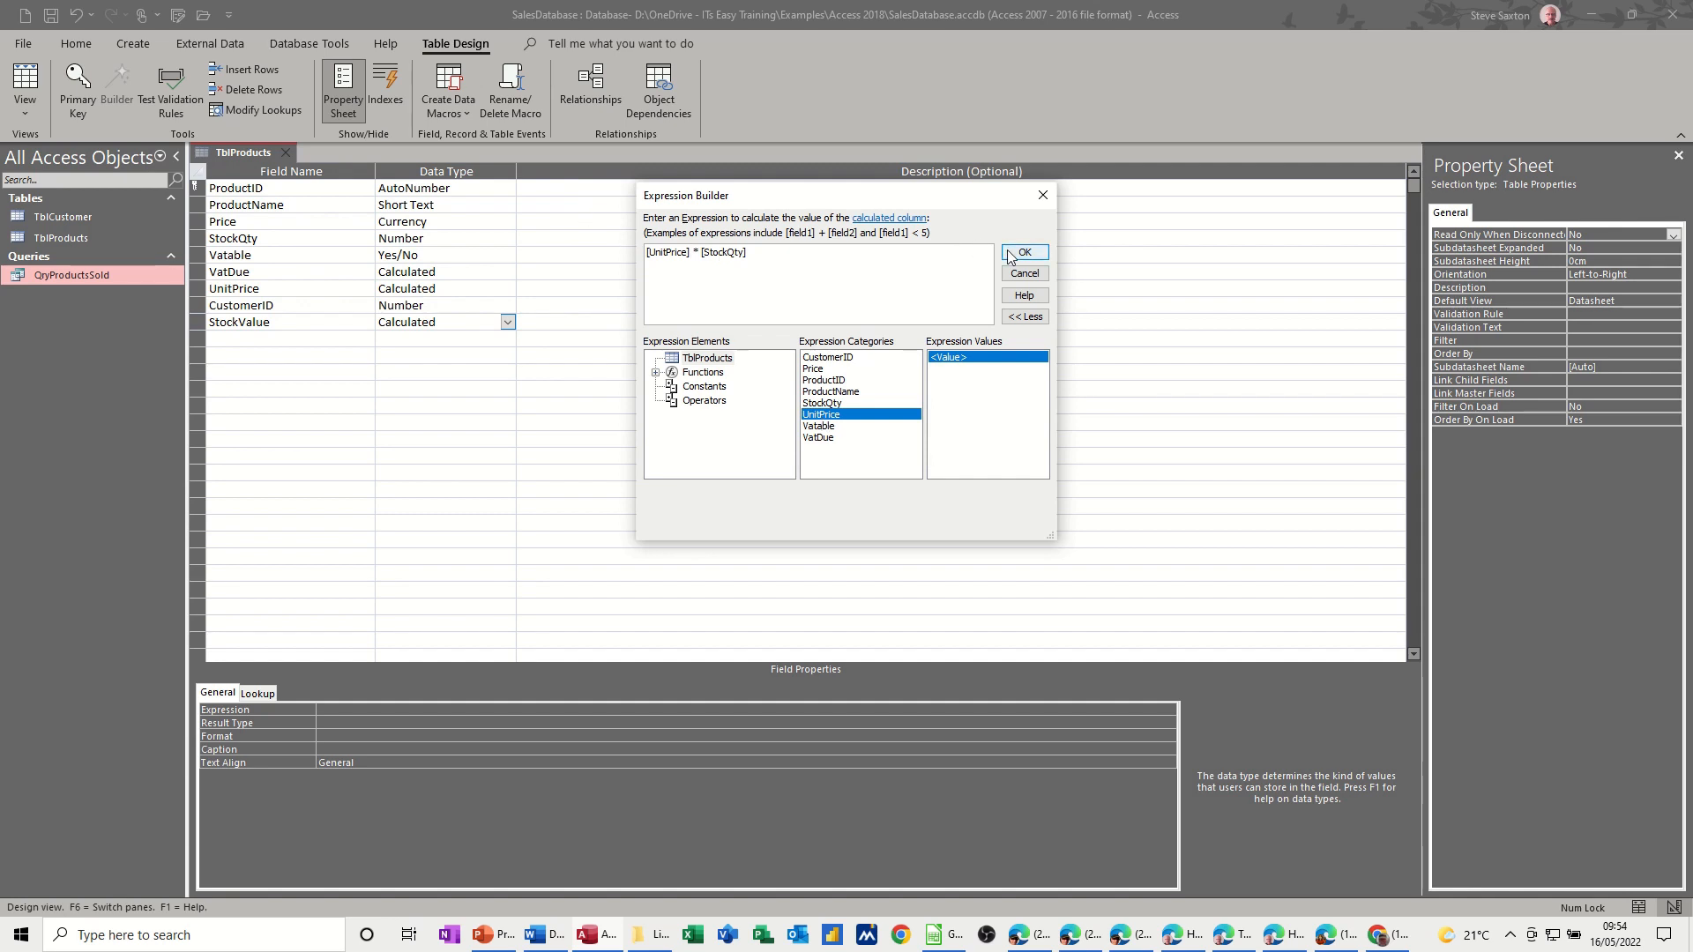
{"action": "left_click", "coordinate": [1023, 252]}
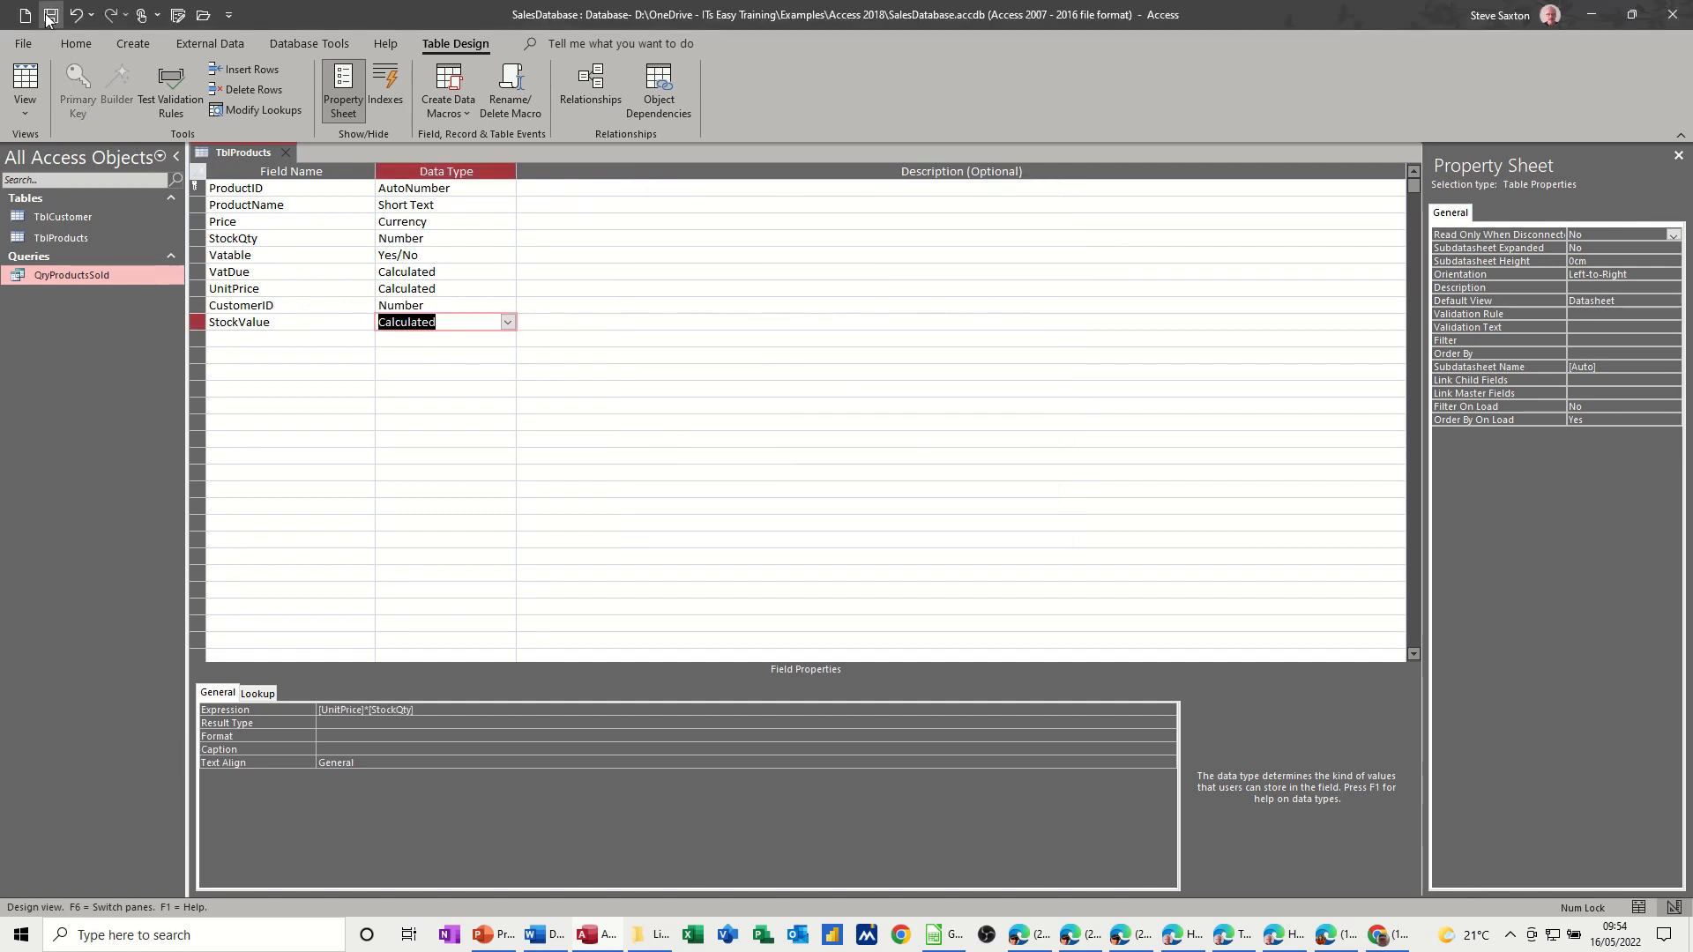
{"action": "left_click", "coordinate": [22, 88]}
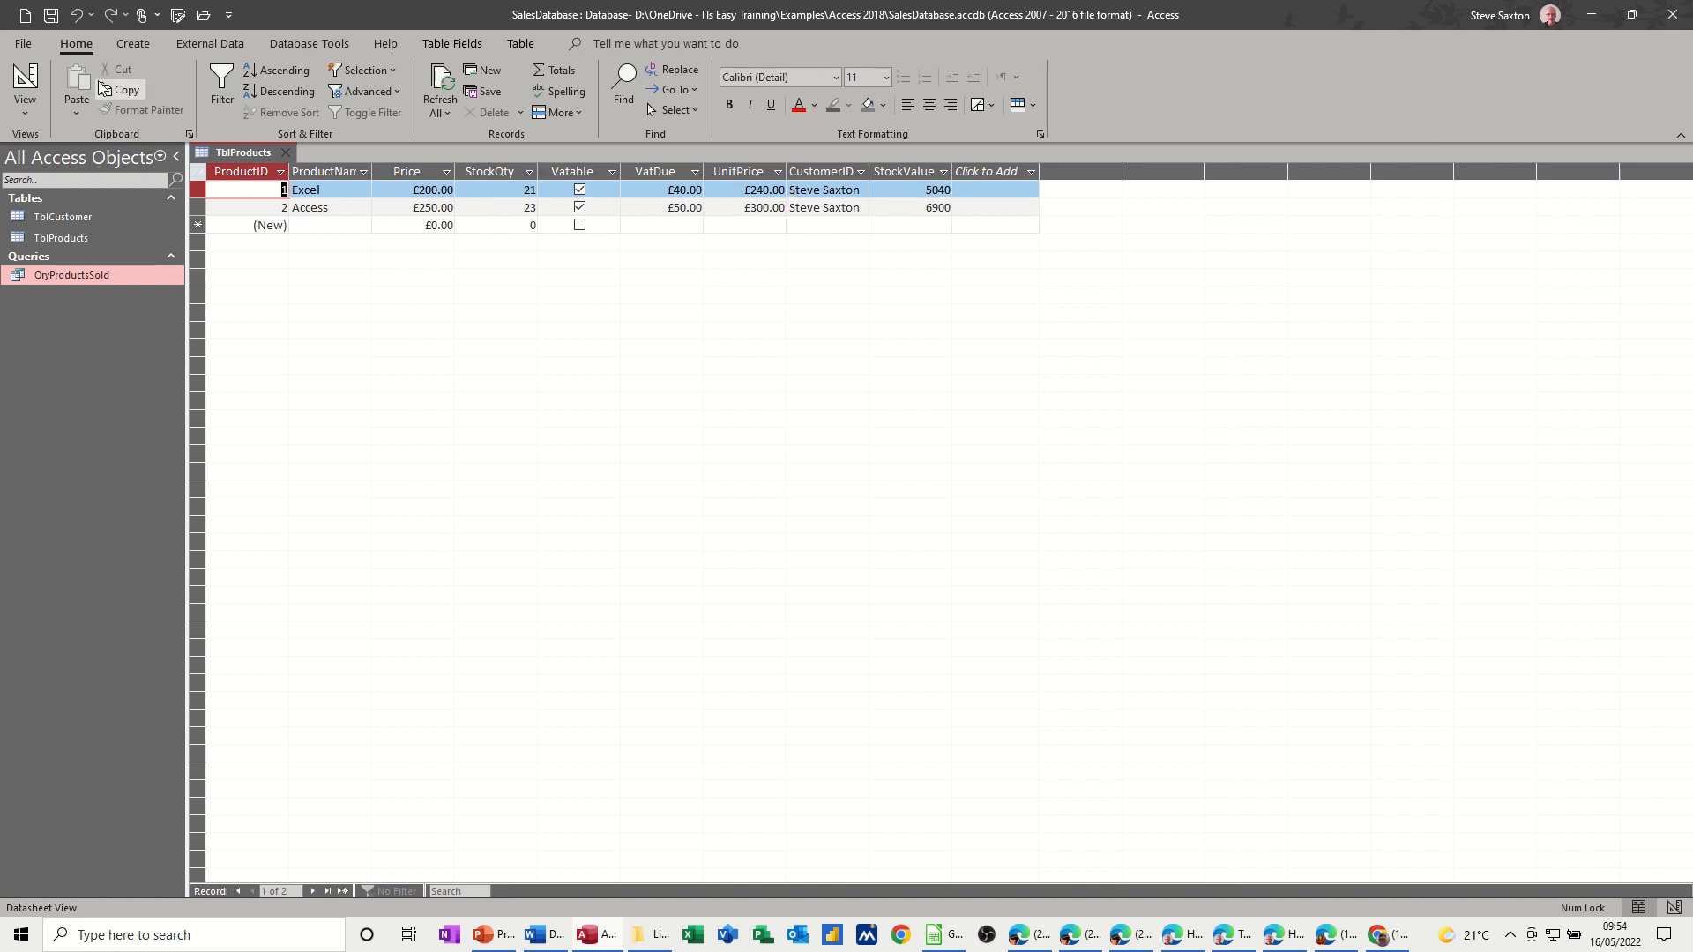
- Format StockValue as Currency, move it above CustomerID and save the design
{"action": "left_click", "coordinate": [23, 88]}
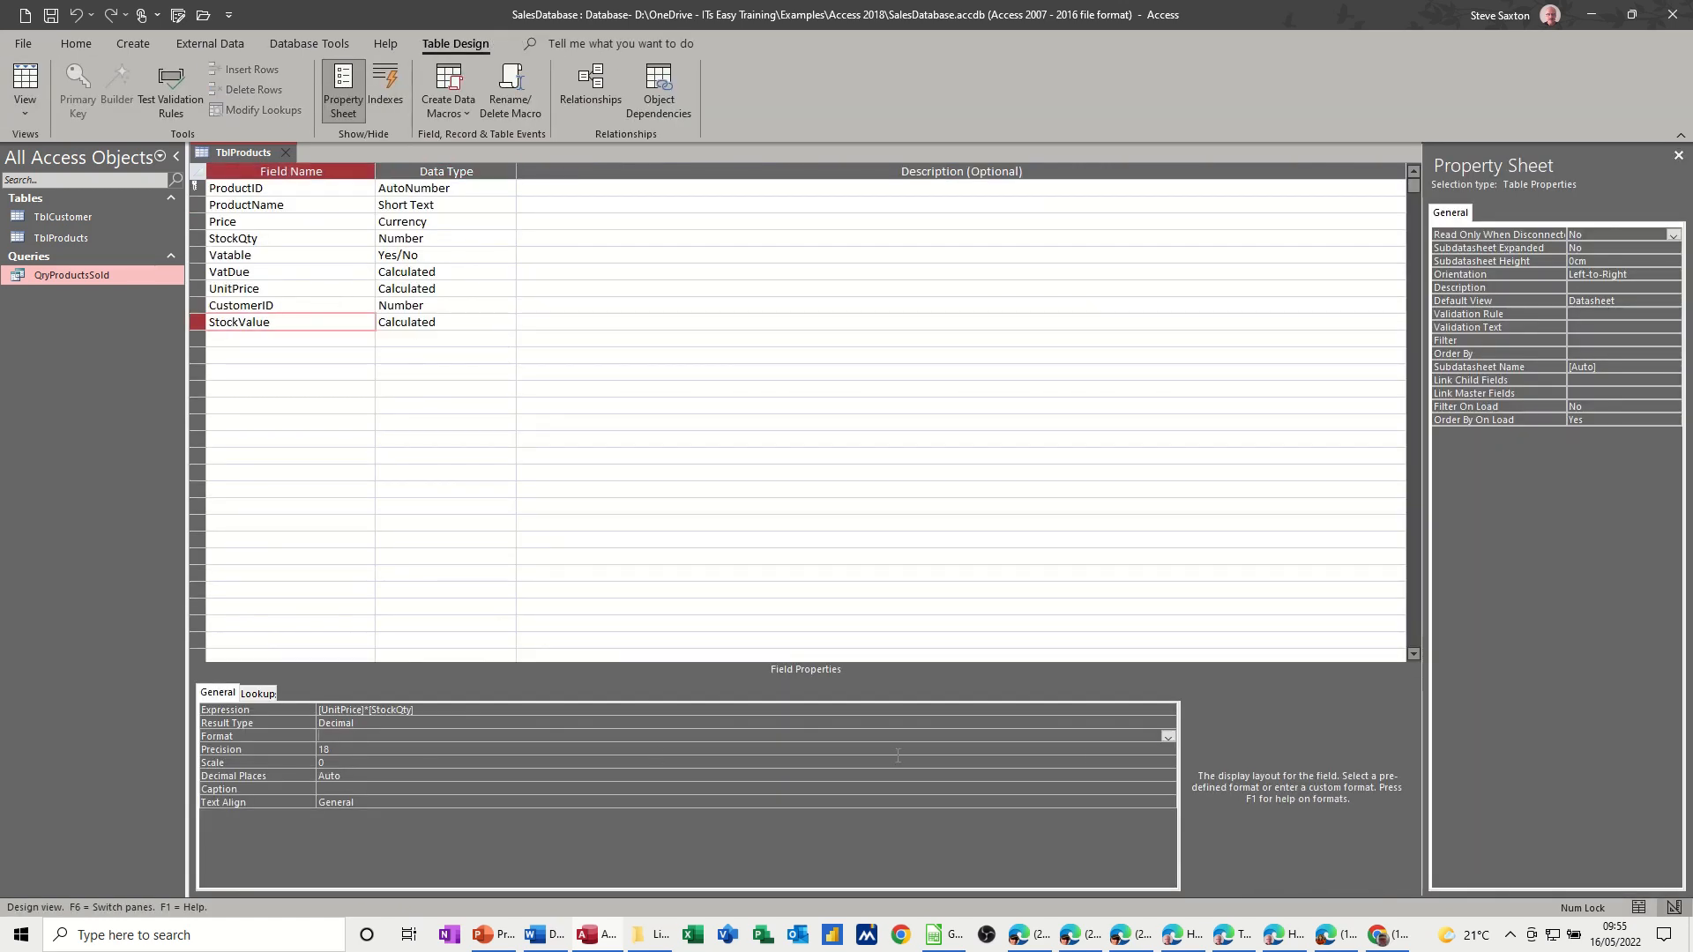
{"action": "left_click", "coordinate": [1166, 737]}
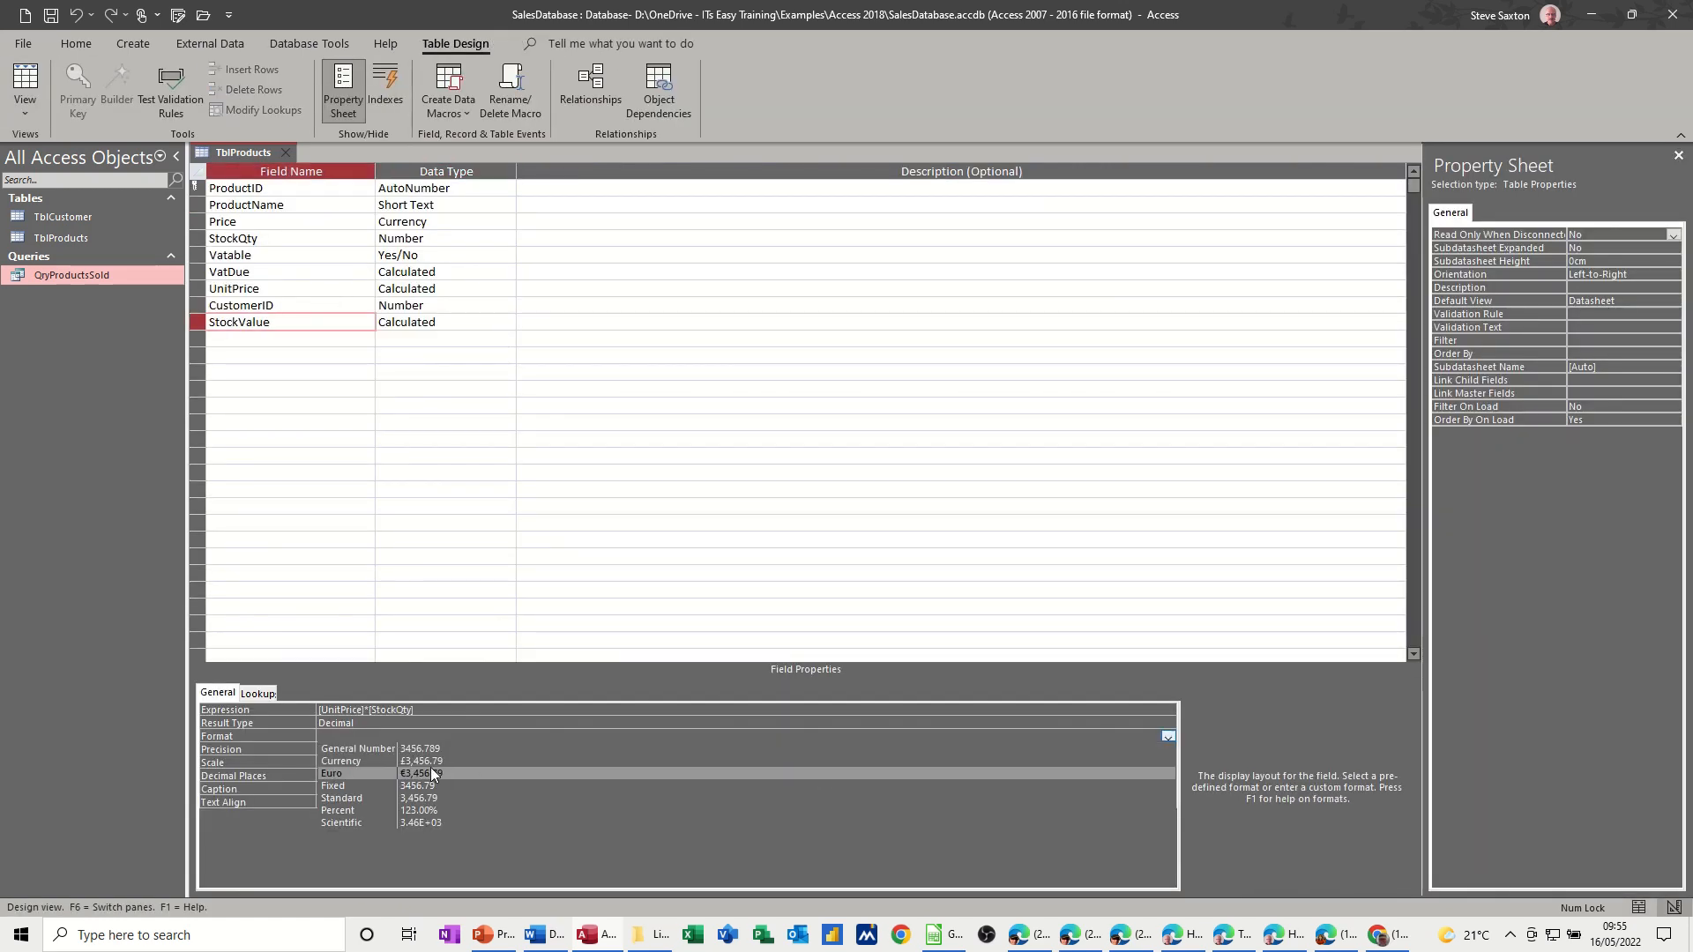
{"action": "left_click", "coordinate": [340, 761]}
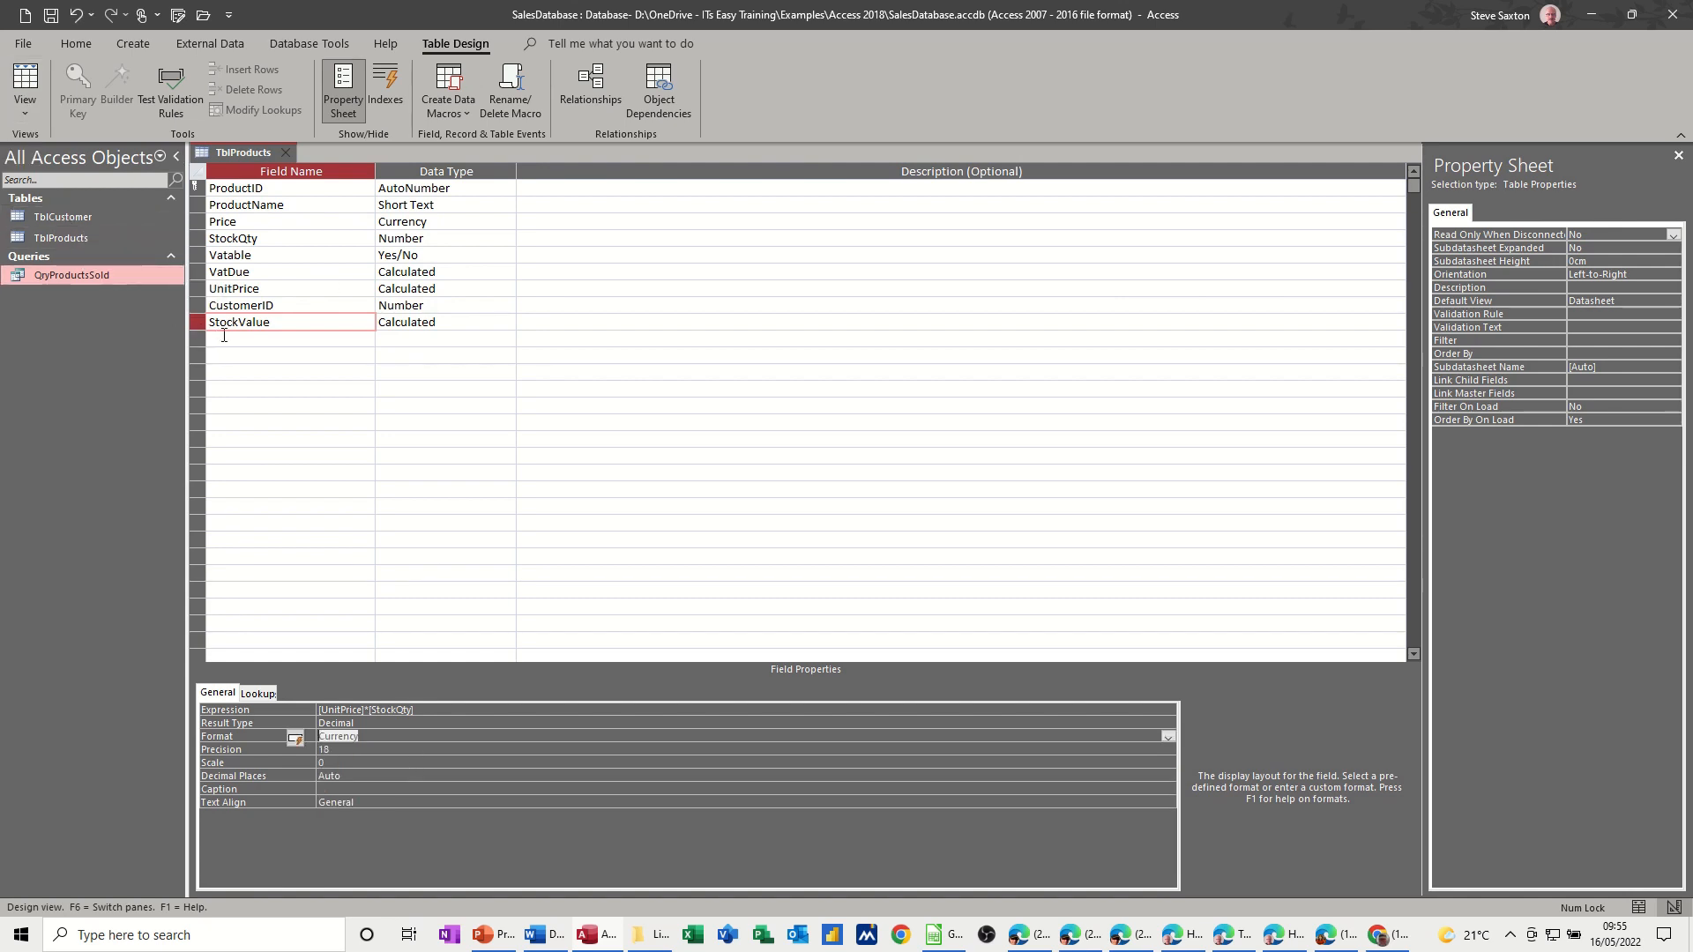
{"action": "left_click", "coordinate": [198, 321]}
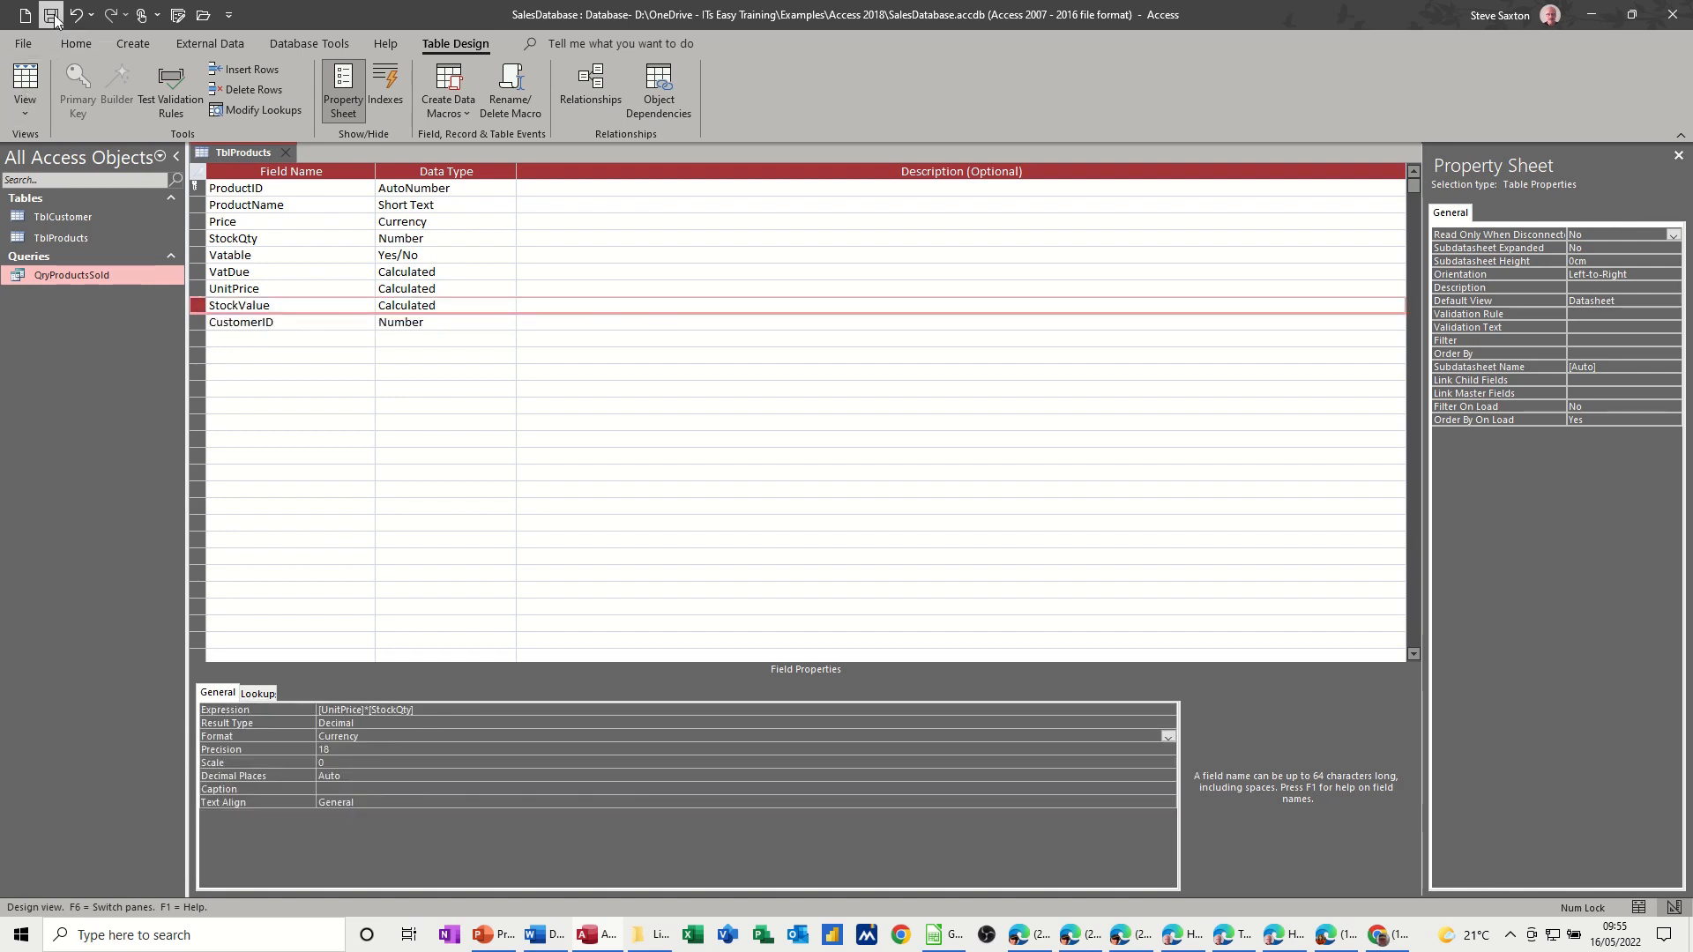
{"action": "left_click", "coordinate": [23, 90]}
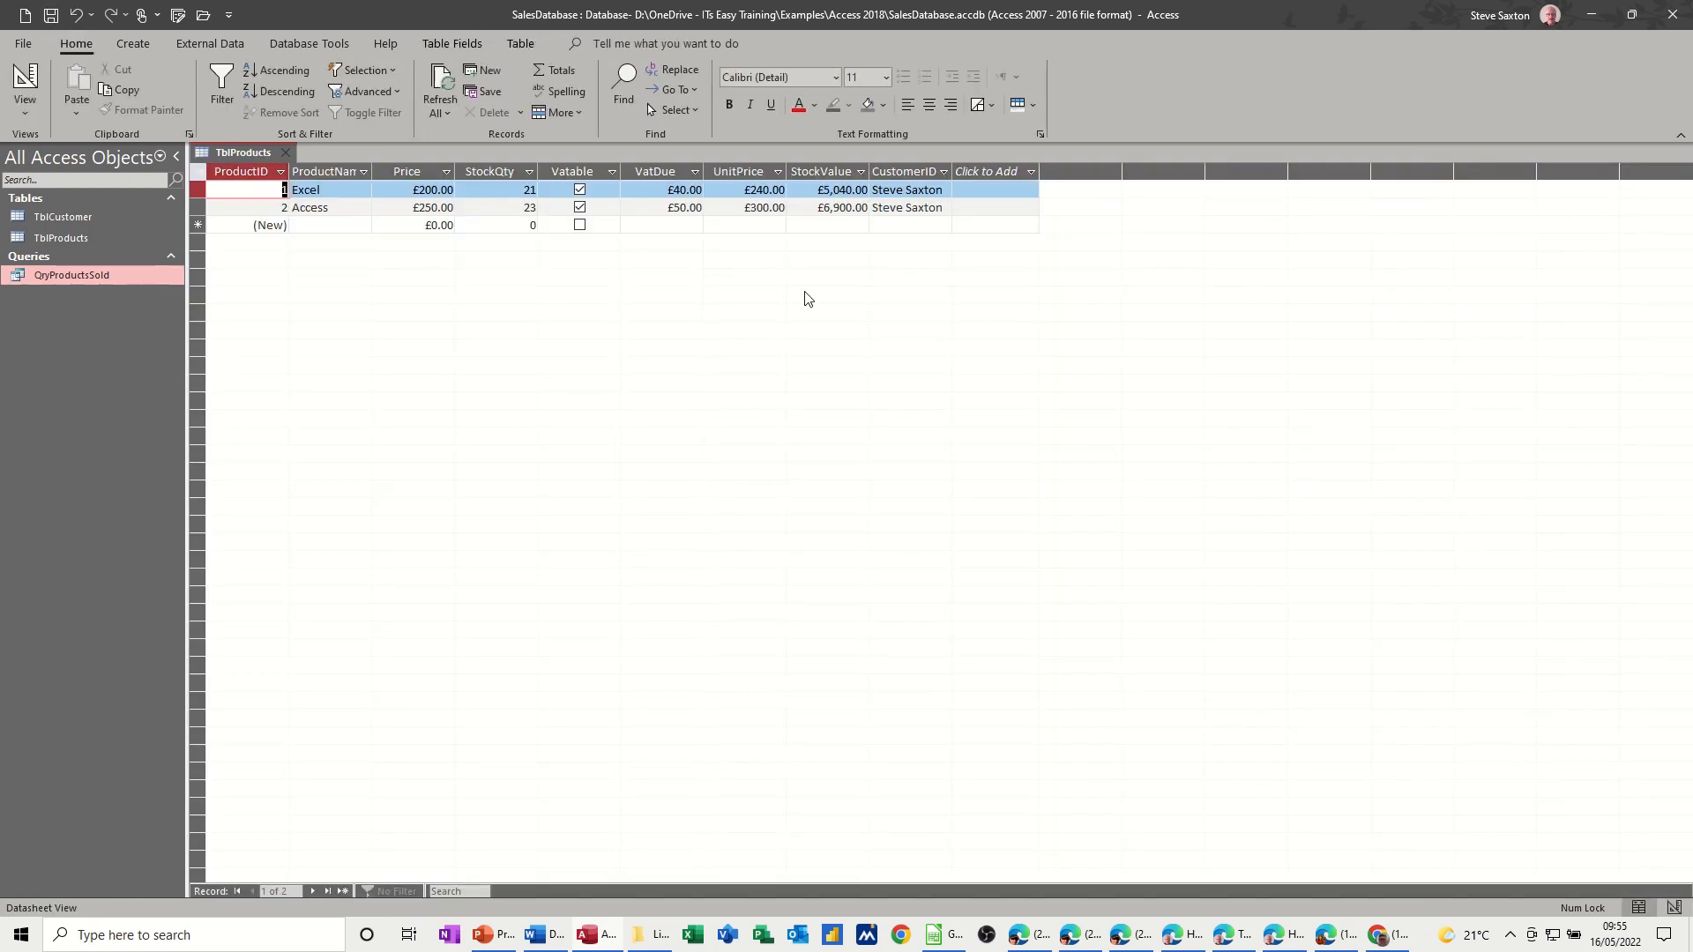
- Edit the Excel record's StockQty in Datasheet View to check StockValue recalculates
{"action": "left_click", "coordinate": [498, 189]}
{"action": "type", "text": "1"}
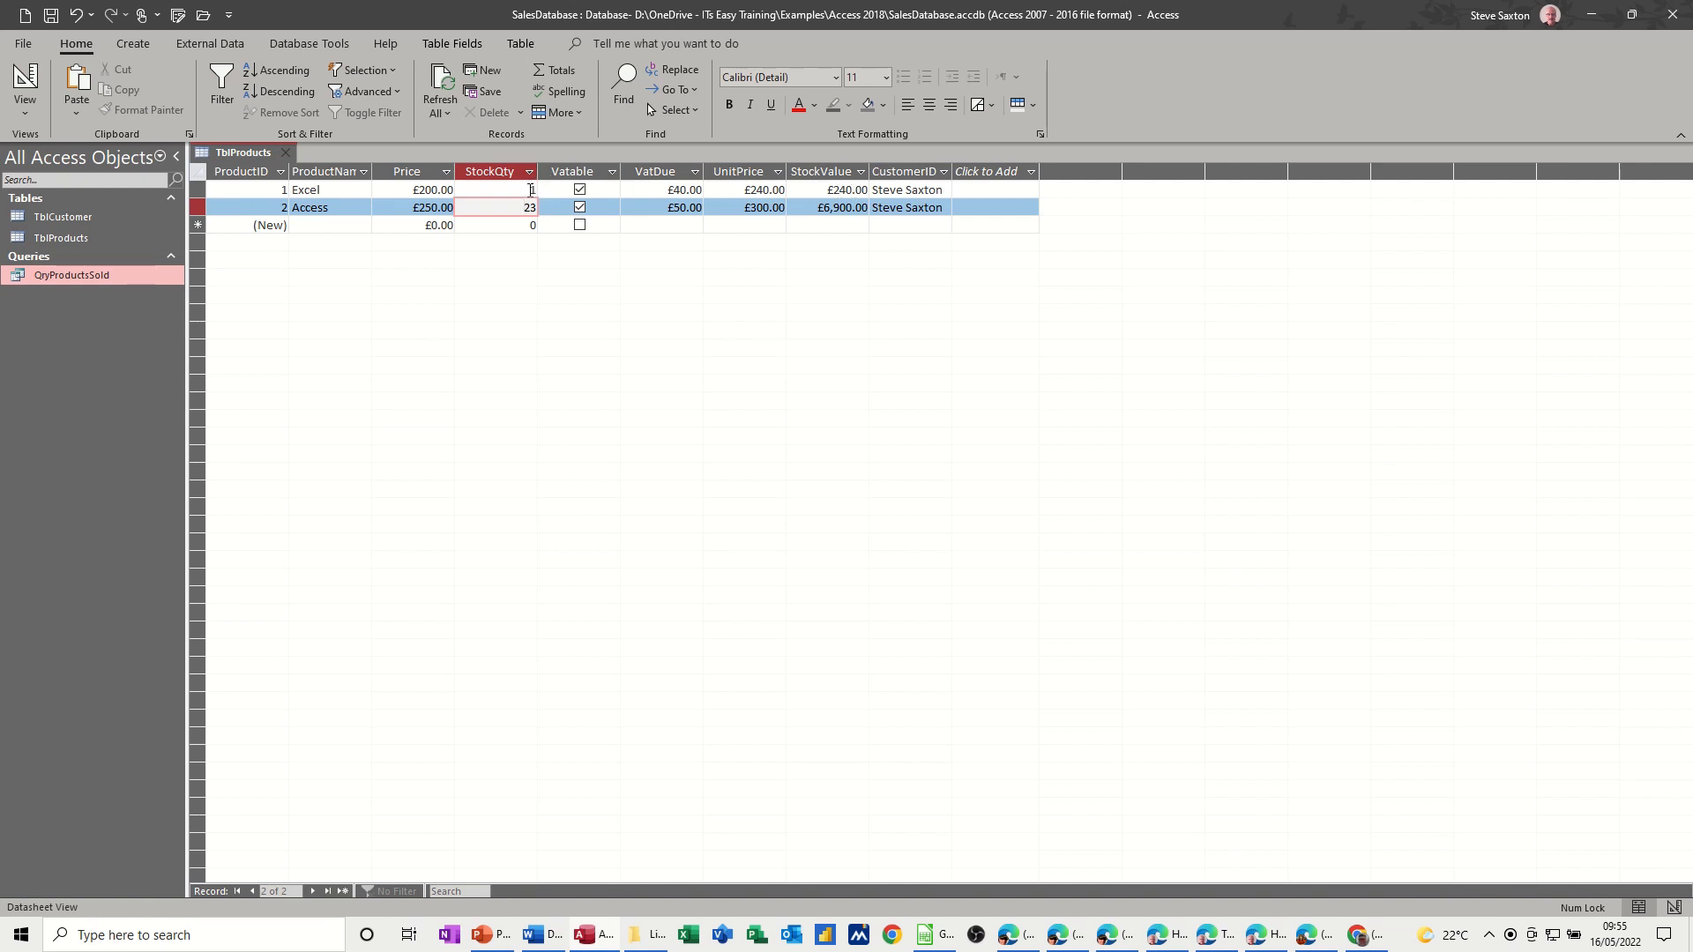
{"action": "left_click", "coordinate": [494, 189]}
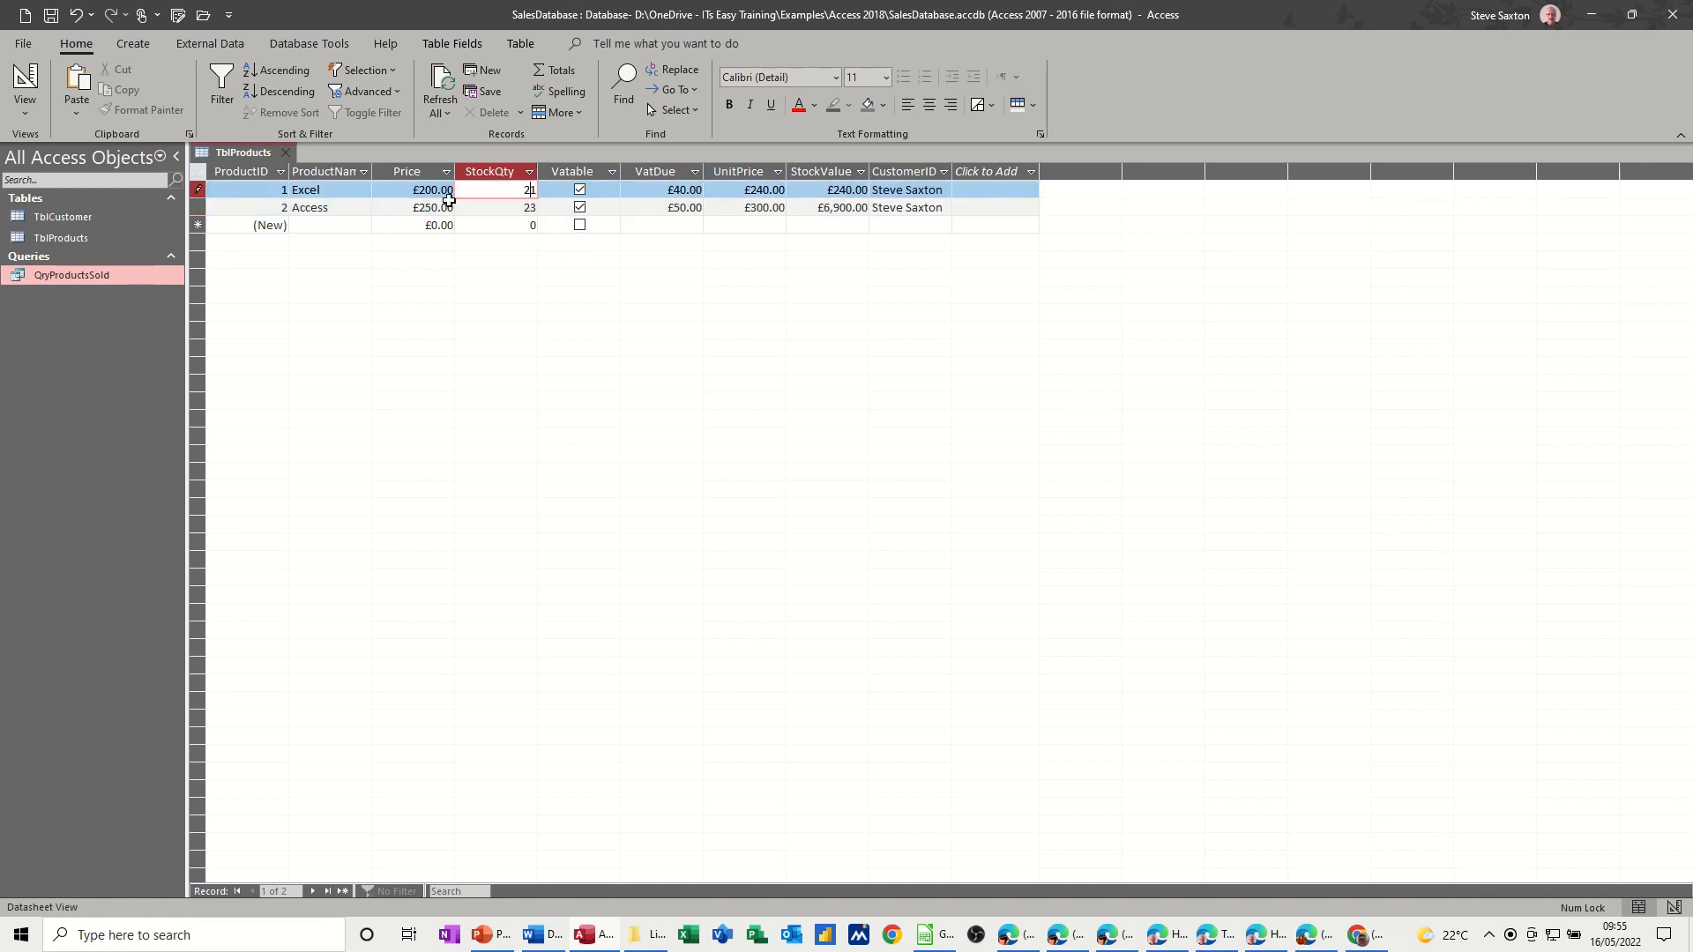
{"action": "mouse_move", "coordinate": [288, 163]}
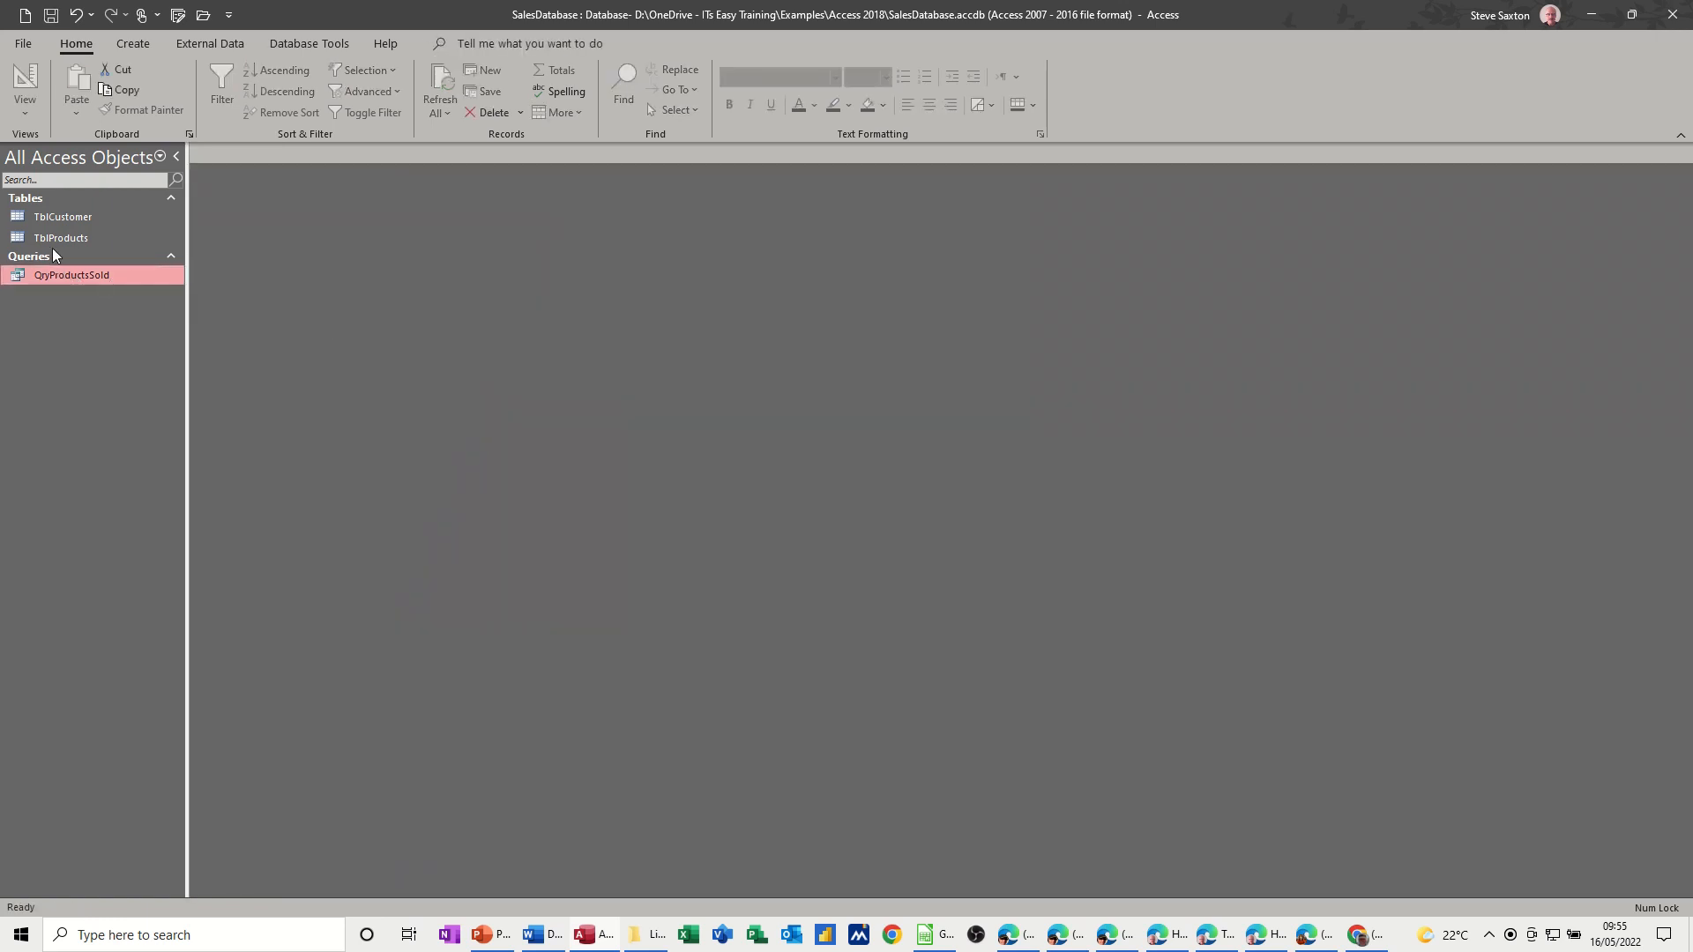
{"action": "mouse_move", "coordinate": [71, 268]}
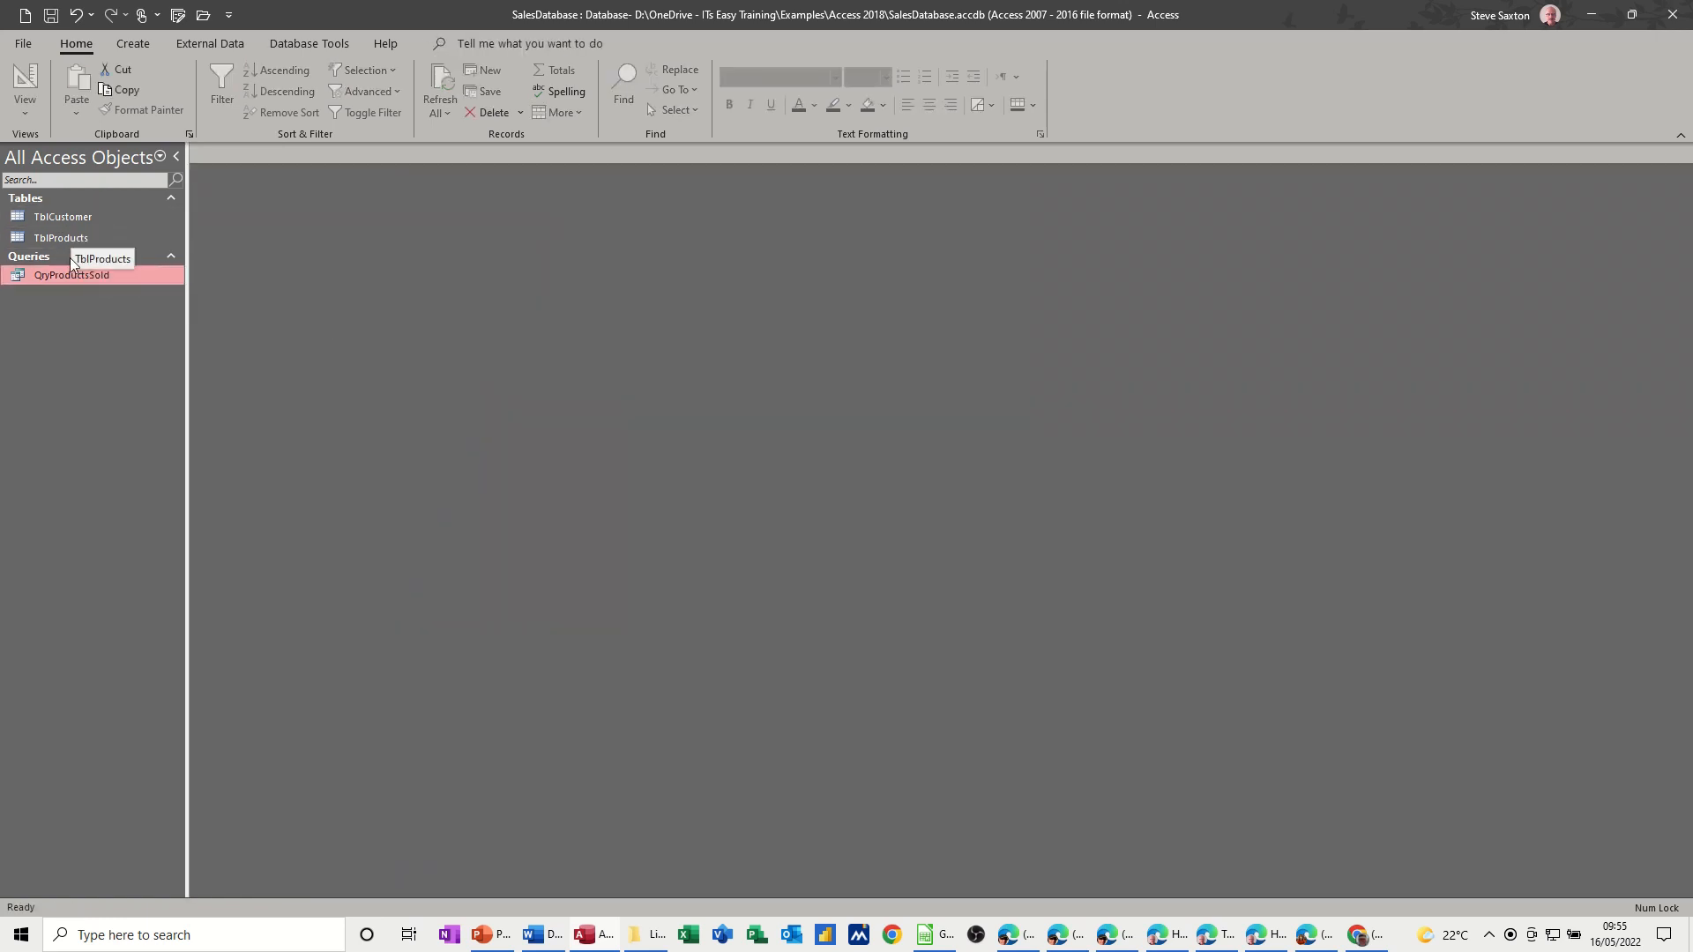
- Start a new table in Table Design with SalesID as an AutoNumber field
{"action": "left_click", "coordinate": [133, 43]}
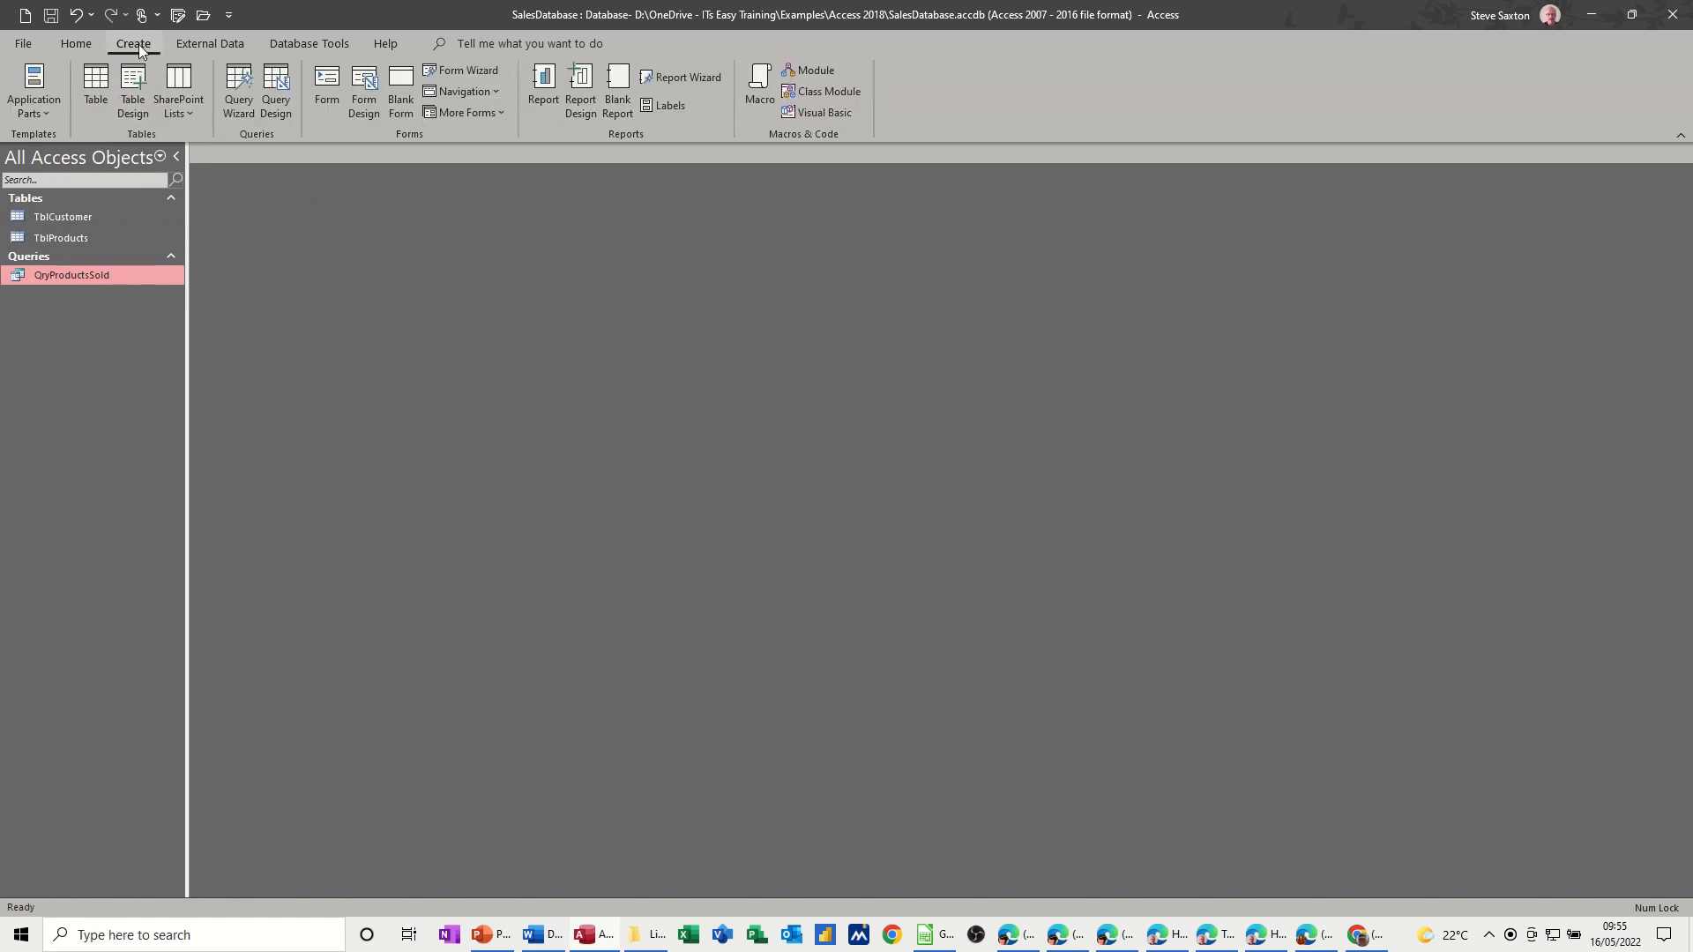
{"action": "left_click", "coordinate": [132, 89]}
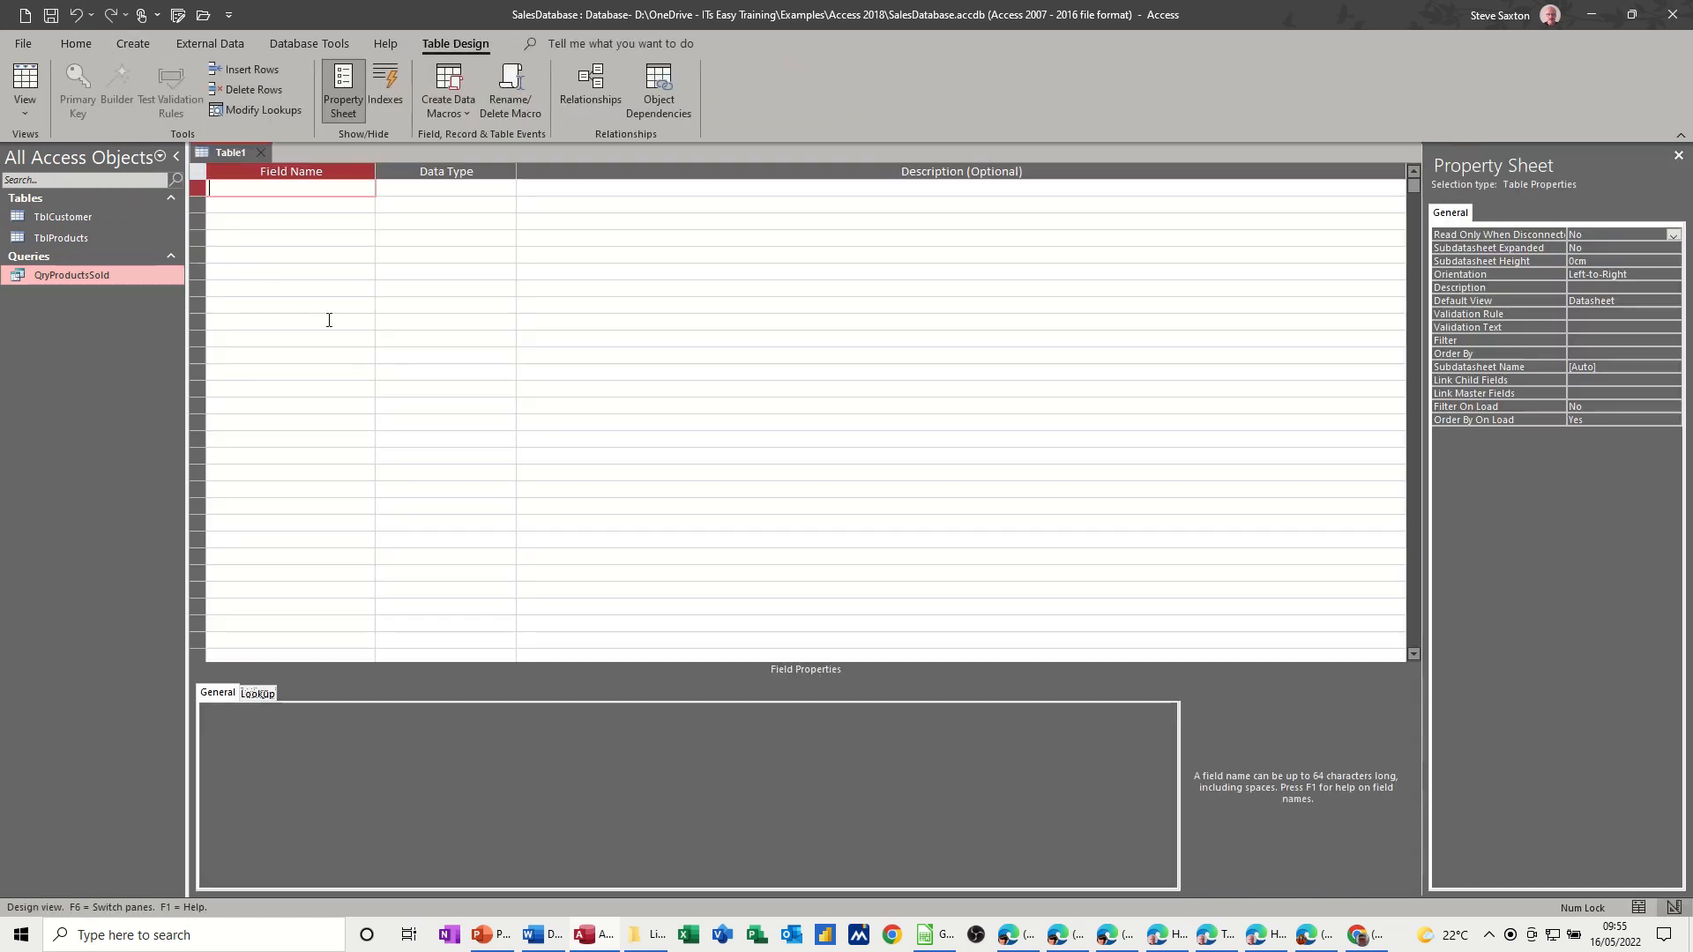
{"action": "mouse_move", "coordinate": [316, 344]}
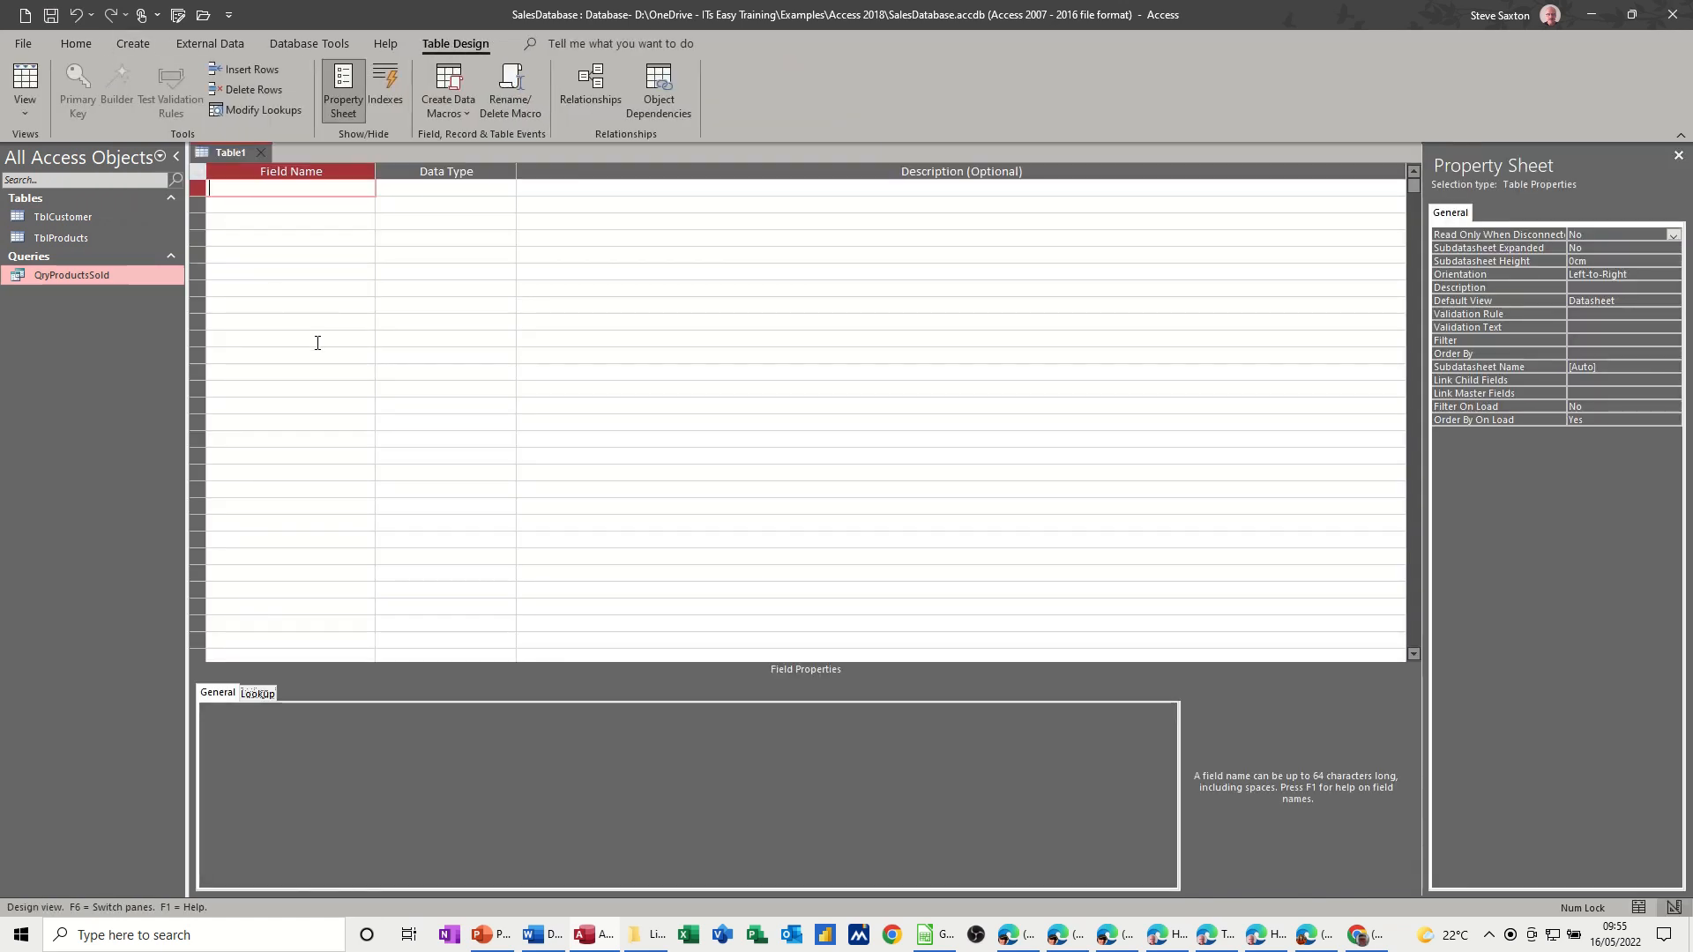
{"action": "type", "text": "S"}
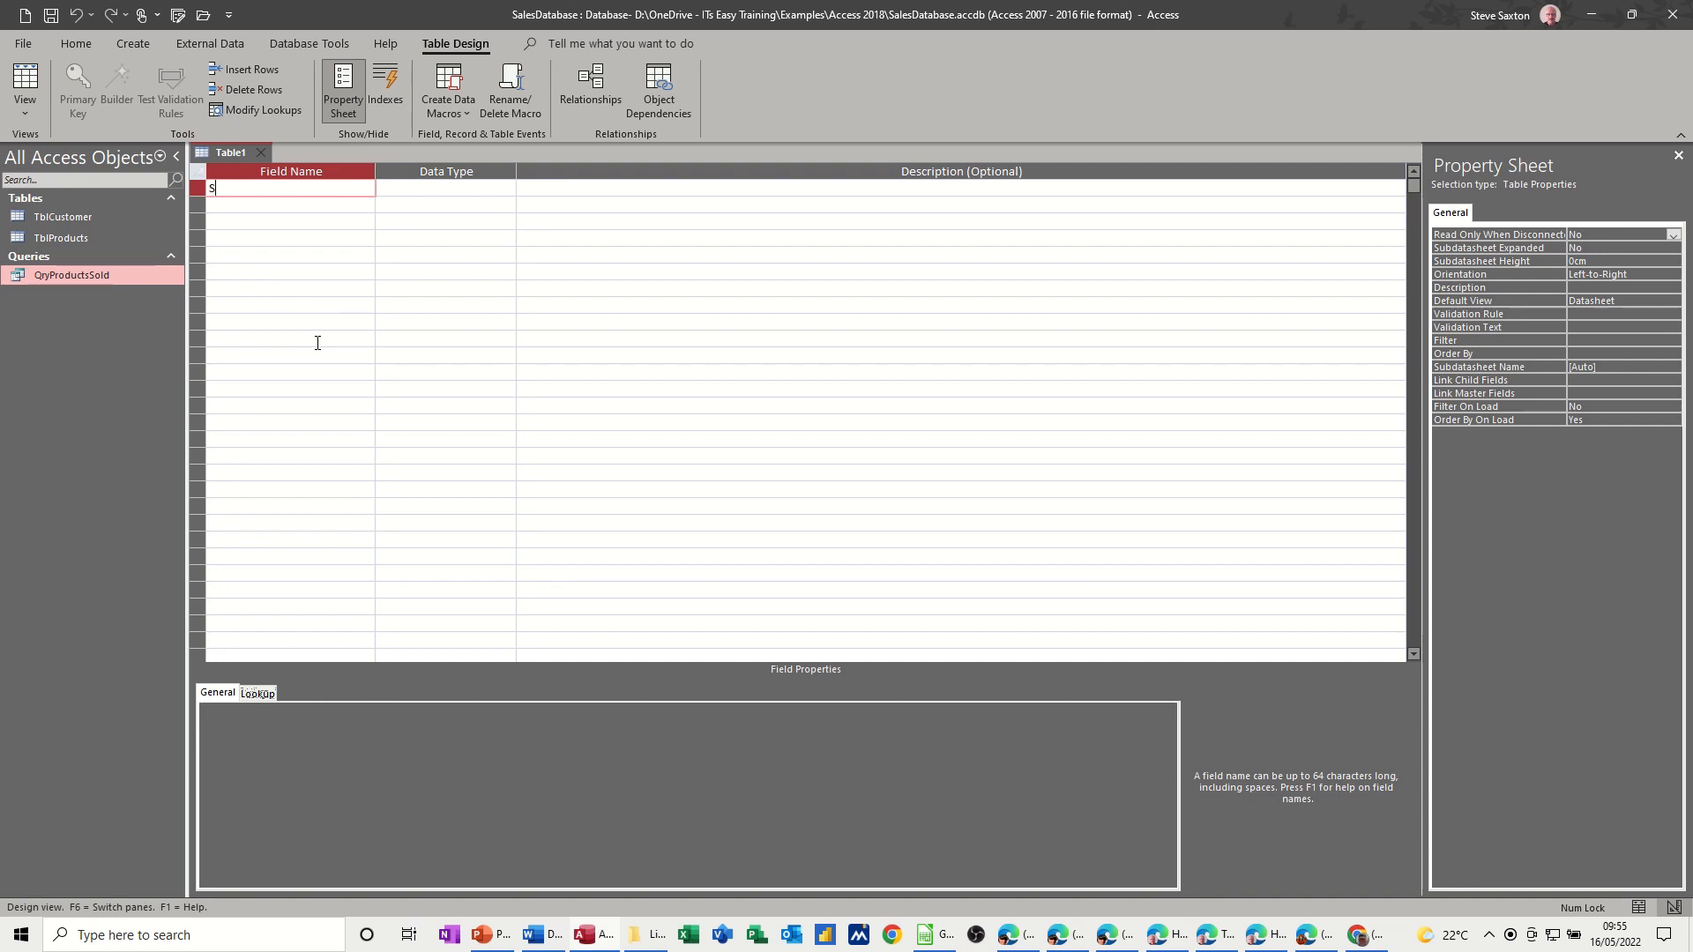
{"action": "type", "text": "alesID"}
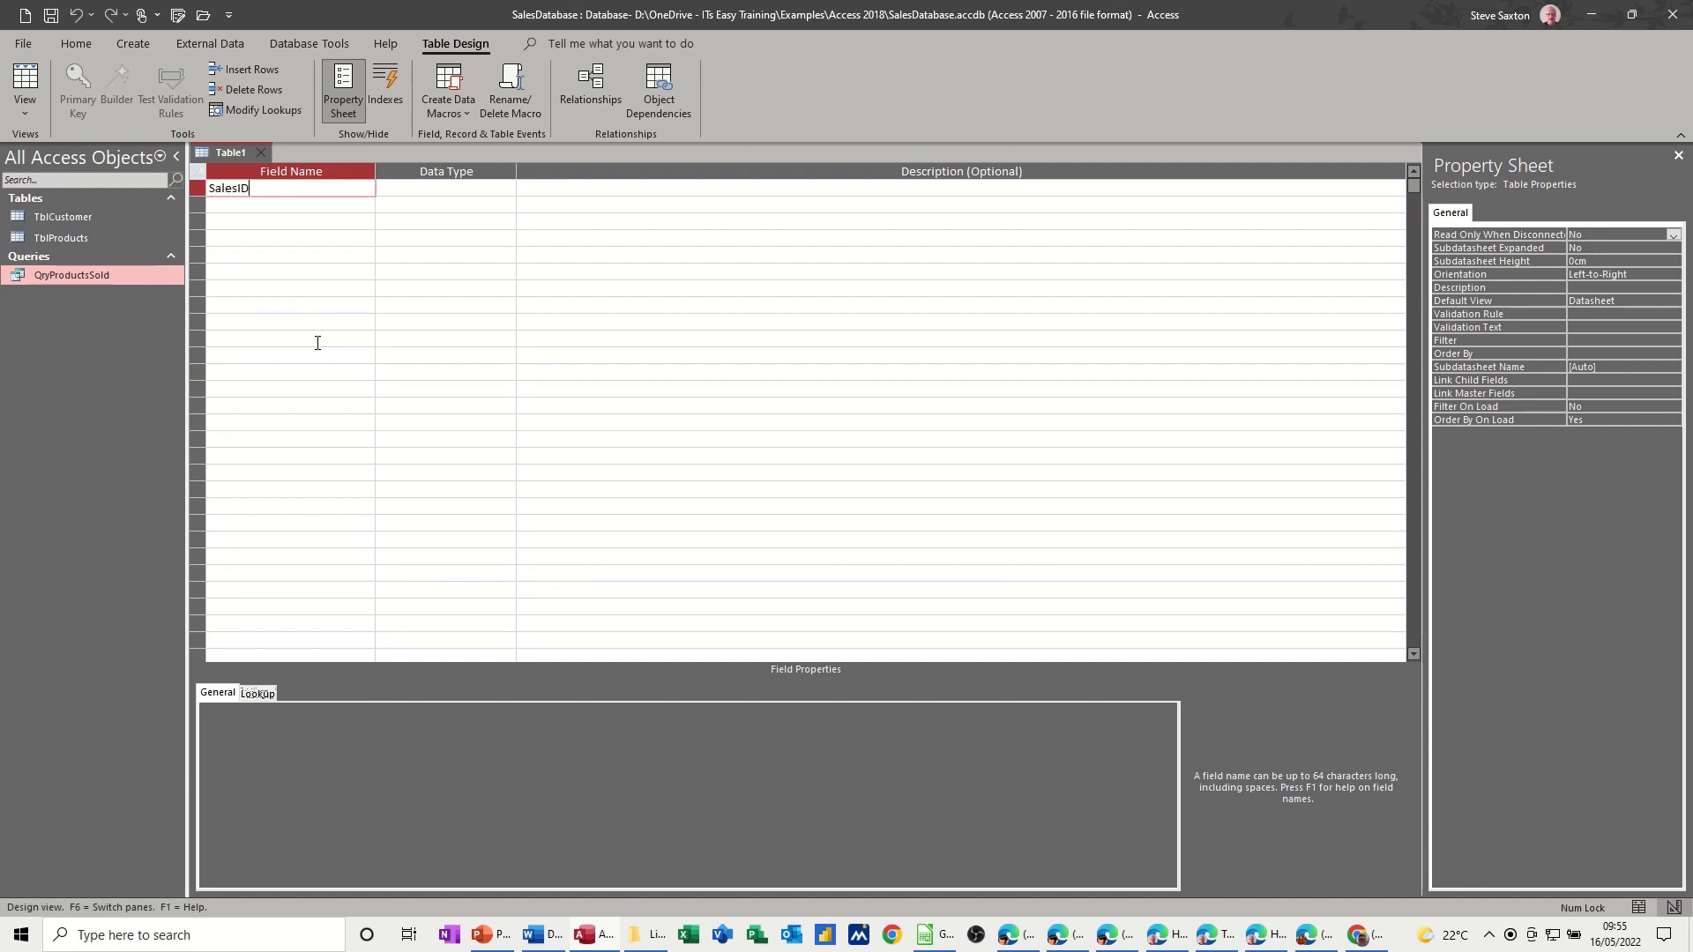
{"action": "left_click", "coordinate": [443, 189]}
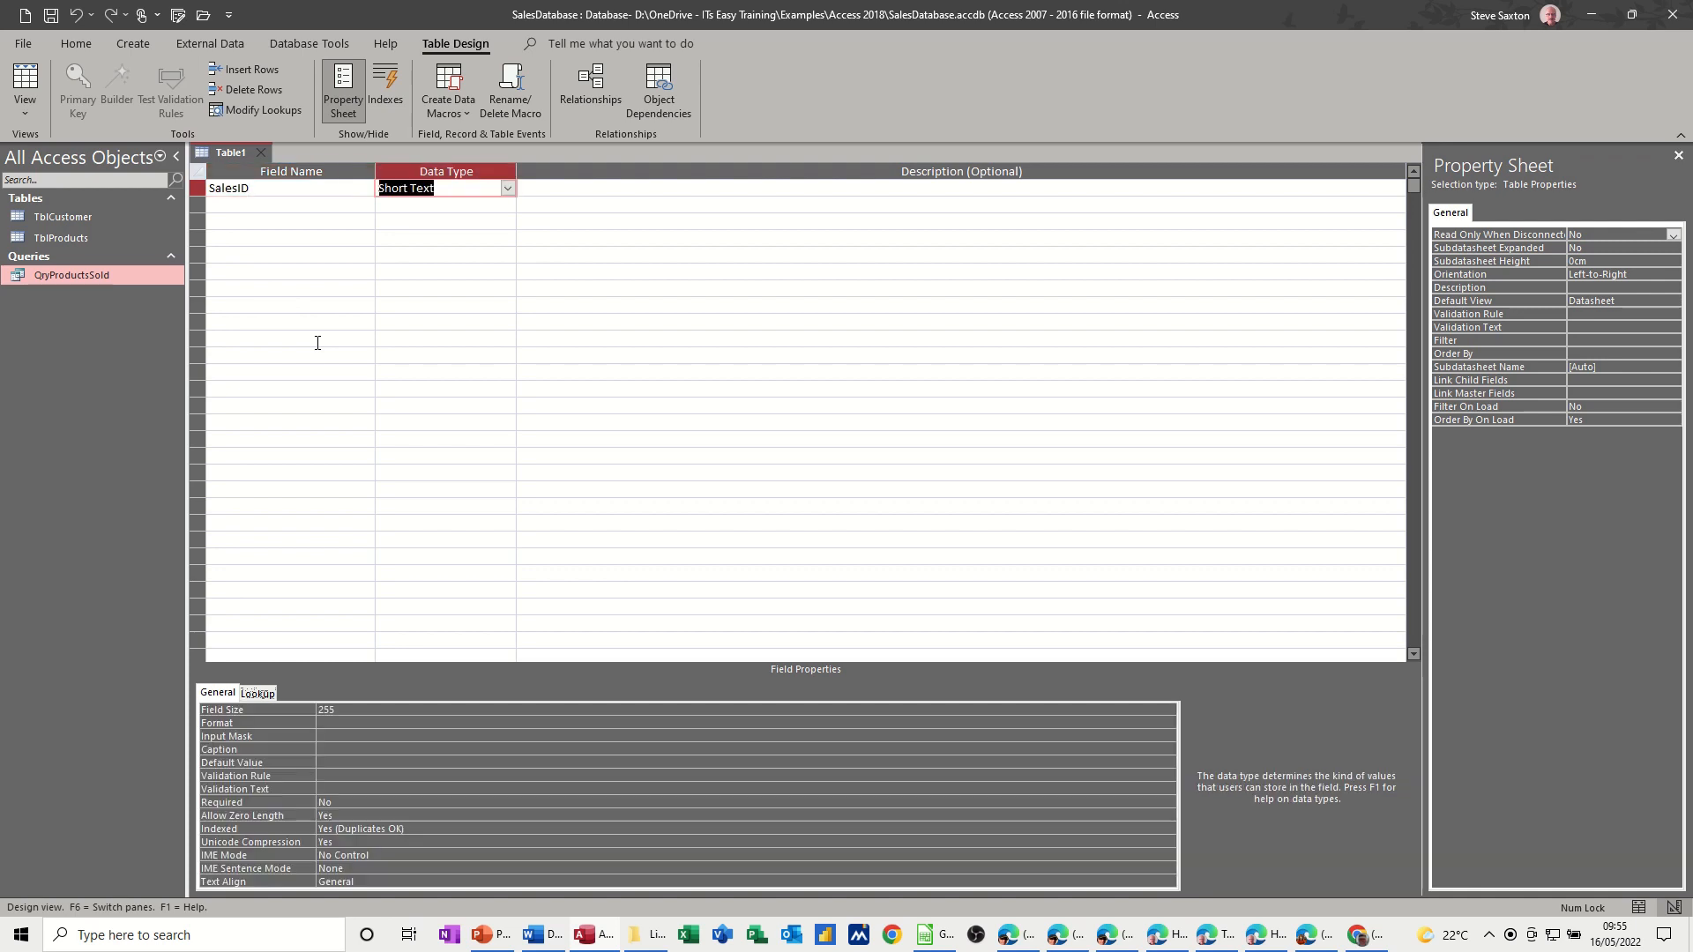
{"action": "left_click", "coordinate": [413, 189]}
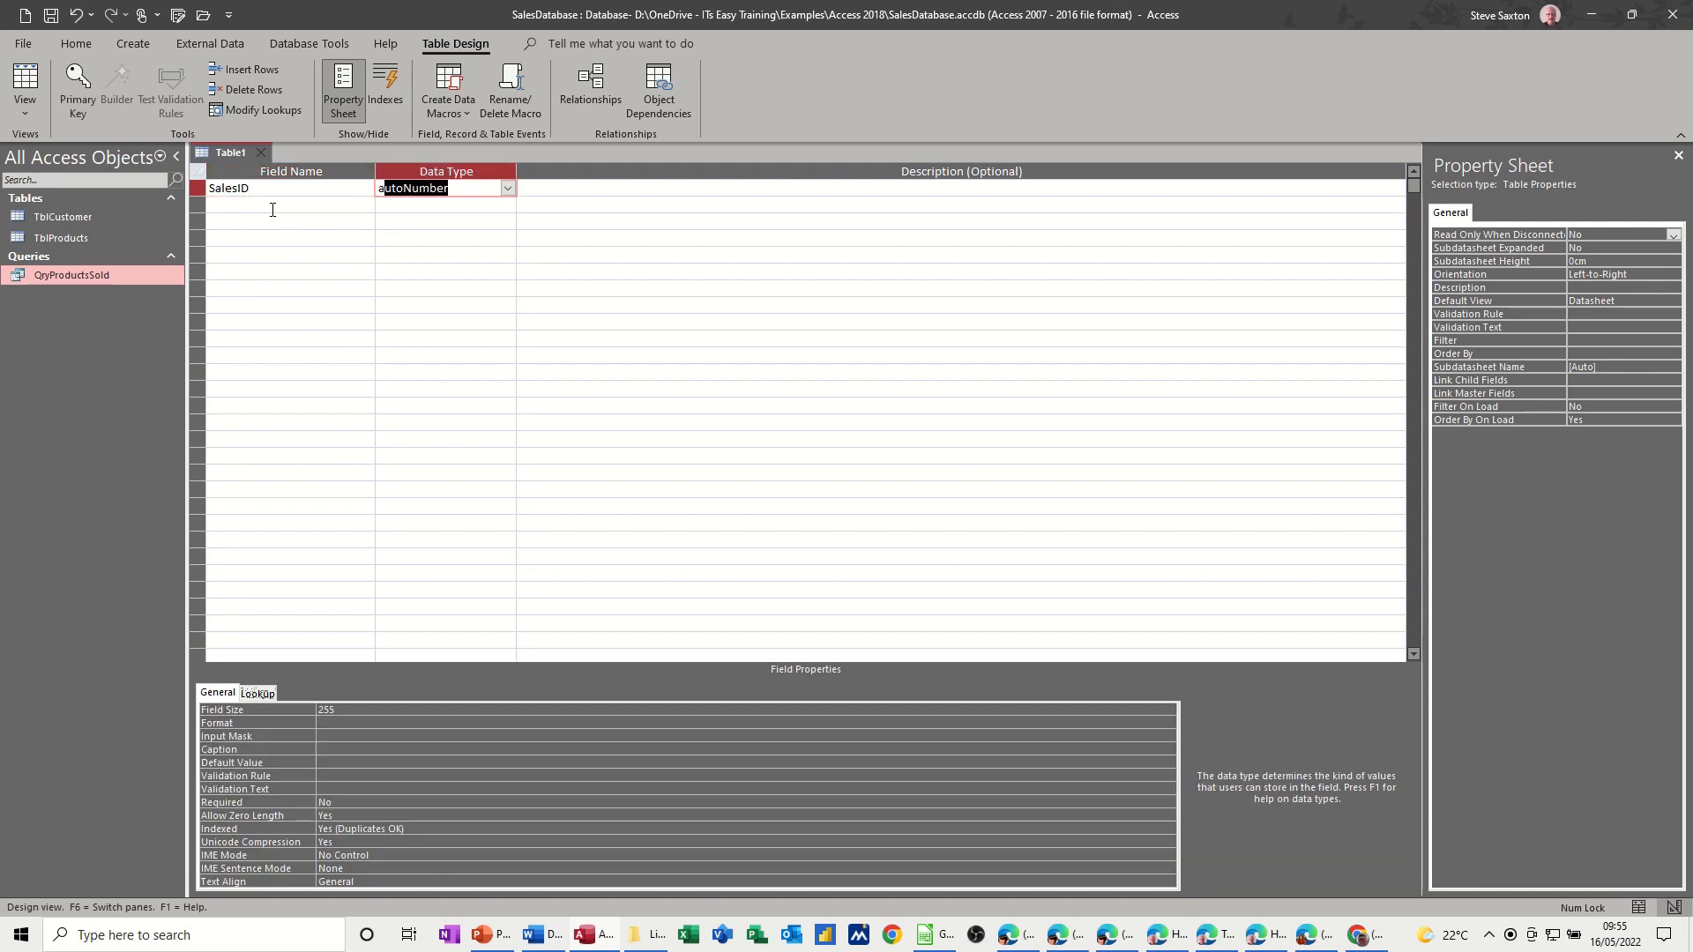
- Enter CustomerID as the second field name
{"action": "left_click", "coordinate": [289, 205]}
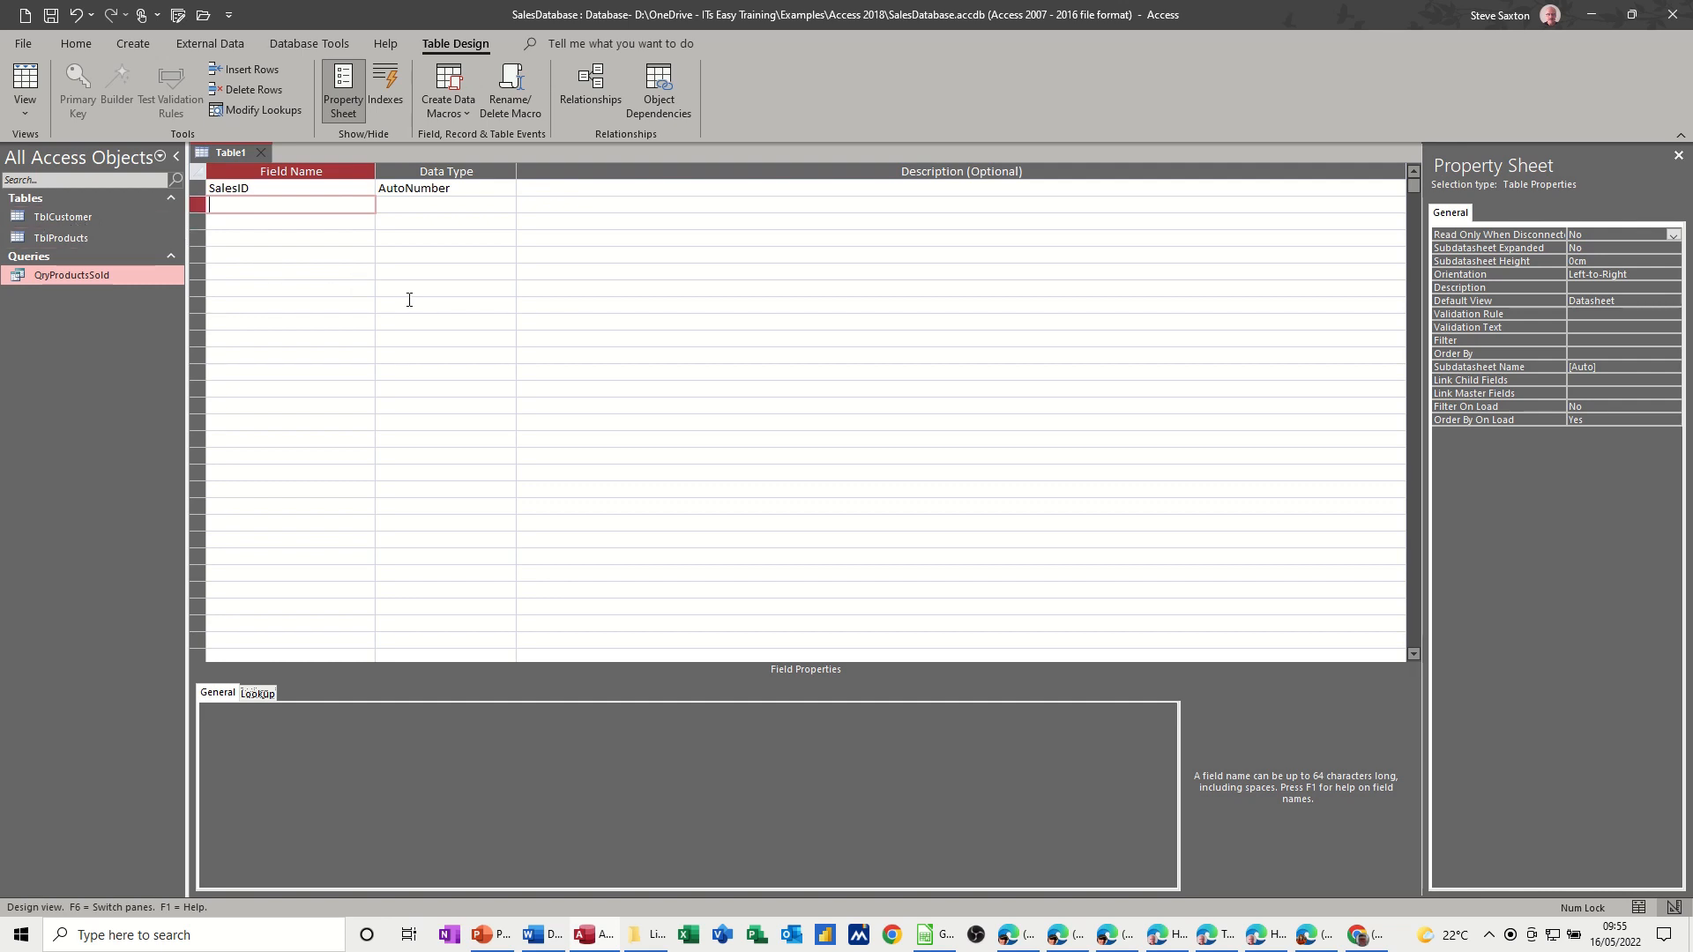
{"action": "type", "text": "C"}
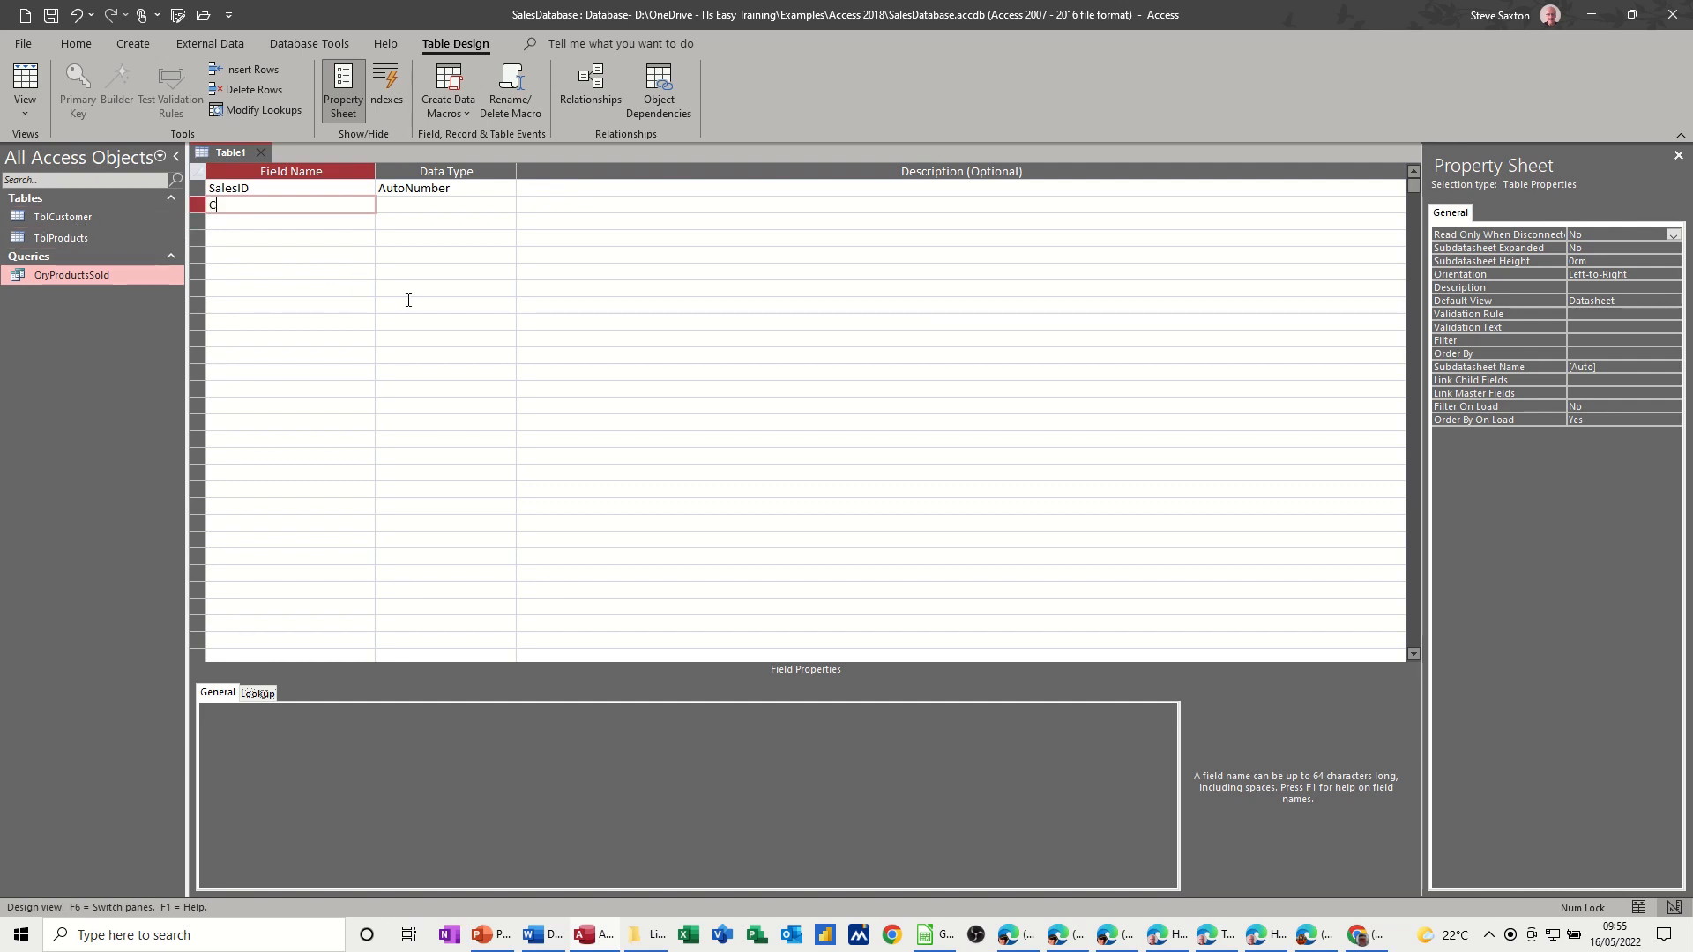
{"action": "type", "text": "ustomerID"}
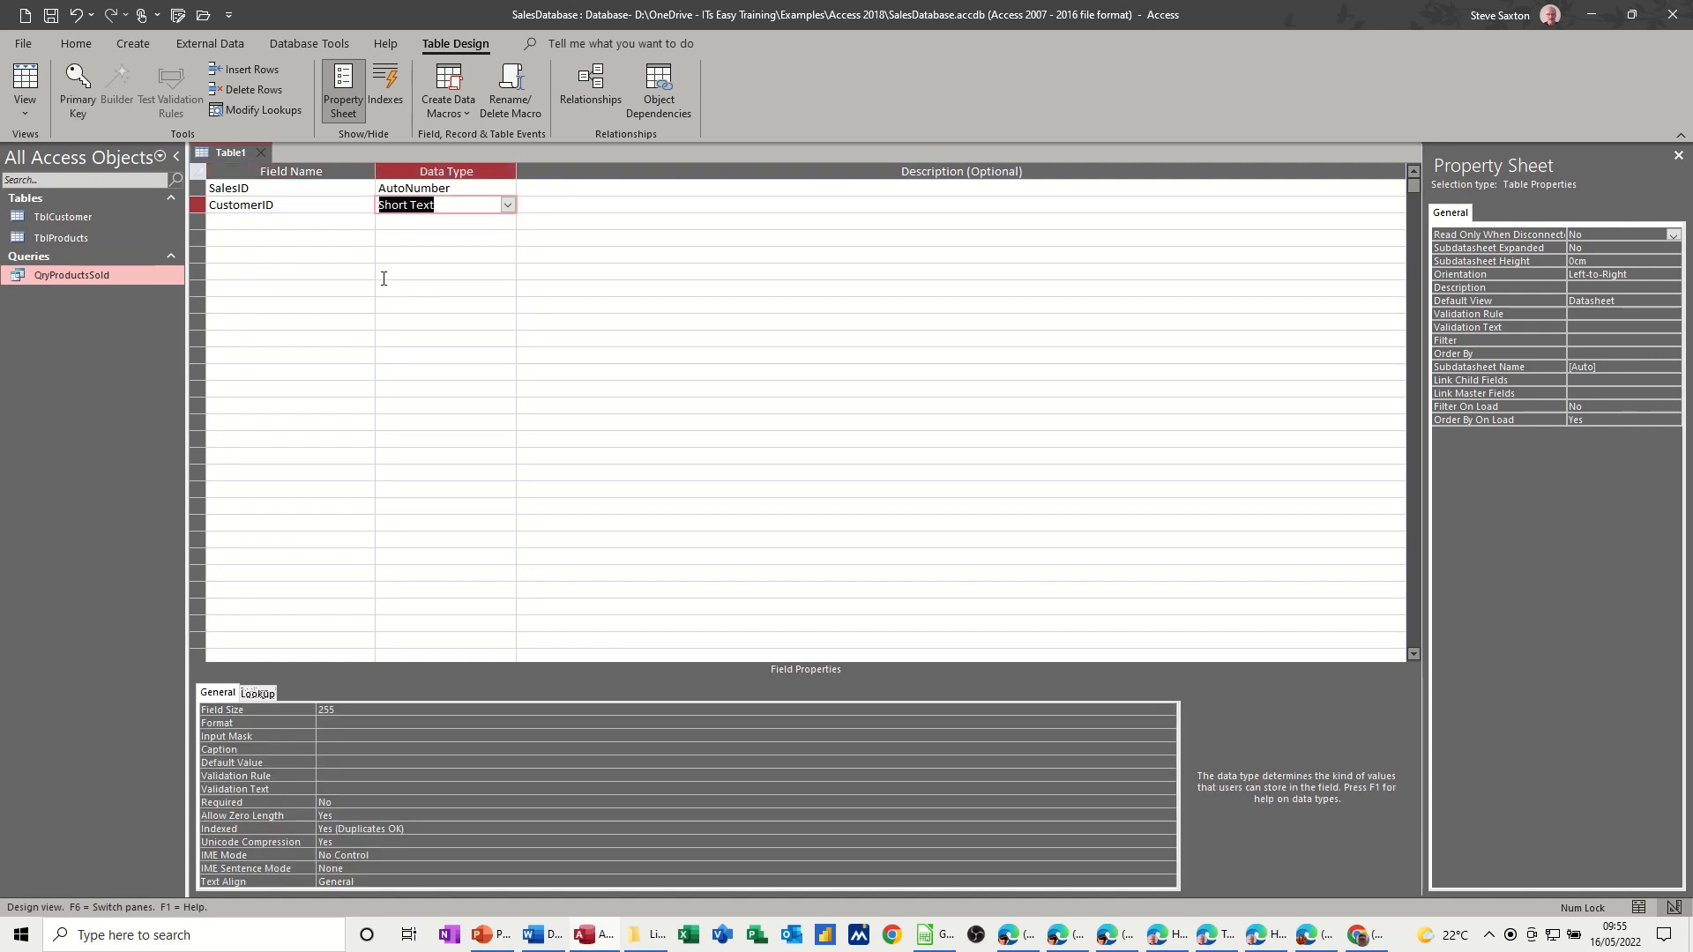
- Make CustomerID a lookup on TblCustomer showing CustomerID and CustomerName, key column visible
{"action": "left_click", "coordinate": [507, 204]}
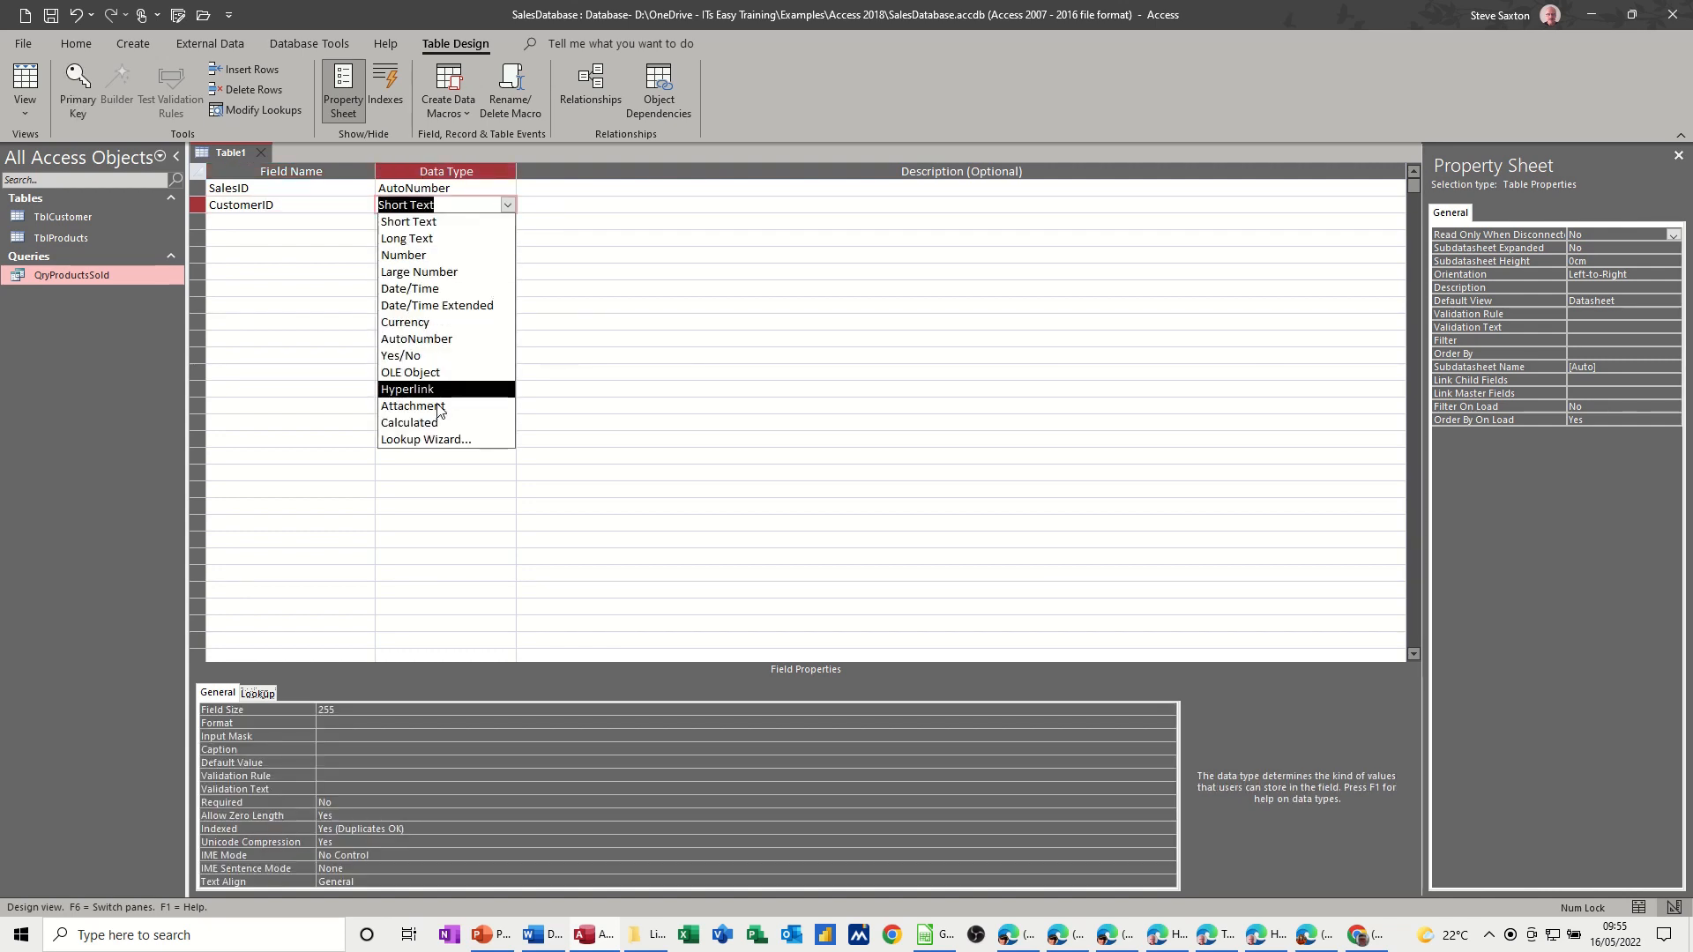
{"action": "left_click", "coordinate": [425, 439]}
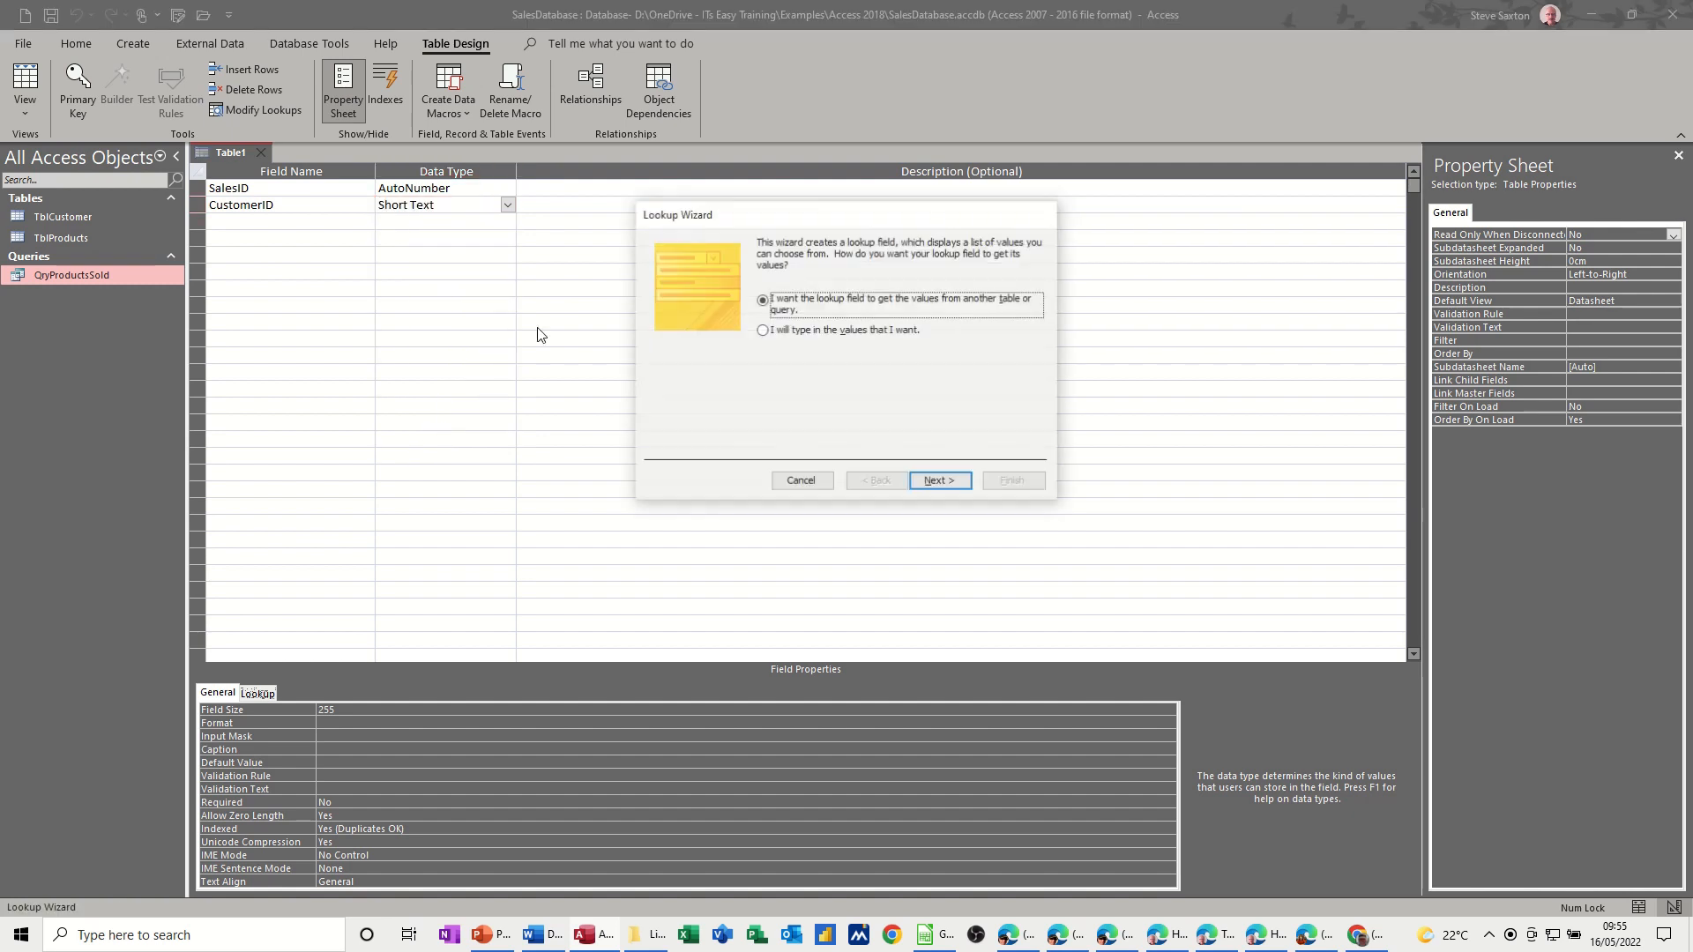
{"action": "left_click", "coordinate": [937, 480]}
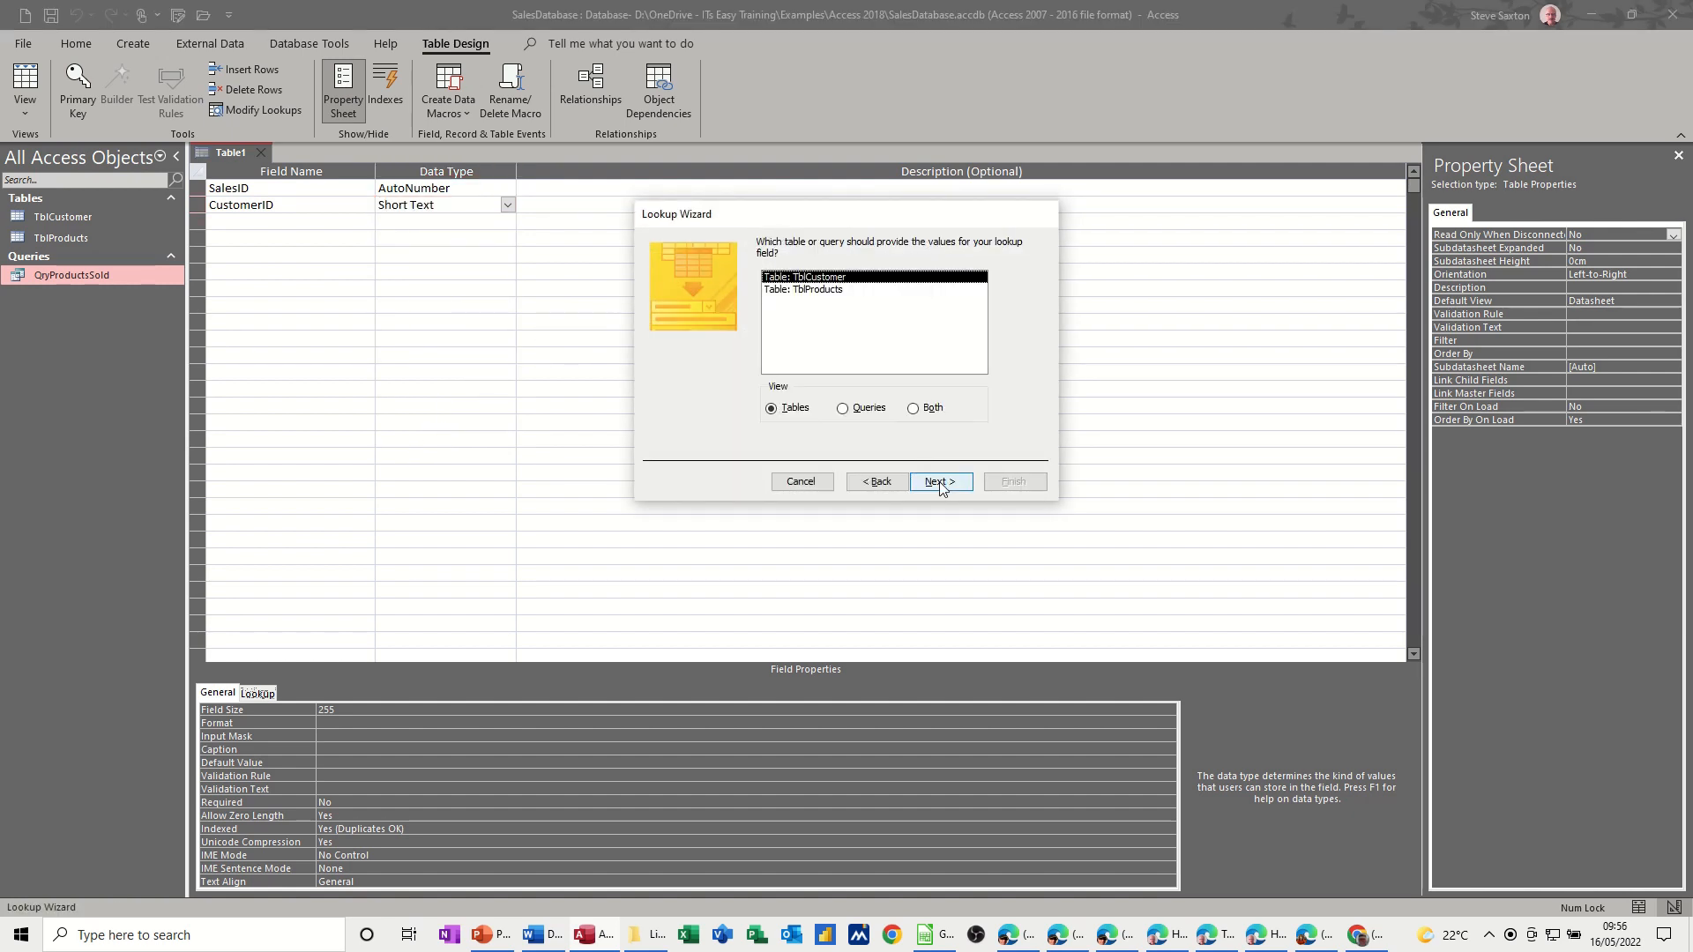
{"action": "left_click", "coordinate": [939, 481]}
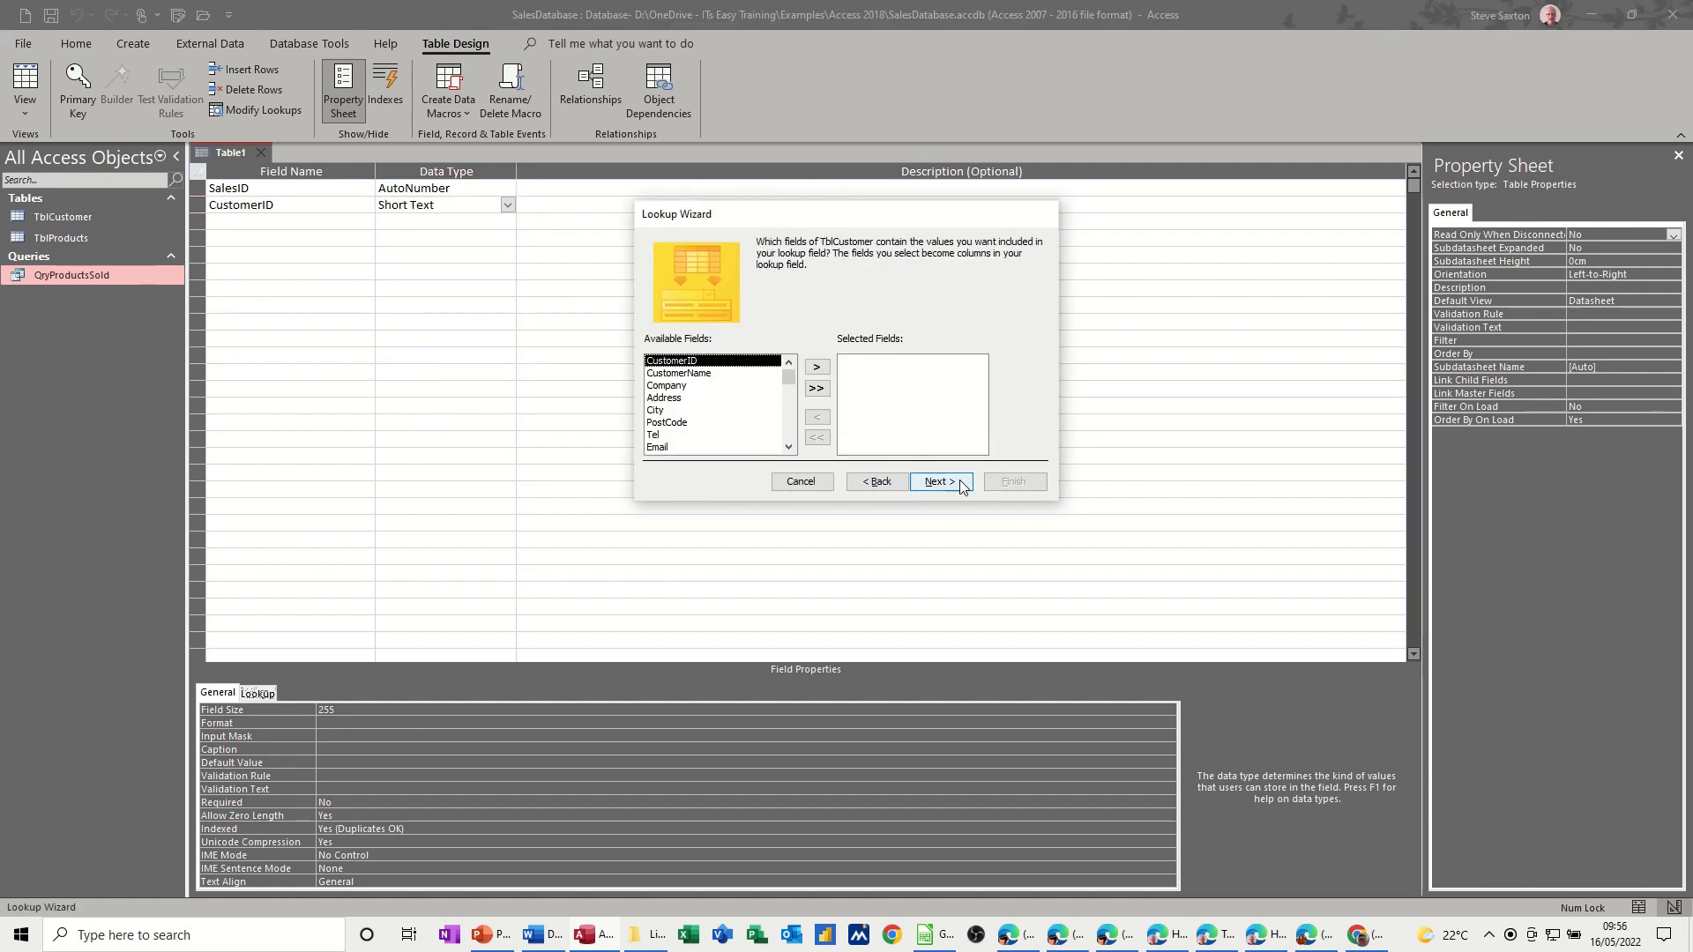
{"action": "left_click", "coordinate": [816, 367]}
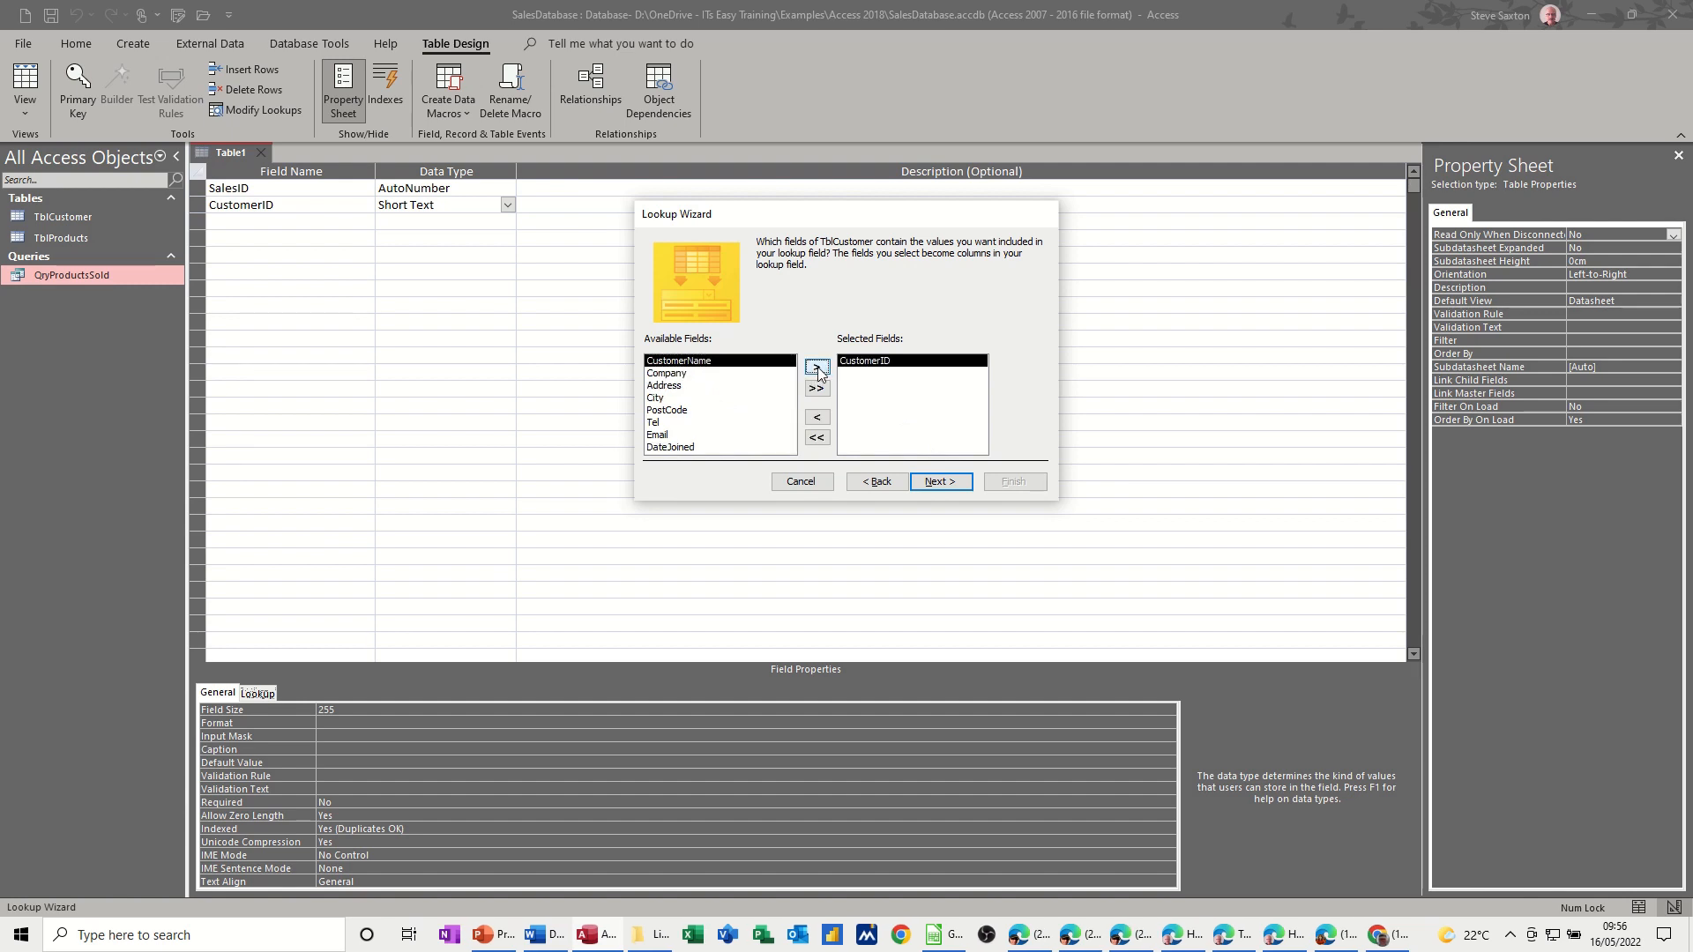
{"action": "left_click", "coordinate": [817, 367]}
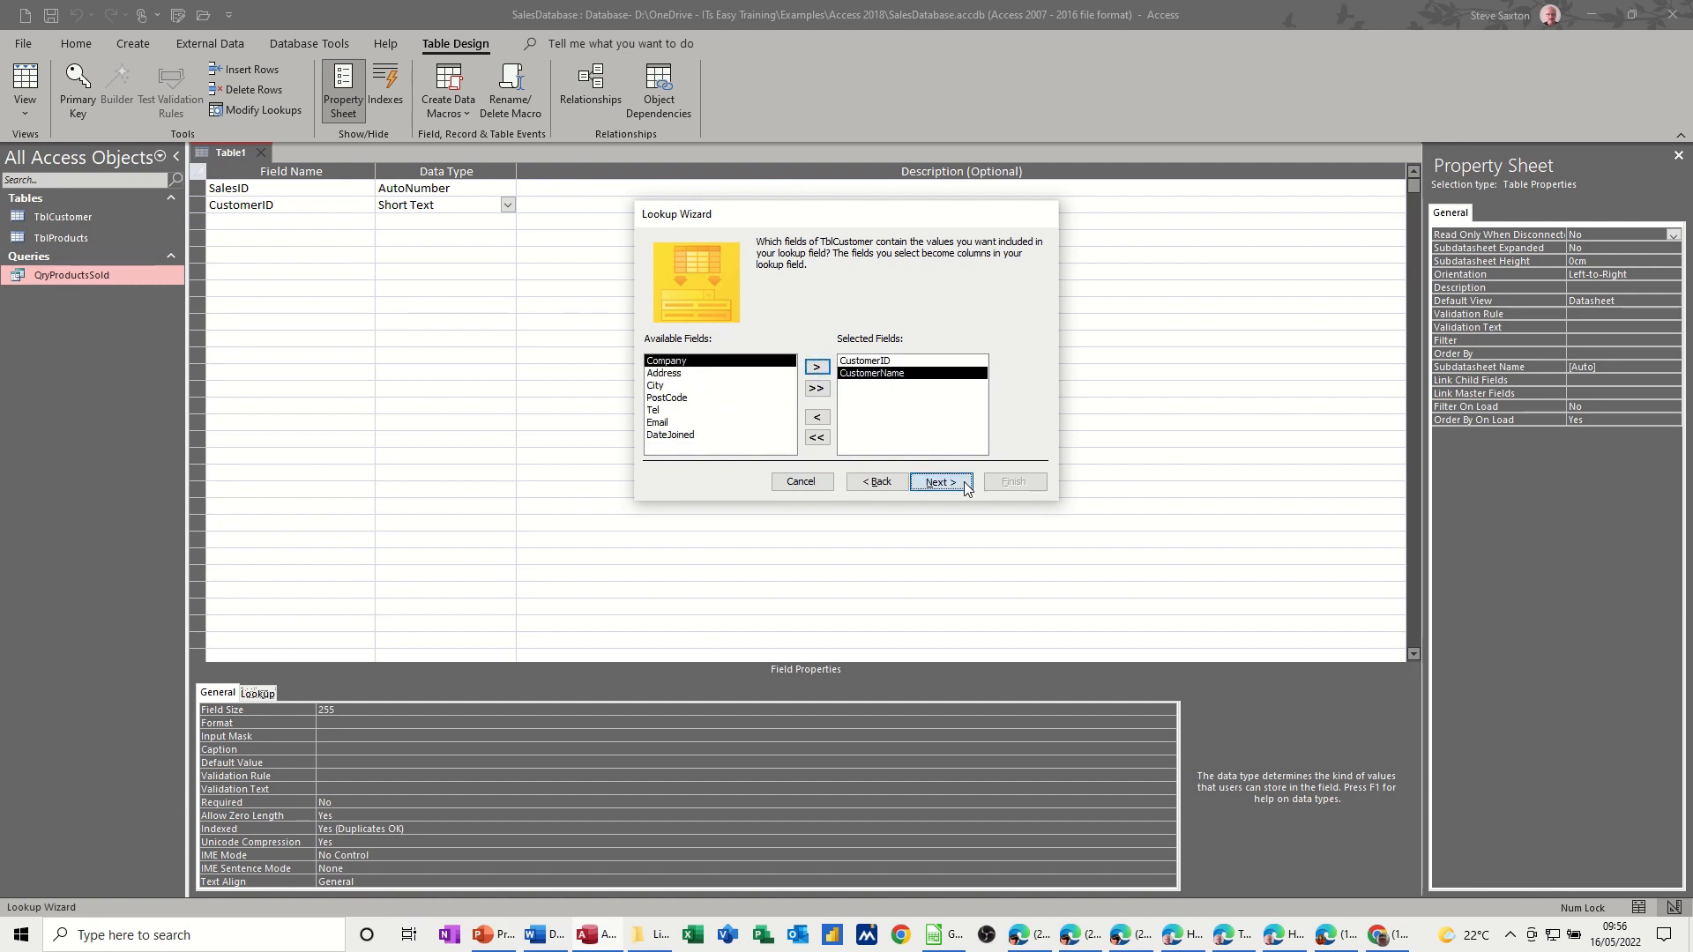
{"action": "left_click", "coordinate": [937, 481]}
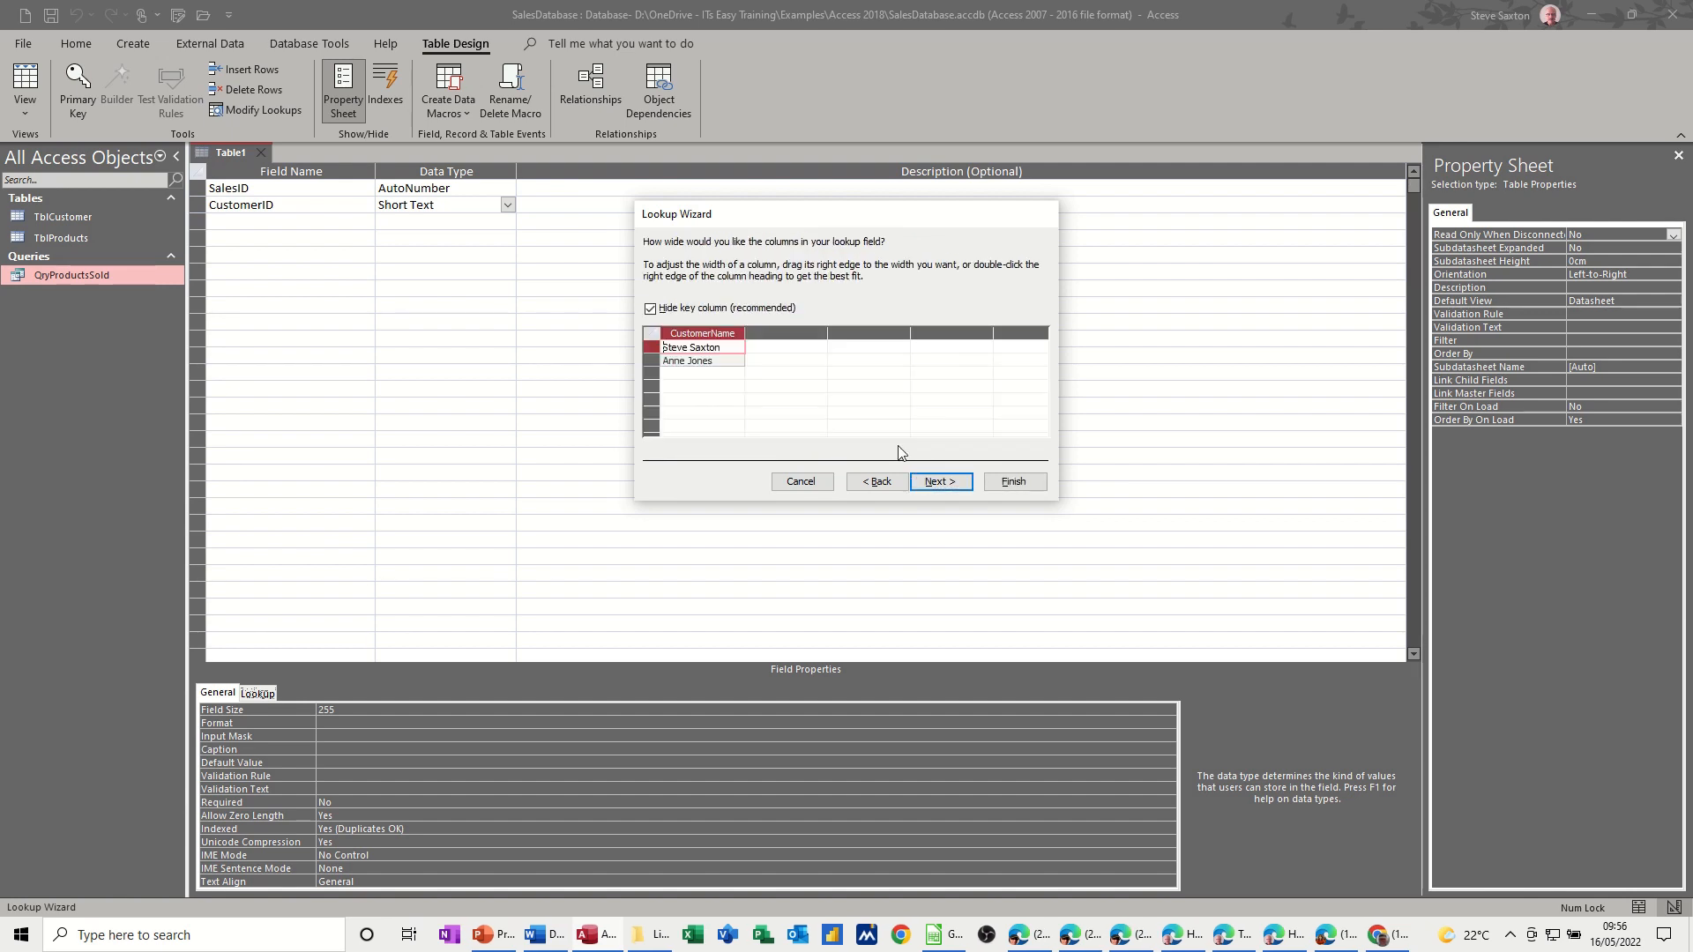
{"action": "left_click", "coordinate": [651, 307]}
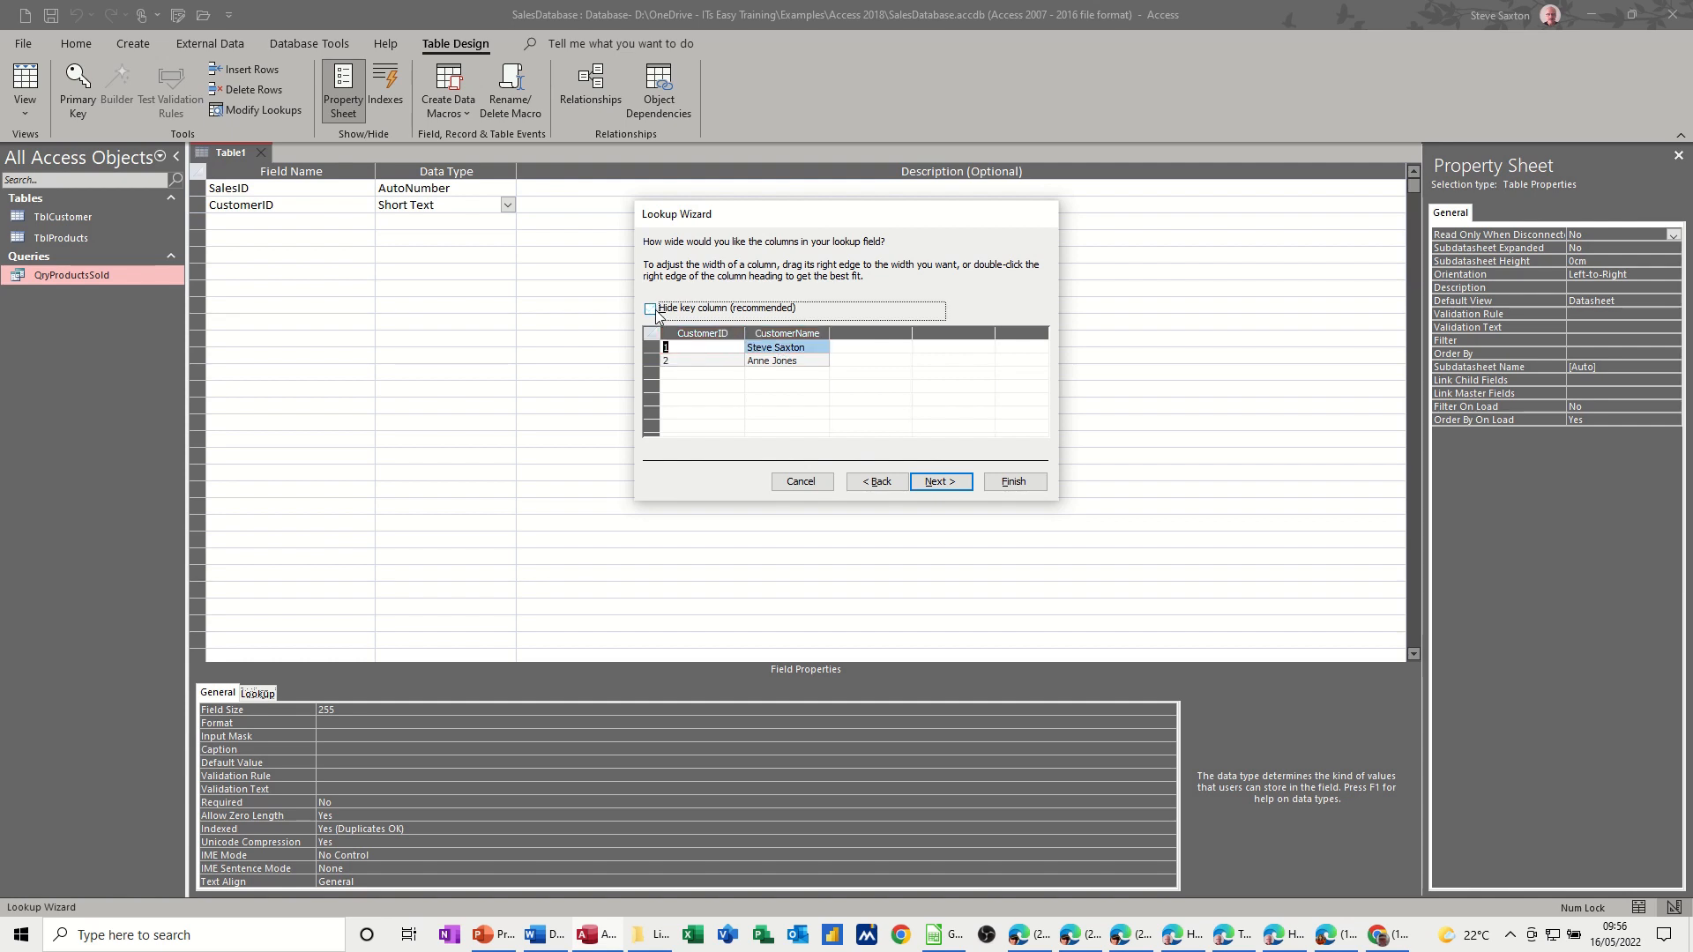
{"action": "left_click", "coordinate": [939, 480]}
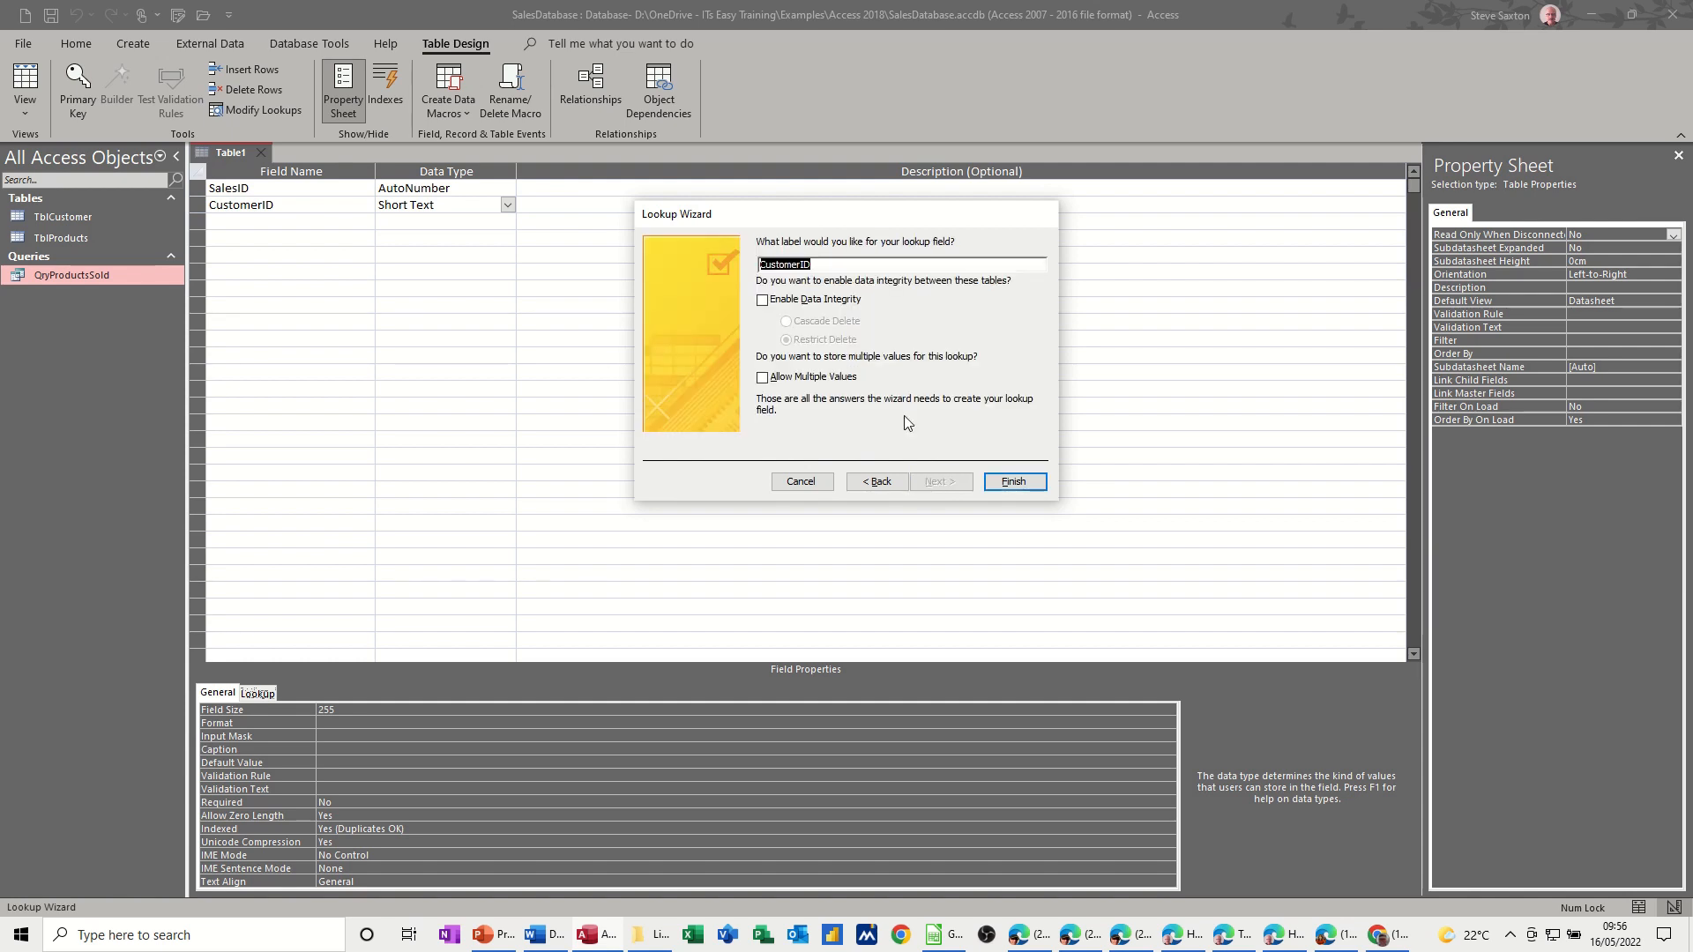
{"action": "mouse_move", "coordinate": [956, 439]}
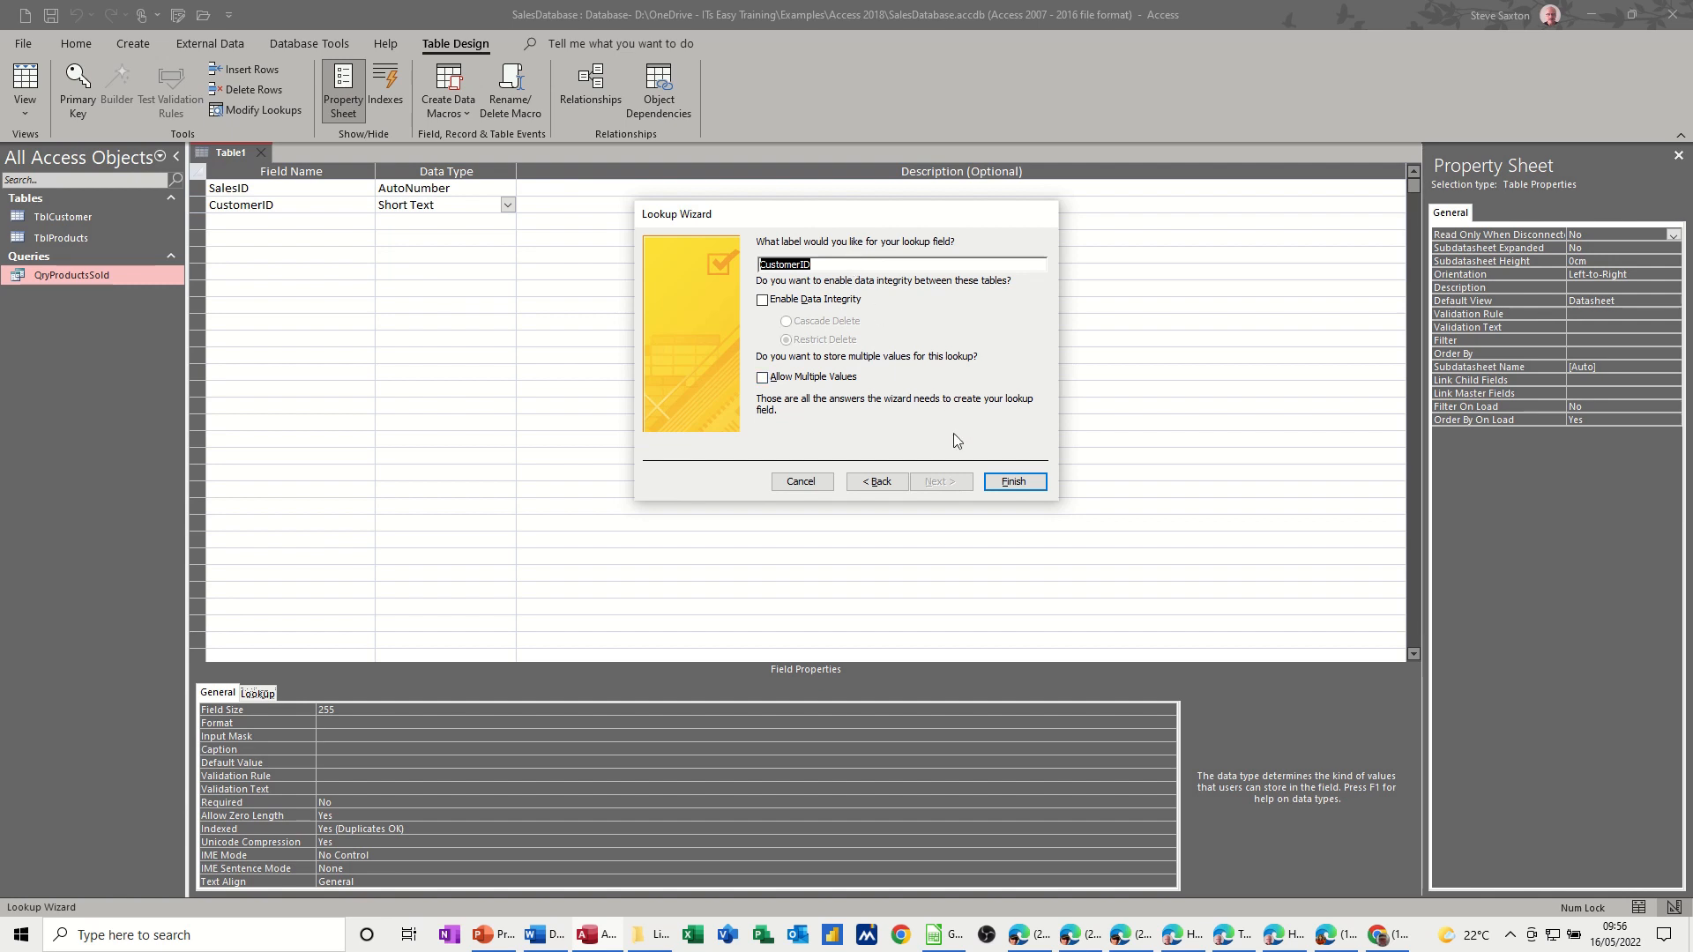
{"action": "mouse_move", "coordinate": [753, 316]}
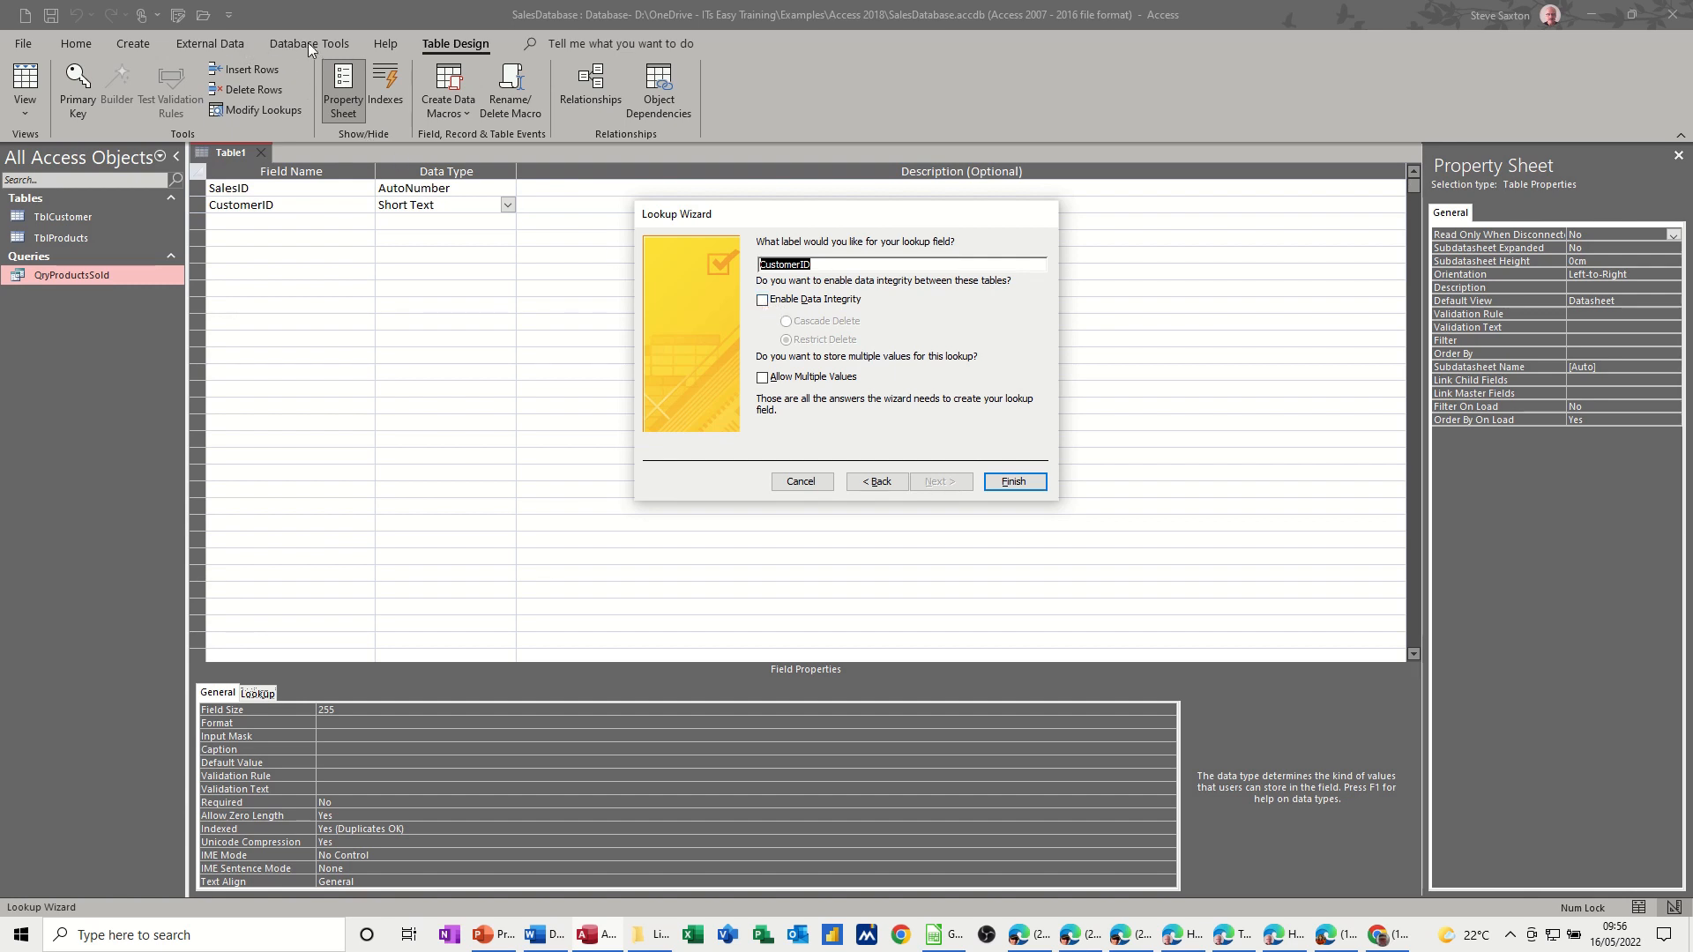
{"action": "mouse_move", "coordinate": [630, 277]}
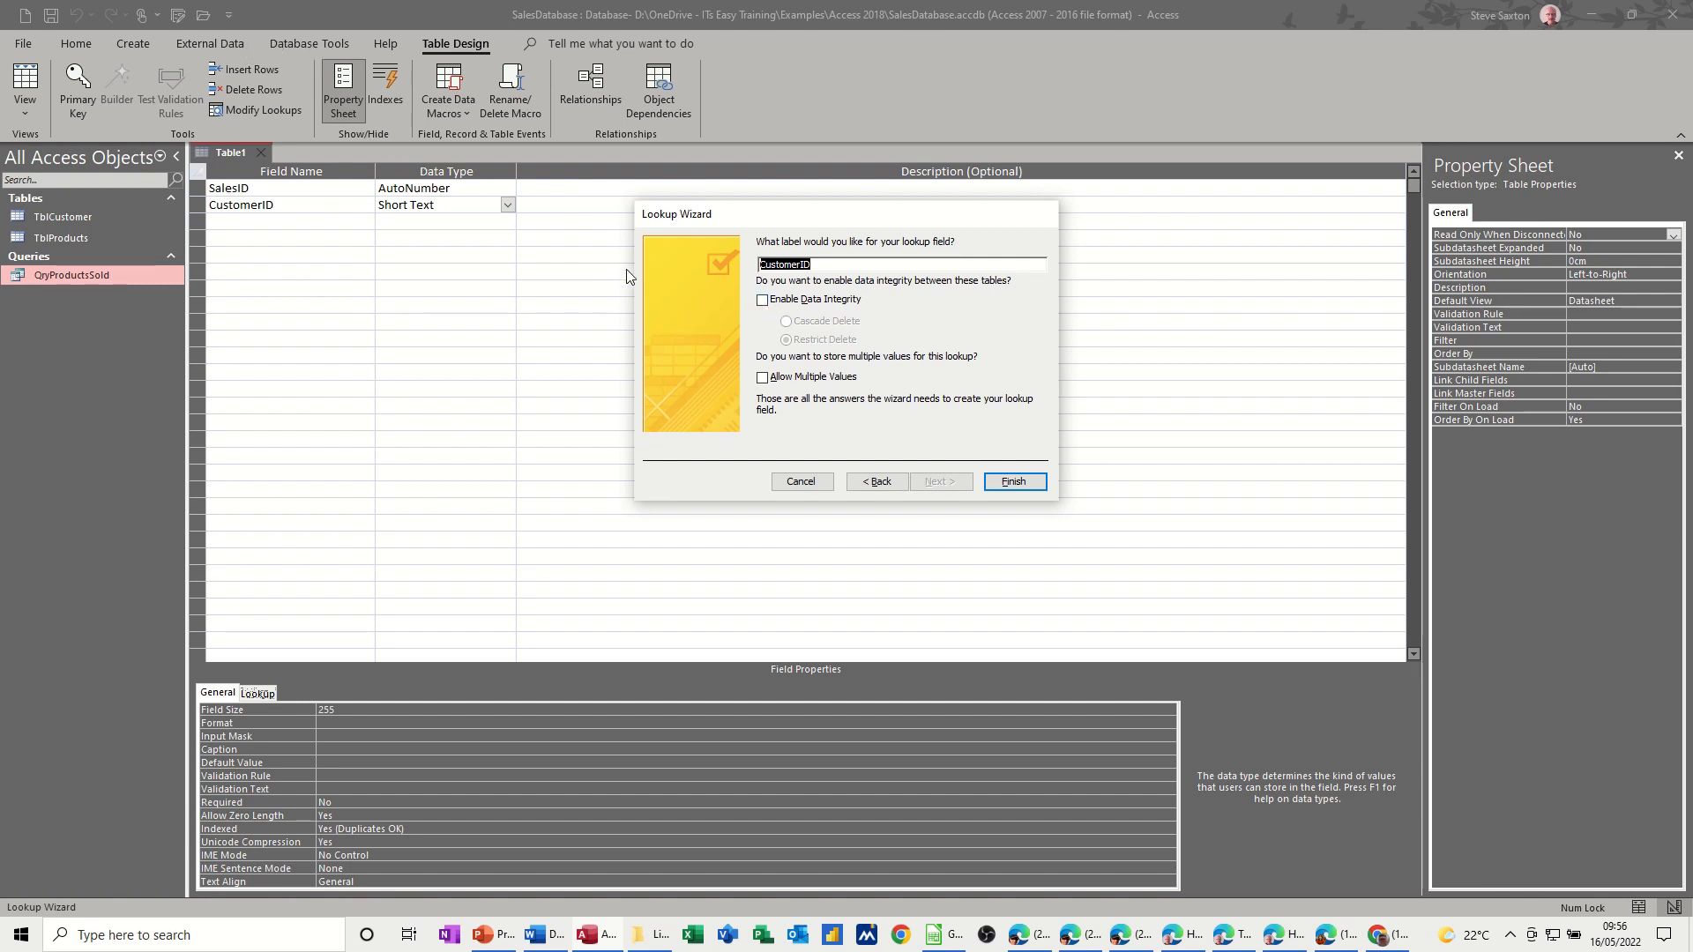
- Enable data integrity and finish the CustomerID lookup
{"action": "left_click", "coordinate": [762, 300]}
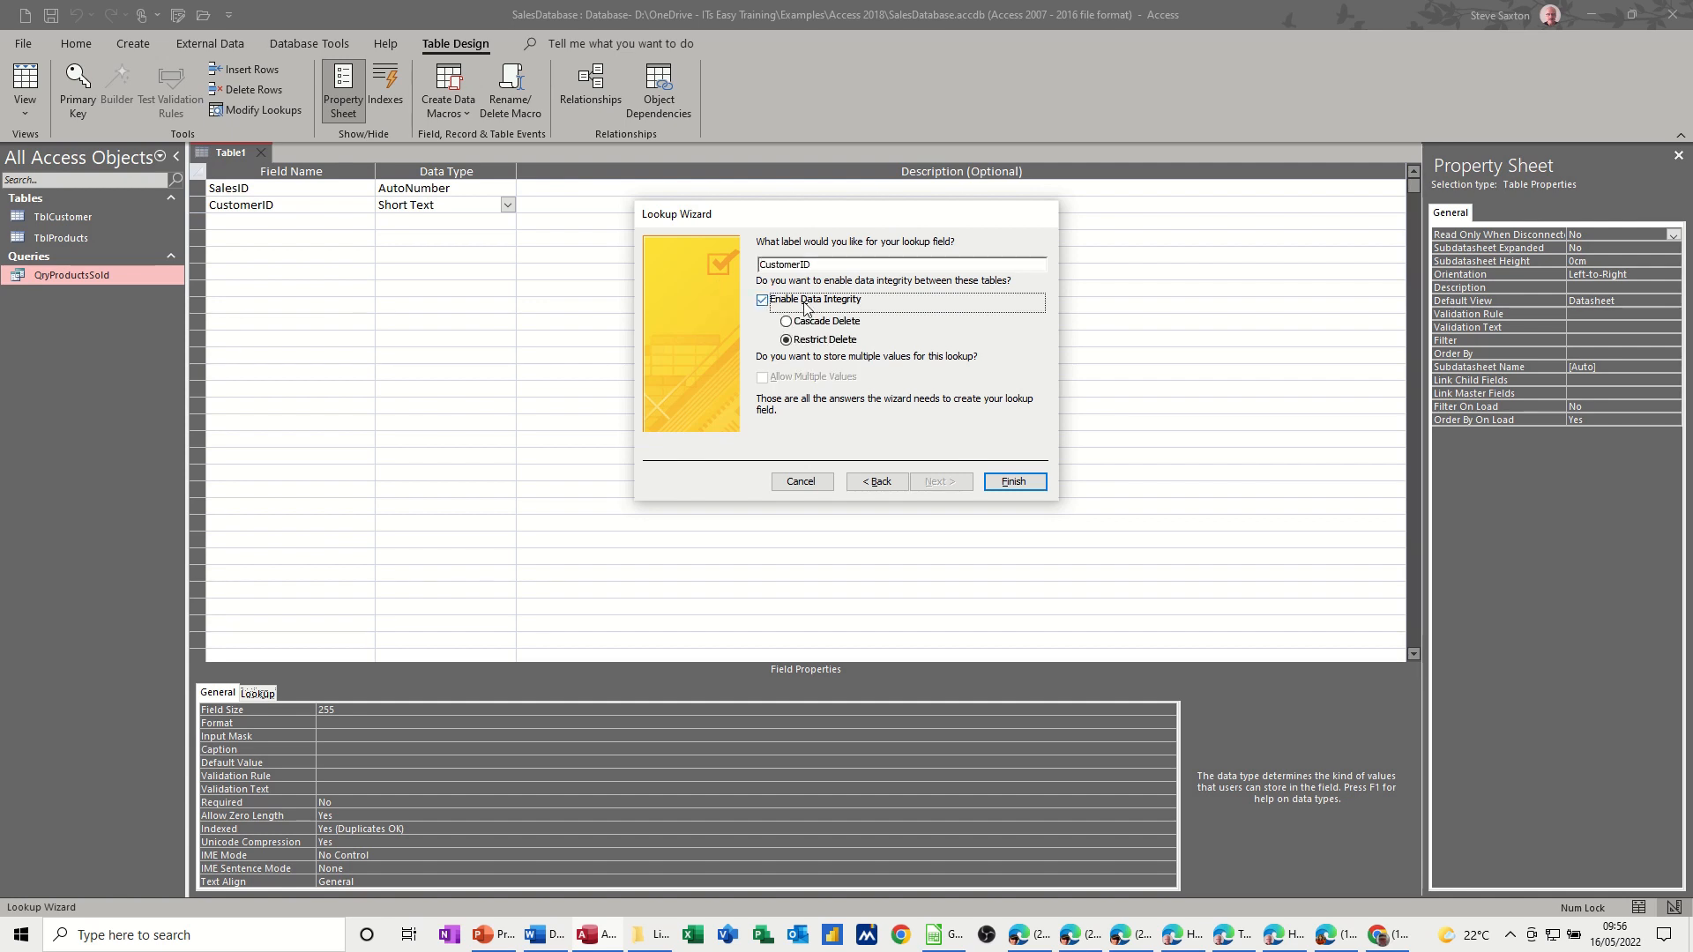
{"action": "mouse_move", "coordinate": [1013, 481]}
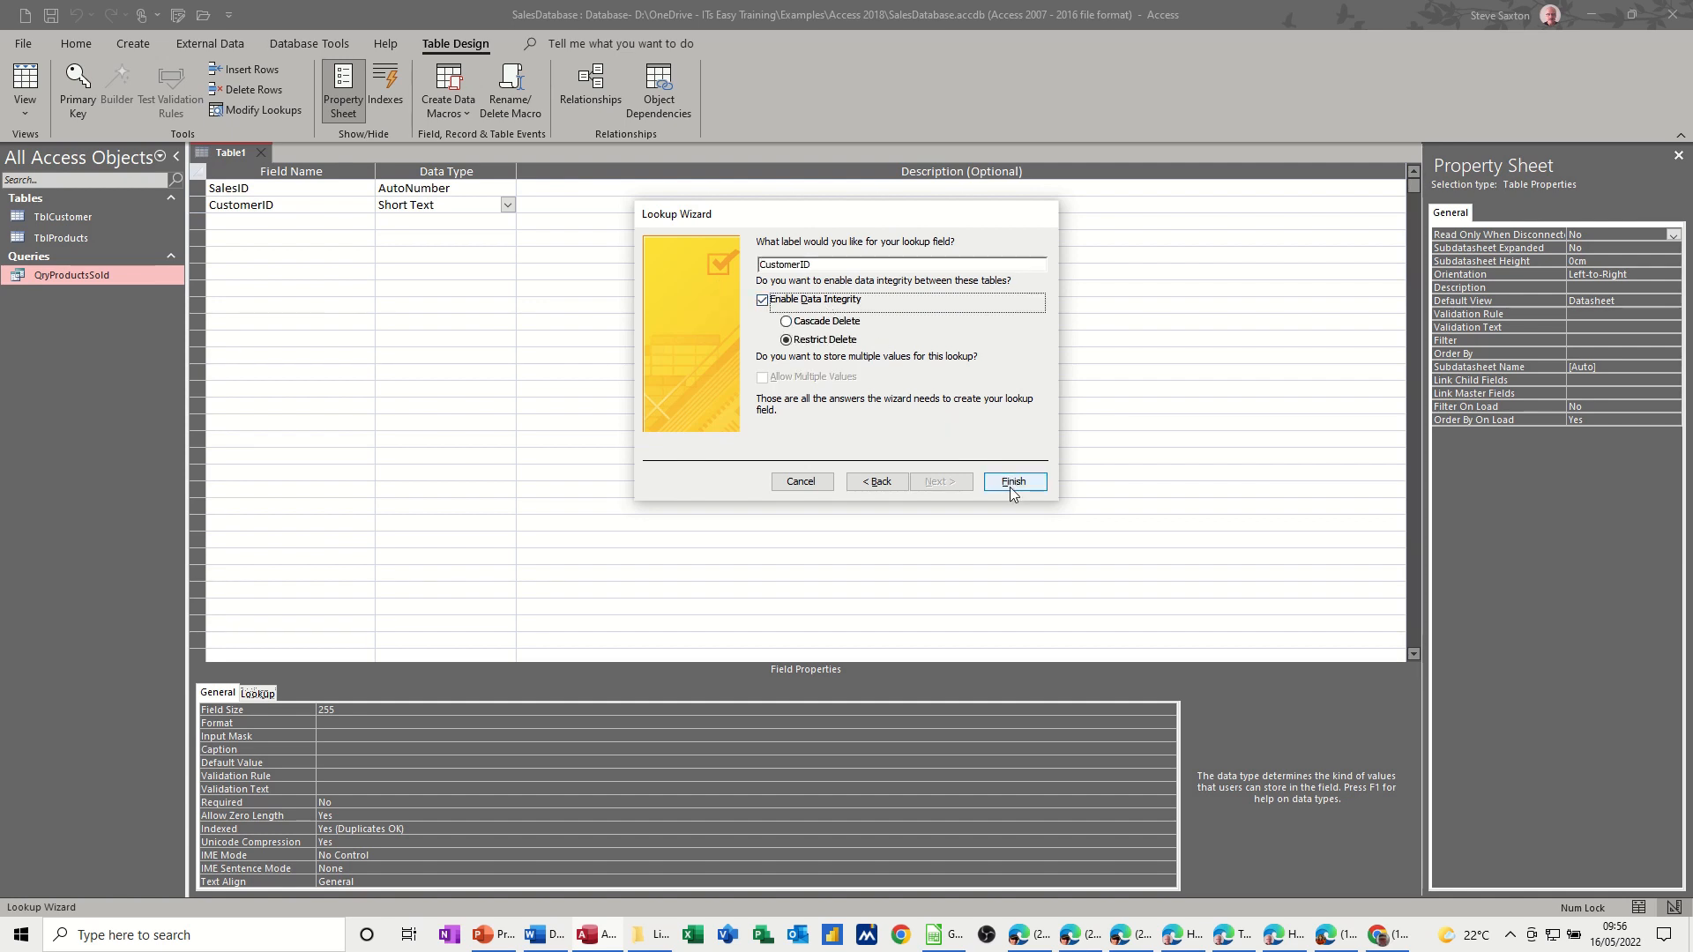
{"action": "left_click", "coordinate": [1013, 480]}
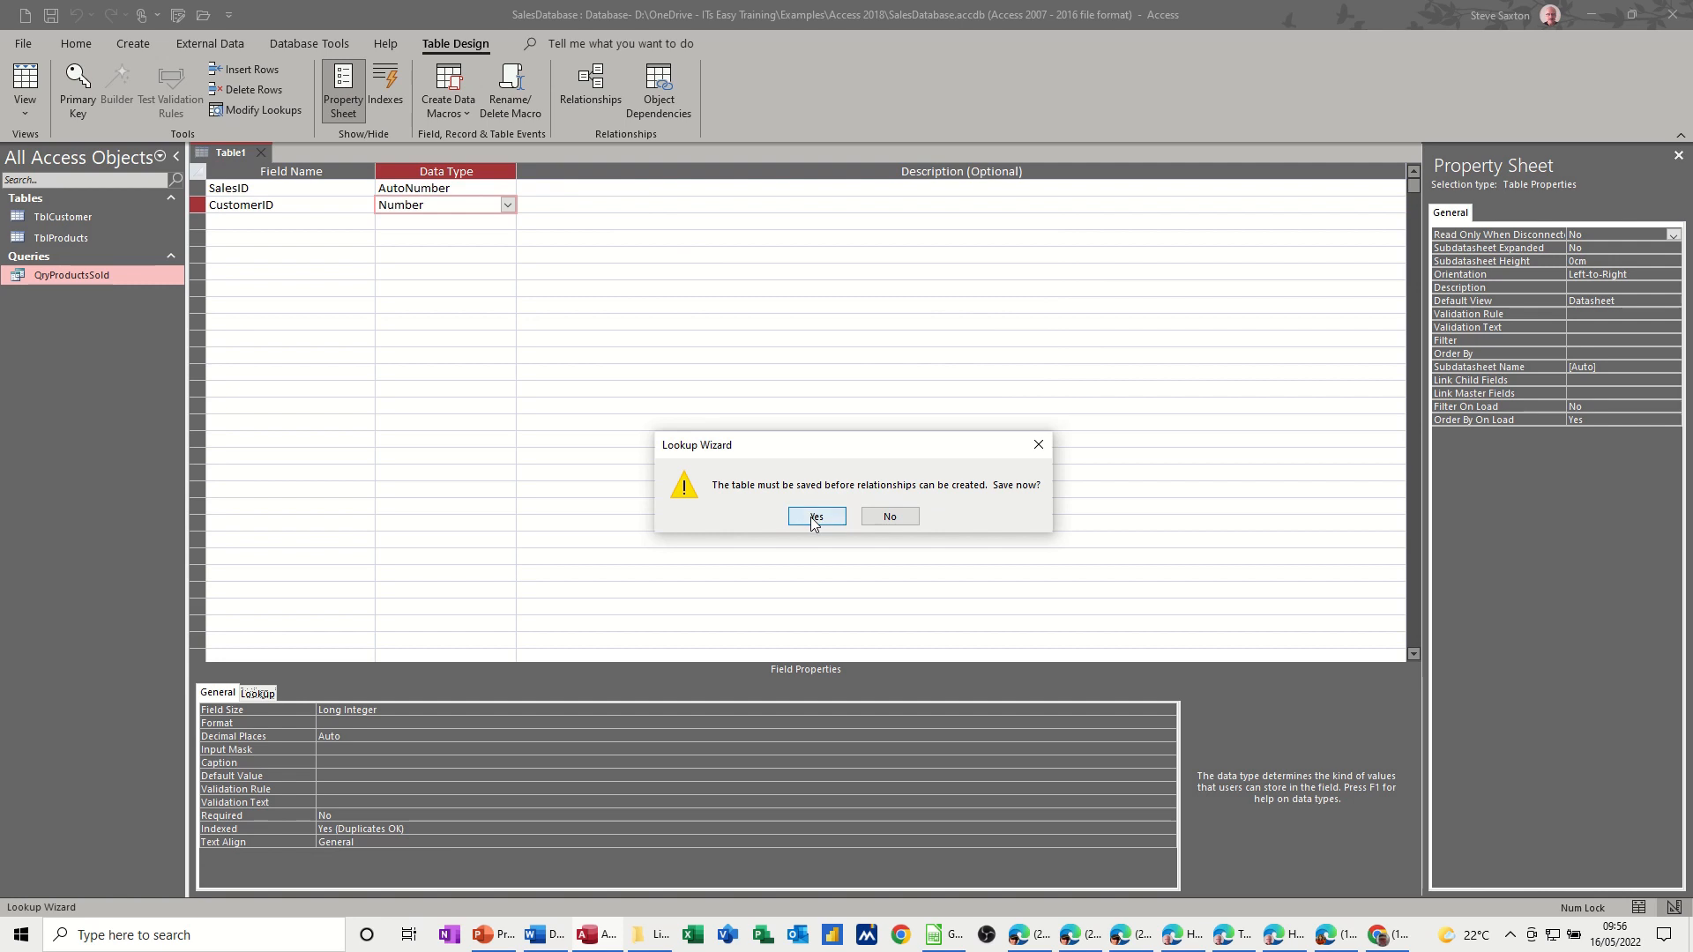
- Save the new table as TblSales and let Access create a primary key
{"action": "left_click", "coordinate": [815, 516]}
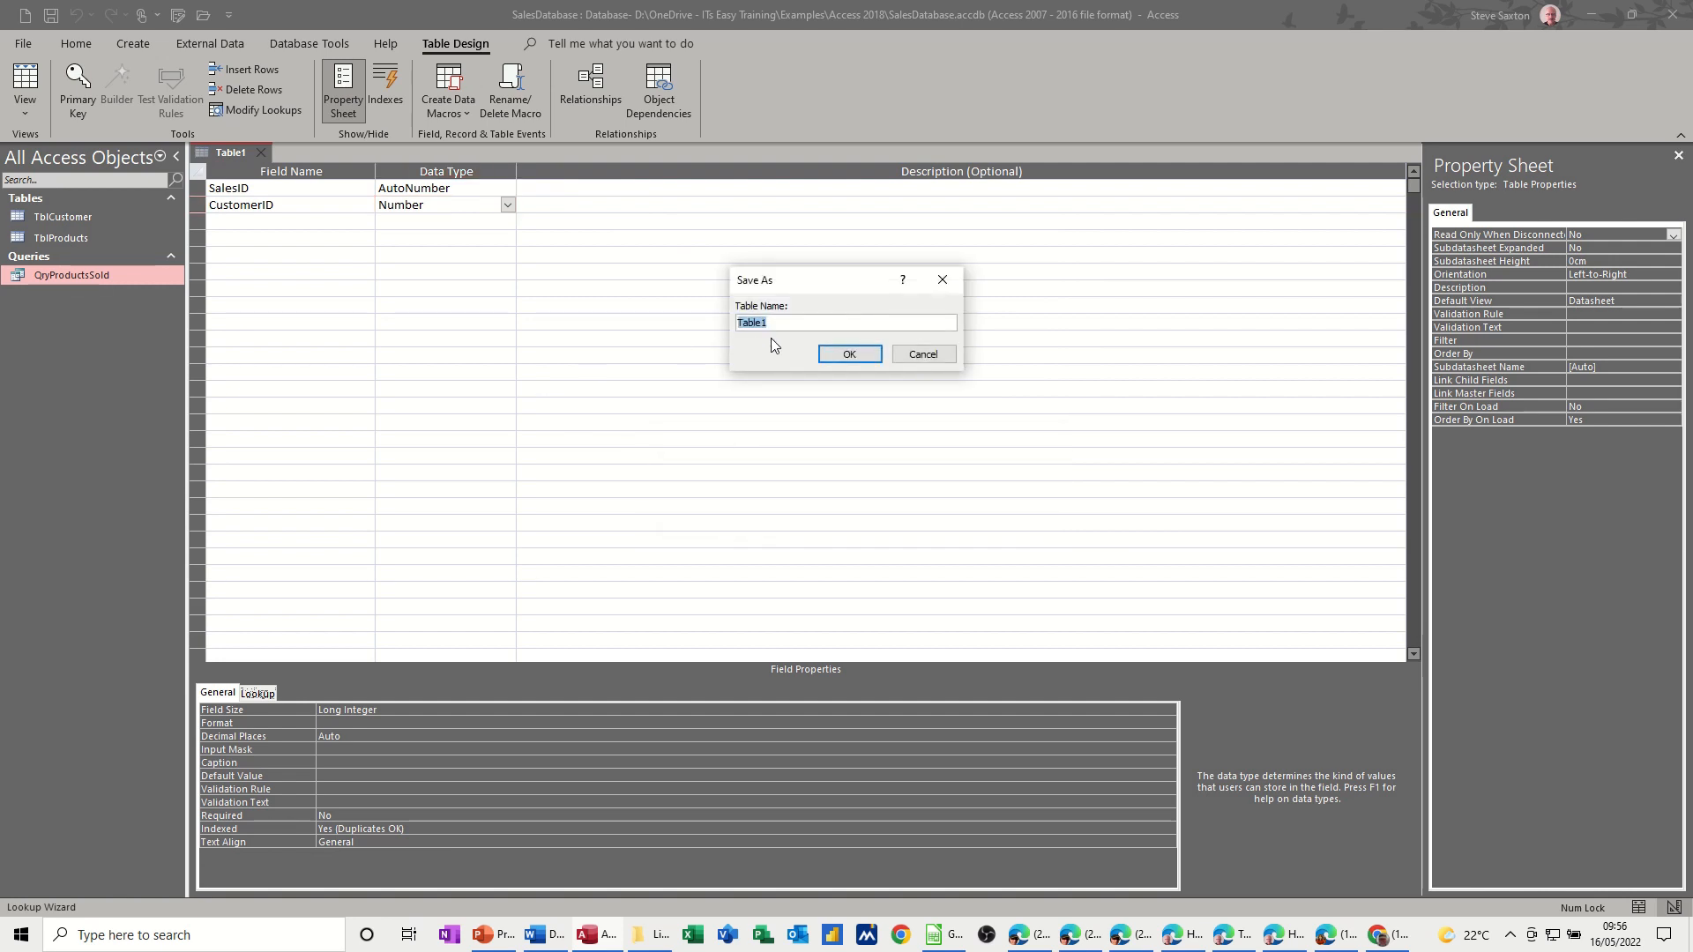
{"action": "type", "text": "Tbl"}
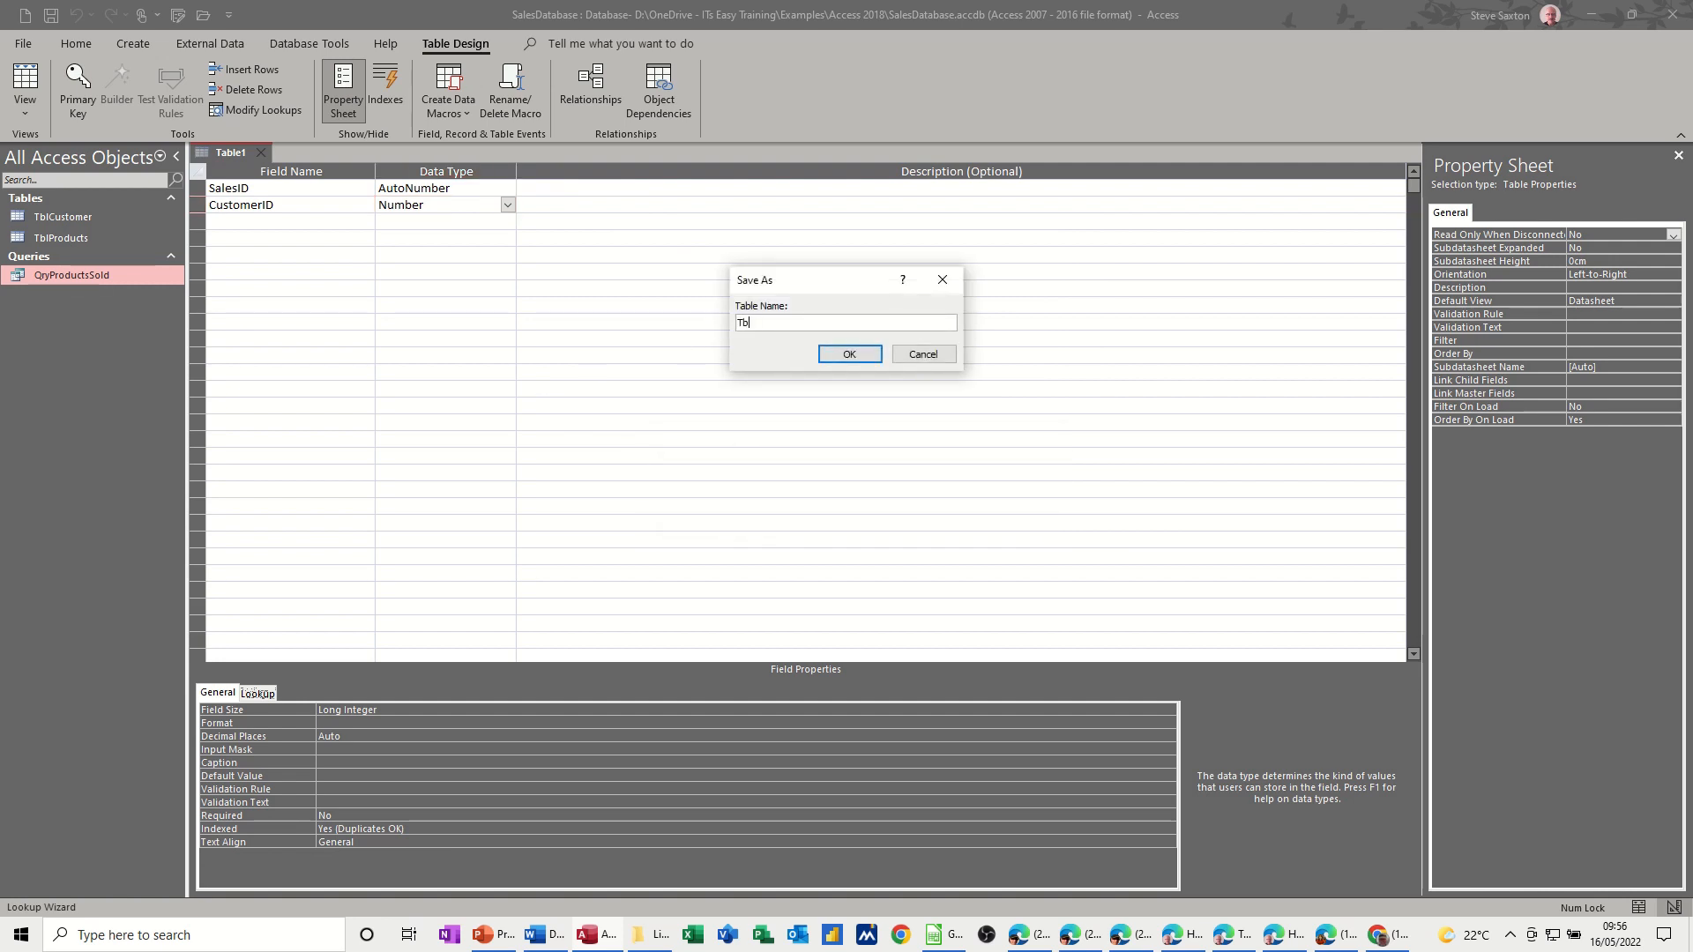
{"action": "type", "text": "Sales"}
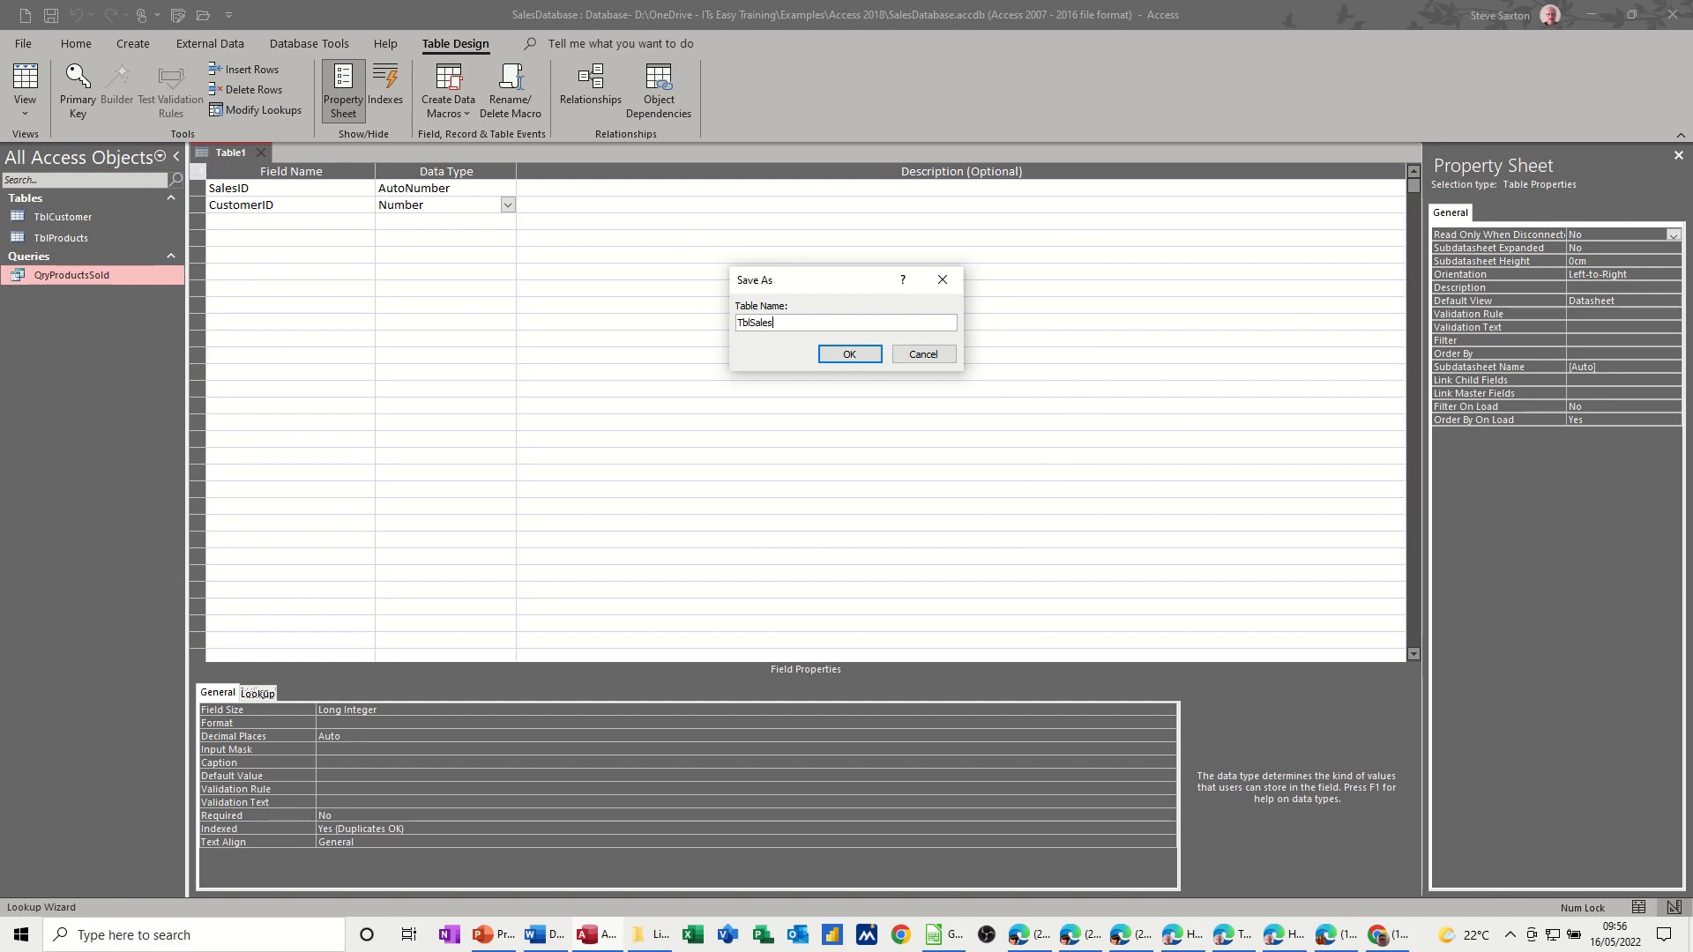
{"action": "left_click", "coordinate": [848, 355]}
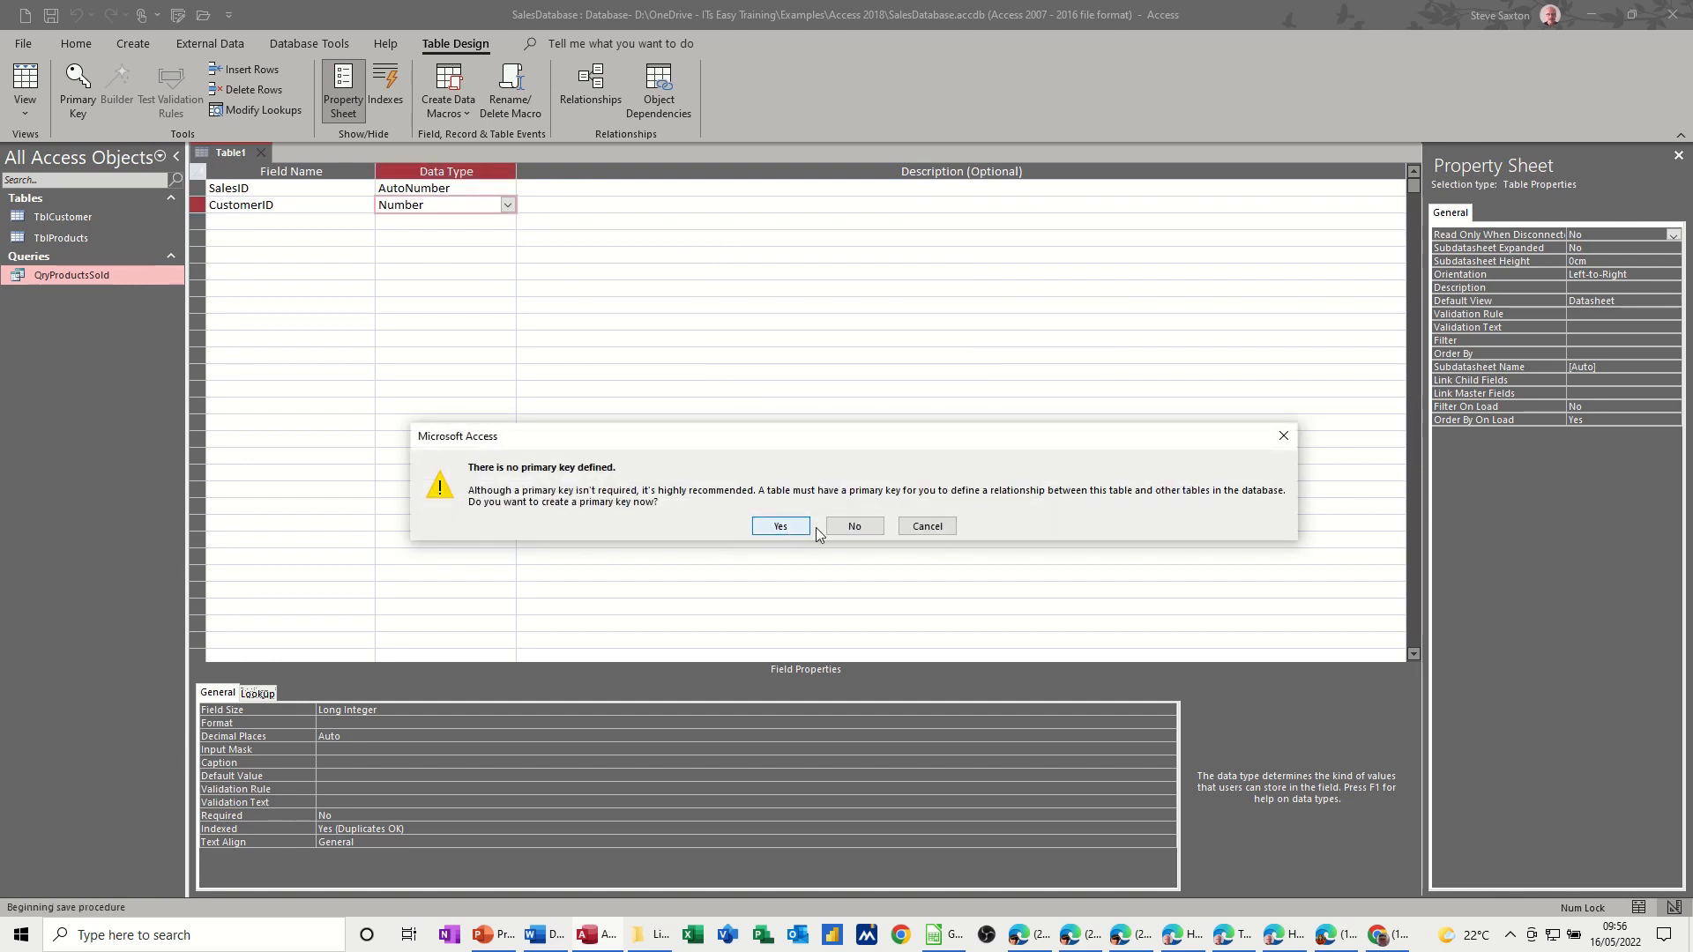
{"action": "left_click", "coordinate": [853, 525]}
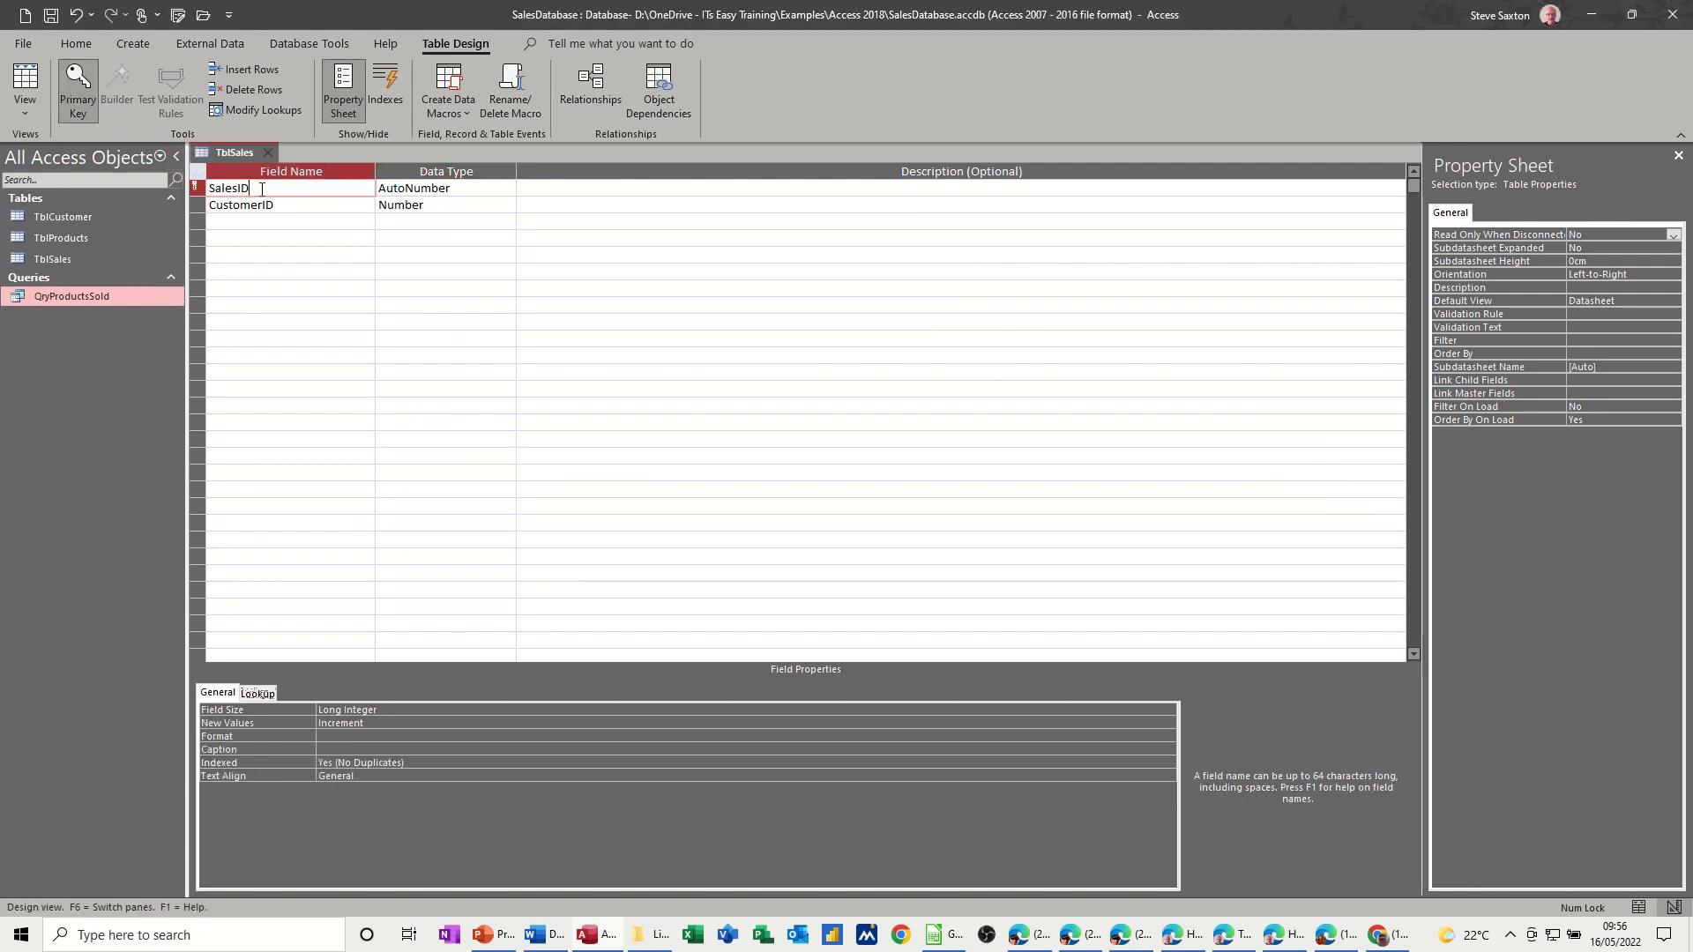
- Add a ProductID field and start the Lookup Wizard for it
{"action": "left_click", "coordinate": [286, 222]}
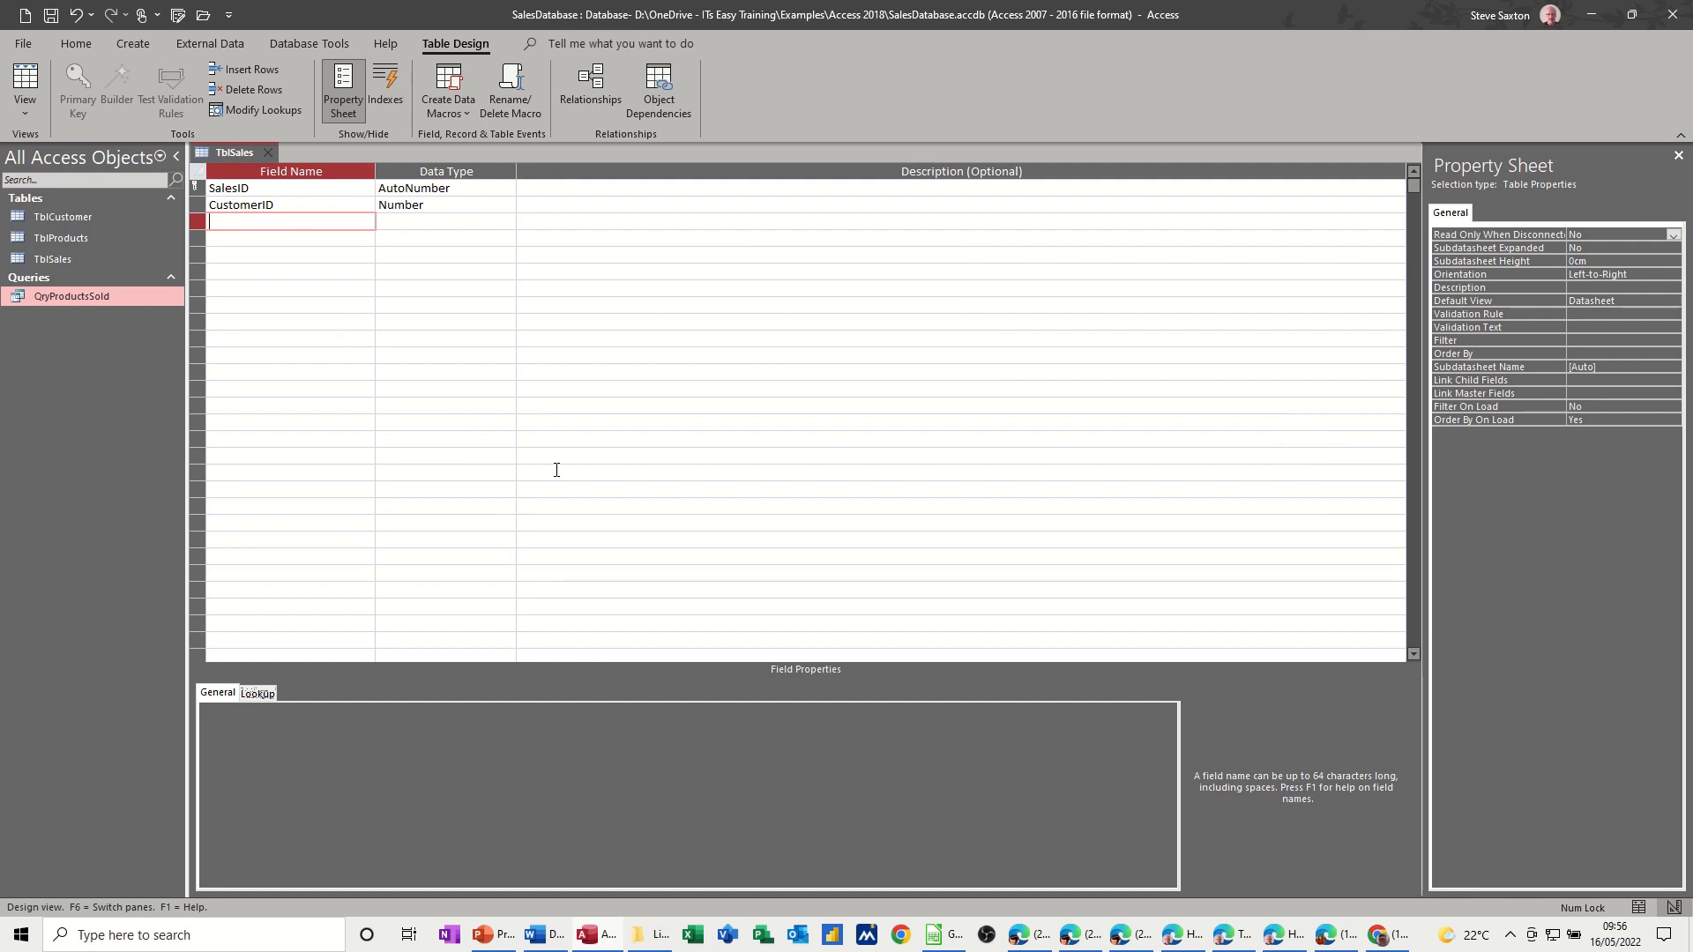
{"action": "type", "text": "Pro"}
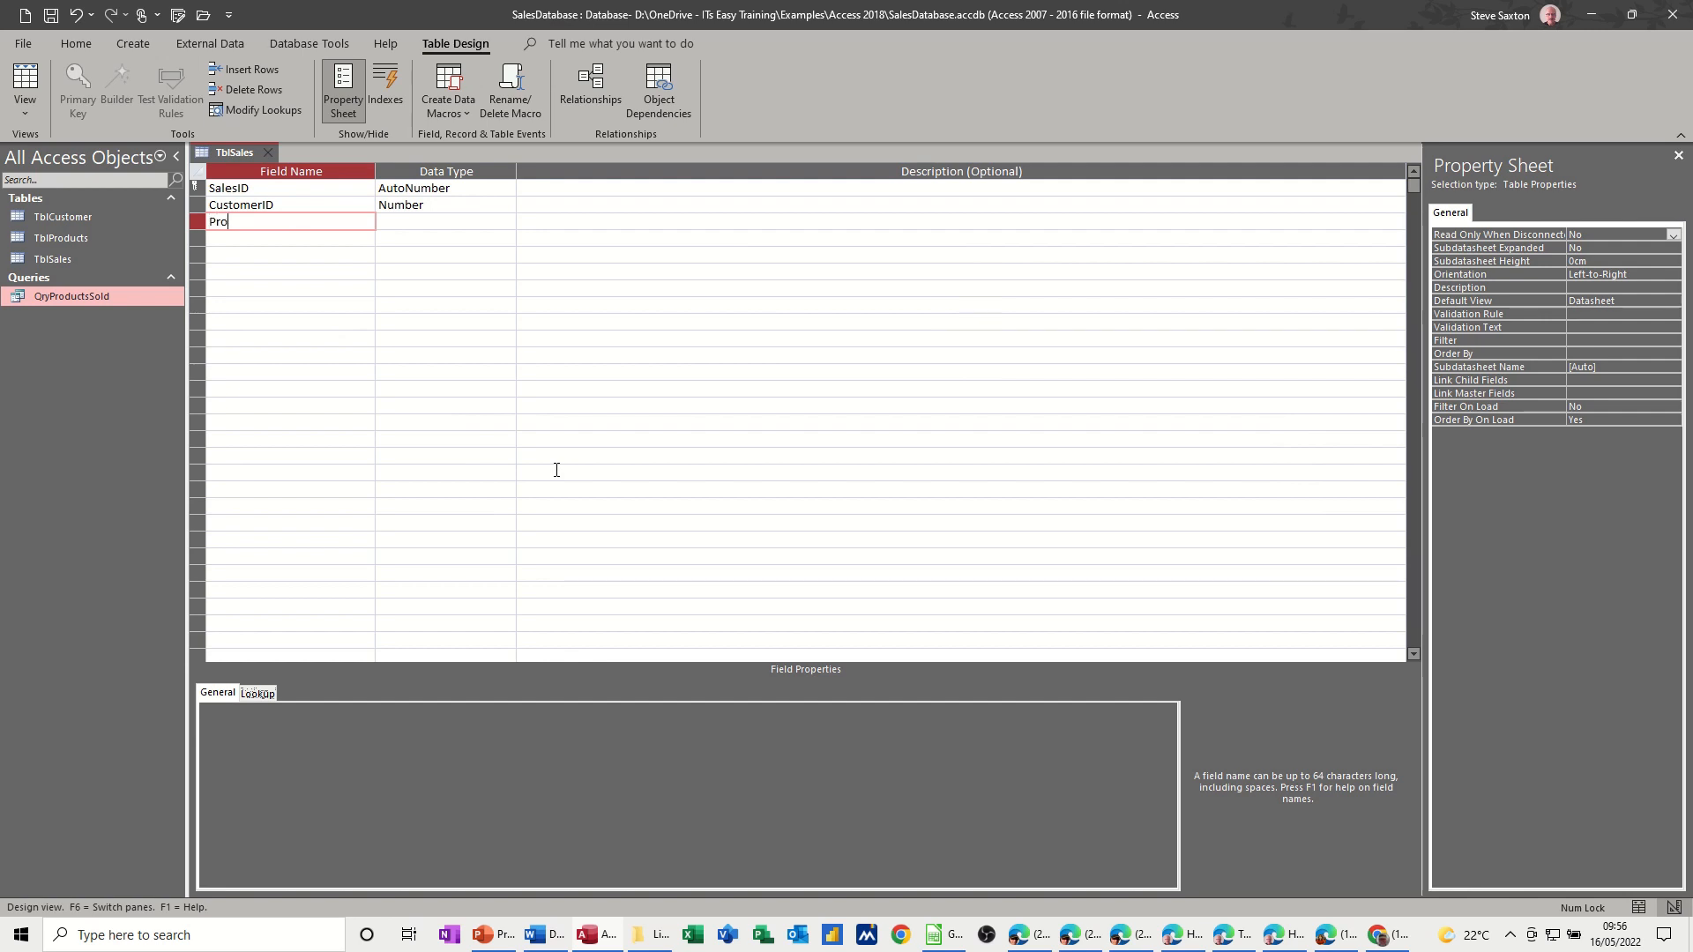
{"action": "type", "text": "ductID"}
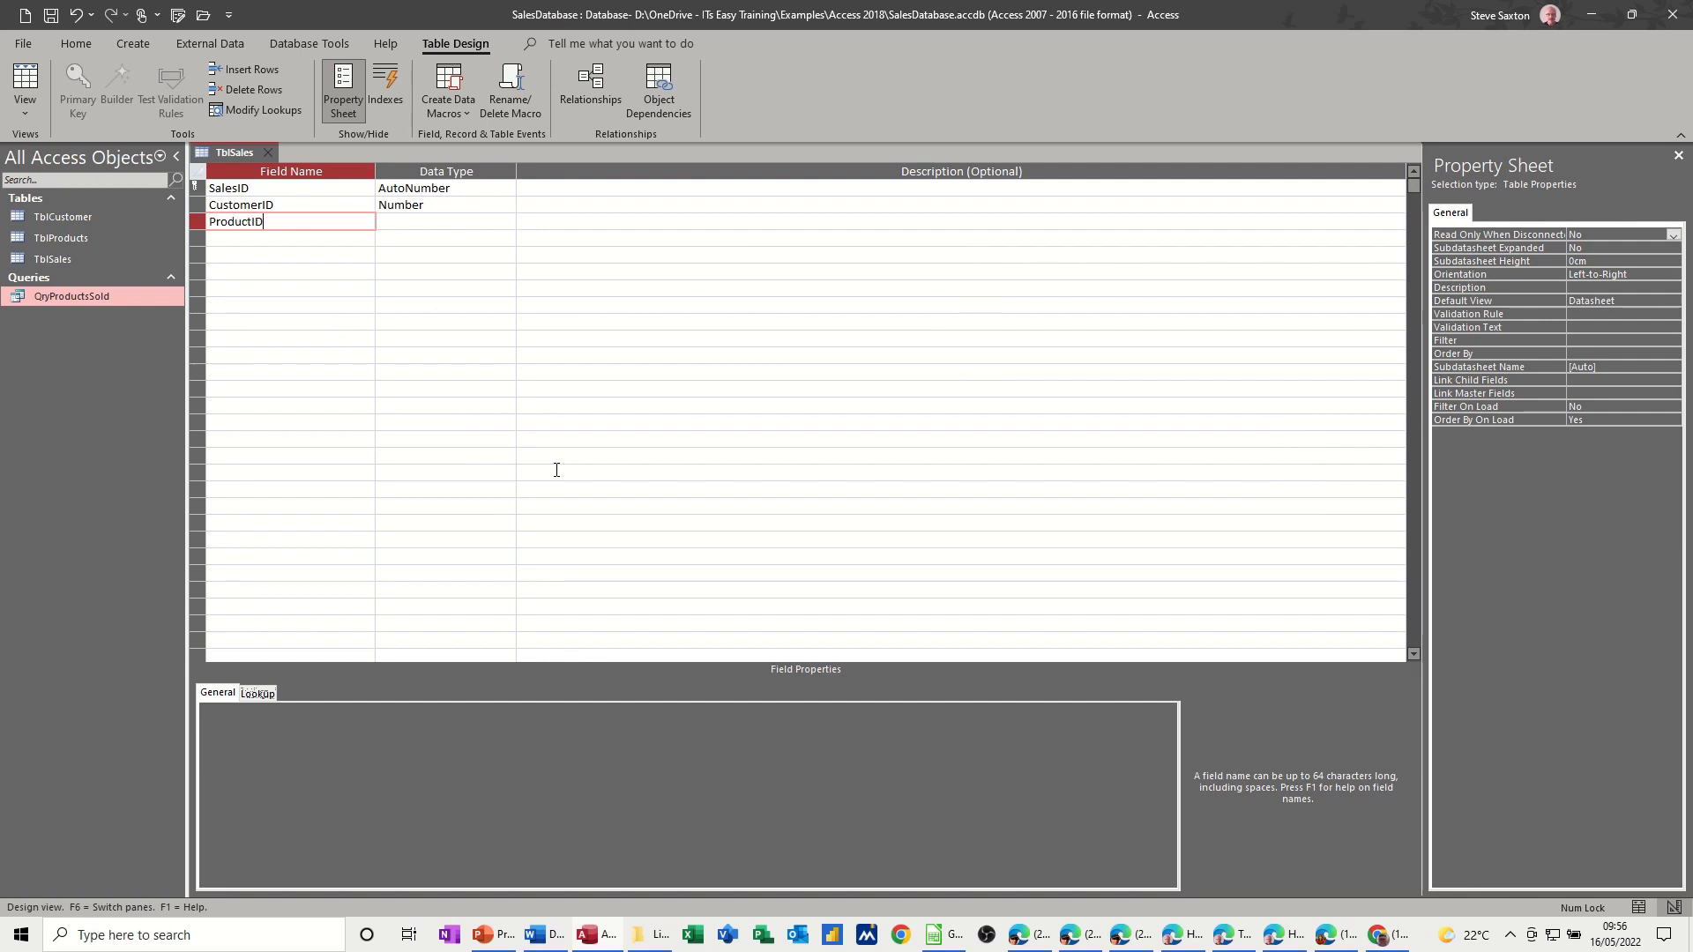
{"action": "left_click", "coordinate": [442, 222]}
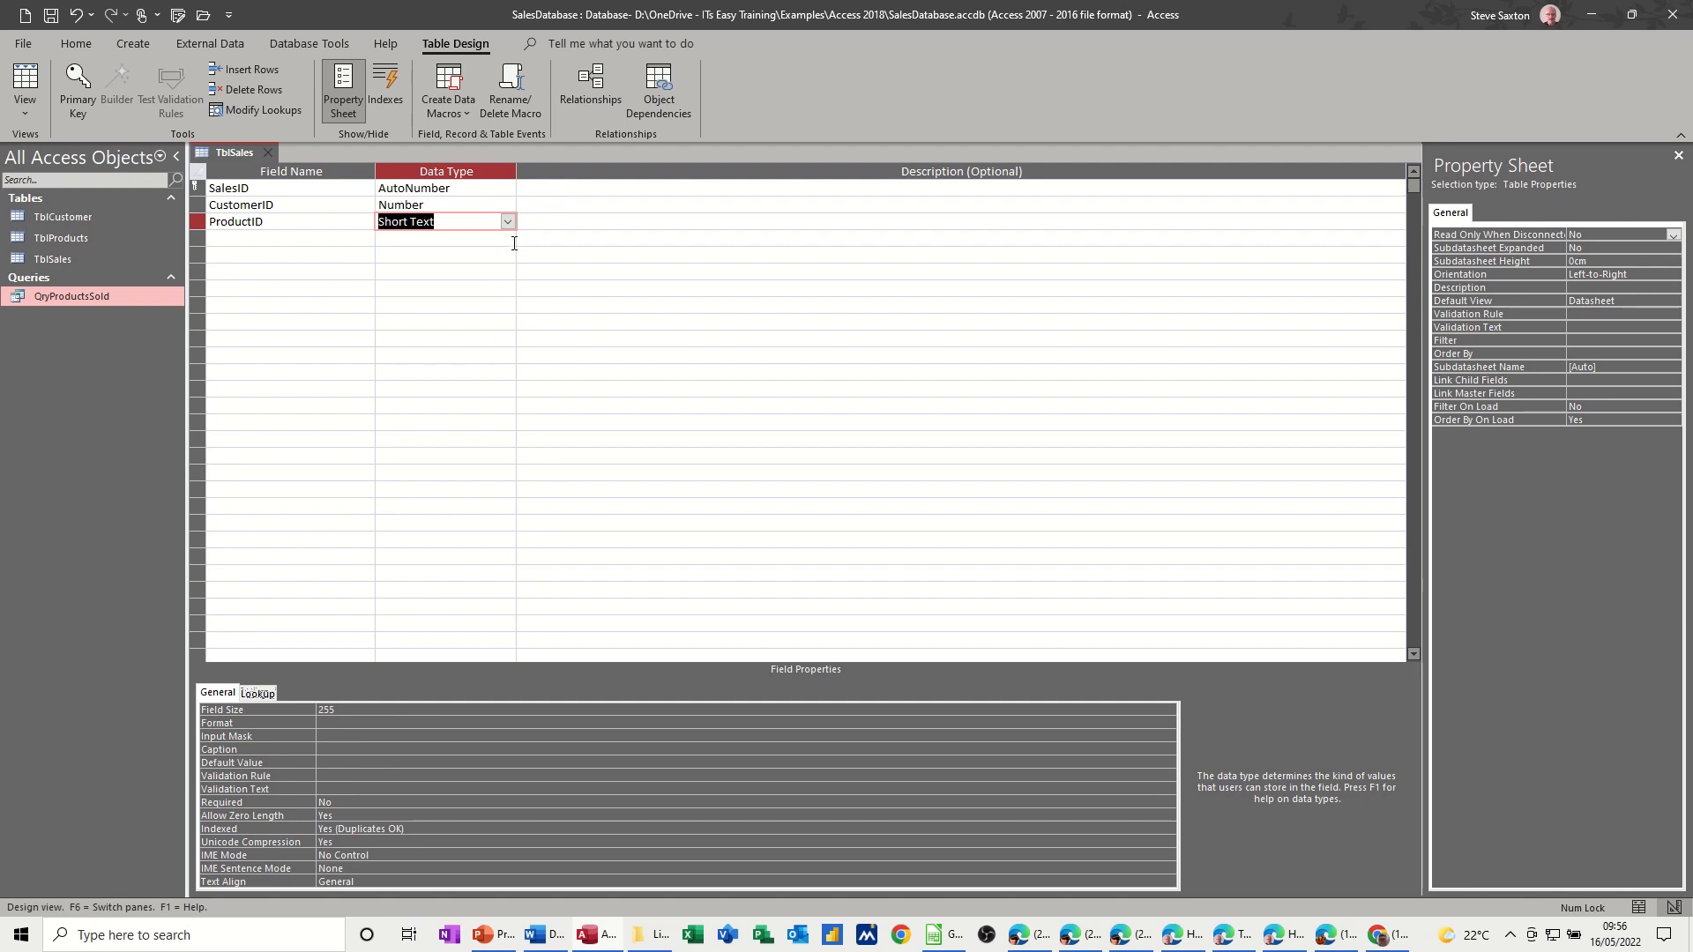
{"action": "left_click", "coordinate": [506, 222]}
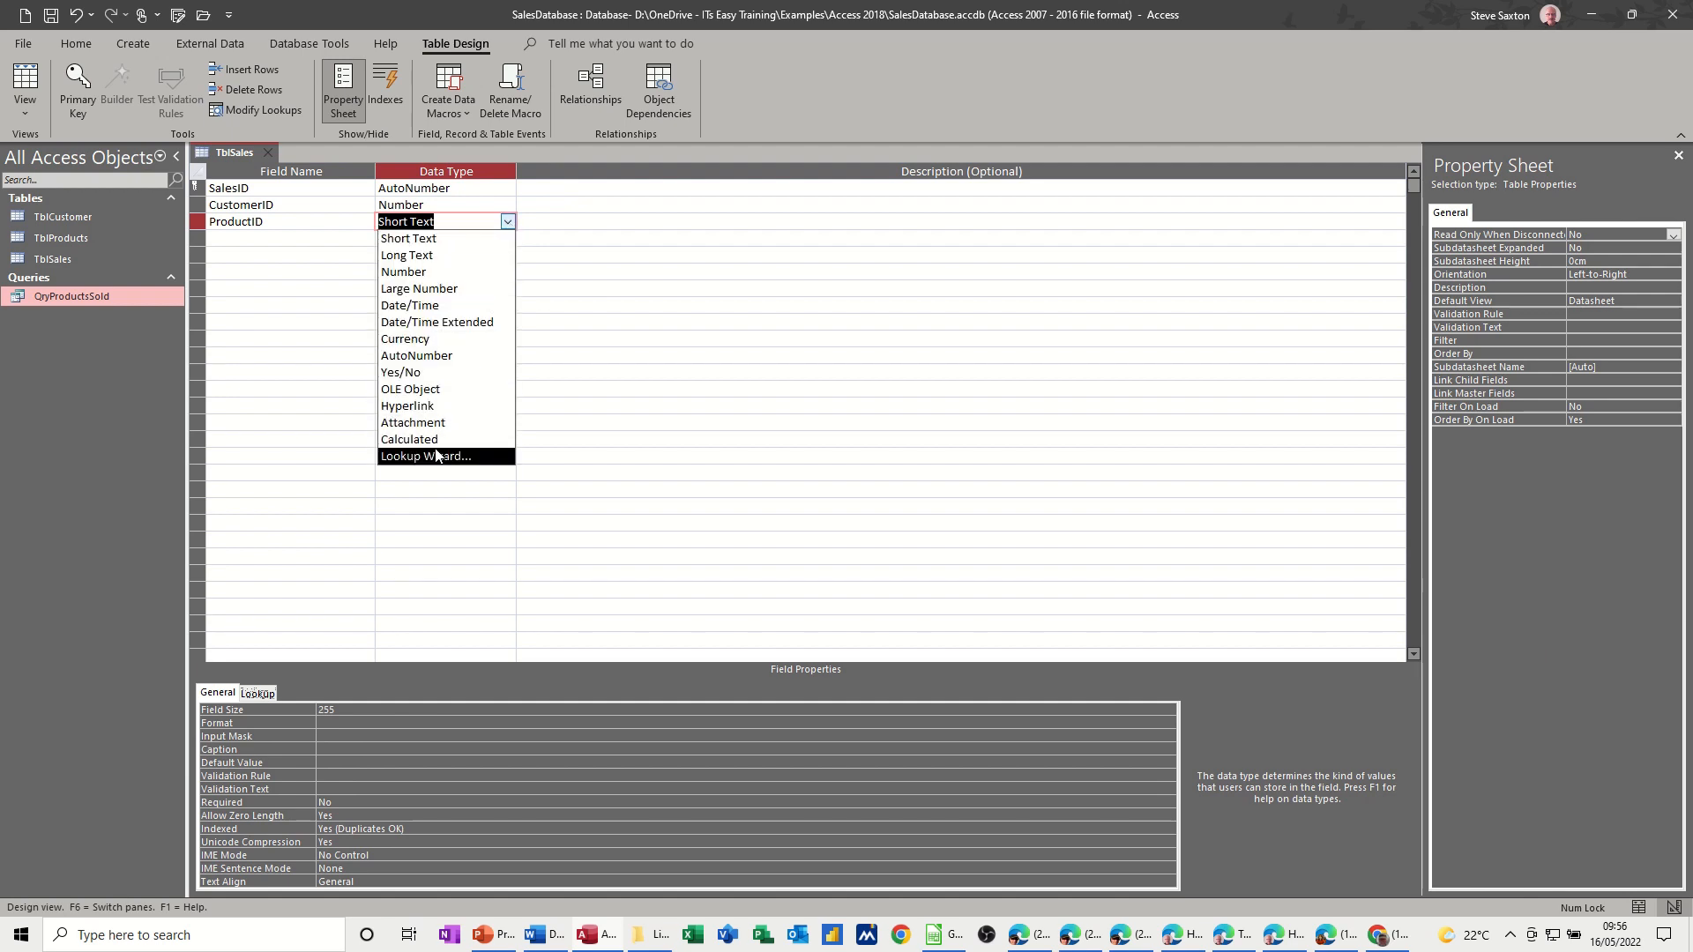
{"action": "left_click", "coordinate": [425, 455]}
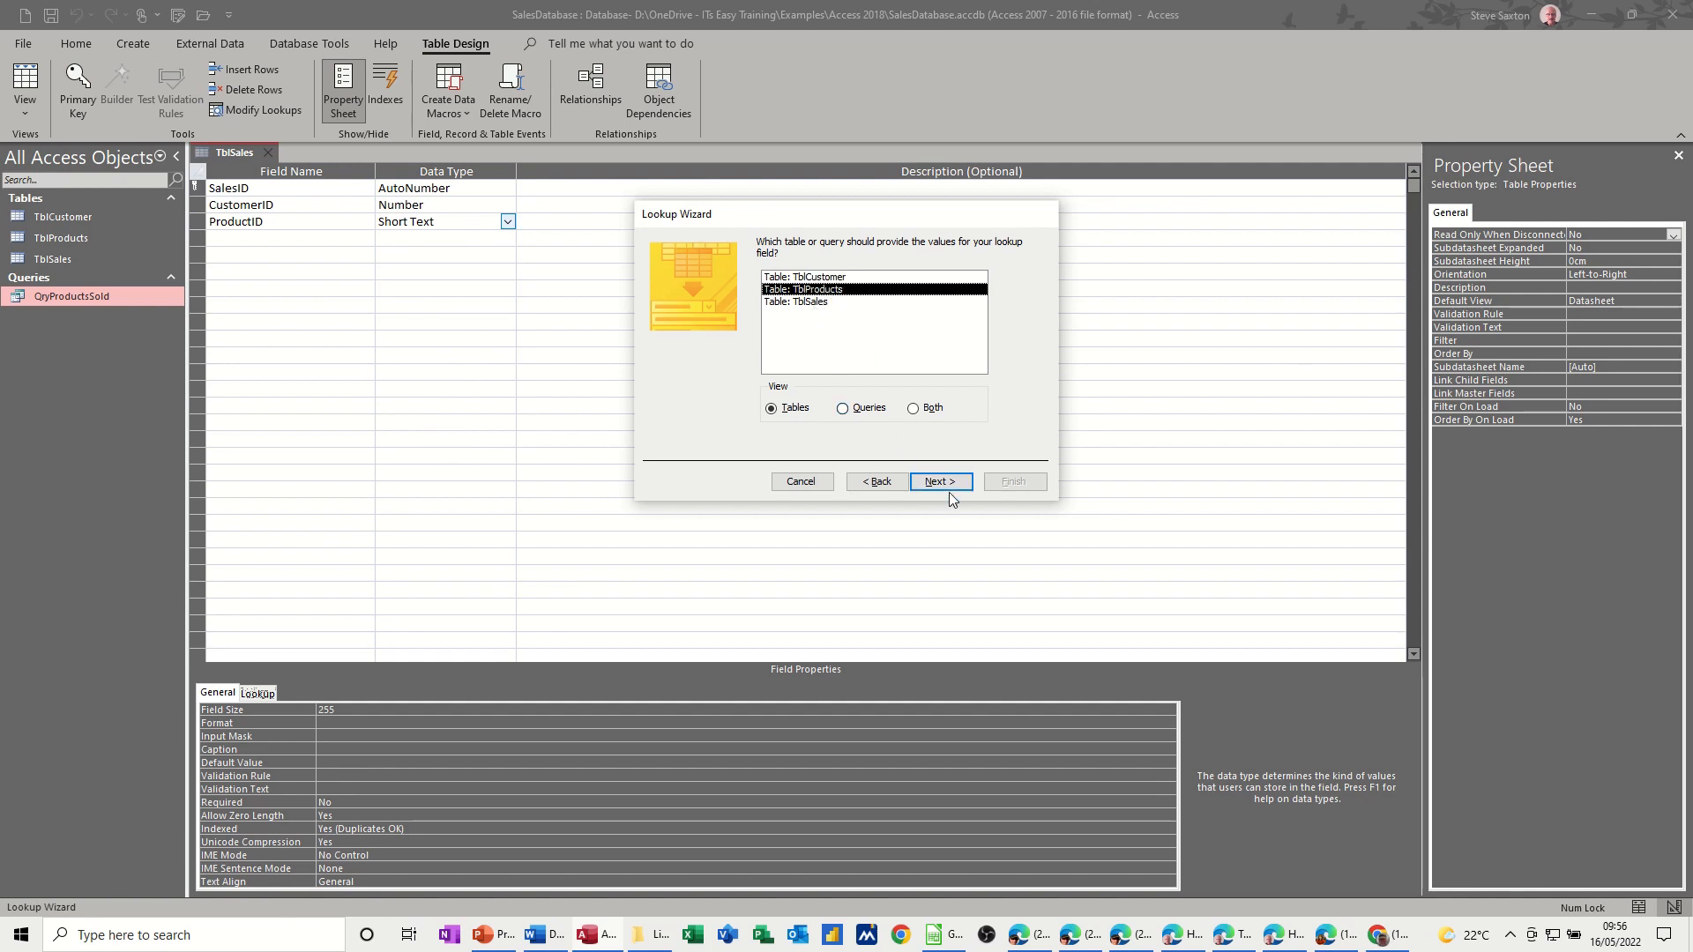
- Look up ProductID and ProductName from TblProducts with data integrity enabled, and finish
{"action": "left_click", "coordinate": [939, 482]}
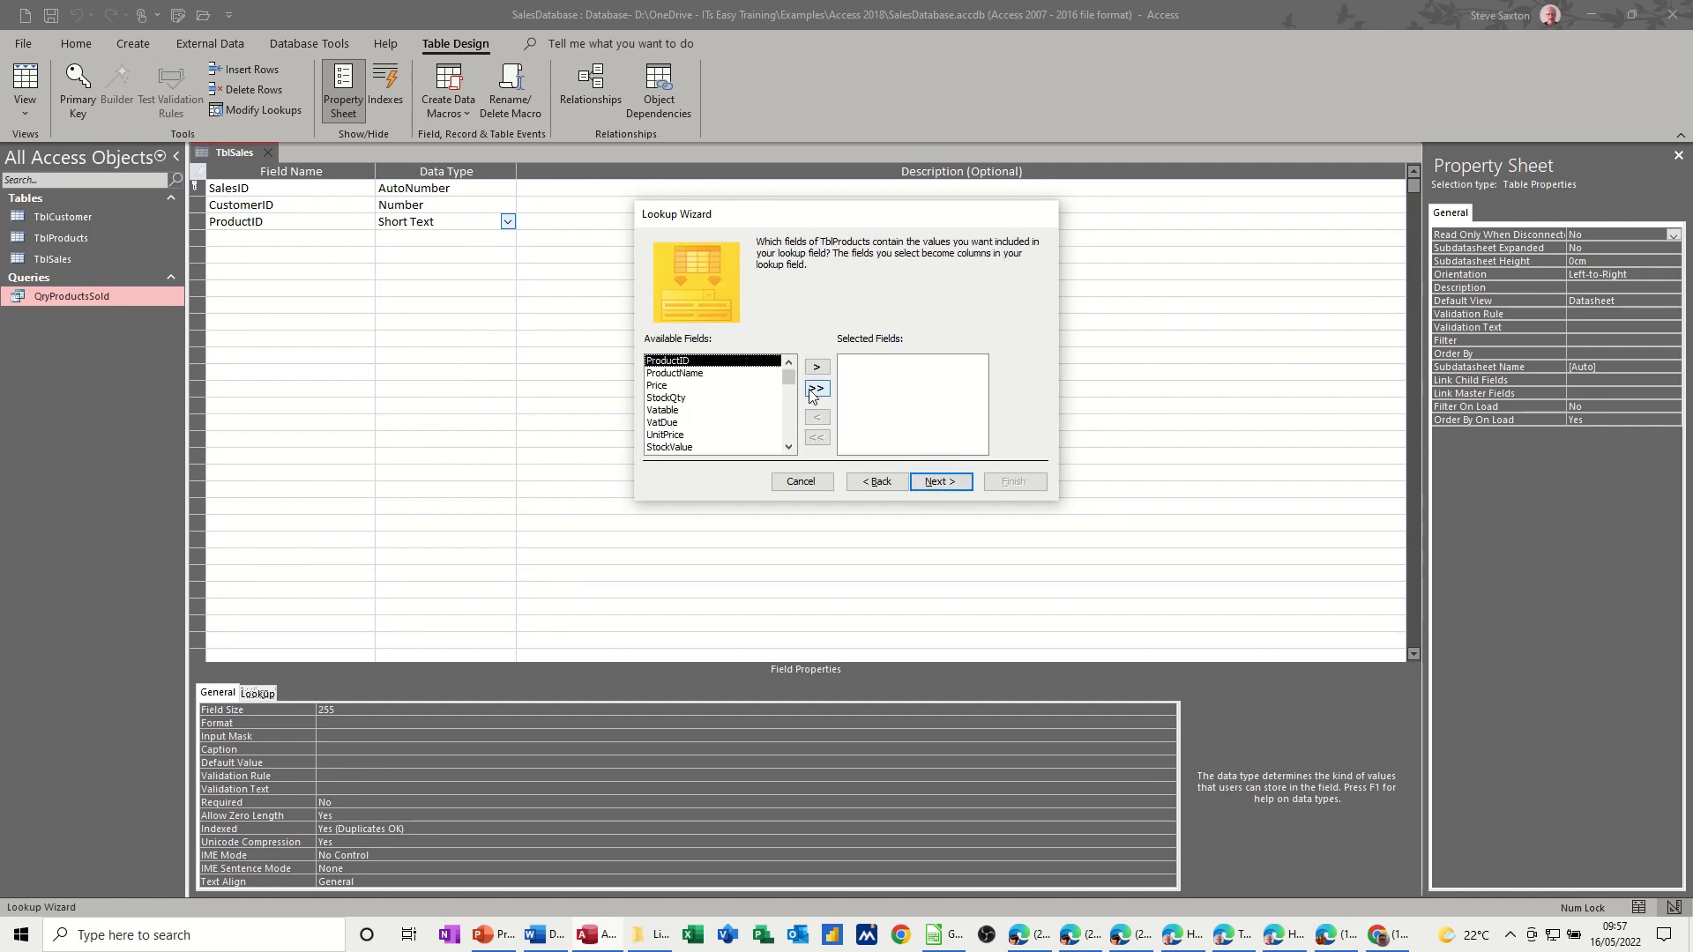
{"action": "left_click", "coordinate": [816, 367]}
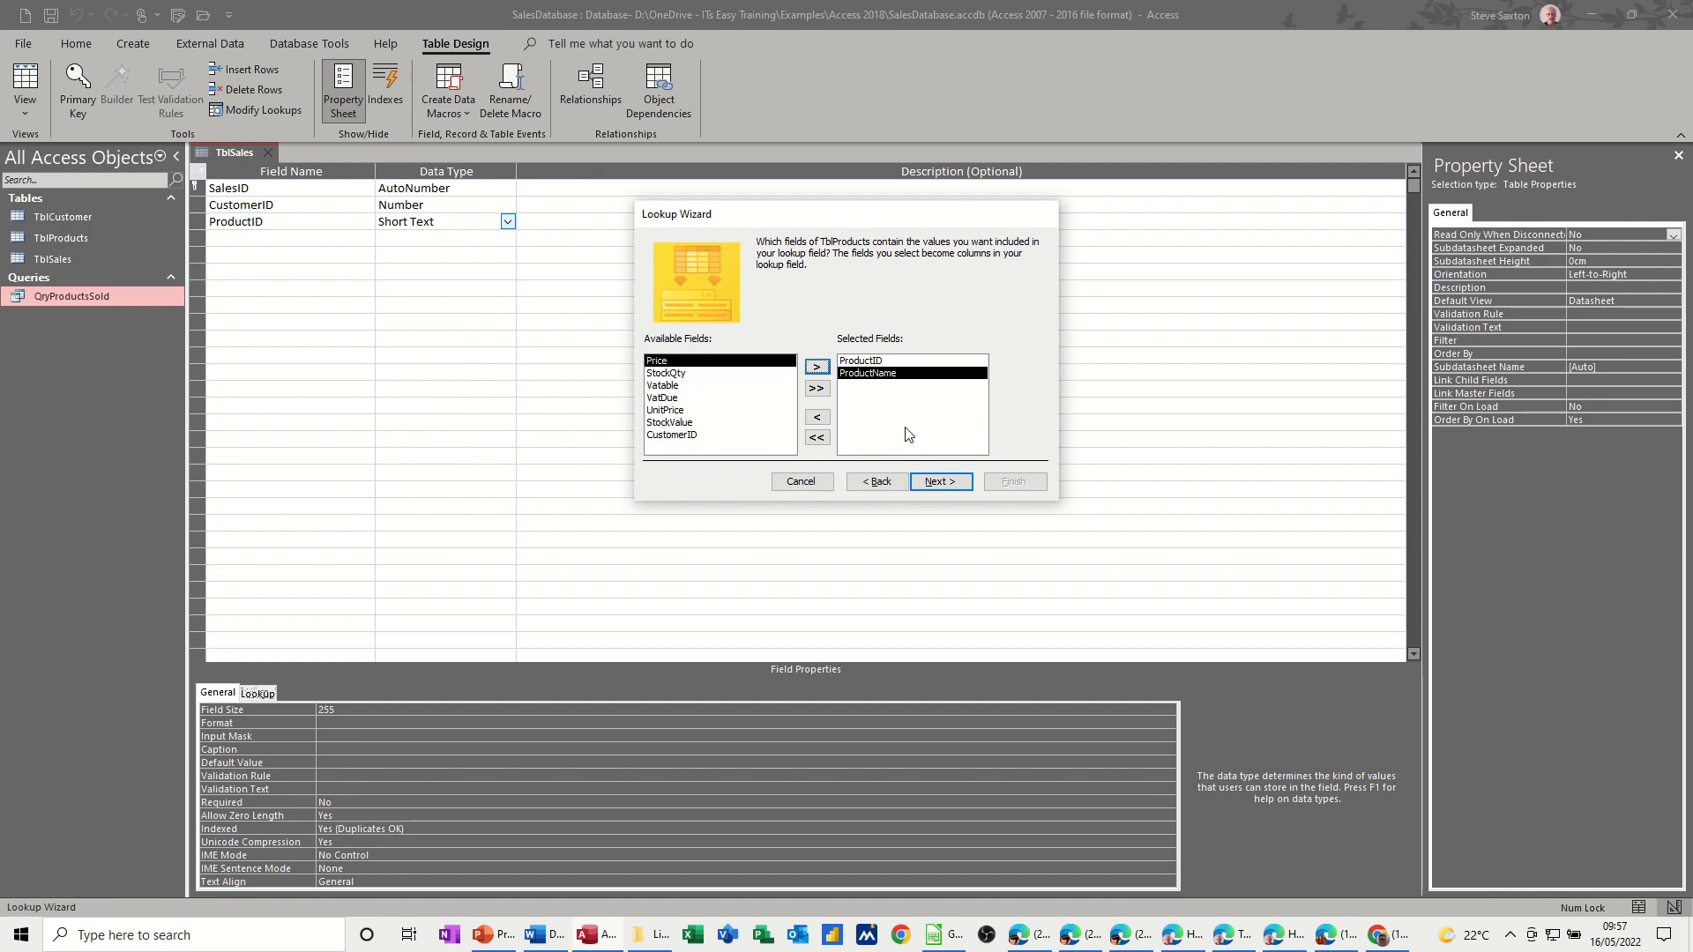
{"action": "left_click", "coordinate": [939, 481]}
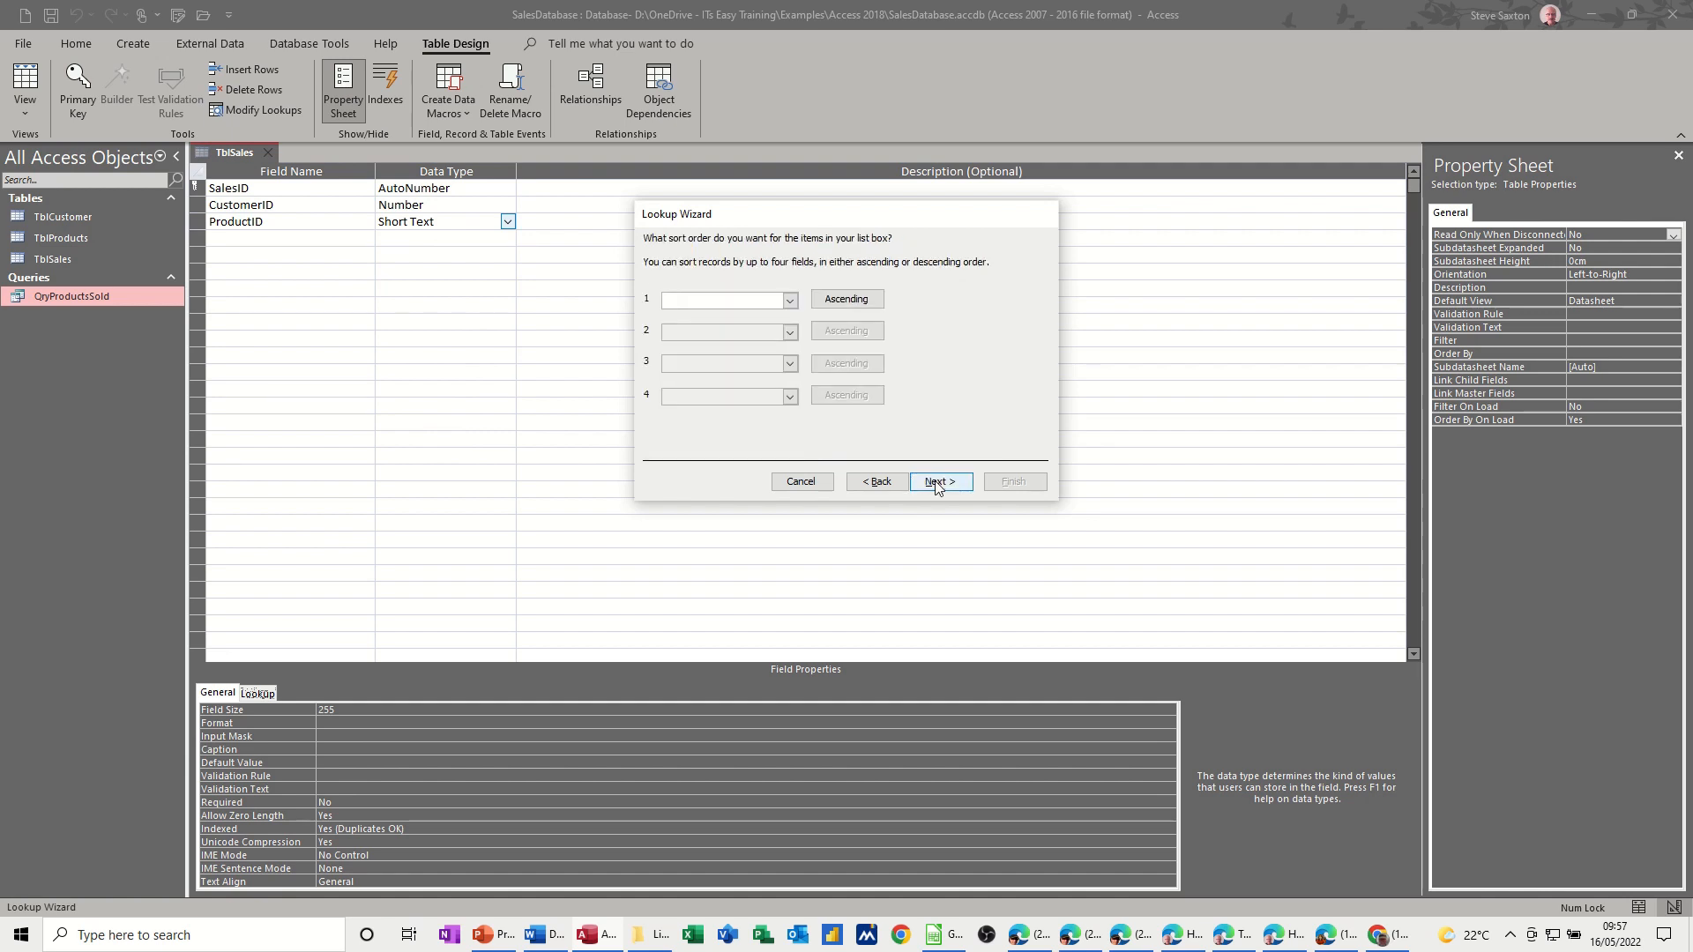
{"action": "left_click", "coordinate": [939, 482]}
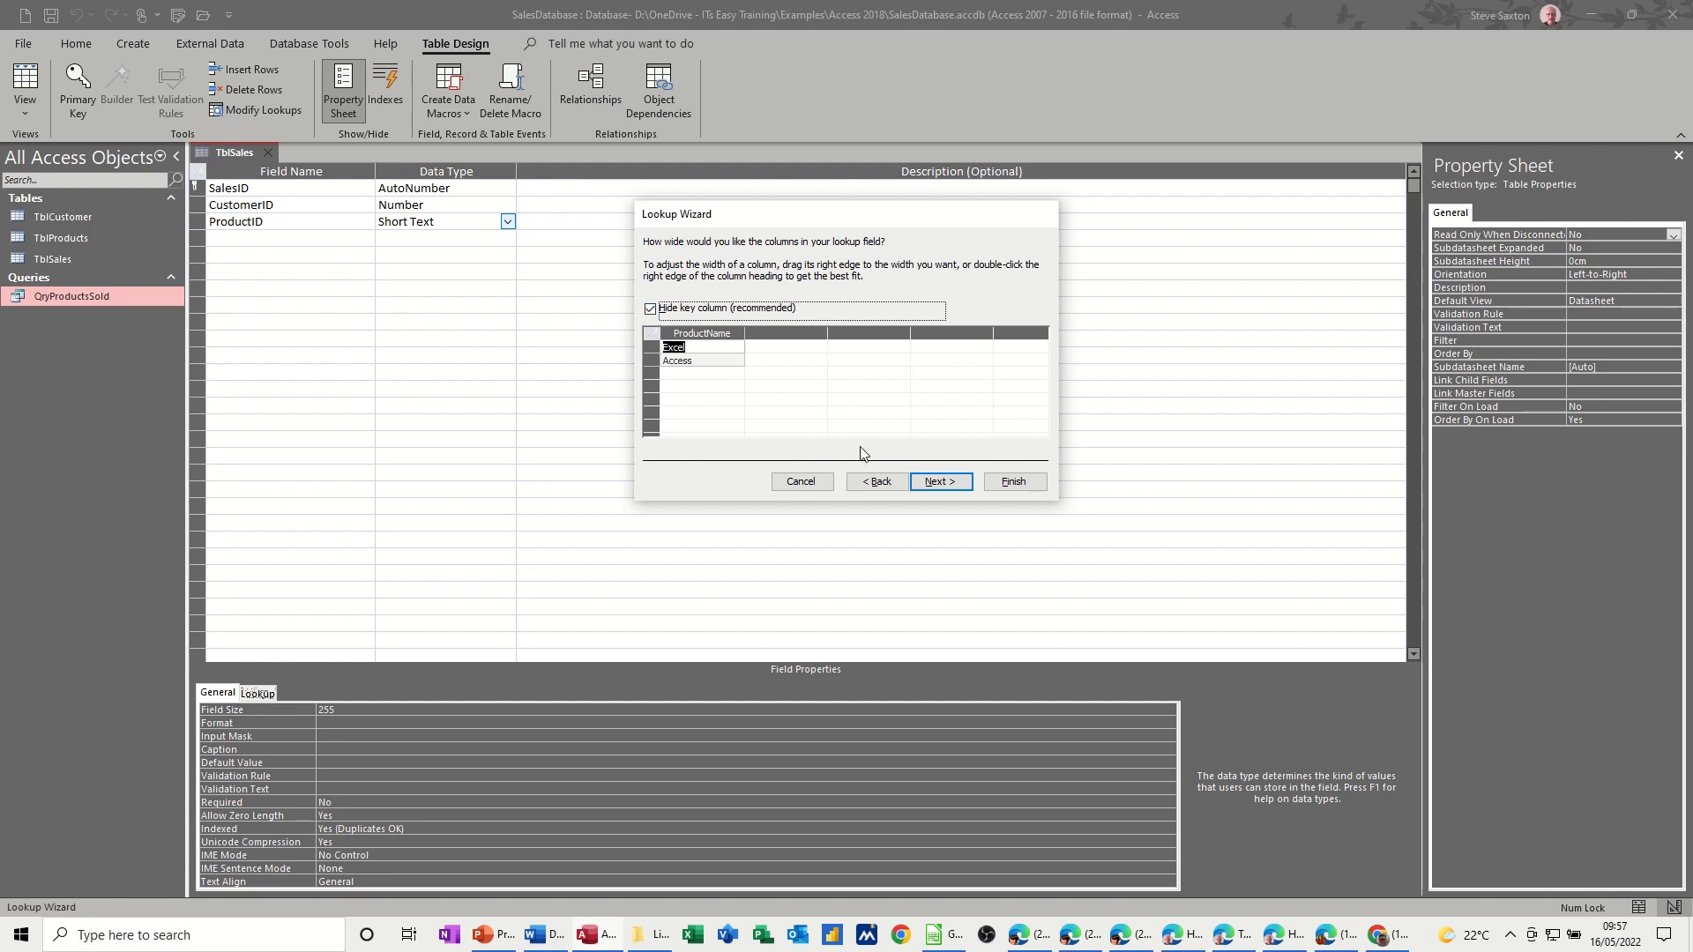
{"action": "left_click", "coordinate": [938, 482]}
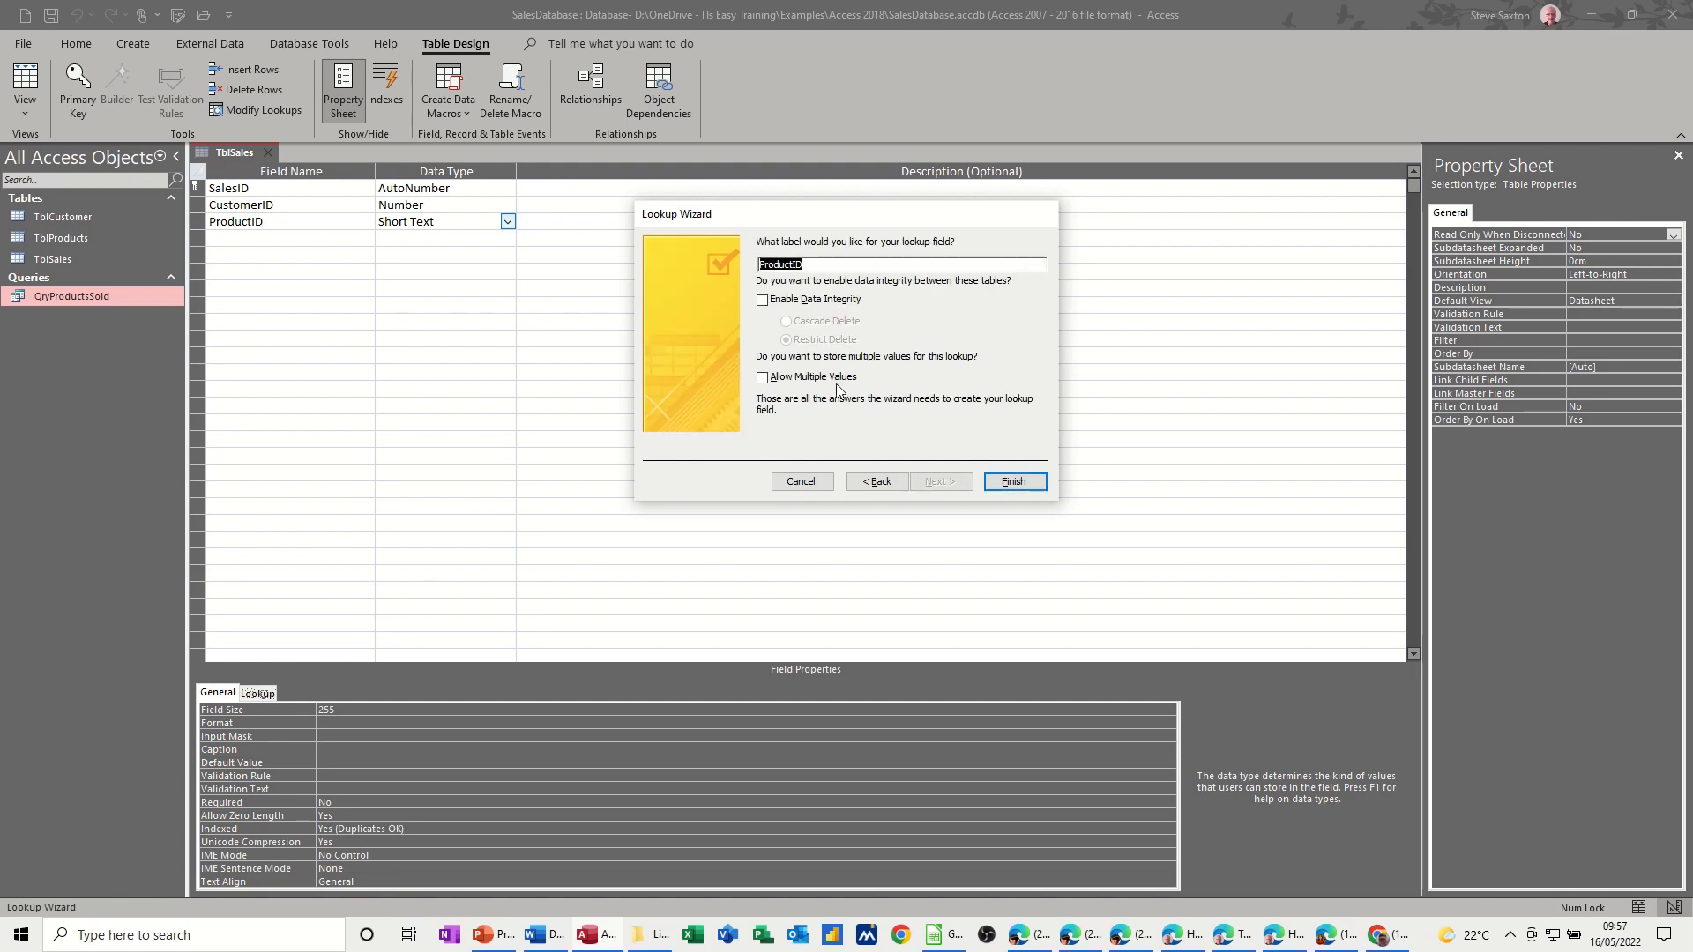
{"action": "left_click", "coordinate": [762, 300]}
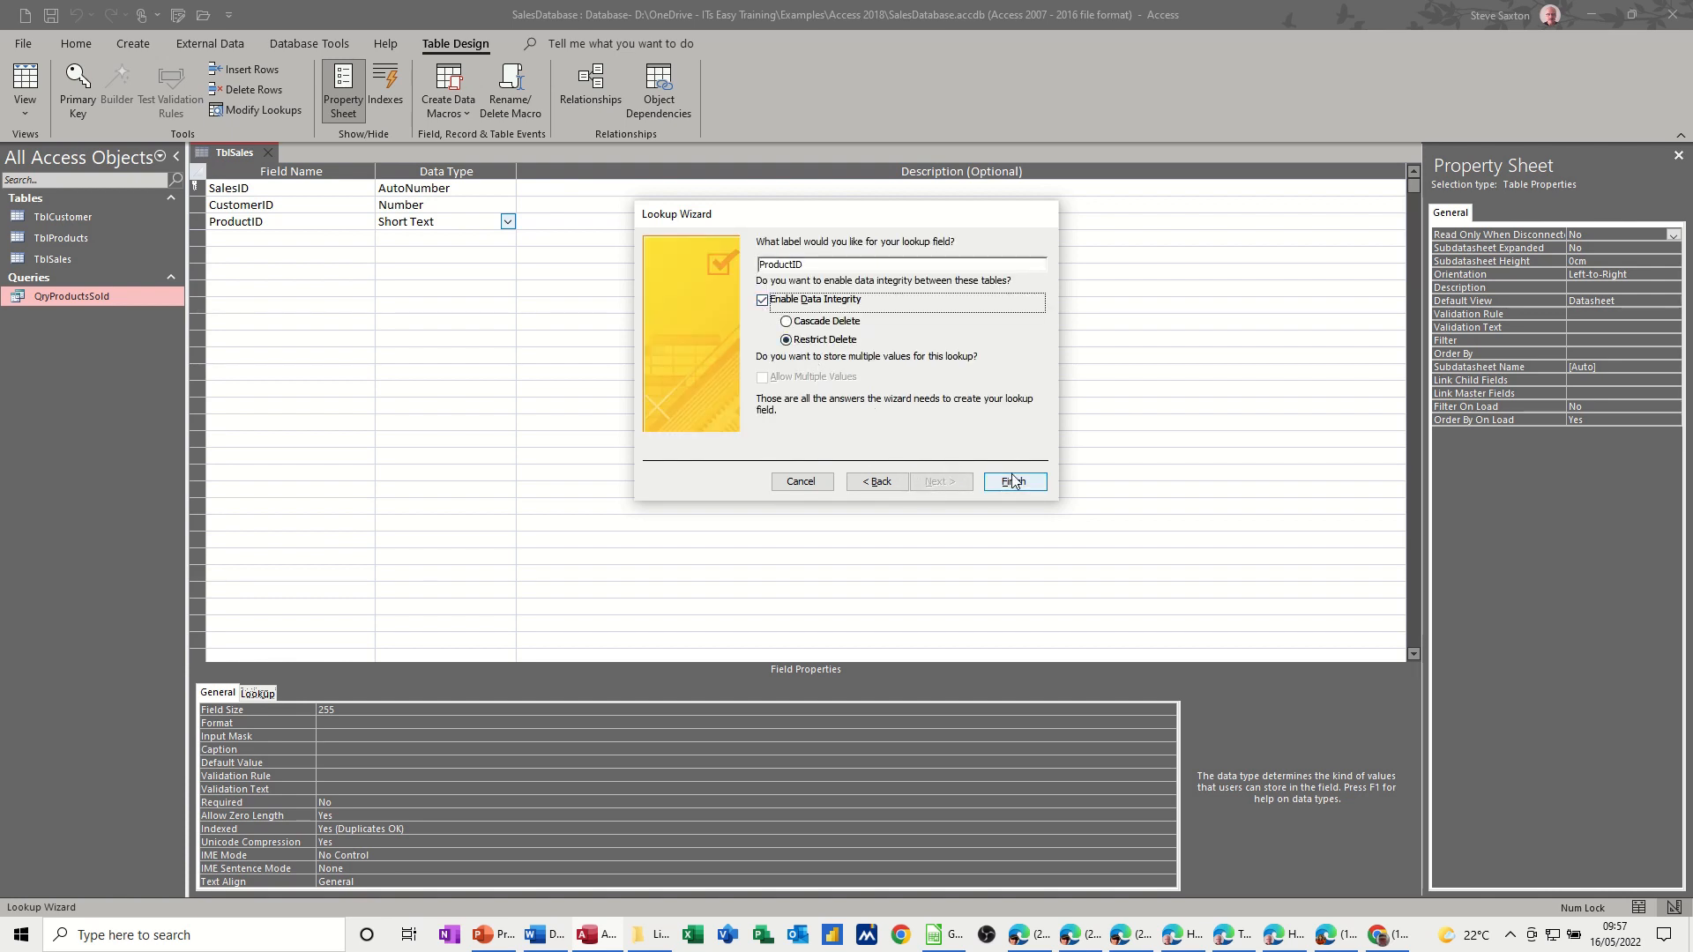
{"action": "left_click", "coordinate": [1013, 480]}
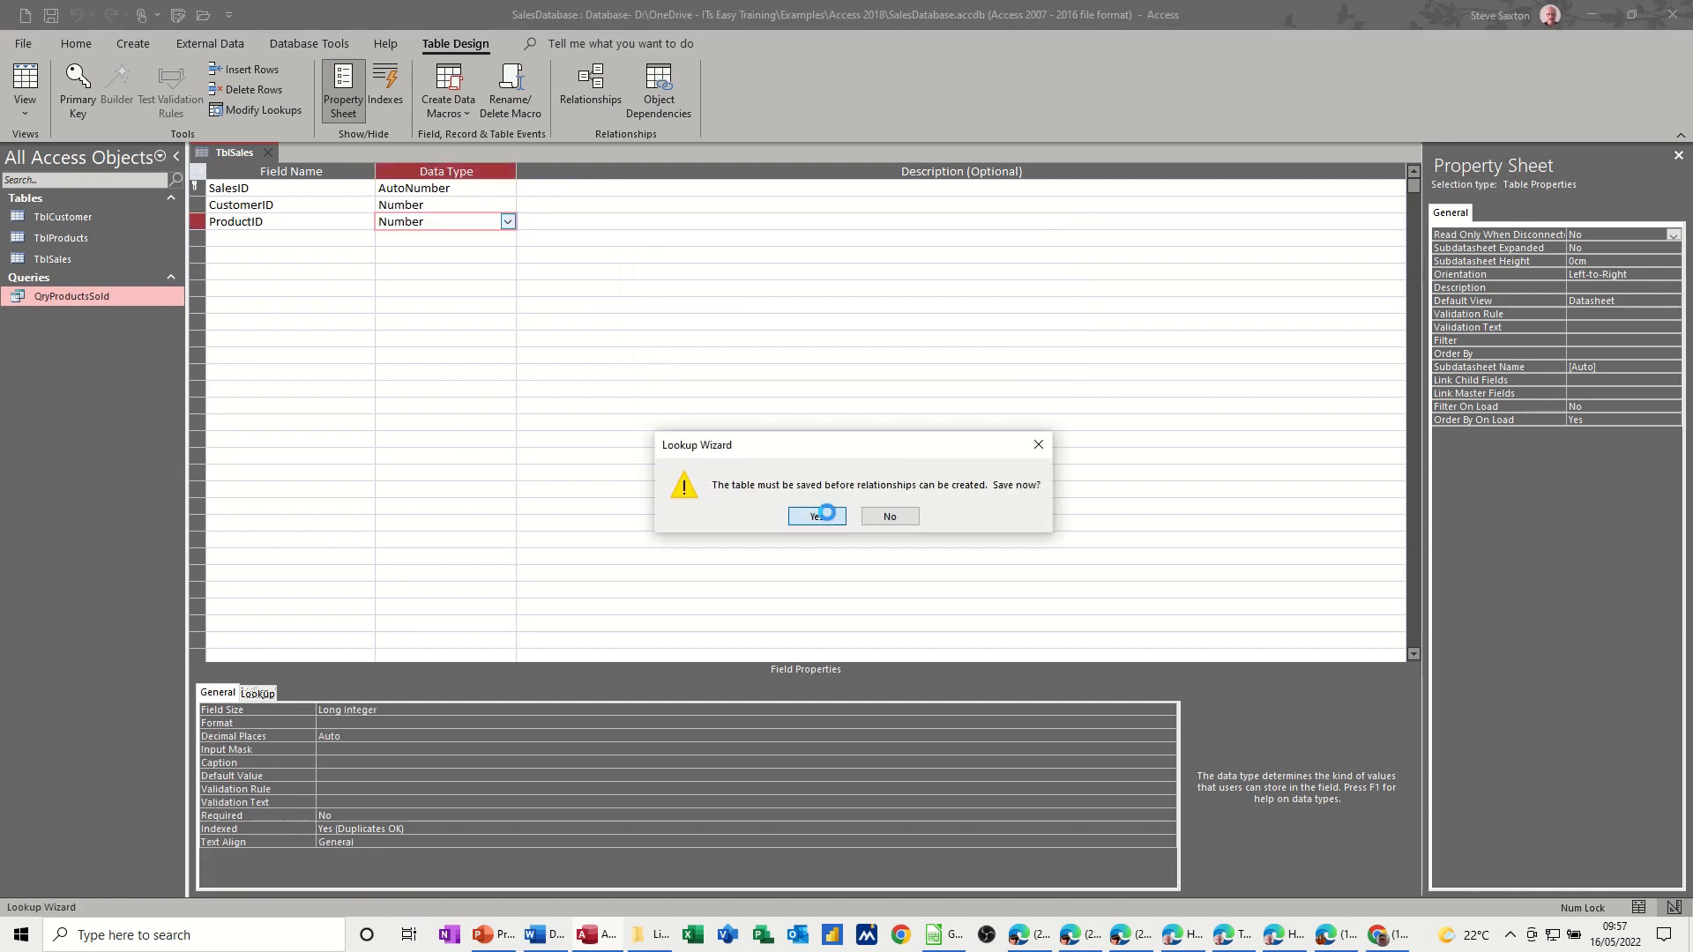
- Save TblSales, keeping the latest changes, and view it as a datasheet
{"action": "left_click", "coordinate": [812, 515]}
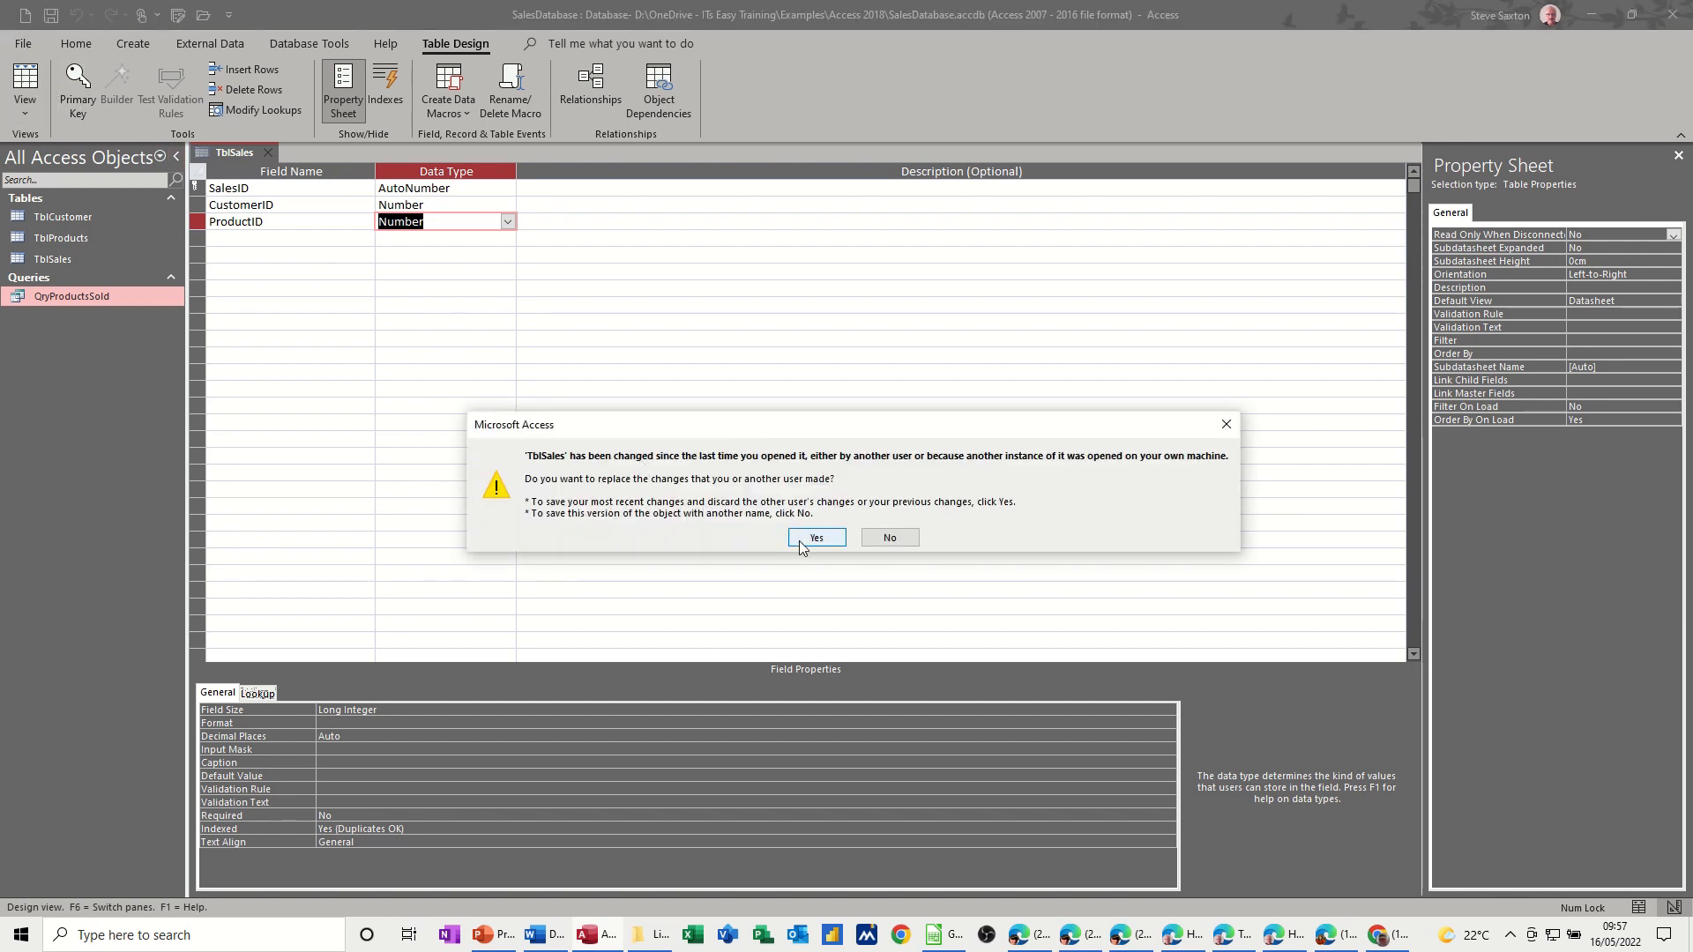
{"action": "left_click", "coordinate": [814, 538]}
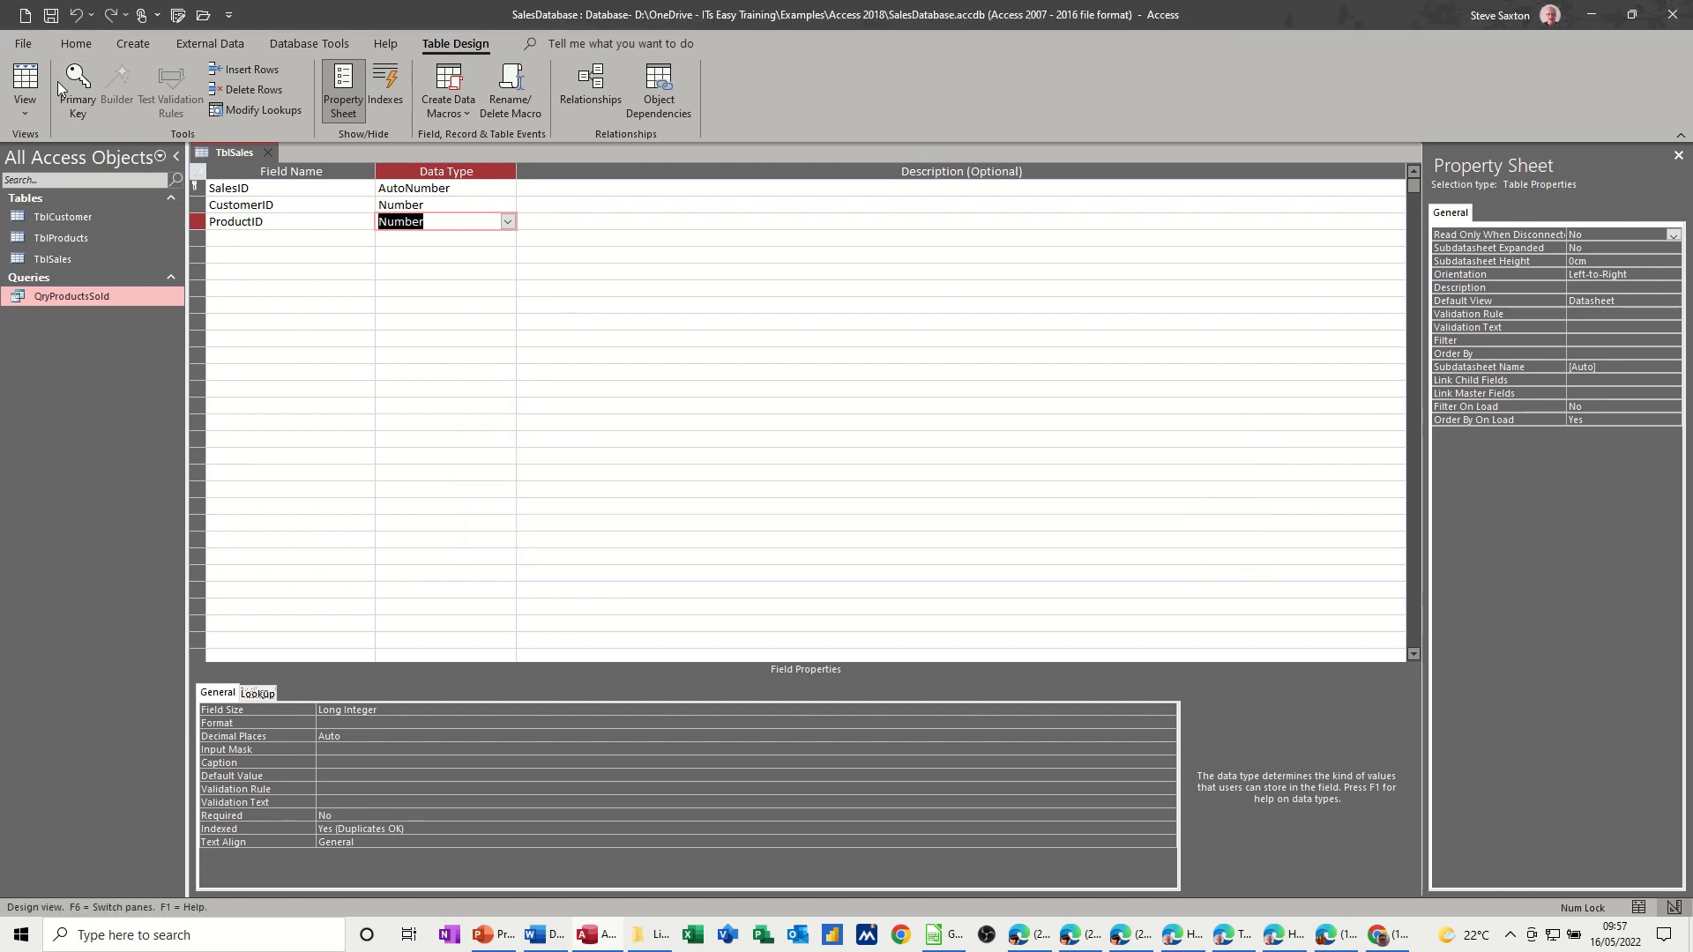
{"action": "left_click", "coordinate": [23, 90]}
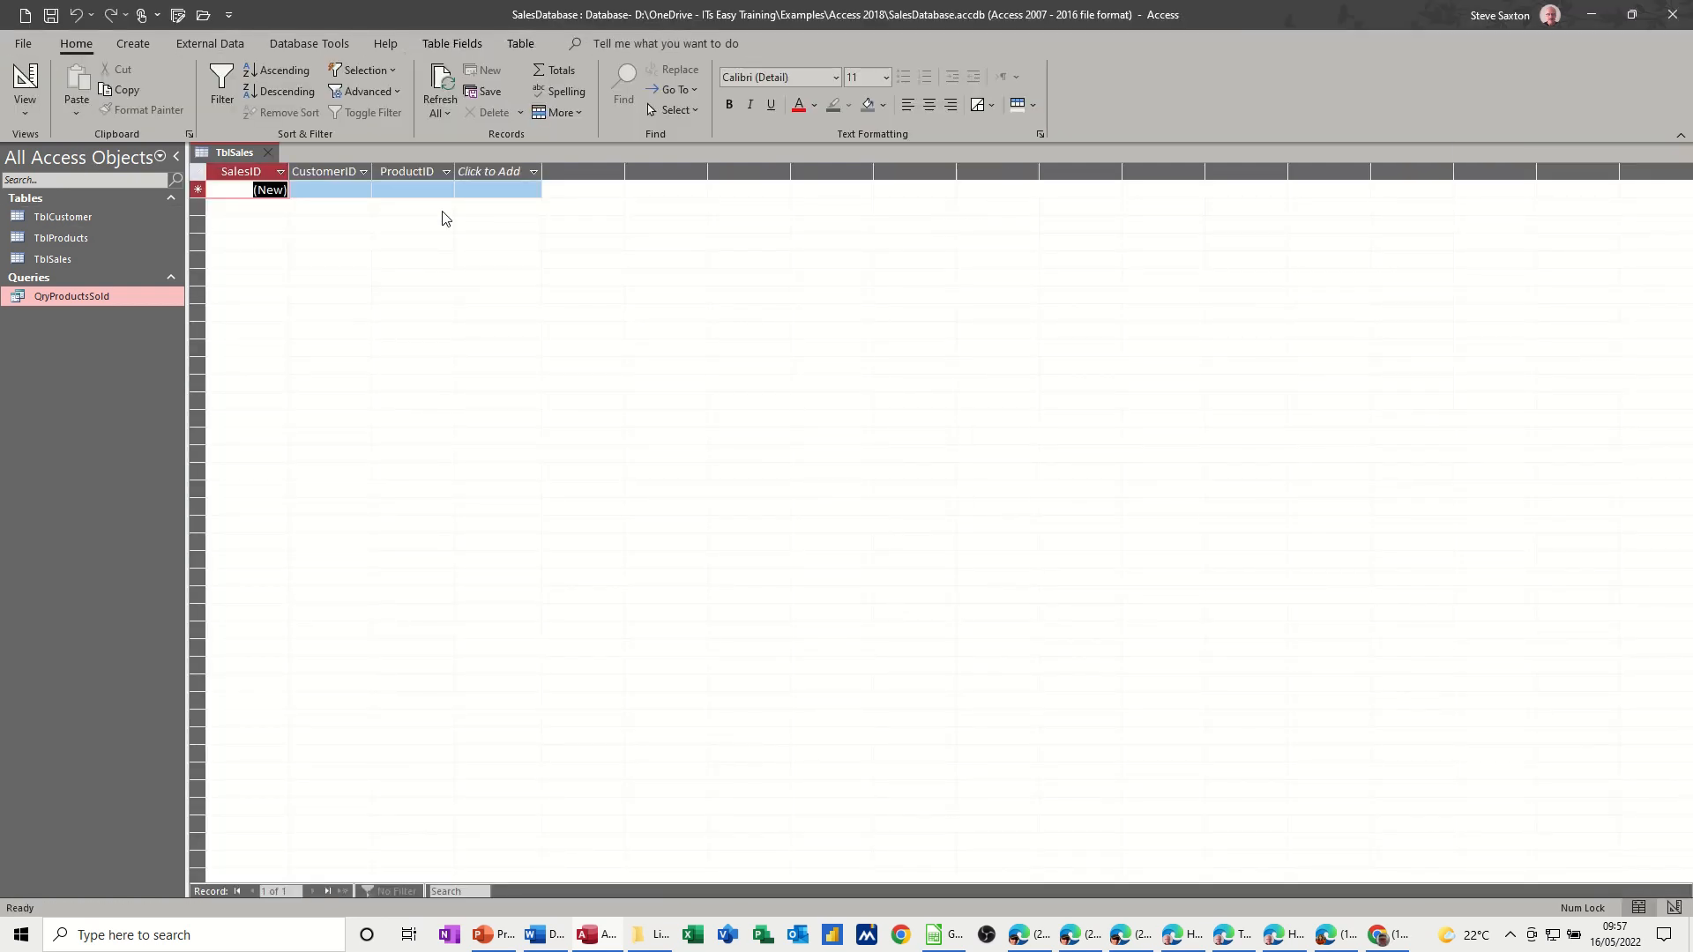
{"action": "mouse_move", "coordinate": [74, 137]}
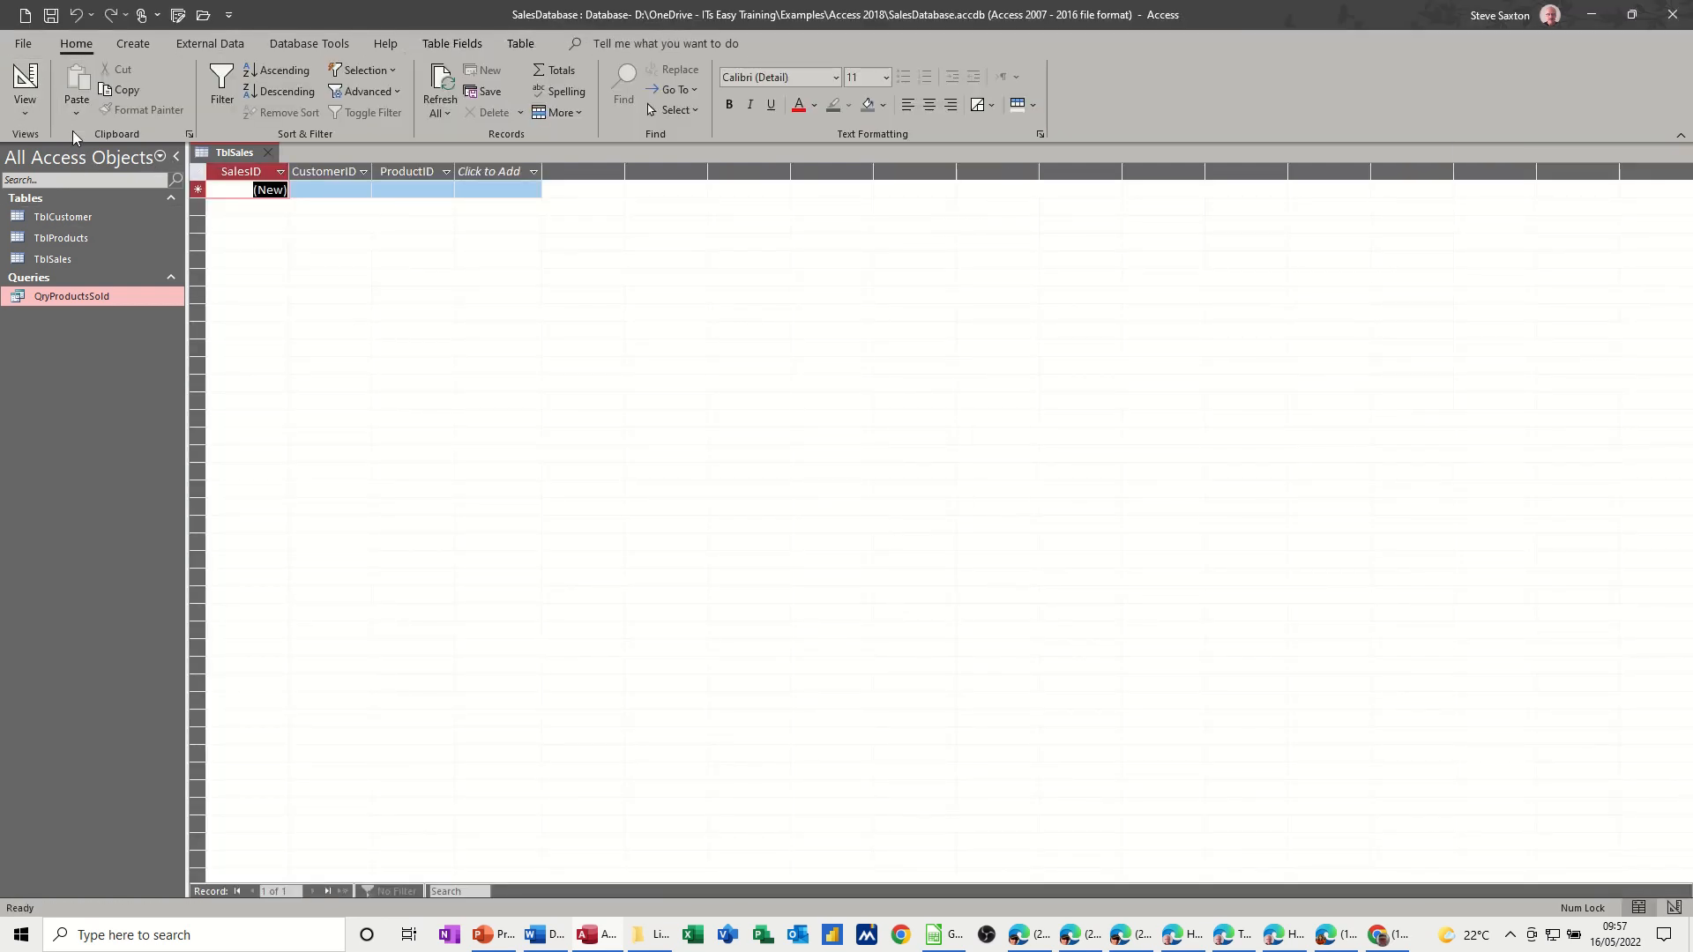
- Add a Qty field and a Date field set to Date/Time, dismissing the reserved-word warning
{"action": "left_click", "coordinate": [23, 85]}
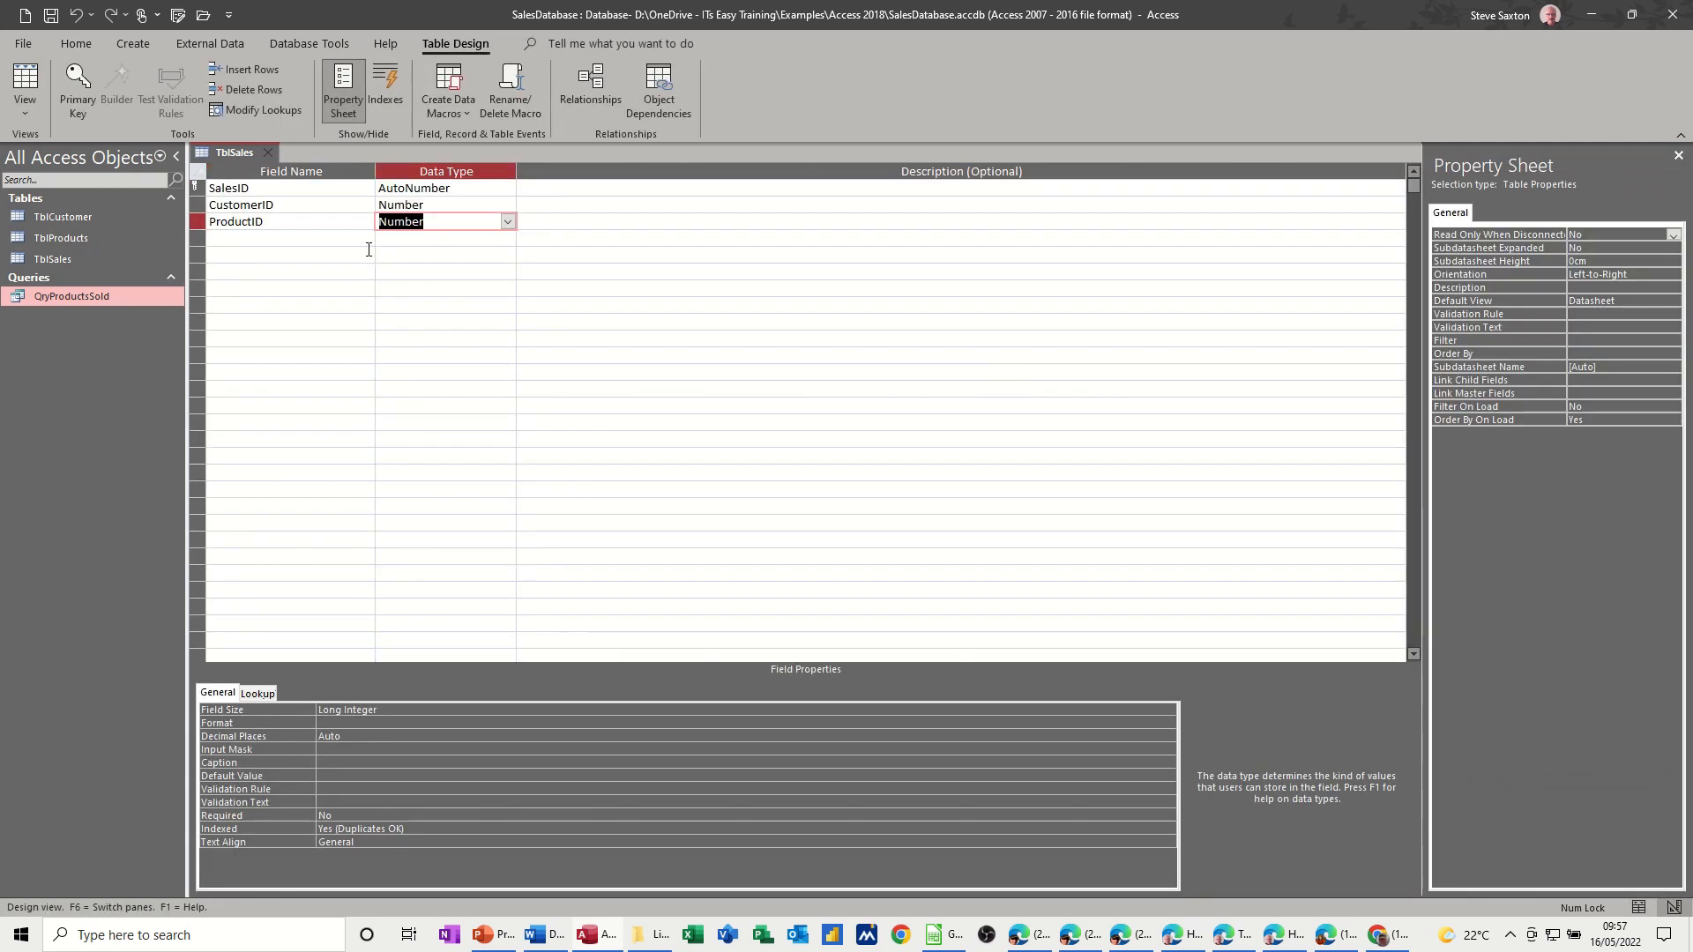
{"action": "mouse_move", "coordinate": [268, 237]}
{"action": "type", "text": "Q"}
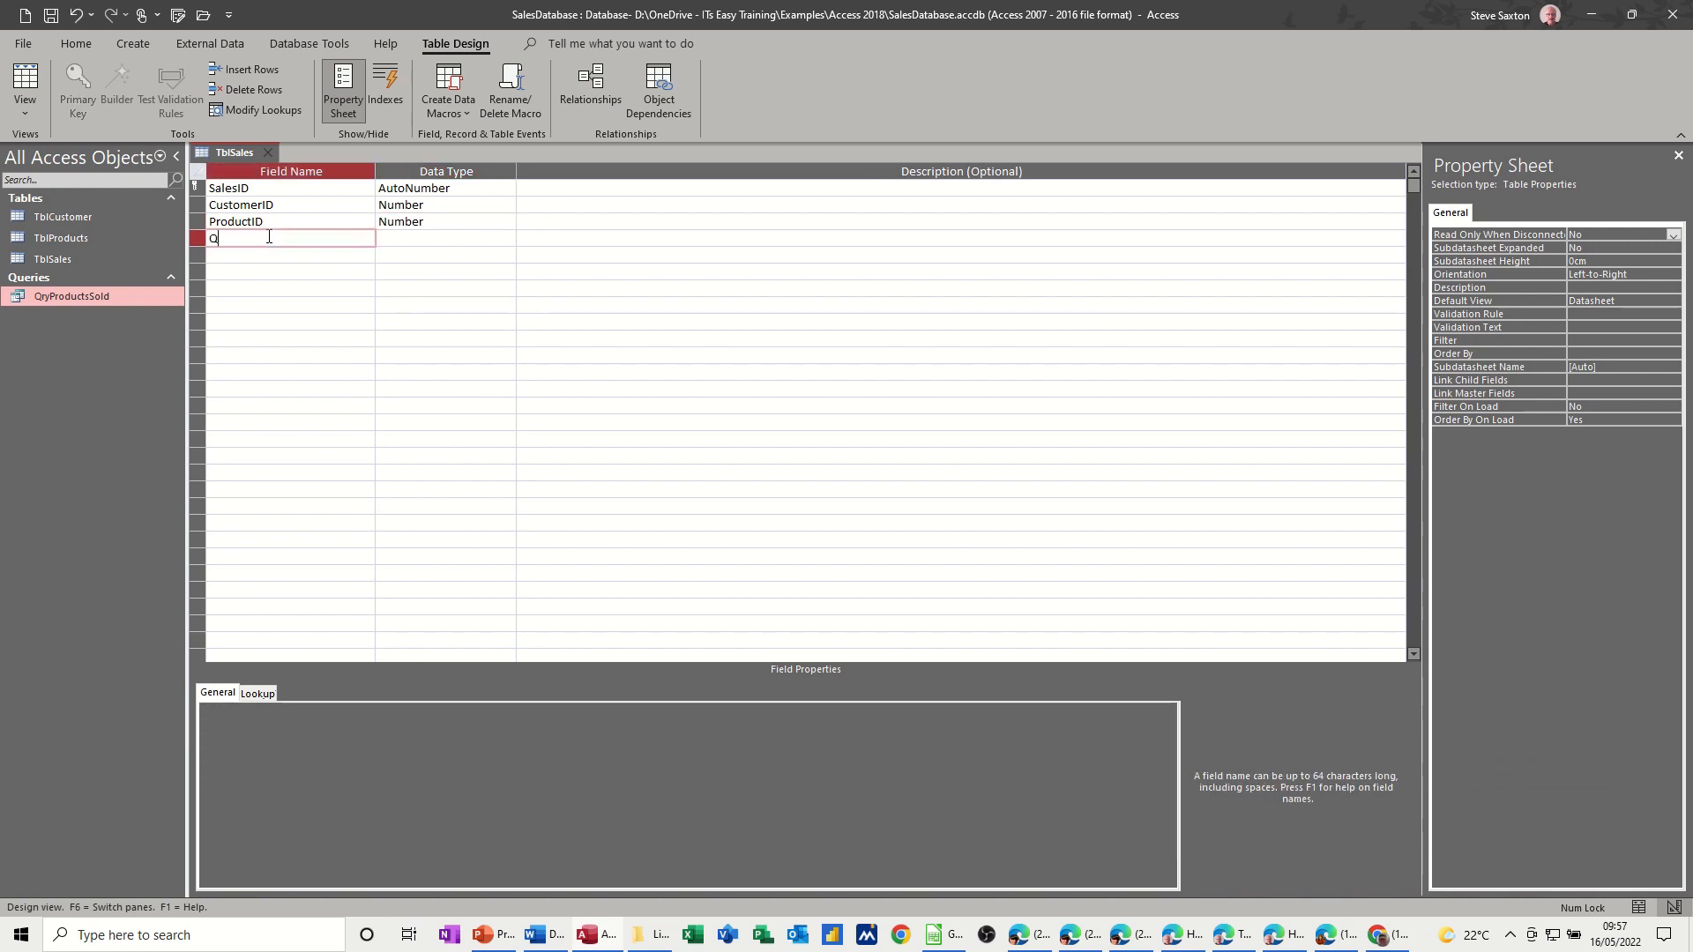
{"action": "type", "text": "ty"}
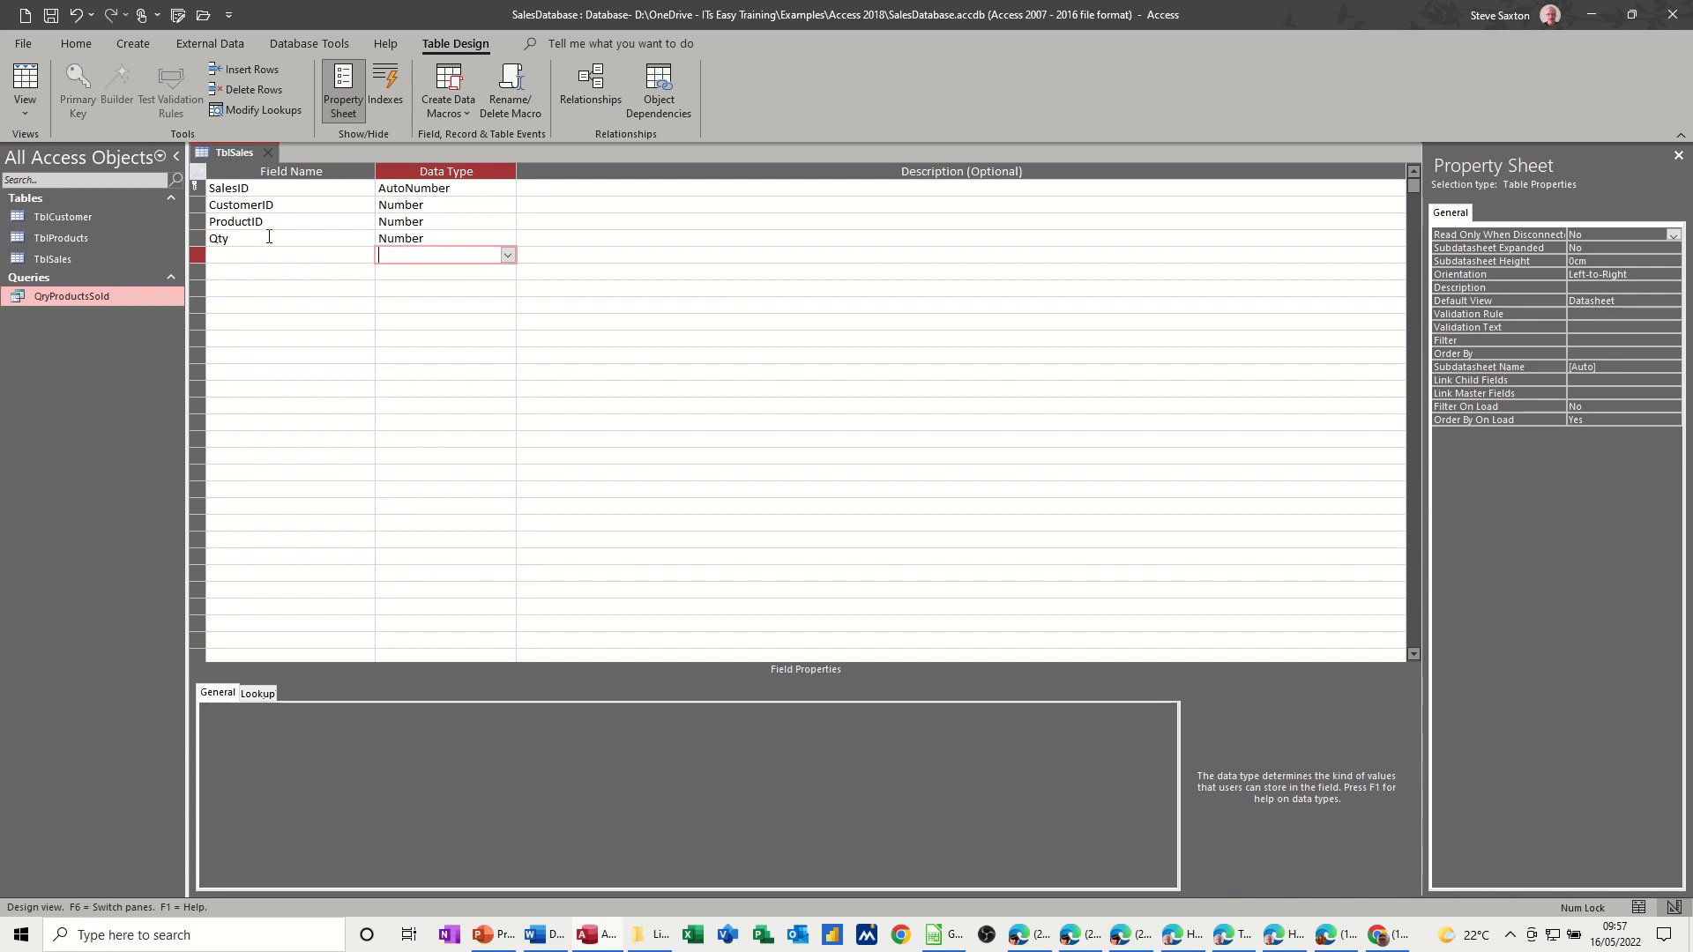
{"action": "left_click", "coordinate": [280, 254]}
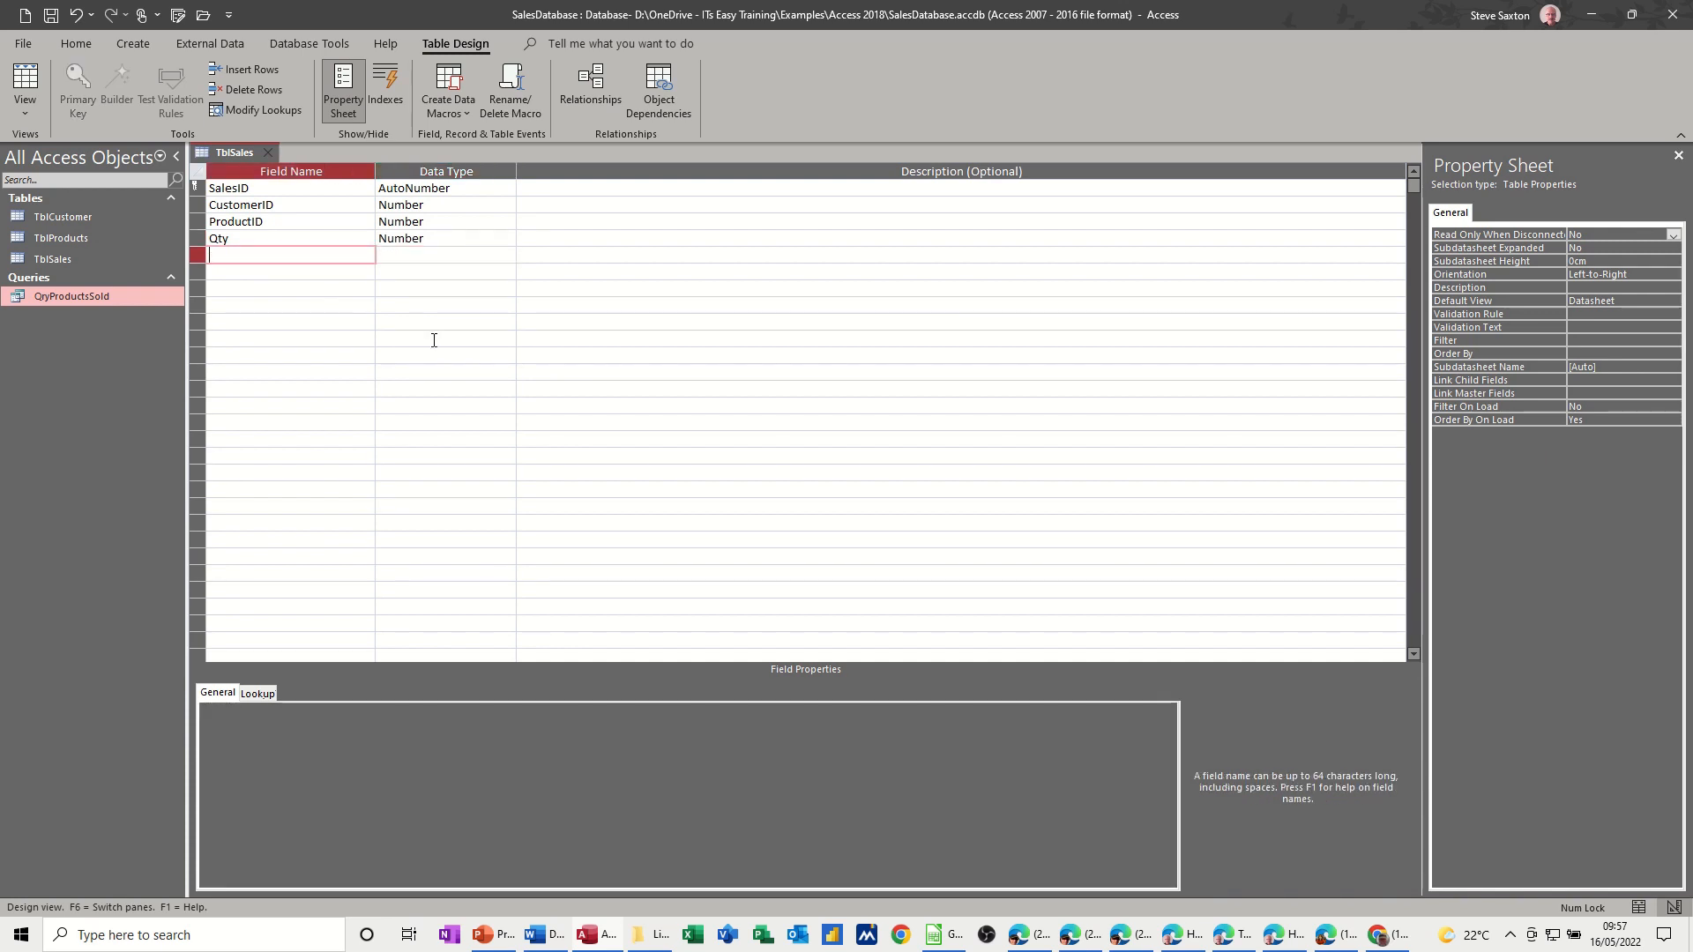
{"action": "type", "text": "Date"}
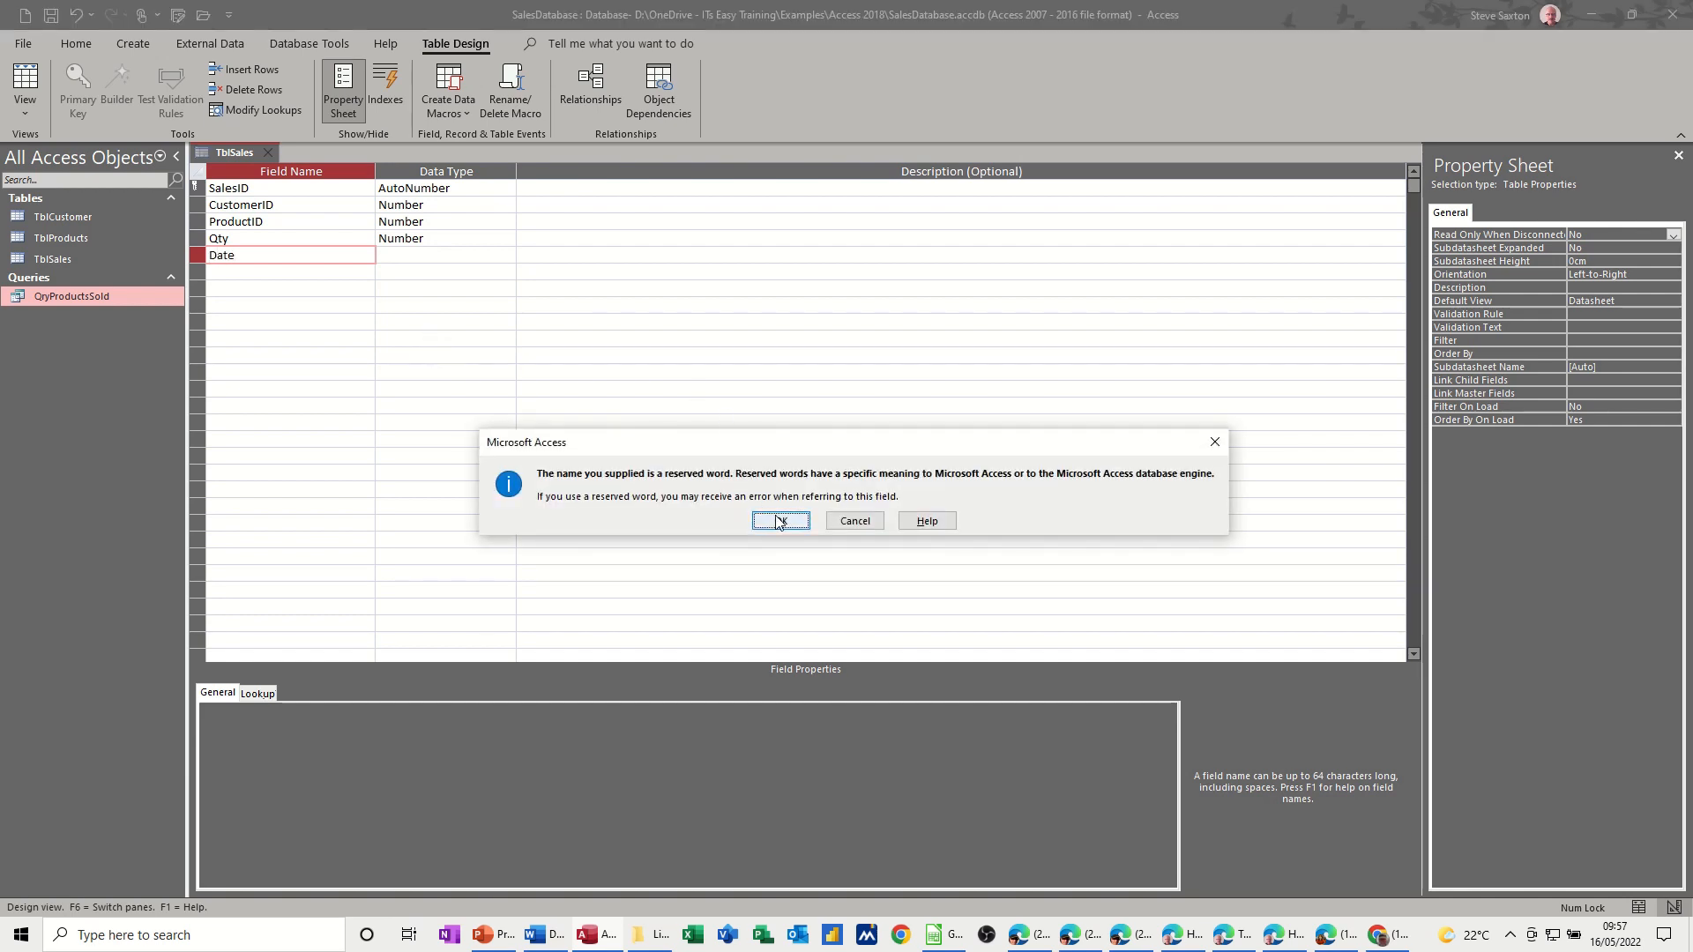
{"action": "left_click", "coordinate": [780, 521]}
{"action": "type", "text": "d"}
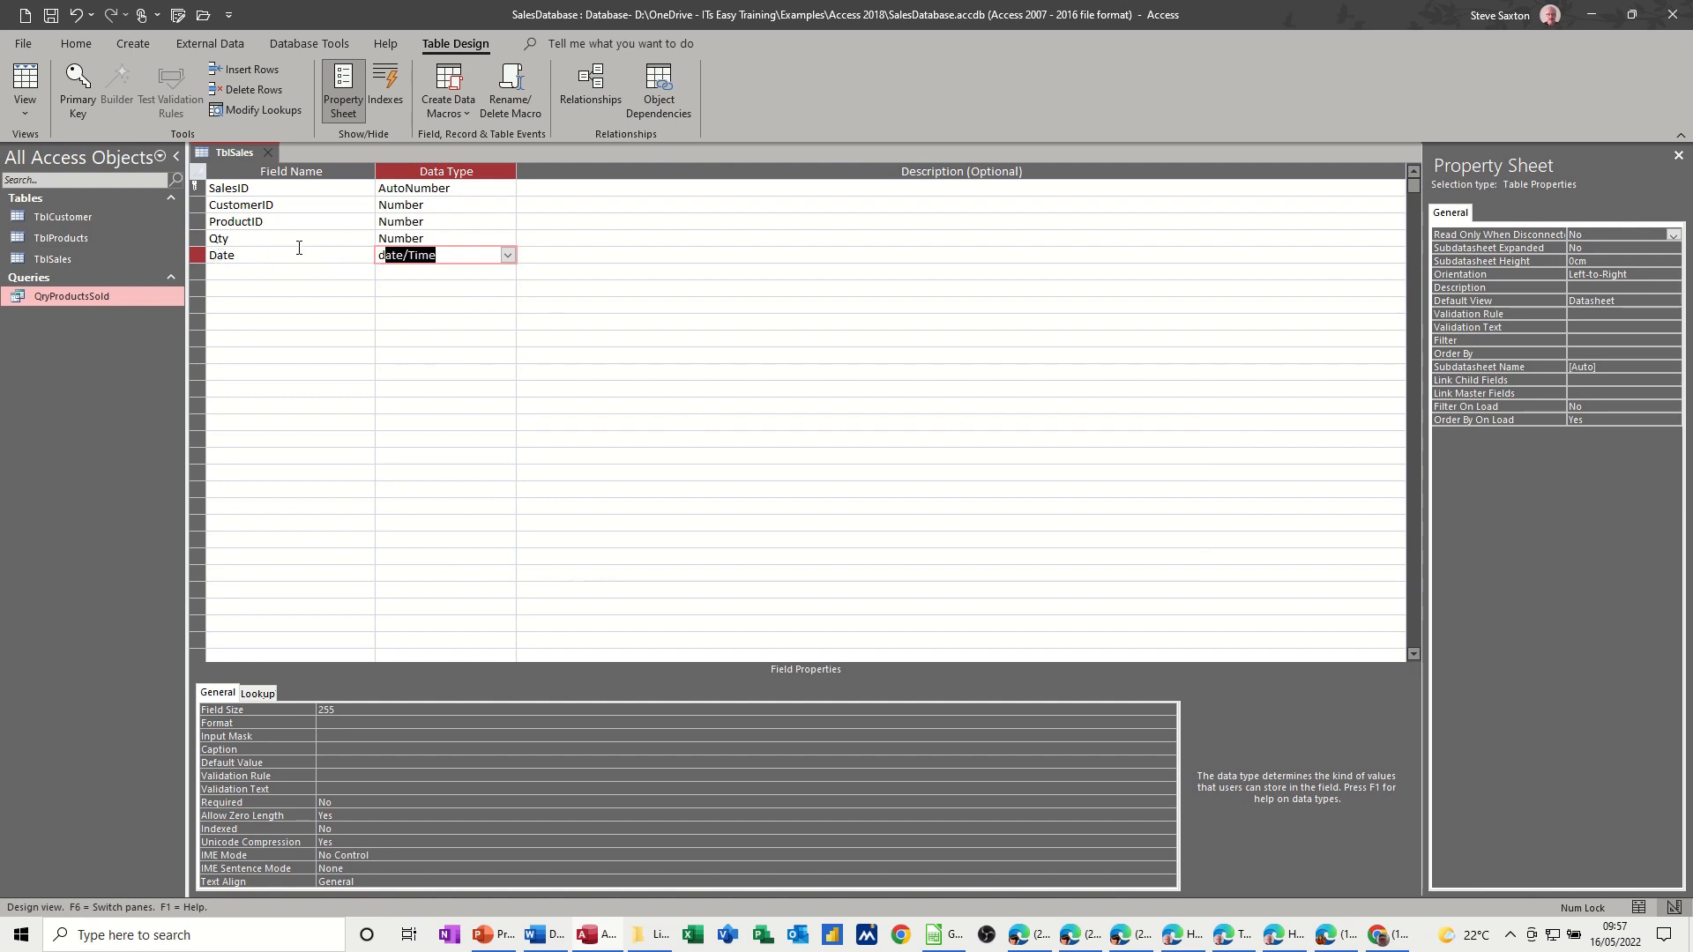
{"action": "left_click", "coordinate": [291, 254]}
{"action": "type", "text": "Invoce"}
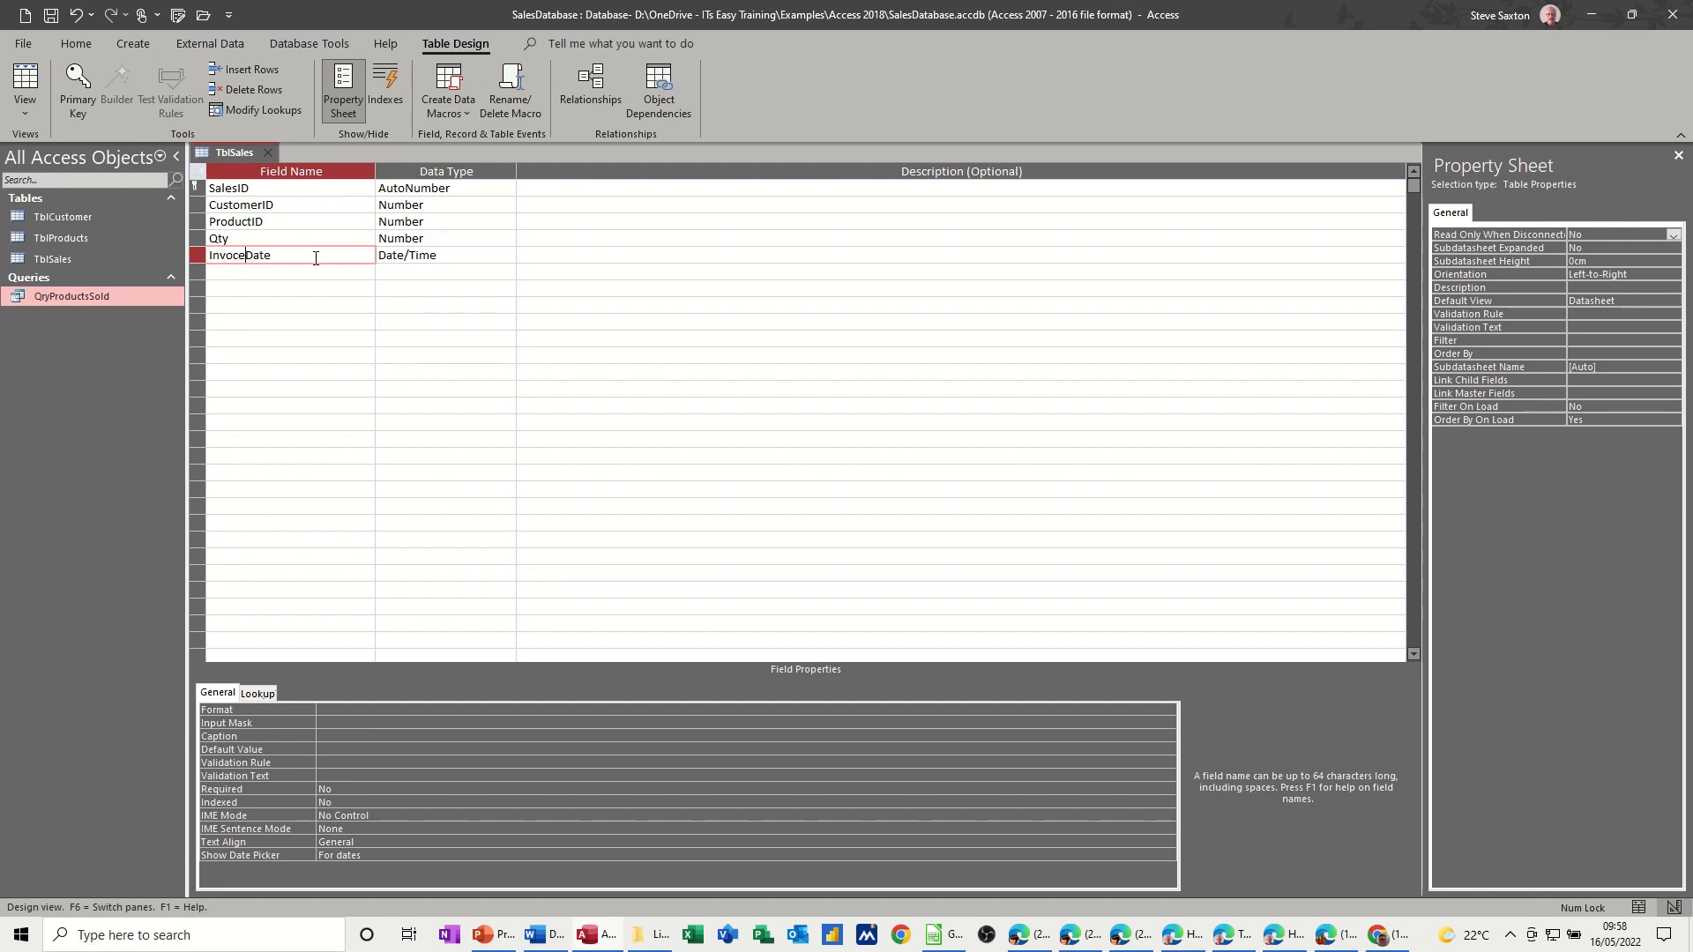
- Rename Date to InvoiceDate and add an InvoiceNumber field
{"action": "key", "text": "Backspace"}
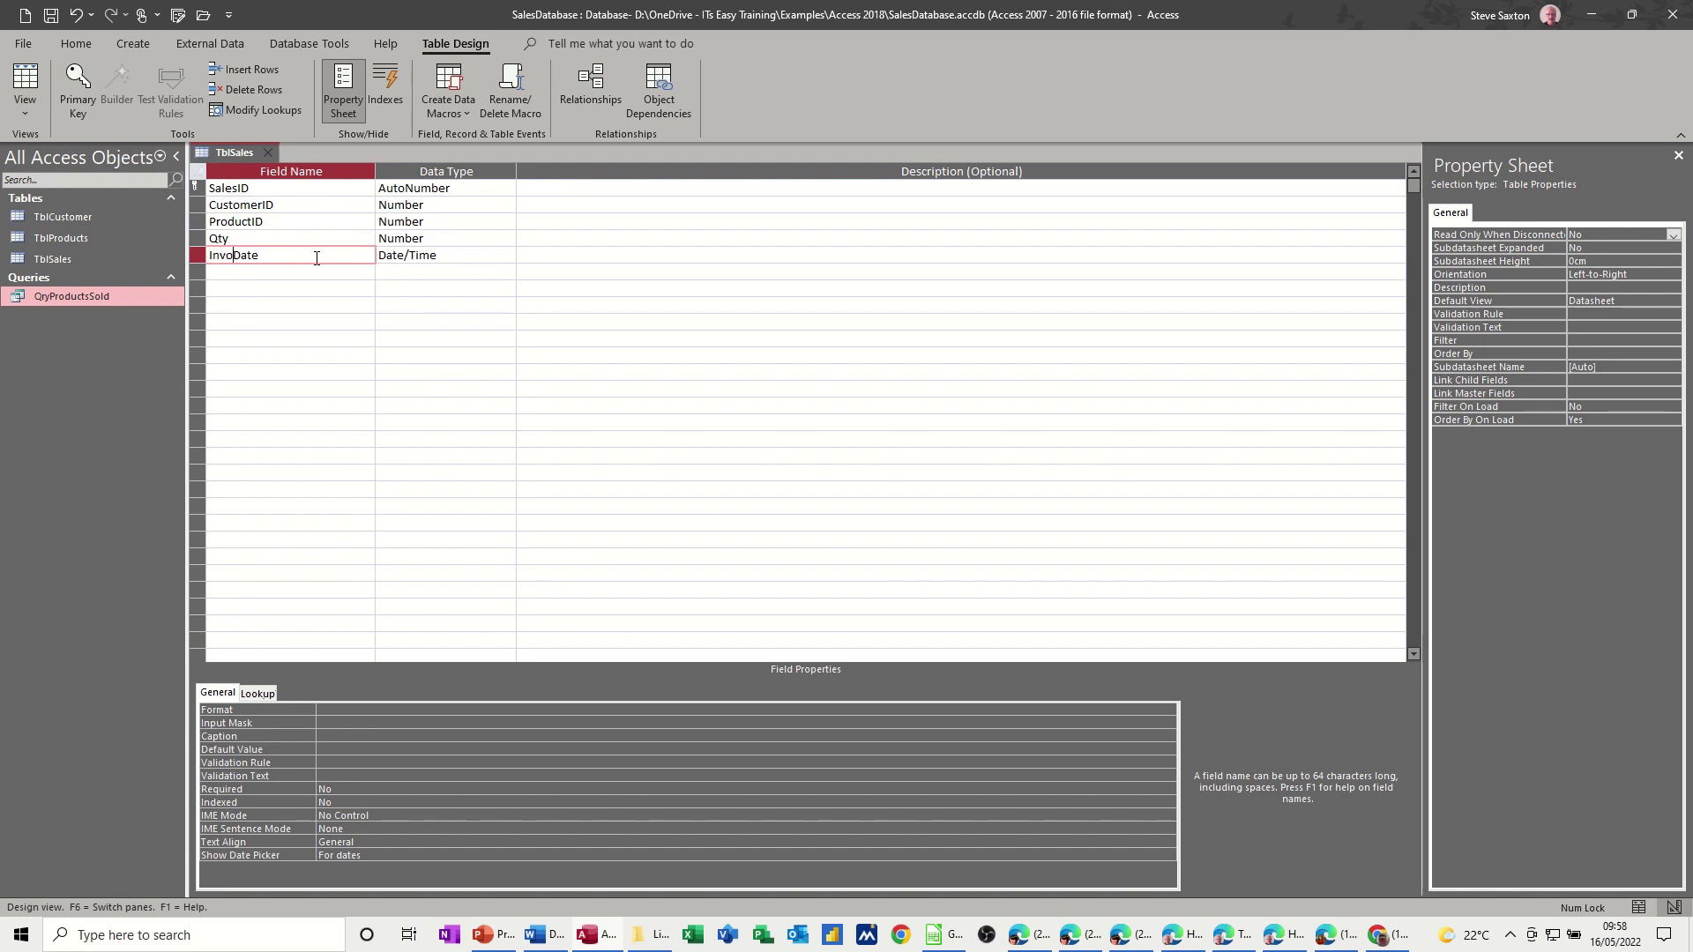
{"action": "type", "text": "ice"}
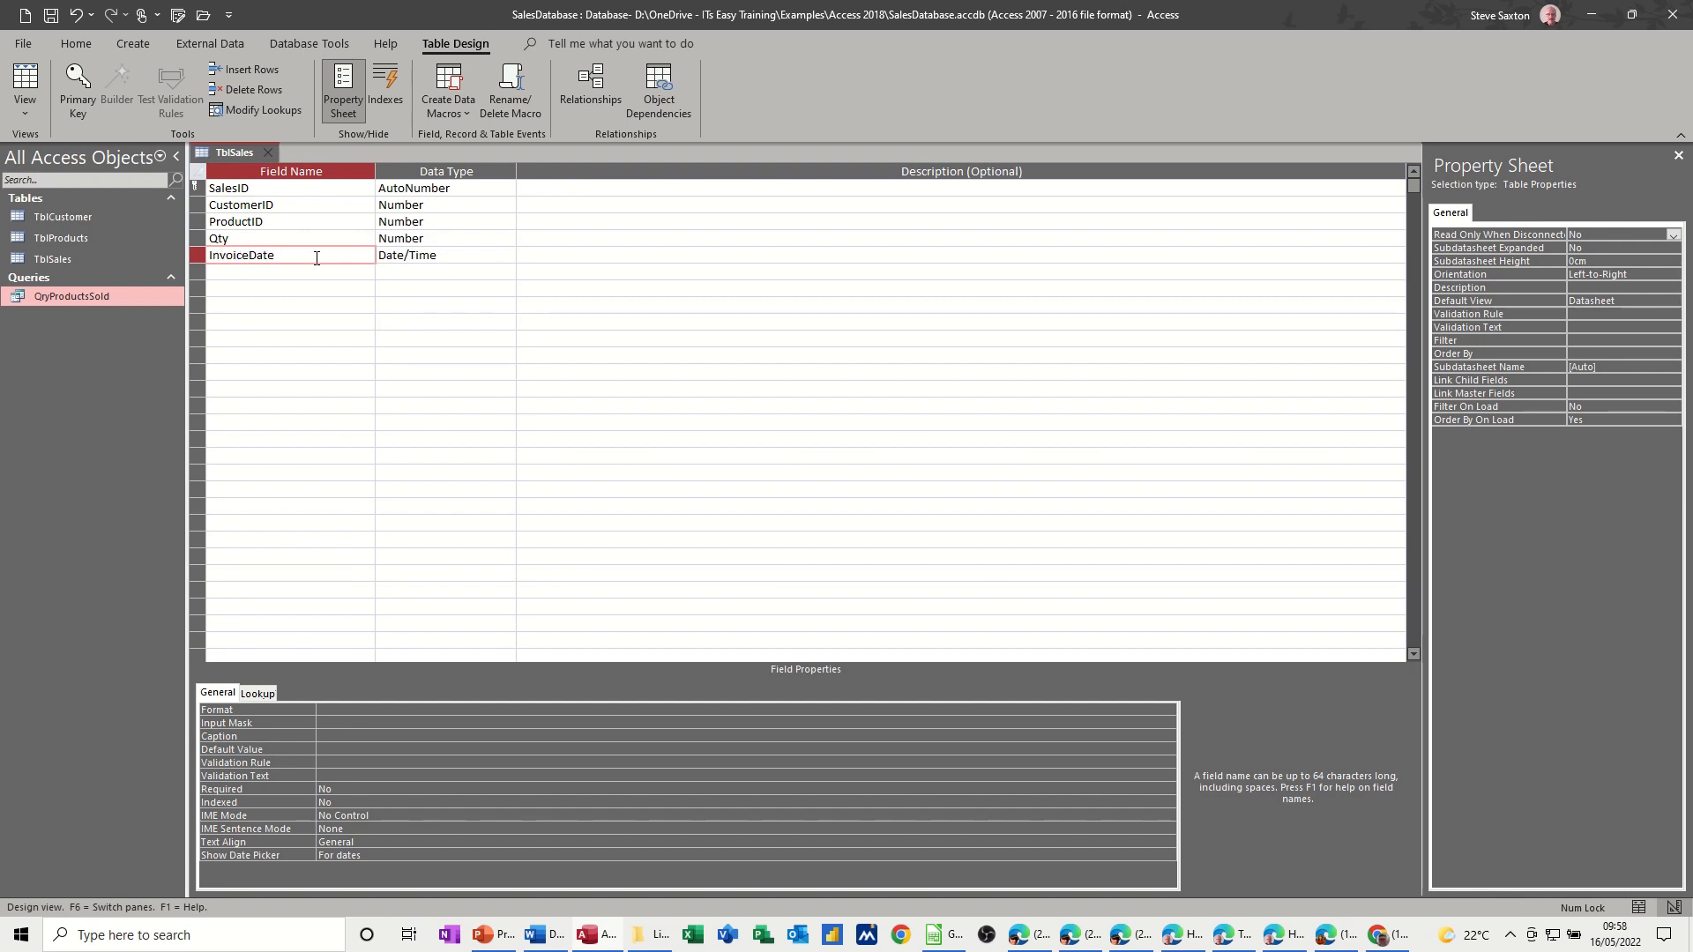
{"action": "left_click", "coordinate": [290, 271]}
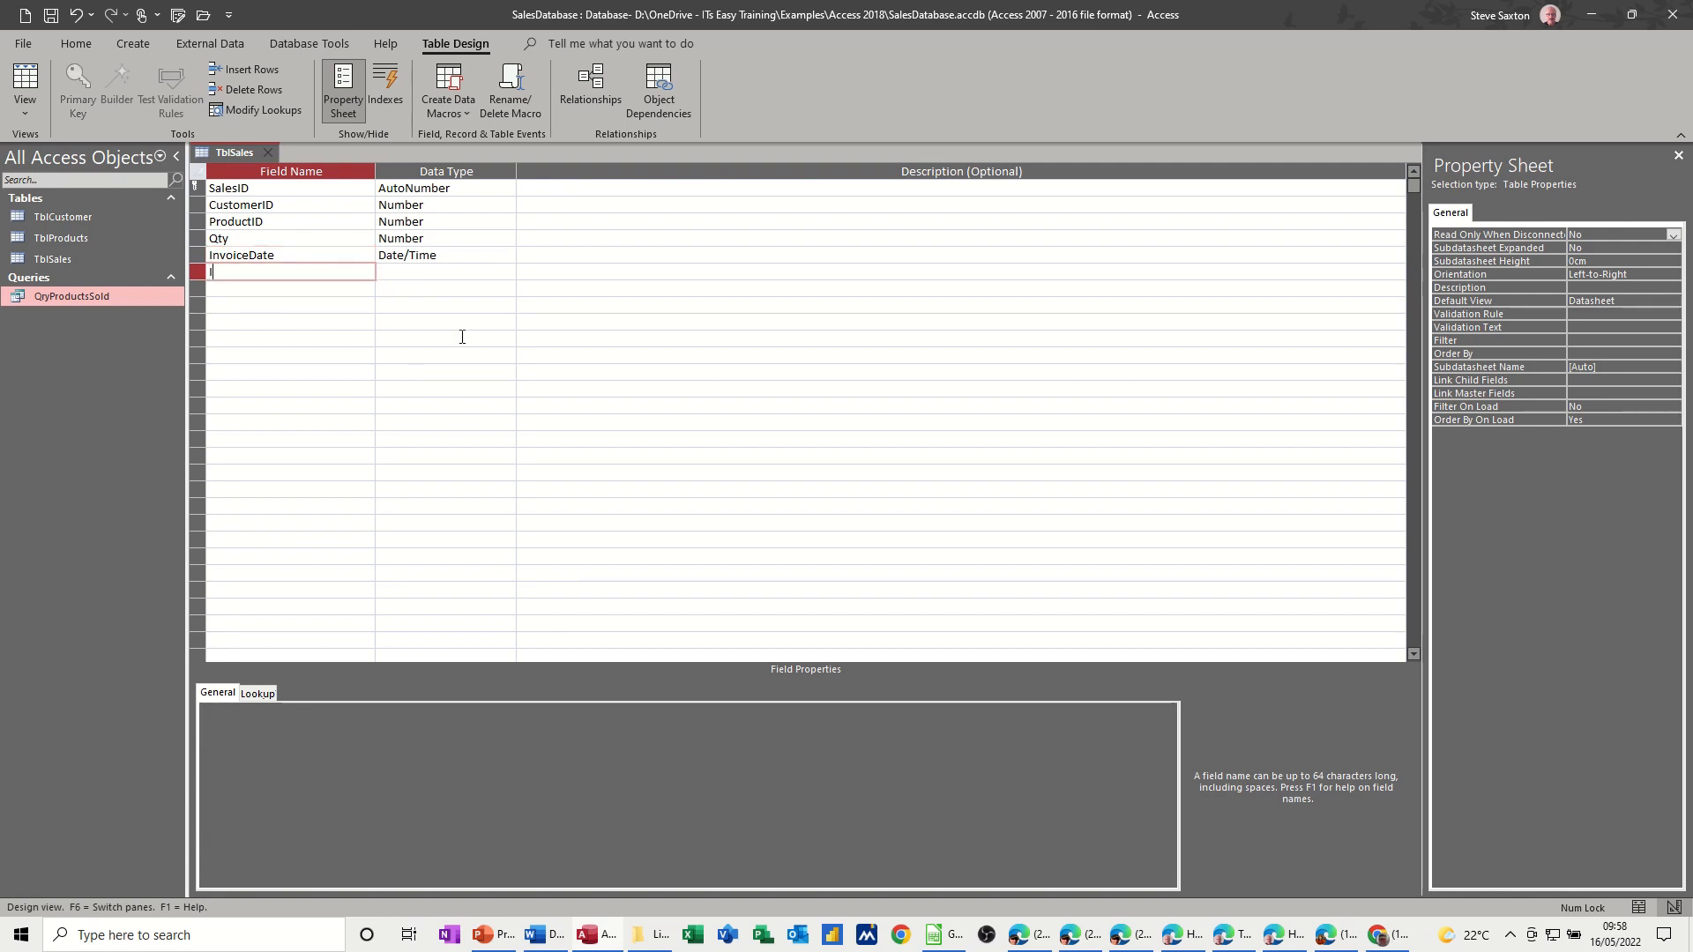
{"action": "type", "text": "InvoiceNumber"}
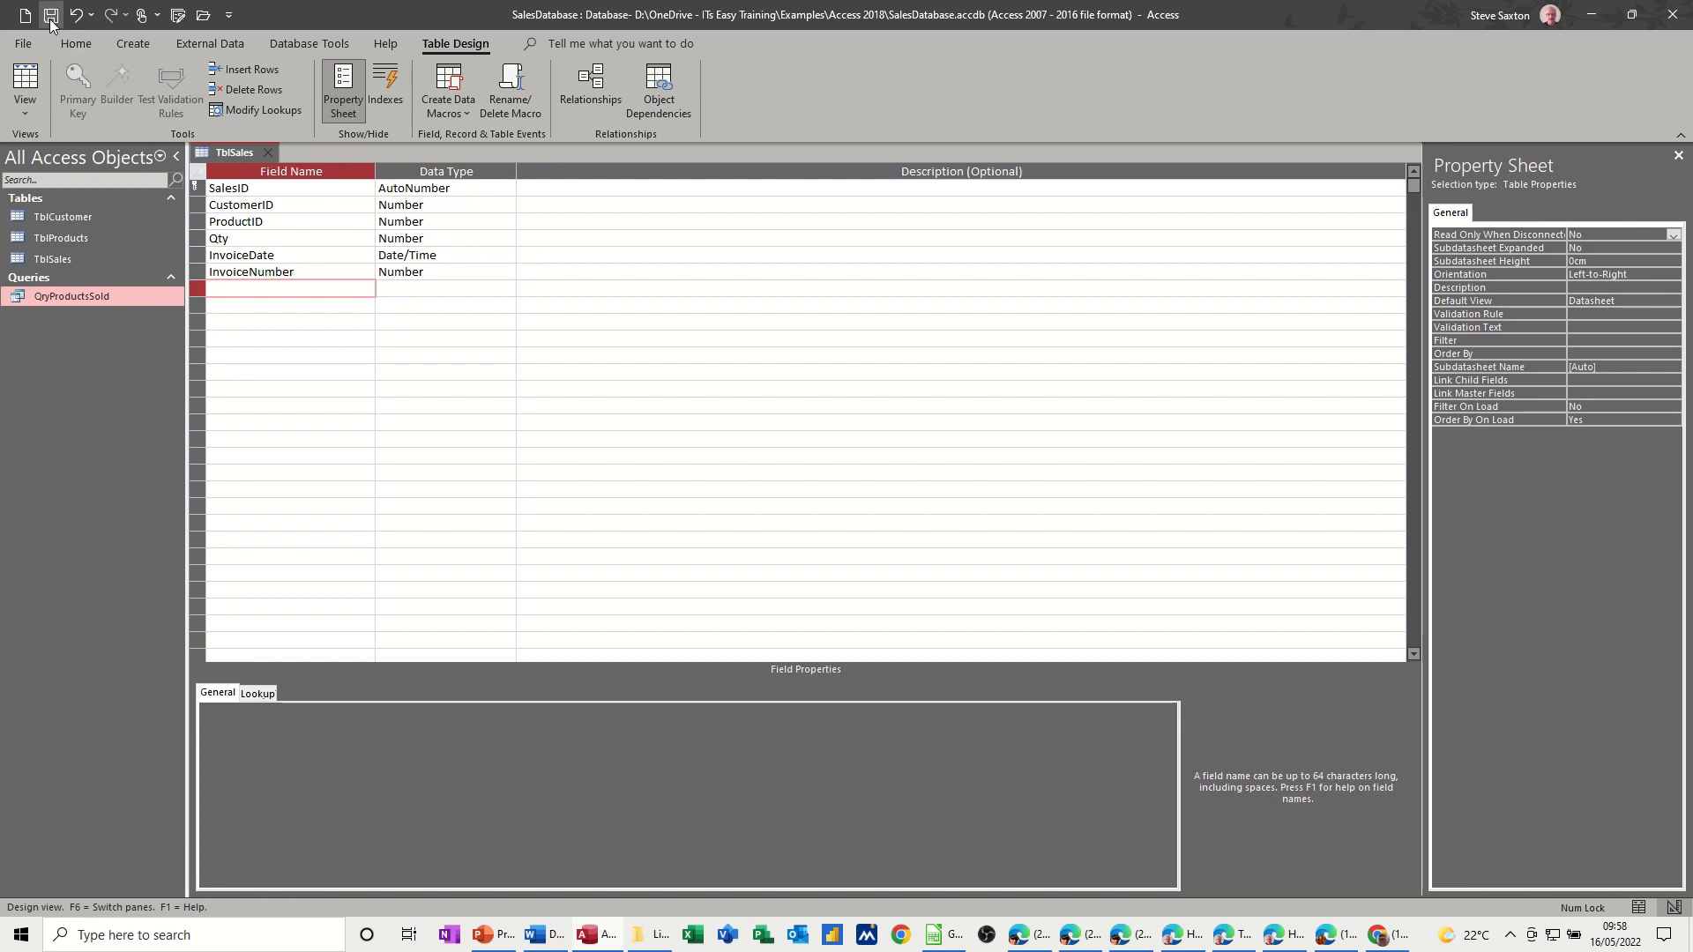
- Save TblSales and start its first record: first customer, product Excel, quantity 2
{"action": "left_click", "coordinate": [23, 88]}
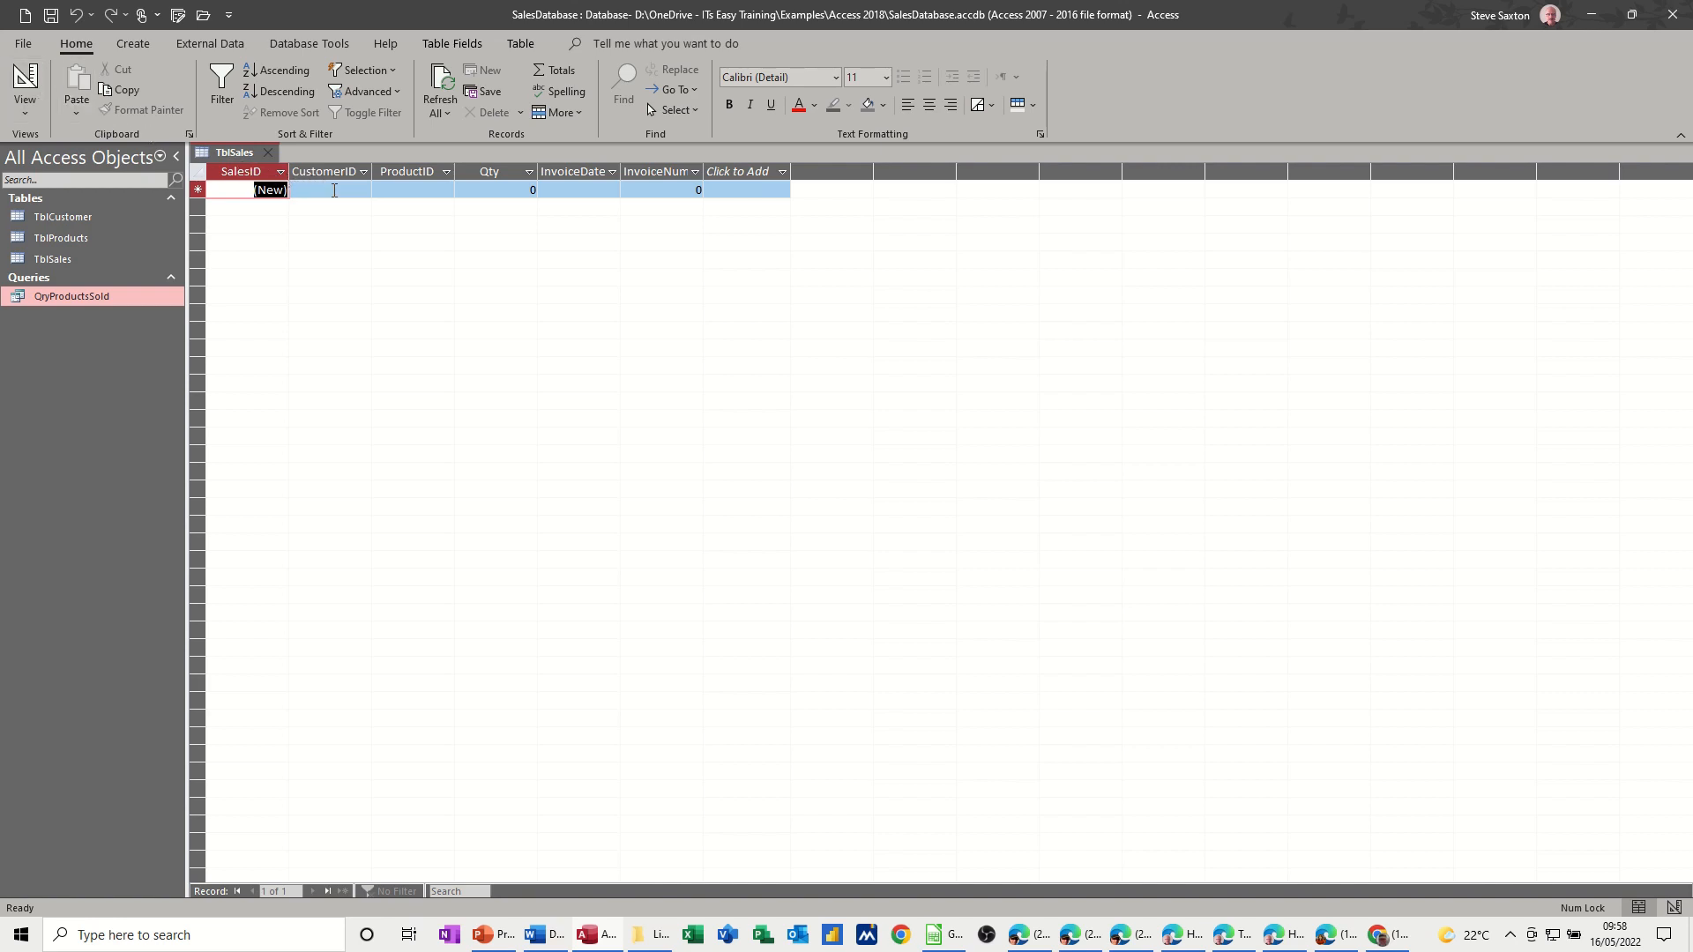
{"action": "left_click", "coordinate": [362, 190]}
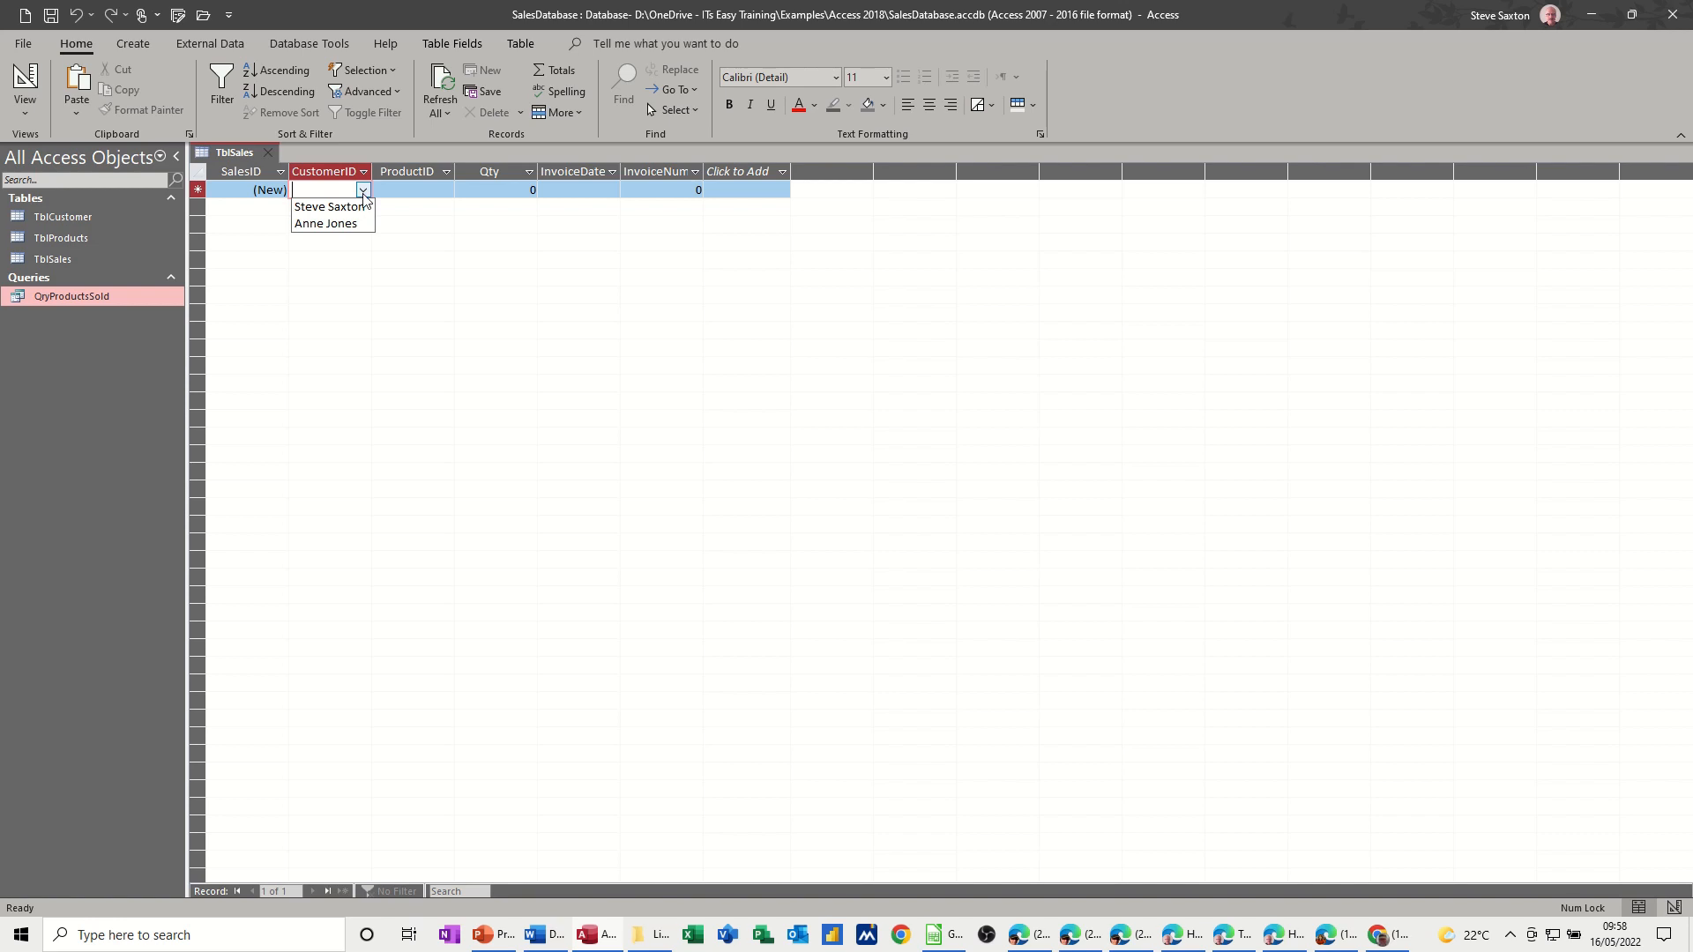
{"action": "left_click", "coordinate": [330, 206]}
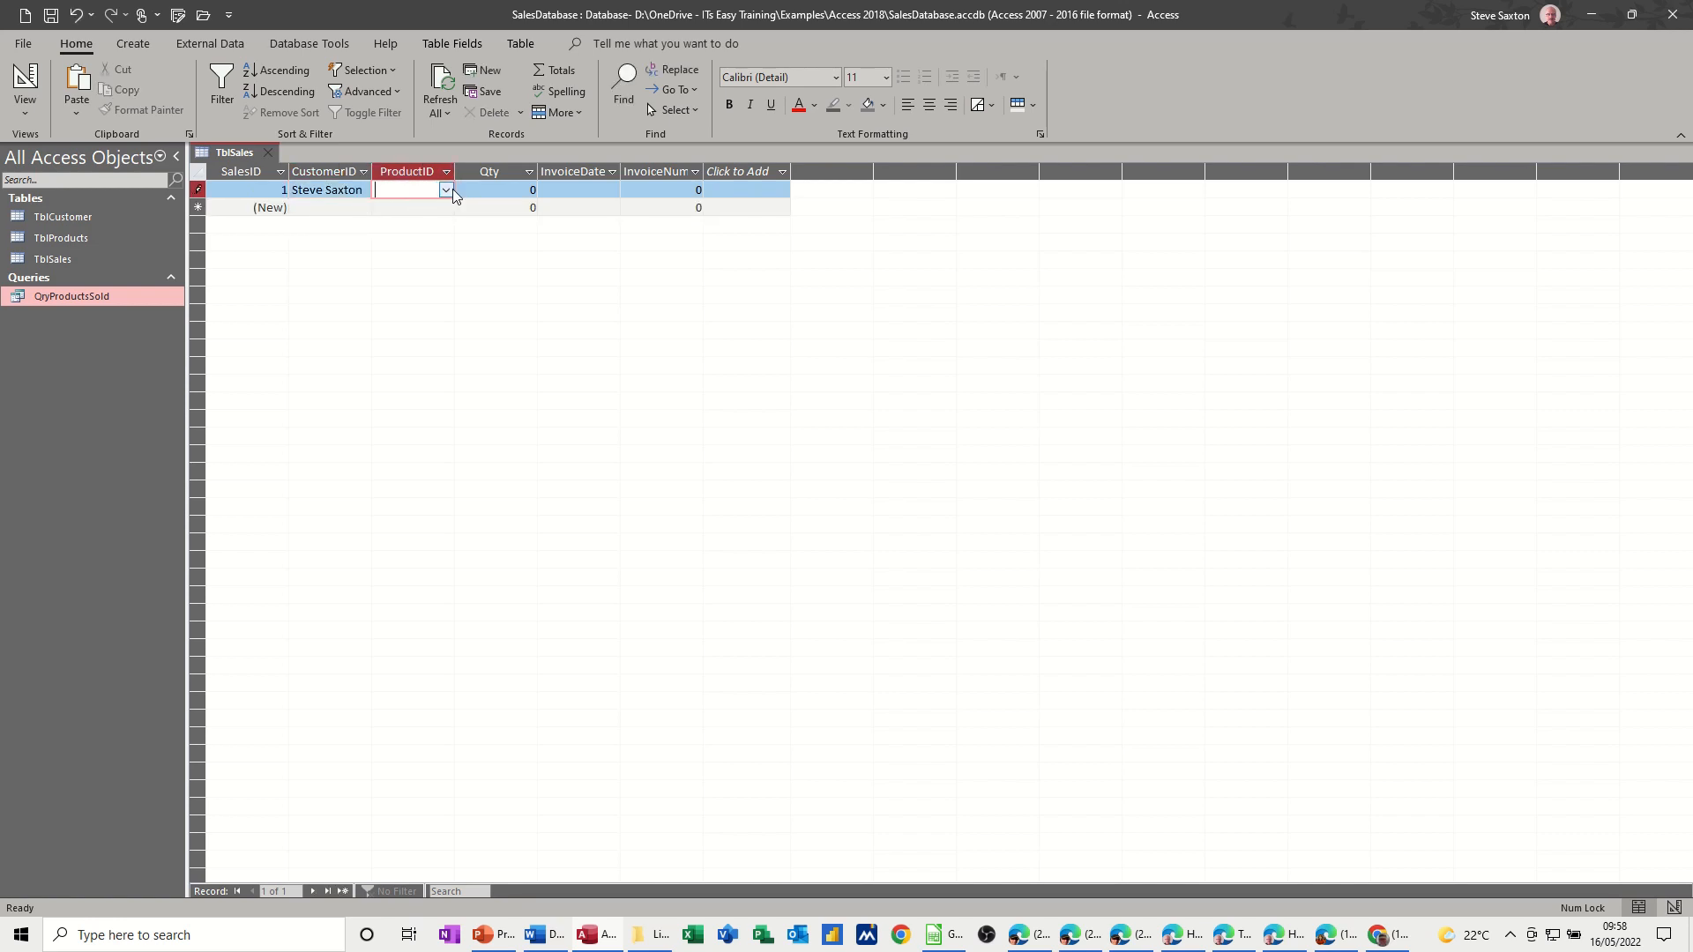
{"action": "type", "text": "Excel"}
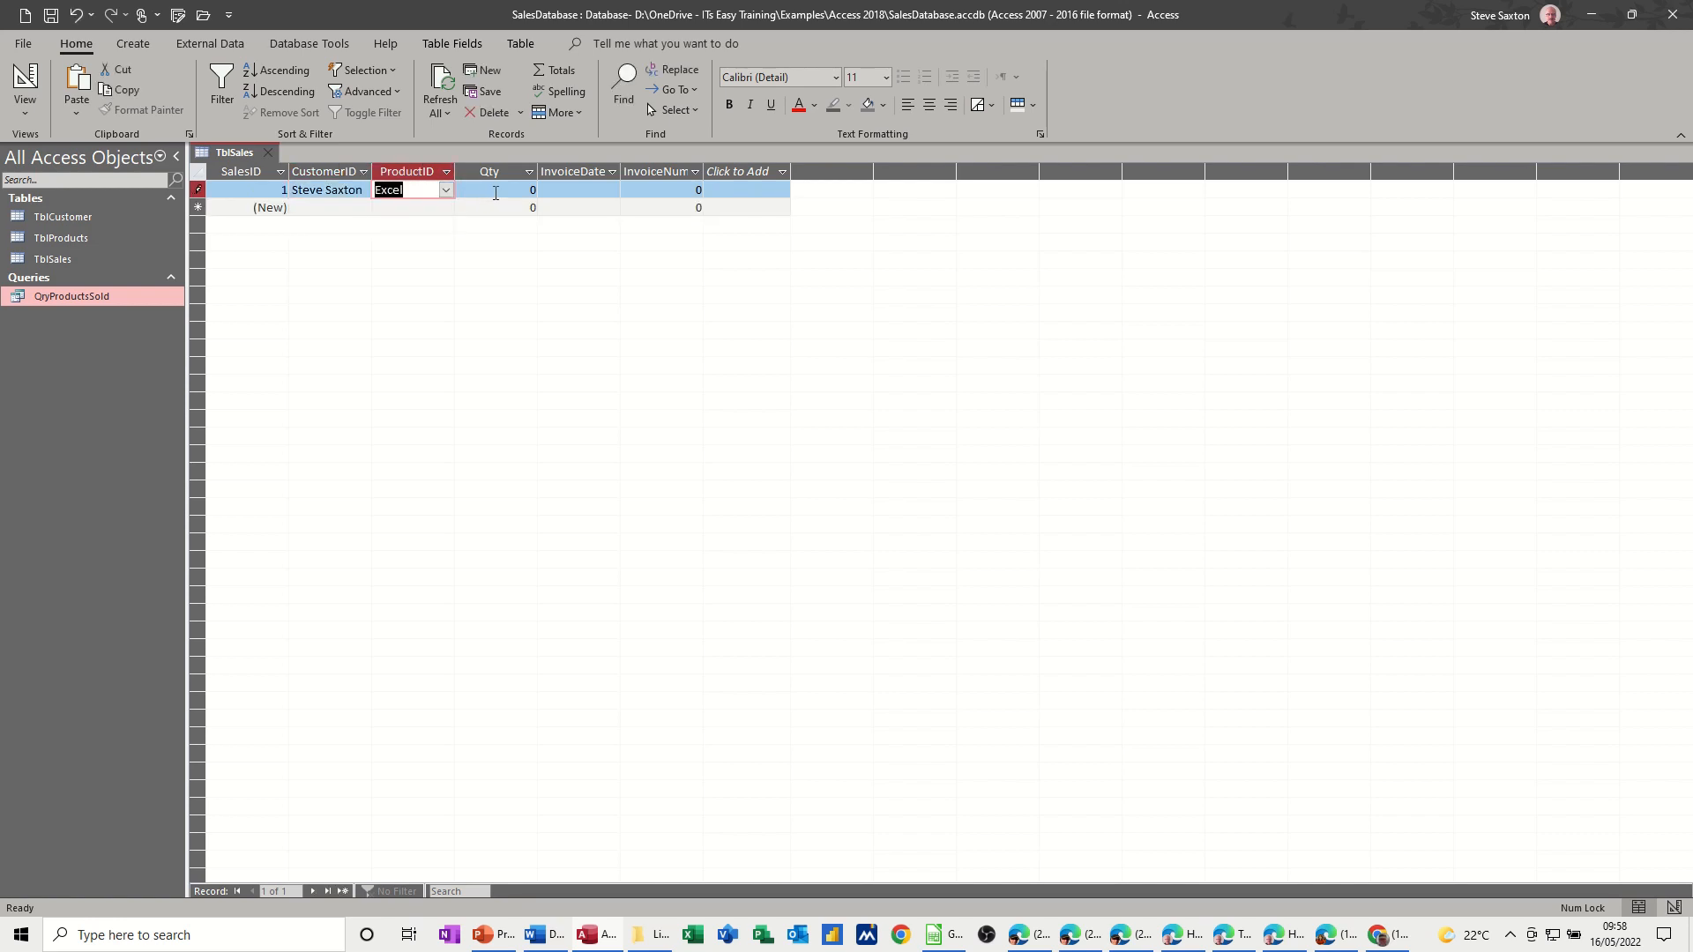
{"action": "left_click", "coordinate": [498, 191]}
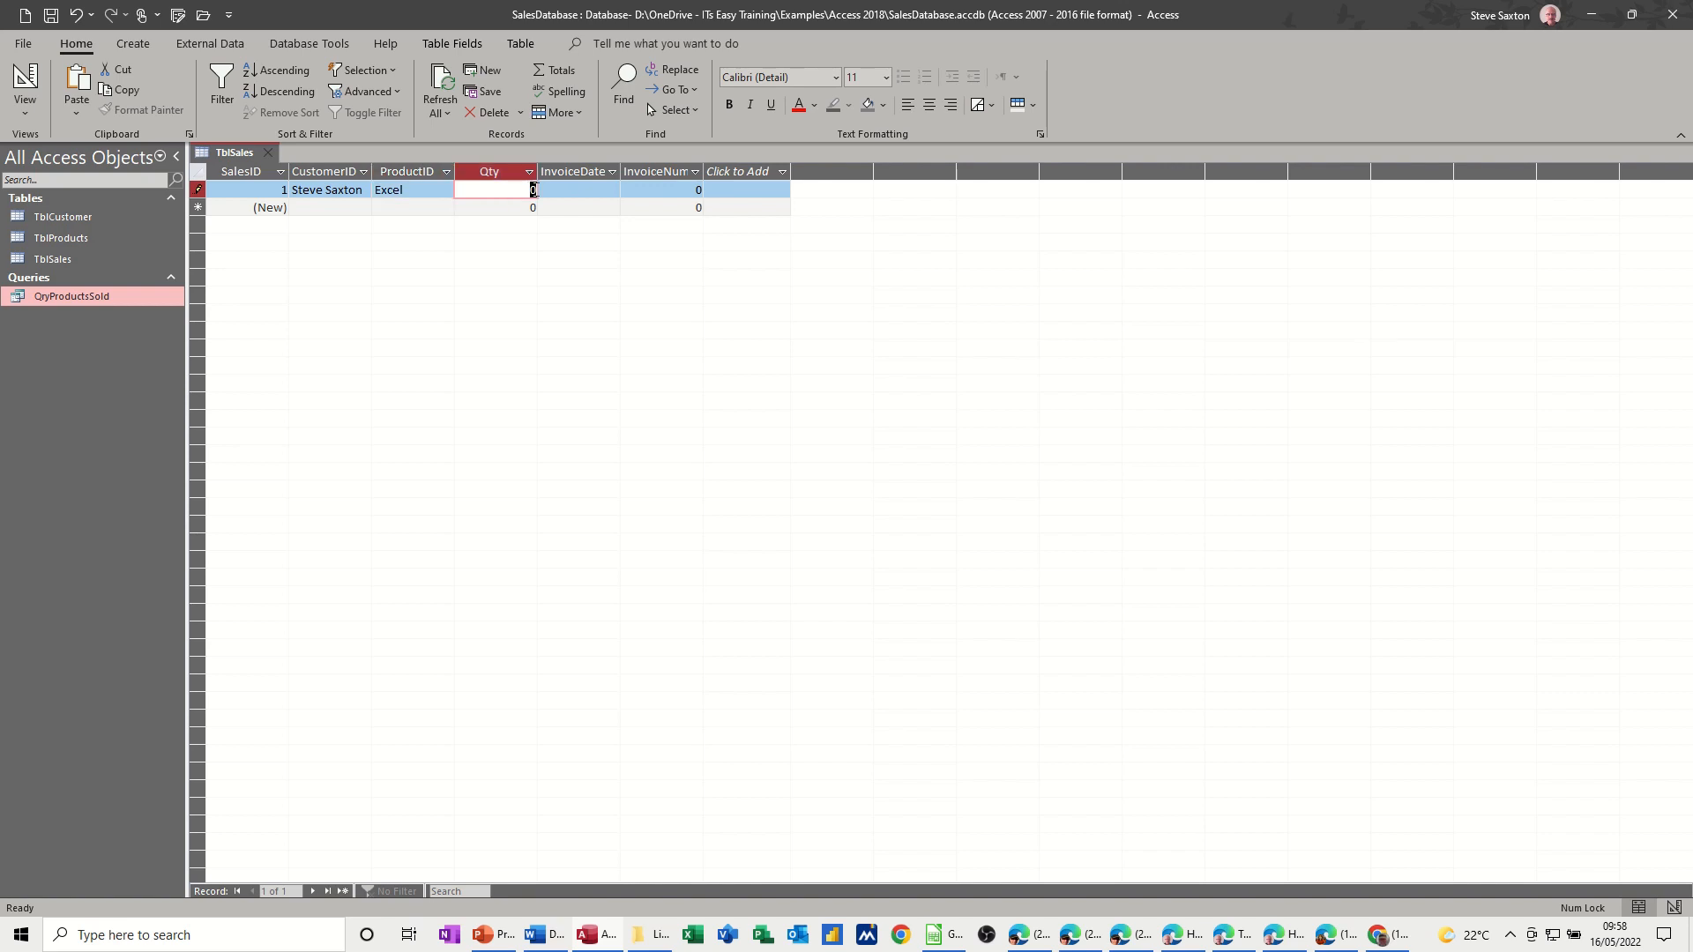
{"action": "type", "text": "2"}
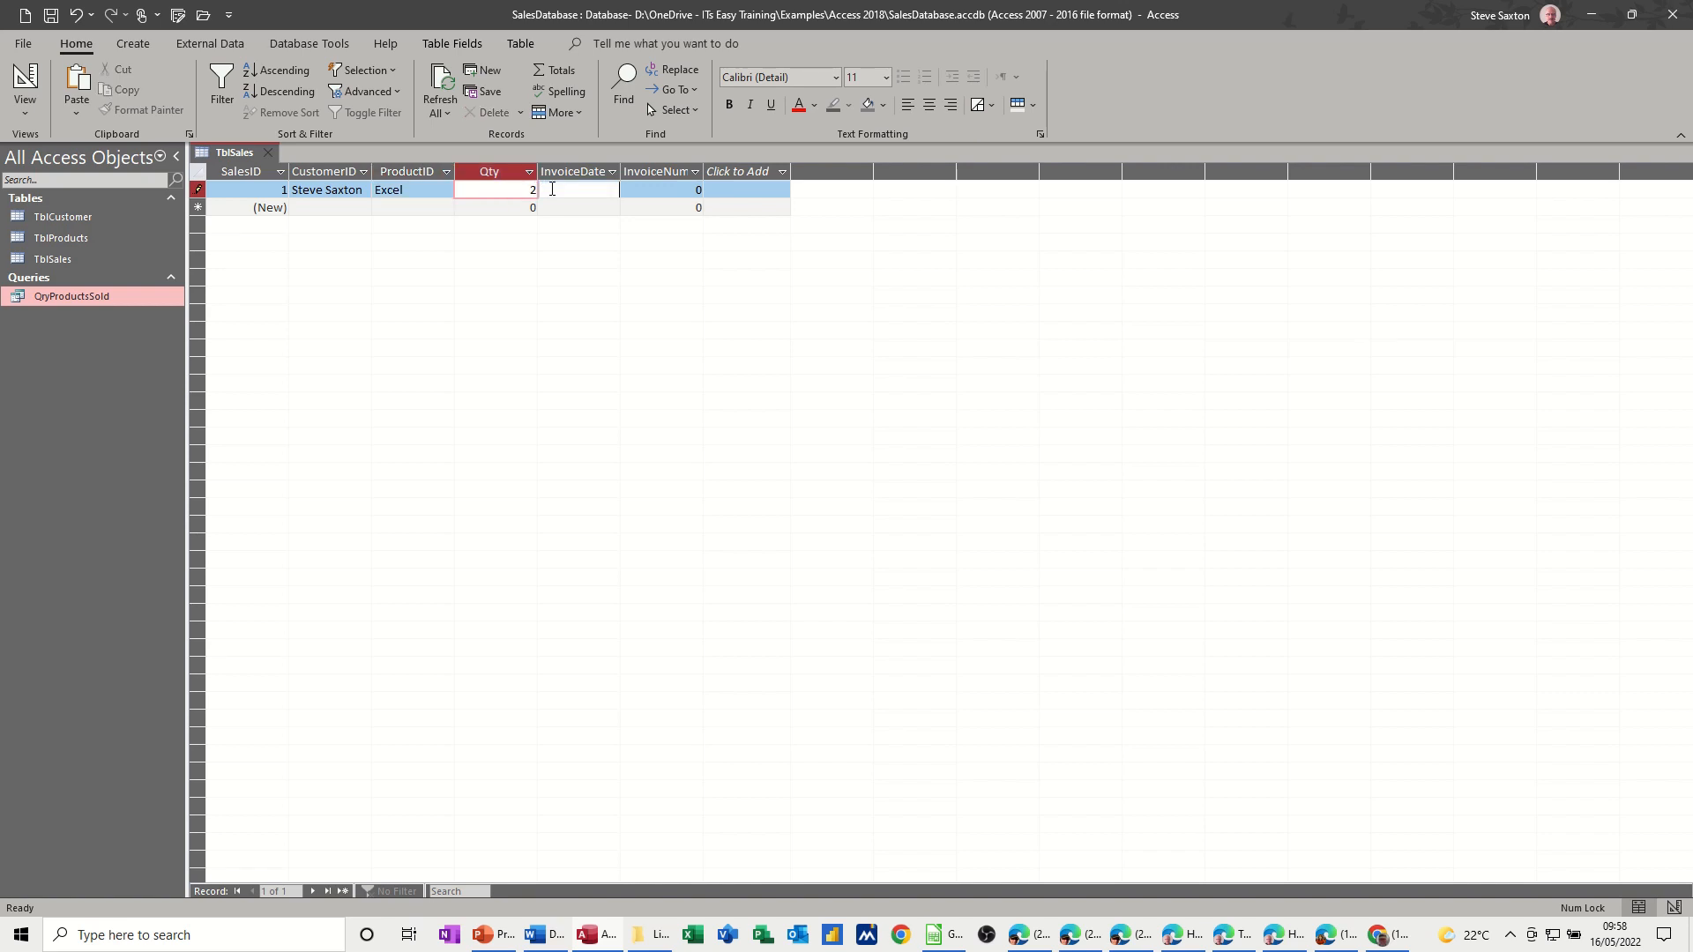
- Give the sale today's date 16/05/2022 and invoice number 1
{"action": "left_click", "coordinate": [628, 190]}
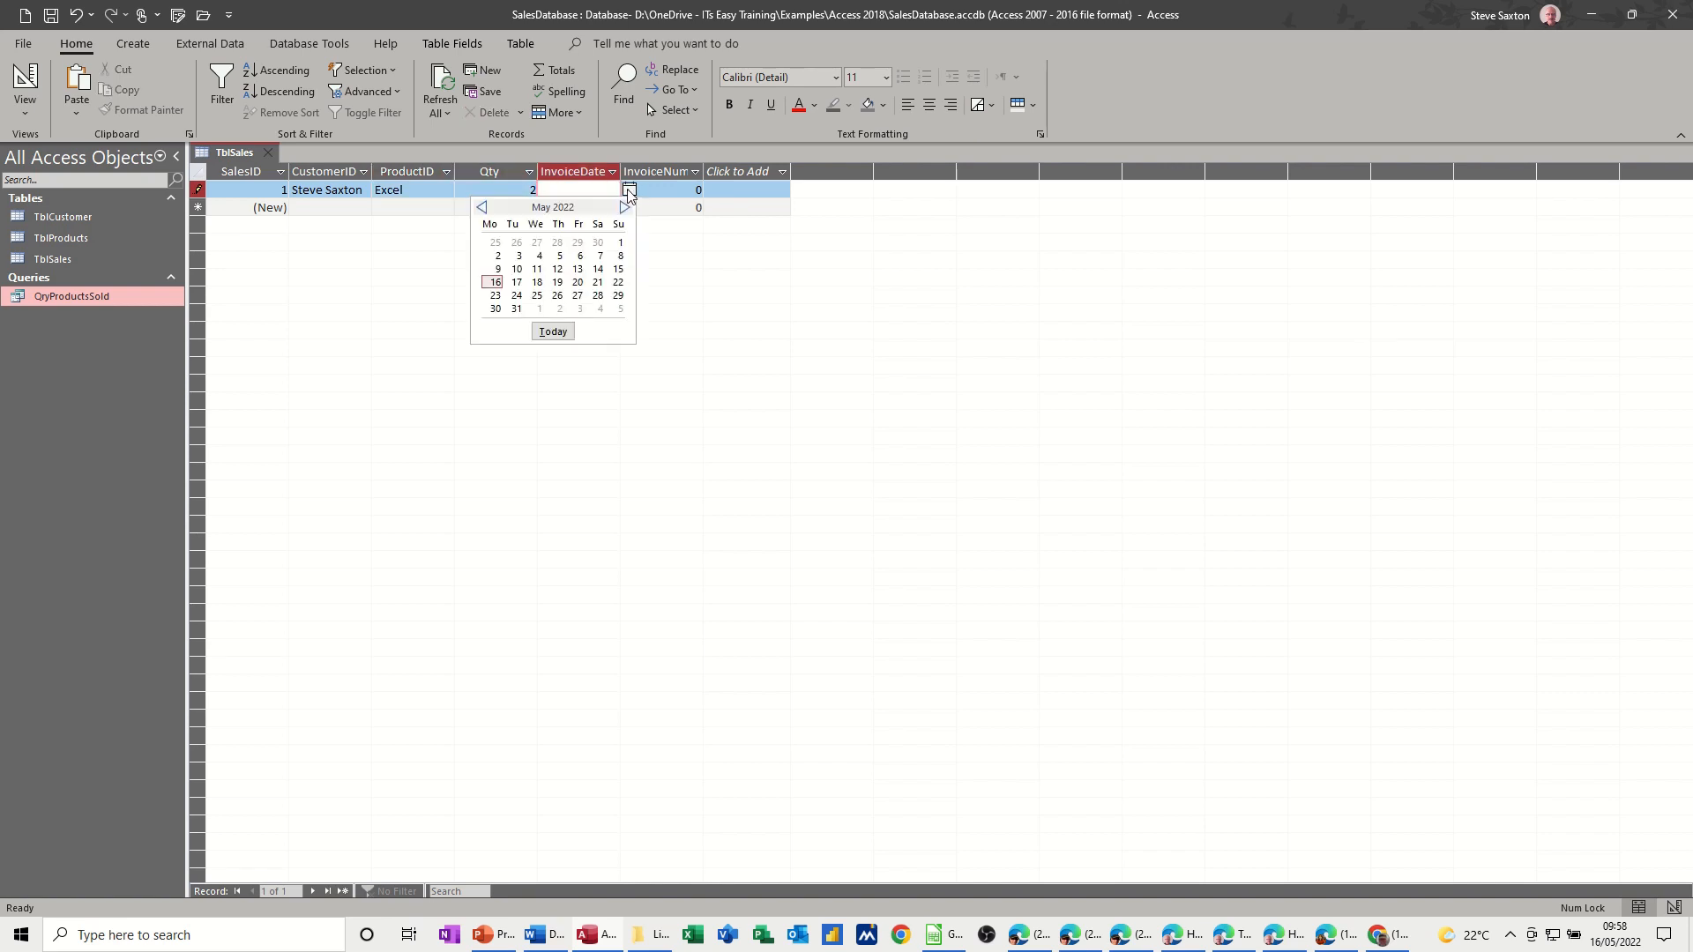
{"action": "mouse_move", "coordinate": [494, 282]}
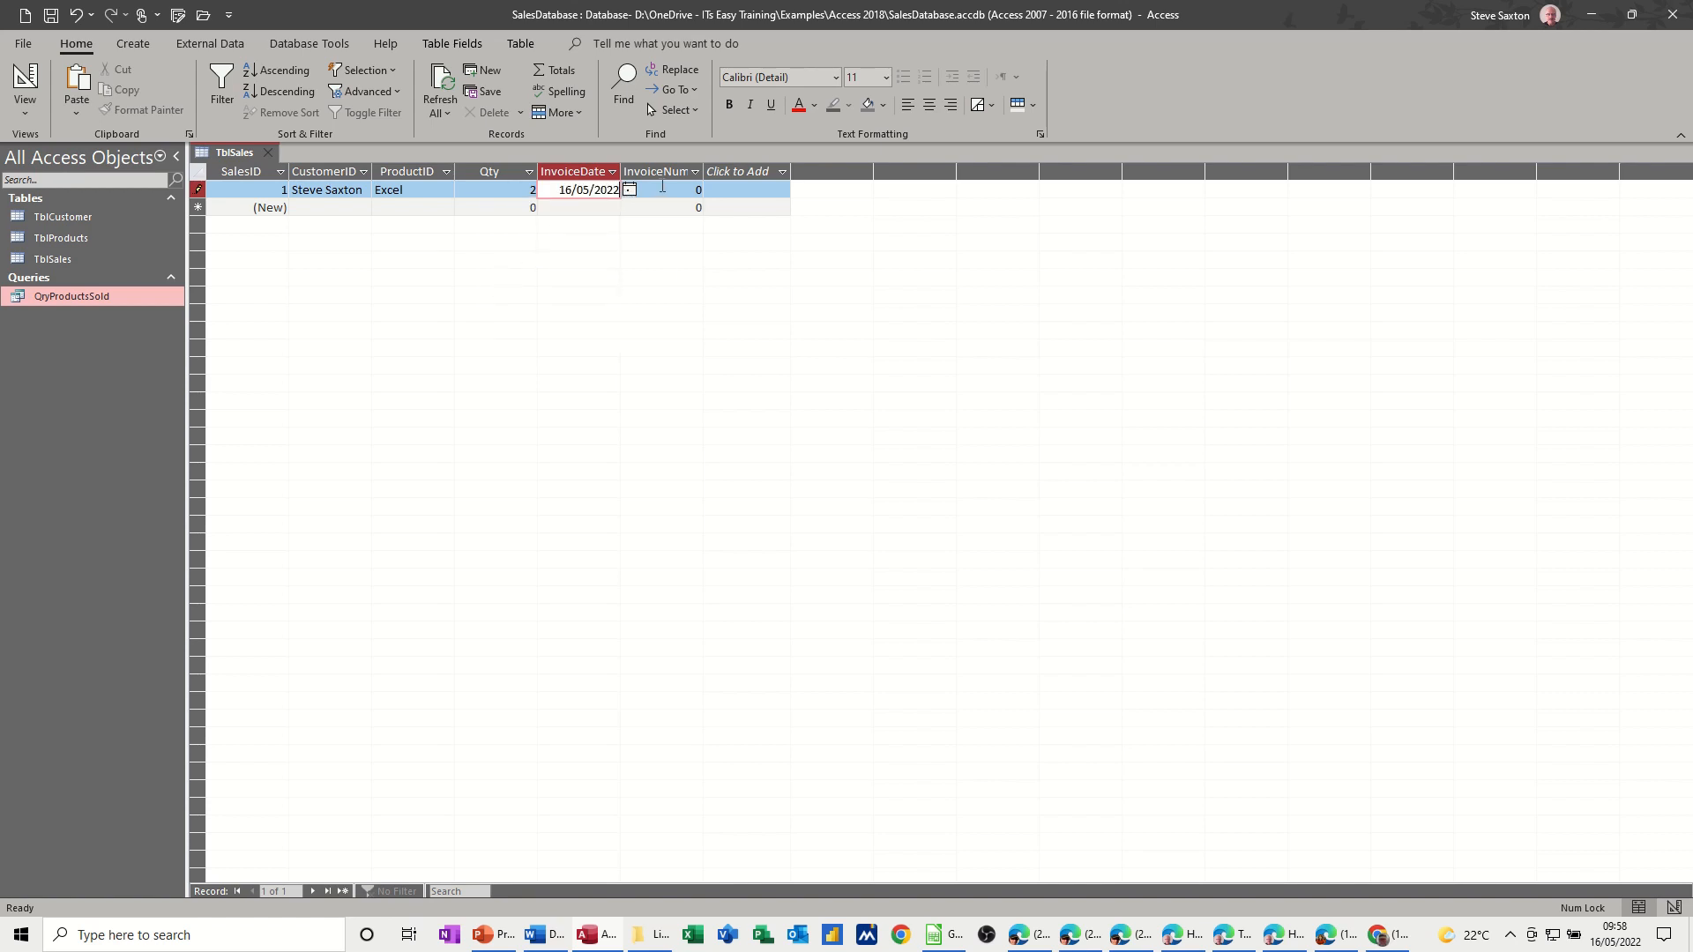
{"action": "left_click", "coordinate": [658, 190]}
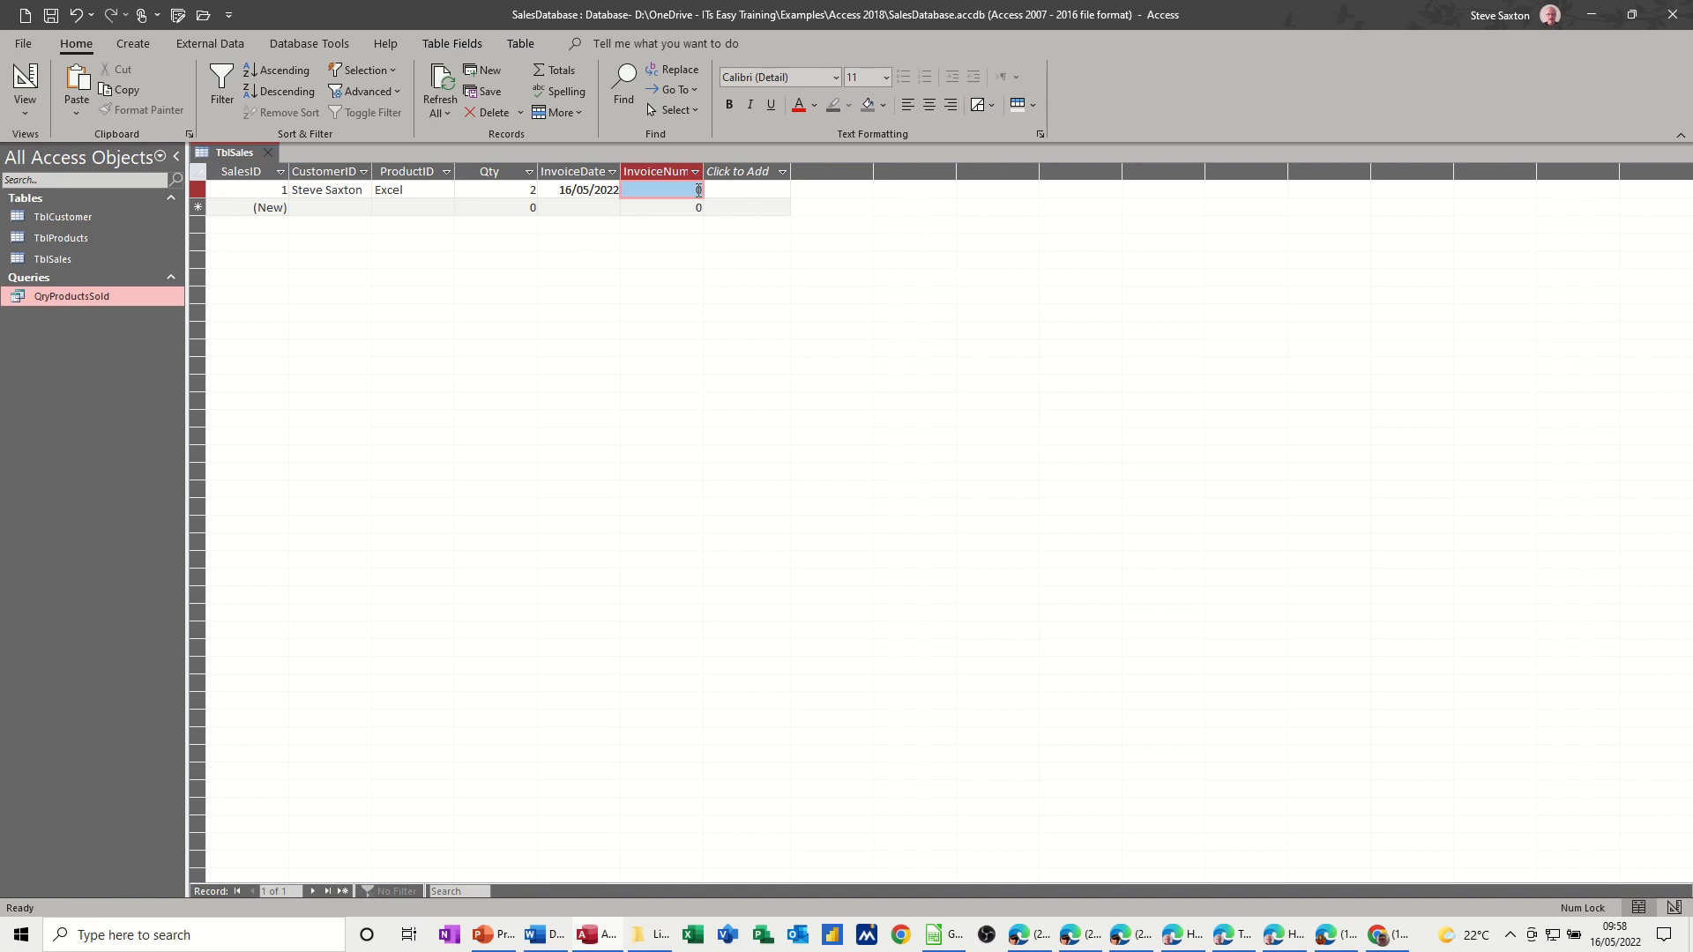
{"action": "type", "text": "1"}
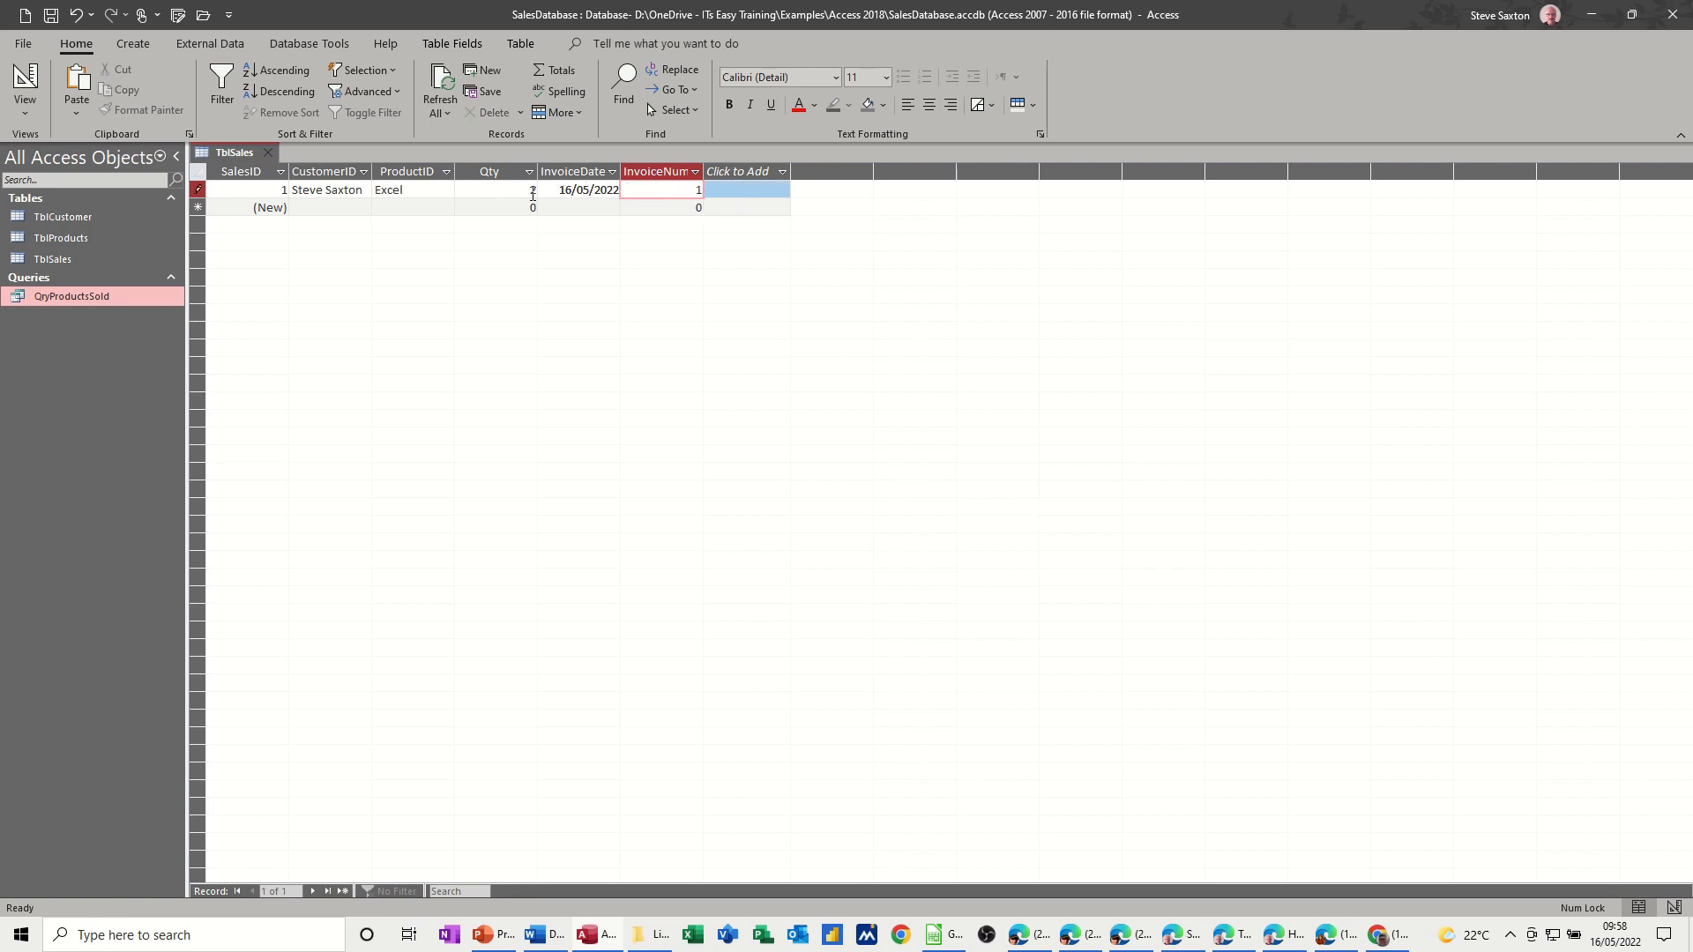
{"action": "type", "text": "2"}
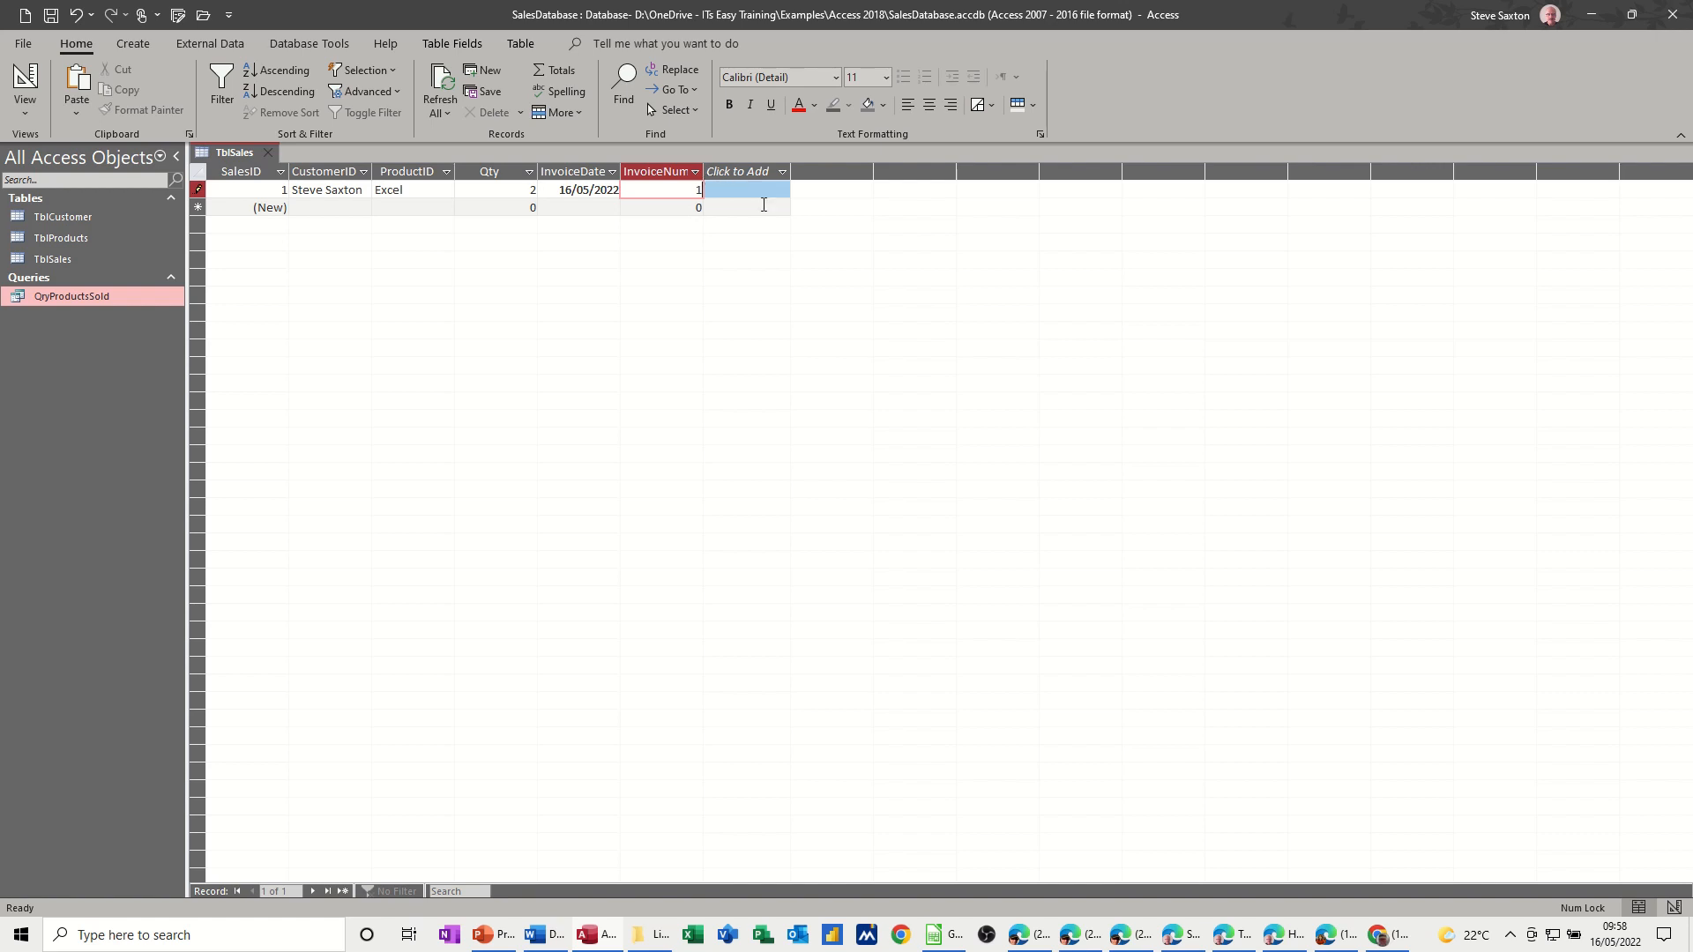
{"action": "mouse_move", "coordinate": [423, 185]}
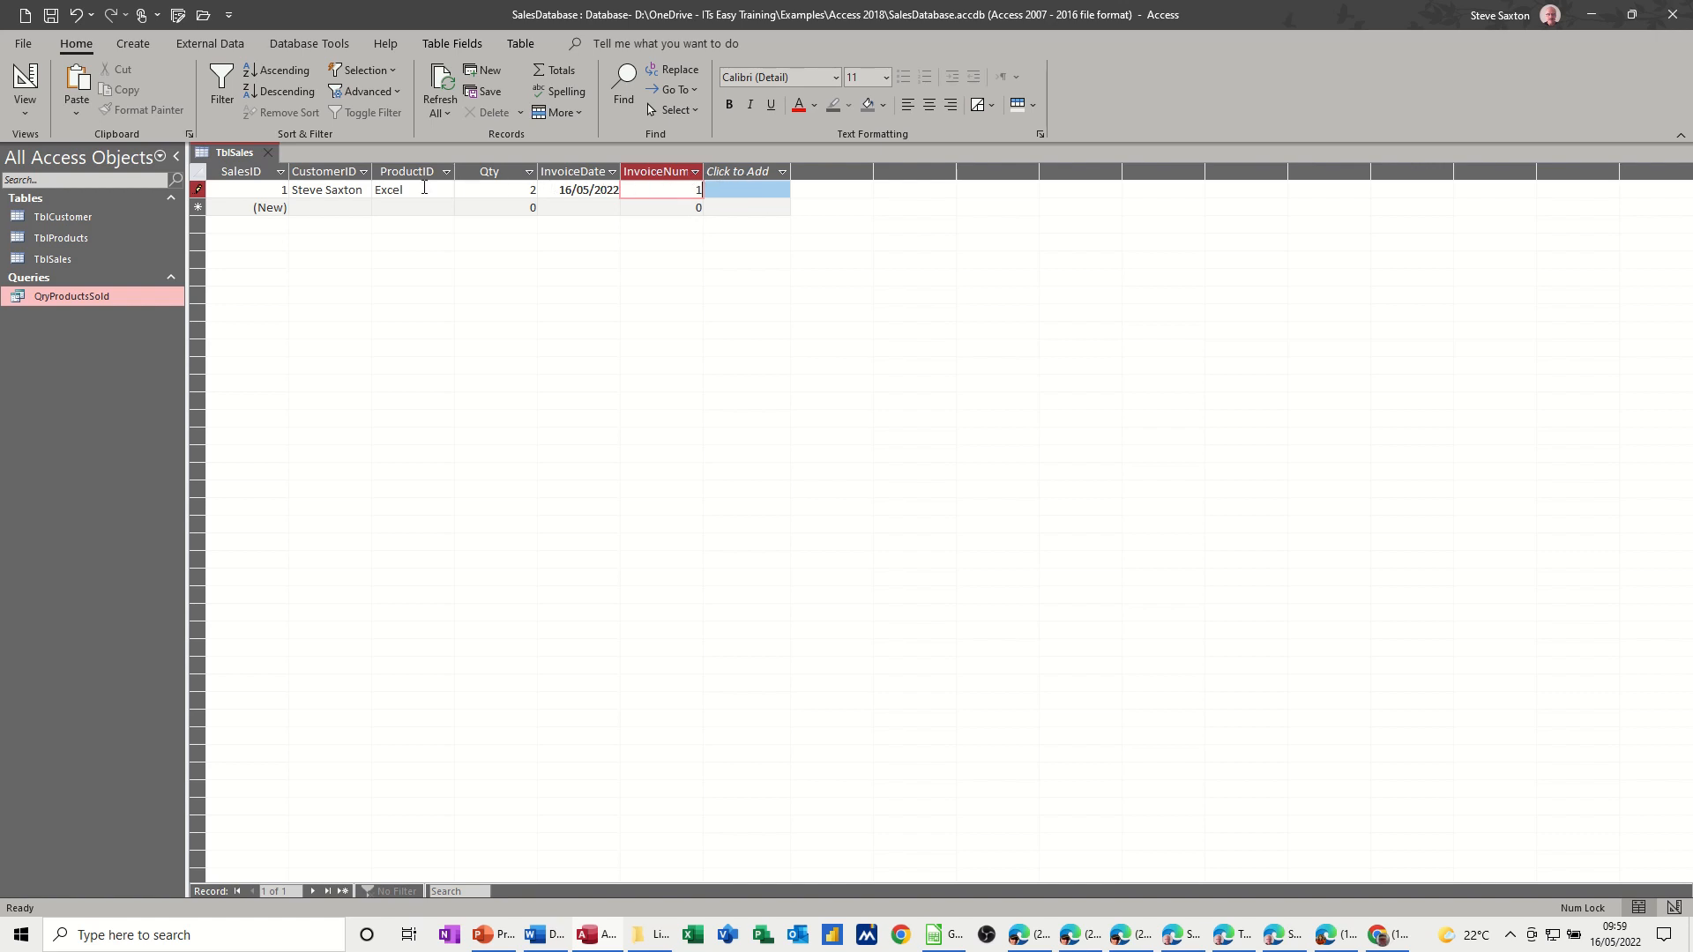
{"action": "mouse_move", "coordinate": [268, 161]}
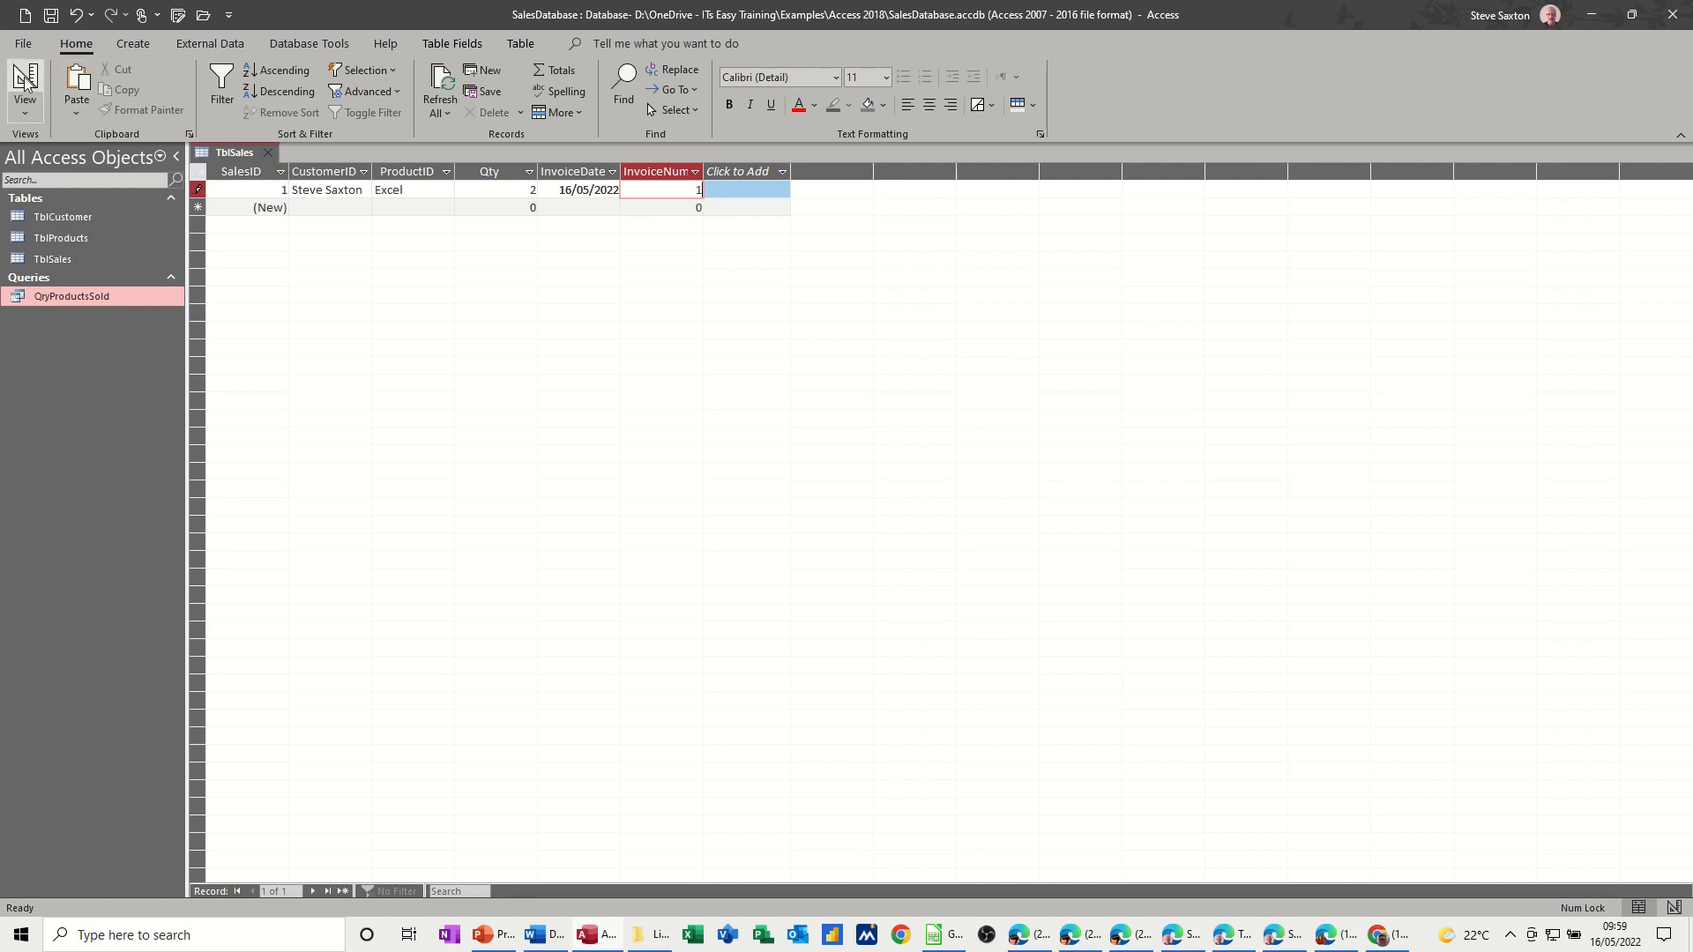
- Move InvoiceNumber to sit right after SalesID, save the table and close it
{"action": "left_click", "coordinate": [23, 88]}
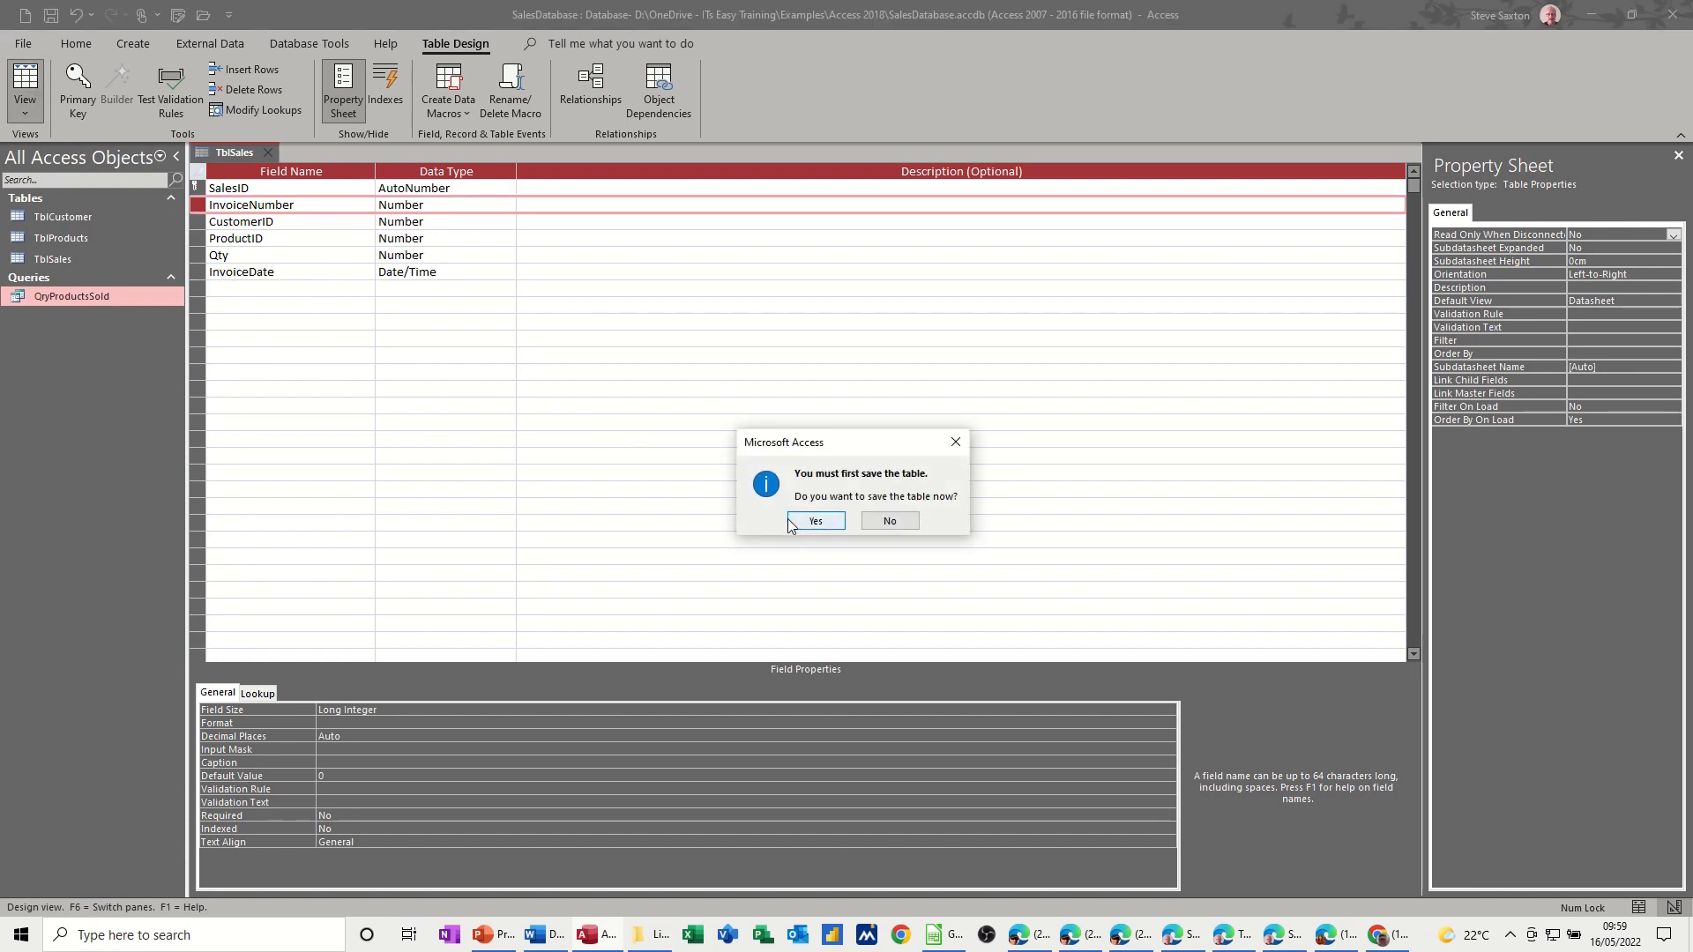
{"action": "left_click", "coordinate": [815, 520]}
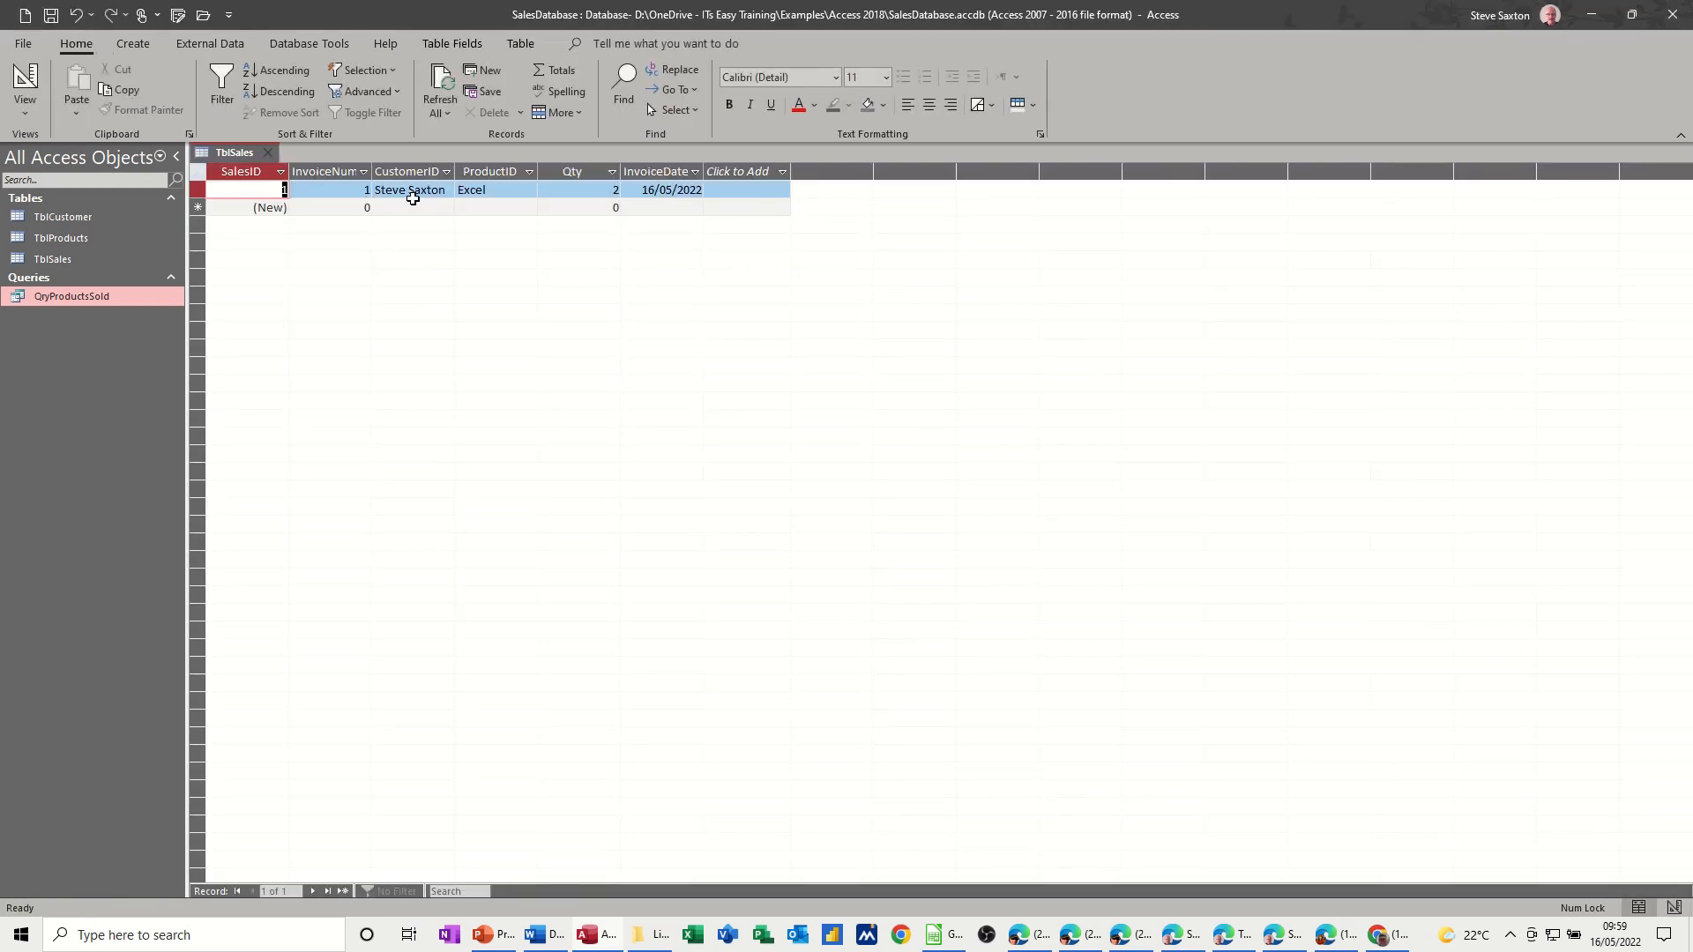
{"action": "mouse_move", "coordinate": [536, 196]}
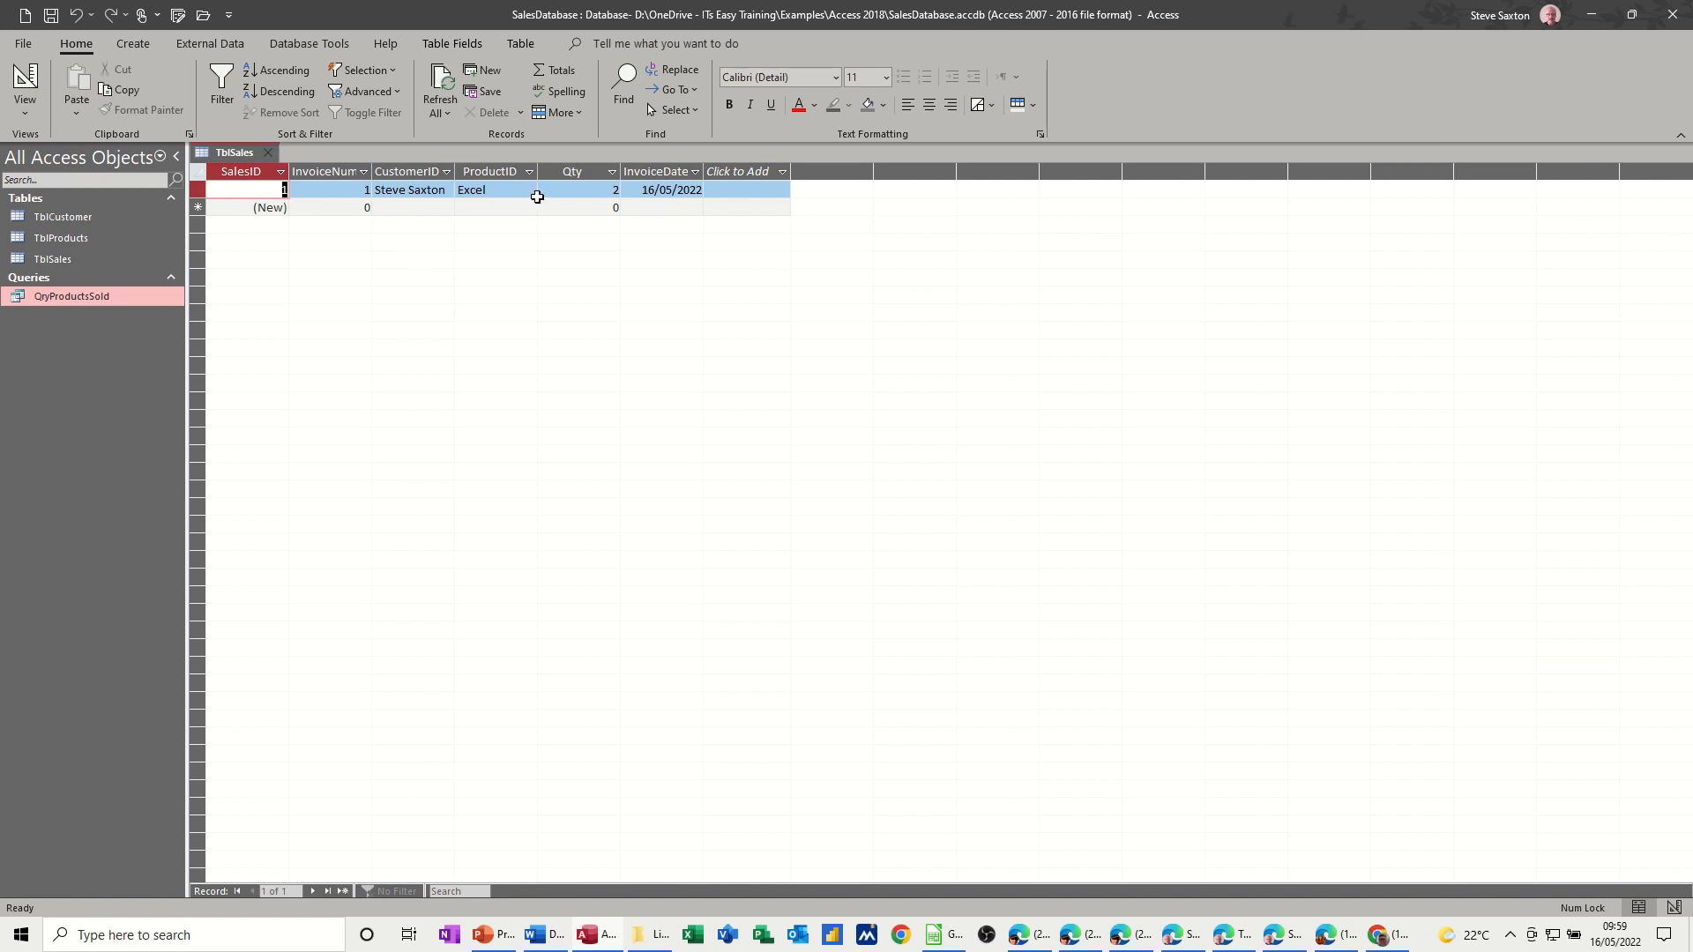
{"action": "mouse_move", "coordinate": [598, 196]}
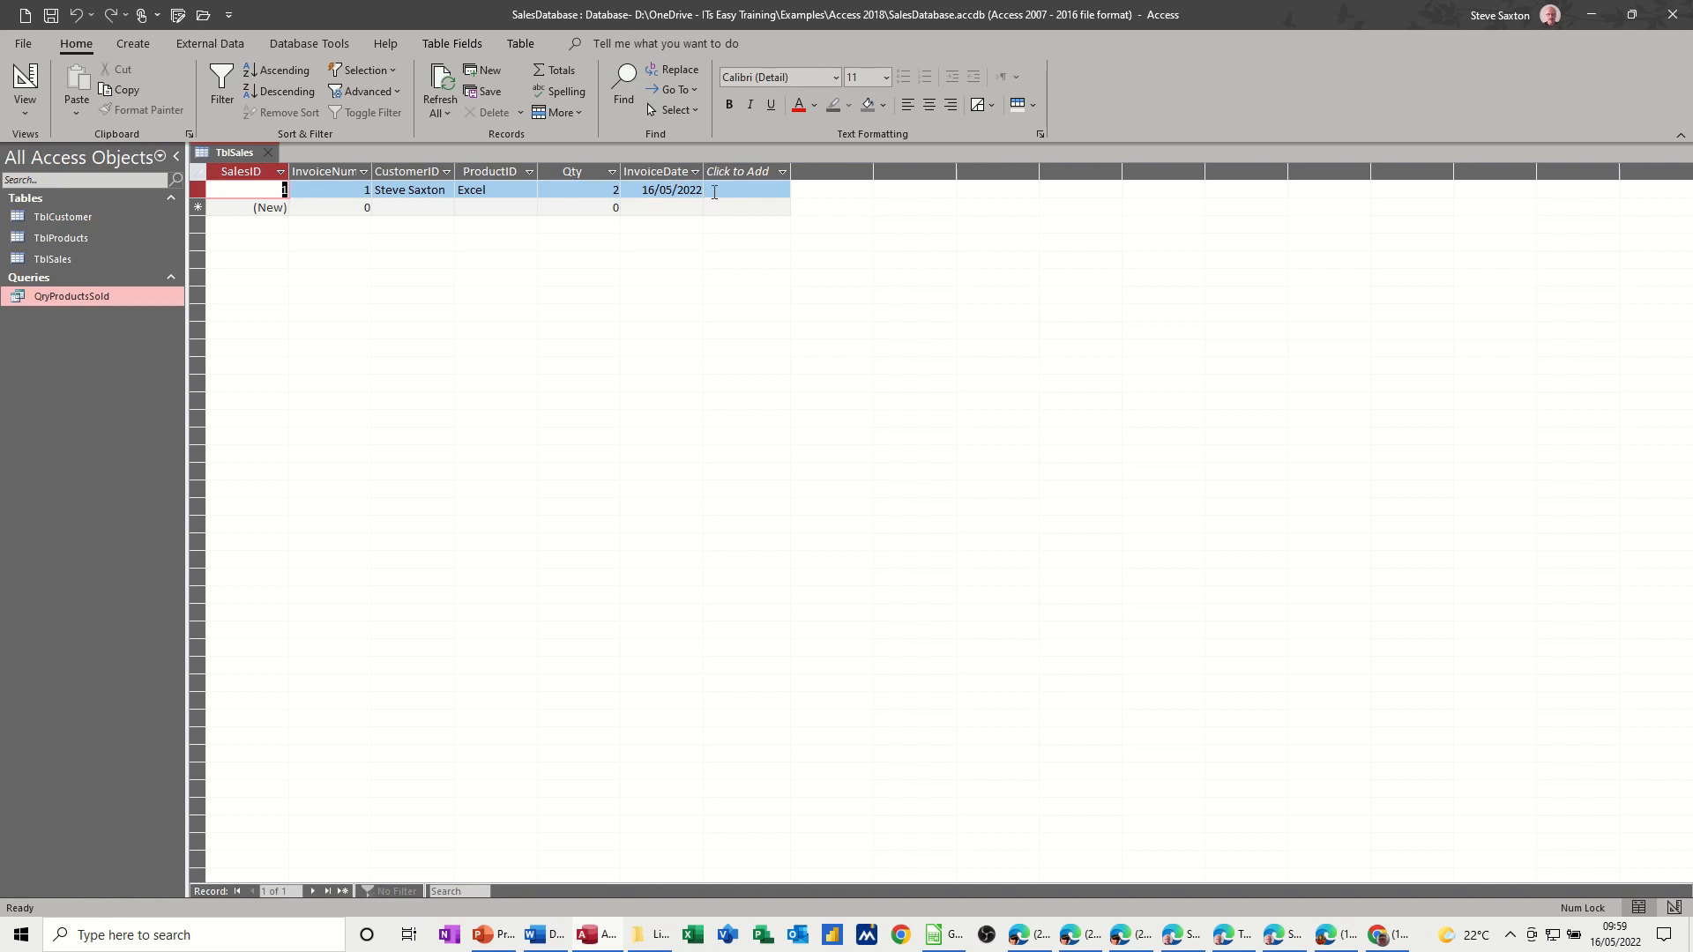
{"action": "mouse_move", "coordinate": [598, 196]}
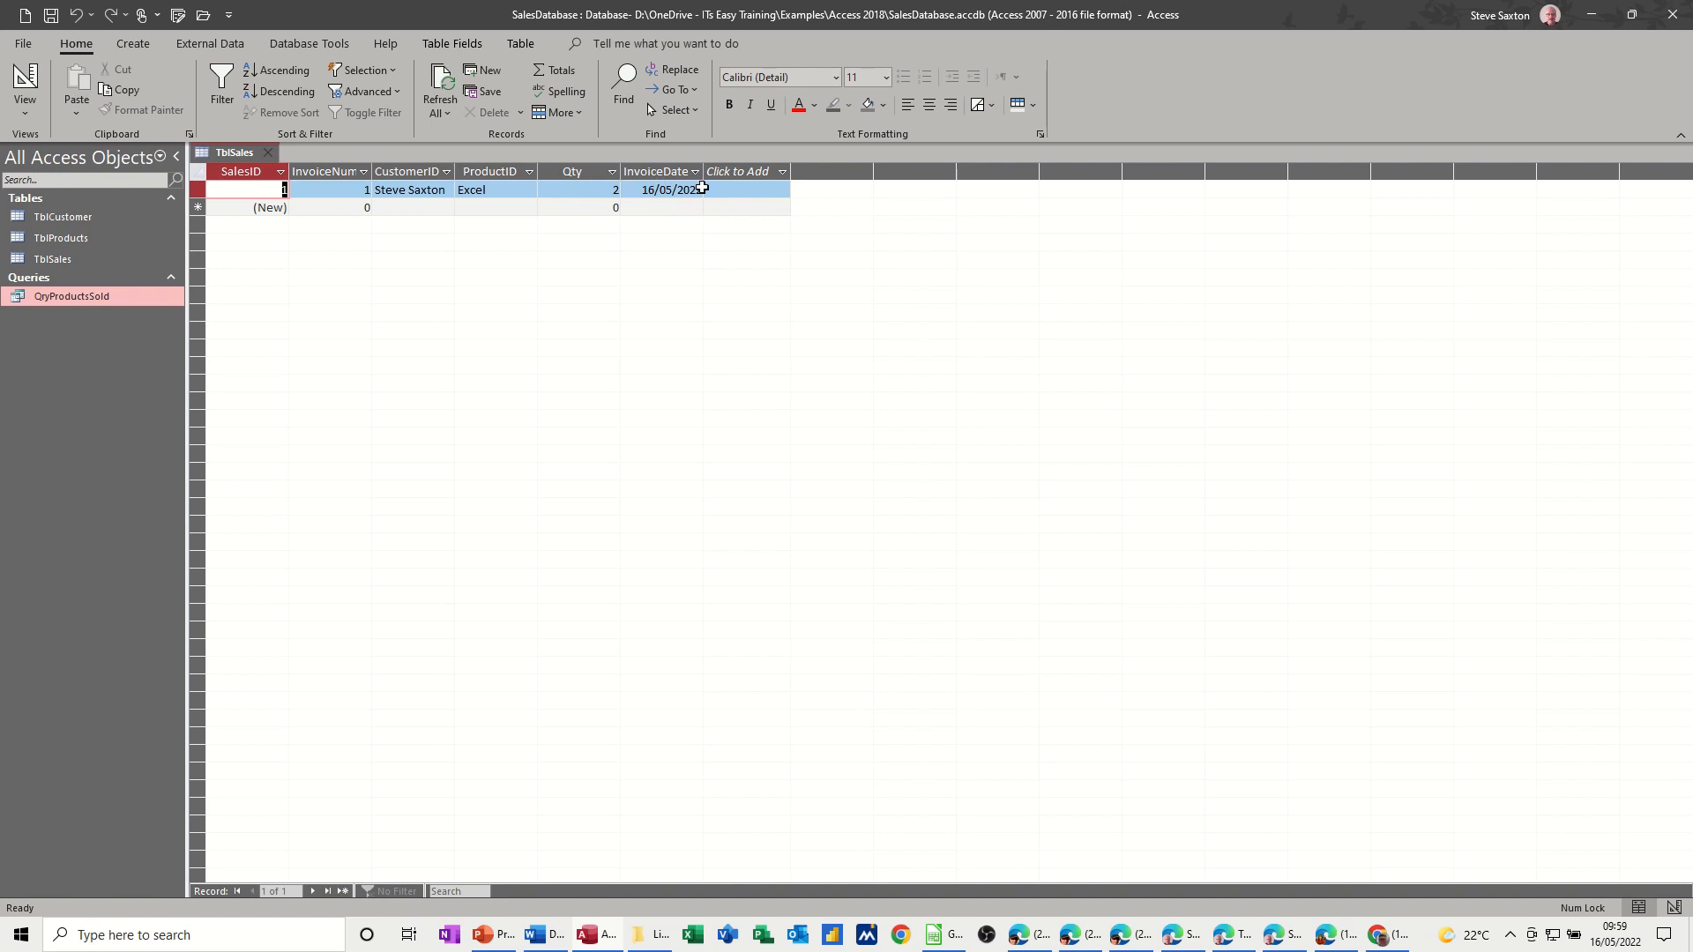
{"action": "left_click", "coordinate": [233, 151]}
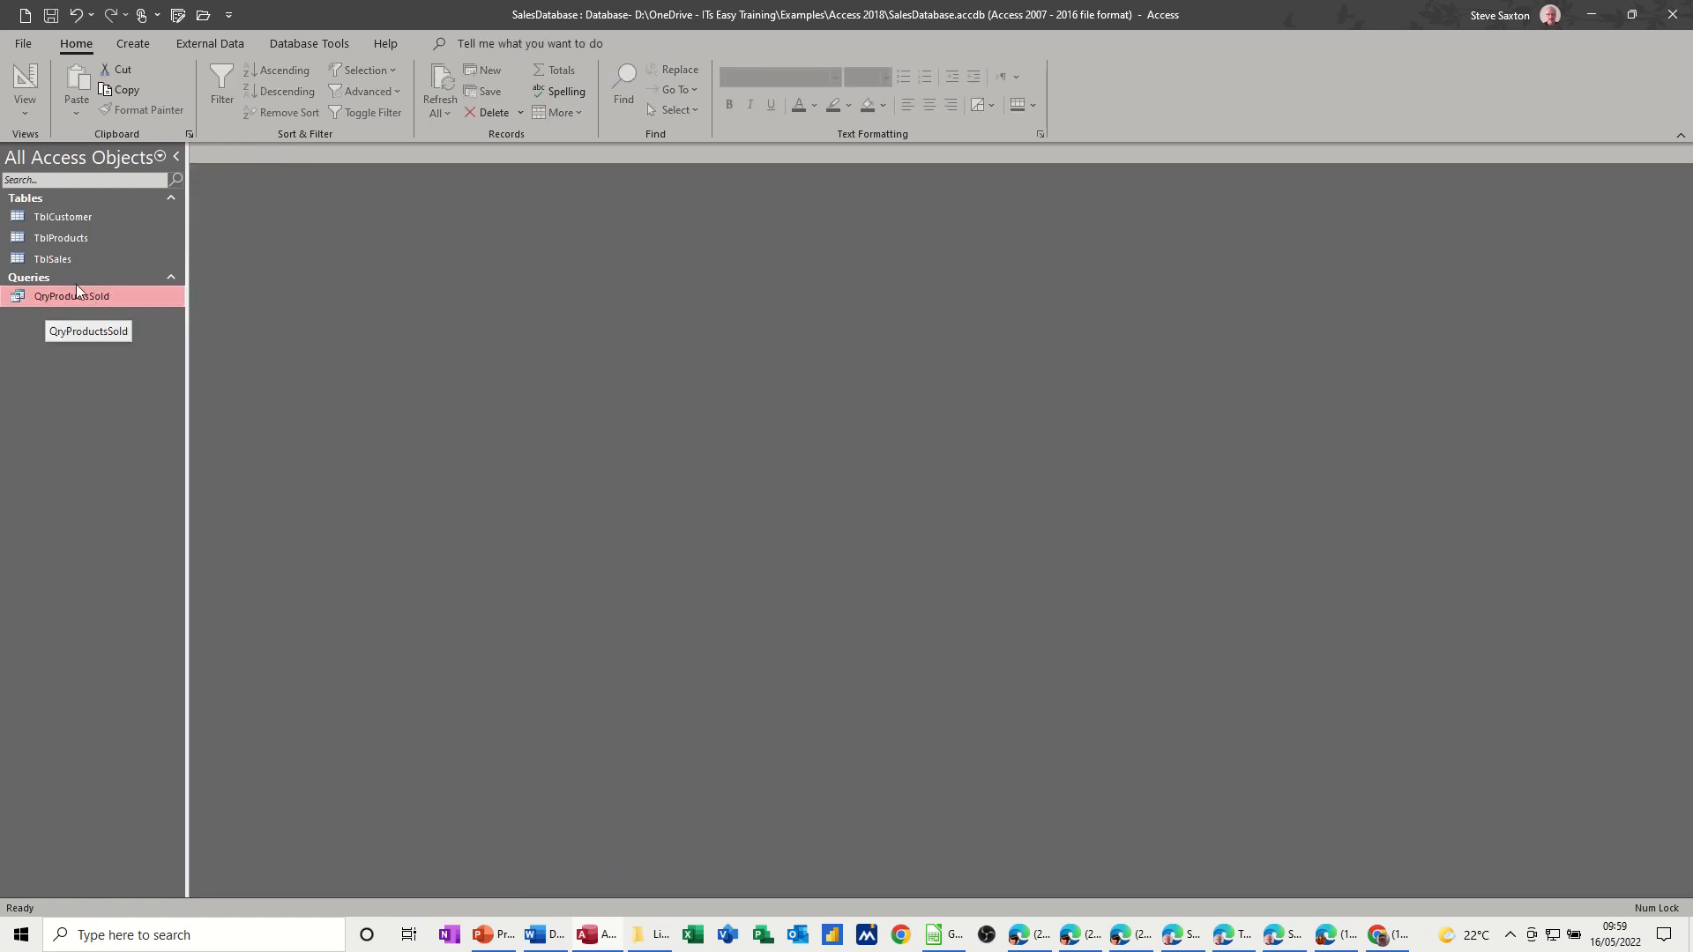
- Start a new query in design with TblSales, TblProducts and TblCustomer added
{"action": "left_click", "coordinate": [133, 42]}
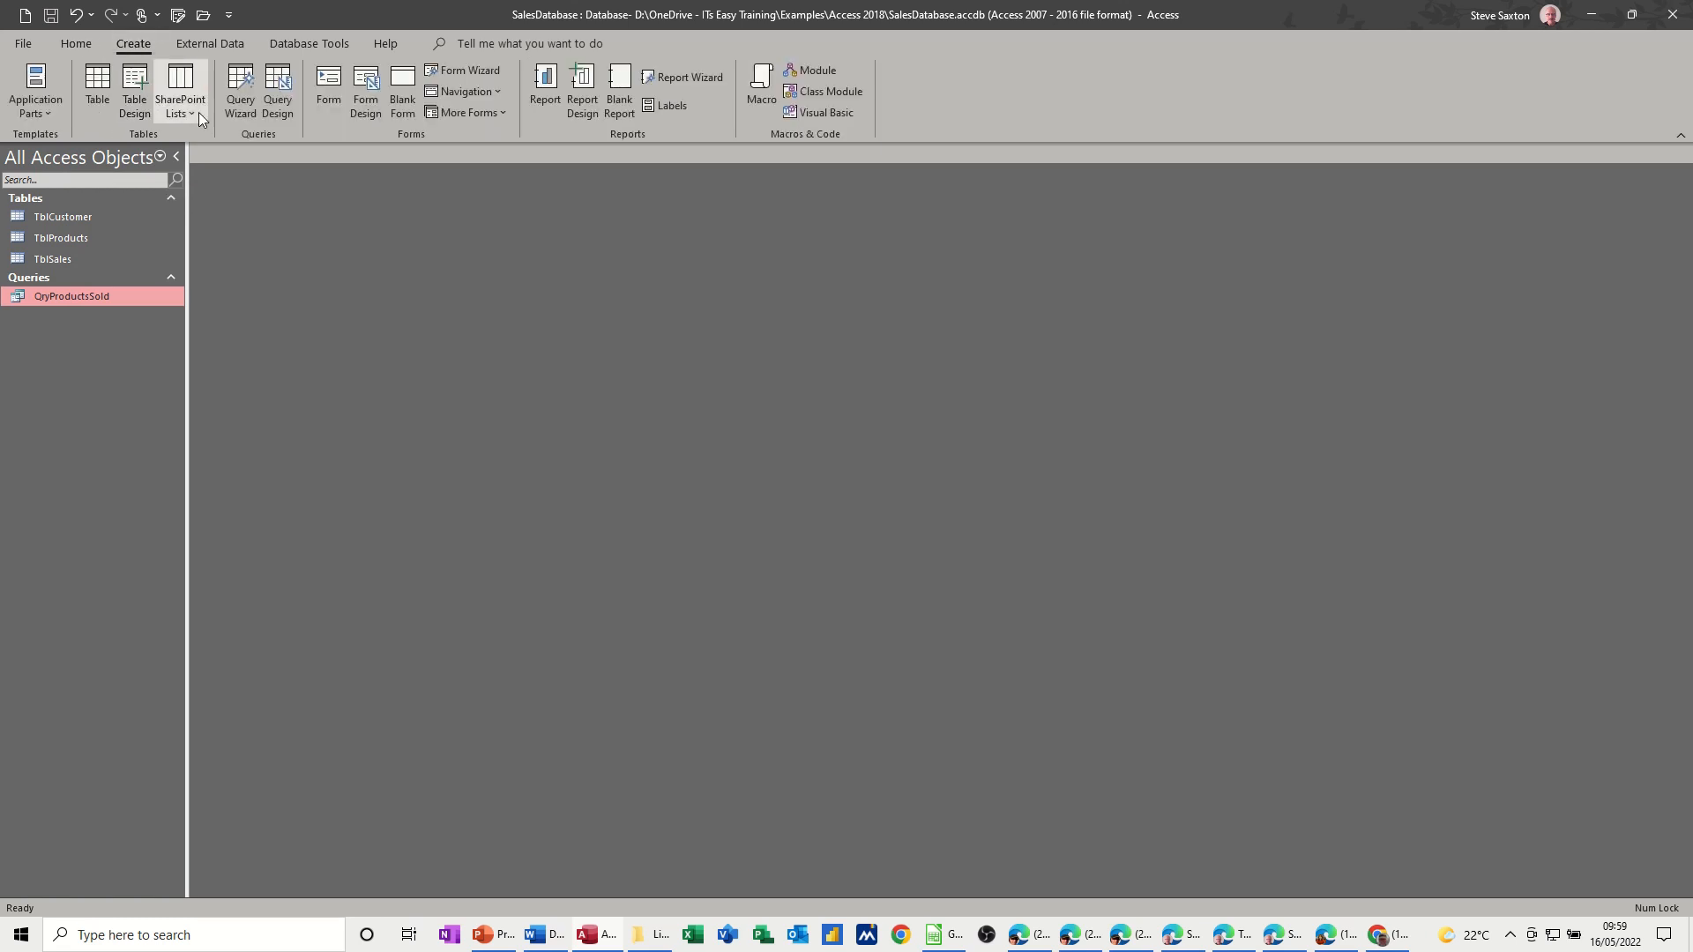
{"action": "left_click", "coordinate": [277, 90]}
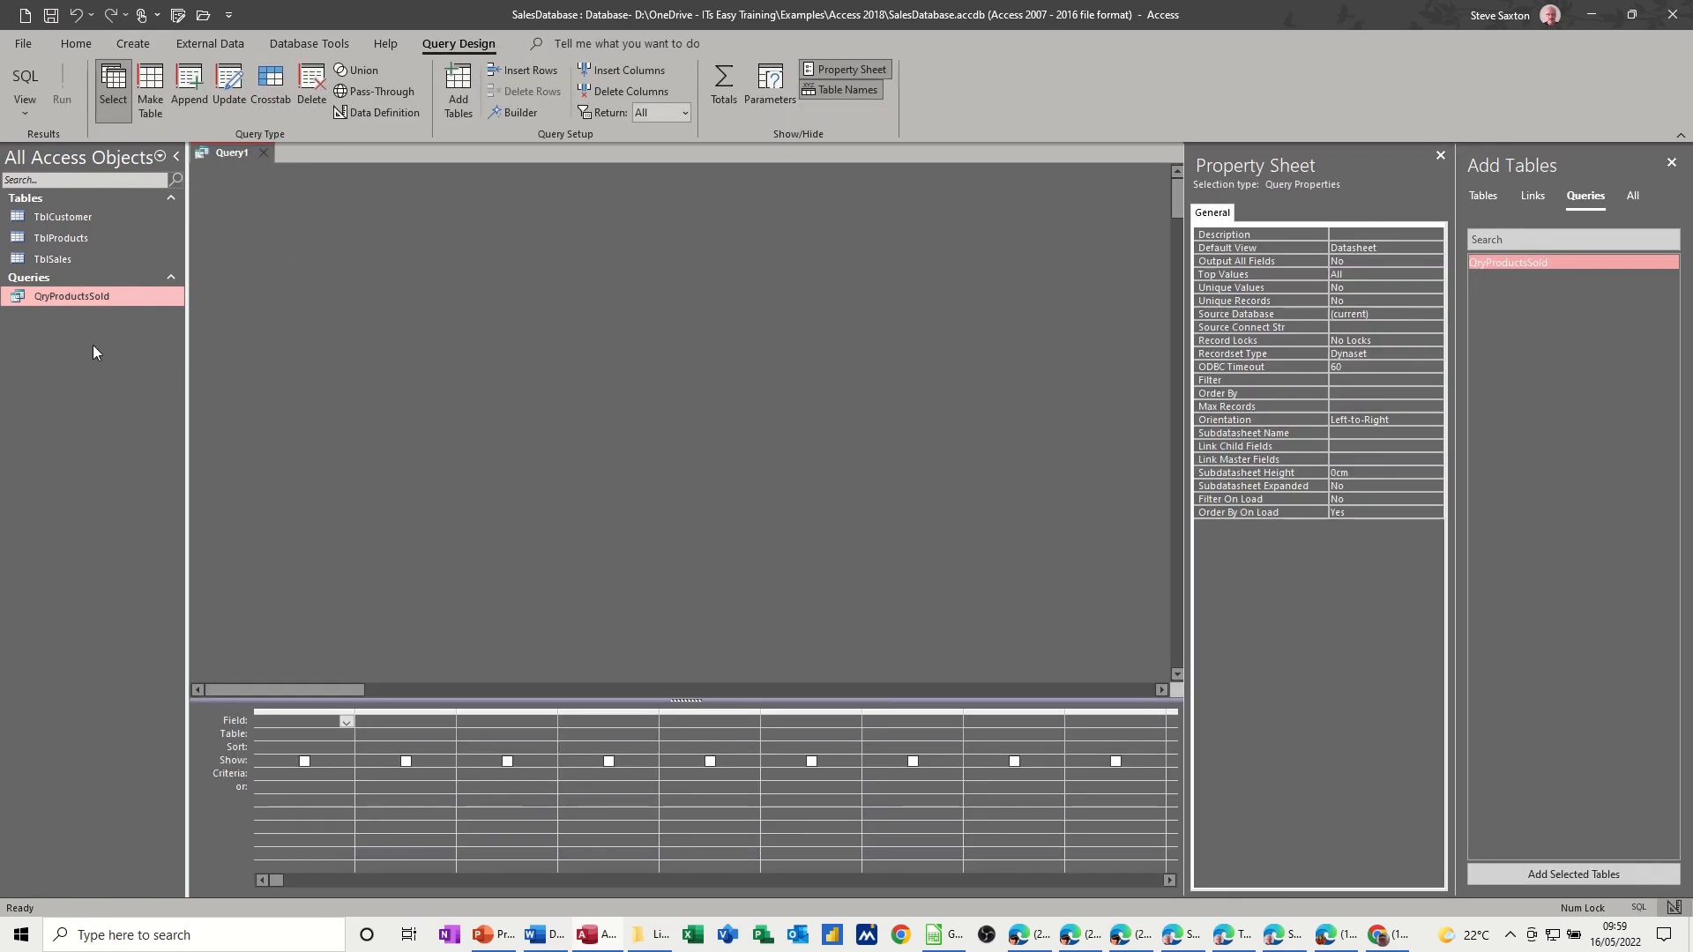
{"action": "left_click", "coordinate": [62, 259]}
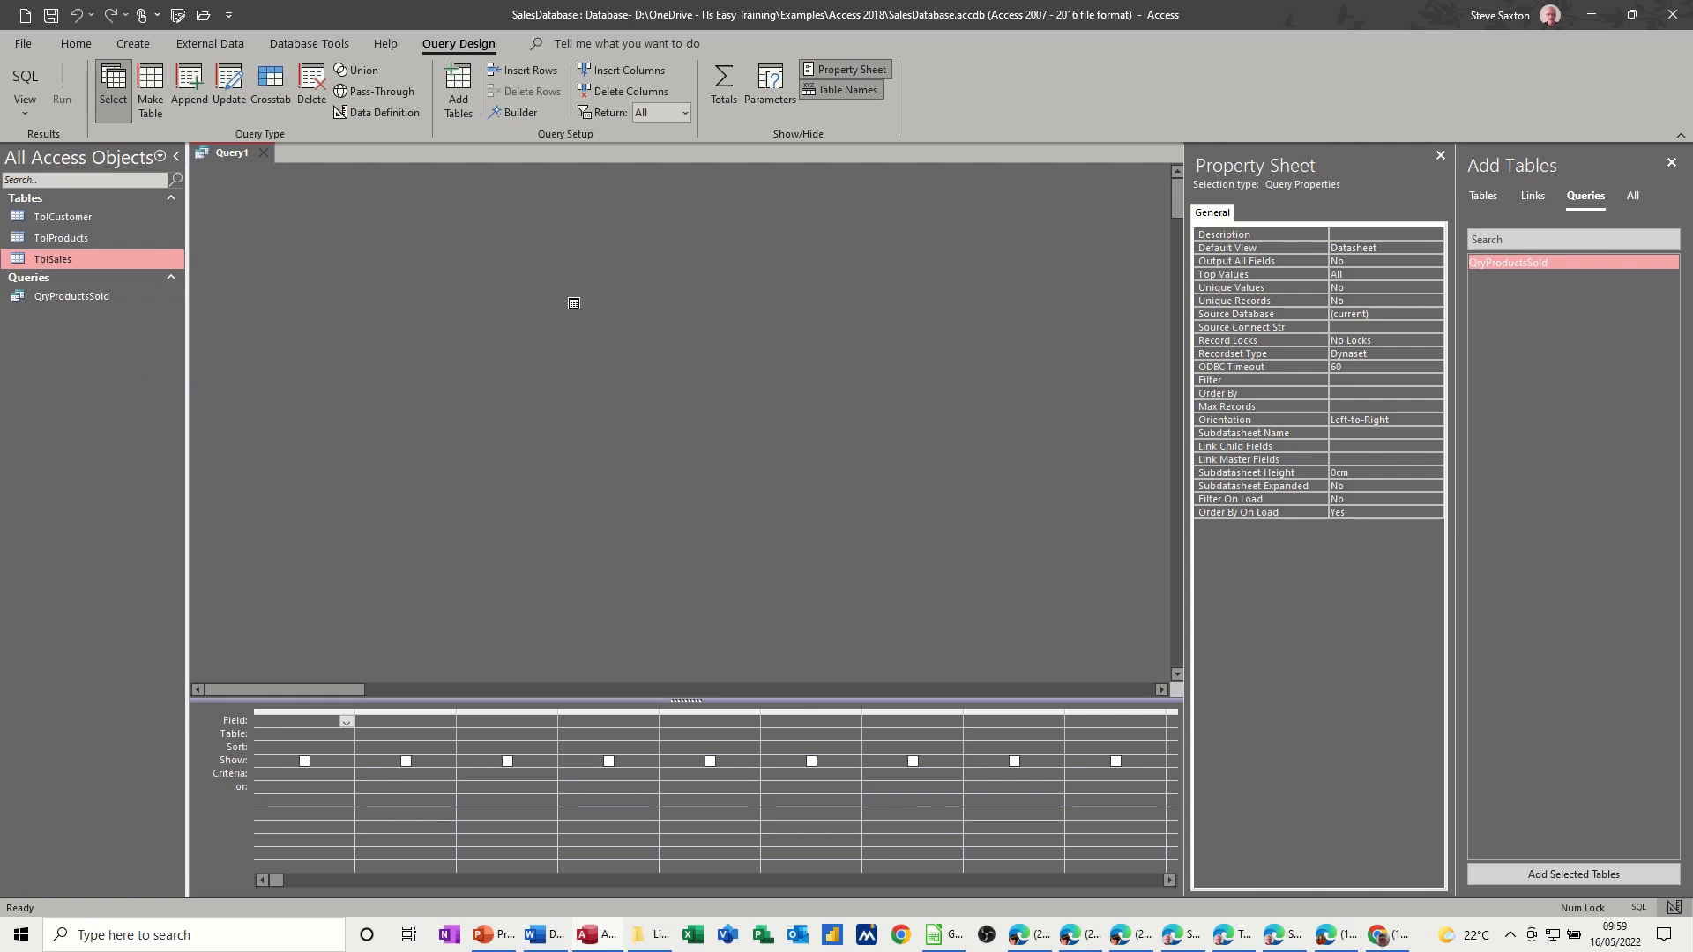
{"action": "double_click", "coordinate": [51, 257]}
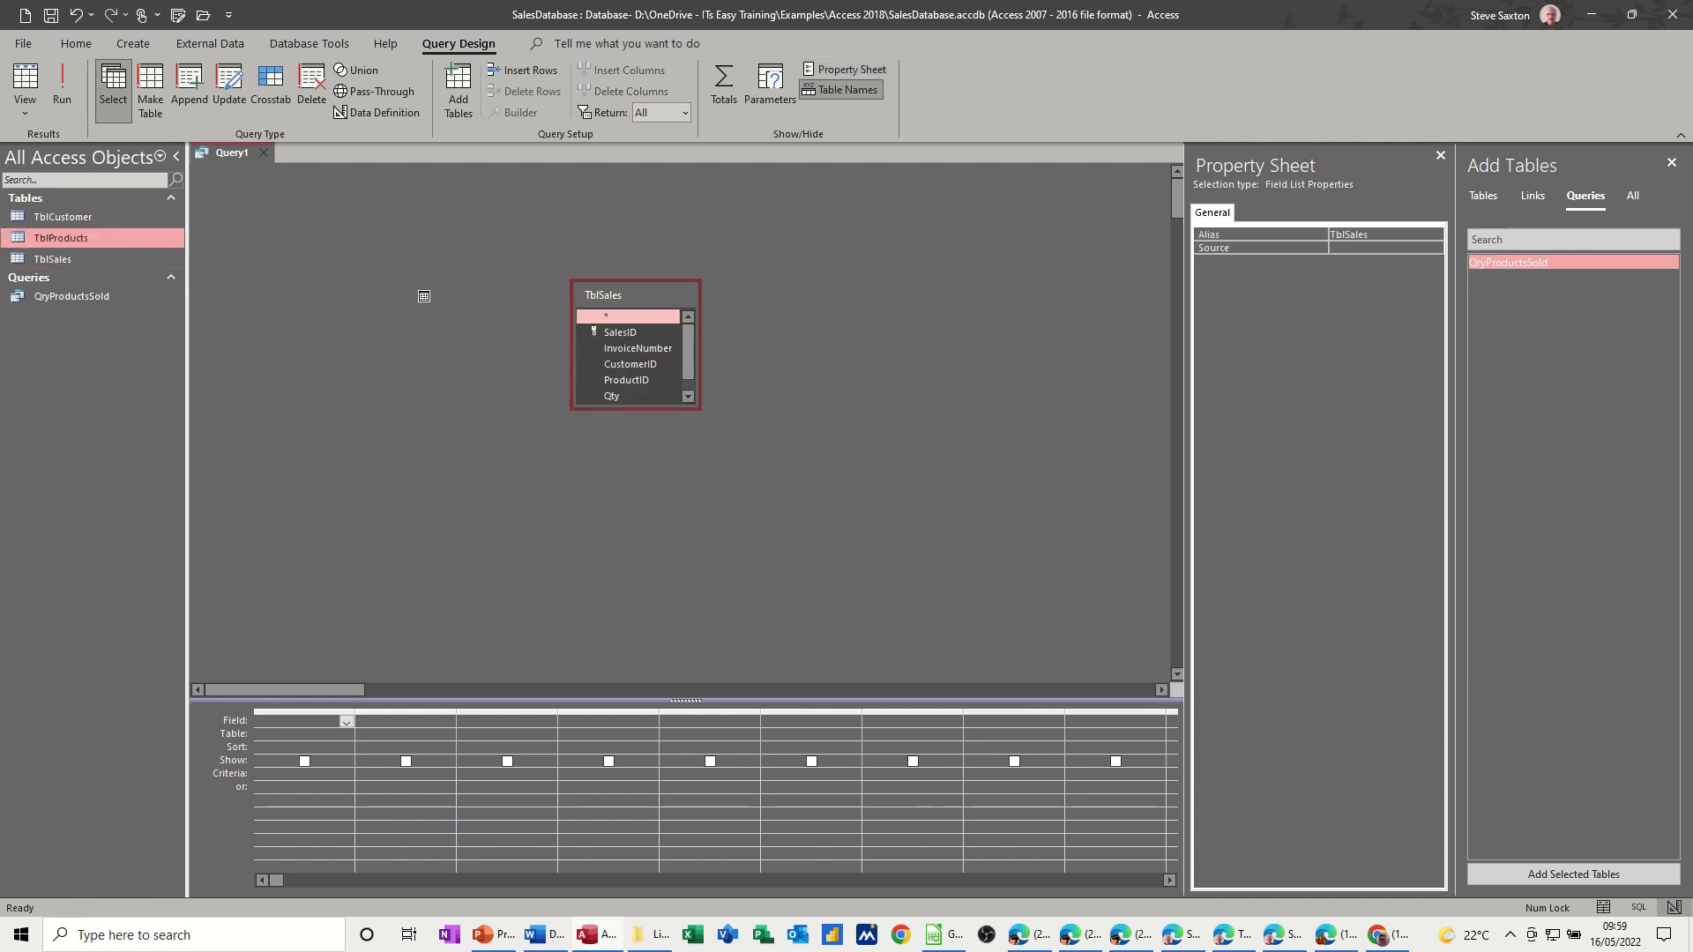
{"action": "double_click", "coordinate": [62, 238]}
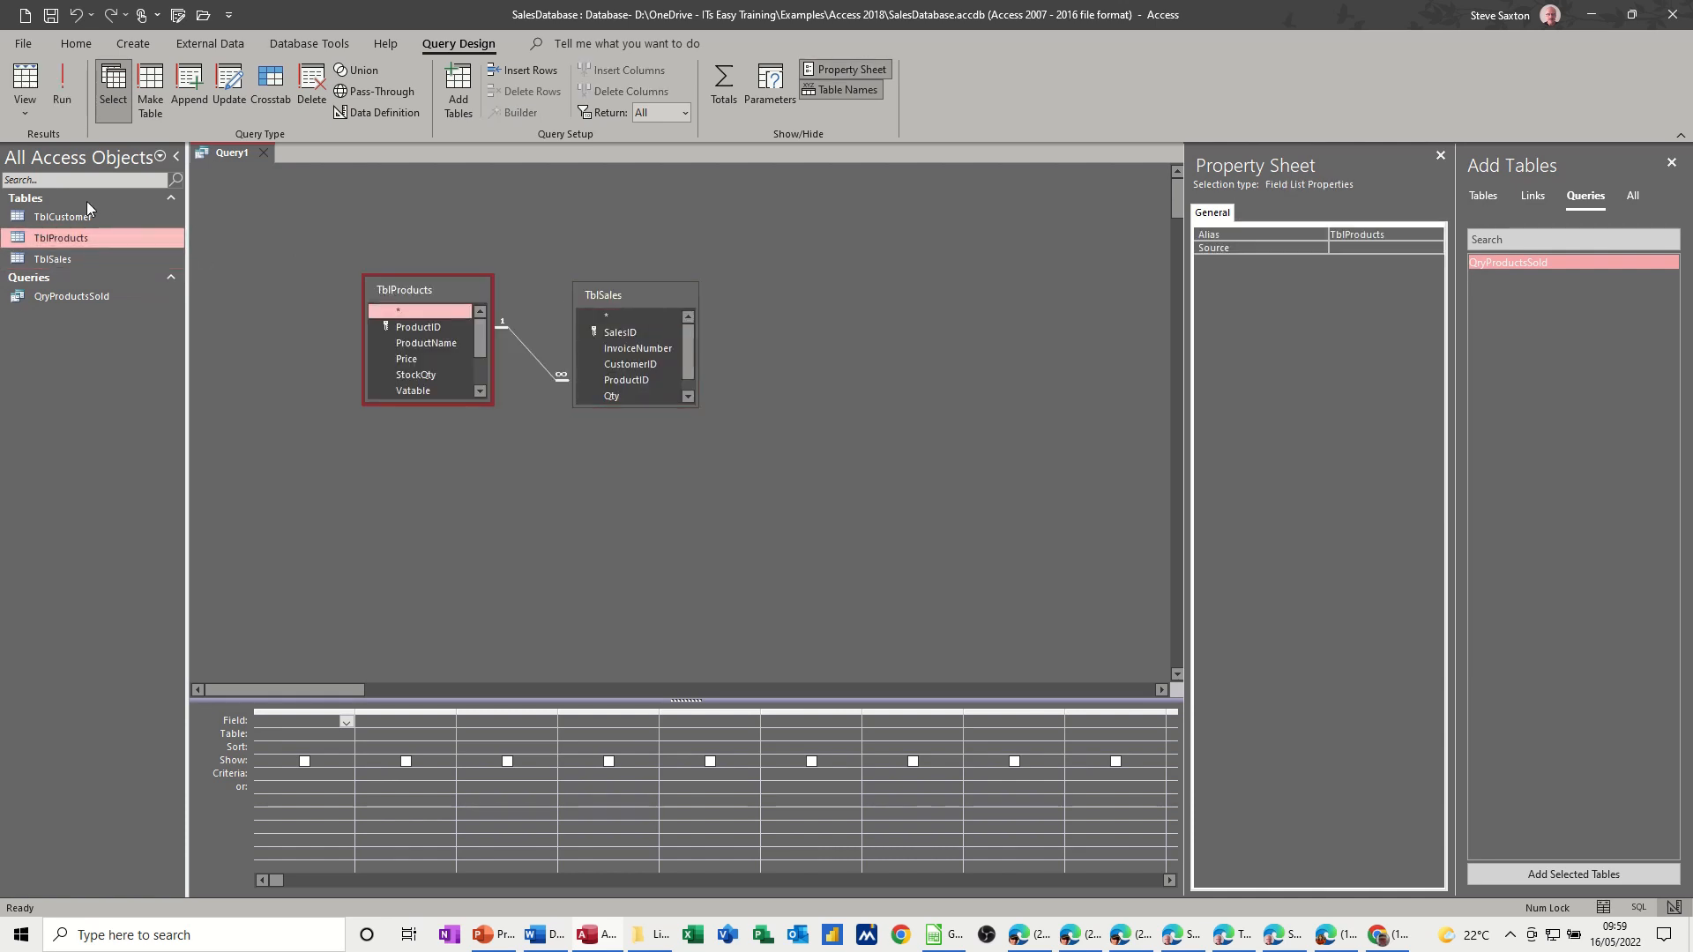
{"action": "double_click", "coordinate": [64, 215]}
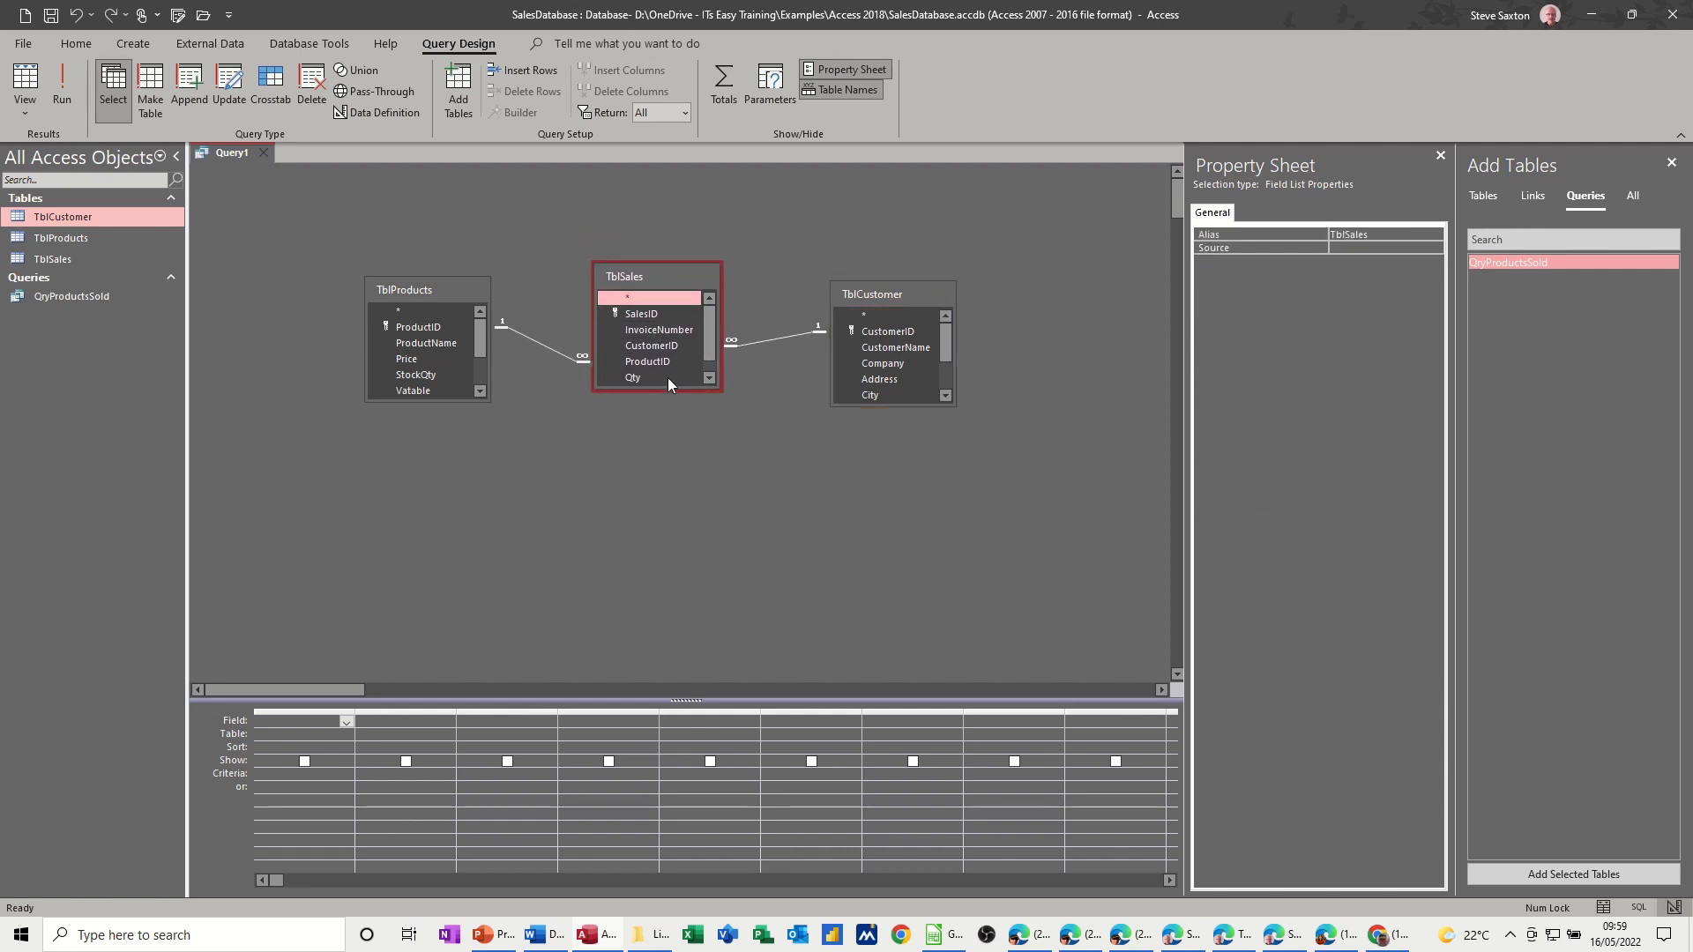
{"action": "mouse_move", "coordinate": [658, 330]}
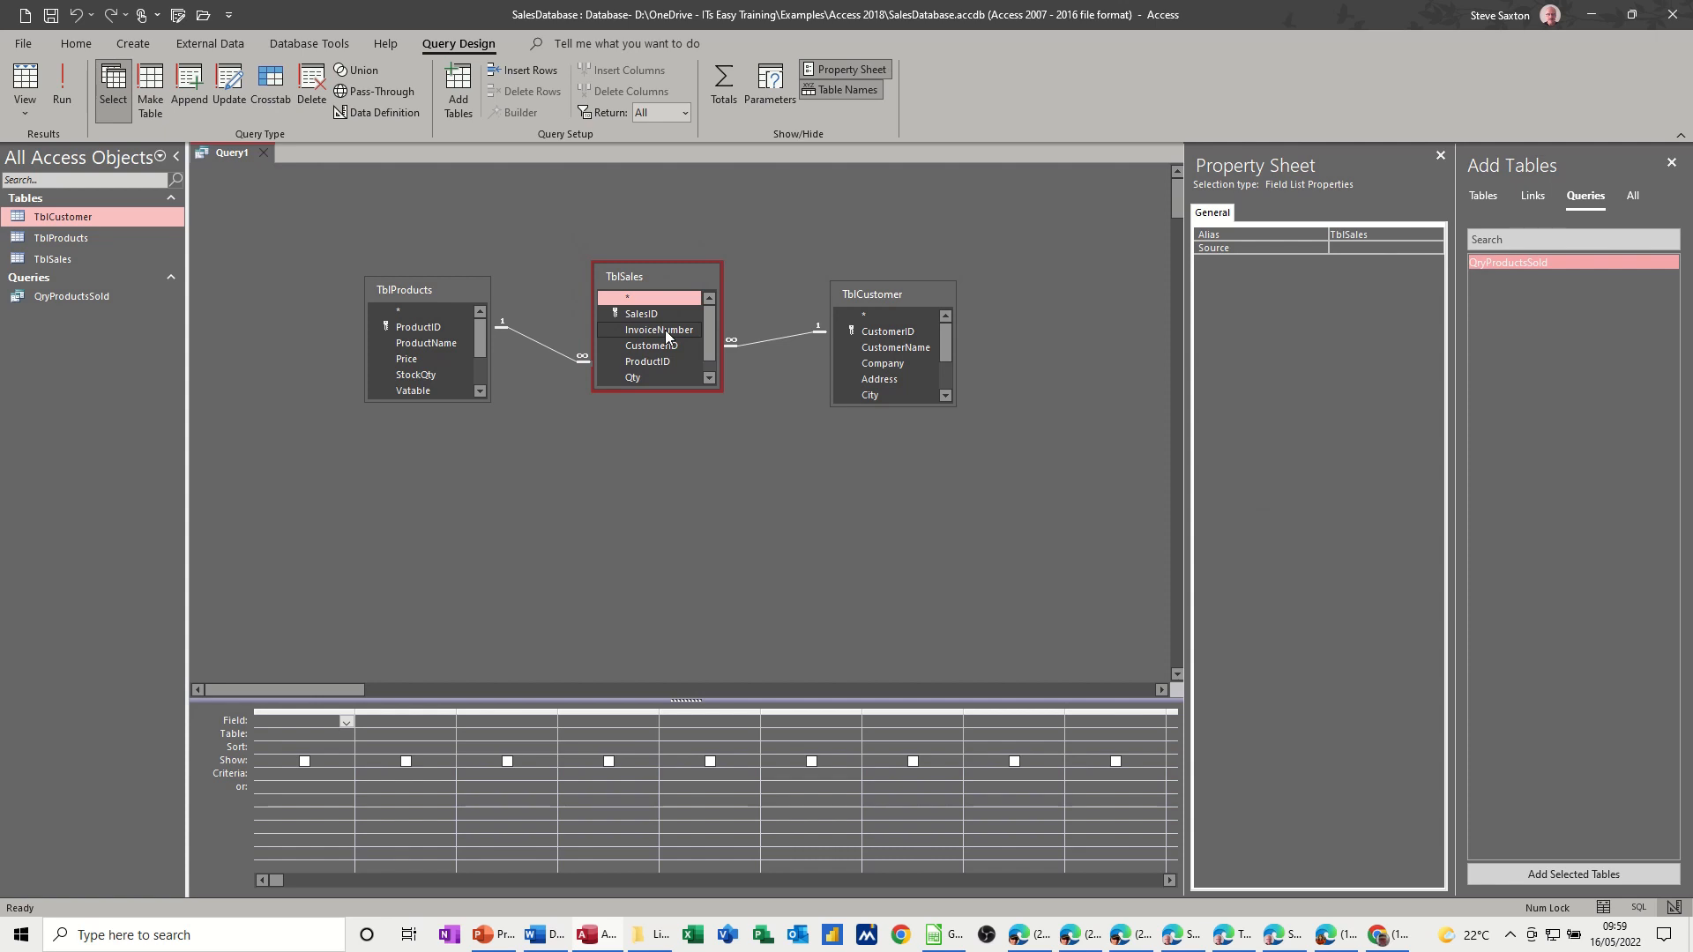
- Add InvoiceNumber, CustomerID, ProductID, Qty and InvoiceDate from TblSales to the grid and run the query
{"action": "double_click", "coordinate": [658, 330]}
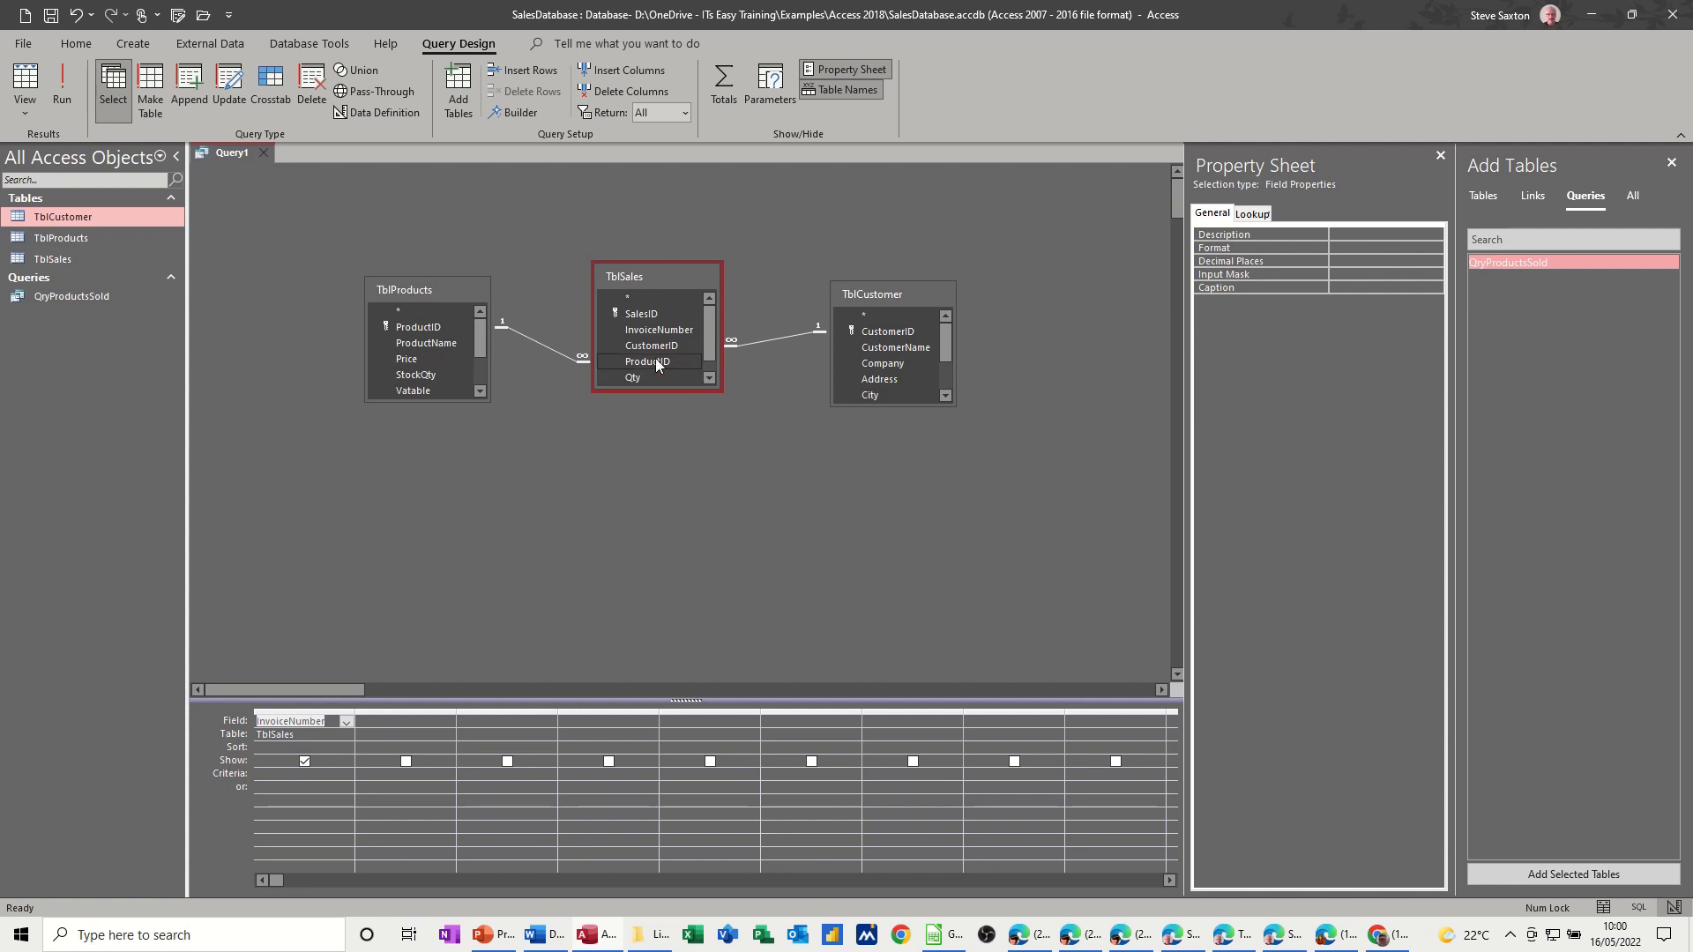
{"action": "left_click", "coordinate": [651, 346]}
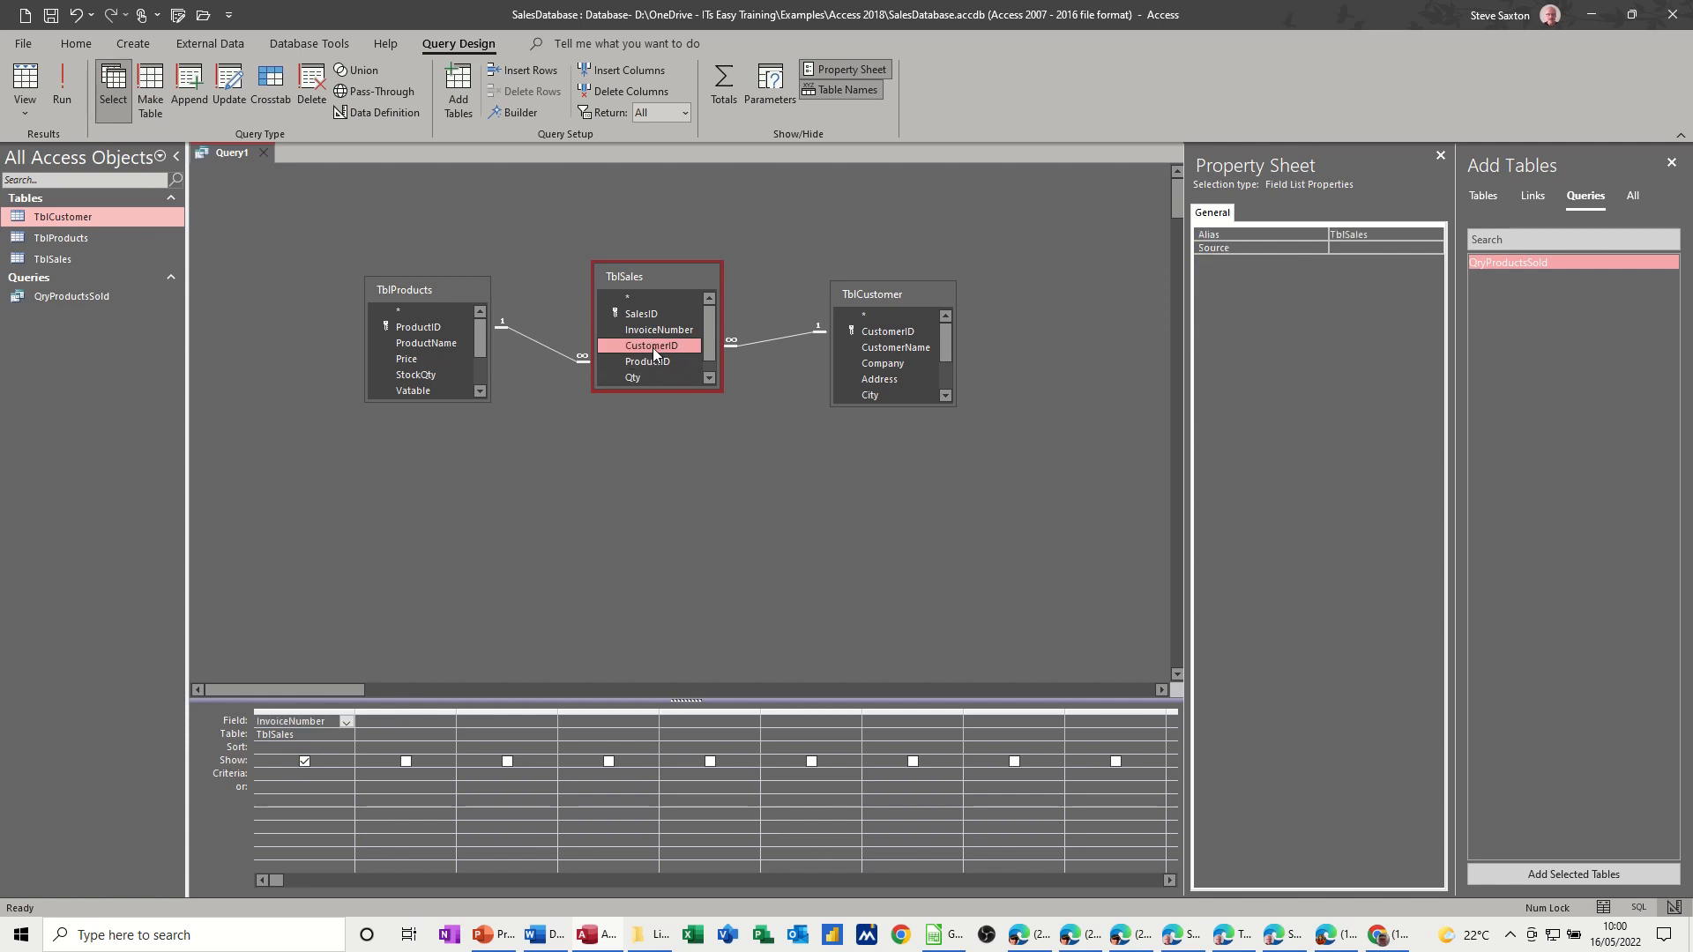
{"action": "double_click", "coordinate": [648, 360]}
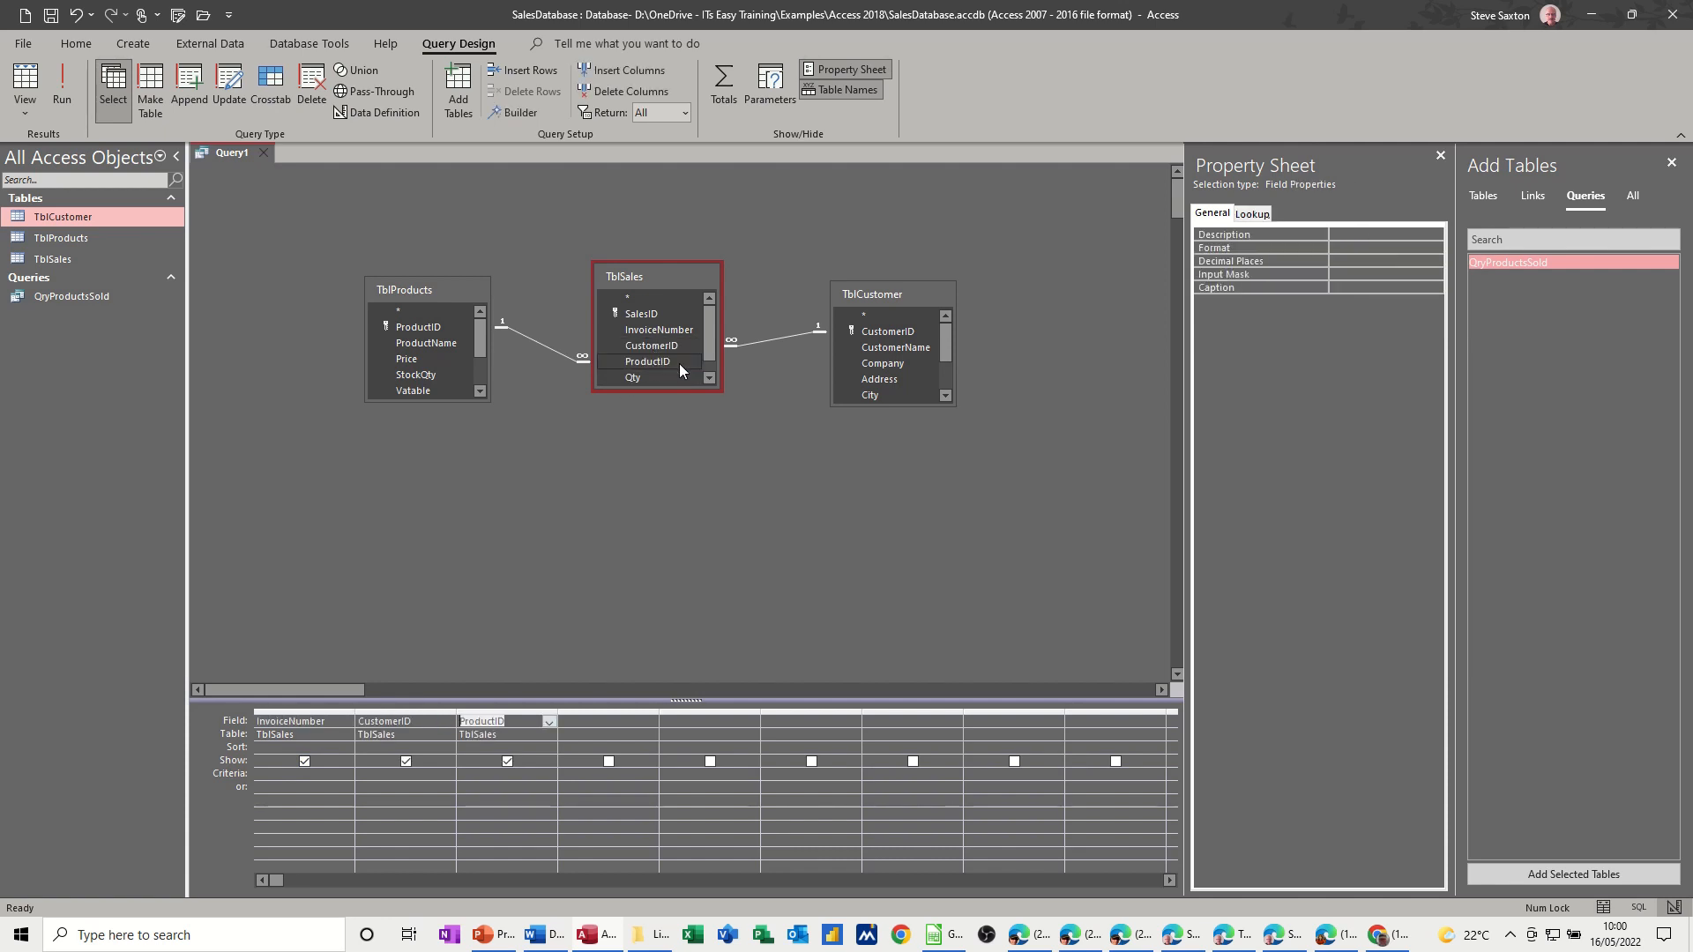
{"action": "scroll", "scroll_direction": "down", "scroll_amount": 3}
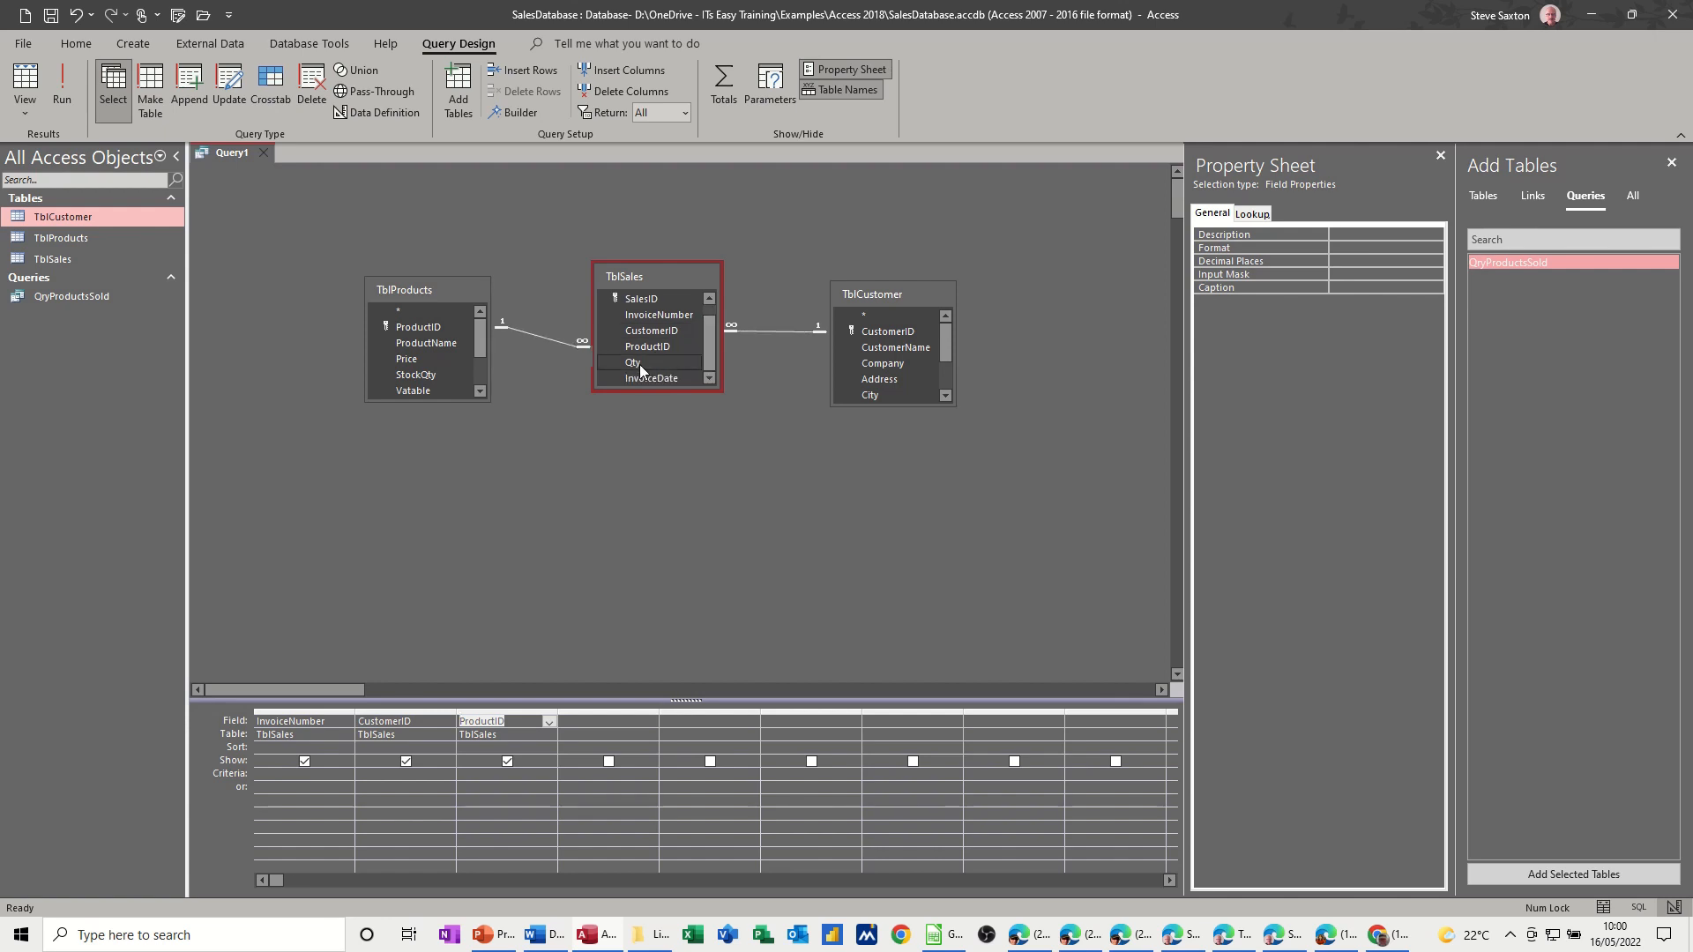
{"action": "double_click", "coordinate": [633, 362]}
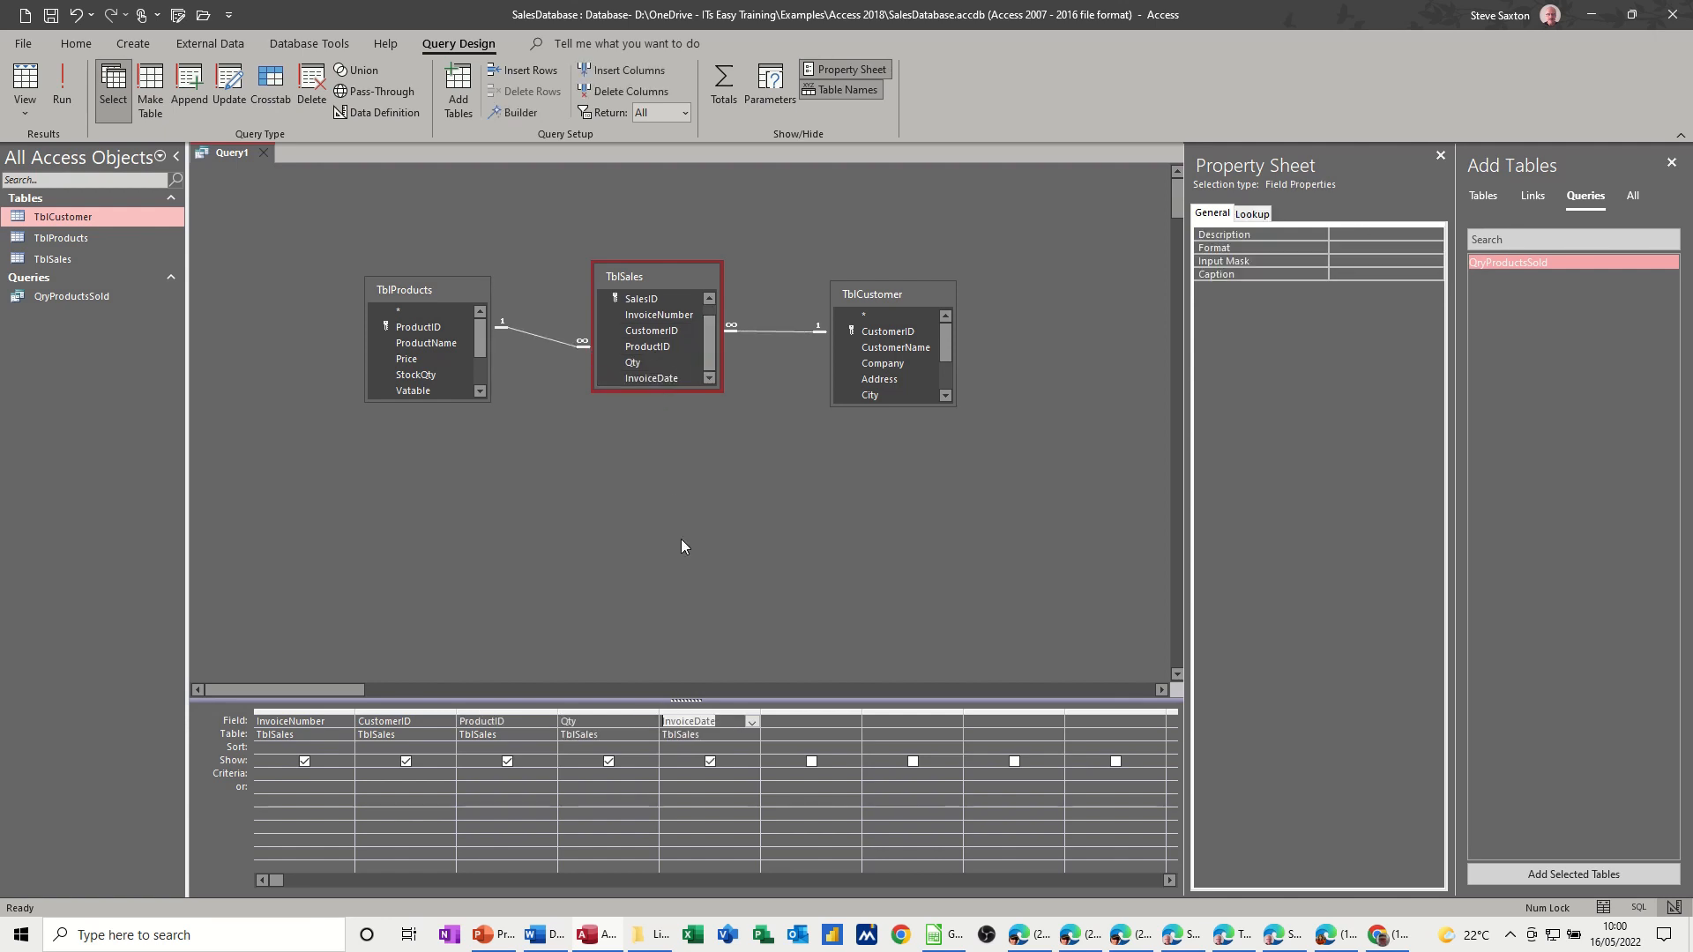
{"action": "left_click", "coordinate": [709, 720]}
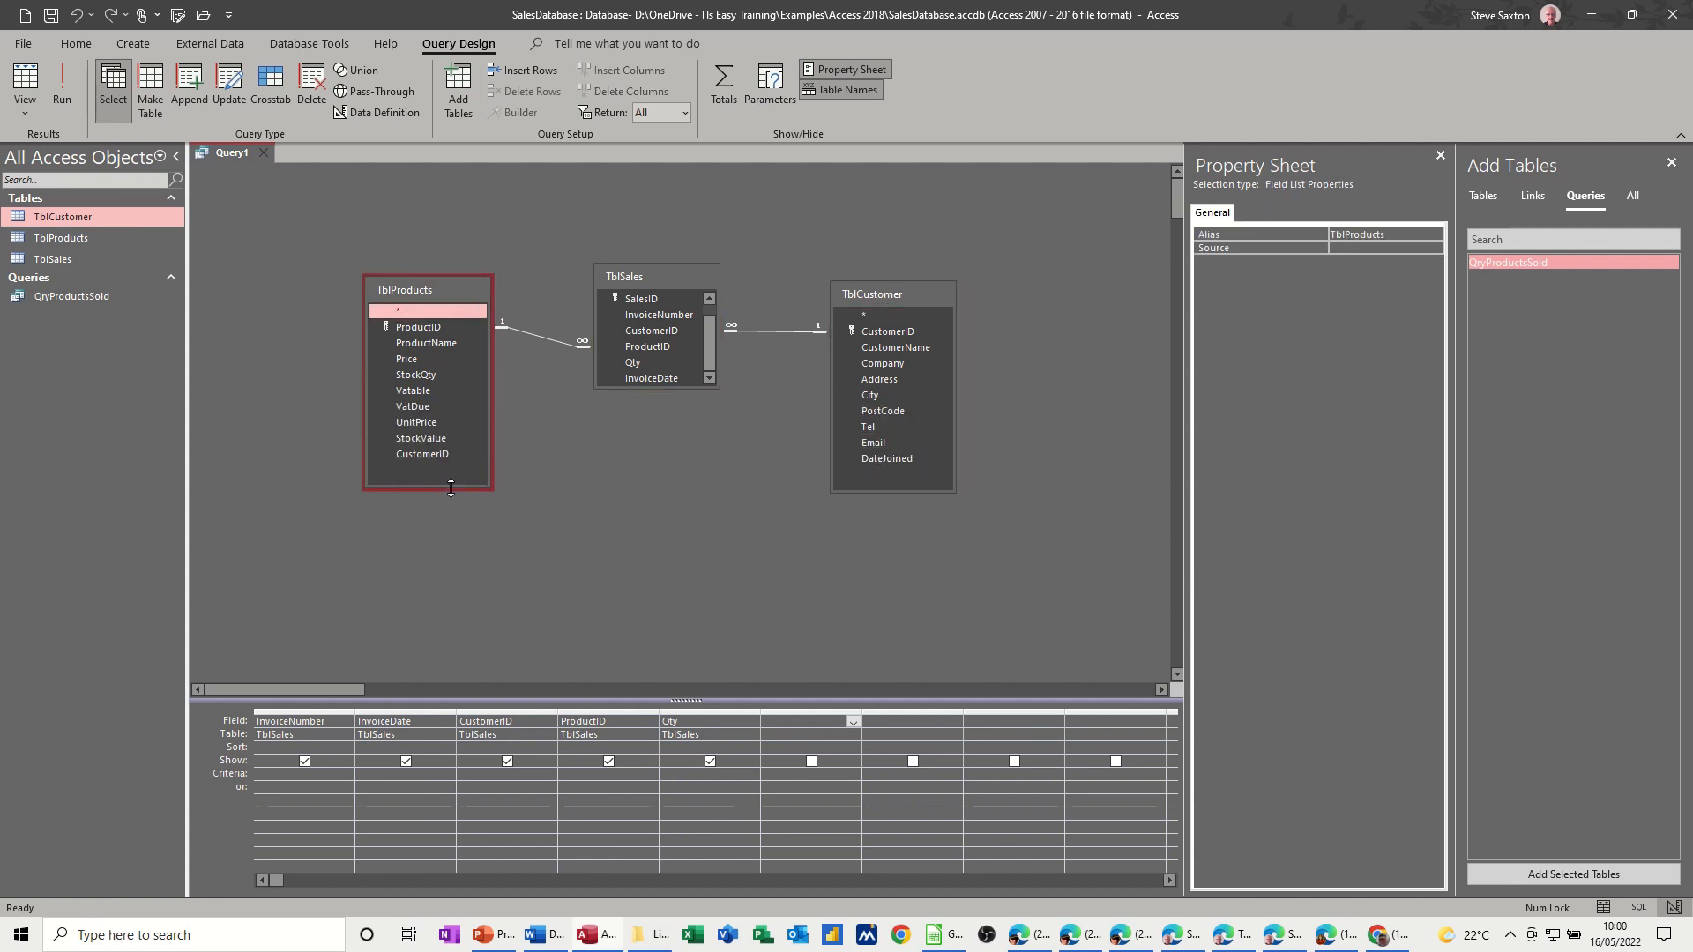
{"action": "left_click", "coordinate": [62, 87]}
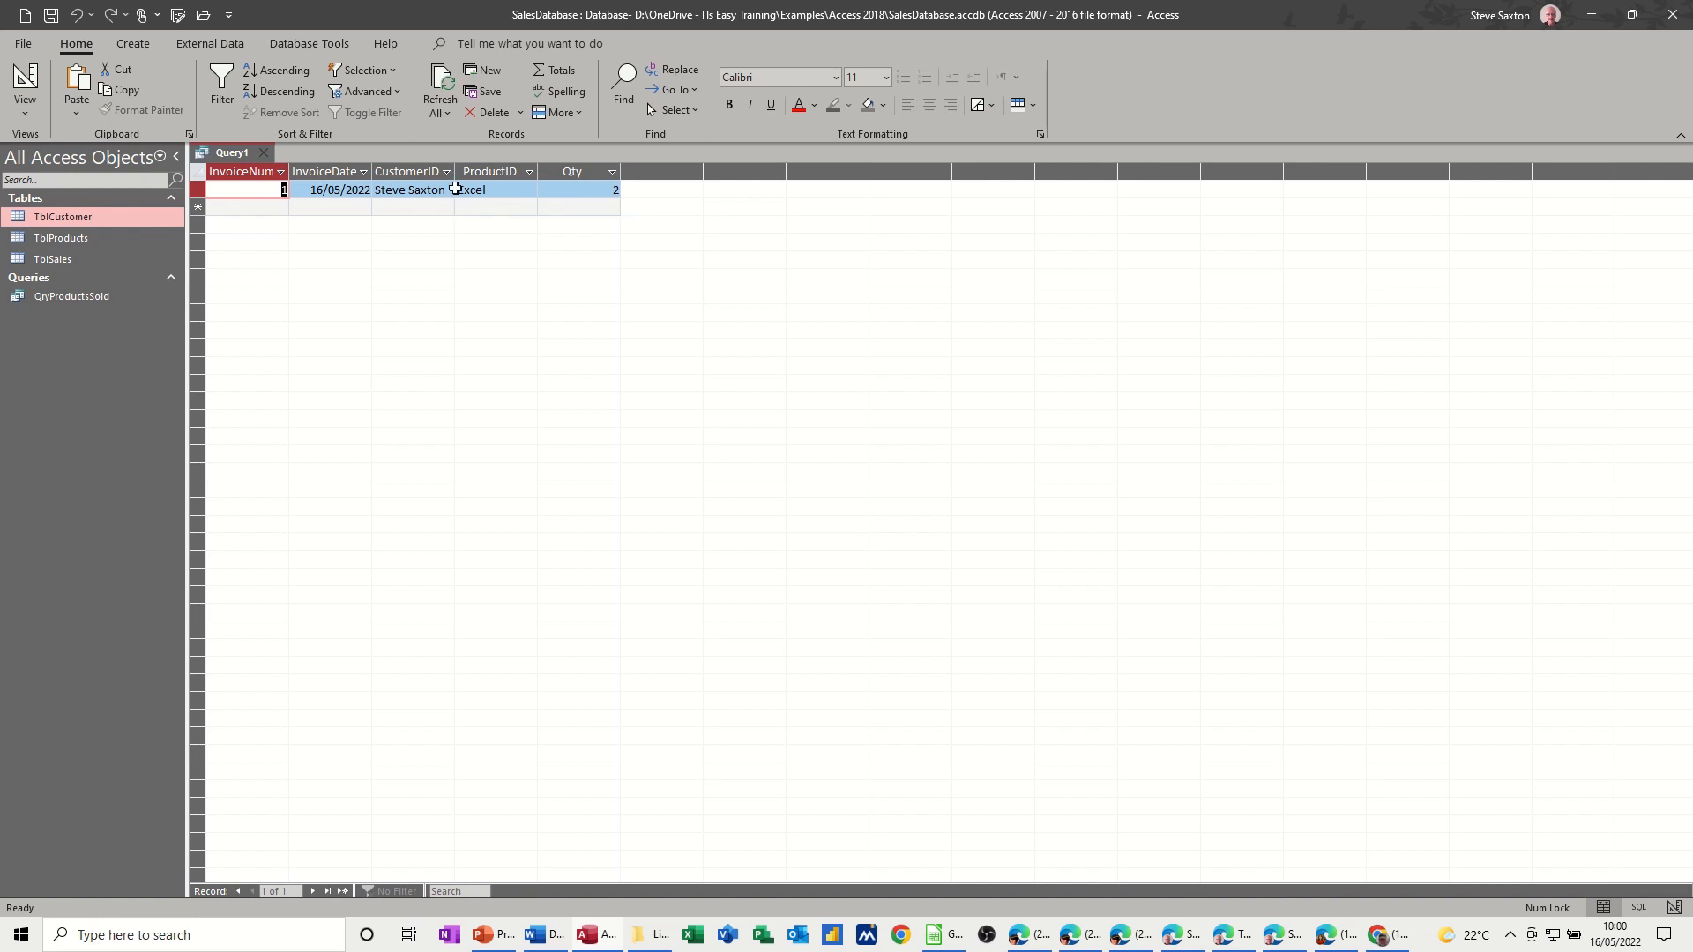
{"action": "left_click", "coordinate": [23, 87]}
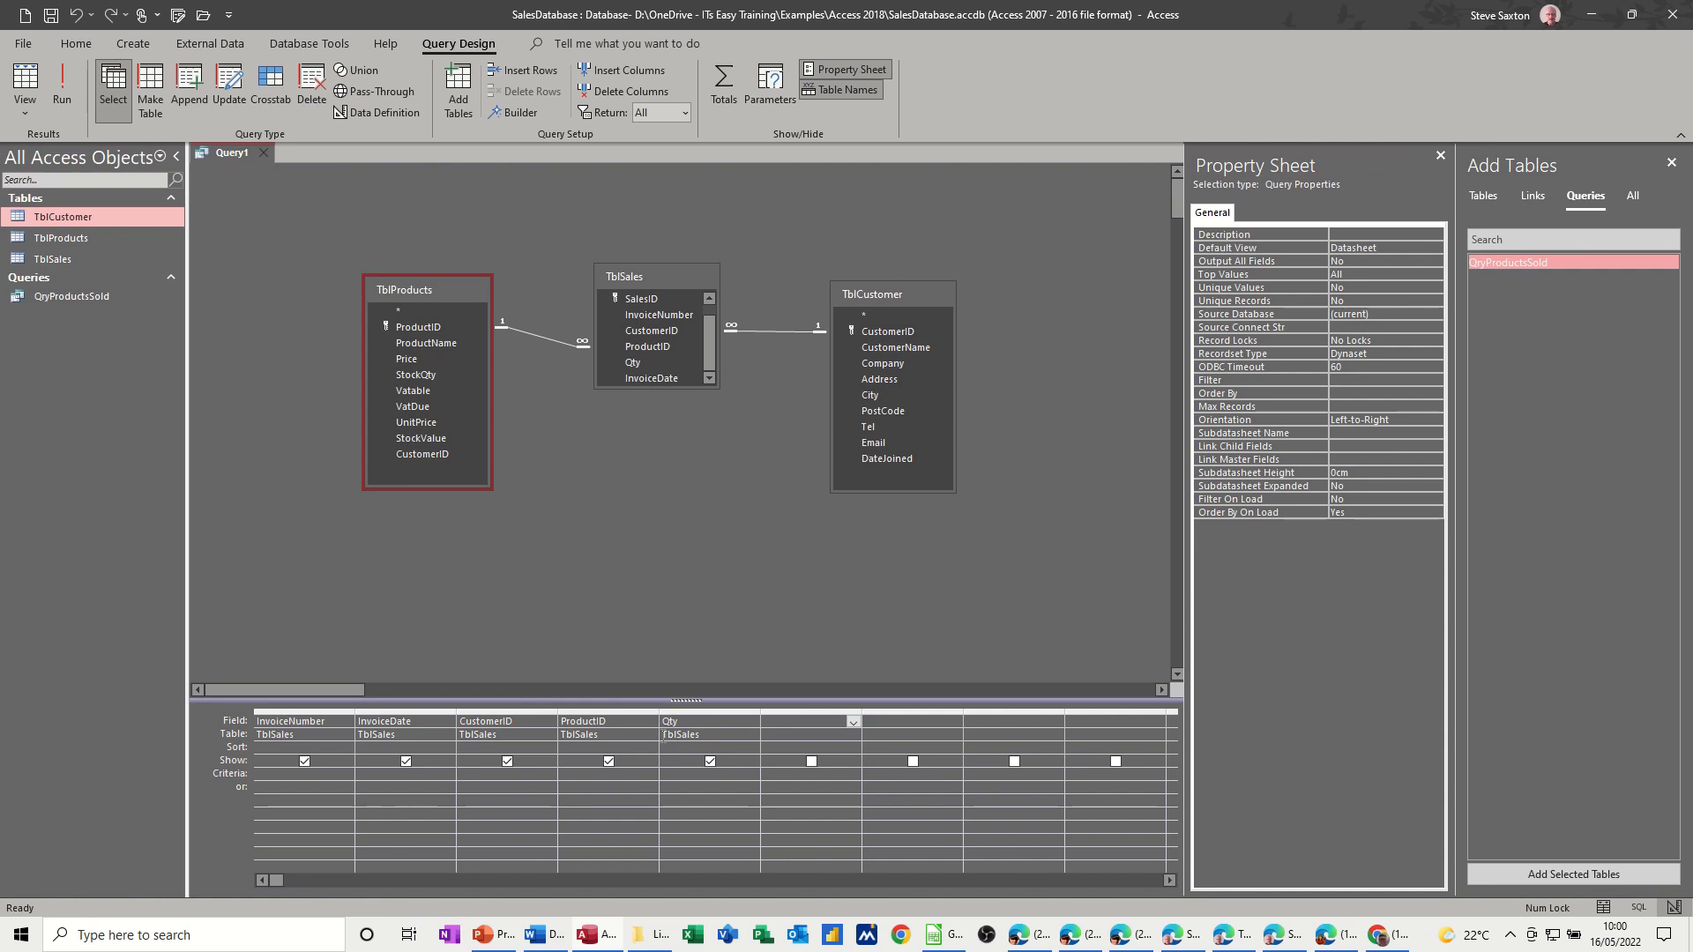
{"action": "mouse_move", "coordinate": [889, 474]}
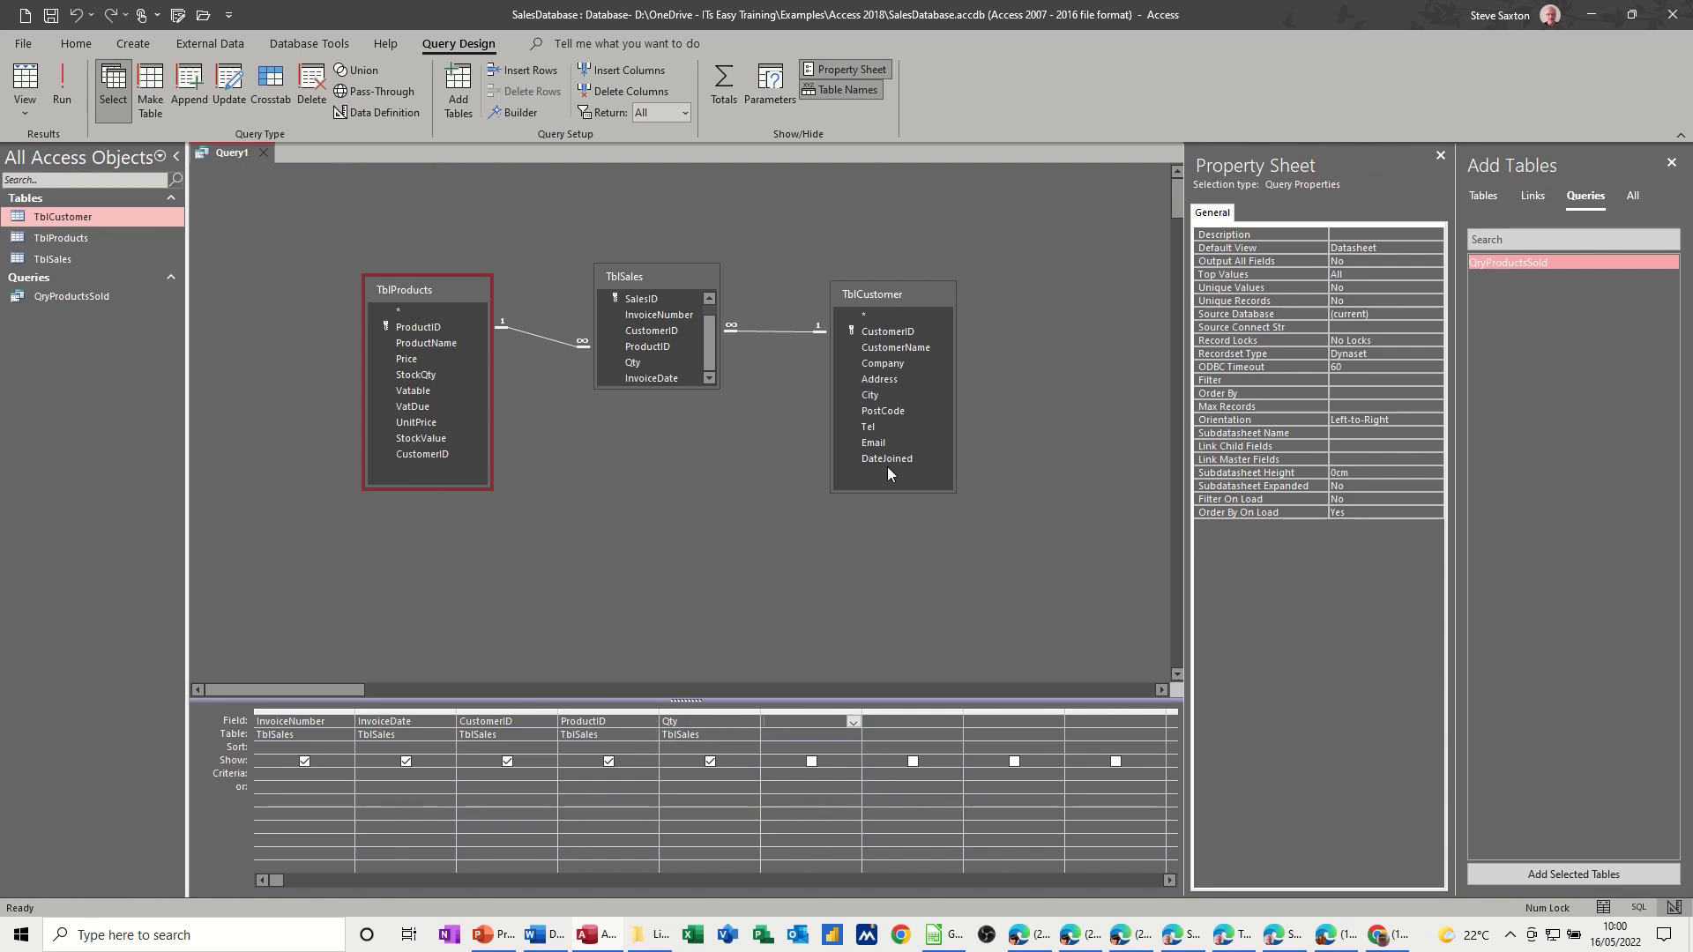
{"action": "left_click", "coordinate": [891, 295]}
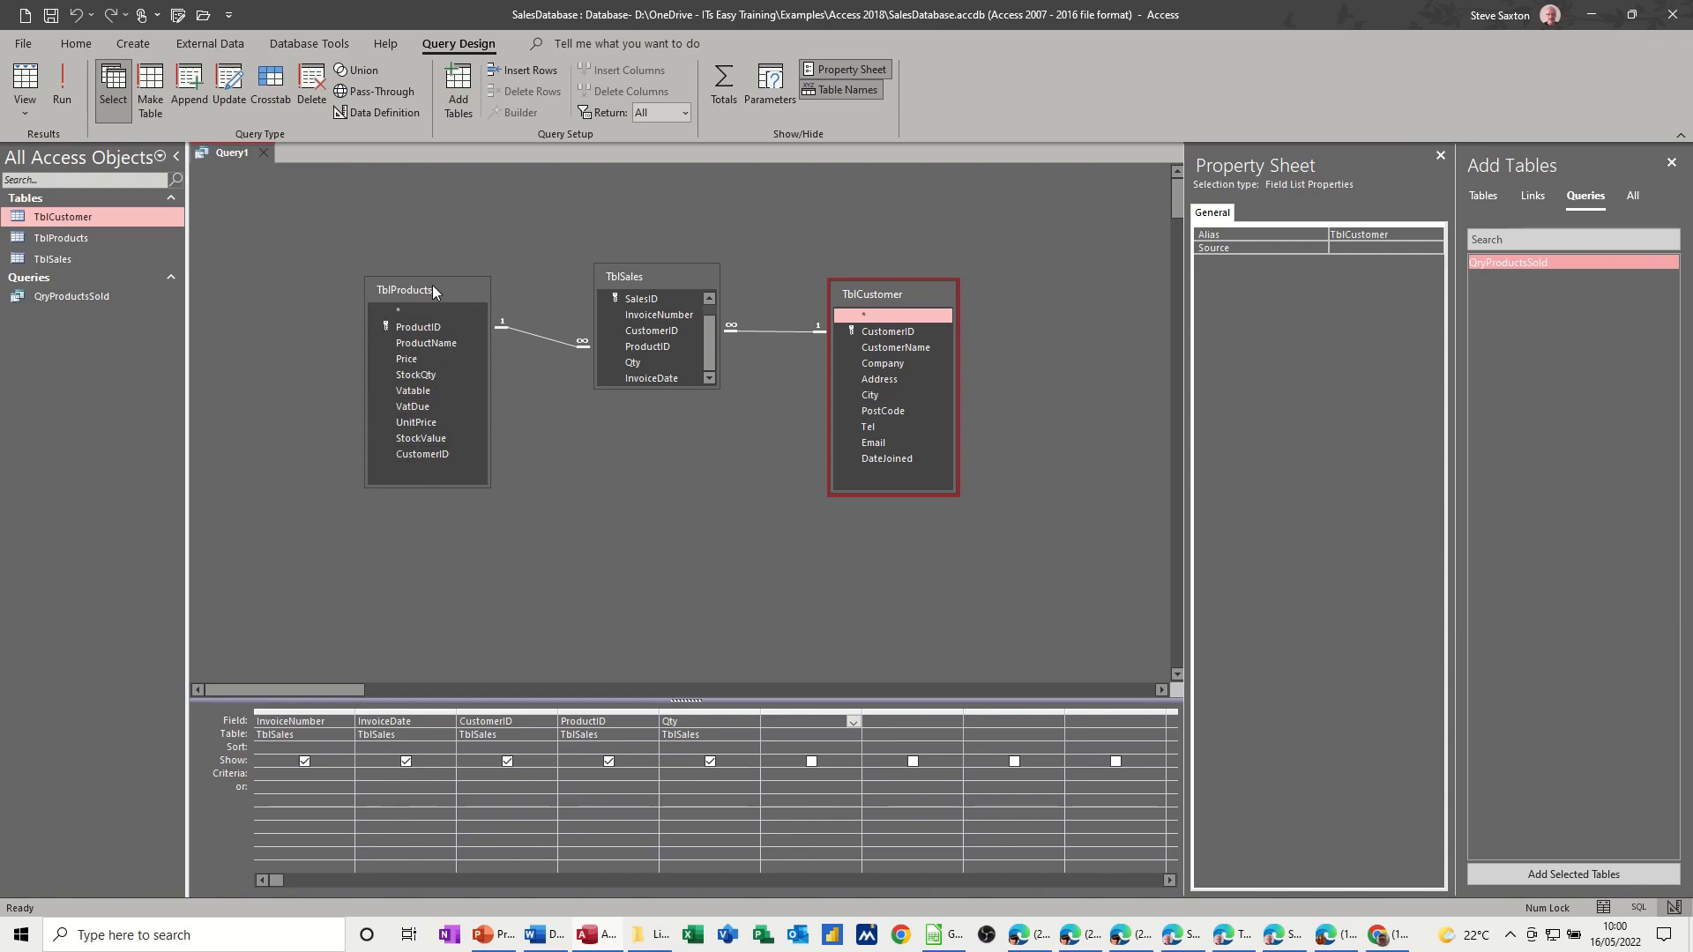
{"action": "left_click", "coordinate": [437, 277]}
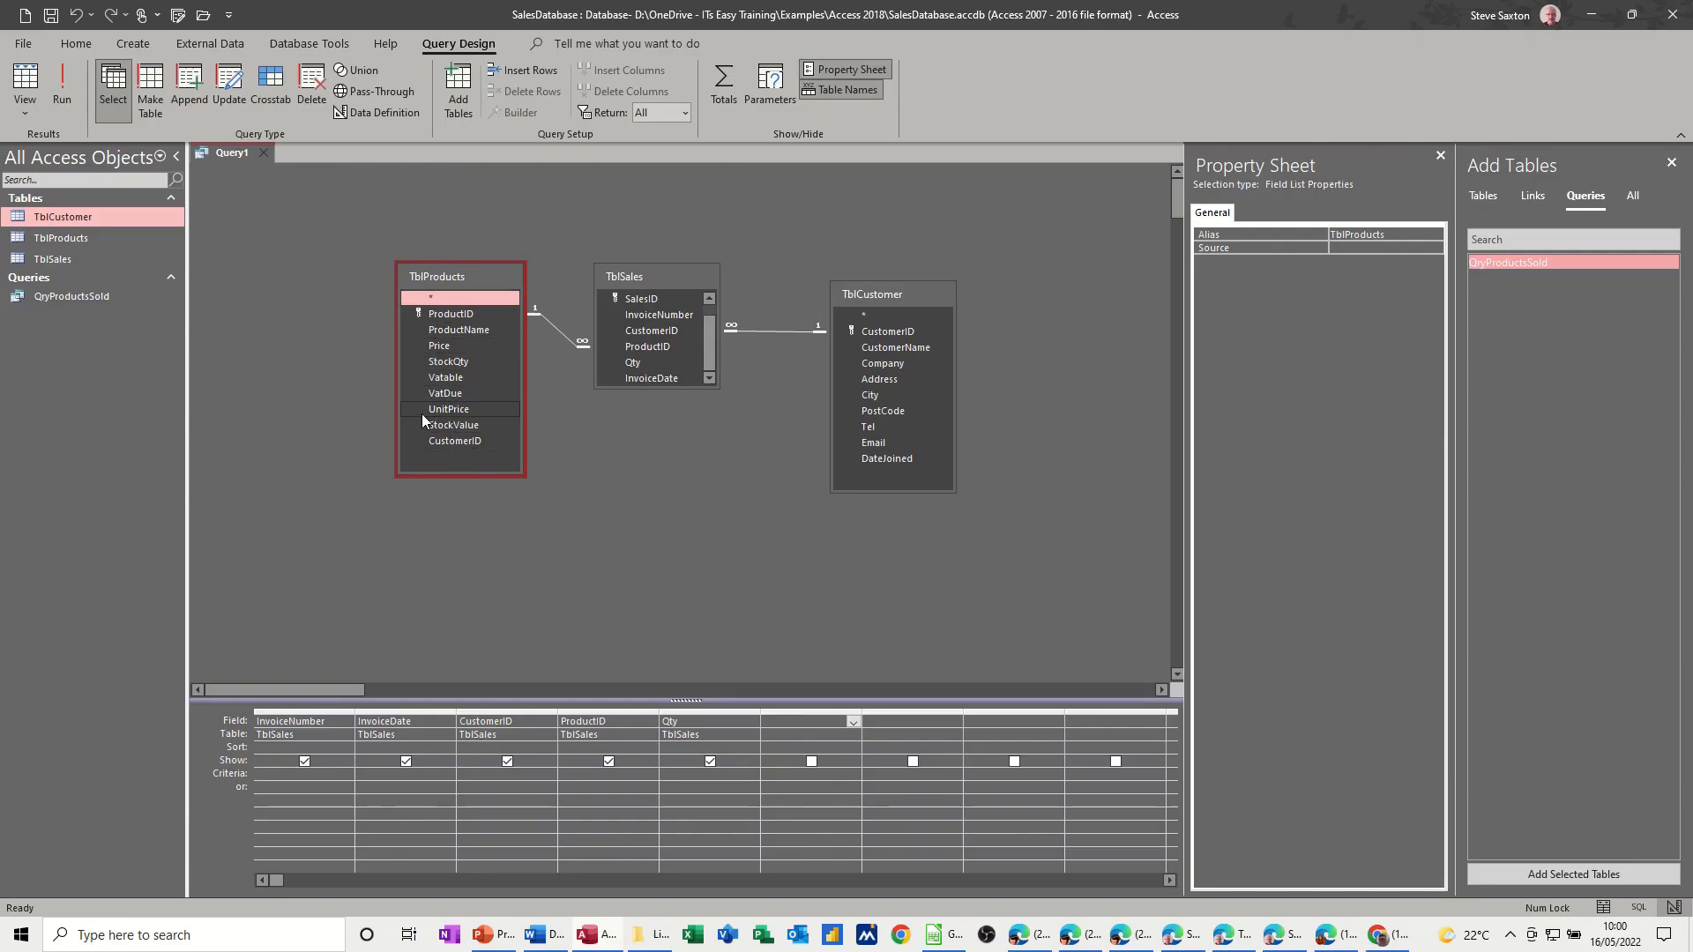
{"action": "mouse_move", "coordinate": [448, 407]}
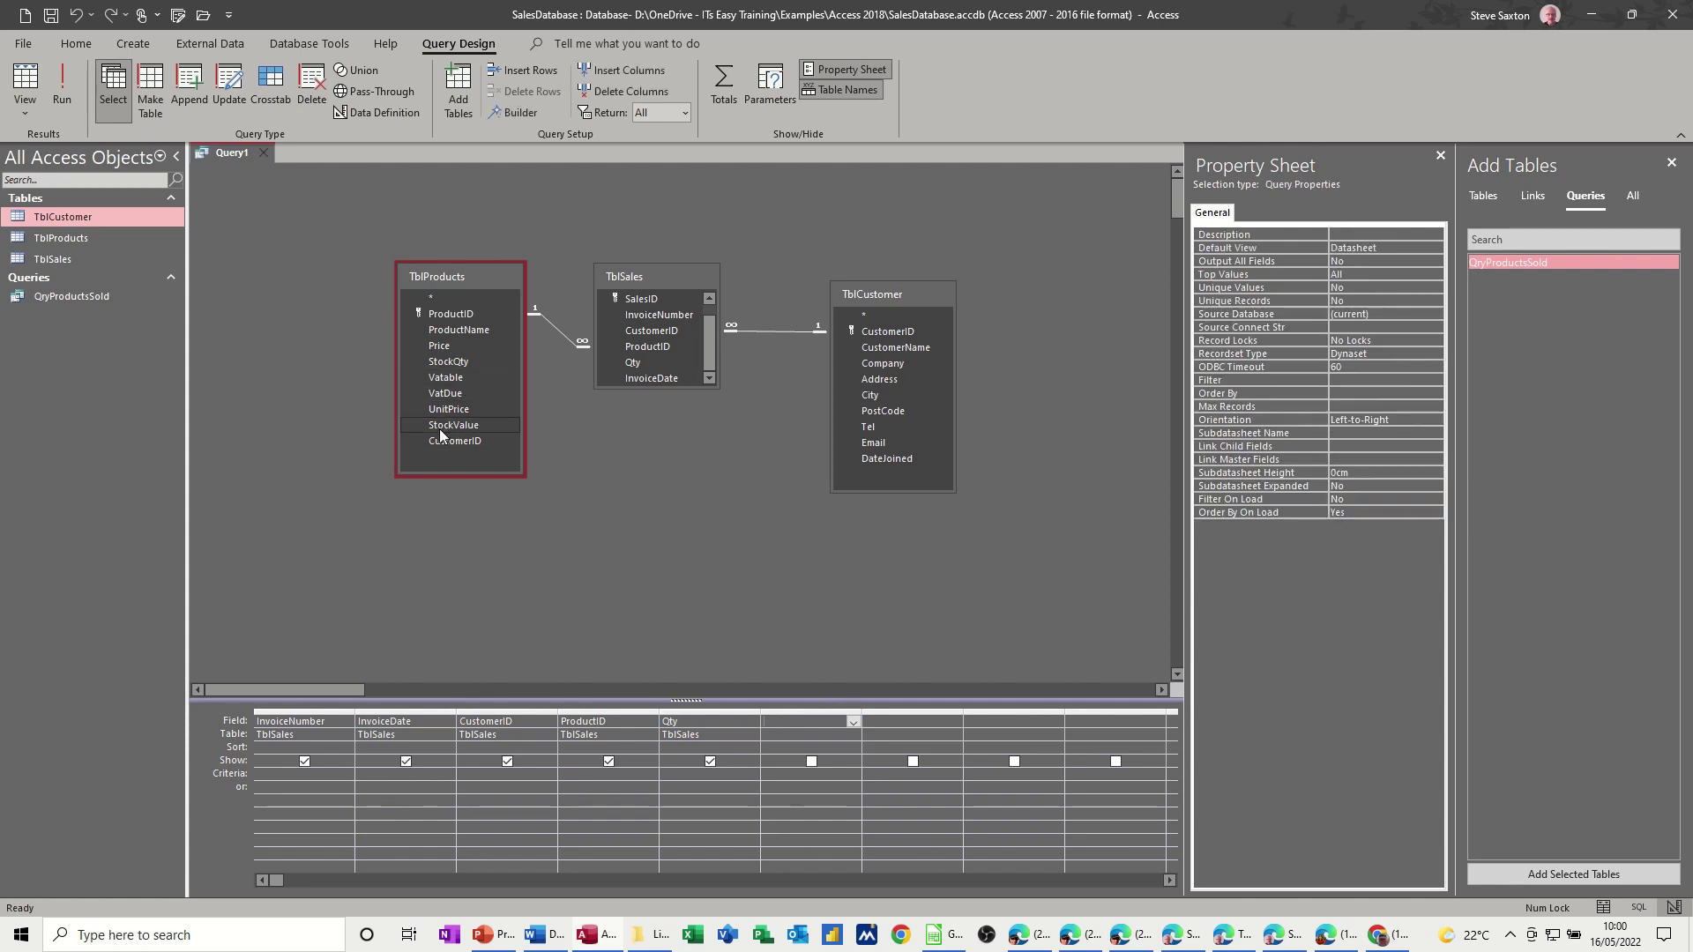
{"action": "mouse_move", "coordinate": [450, 425]}
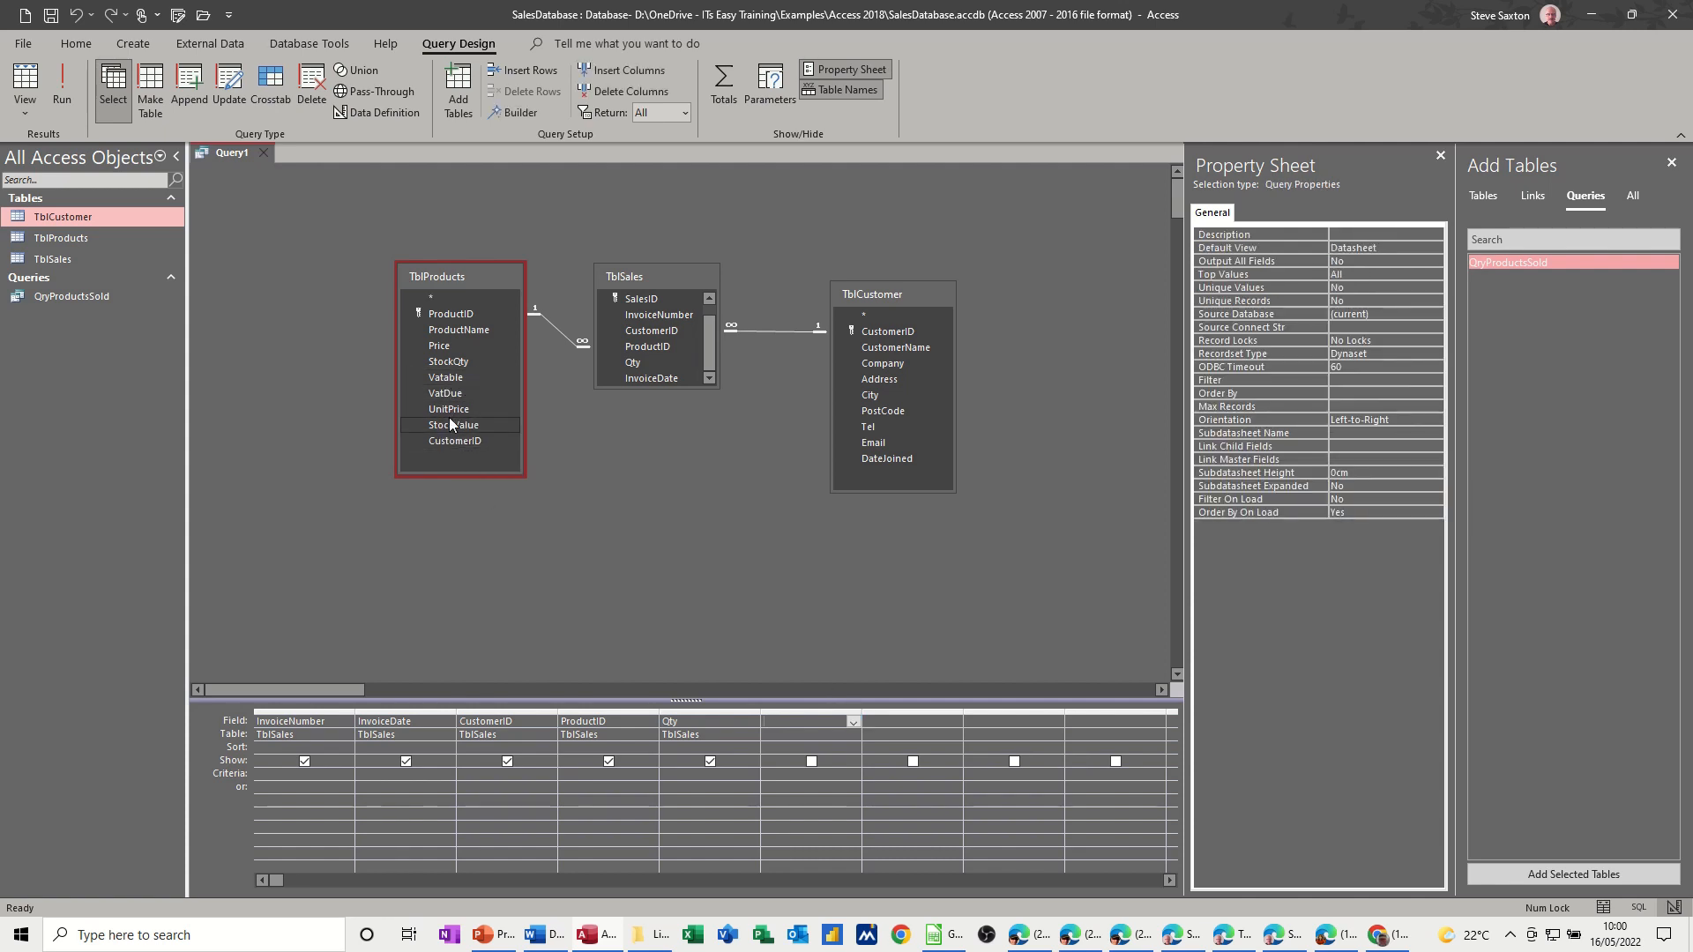
{"action": "mouse_move", "coordinate": [446, 394]}
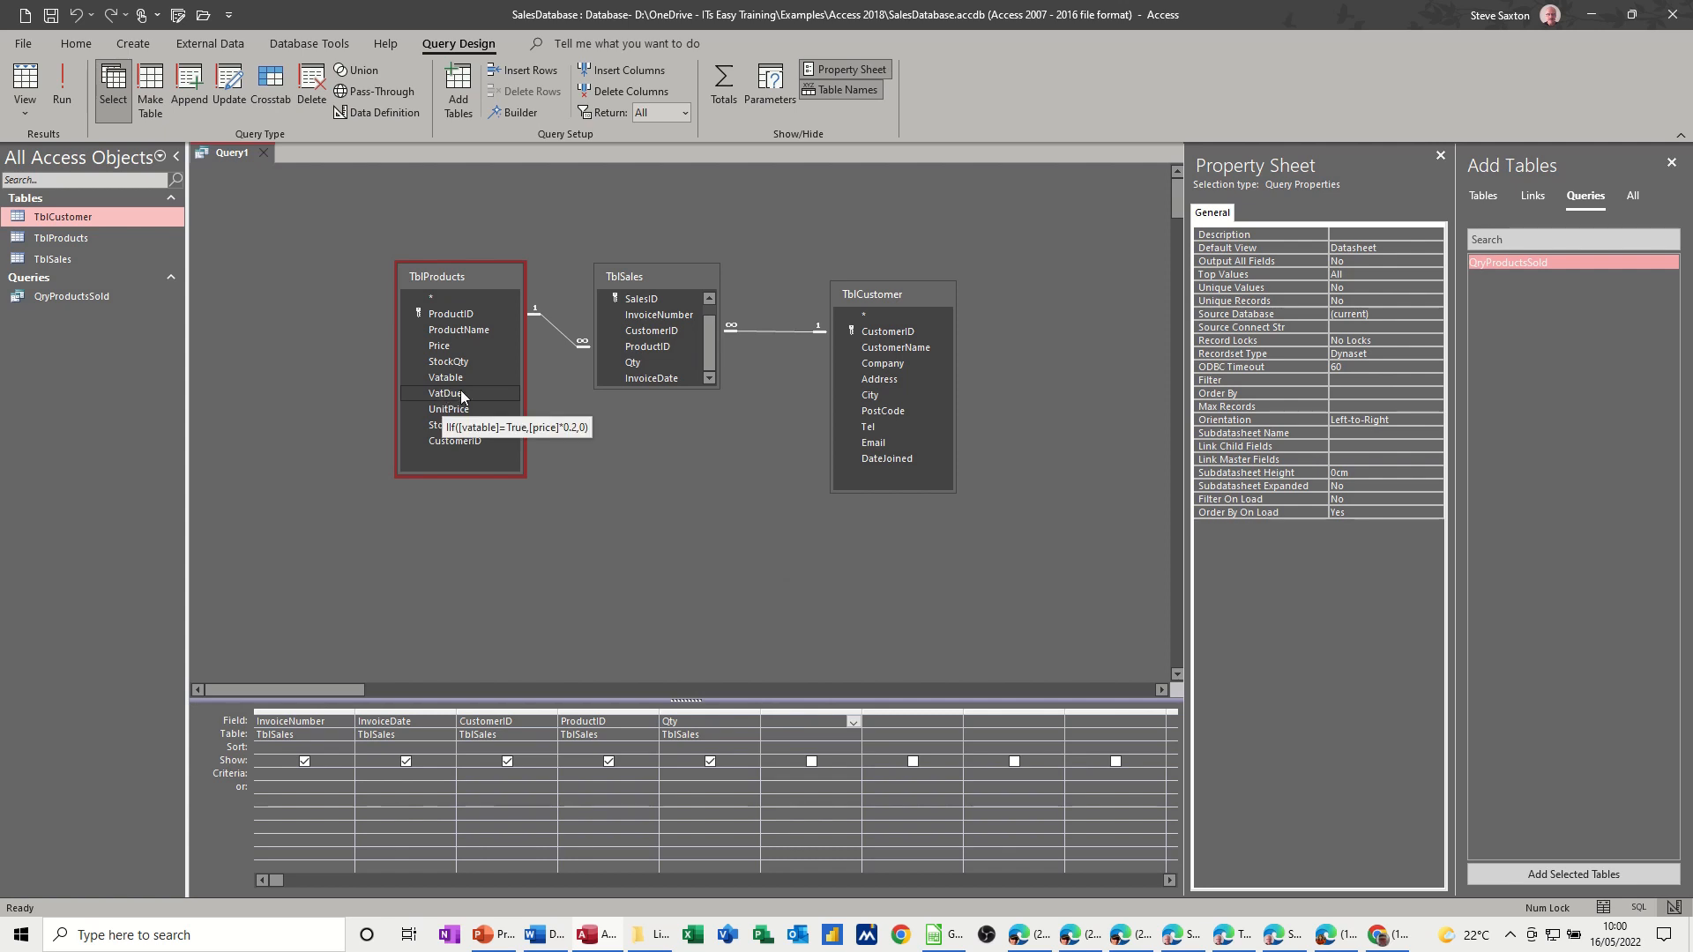
{"action": "mouse_move", "coordinate": [461, 393]}
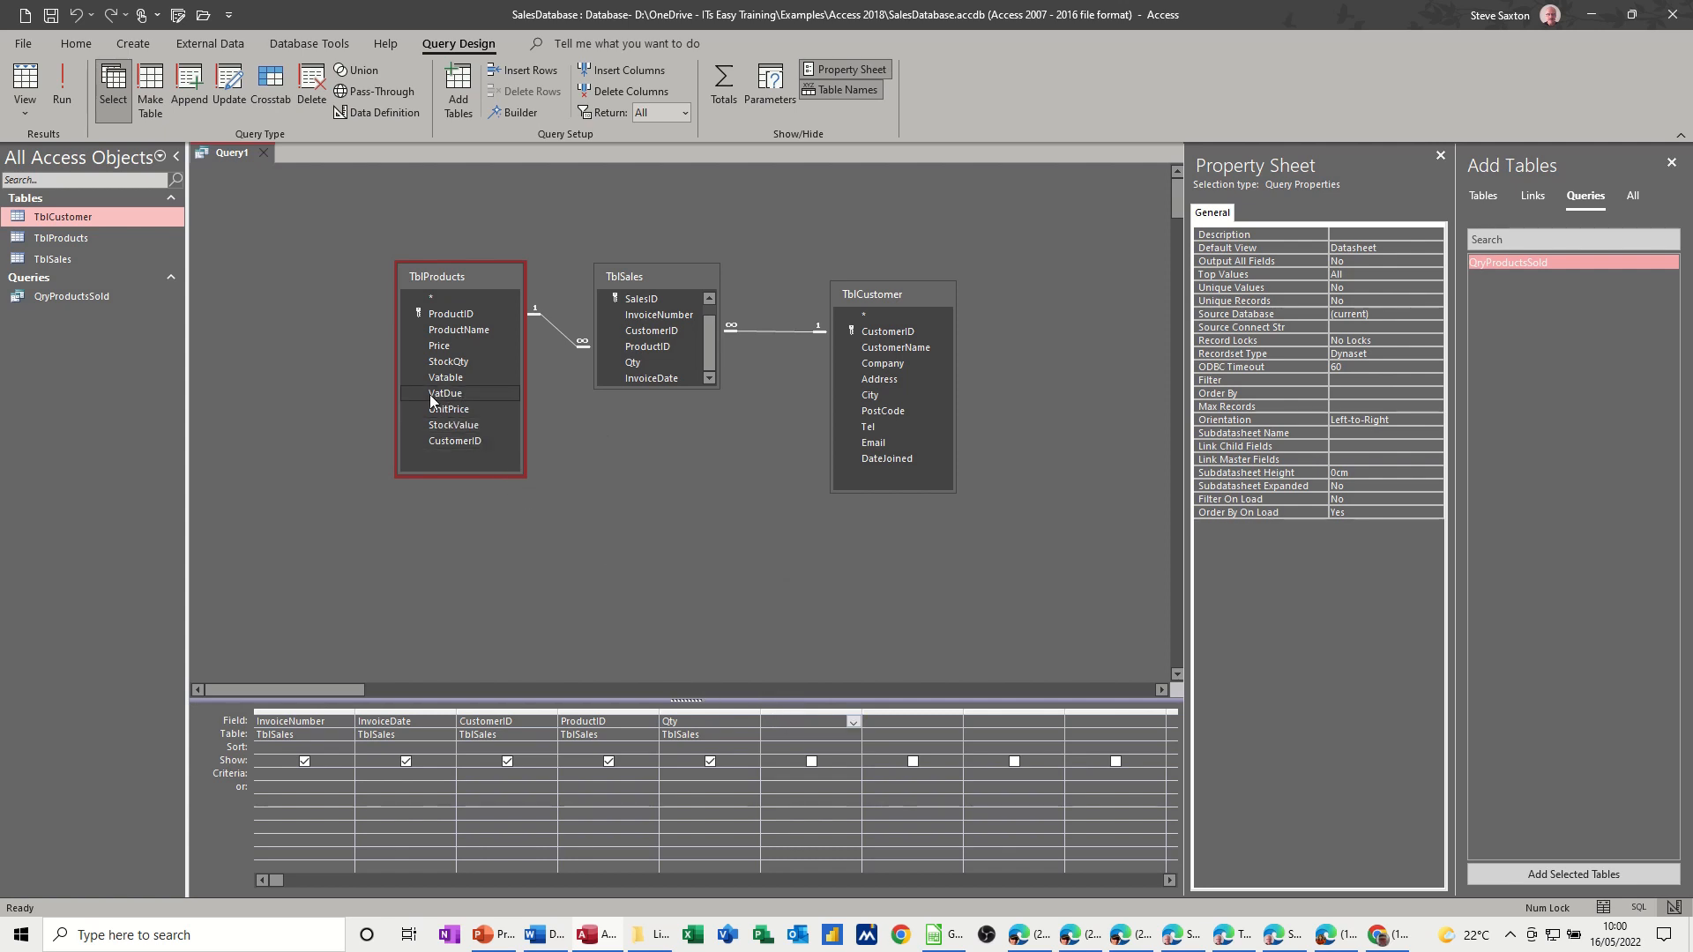
{"action": "left_click", "coordinate": [804, 722]}
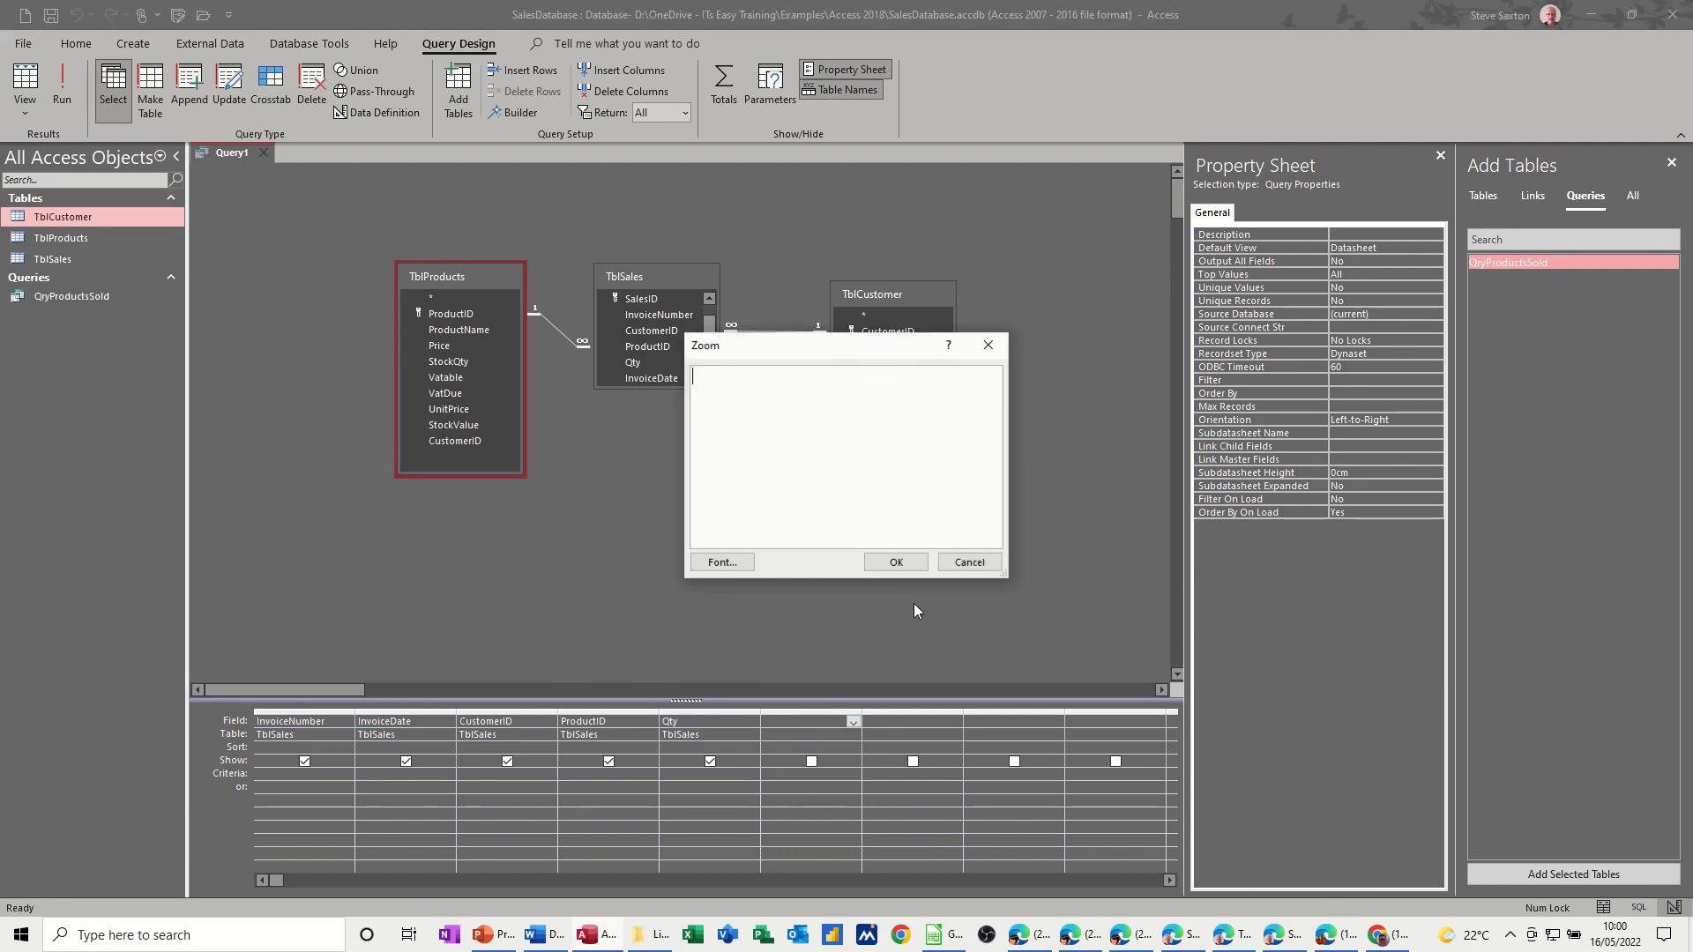
{"action": "mouse_move", "coordinate": [820, 359]}
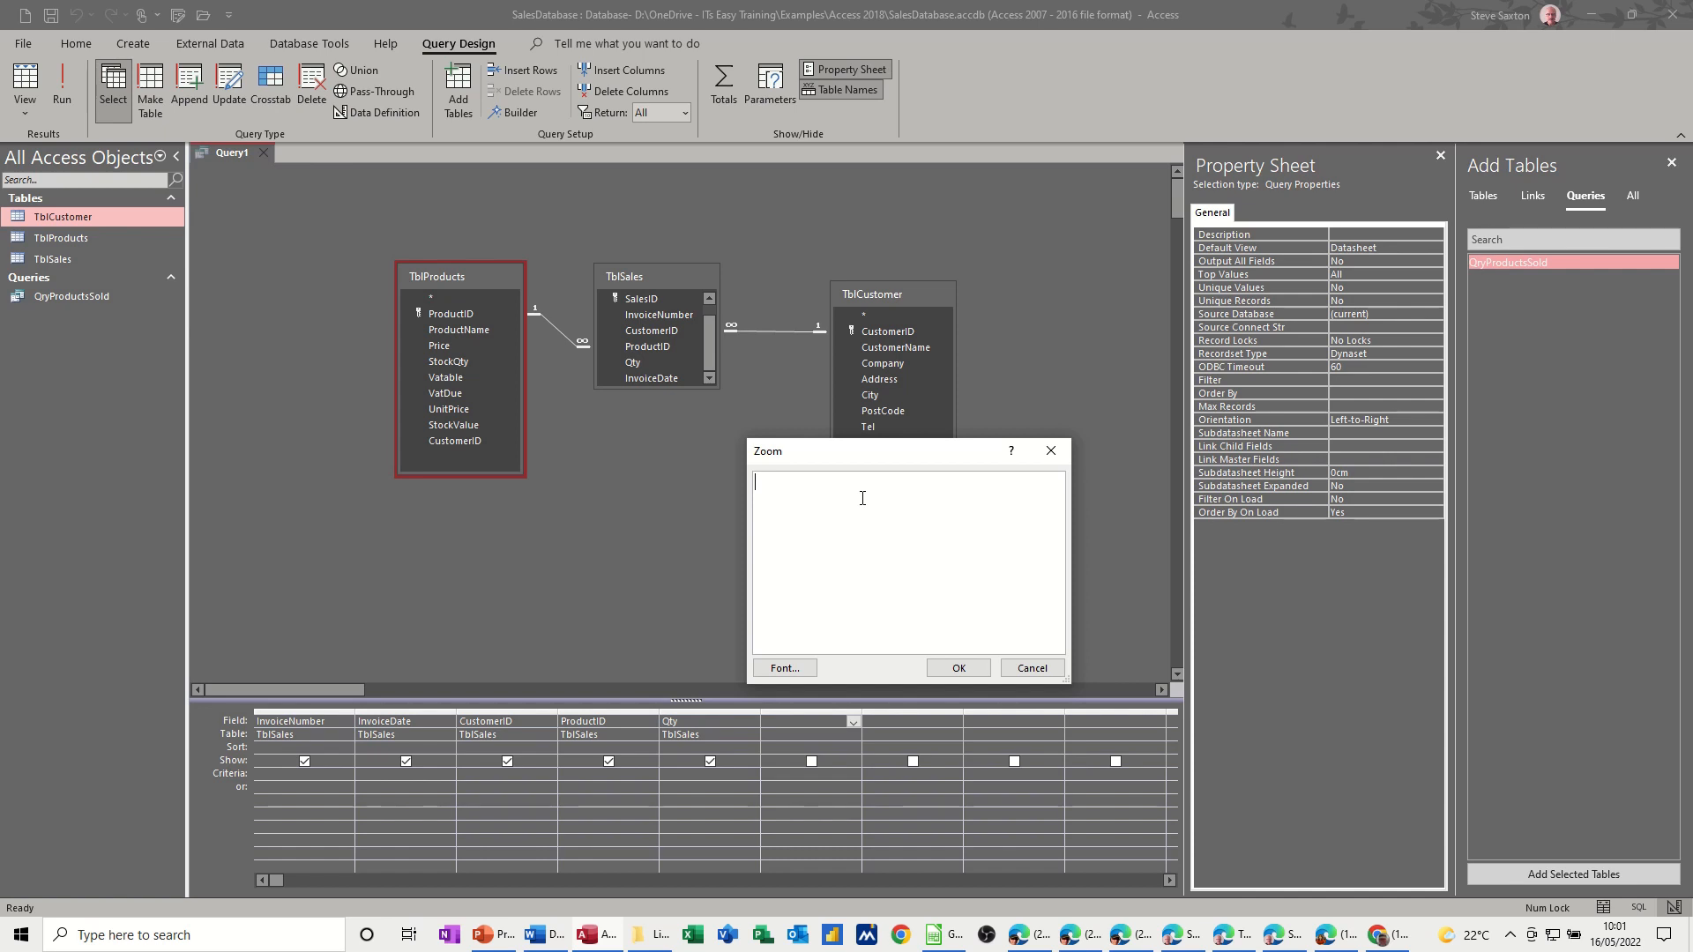
- Enter the calculated field VatOwed:[vatdue]*[qty] in the Zoom box and confirm it
{"action": "type", "text": "Vat"}
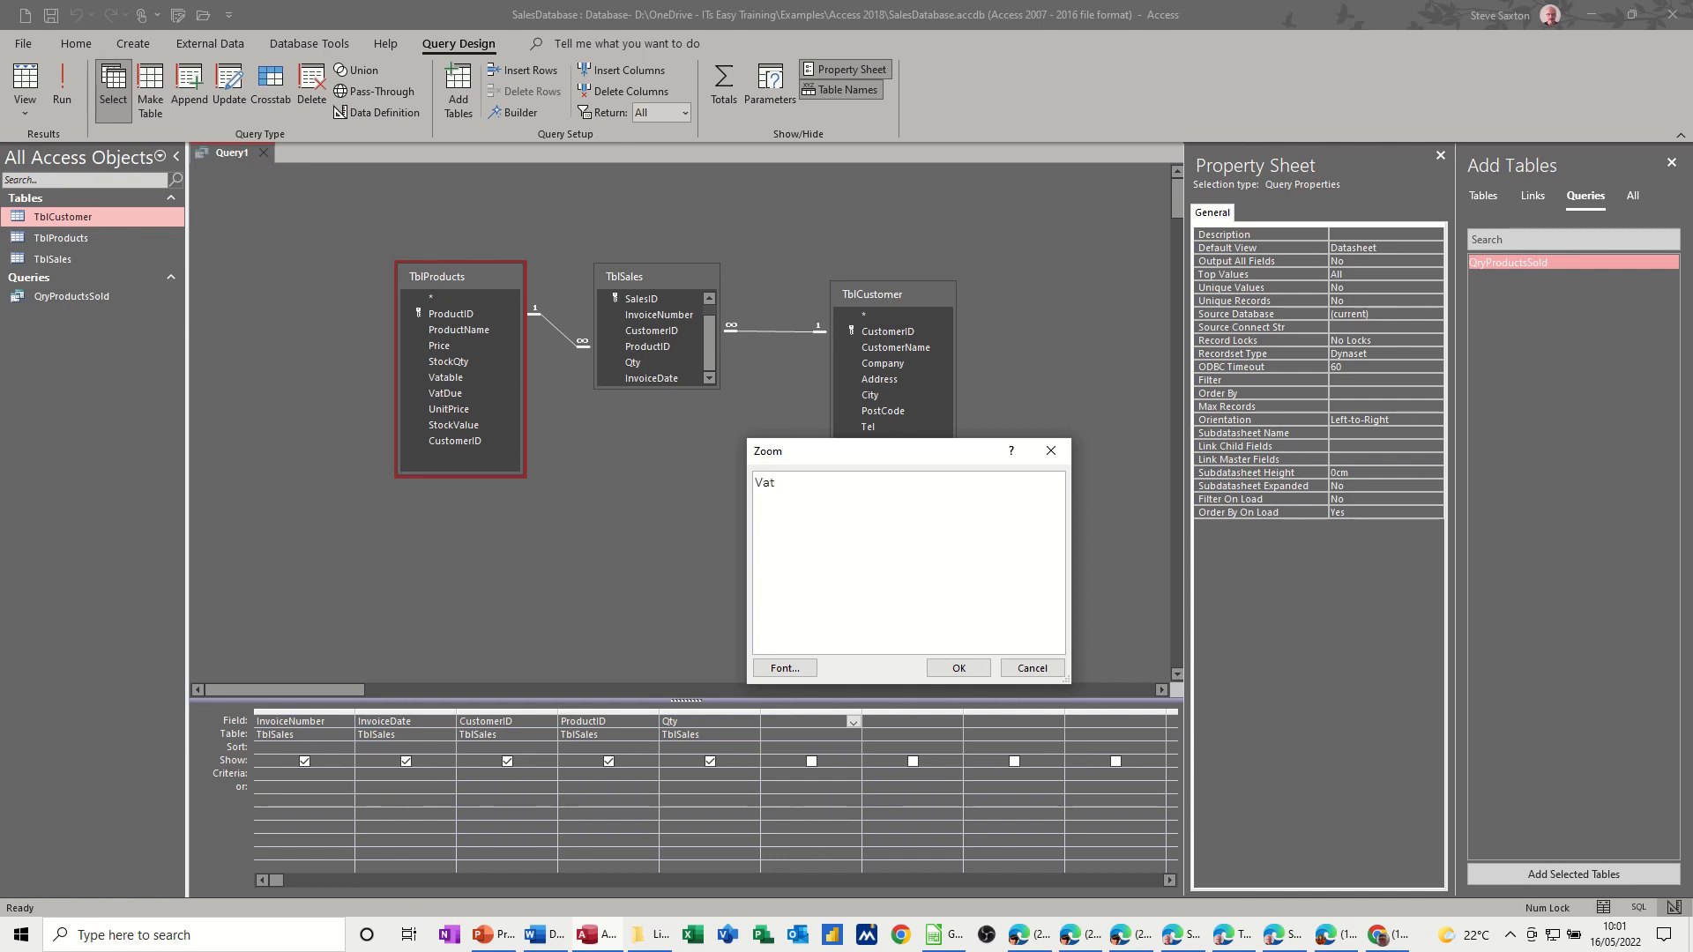
{"action": "type", "text": "Owed:"}
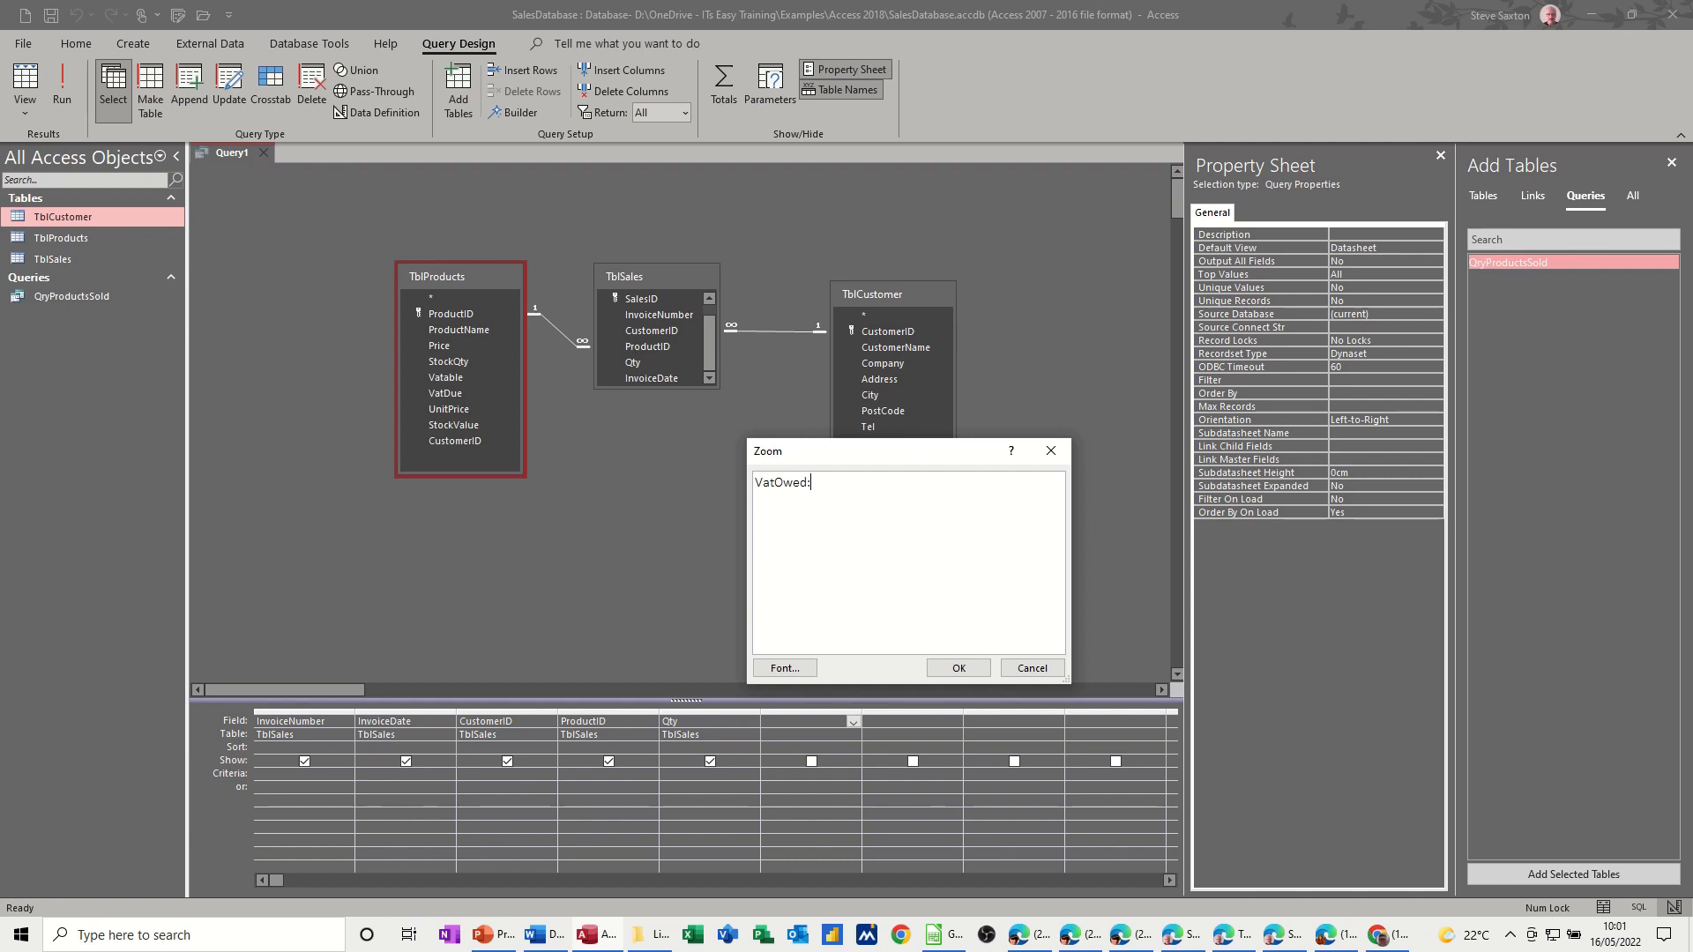
{"action": "type", "text": ":"}
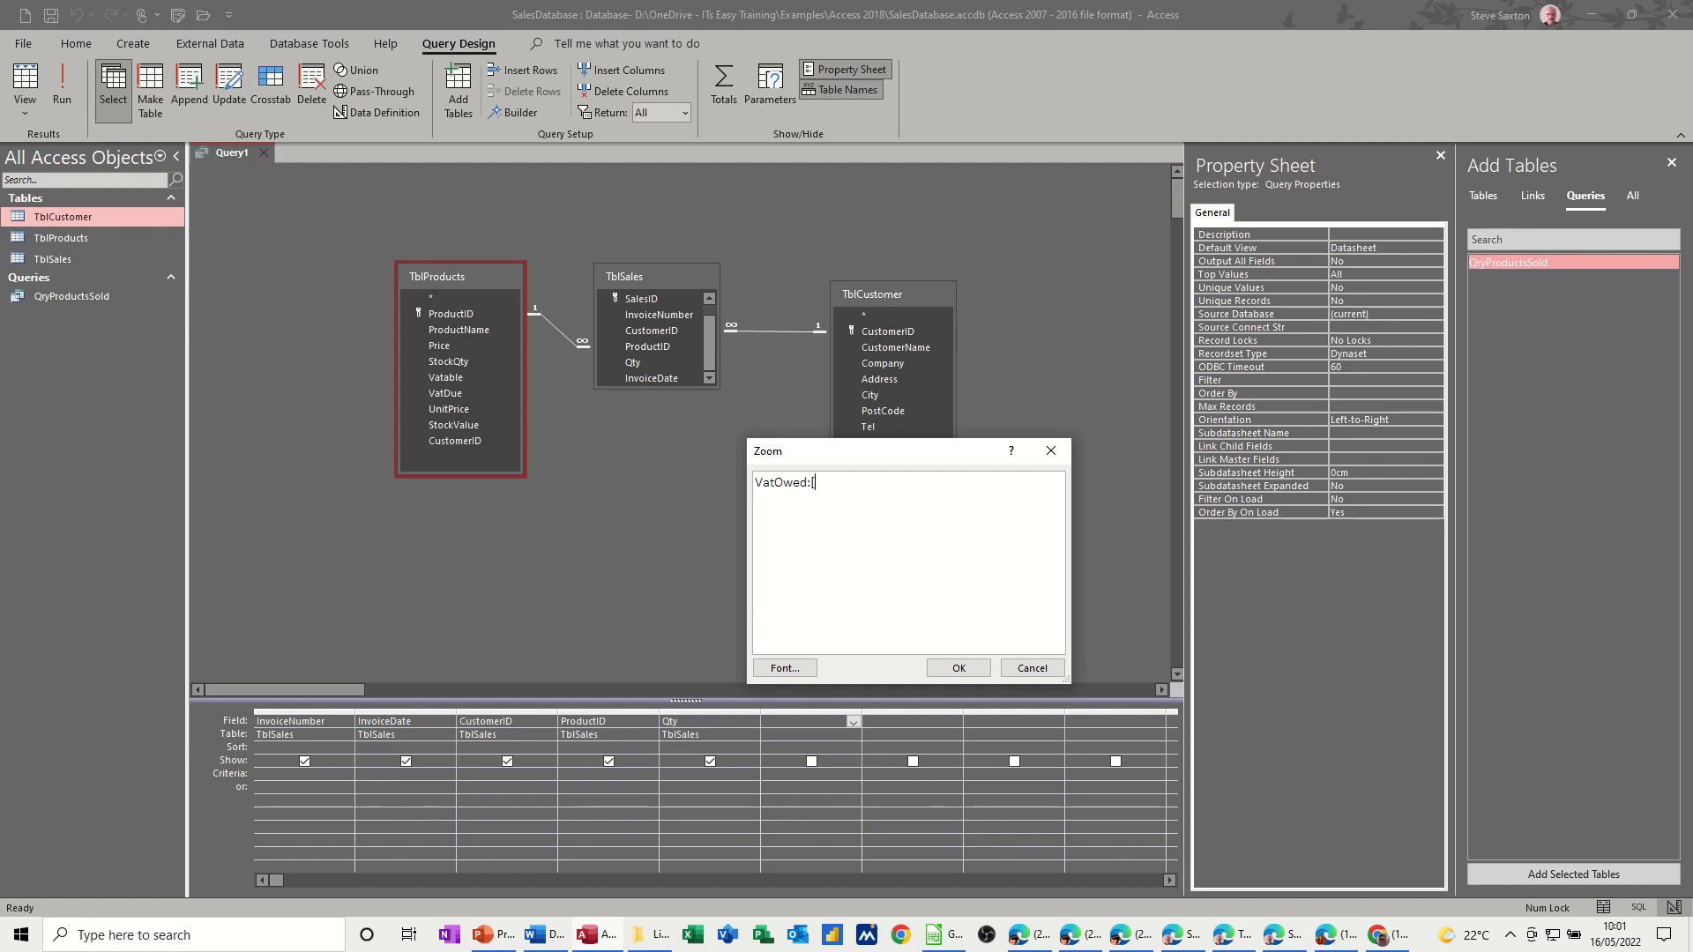
{"action": "type", "text": "[vatdue"}
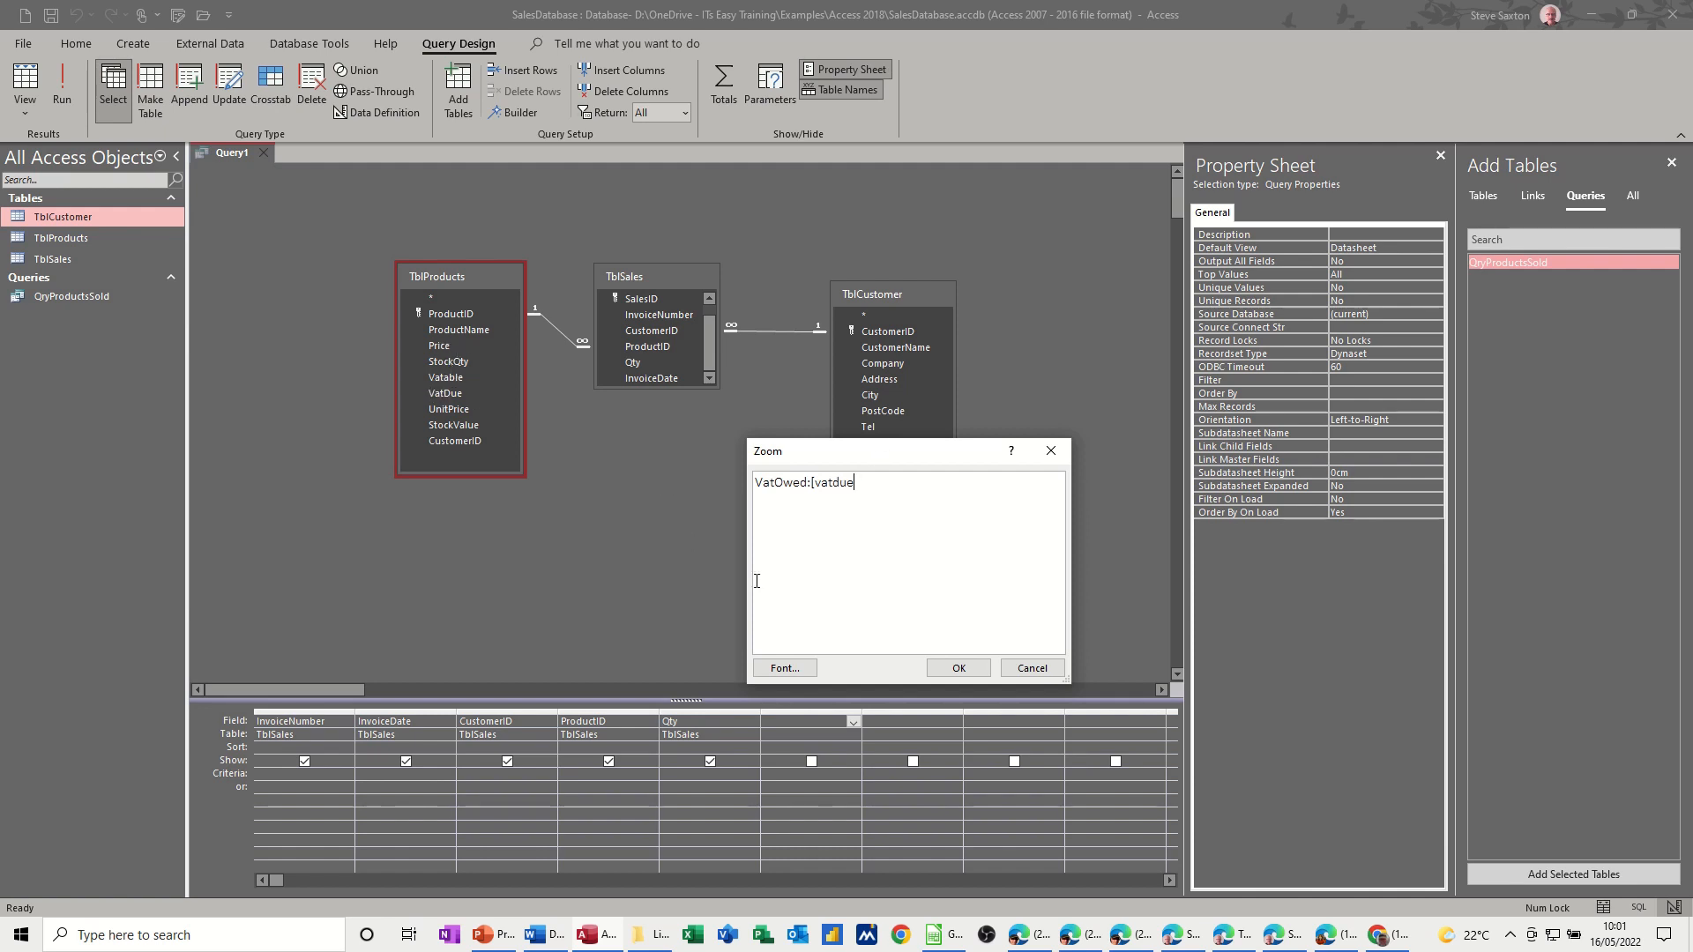
{"action": "type", "text": "]"}
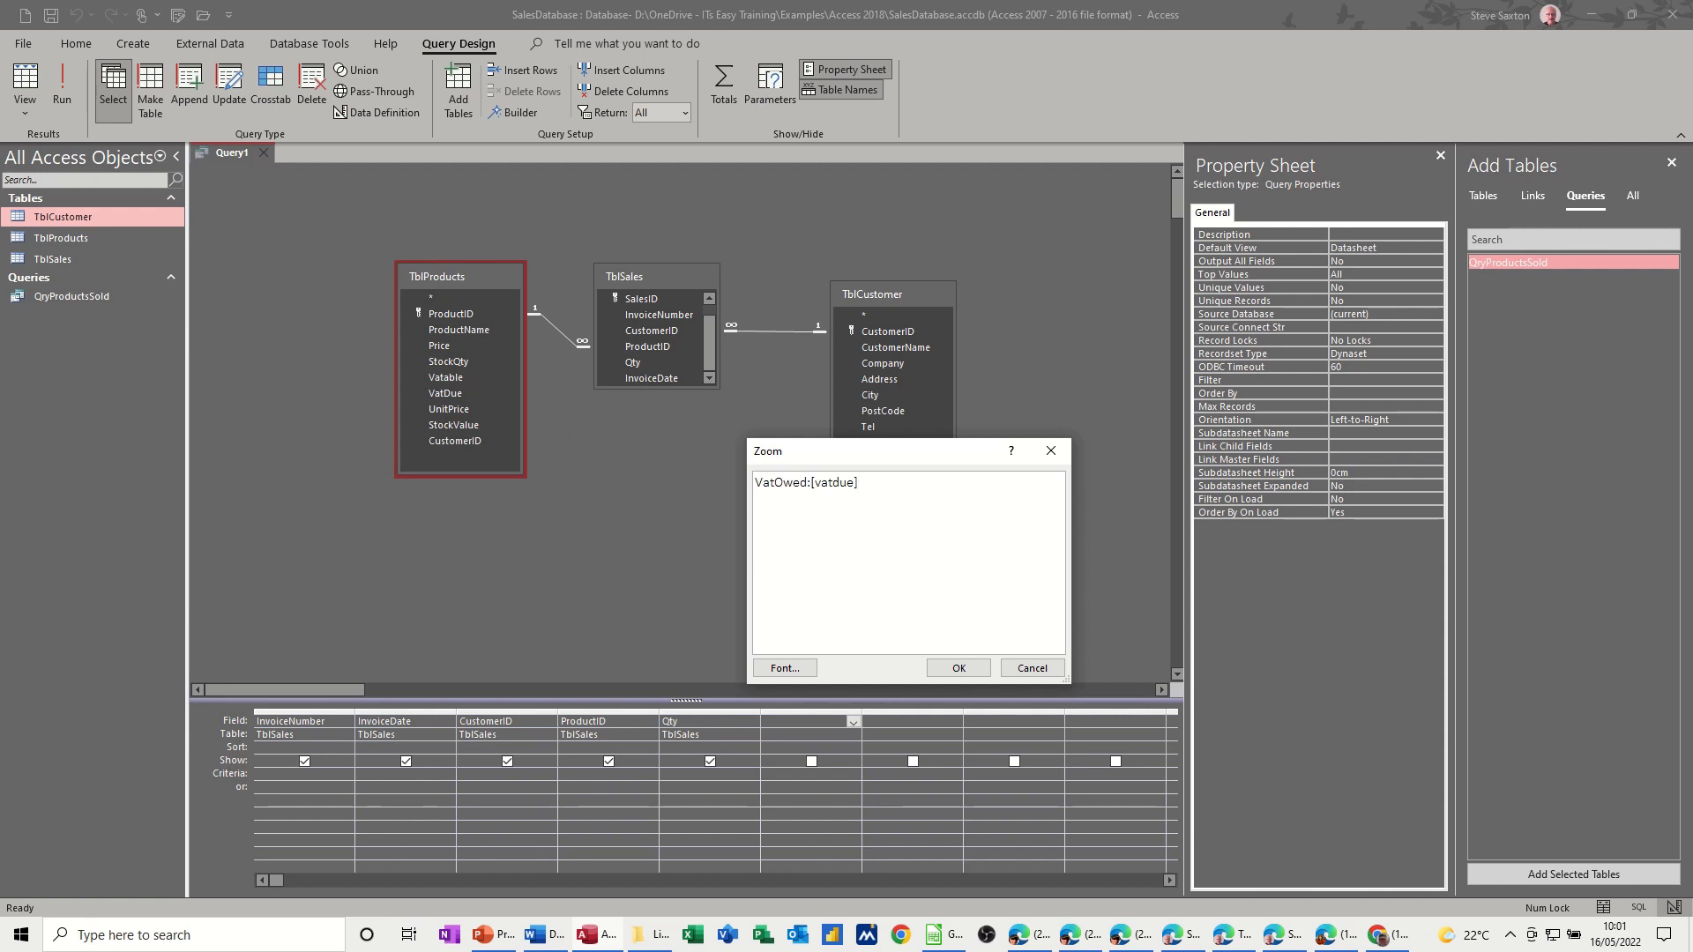
{"action": "type", "text": "*"}
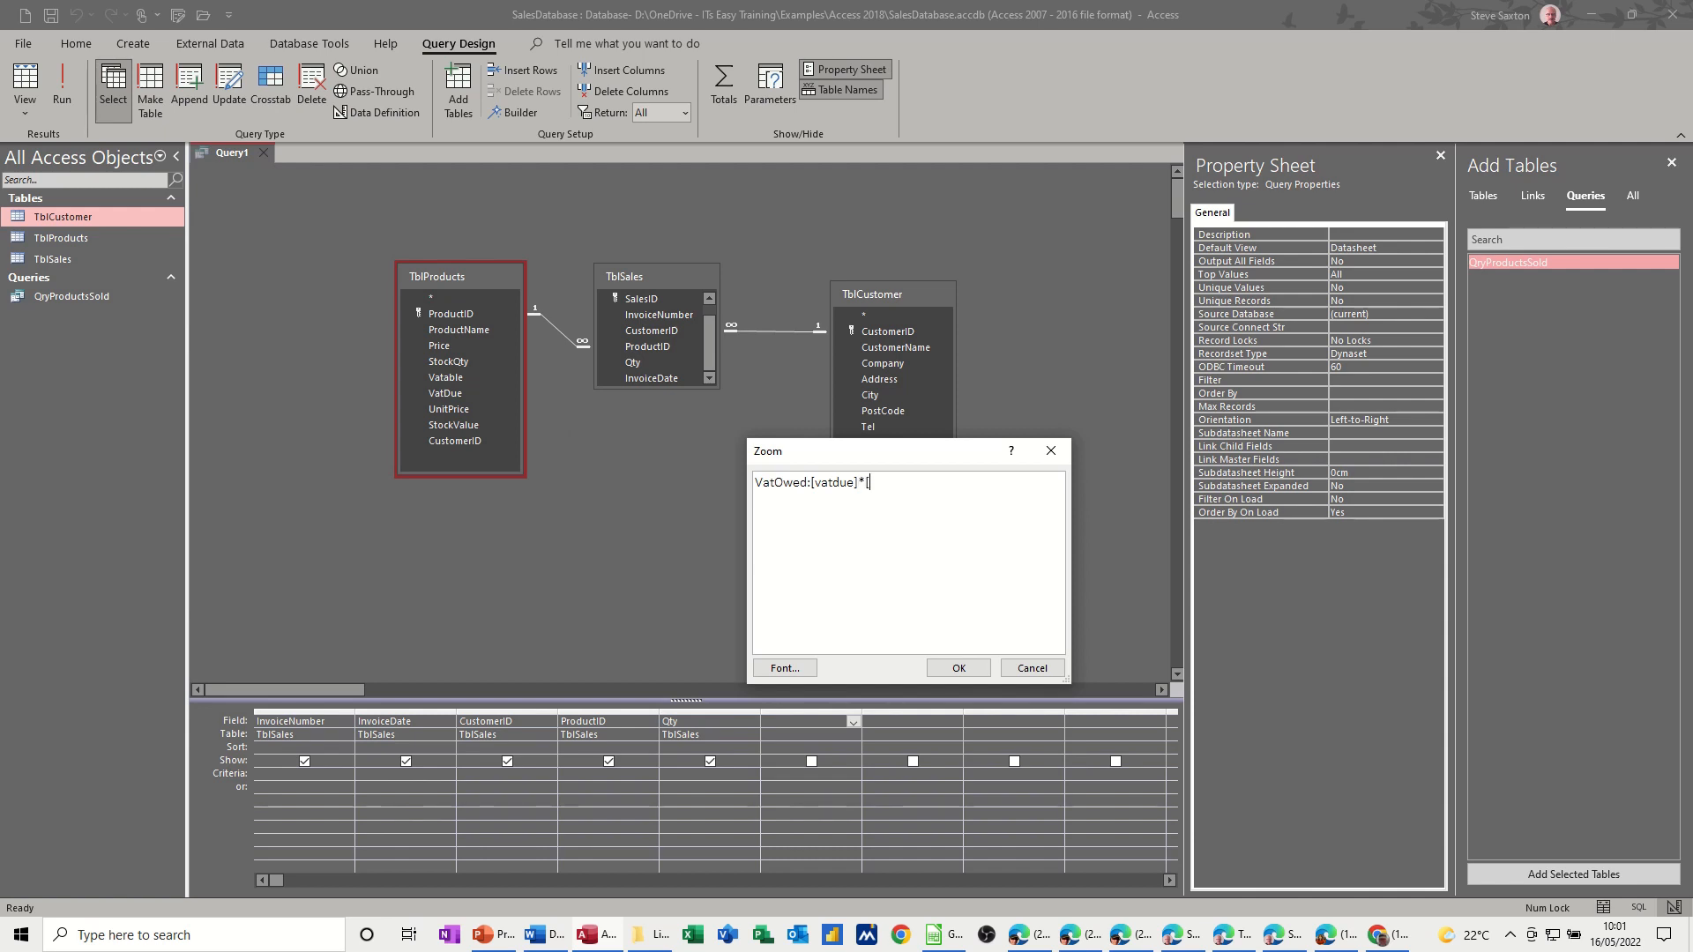
{"action": "type", "text": "[qt"}
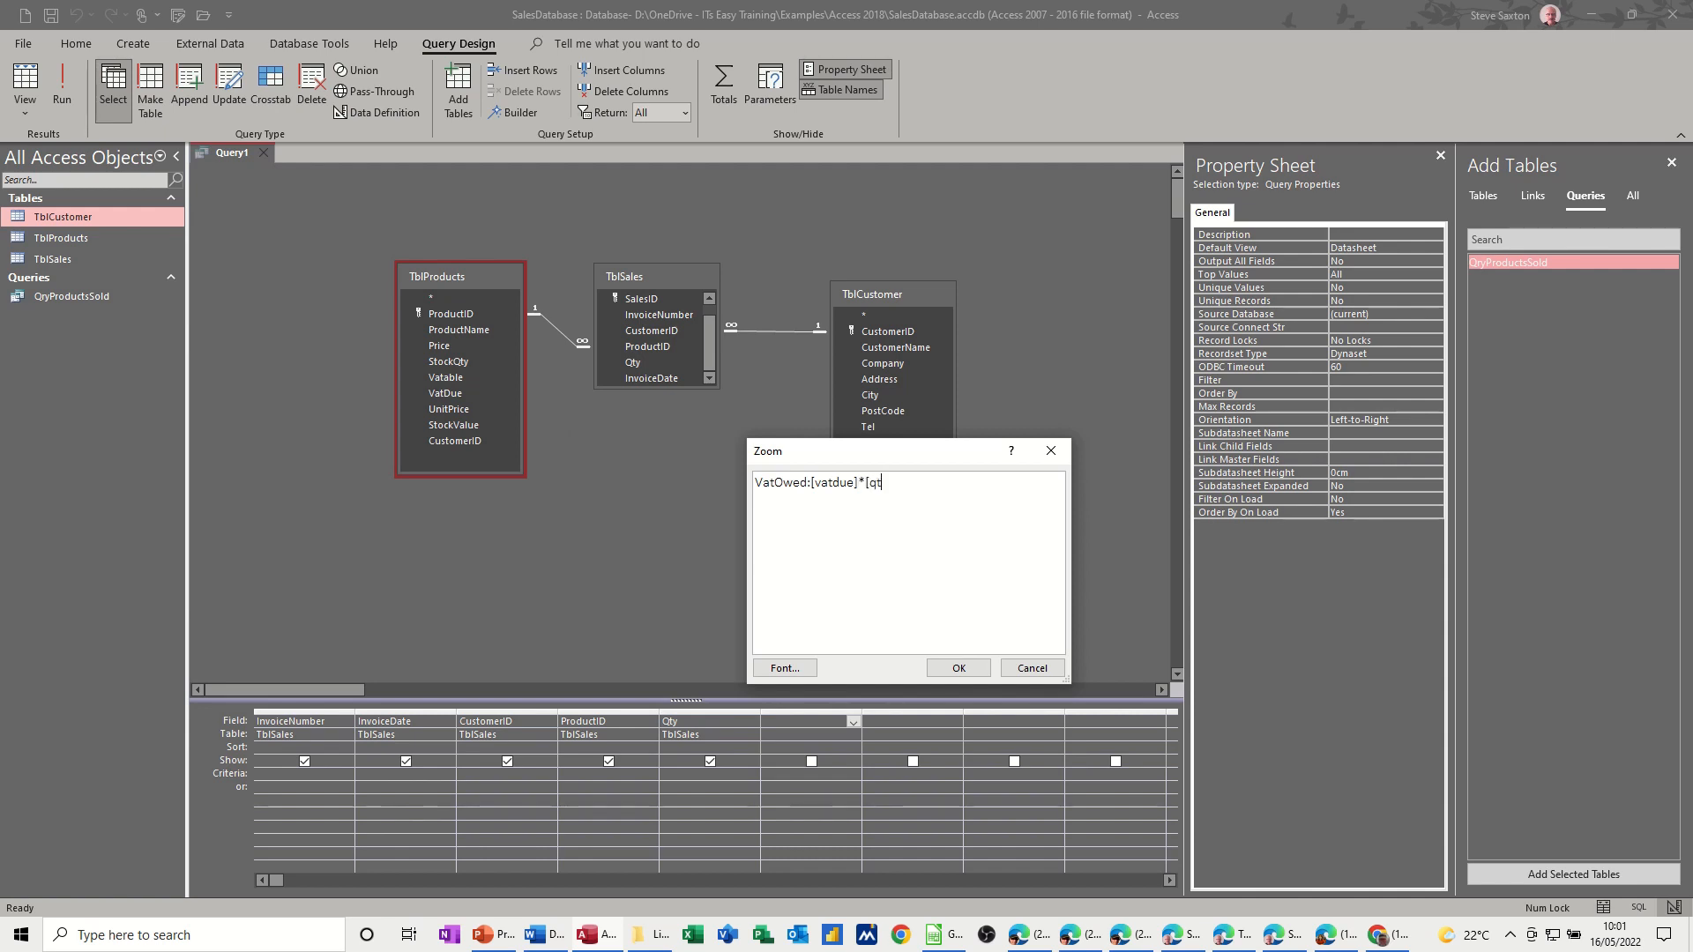
{"action": "type", "text": "y"}
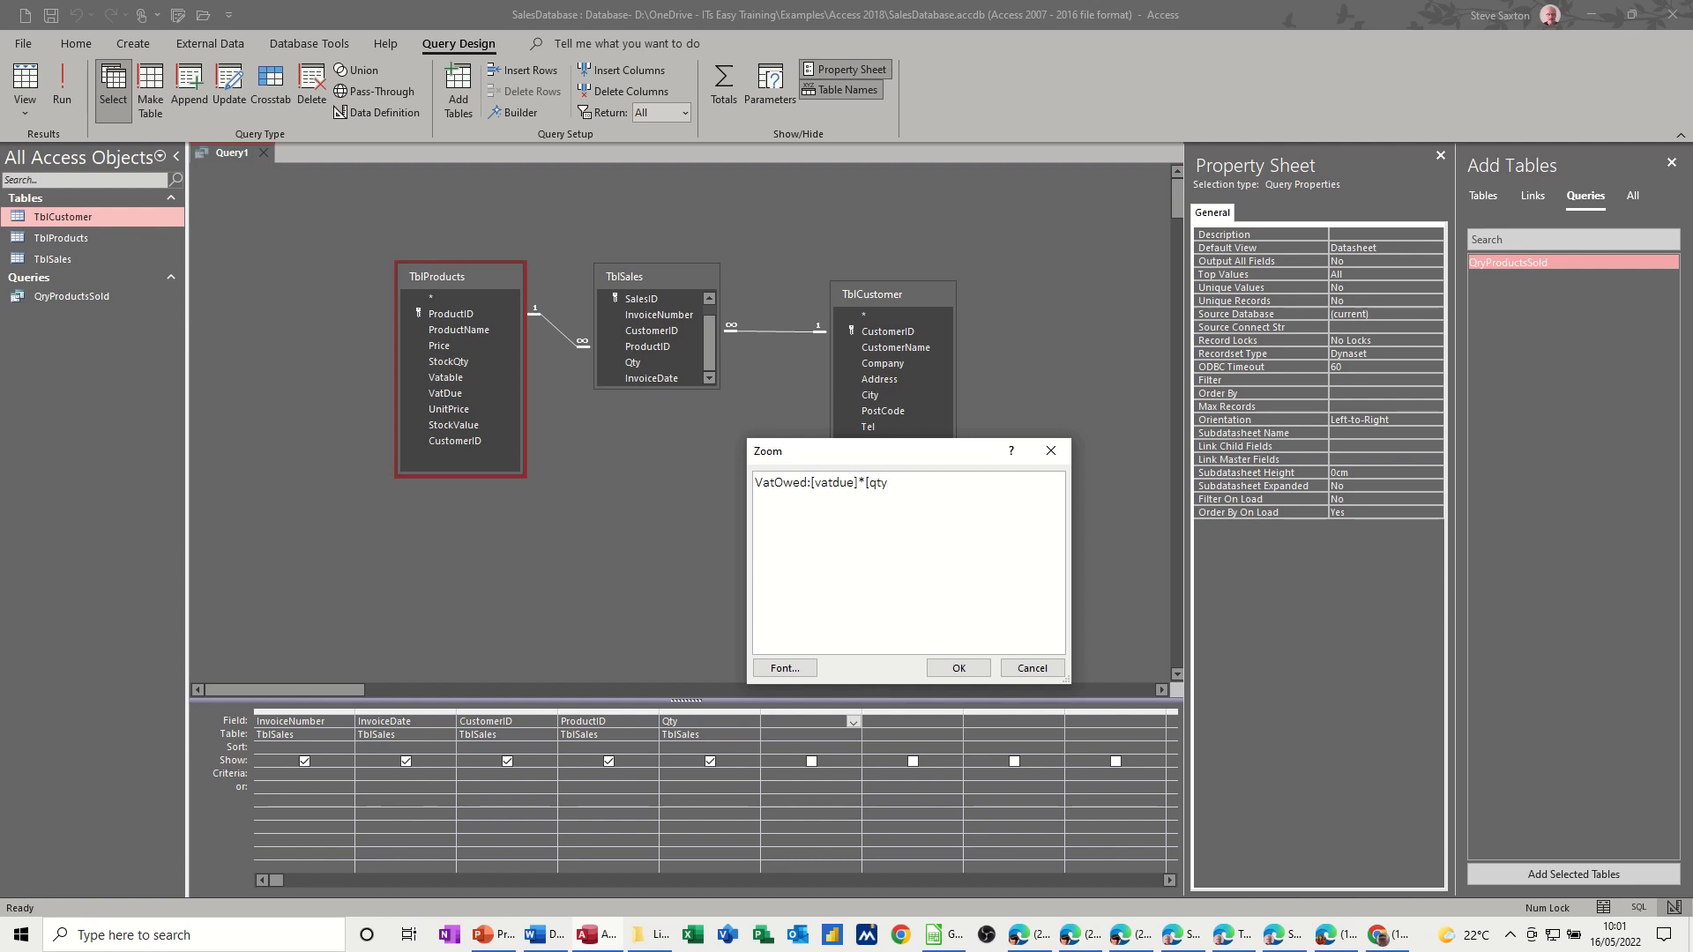
{"action": "type", "text": "]"}
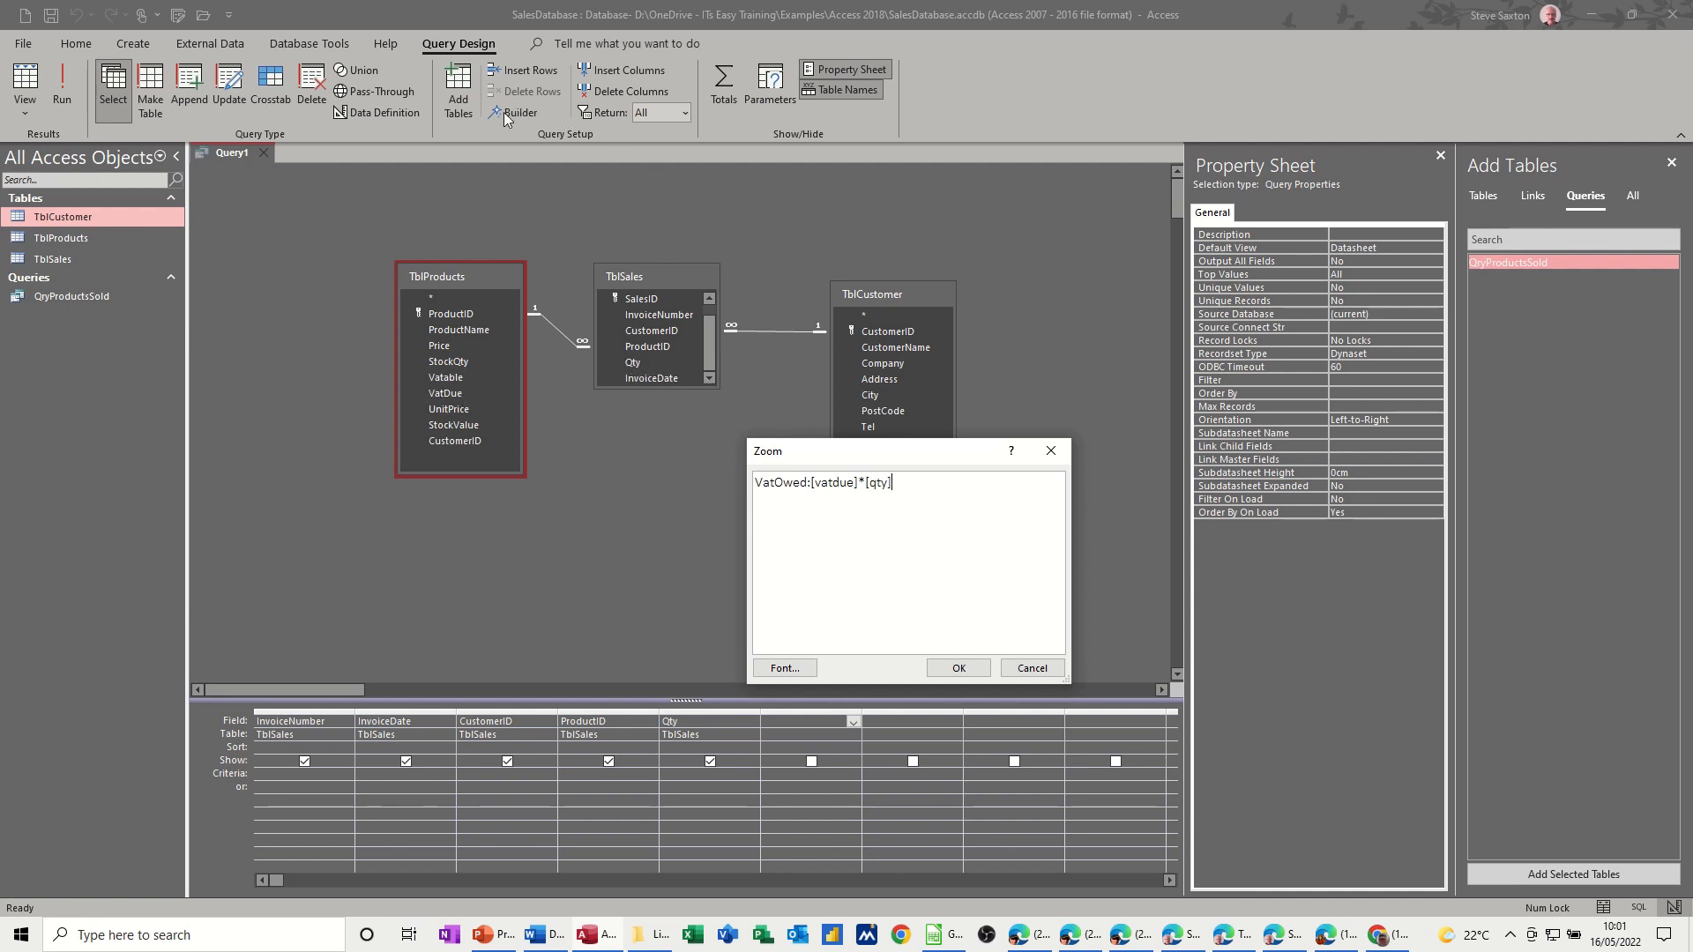
{"action": "mouse_move", "coordinate": [519, 384]}
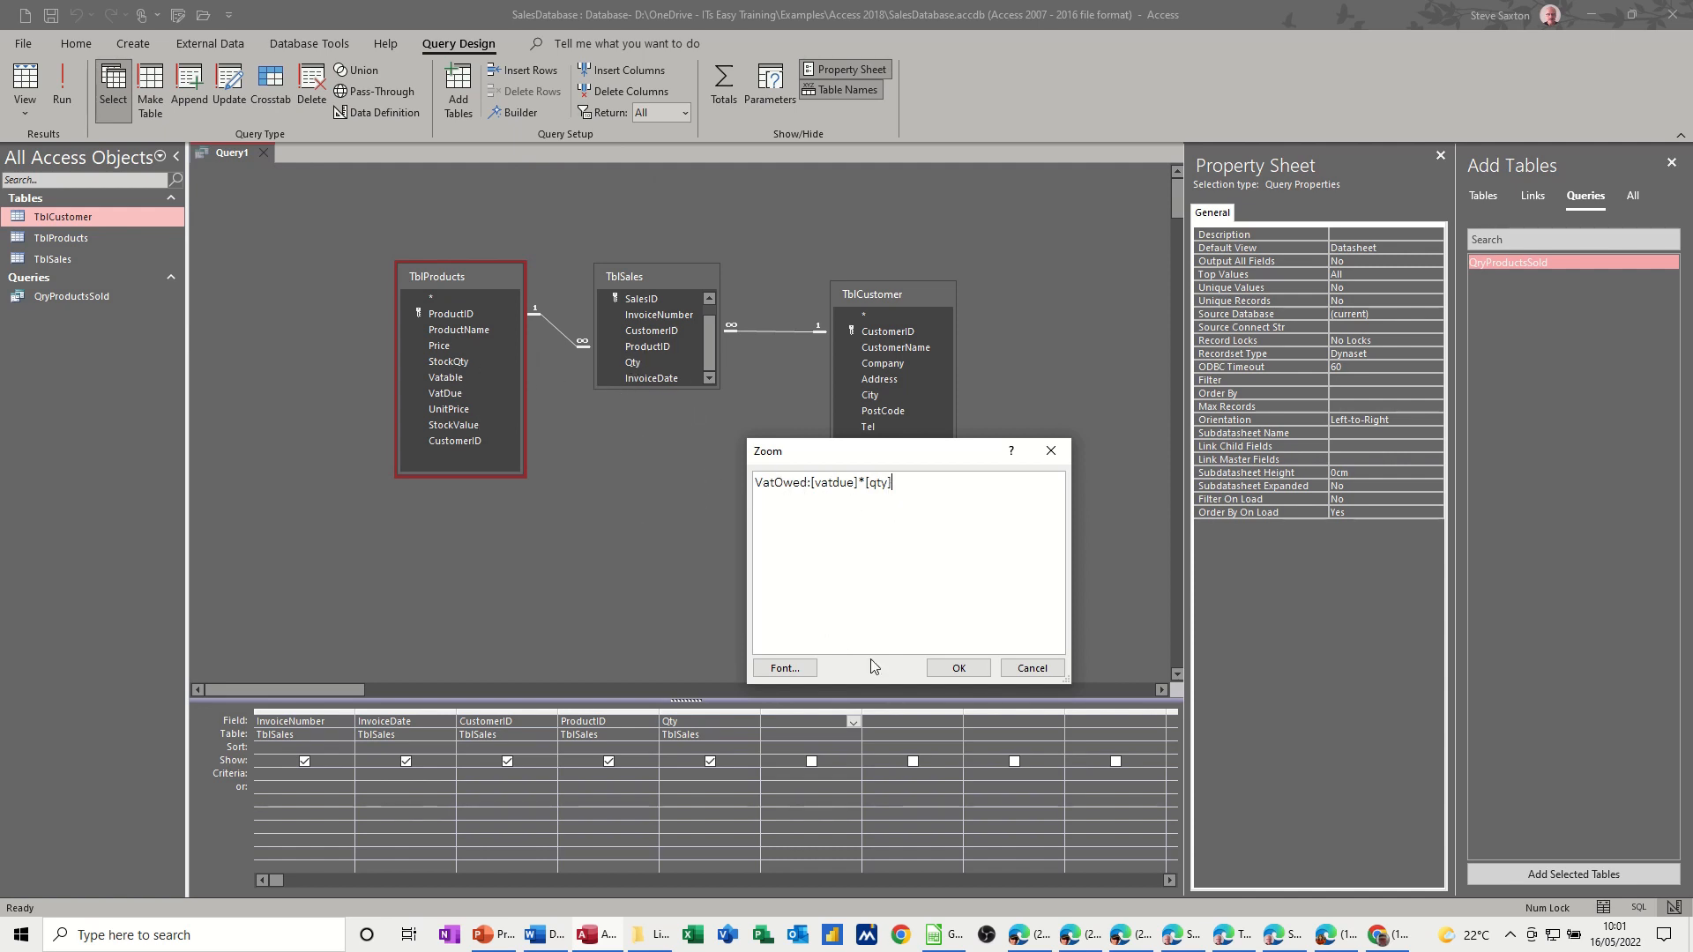
{"action": "left_click", "coordinate": [955, 666]}
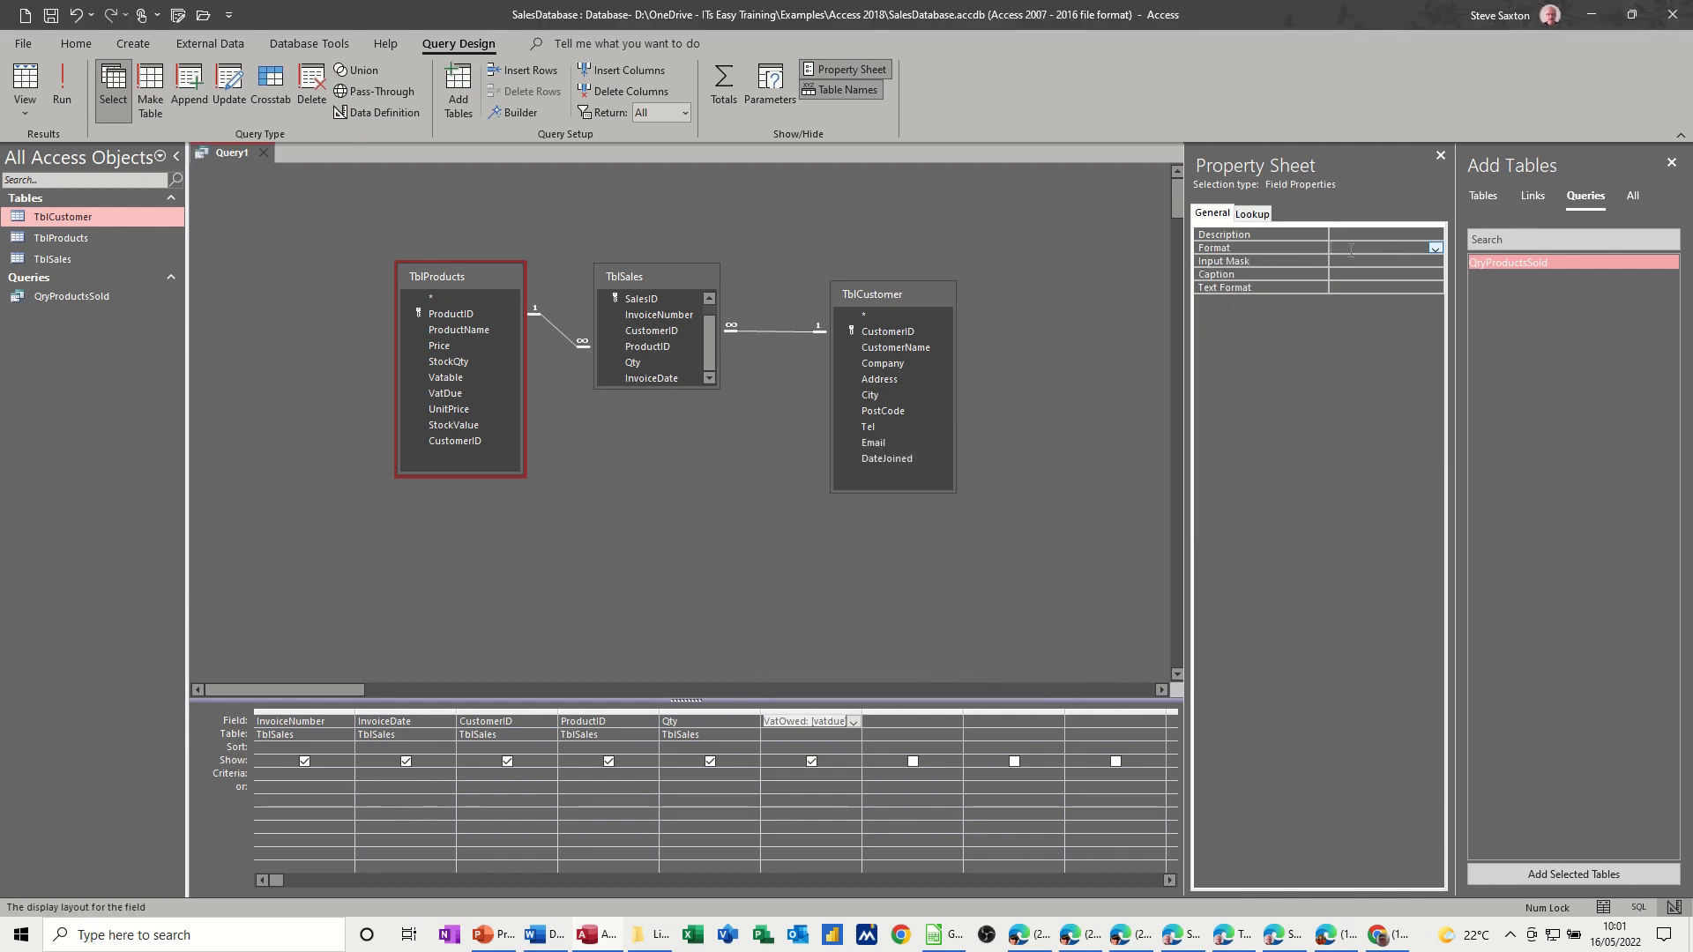
- Format VatOwed as Currency and run the query to see £40.00 for invoice 1
{"action": "left_click", "coordinate": [1434, 247]}
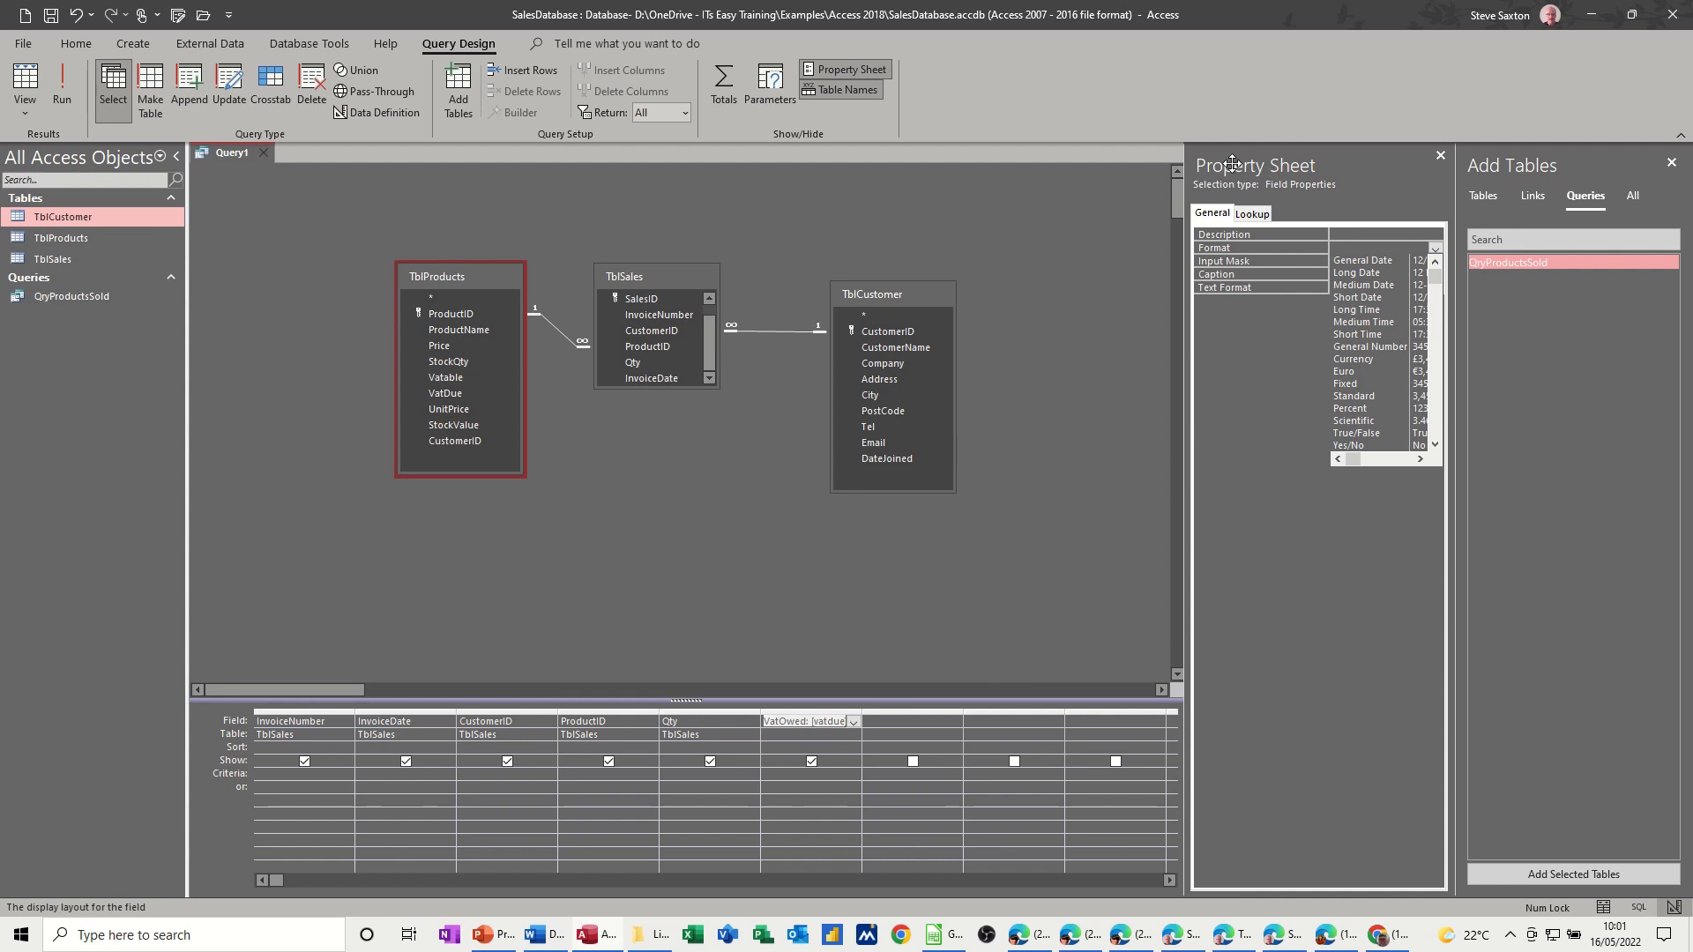
{"action": "mouse_move", "coordinate": [1286, 303]}
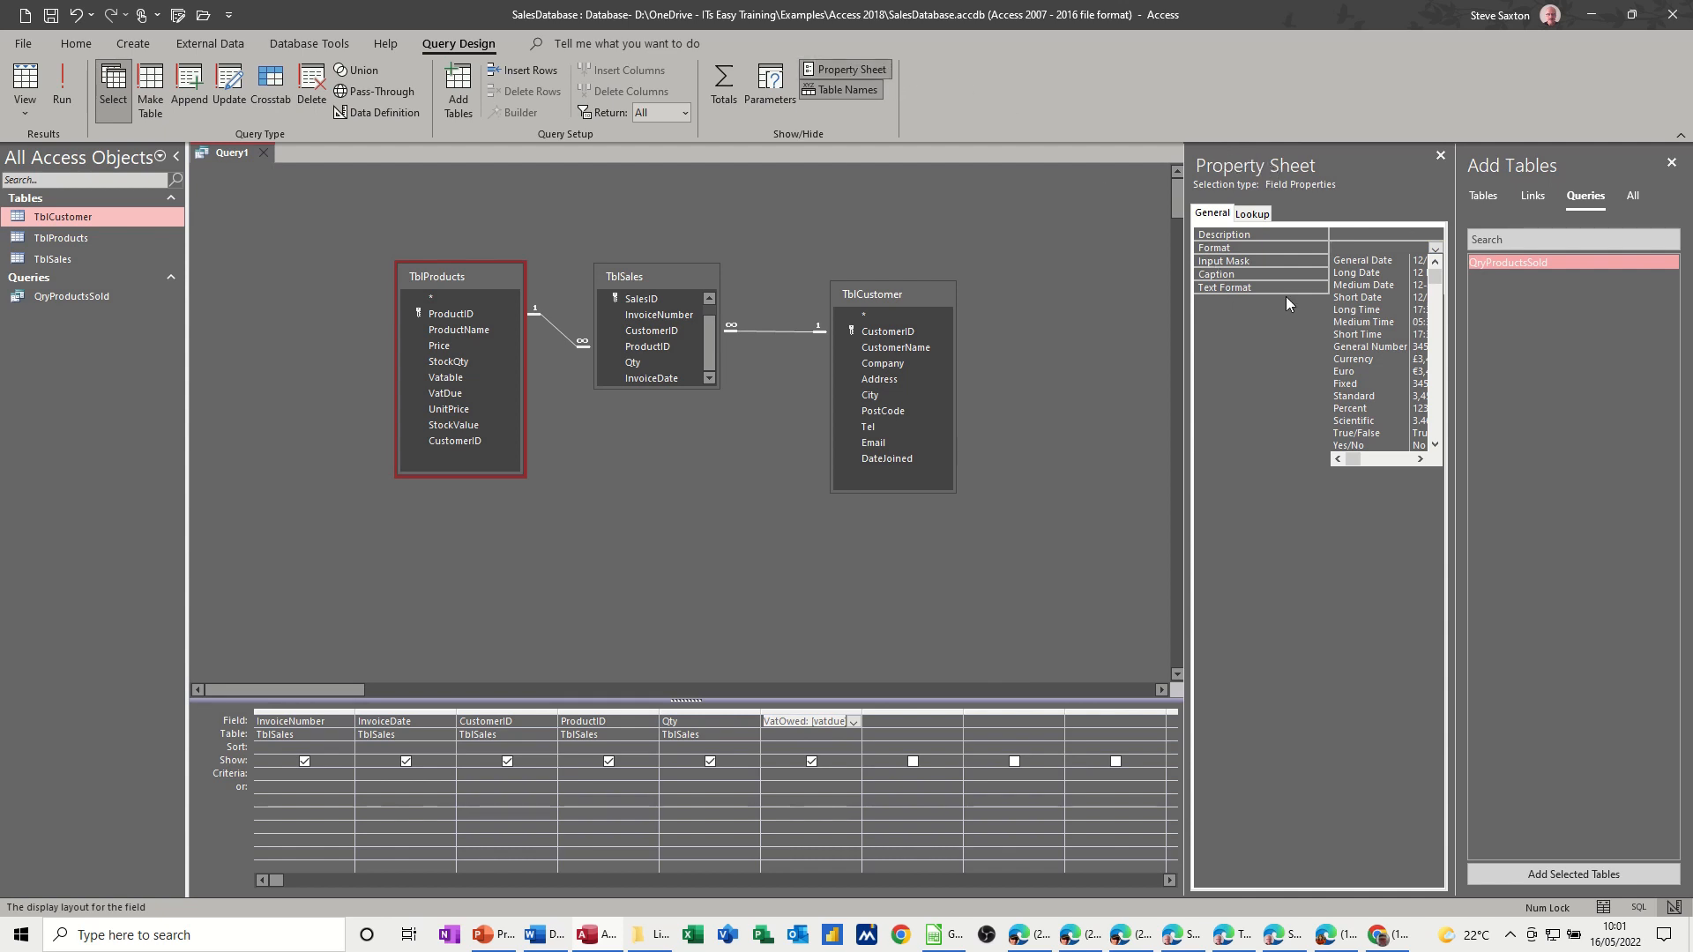
{"action": "left_click", "coordinate": [1353, 360]}
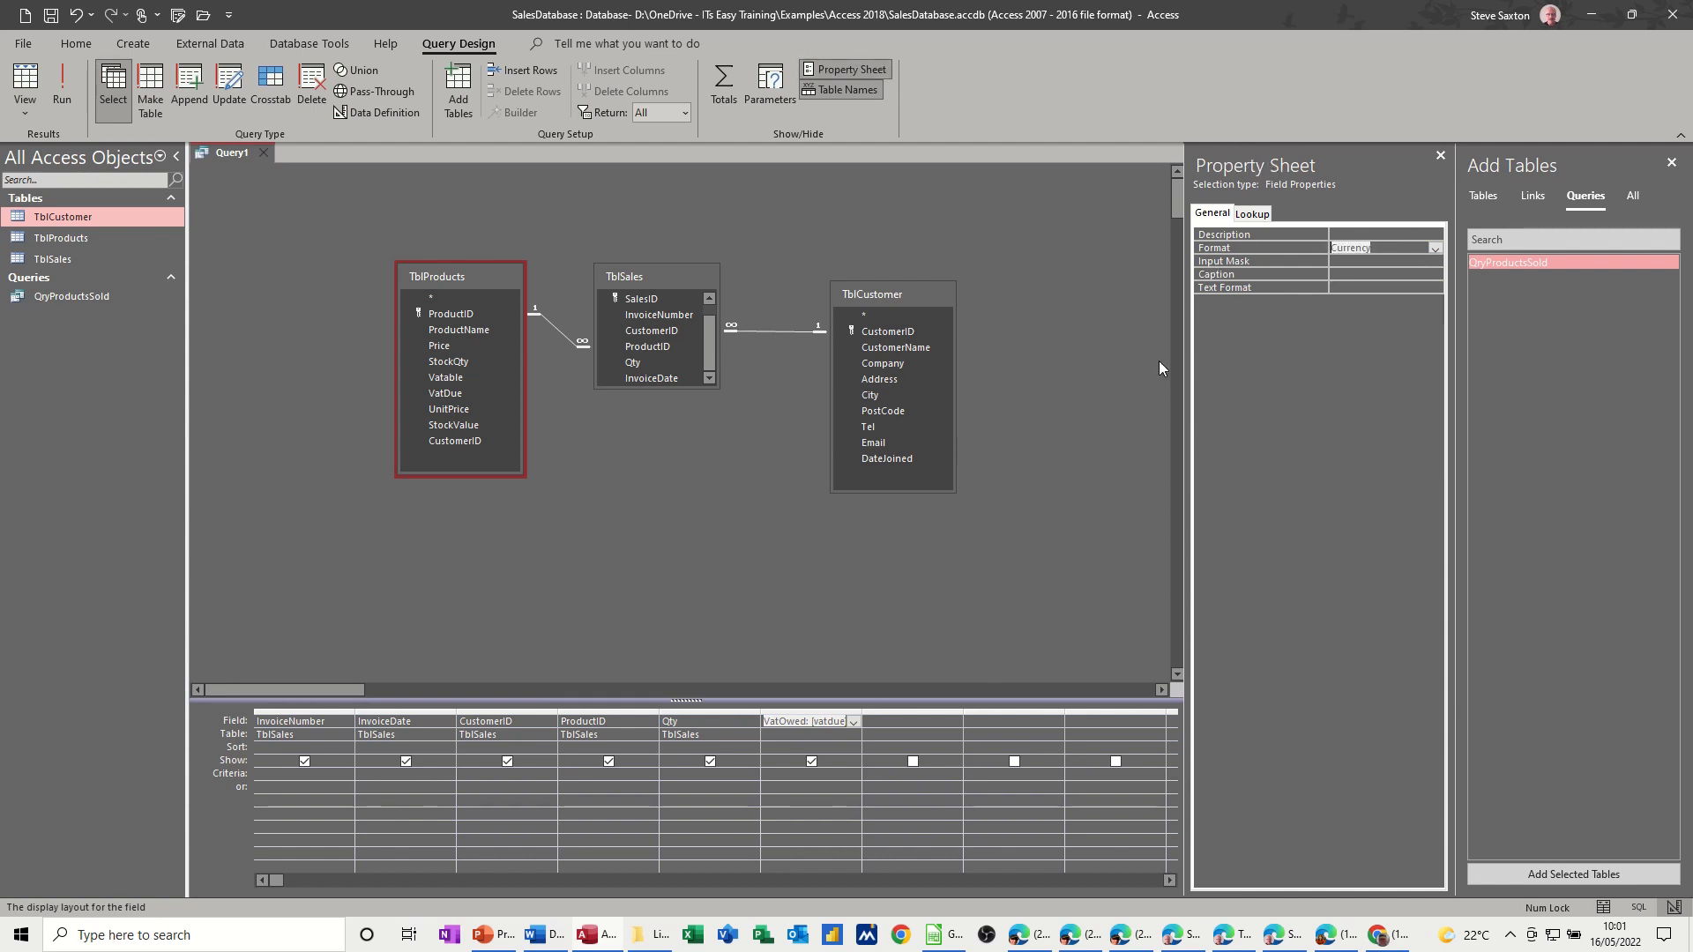
{"action": "mouse_move", "coordinate": [61, 88]}
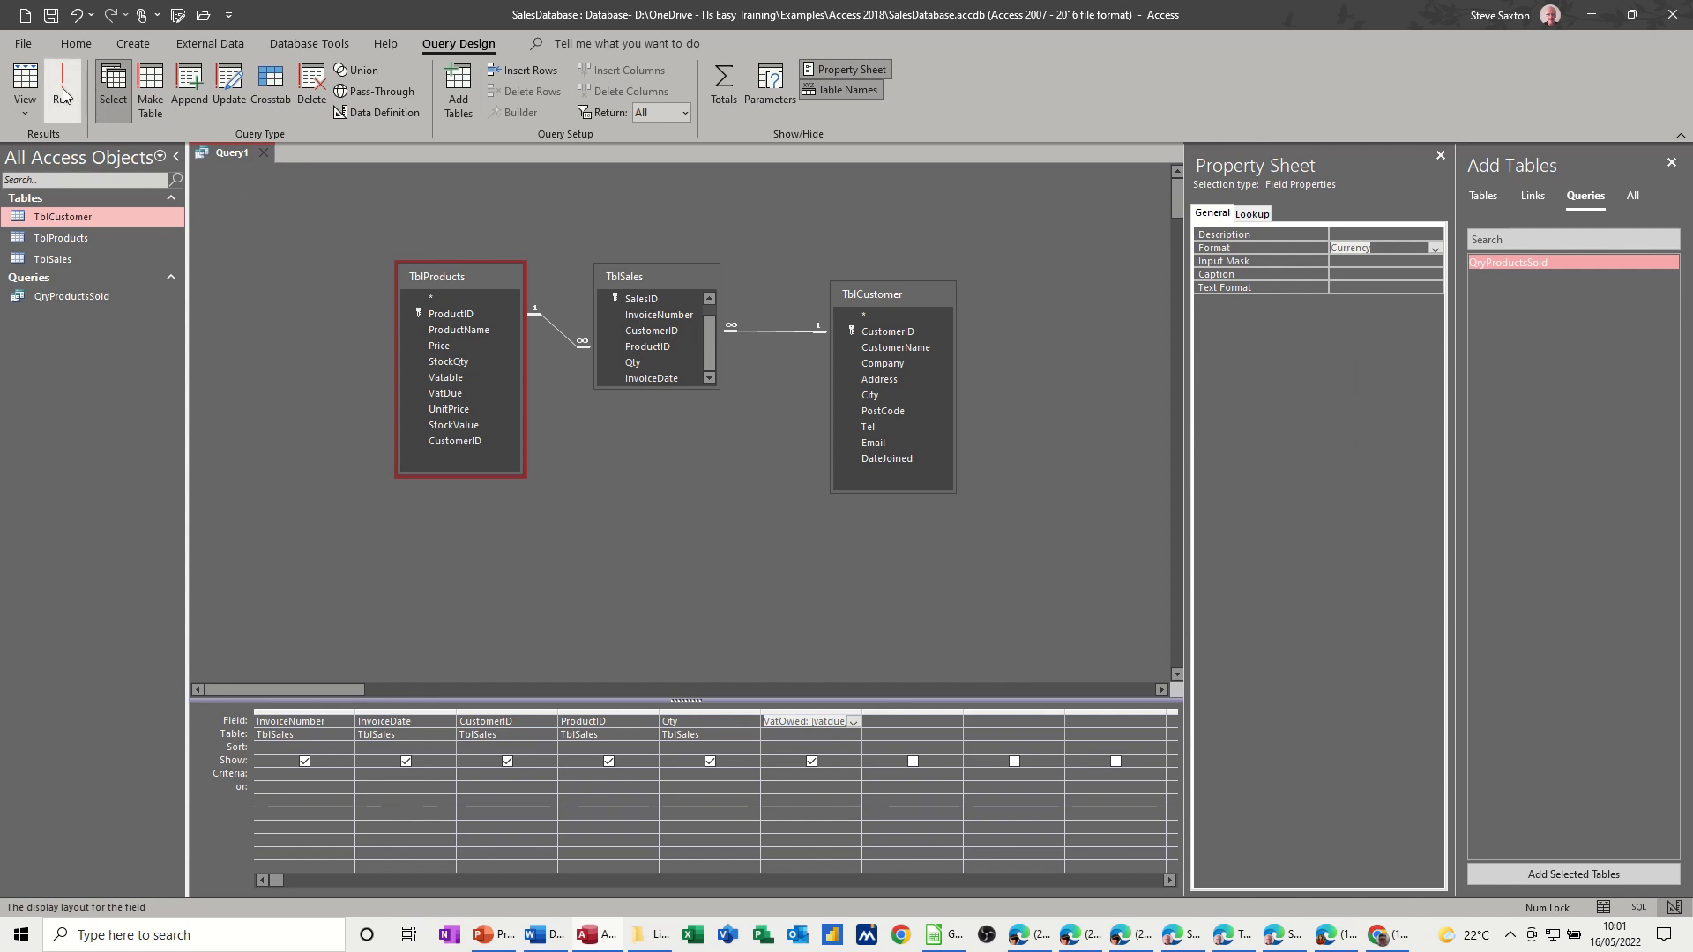
{"action": "left_click", "coordinate": [62, 87]}
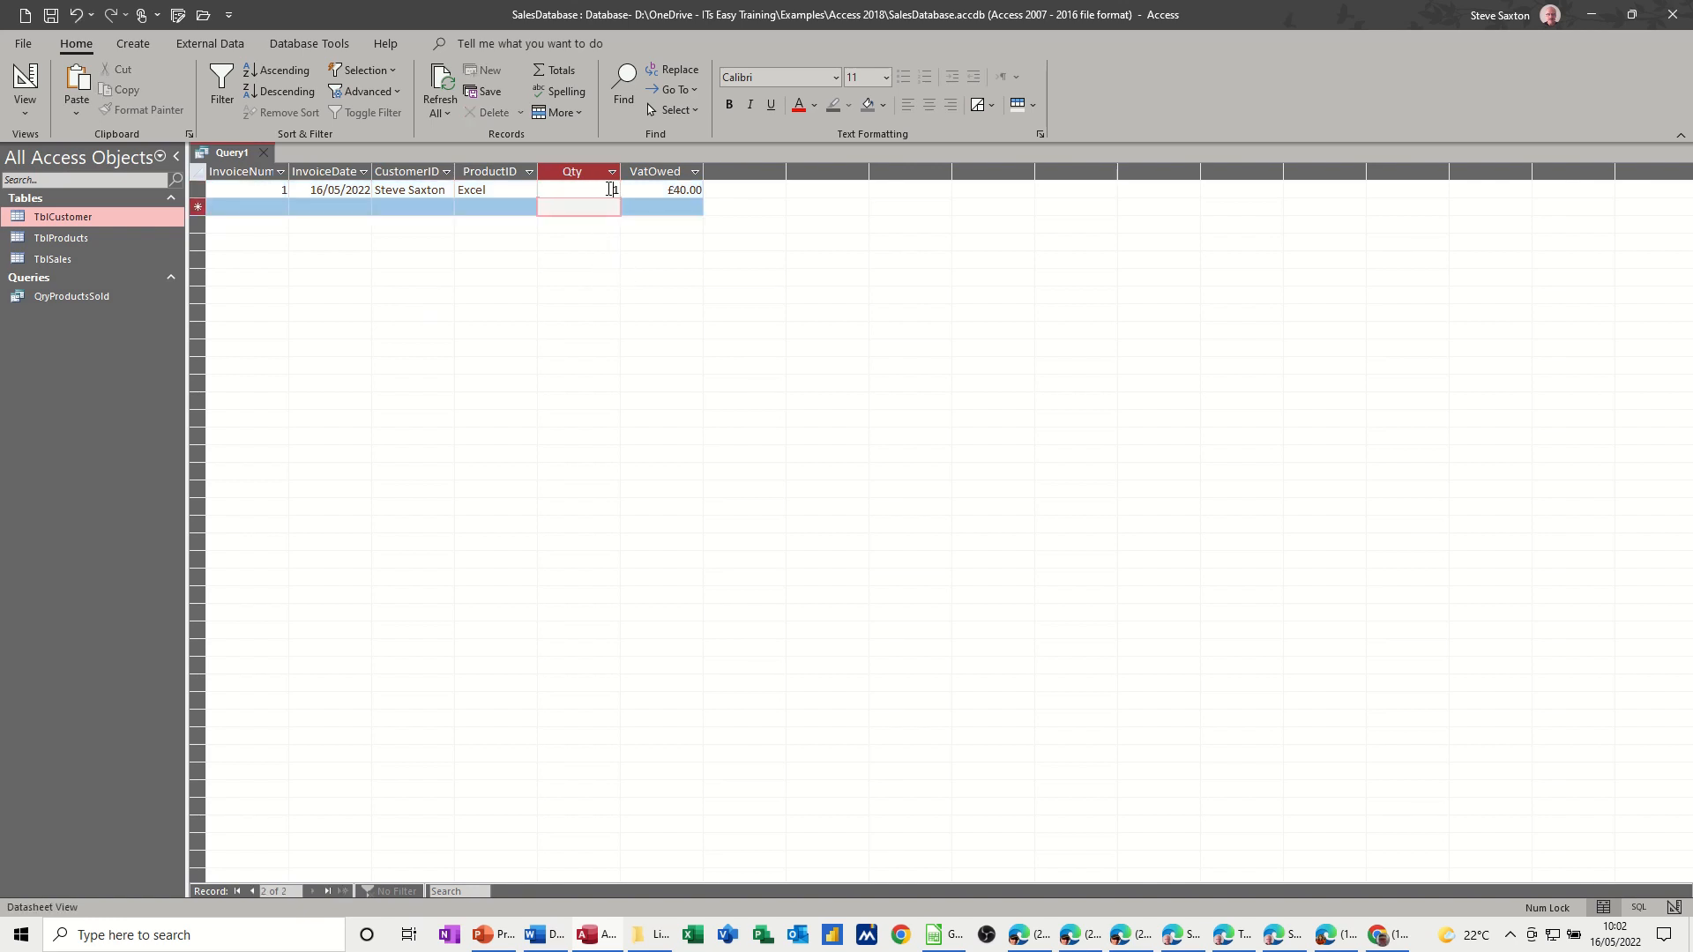
- Change the sale's Qty to 2 so VatOwed reads £80.00, then go back to design
{"action": "type", "text": "2"}
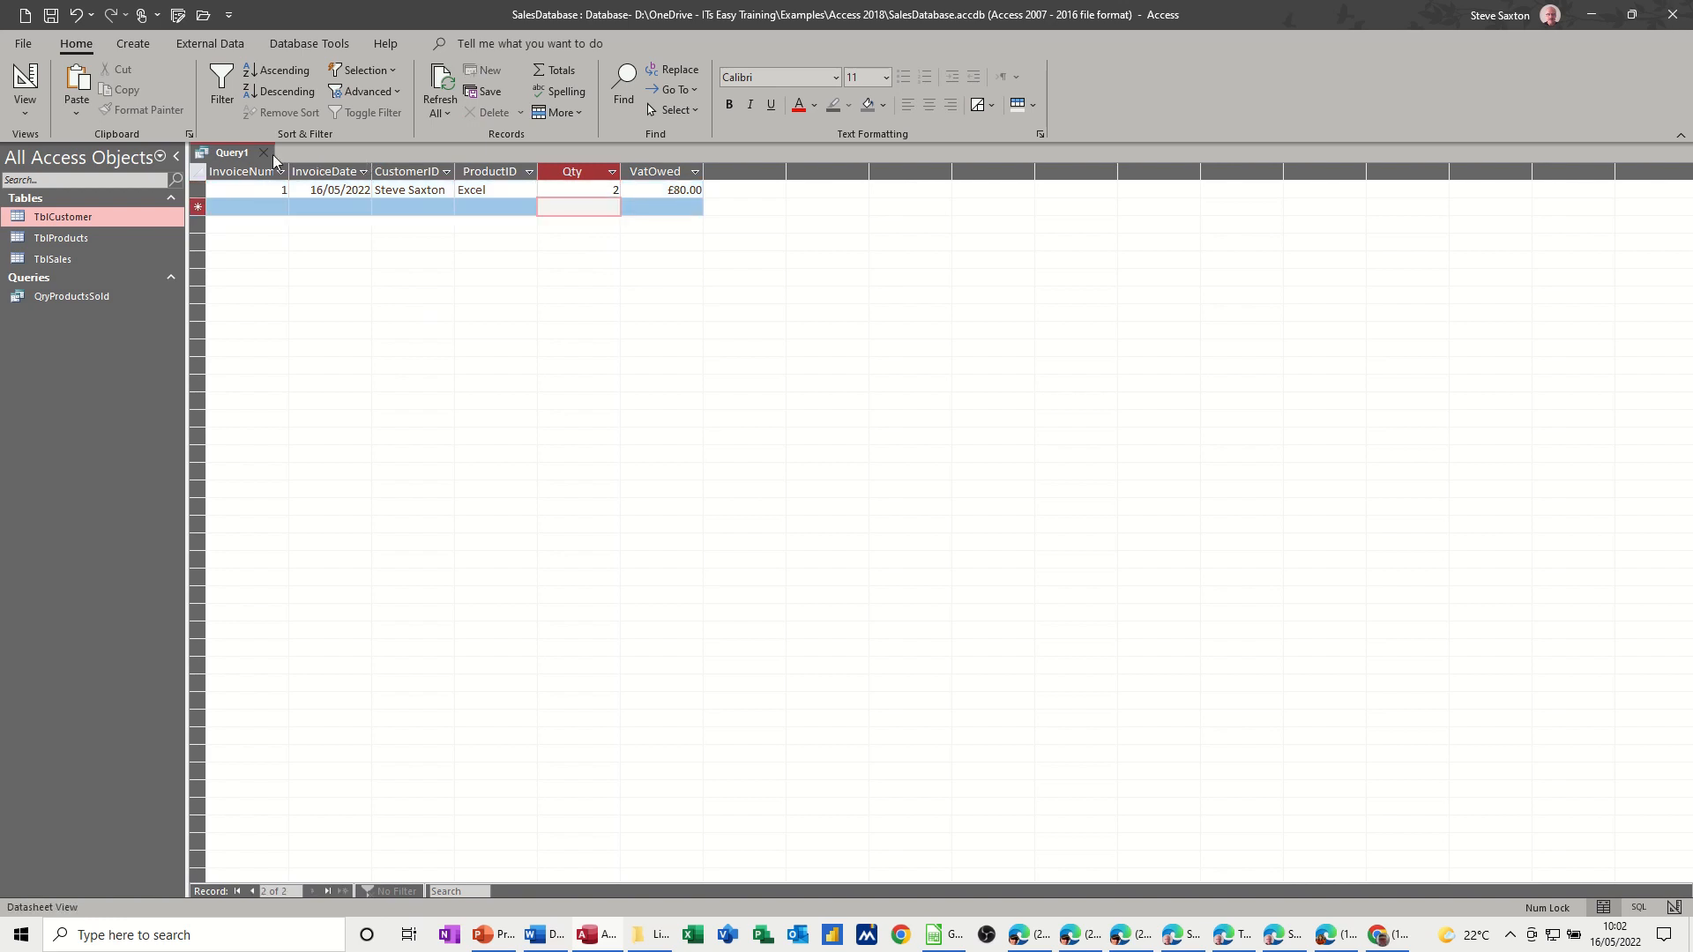
{"action": "left_click", "coordinate": [23, 89]}
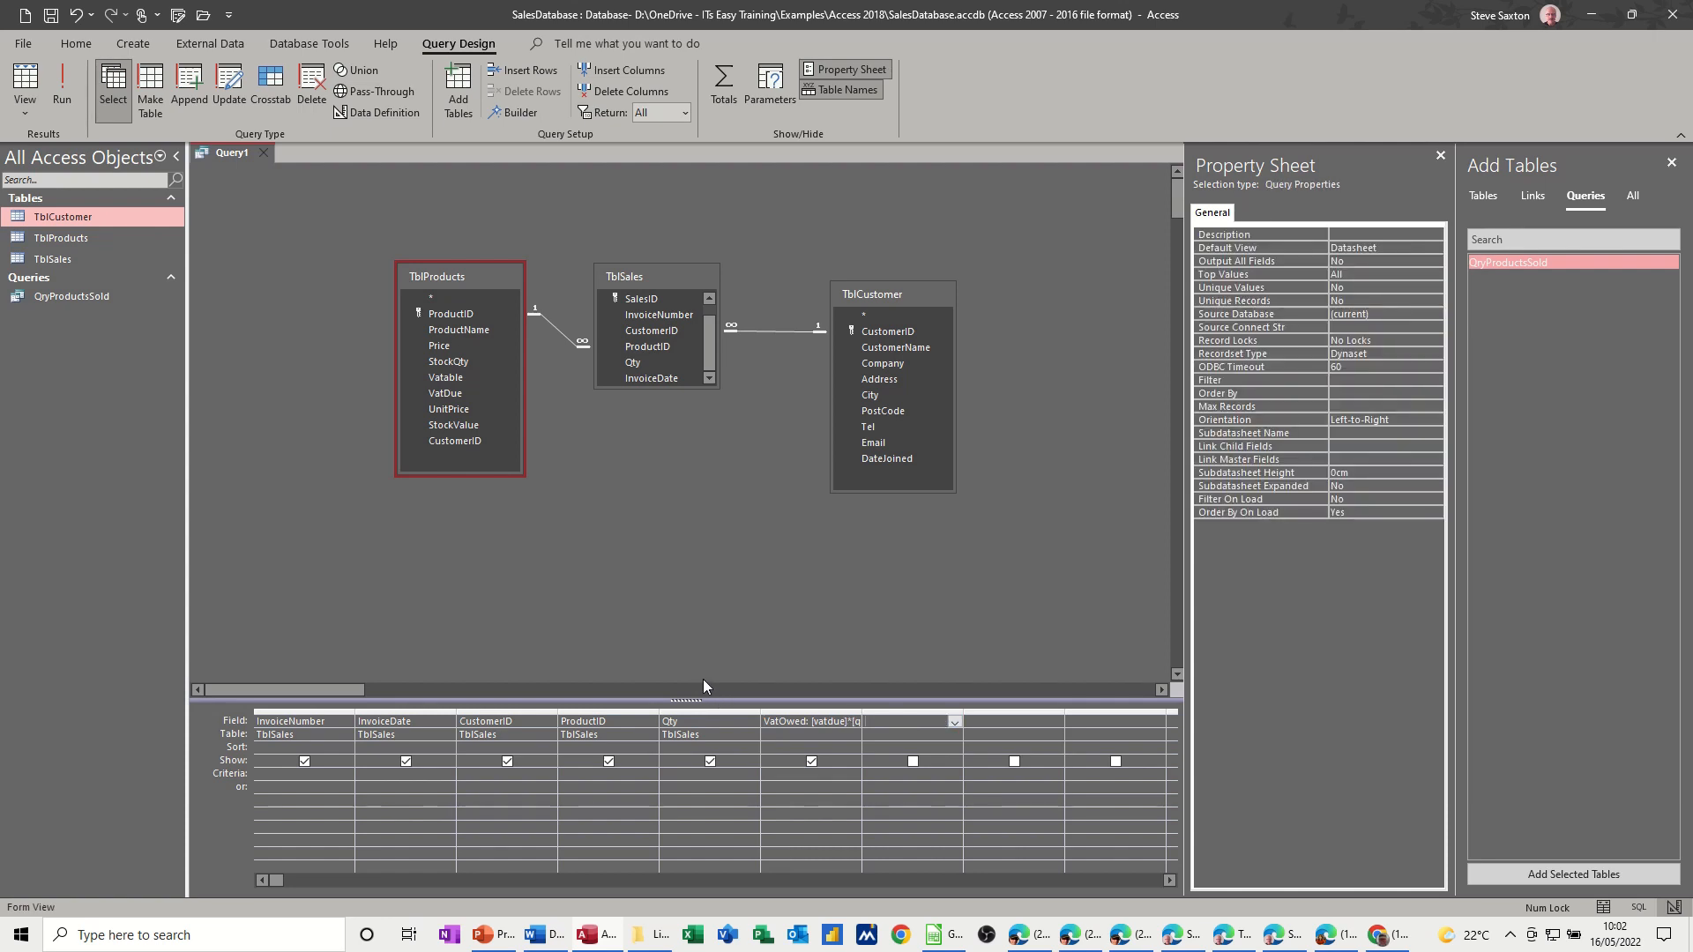
- Enter the calculated field NetTotalOwed:[qty]*[price] in the next empty column and confirm it
{"action": "left_click", "coordinate": [76, 42]}
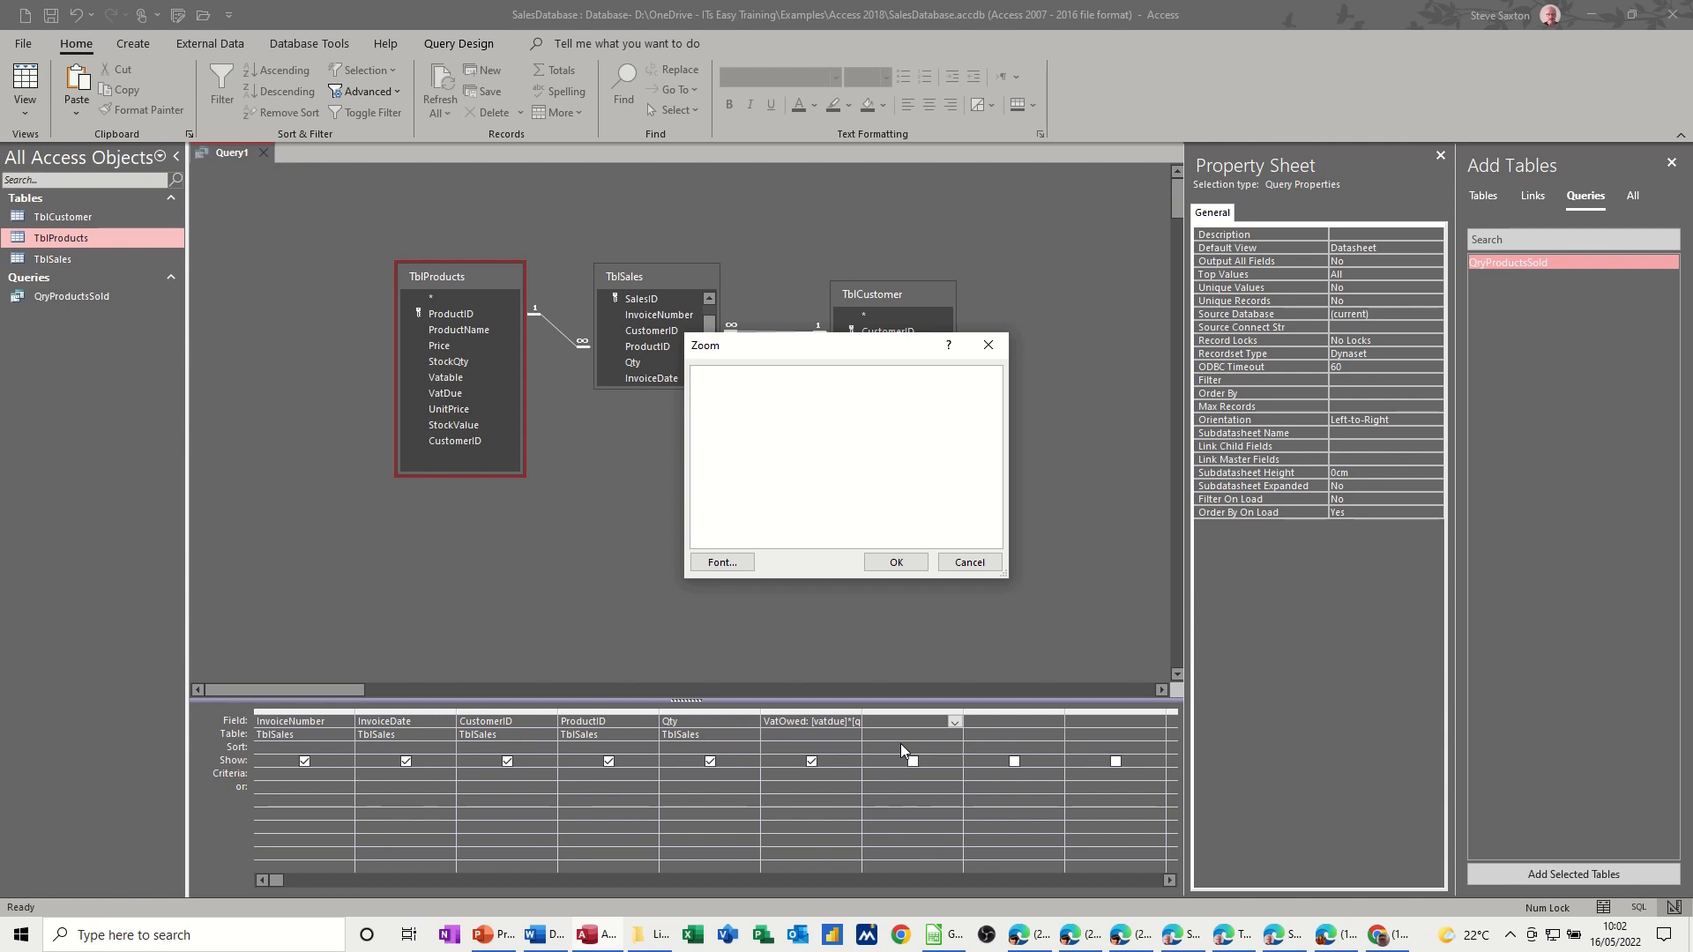
{"action": "mouse_move", "coordinate": [536, 553]}
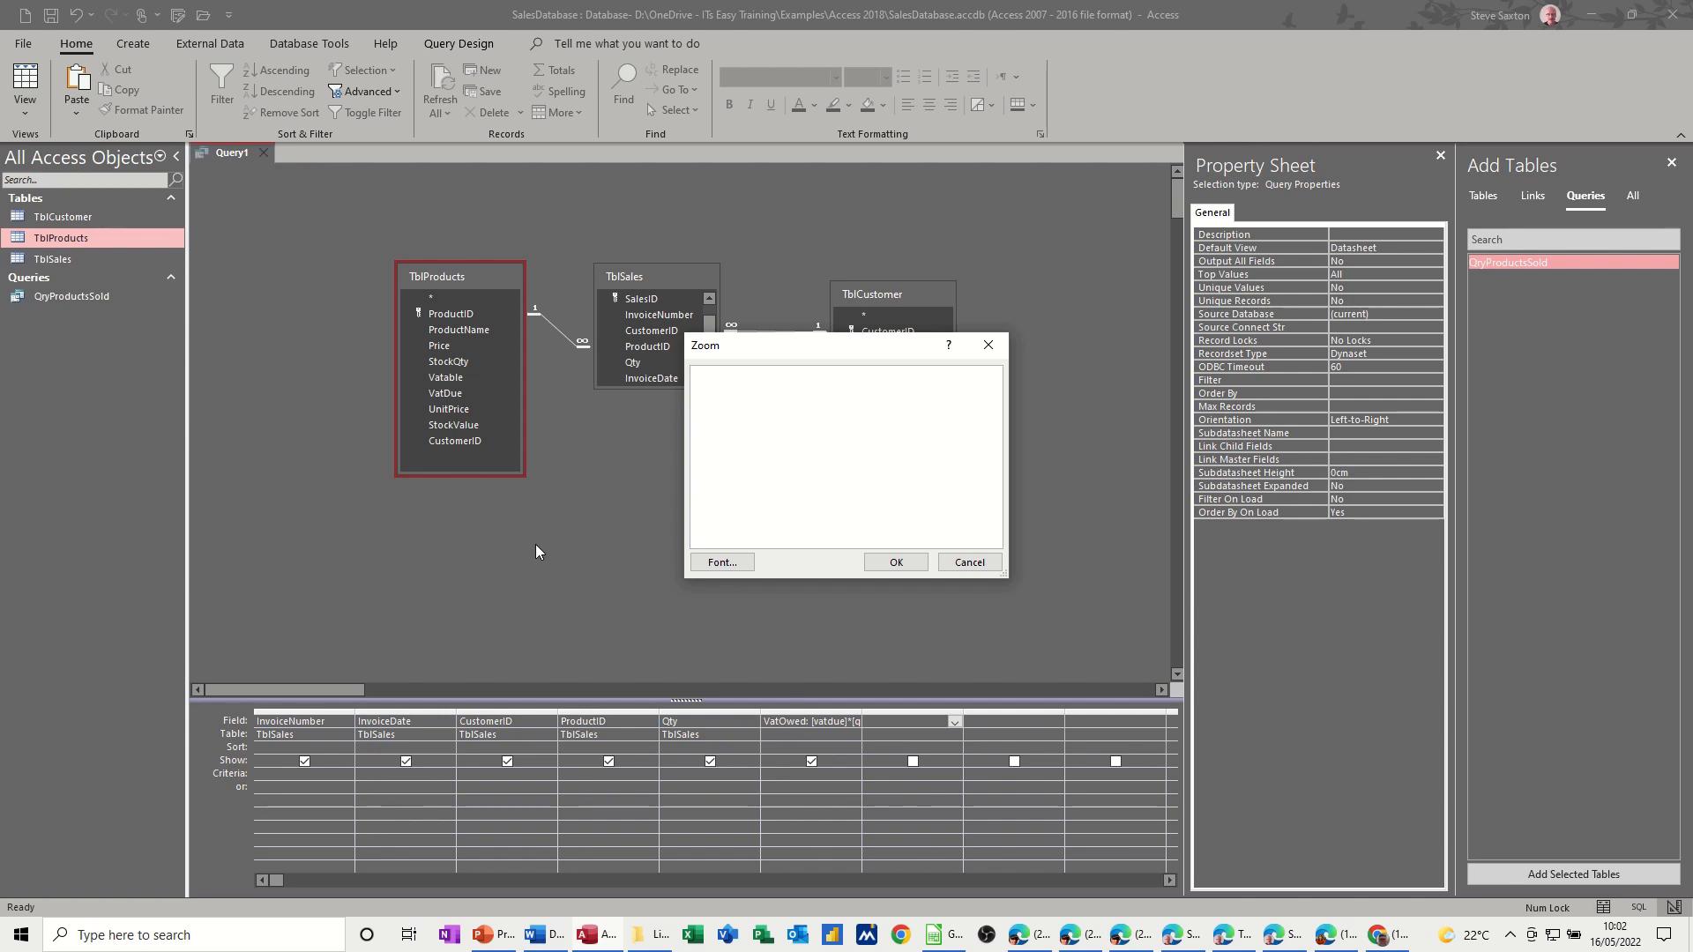
{"action": "type", "text": "T"}
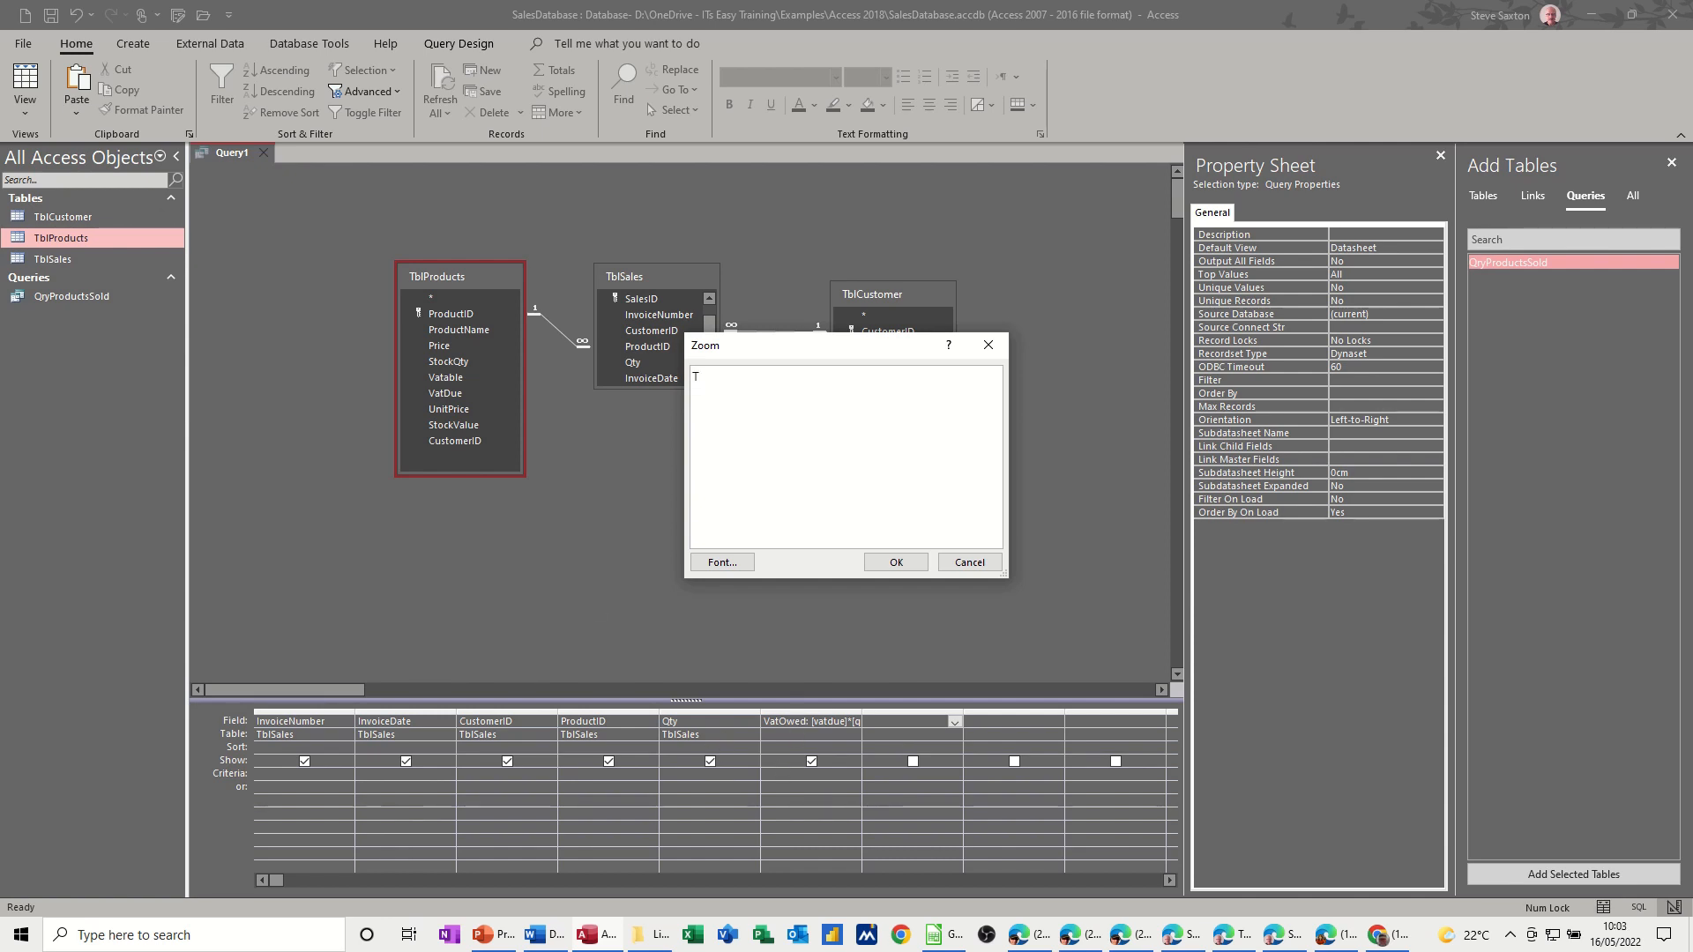
{"action": "type", "text": "otalOwe"}
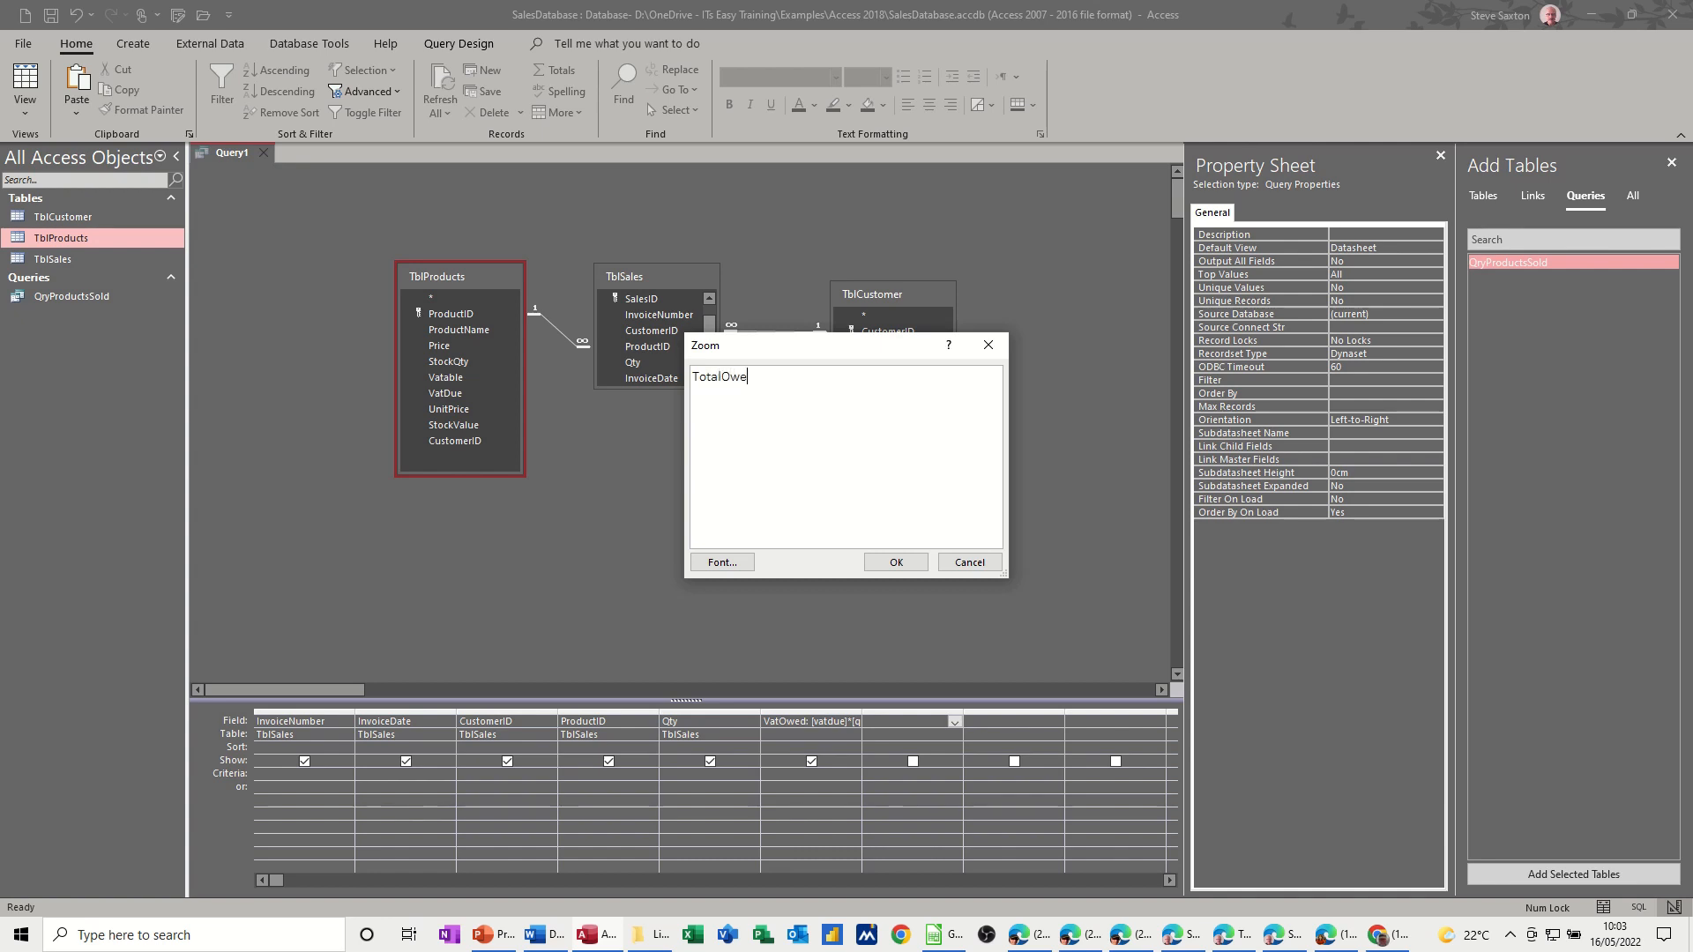
{"action": "type", "text": "d:"}
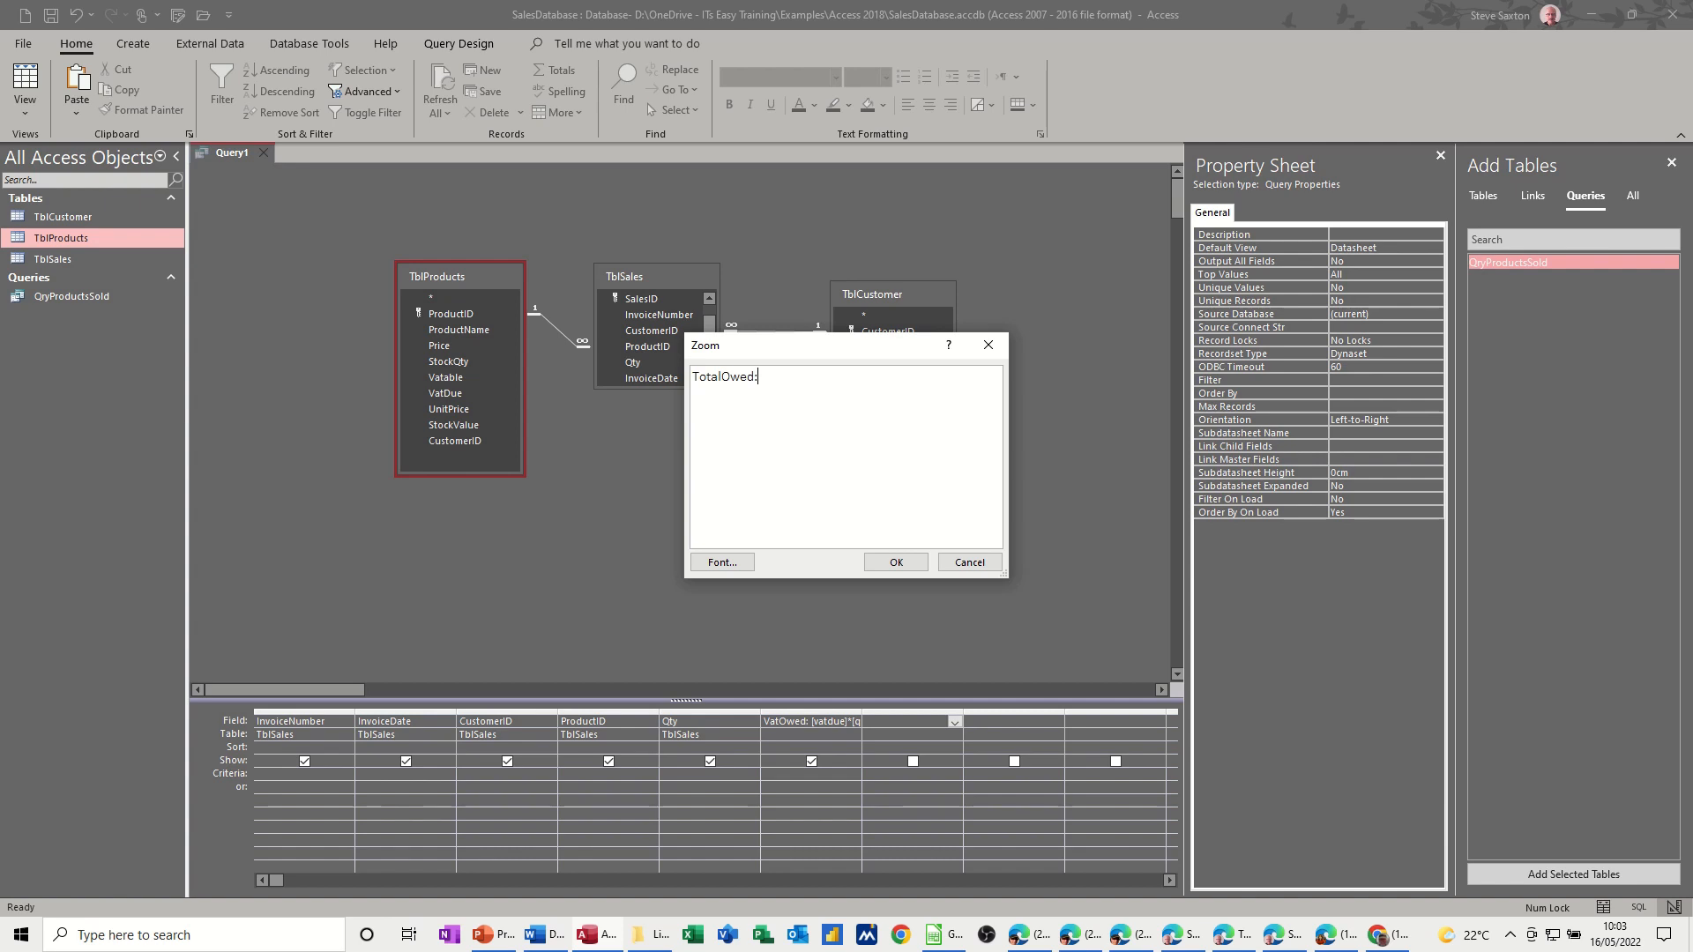
{"action": "type", "text": "["}
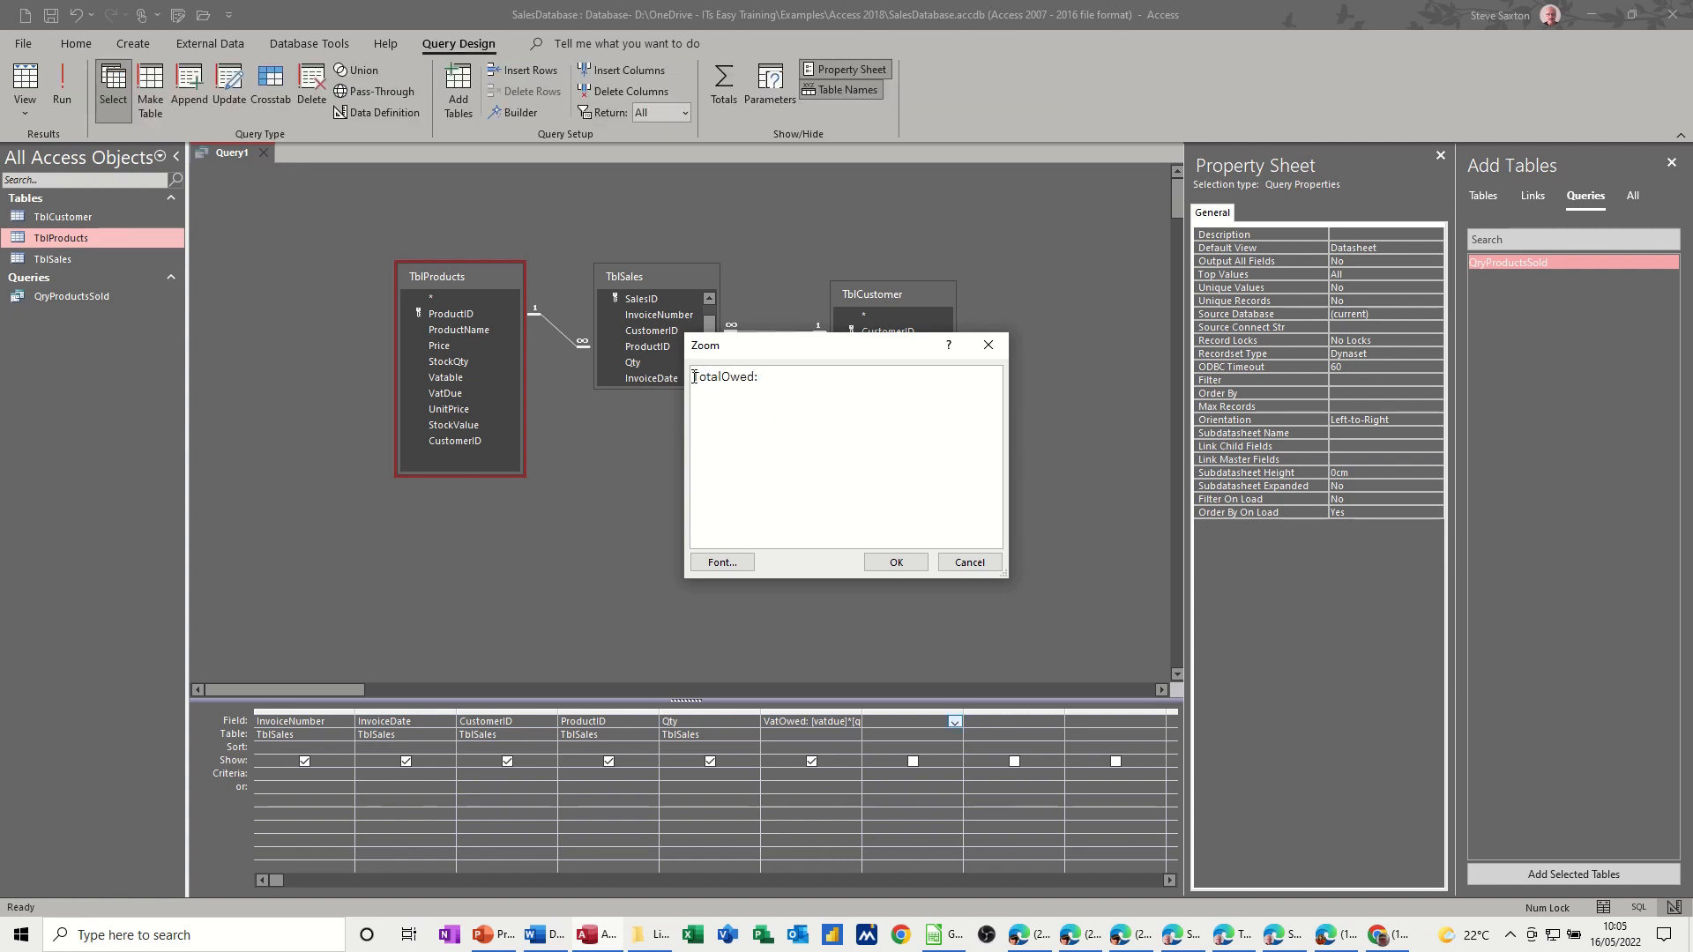
{"action": "type", "text": "N"}
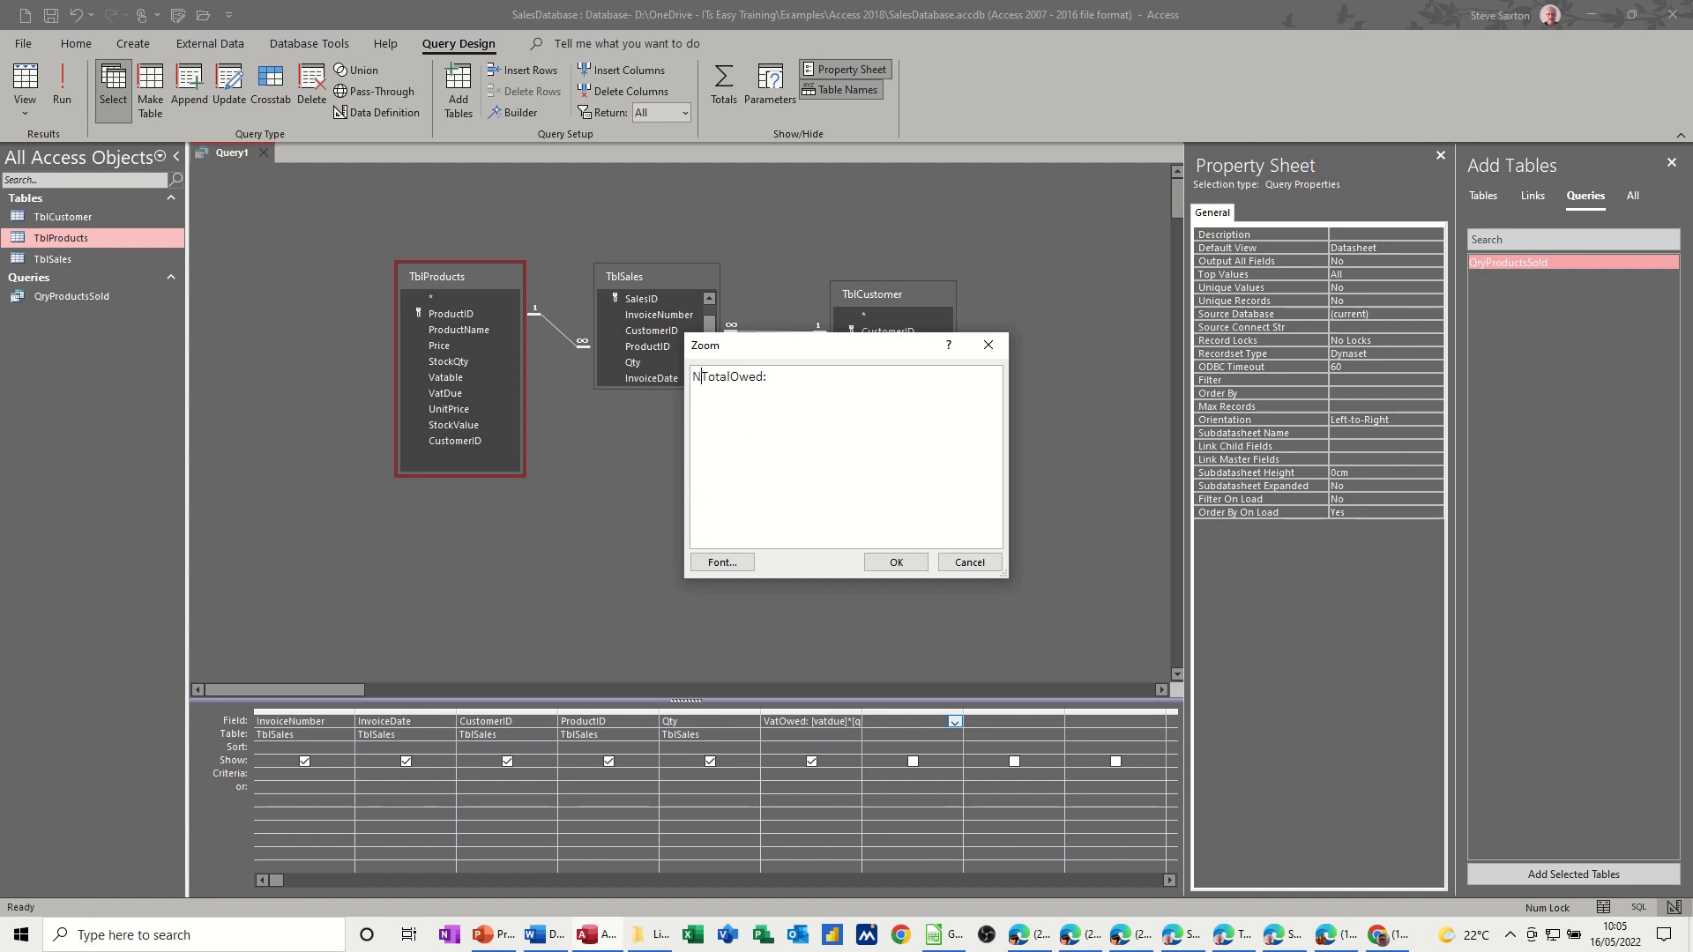
{"action": "type", "text": "et"}
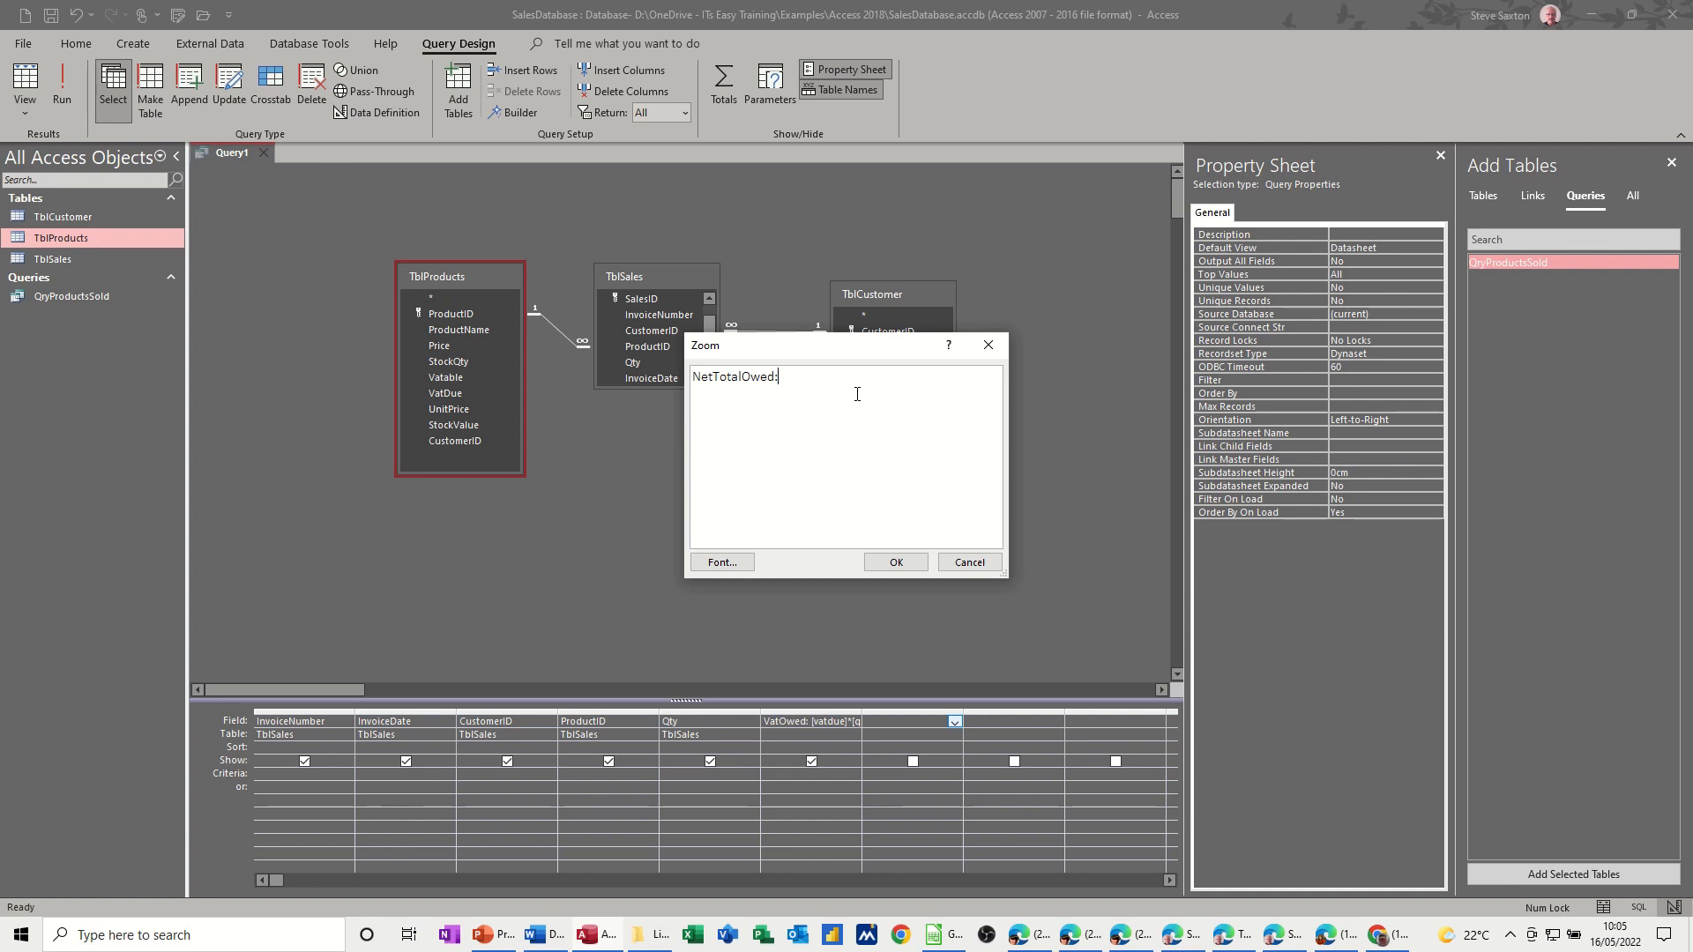
{"action": "type", "text": "[qty]*"}
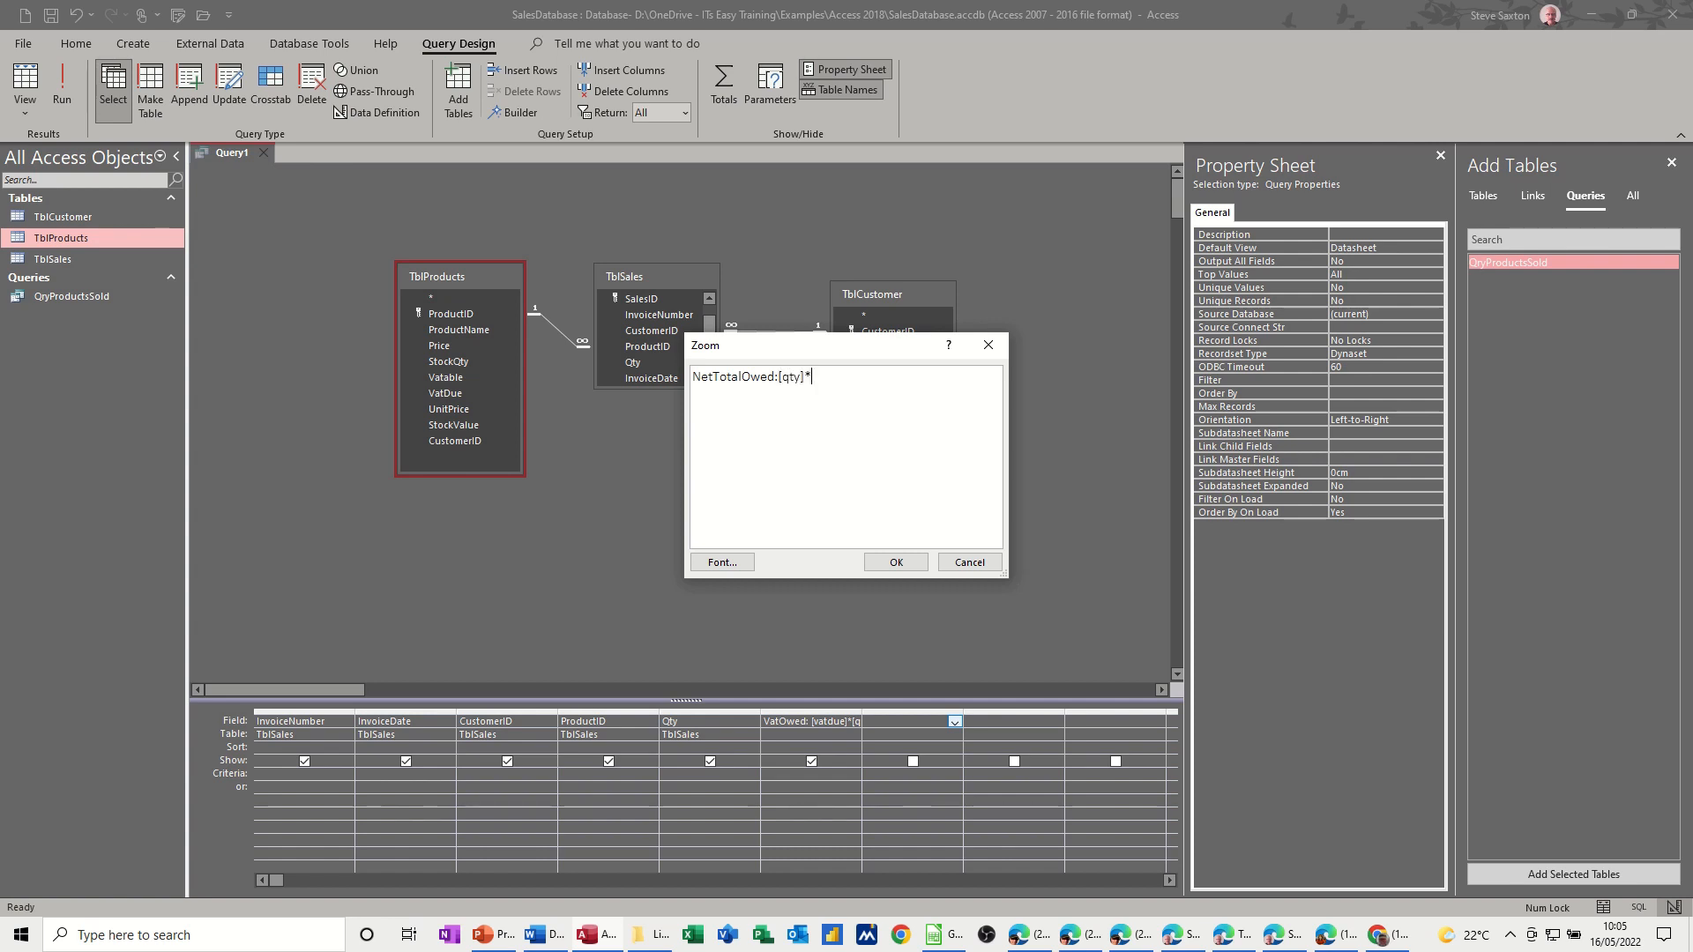
{"action": "type", "text": "[pr"}
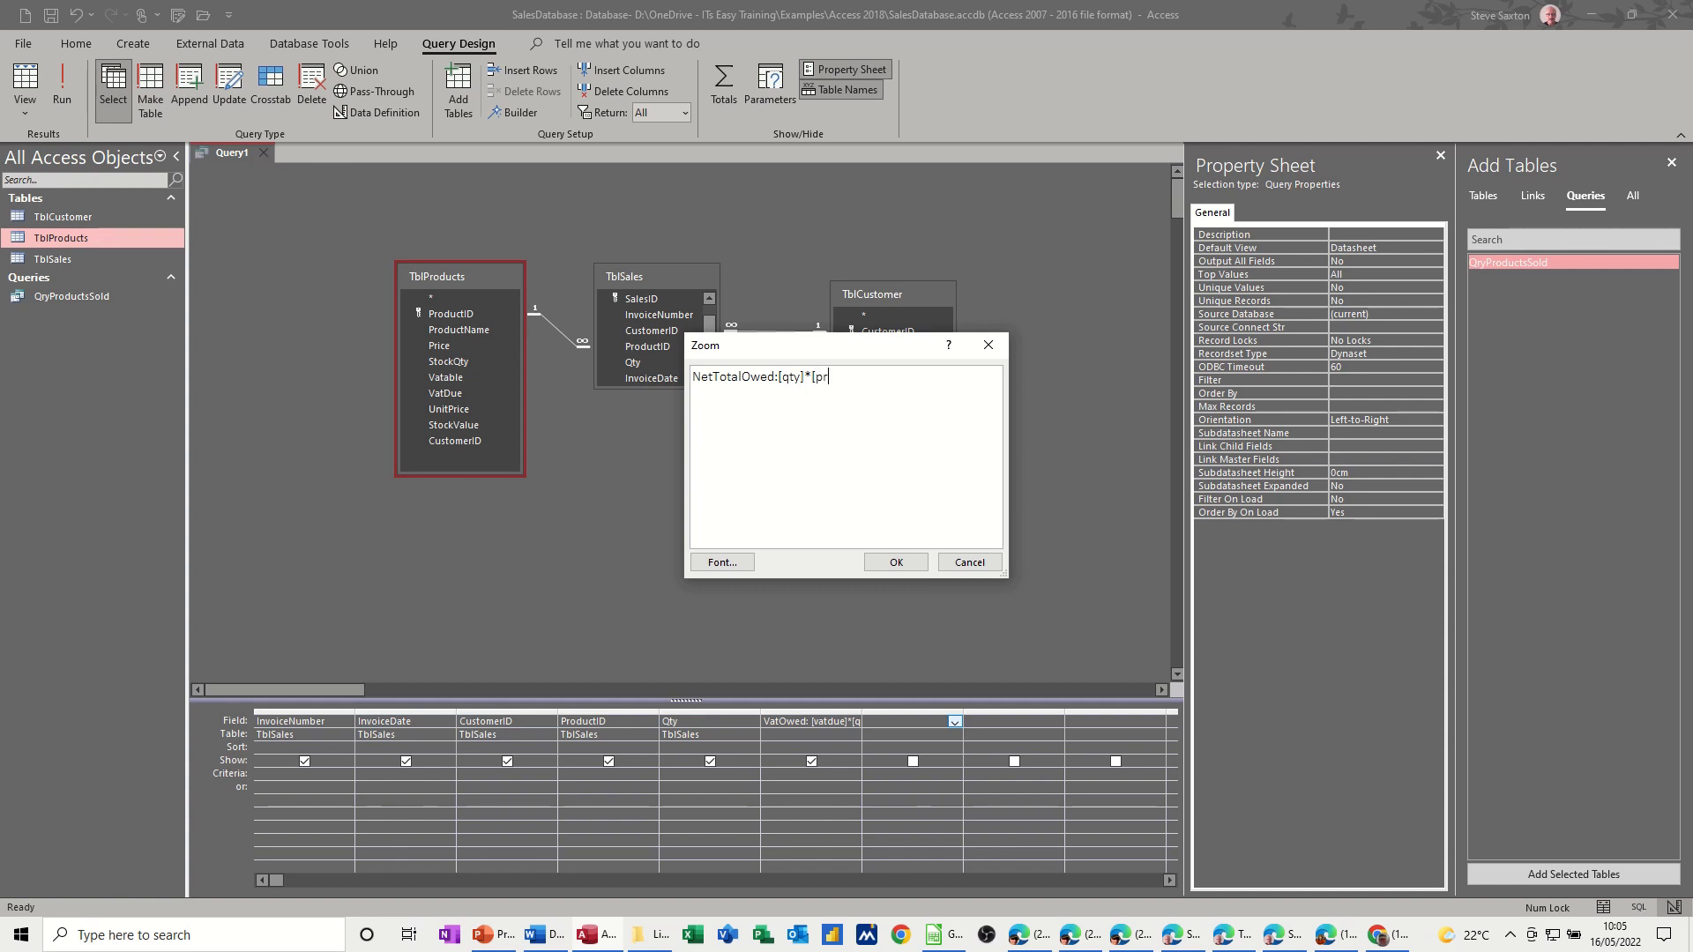
{"action": "type", "text": "ice]"}
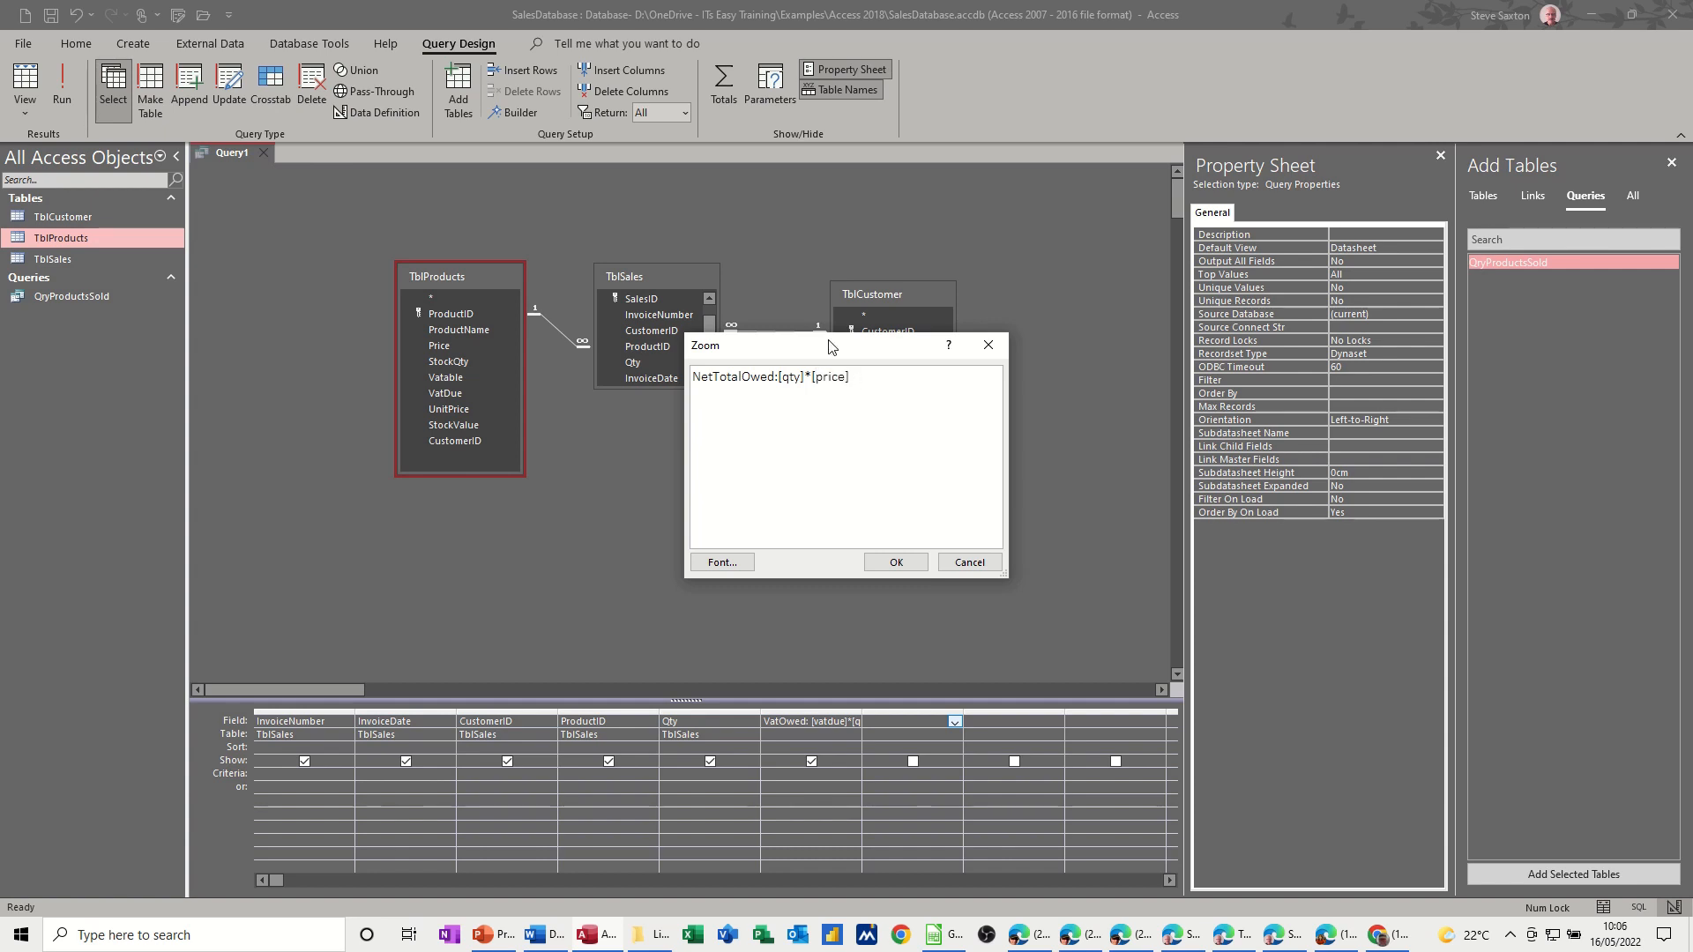
{"action": "mouse_move", "coordinate": [446, 344]}
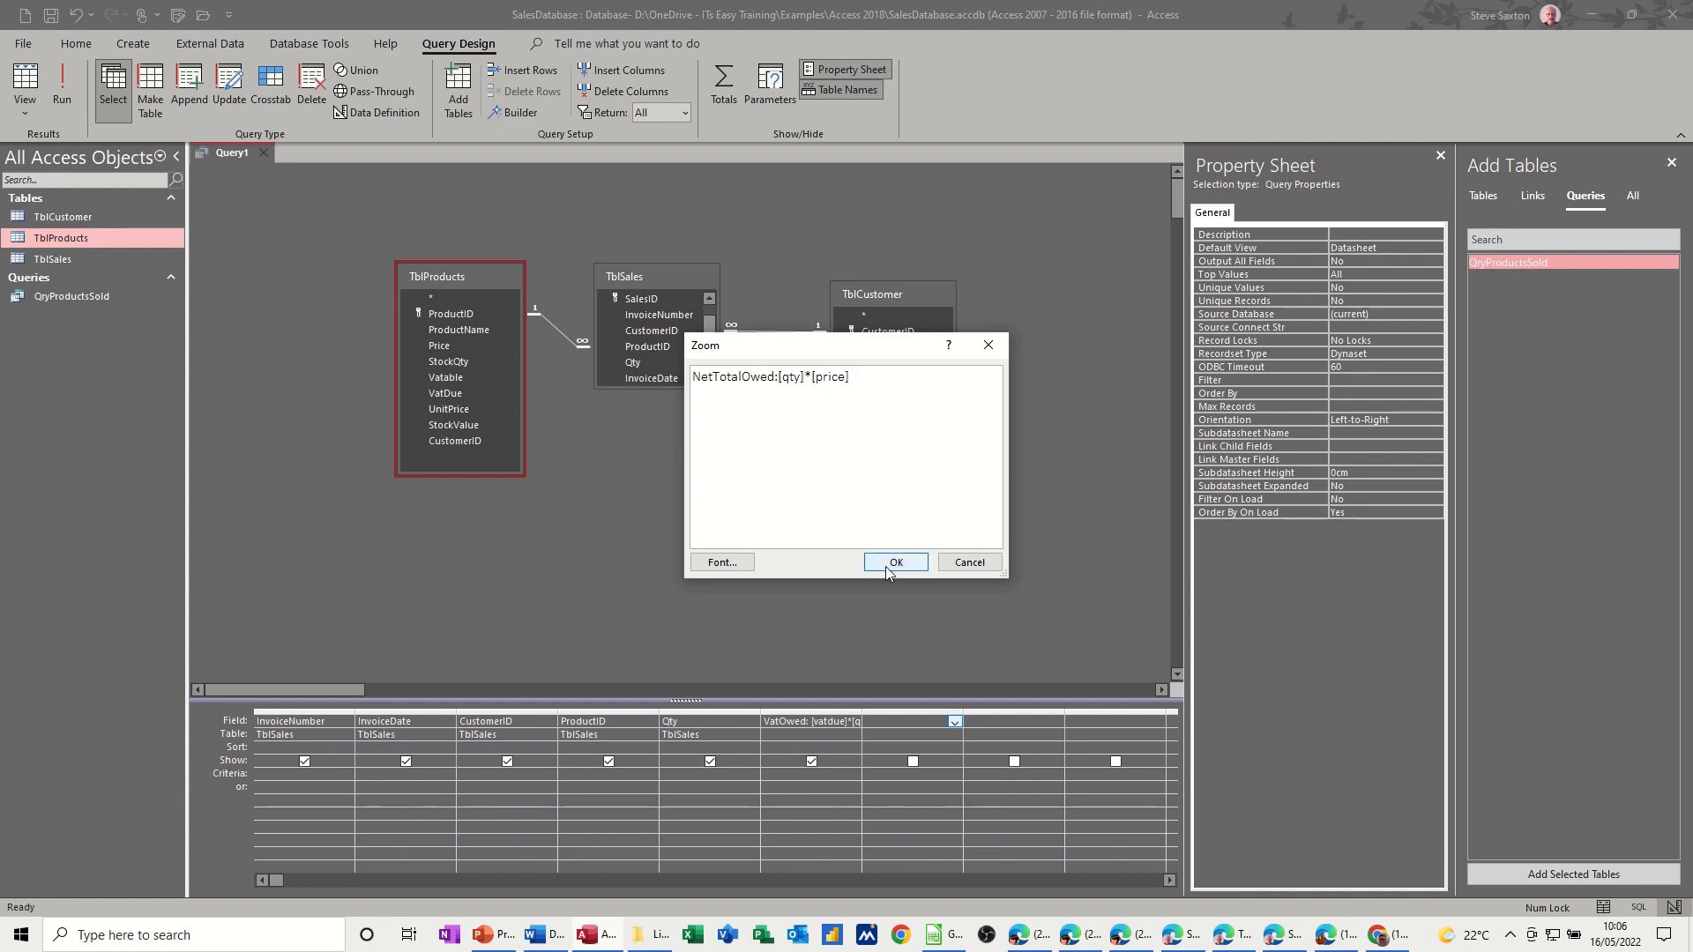
{"action": "left_click", "coordinate": [894, 561]}
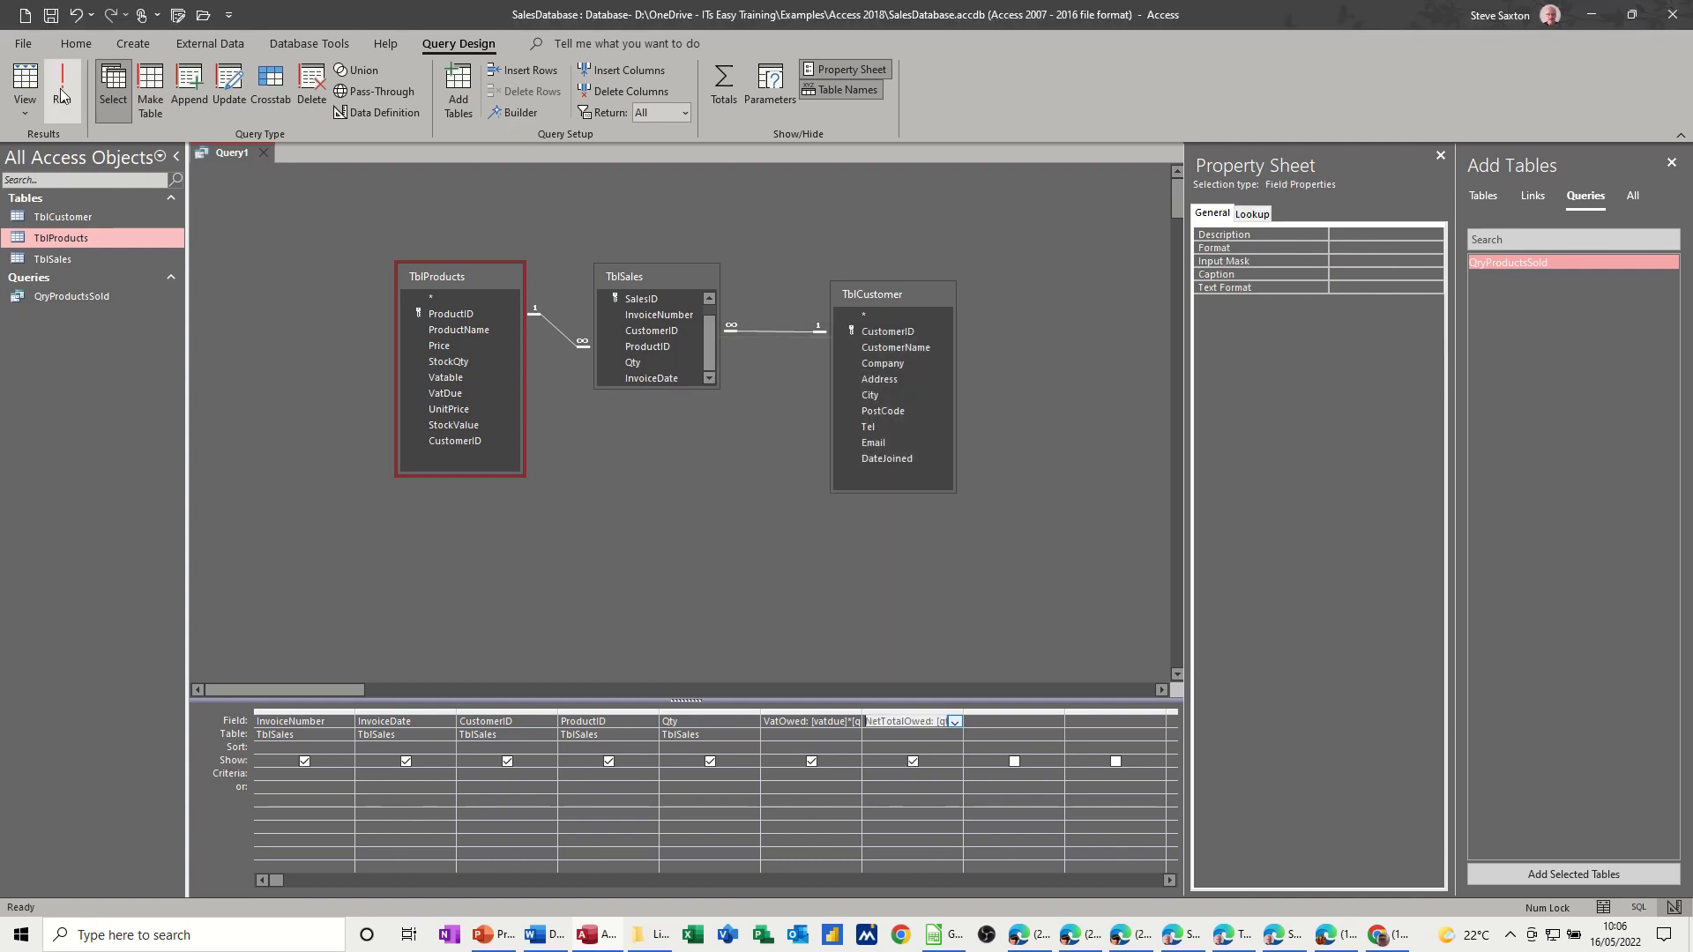
- Run the query to check NetTotalOwed shows £400.00 beside £80.00 VAT, then return to design
{"action": "left_click", "coordinate": [62, 86]}
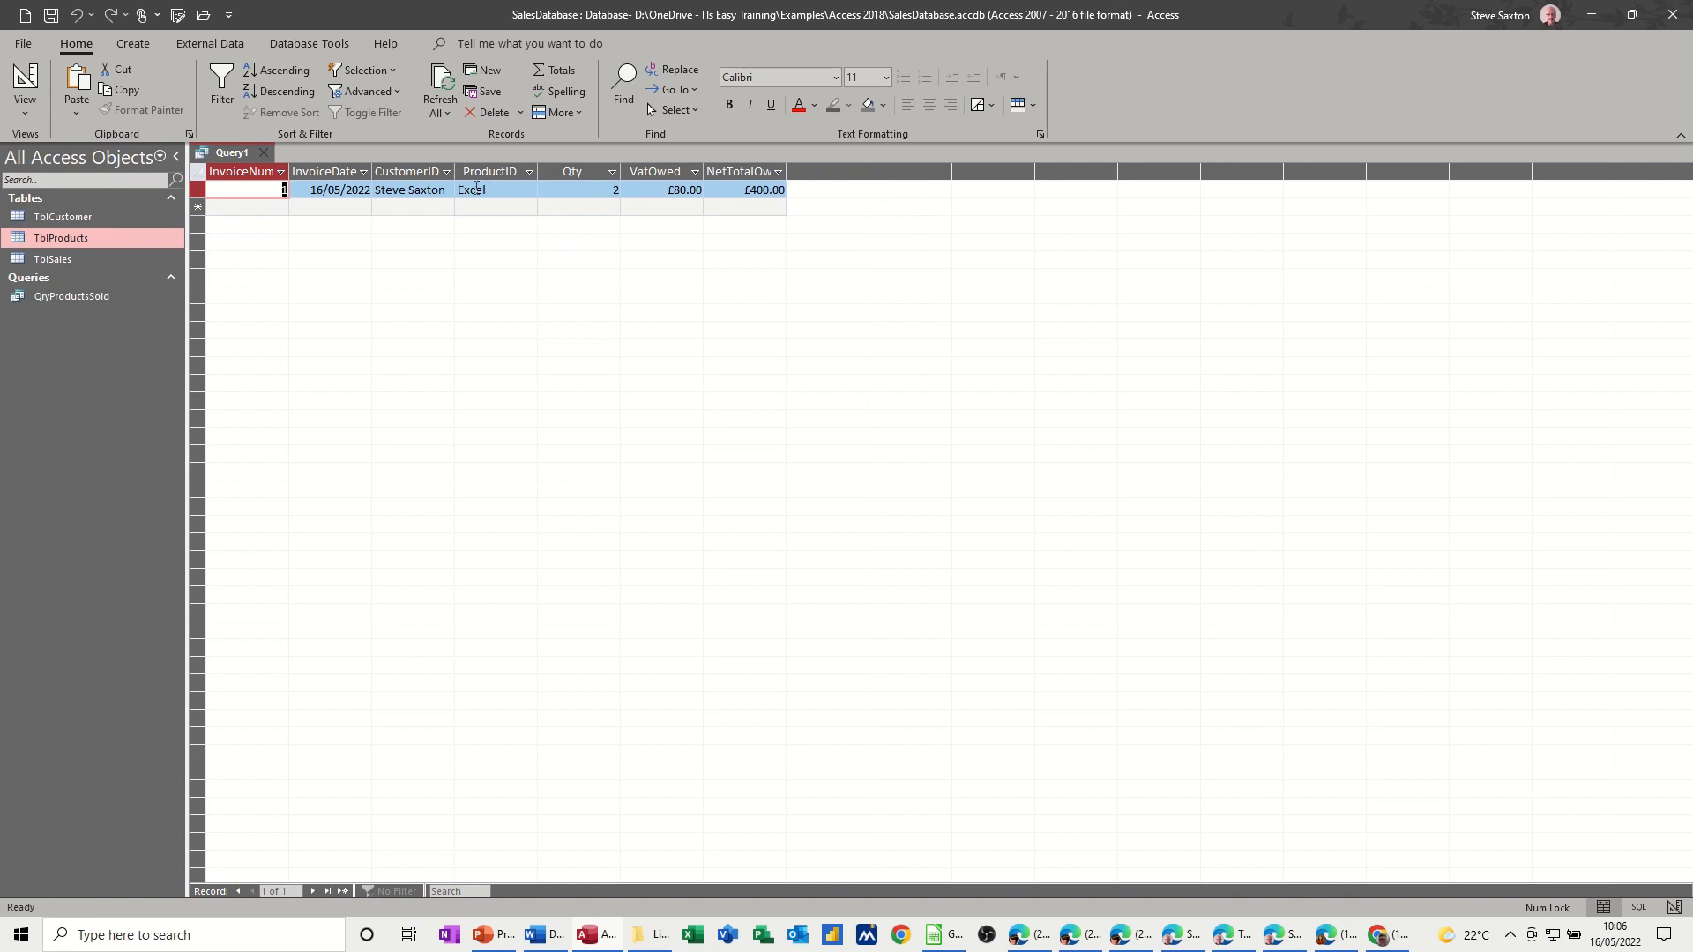
{"action": "mouse_move", "coordinate": [81, 241]}
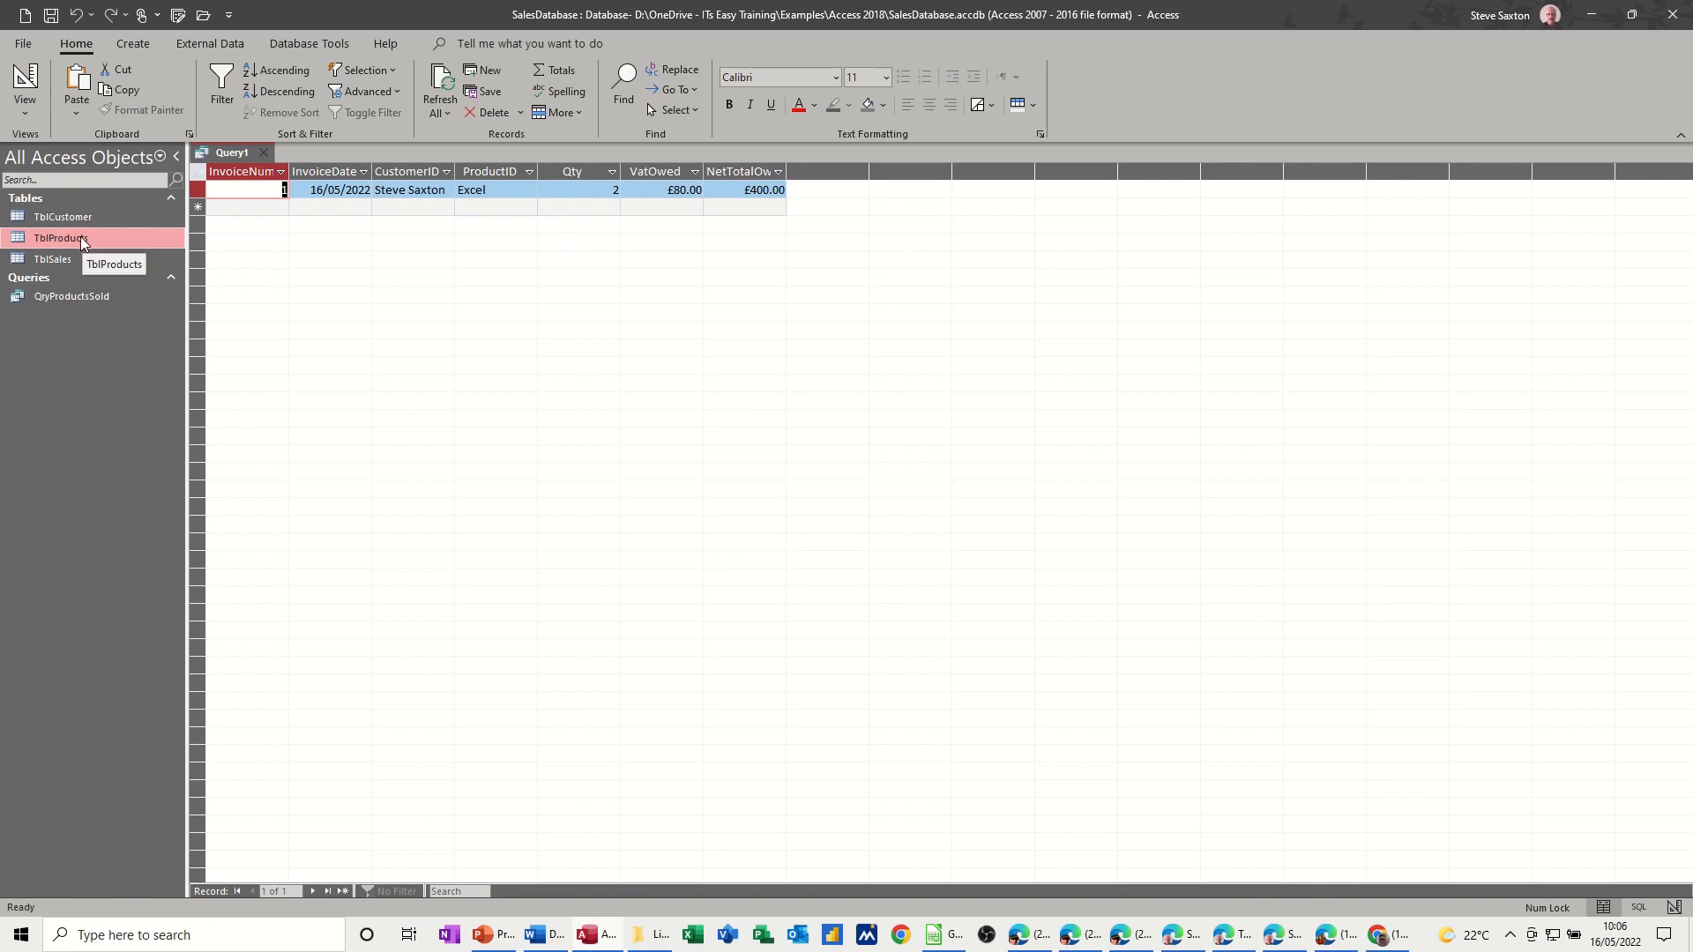
{"action": "double_click", "coordinate": [62, 238]}
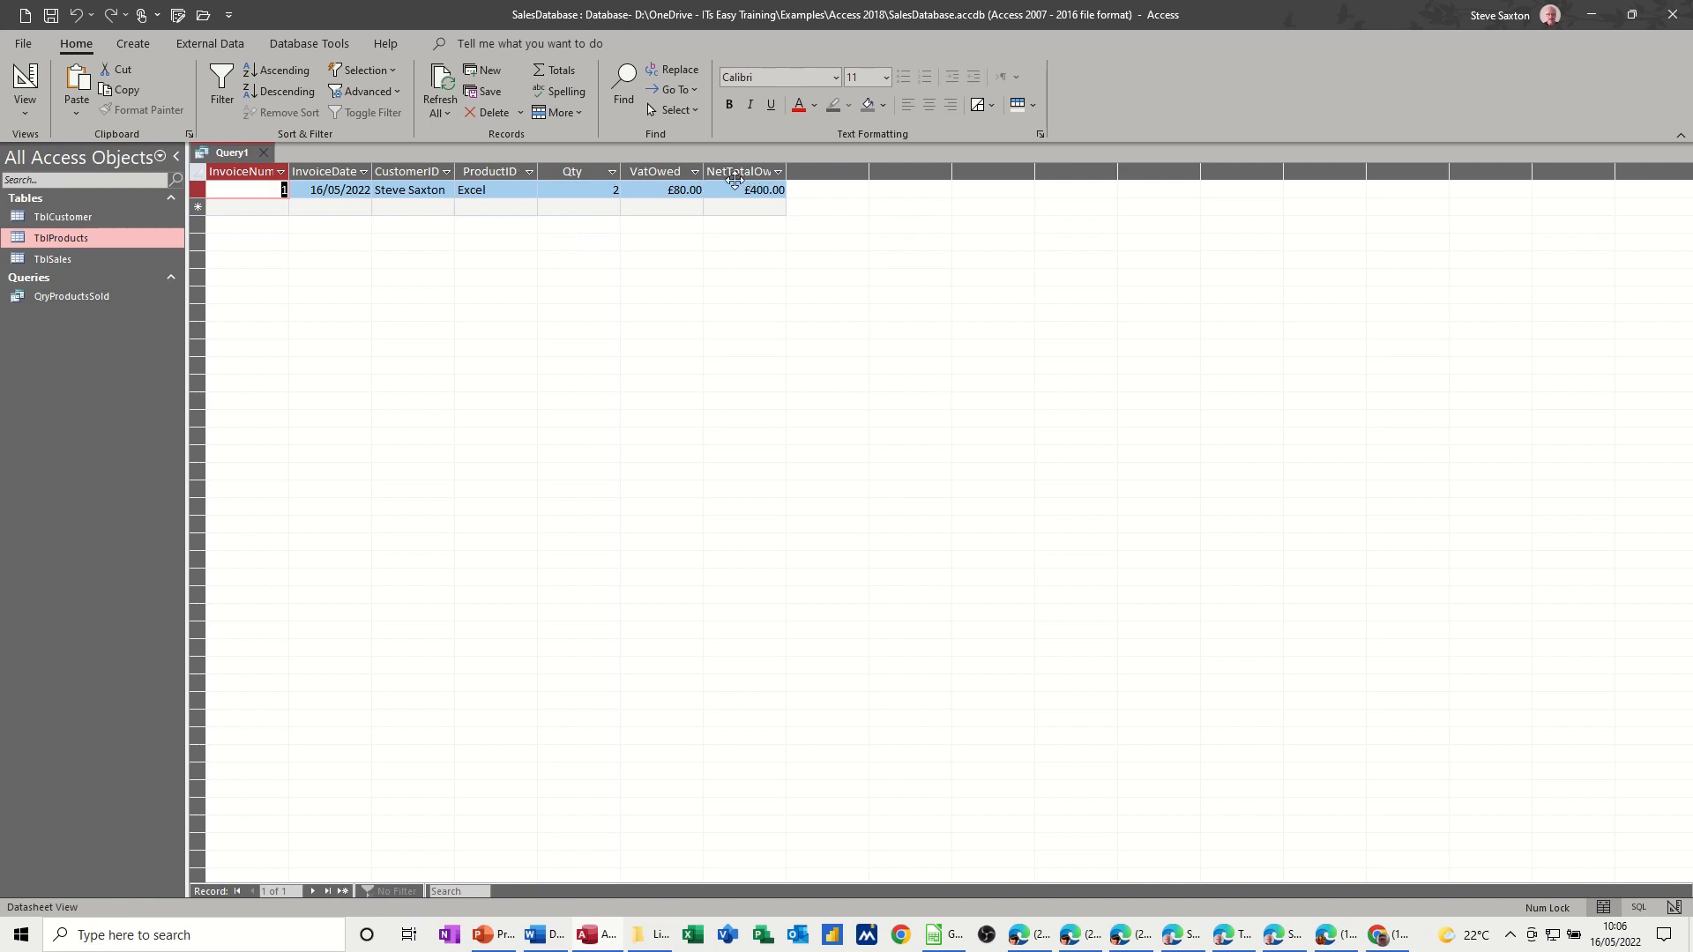
{"action": "mouse_move", "coordinate": [531, 193]}
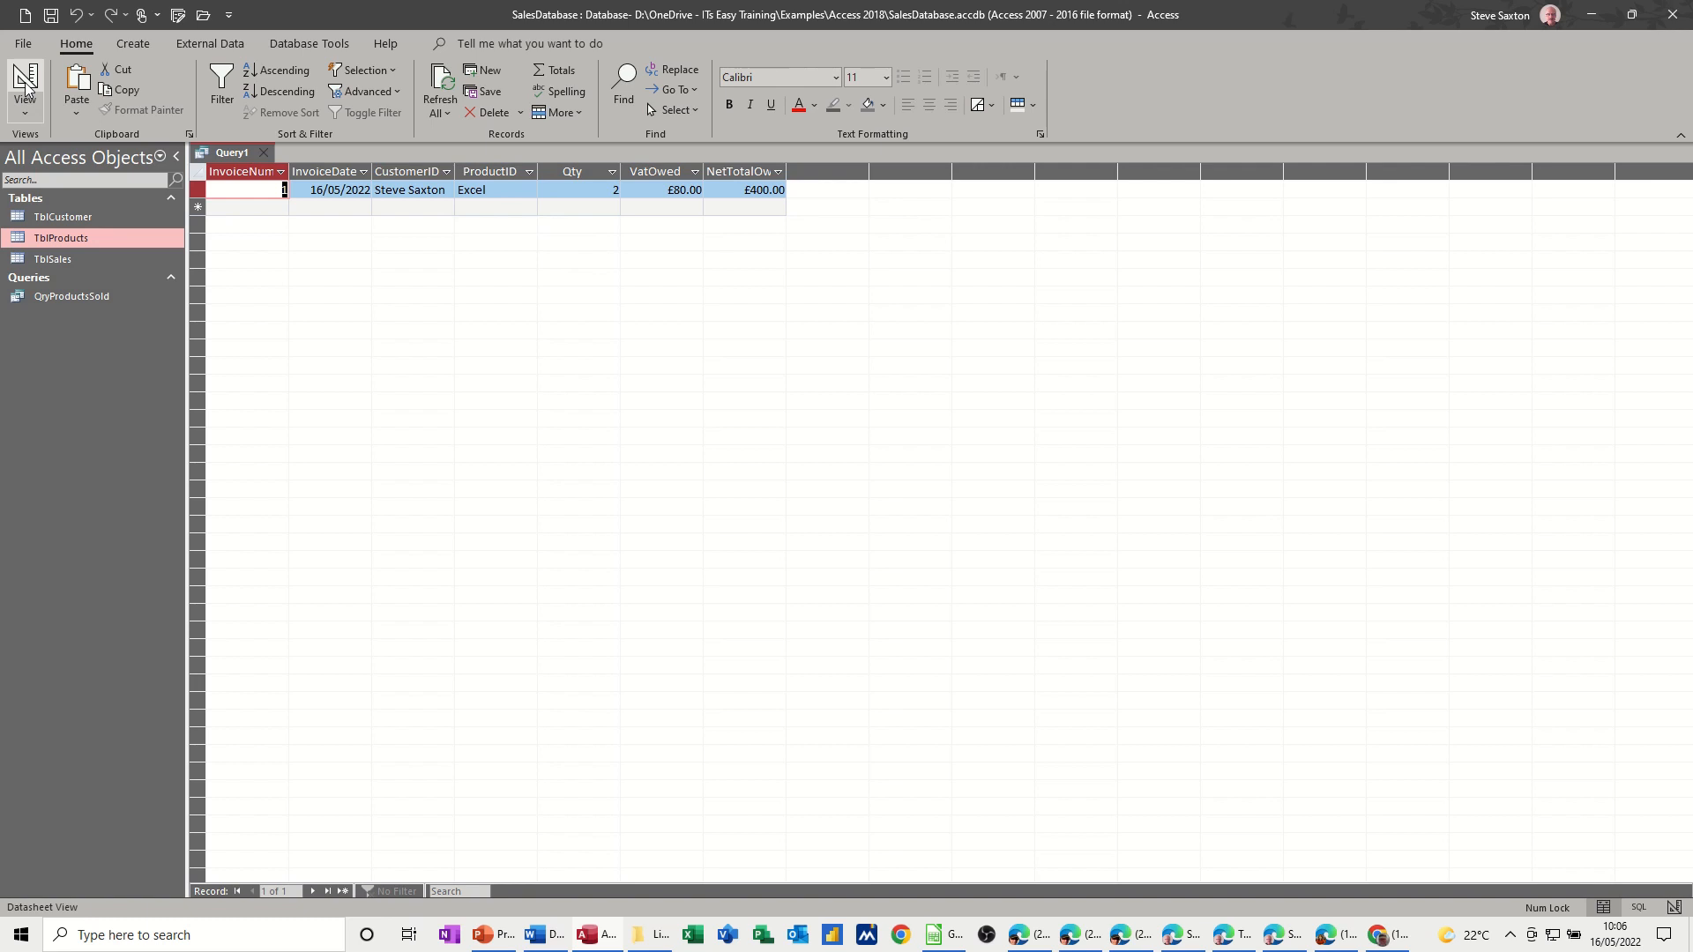
{"action": "left_click", "coordinate": [23, 85]}
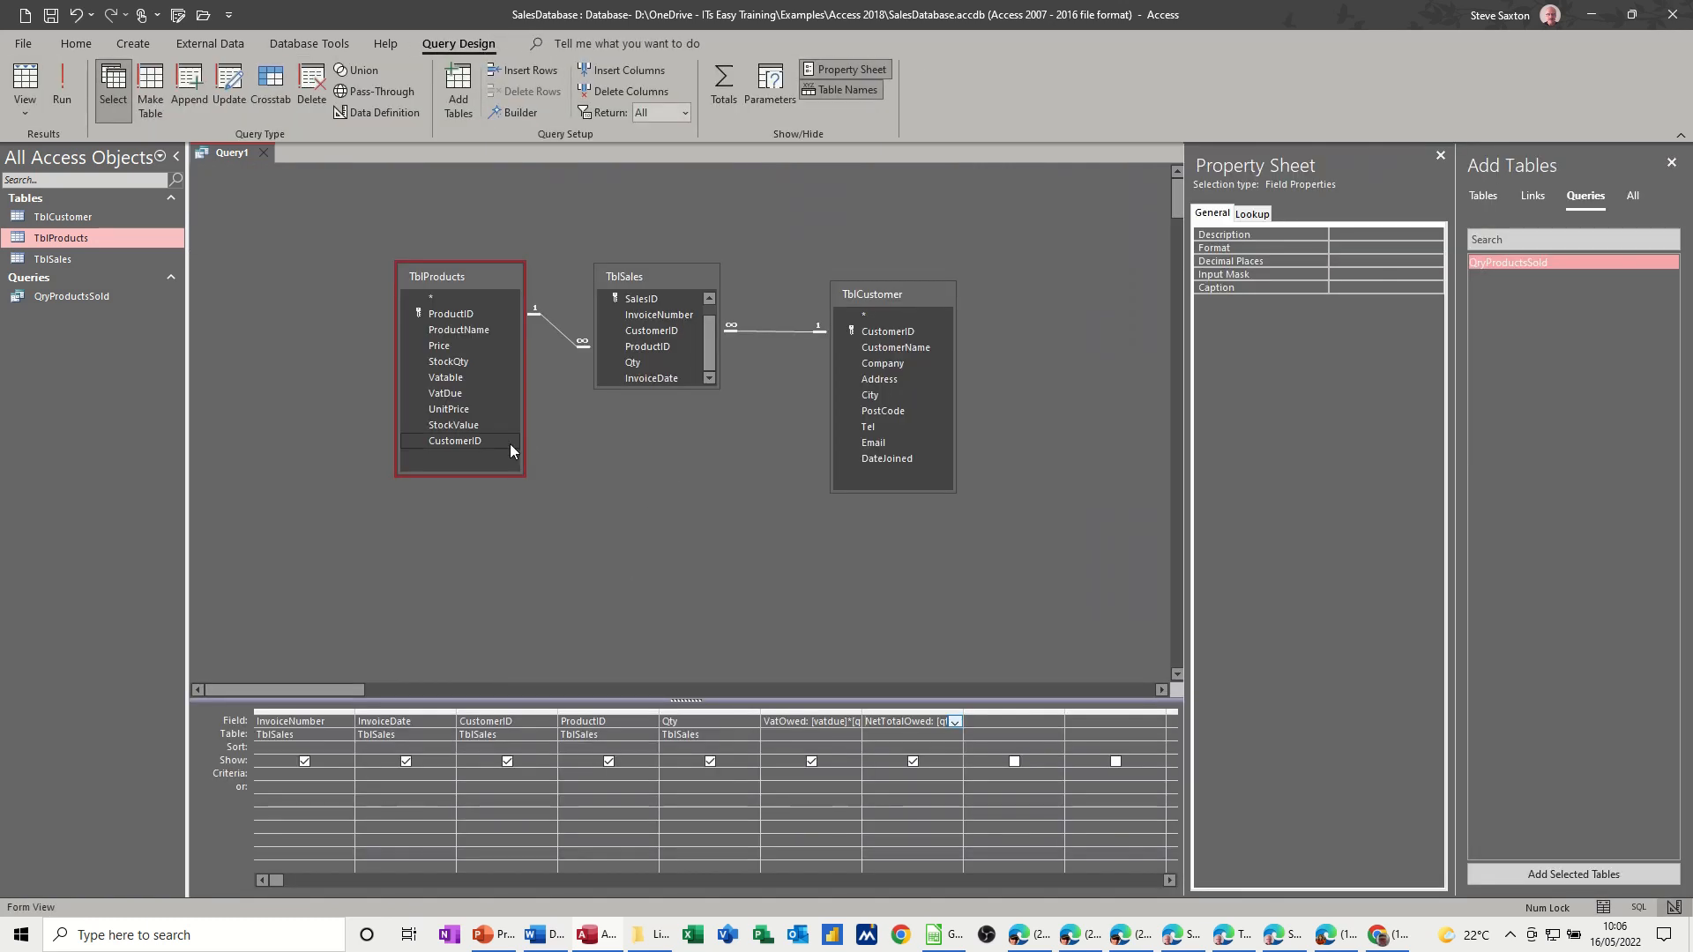
{"action": "mouse_move", "coordinate": [464, 353]}
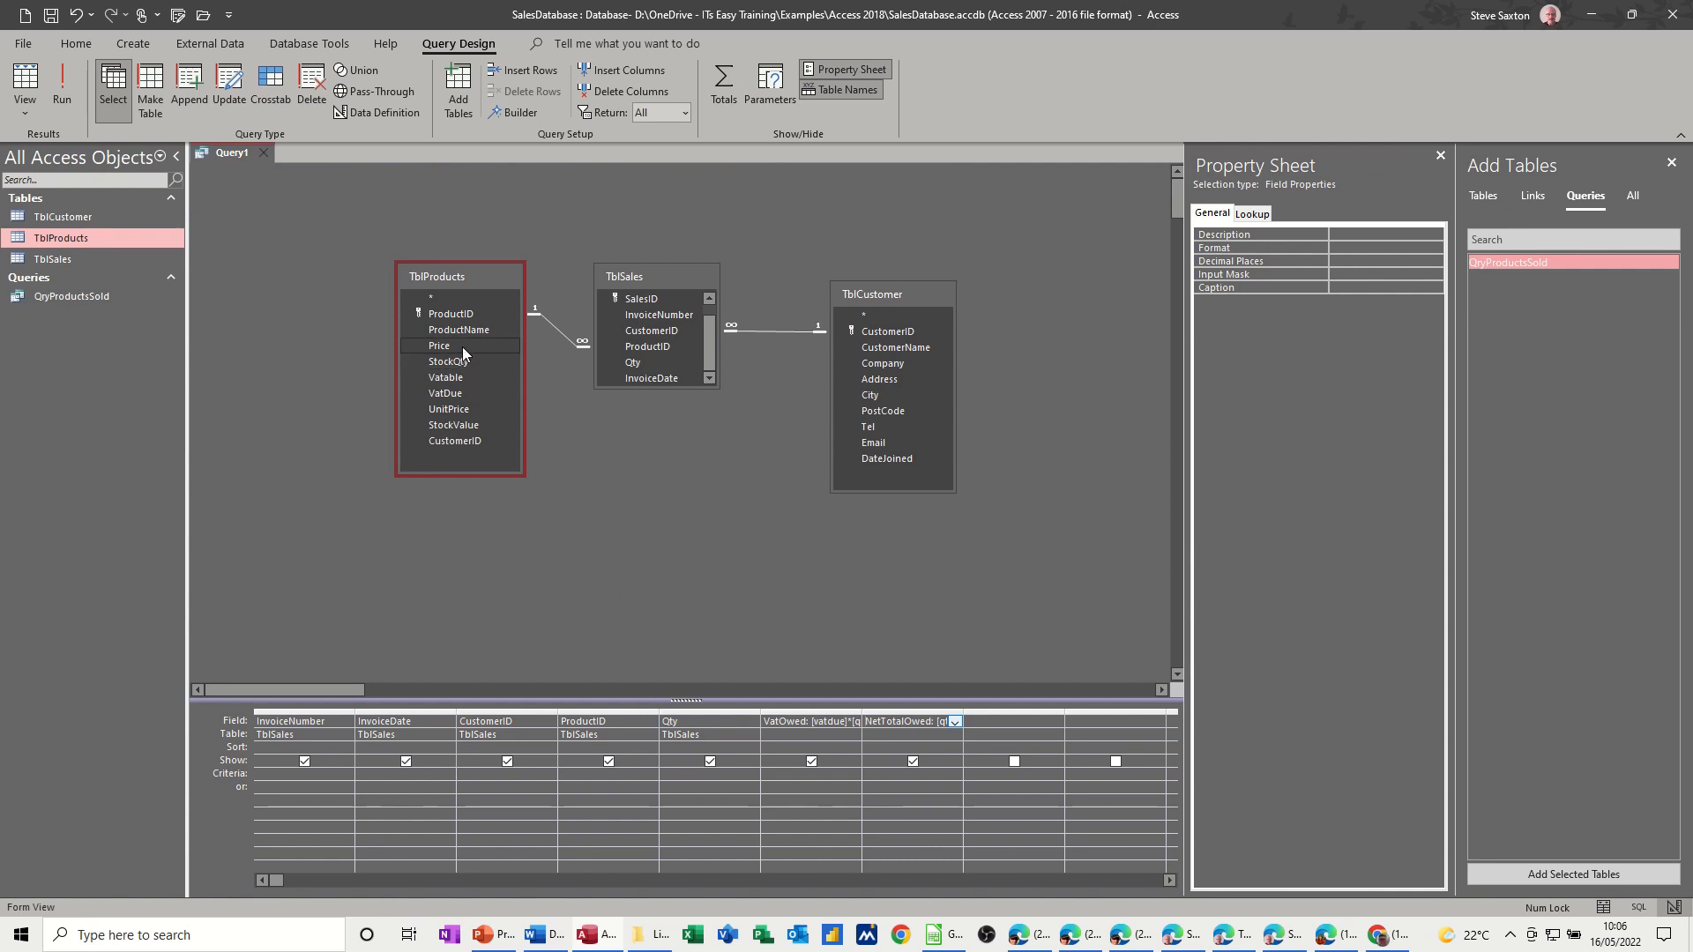
- Add Price from TblProducts as a column after Qty and run the query, showing £200.00
{"action": "left_click", "coordinate": [440, 343]}
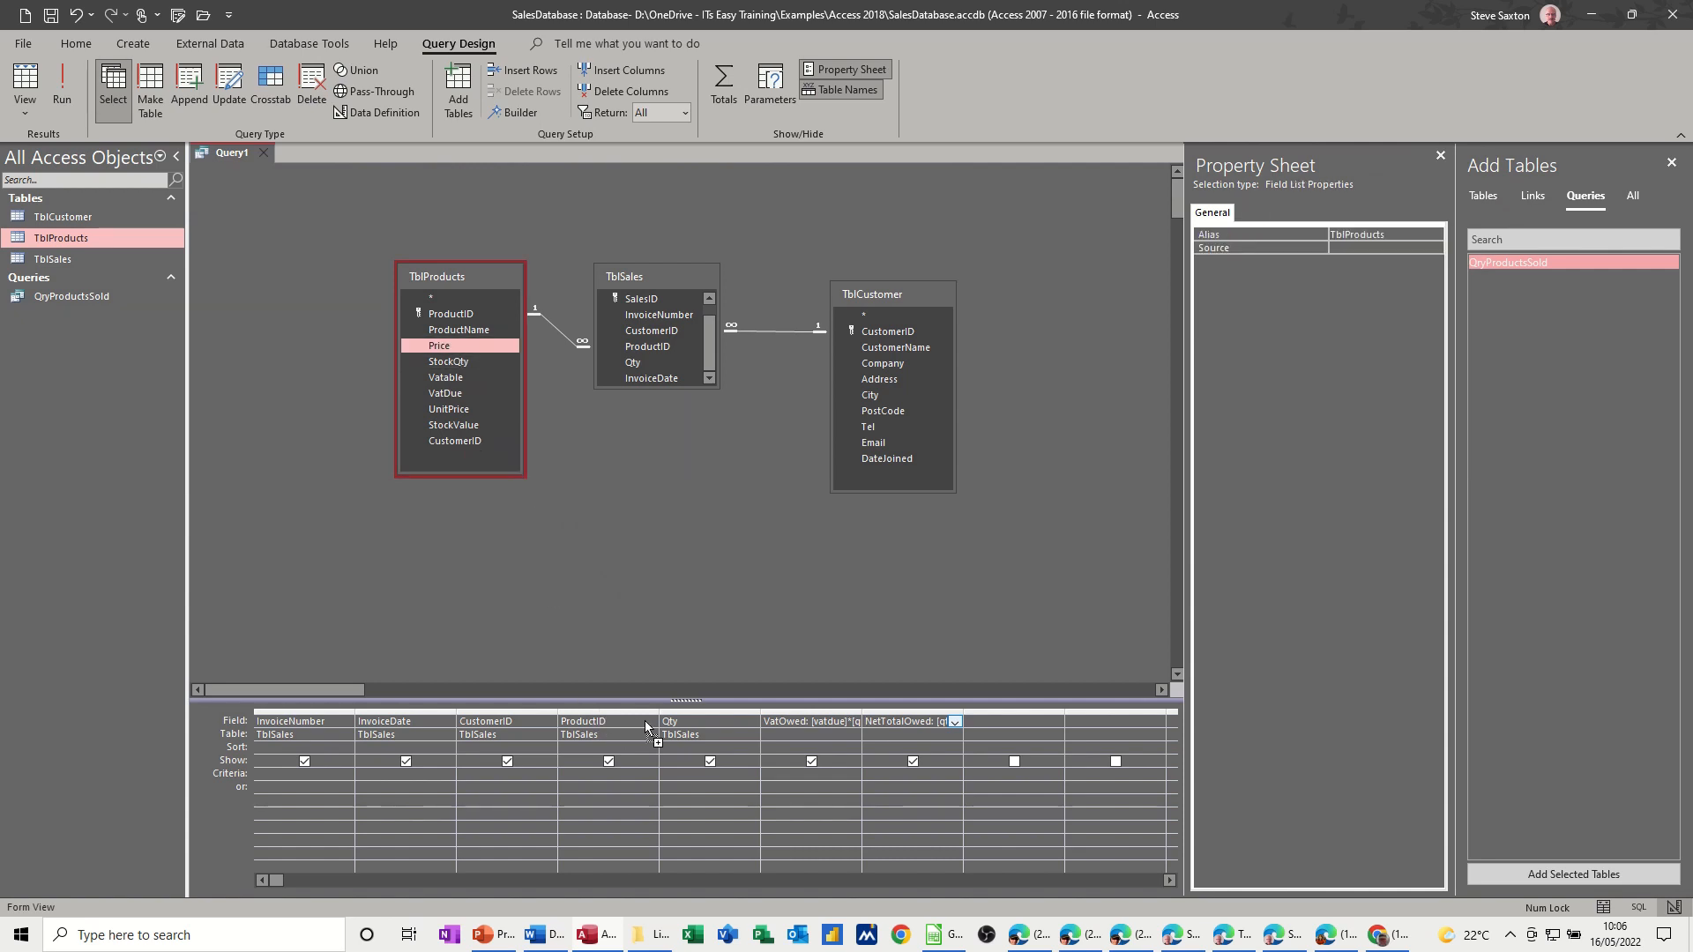
{"action": "mouse_move", "coordinate": [768, 729]}
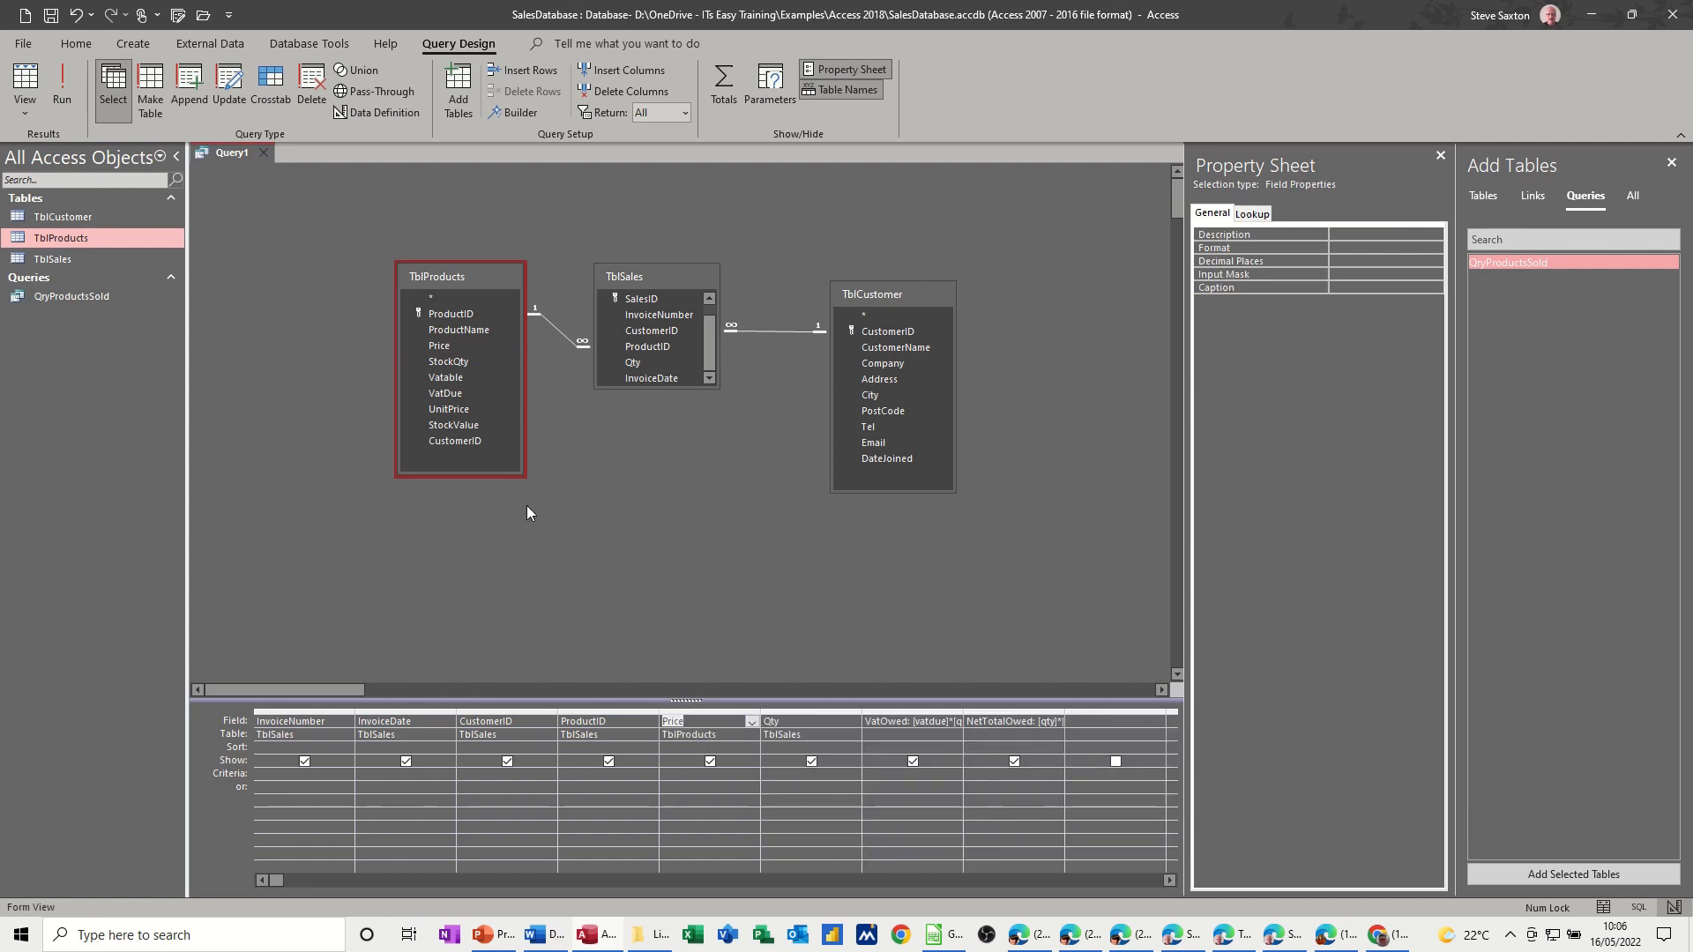
{"action": "left_click", "coordinate": [709, 720]}
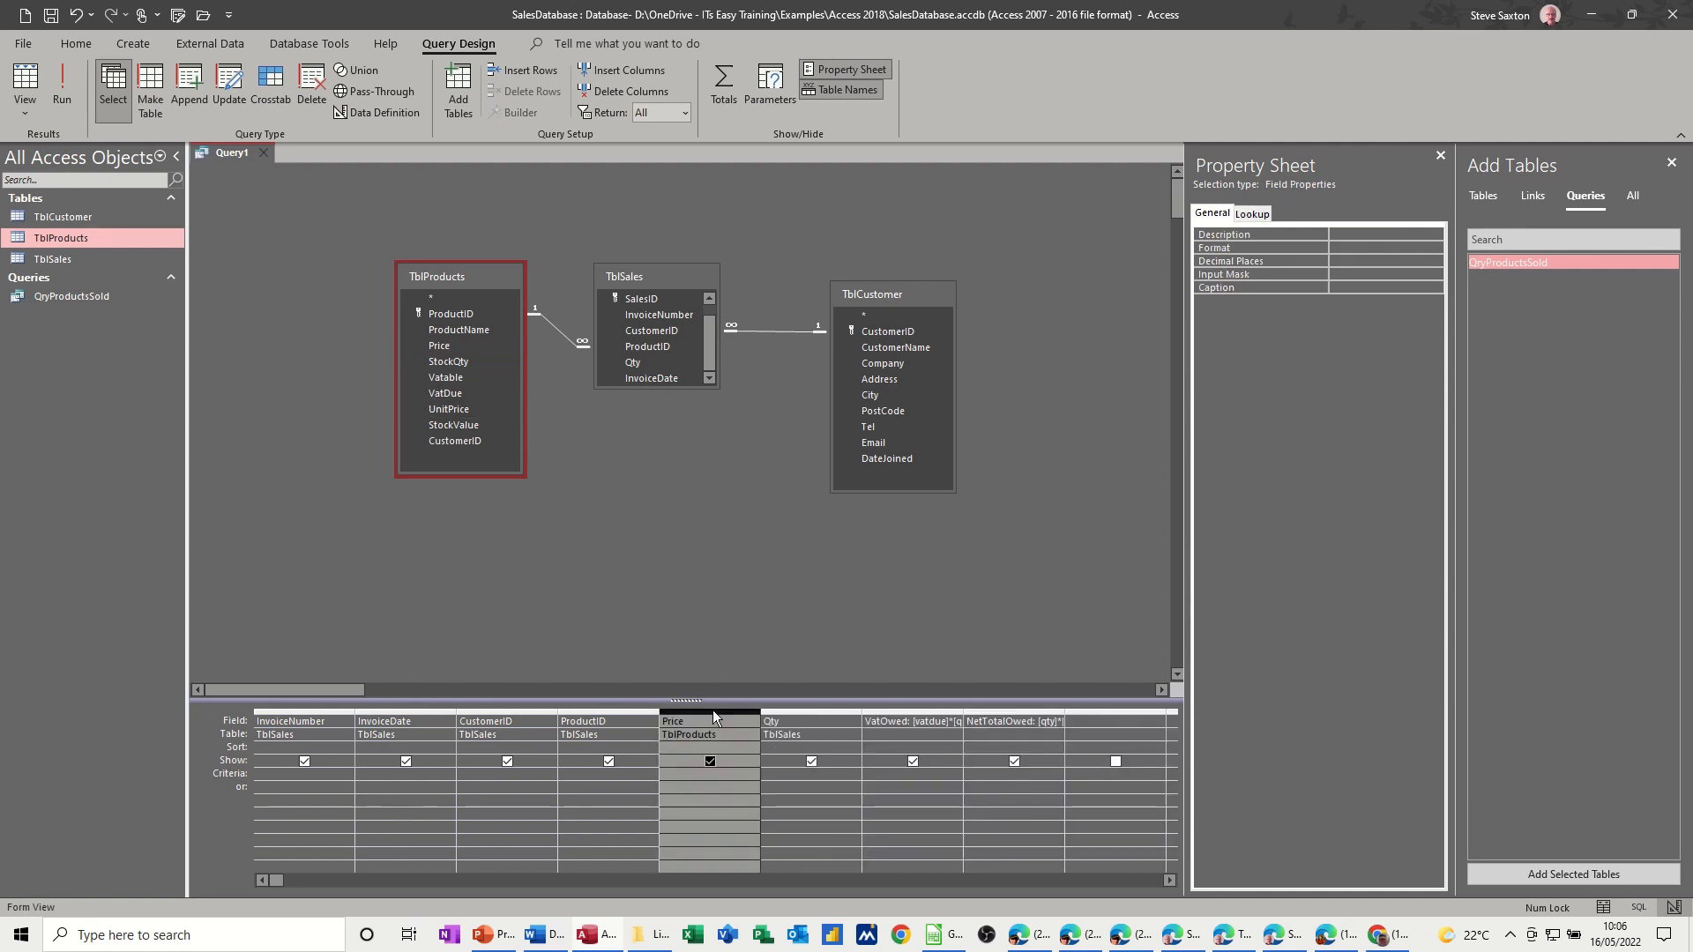
{"action": "mouse_move", "coordinate": [839, 721]}
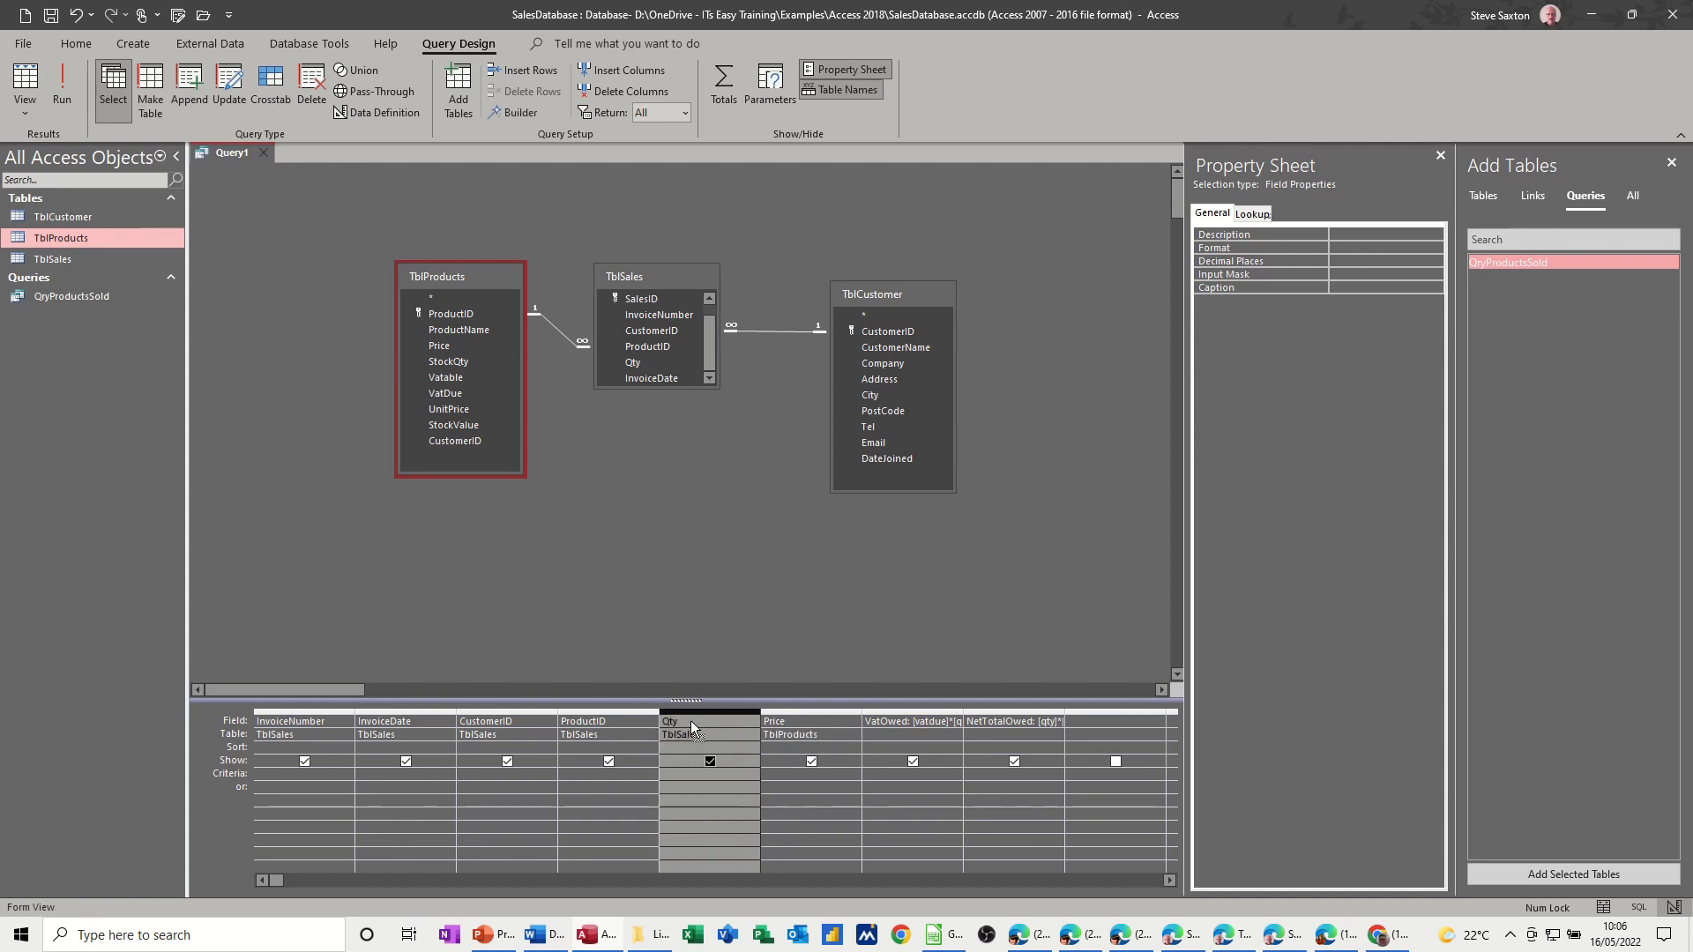
{"action": "left_click", "coordinate": [62, 86]}
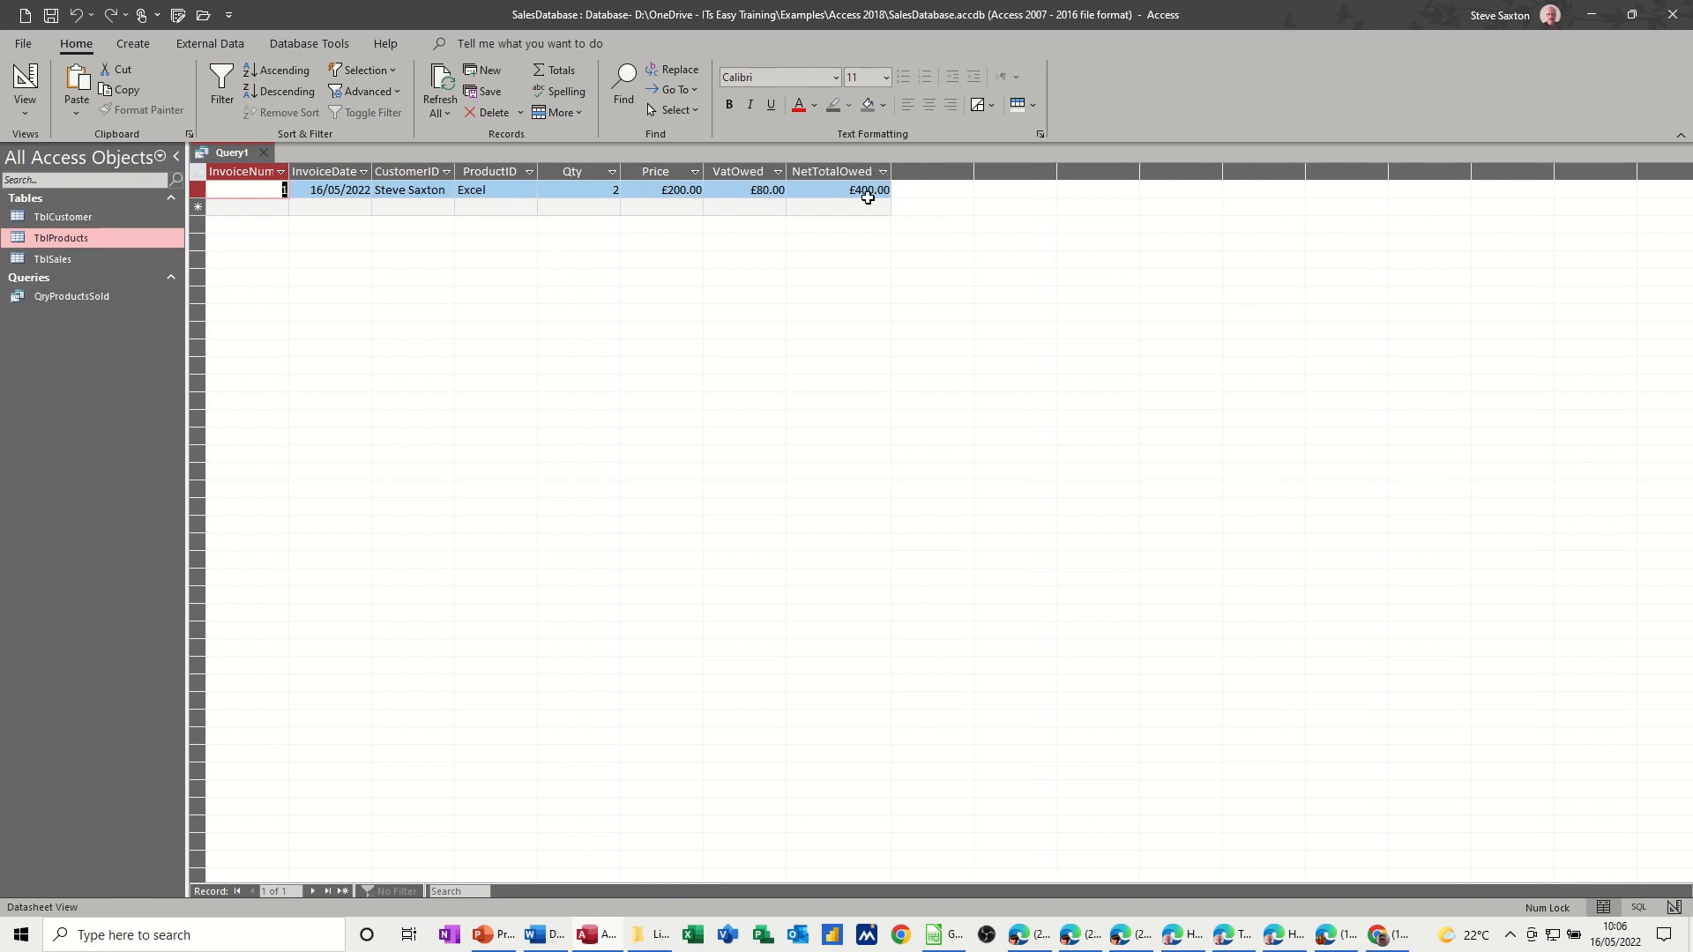
{"action": "mouse_move", "coordinate": [918, 182]}
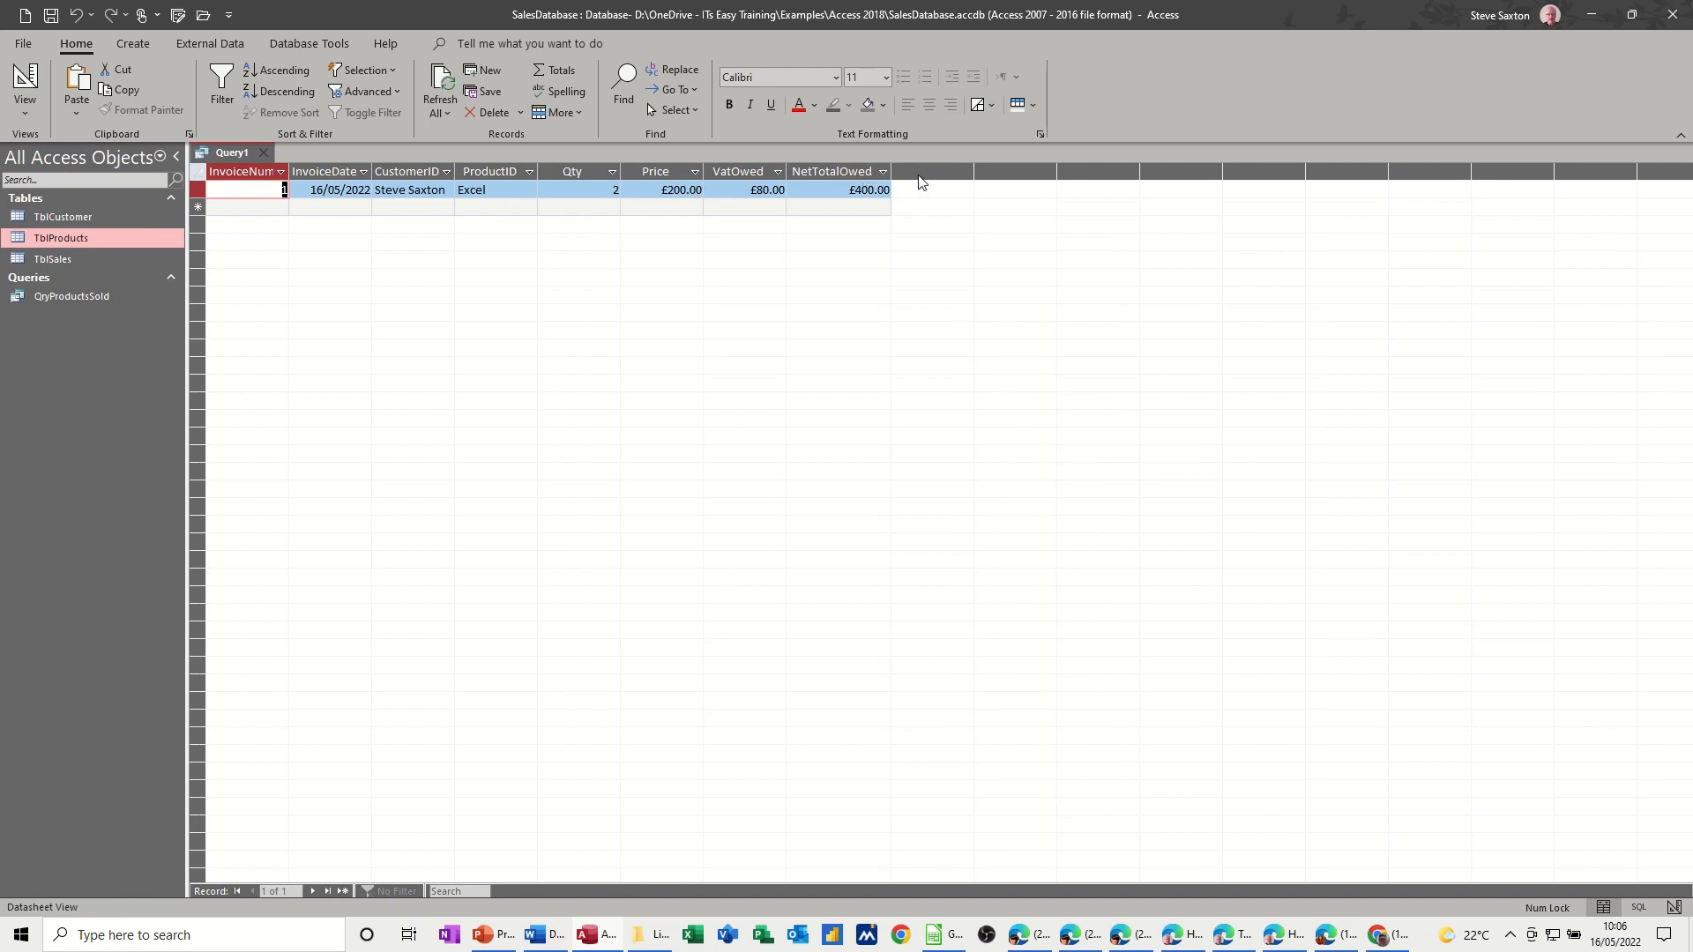
{"action": "mouse_move", "coordinate": [663, 189]}
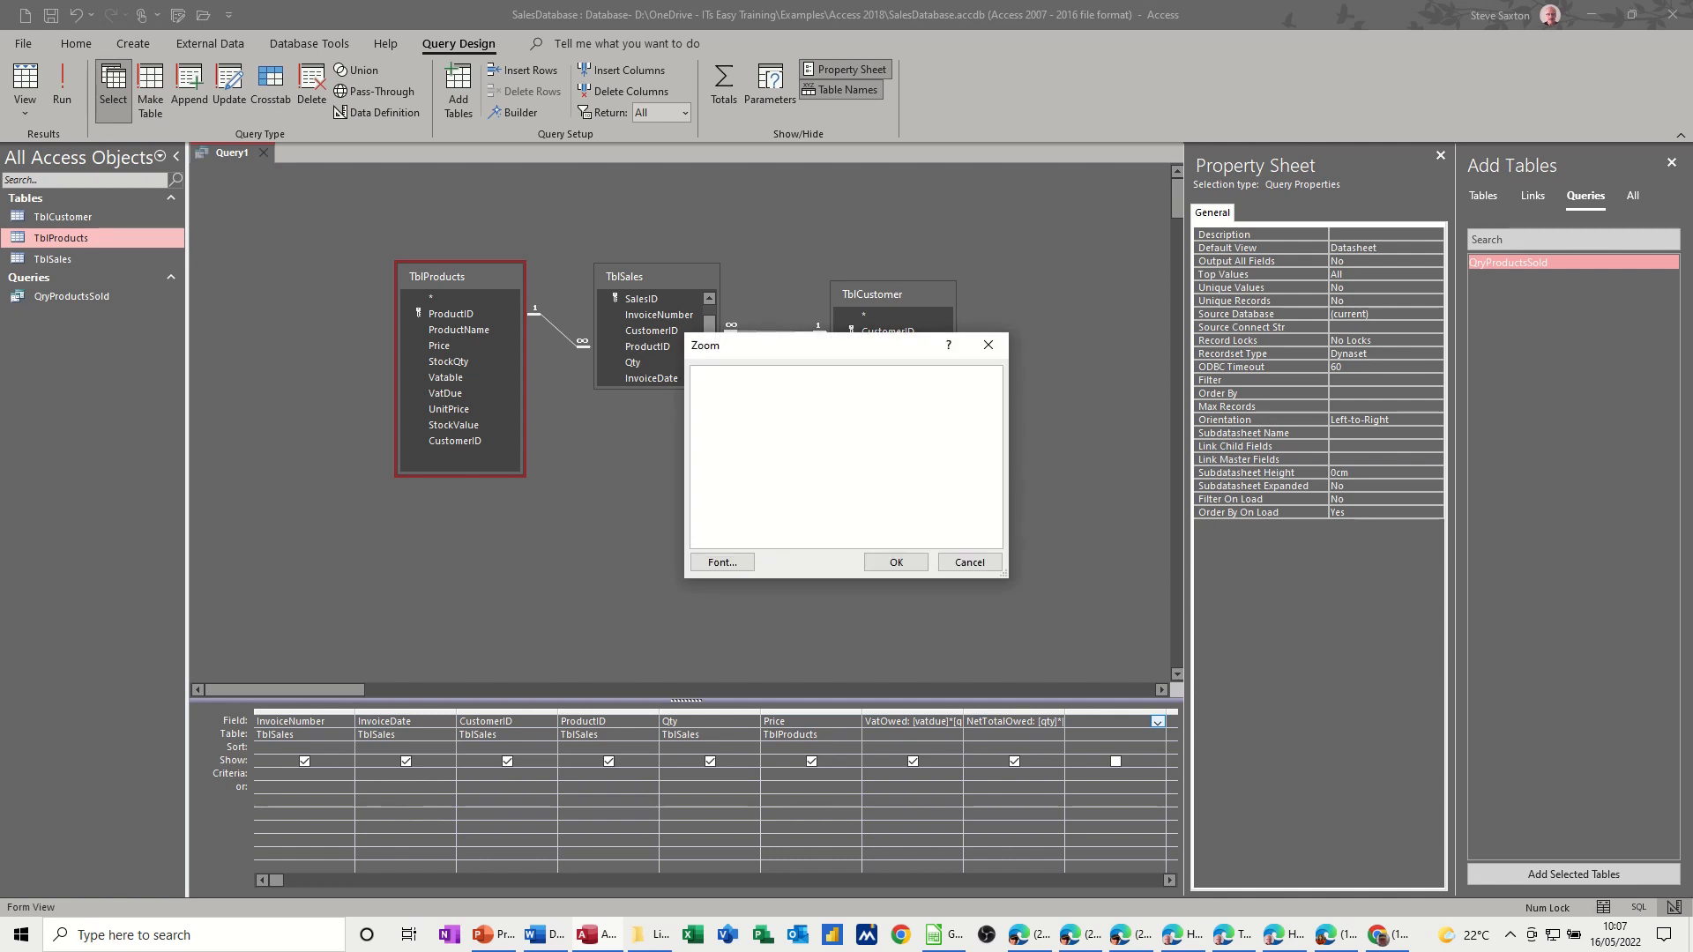
- Enter the calculated field TotalToPay:[vatowed]+[nettotalowed] and confirm it
{"action": "type", "text": "Total"}
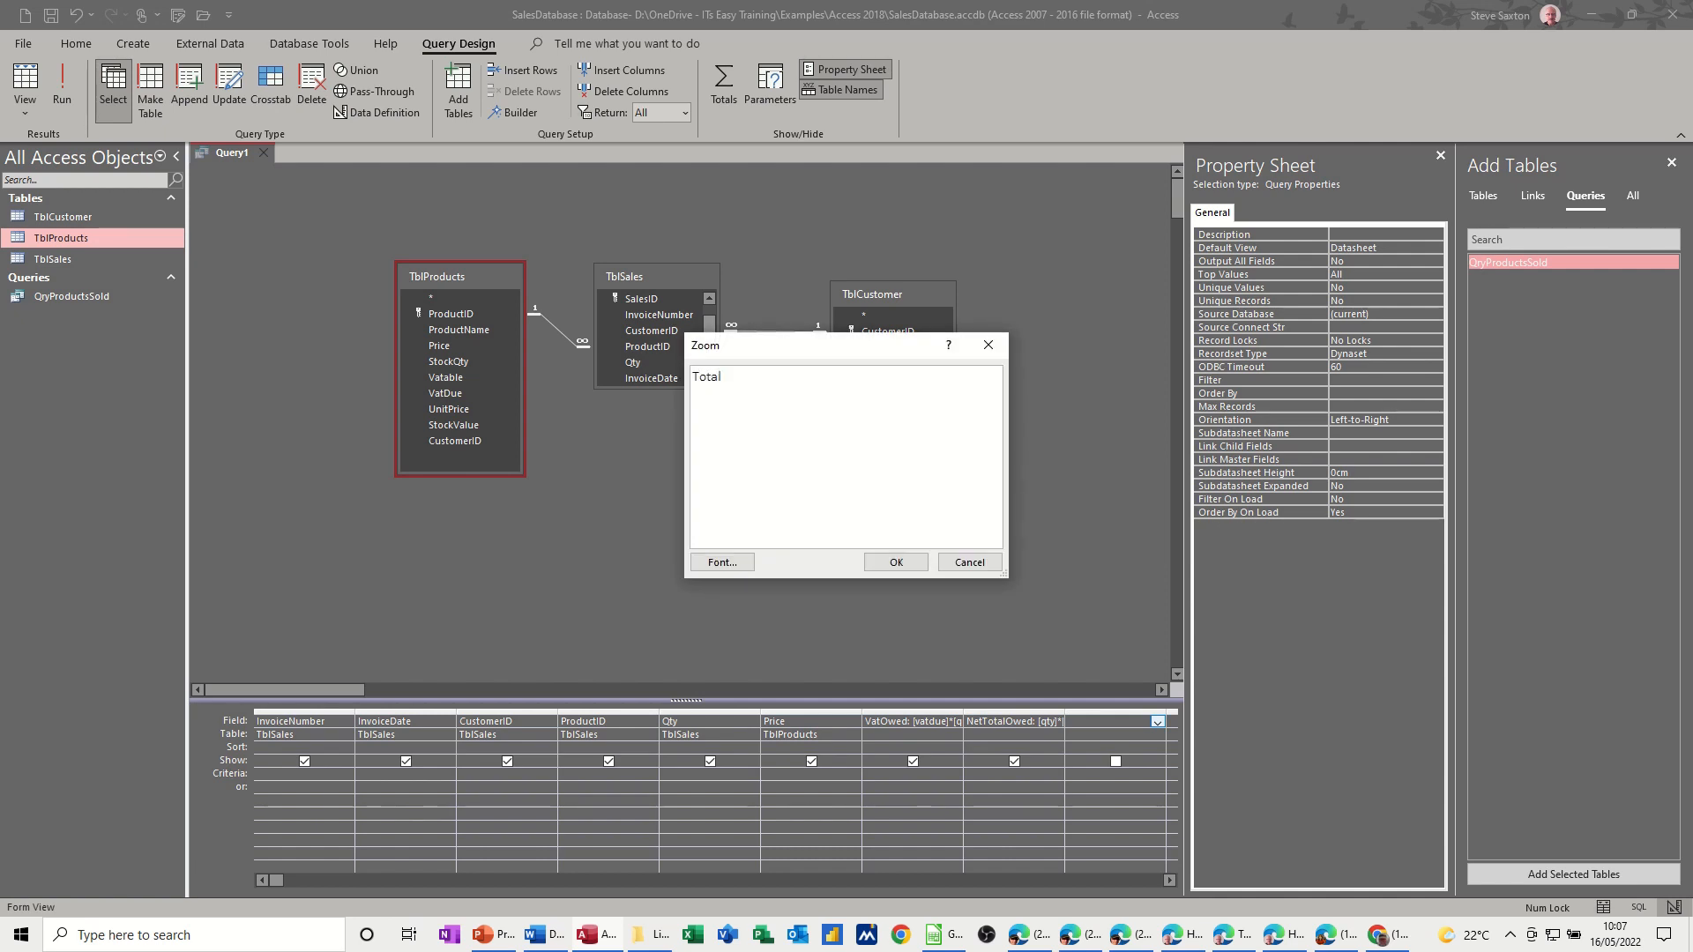
{"action": "type", "text": "ToP"}
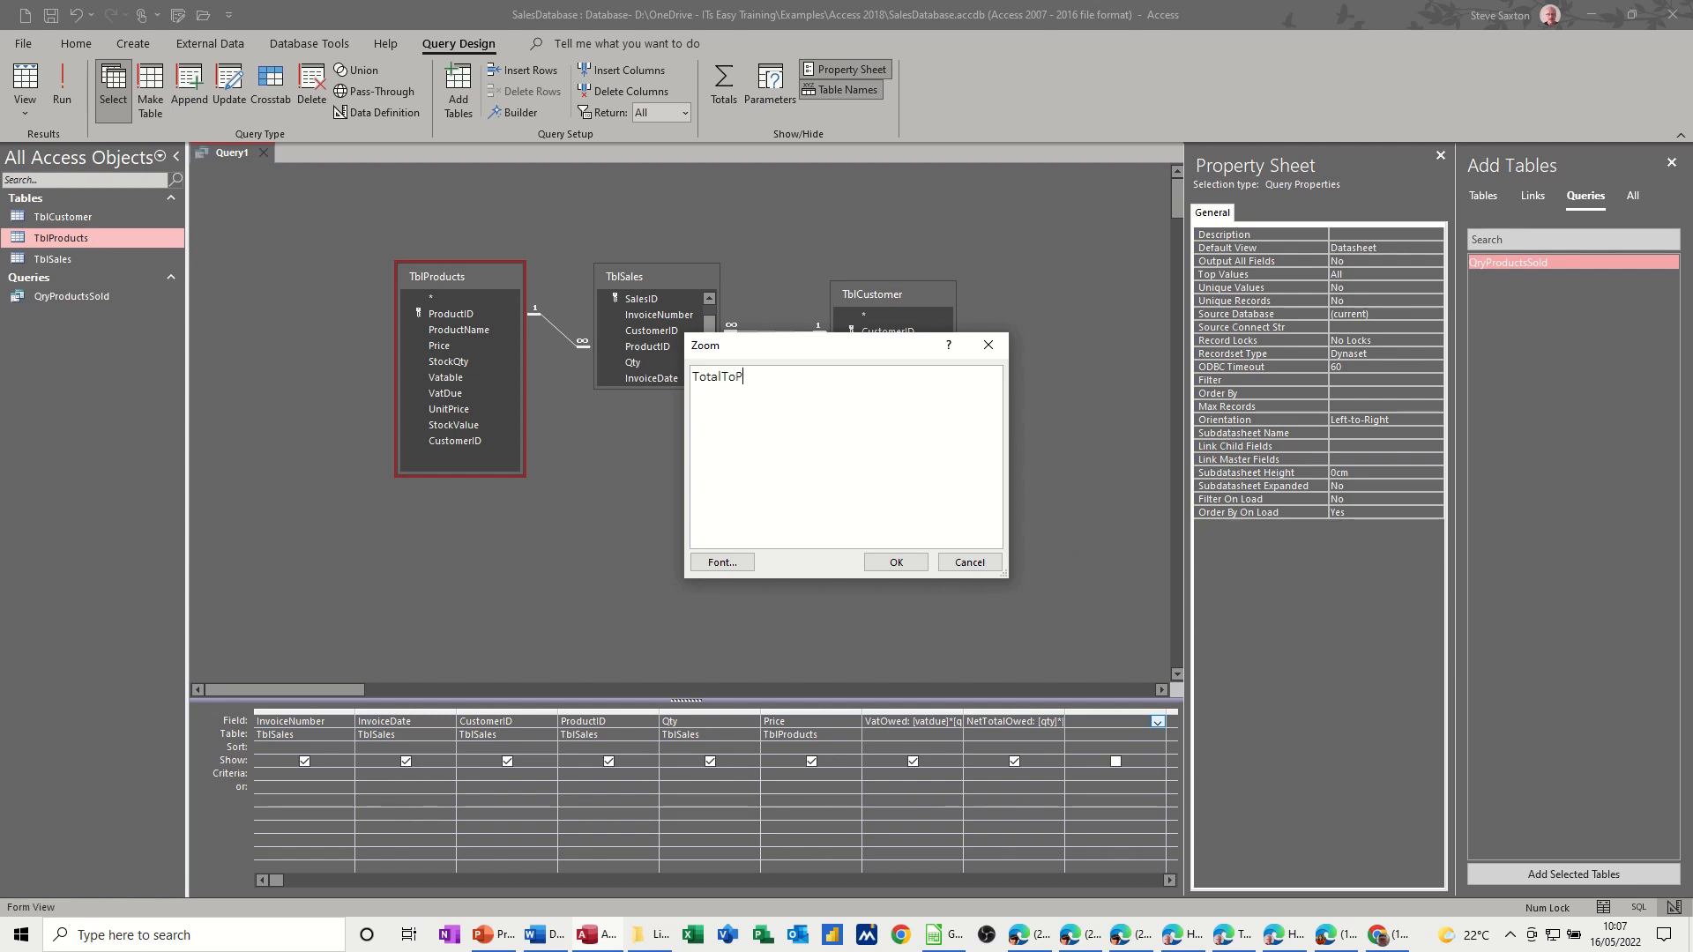
{"action": "type", "text": "ay:"}
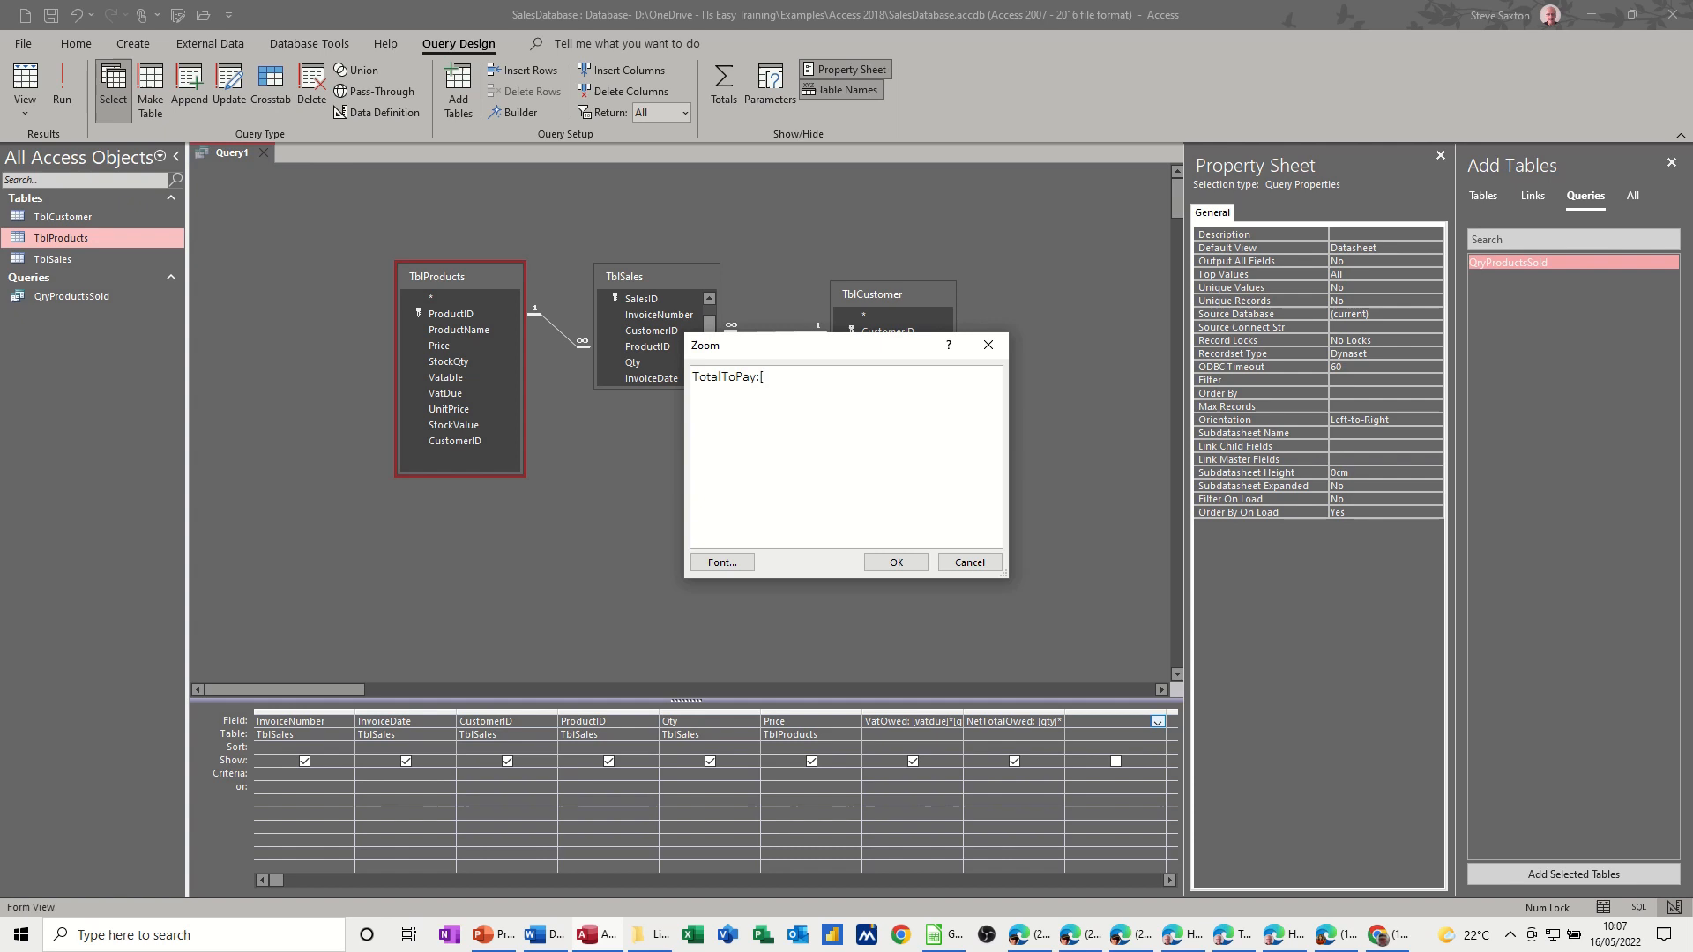
{"action": "type", "text": "[vatow"}
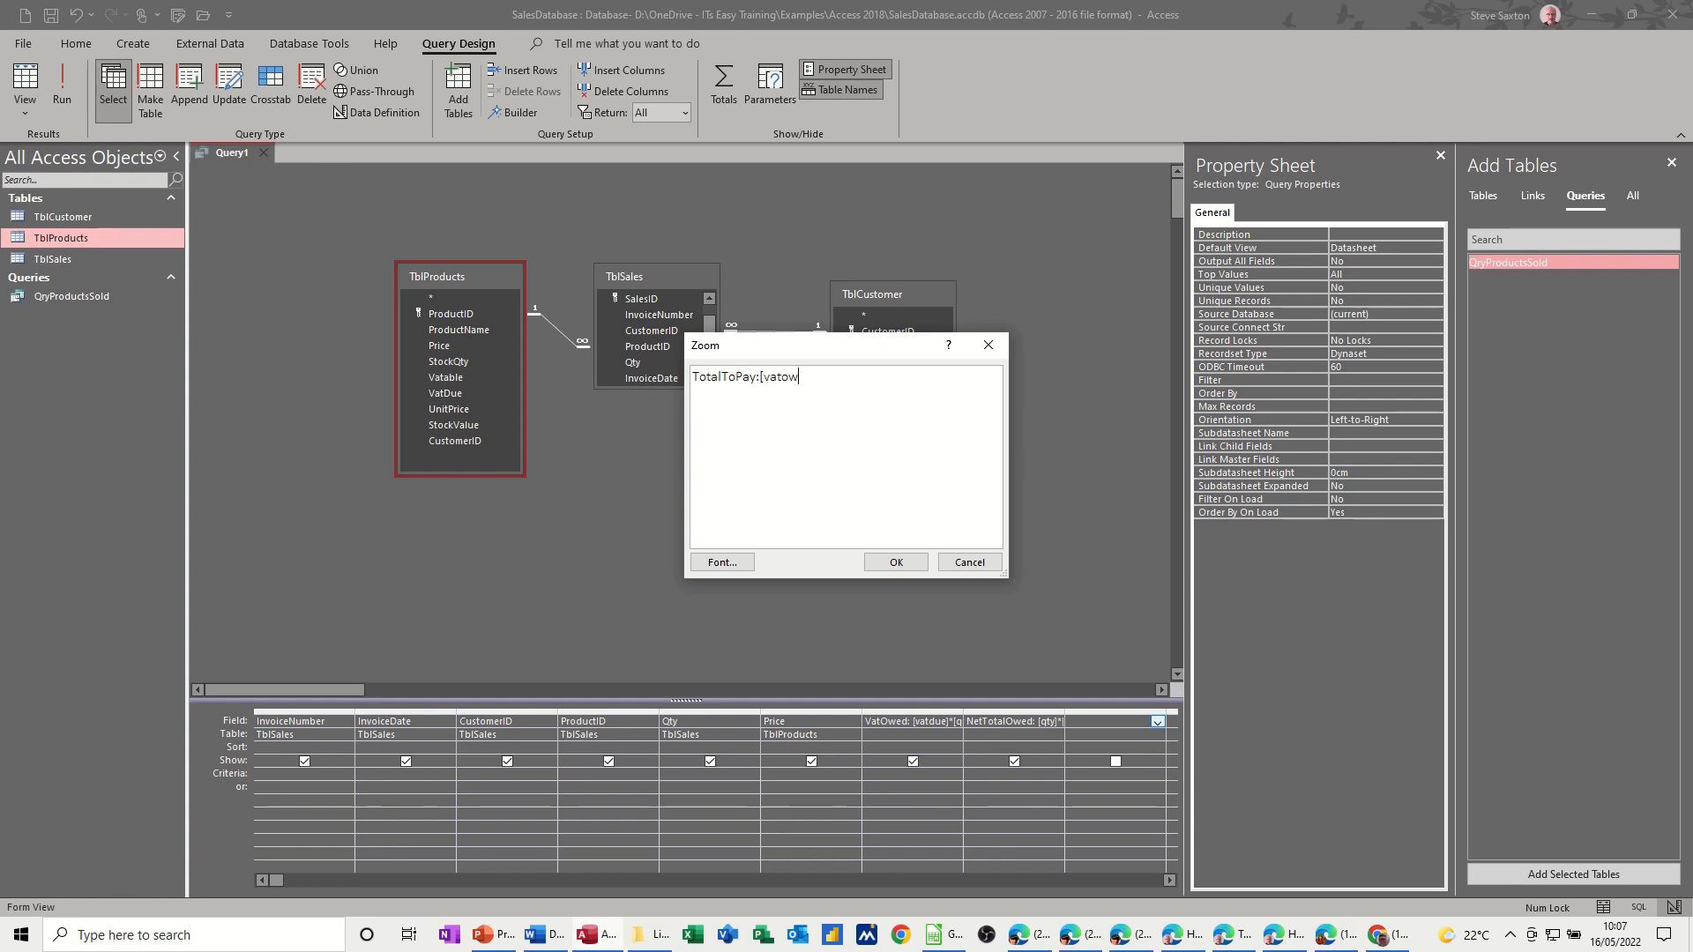
{"action": "type", "text": "ed]"}
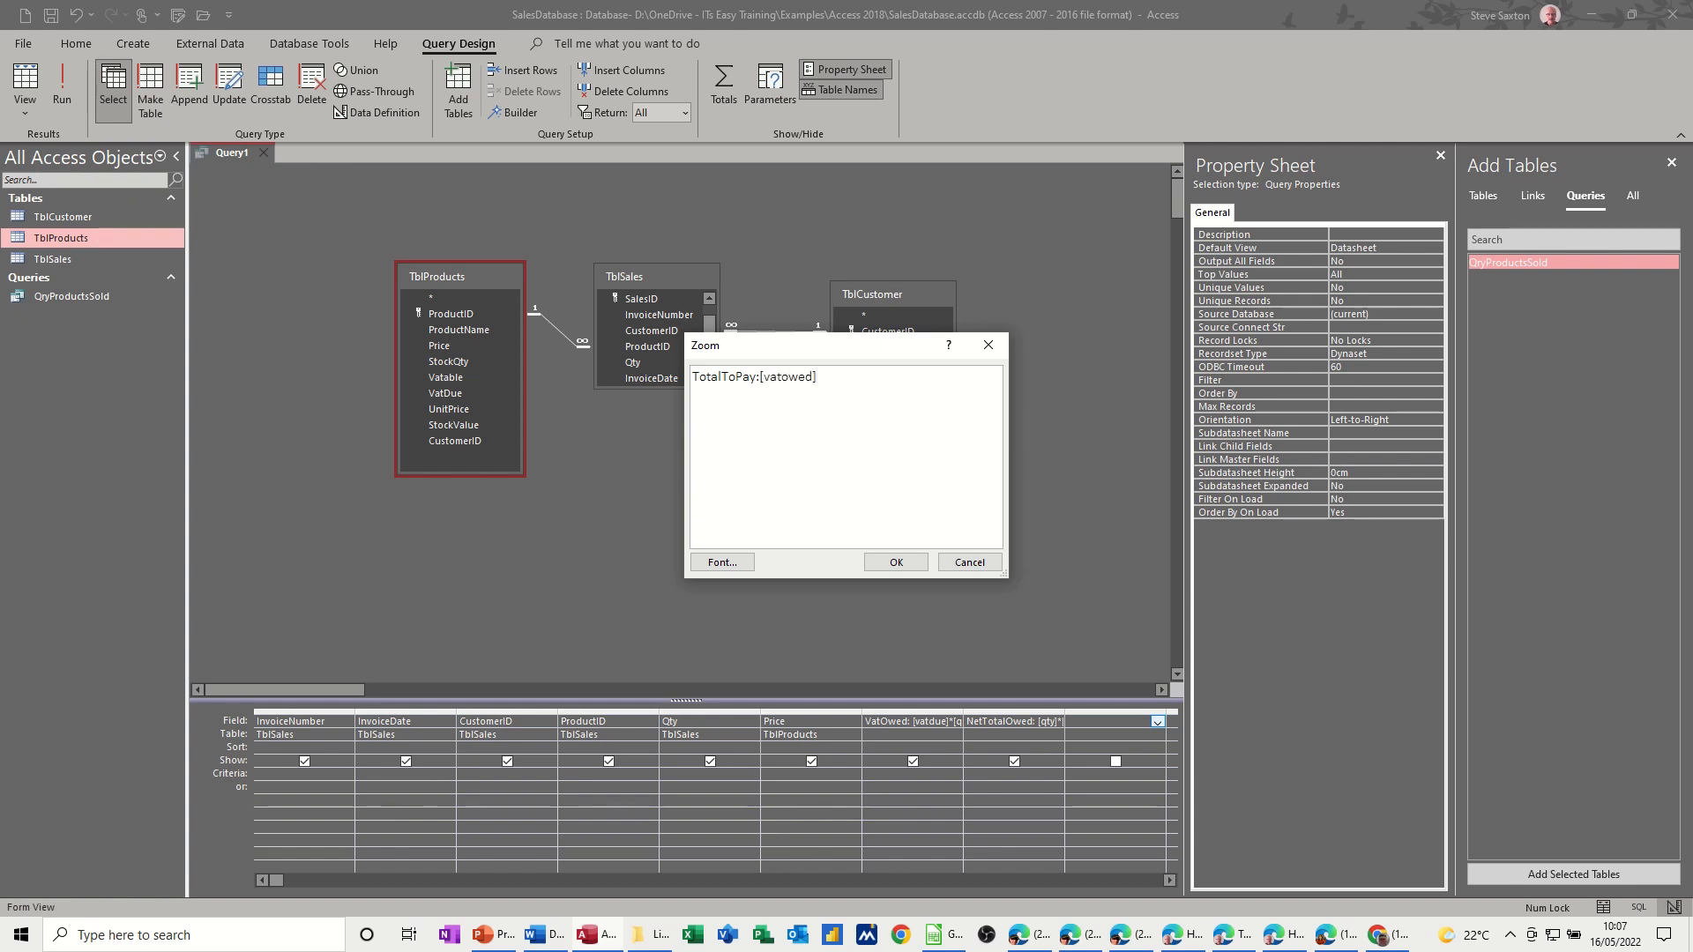
{"action": "type", "text": "="}
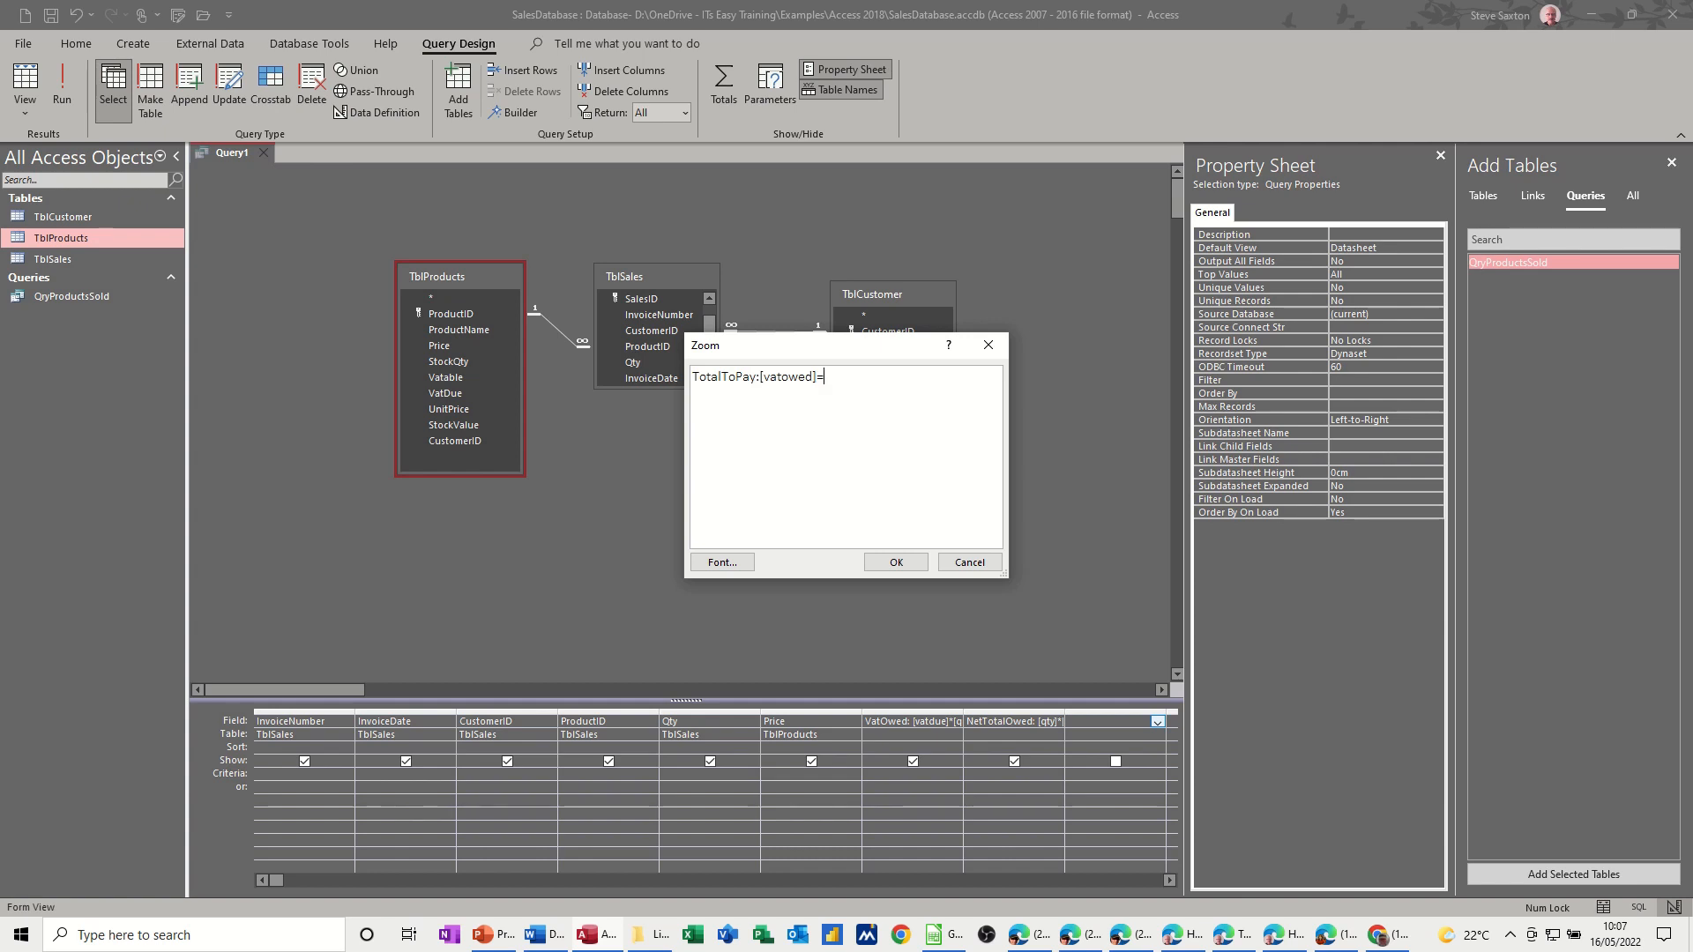
{"action": "type", "text": "+["}
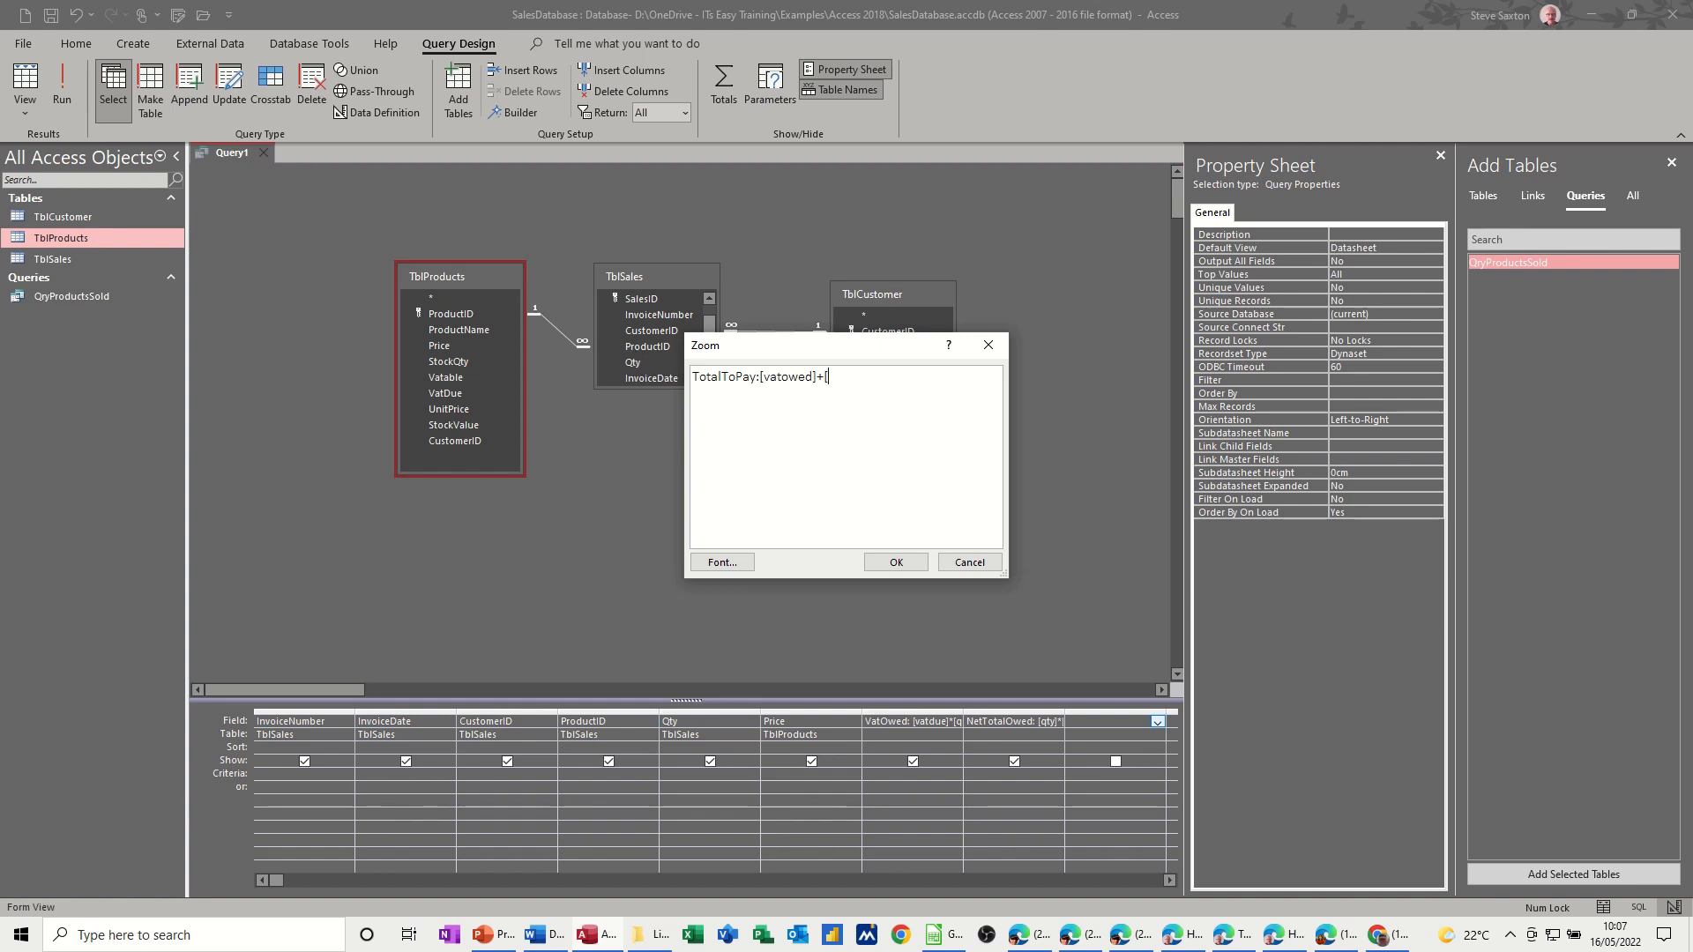
{"action": "type", "text": "nettotalowe"}
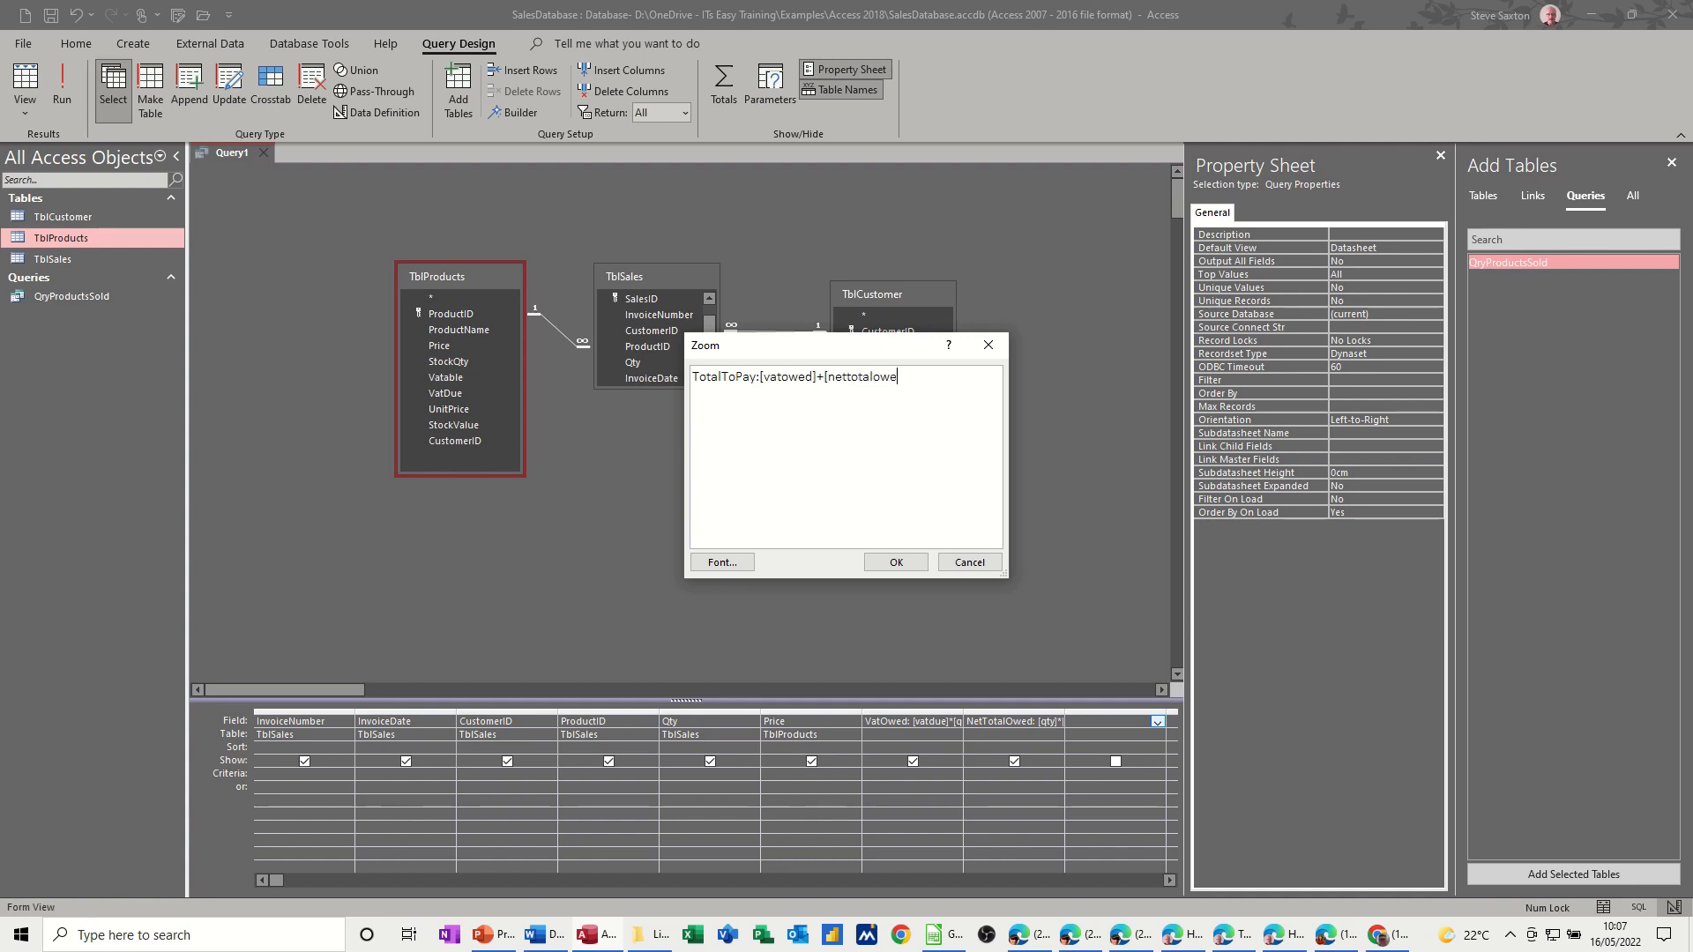
{"action": "type", "text": "d]"}
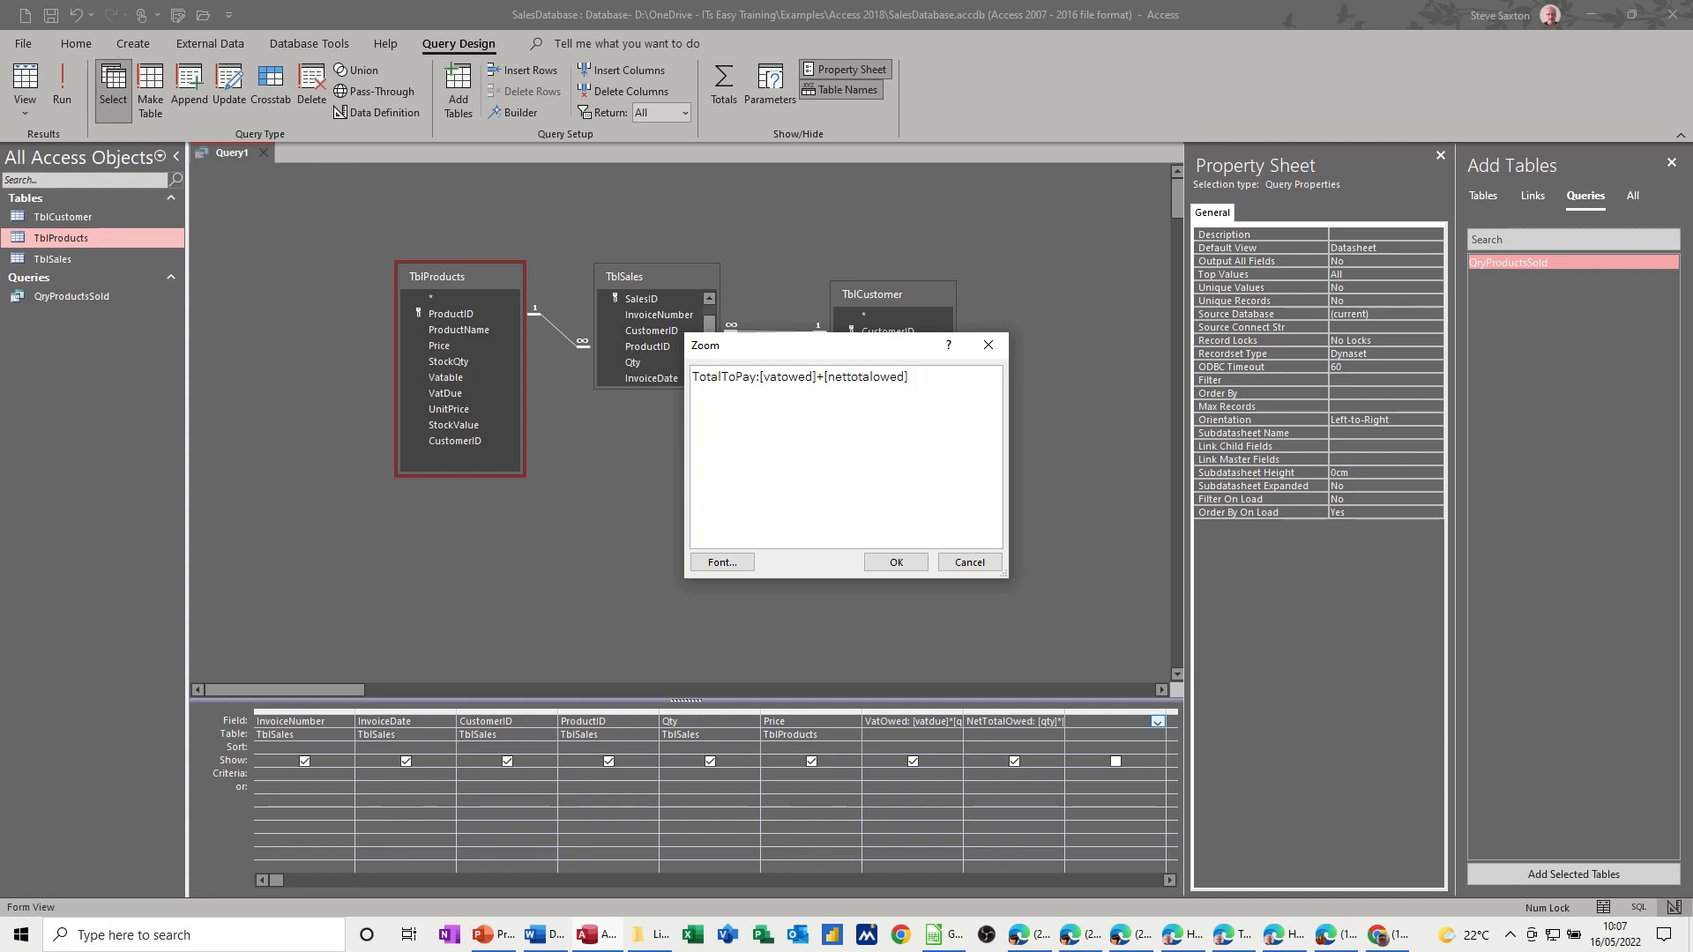
{"action": "mouse_move", "coordinate": [892, 397]}
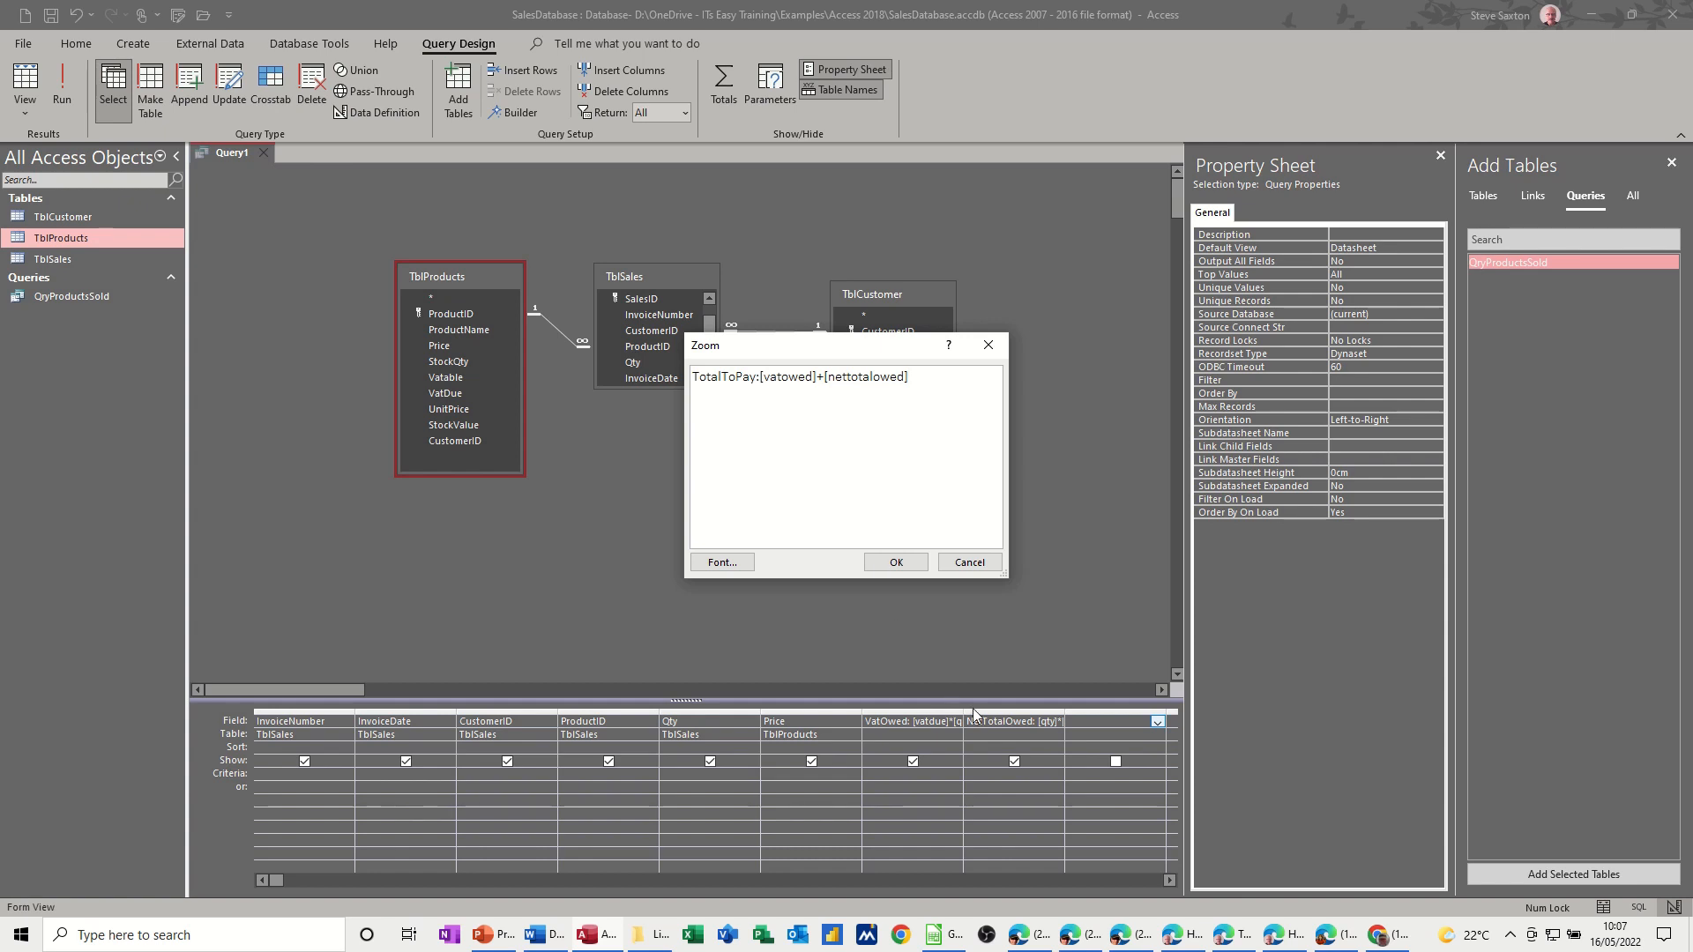
{"action": "left_click", "coordinate": [894, 561]}
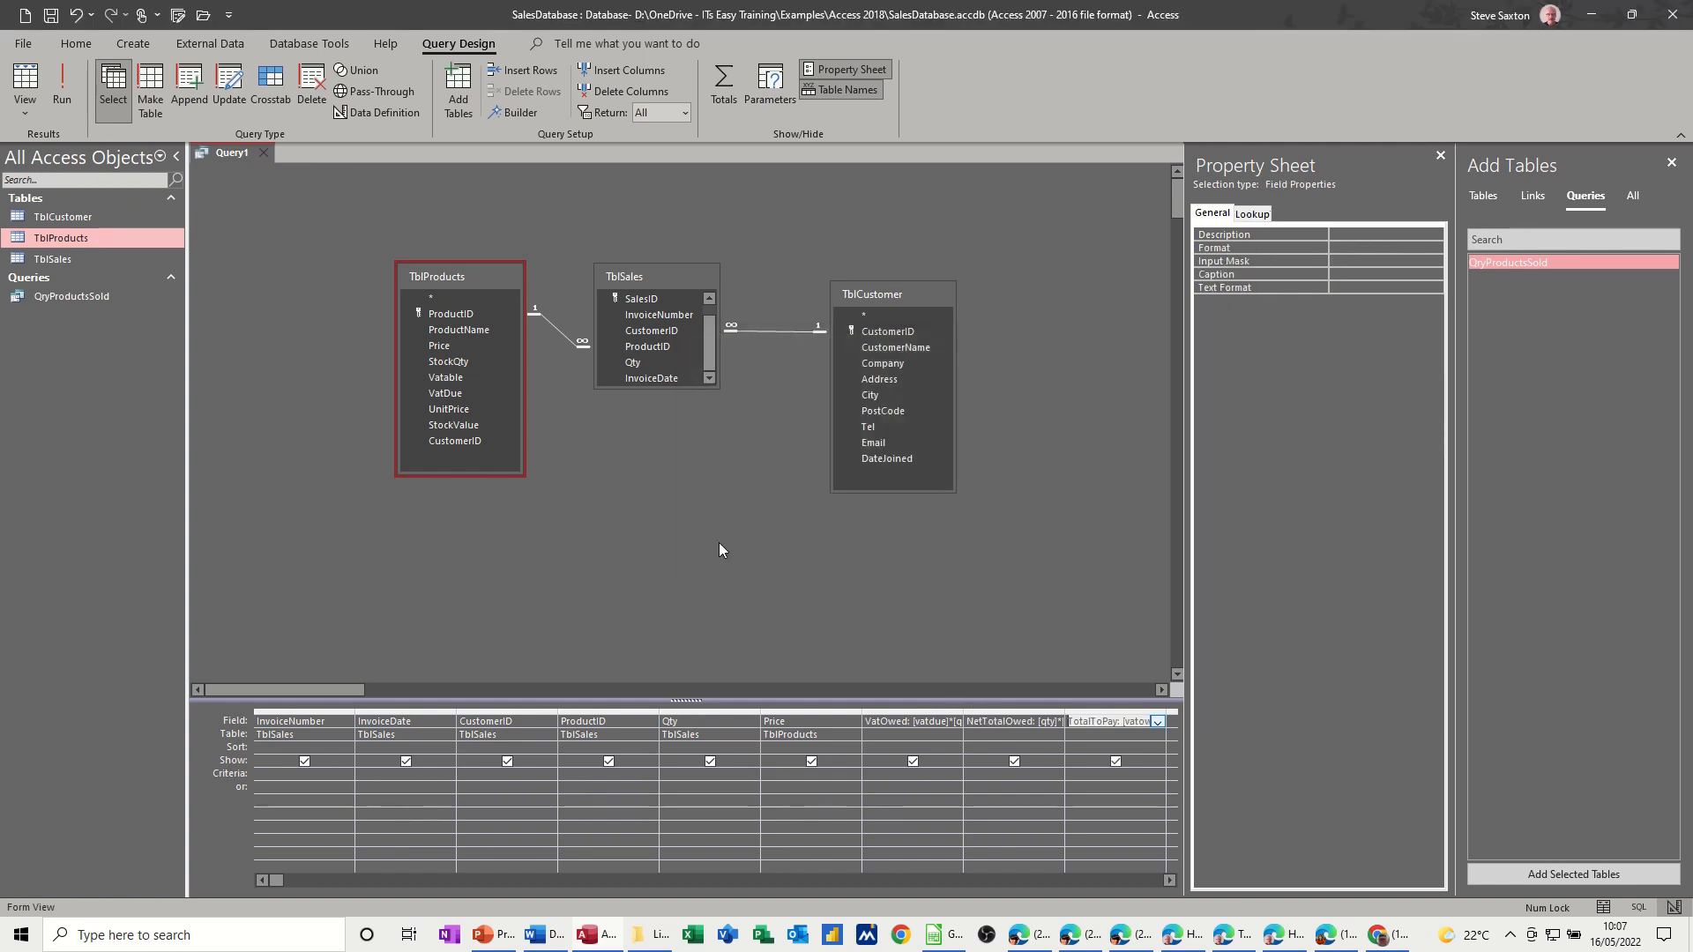
- Format TotalToPay as Currency so it reads £480.00, run the query and begin saving it
{"action": "left_click", "coordinate": [61, 88]}
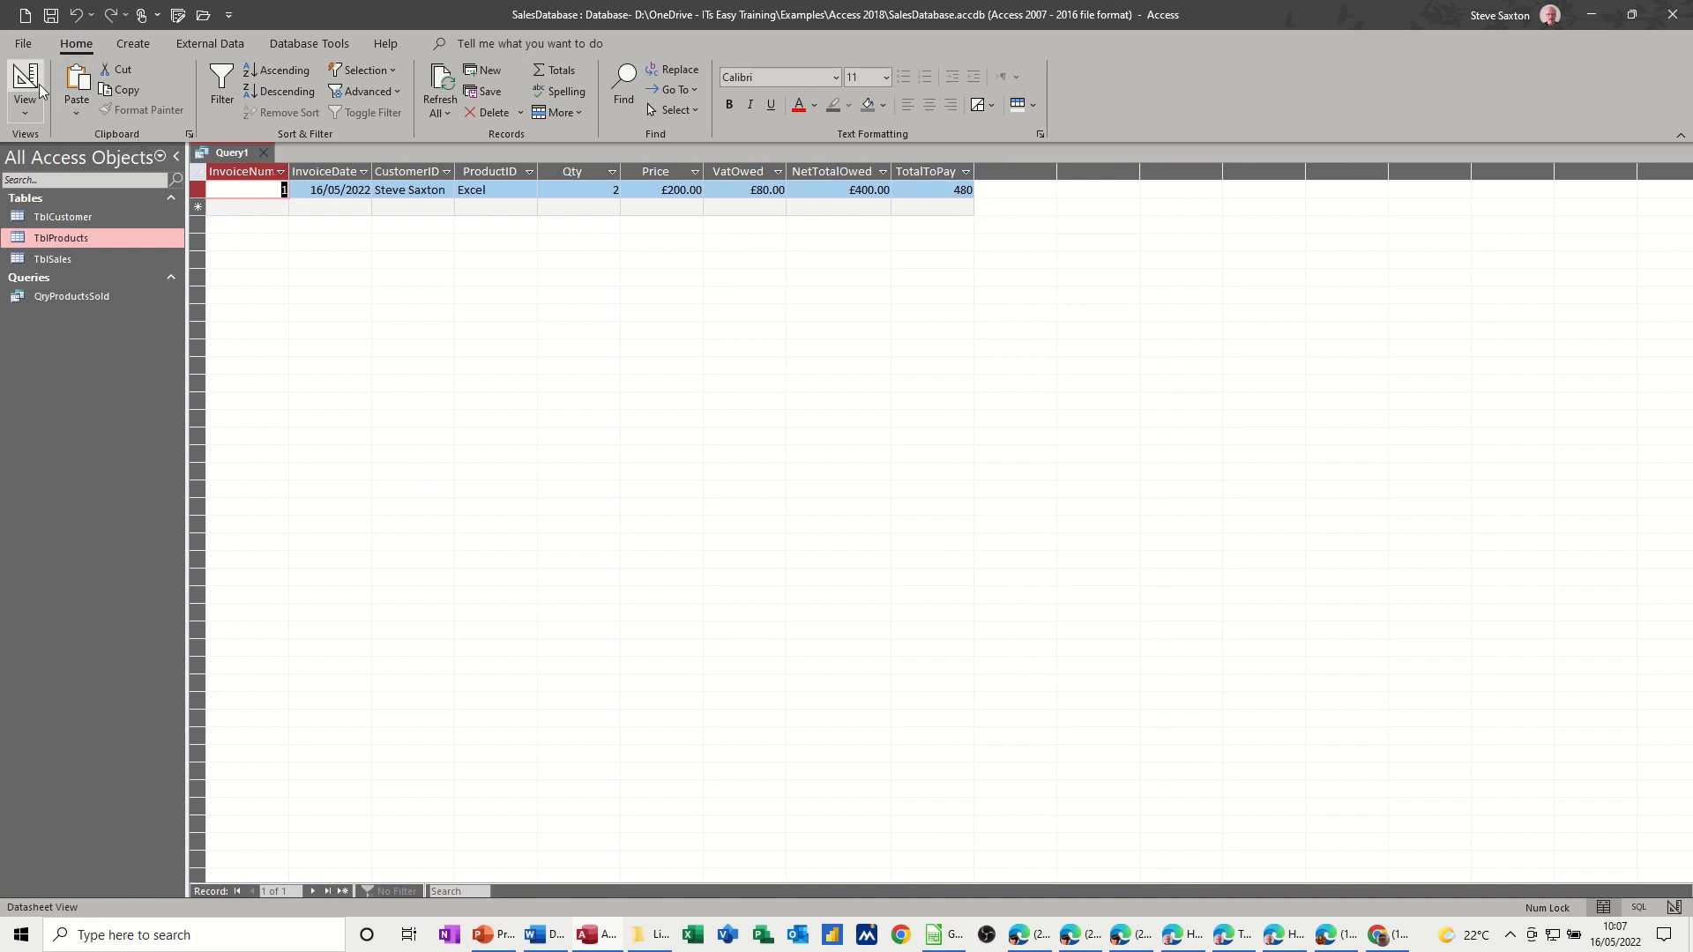
{"action": "left_click", "coordinate": [23, 92]}
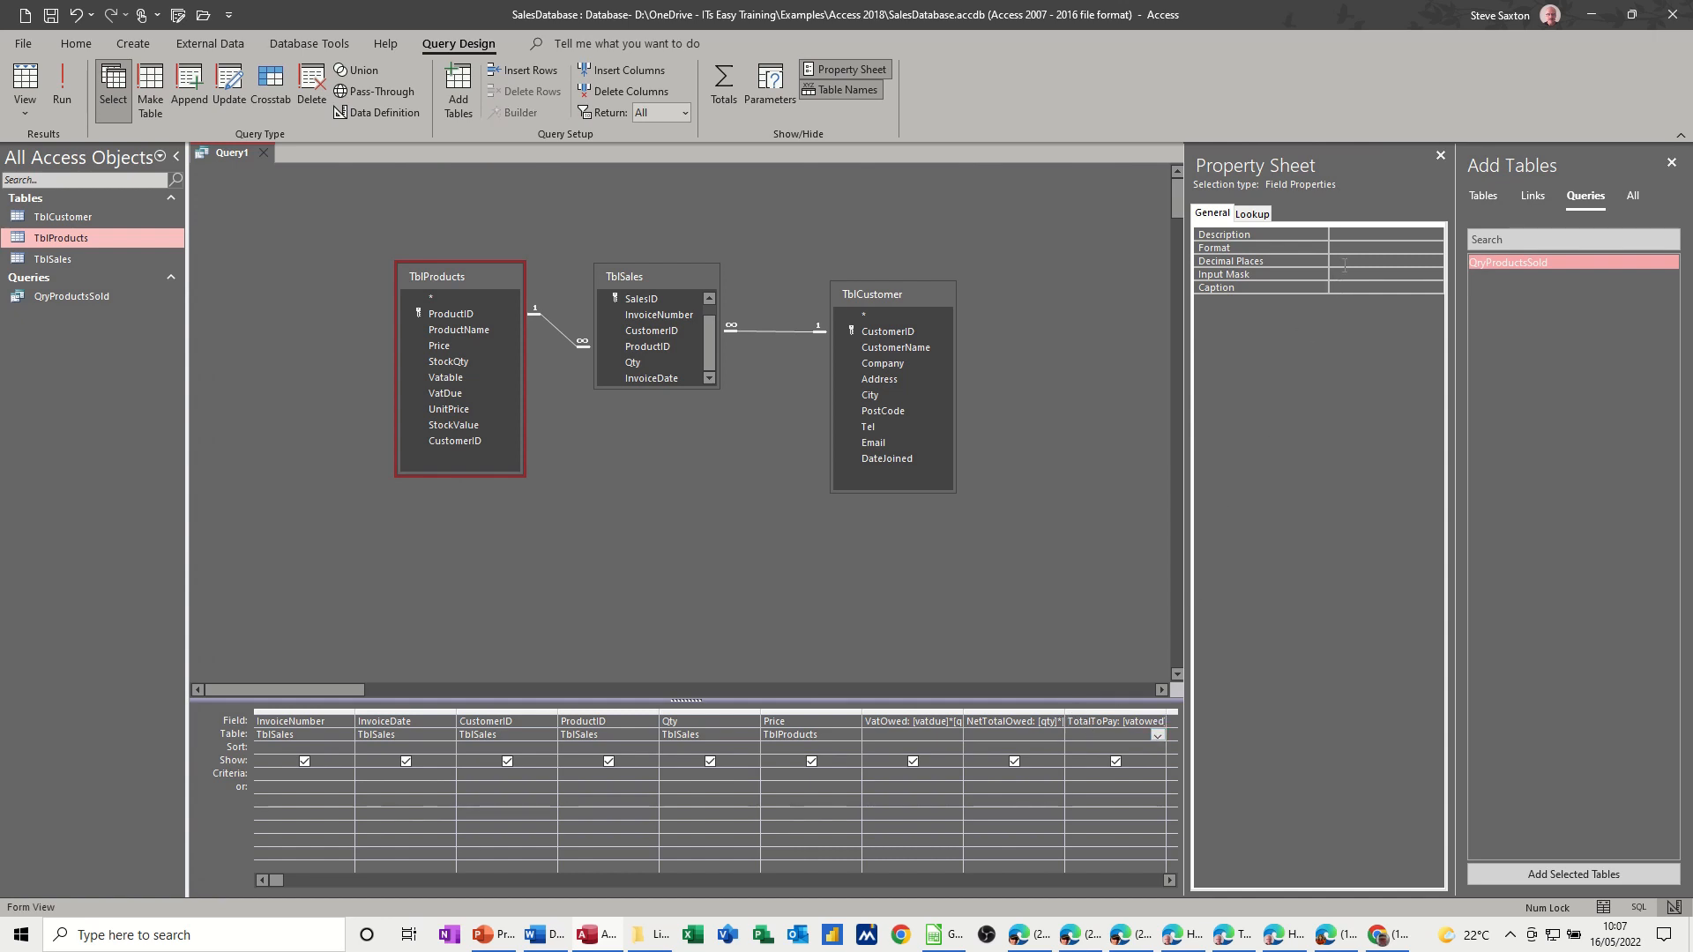
{"action": "left_click", "coordinate": [1436, 247]}
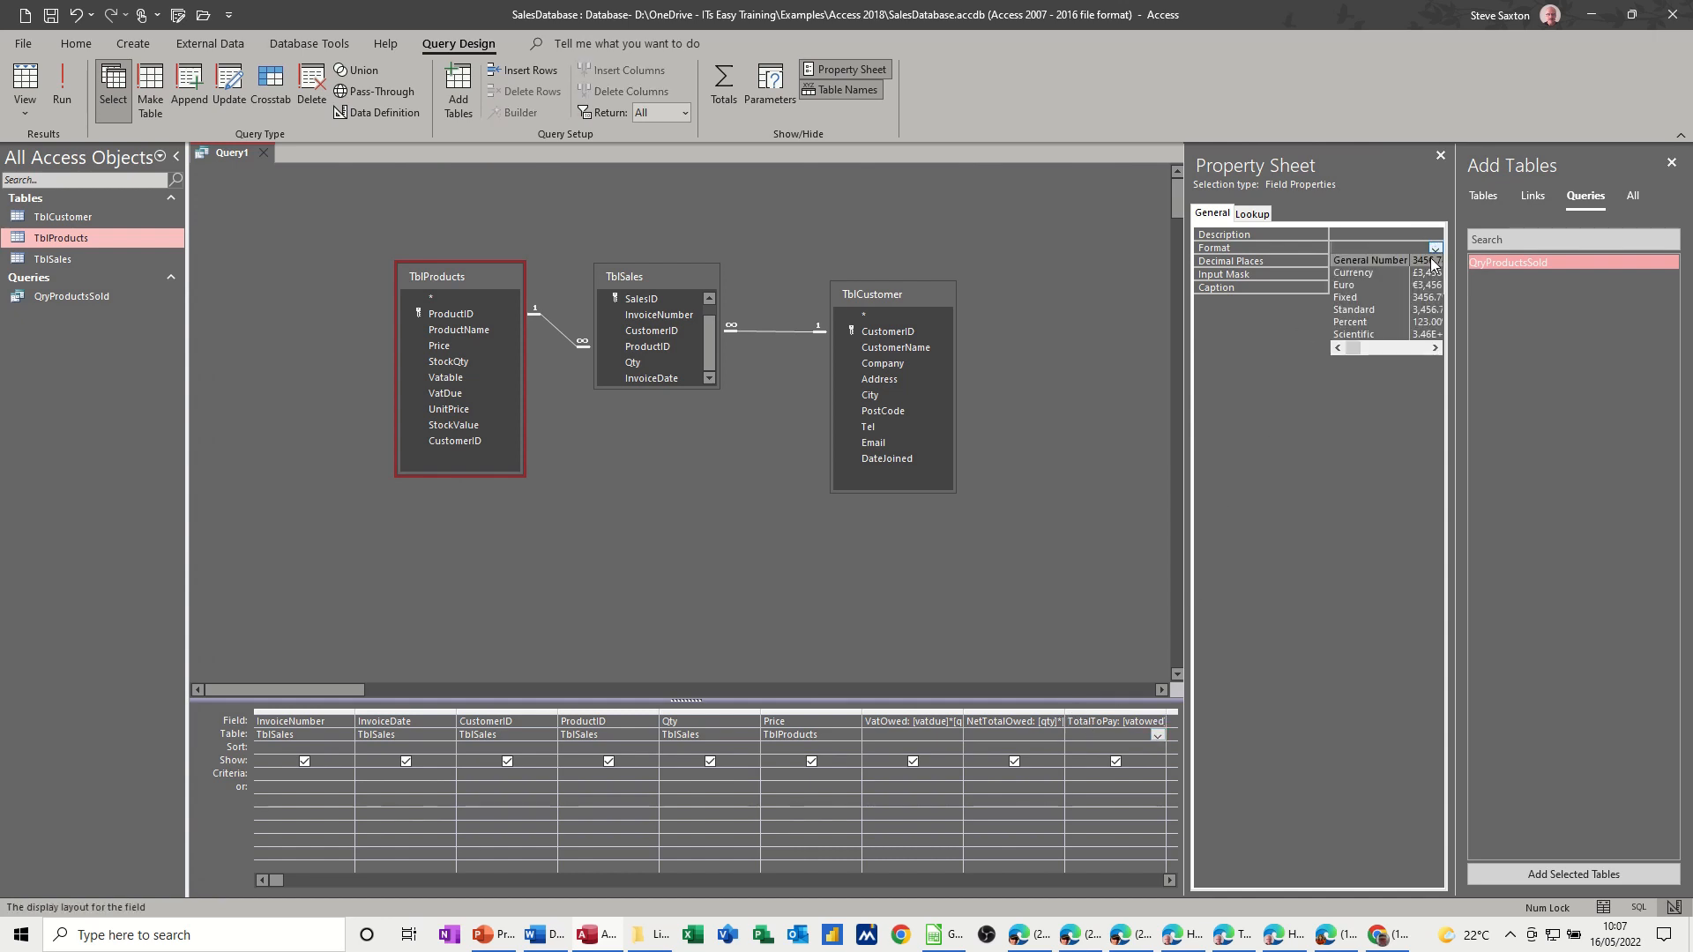
{"action": "left_click", "coordinate": [1353, 272]}
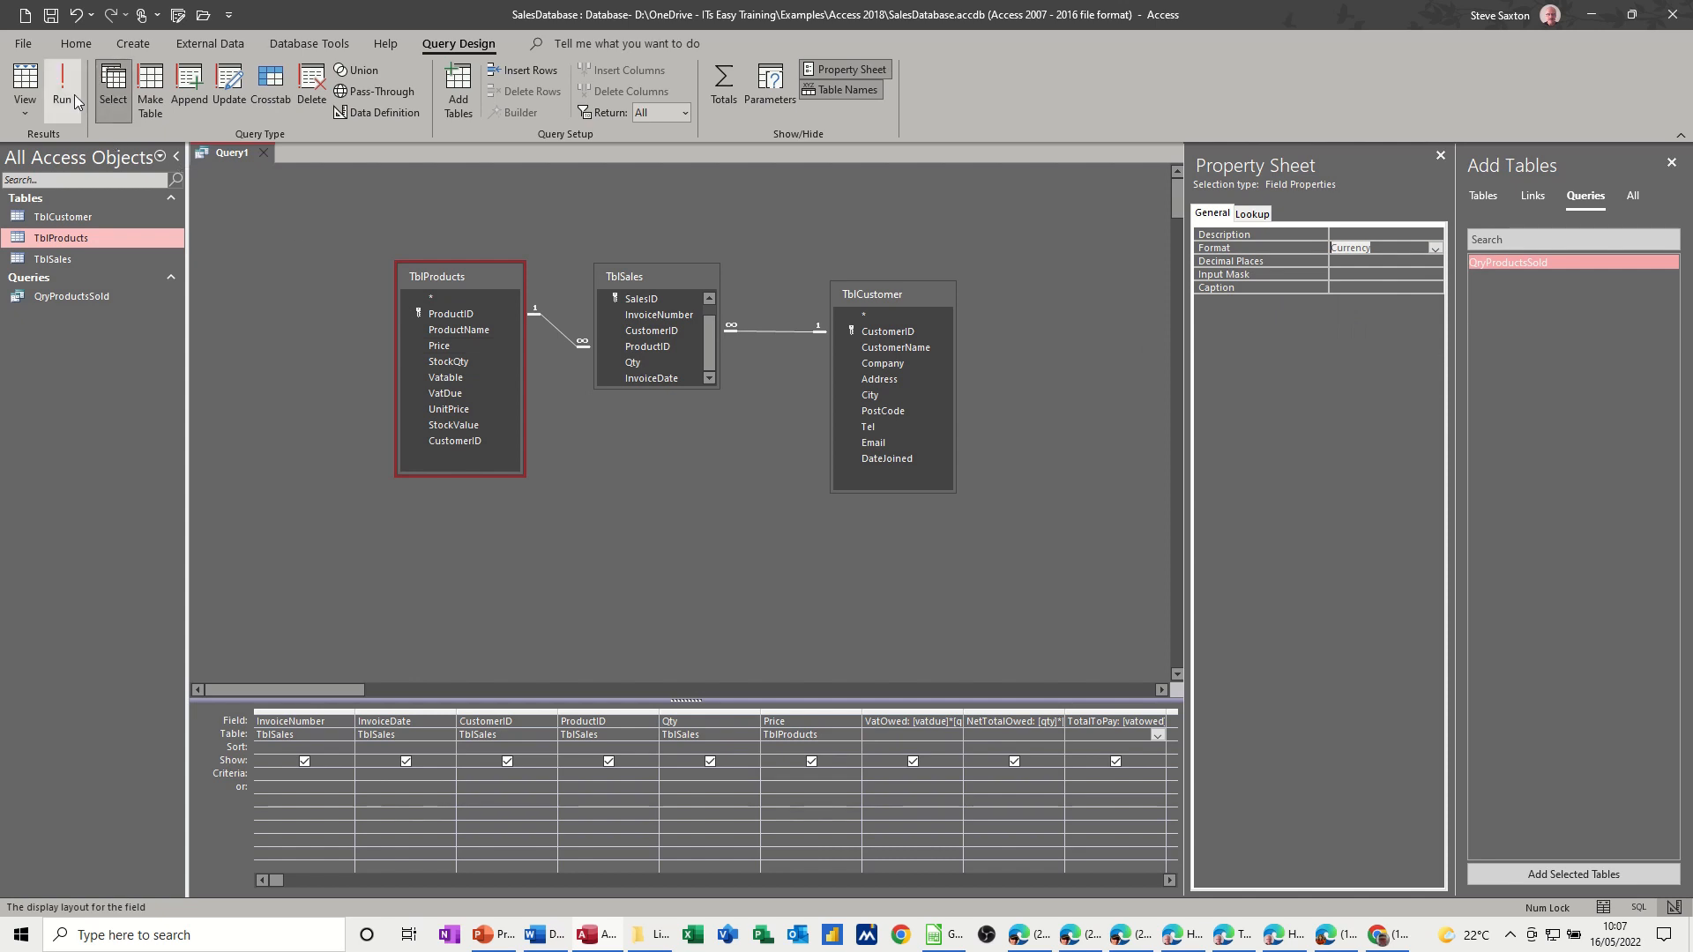
{"action": "left_click", "coordinate": [62, 87]}
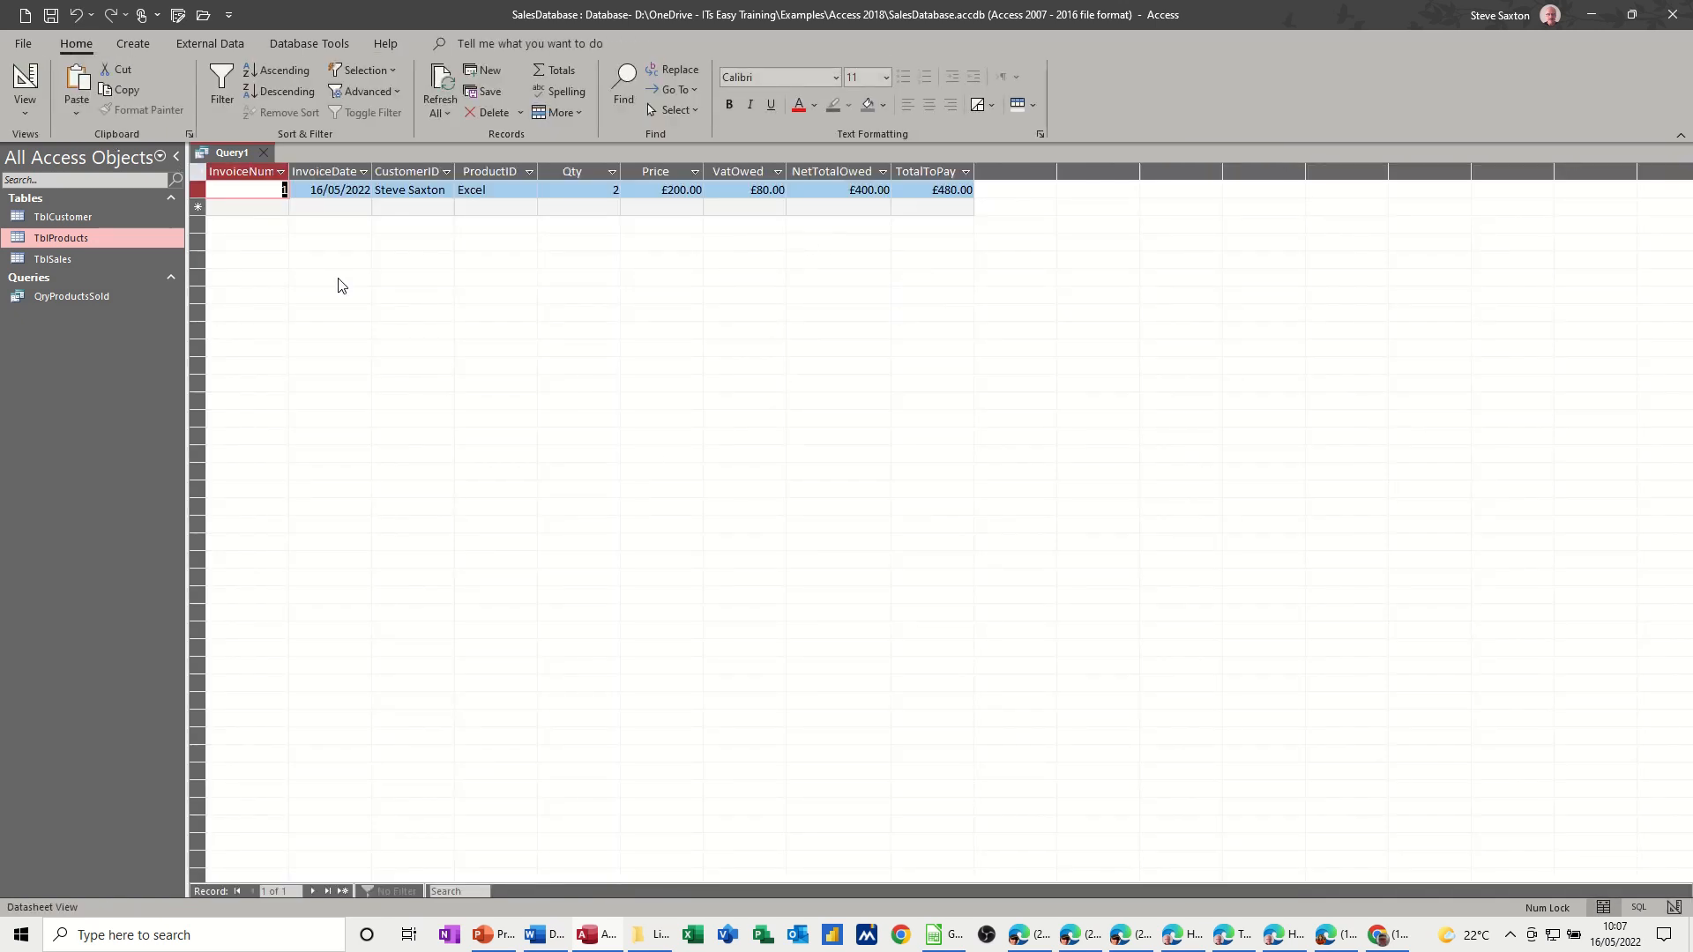
{"action": "mouse_move", "coordinate": [51, 14]}
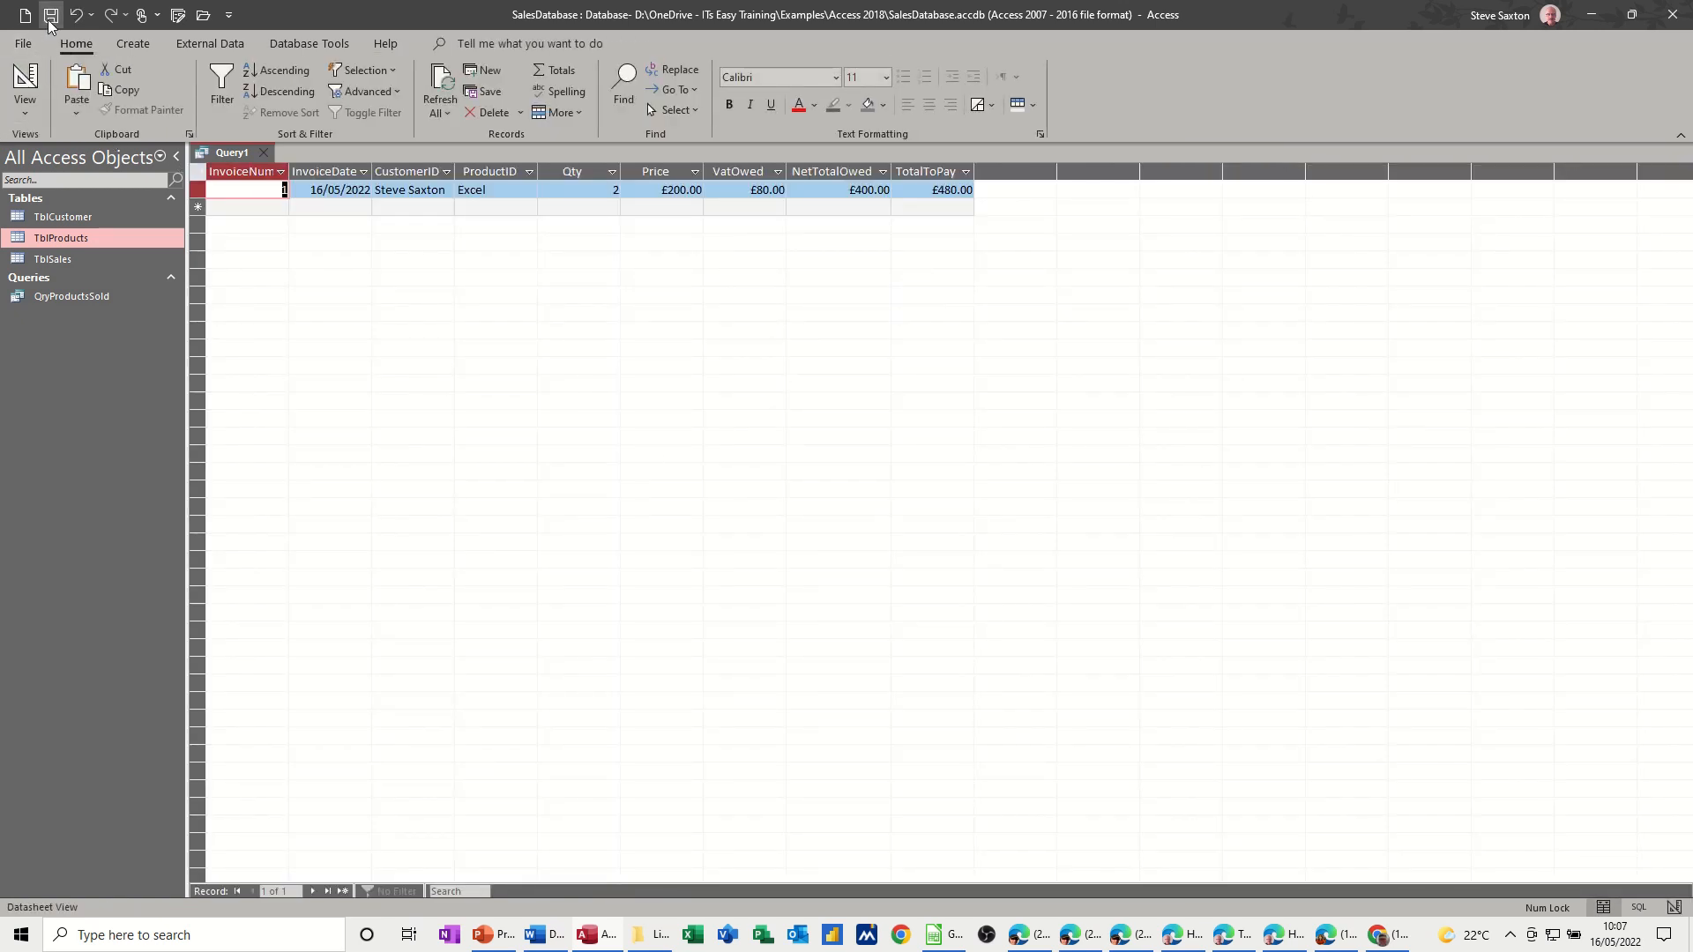
{"action": "left_click", "coordinate": [50, 14]}
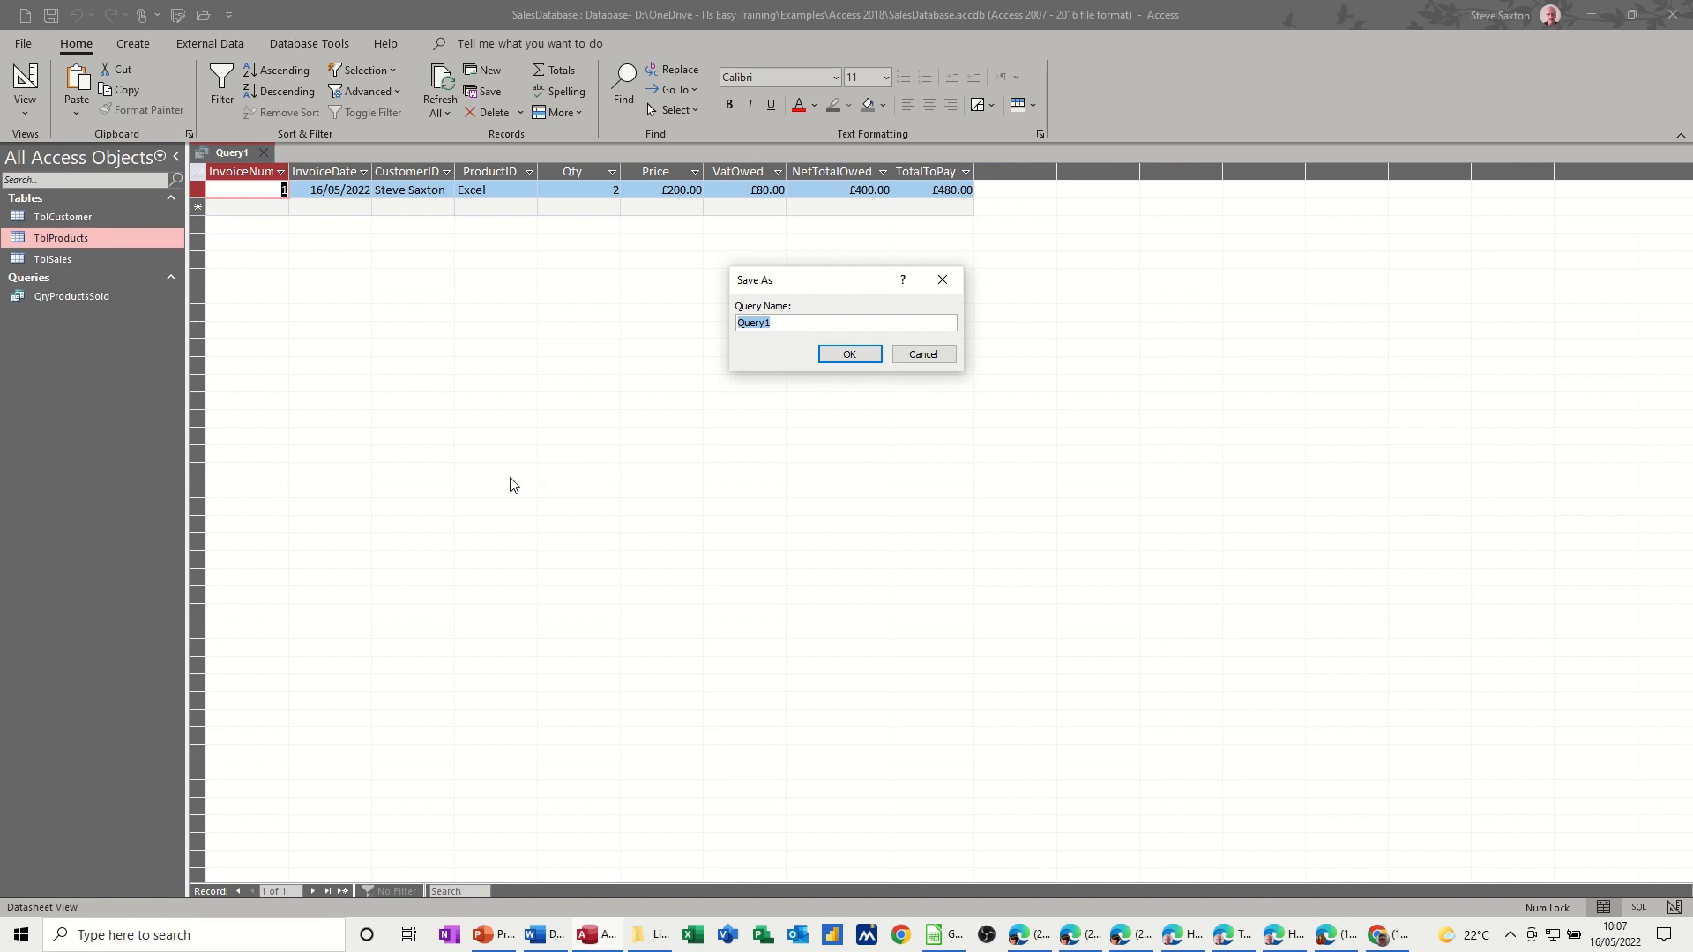
- Save the query under the name QrySales
{"action": "type", "text": "QrySa"}
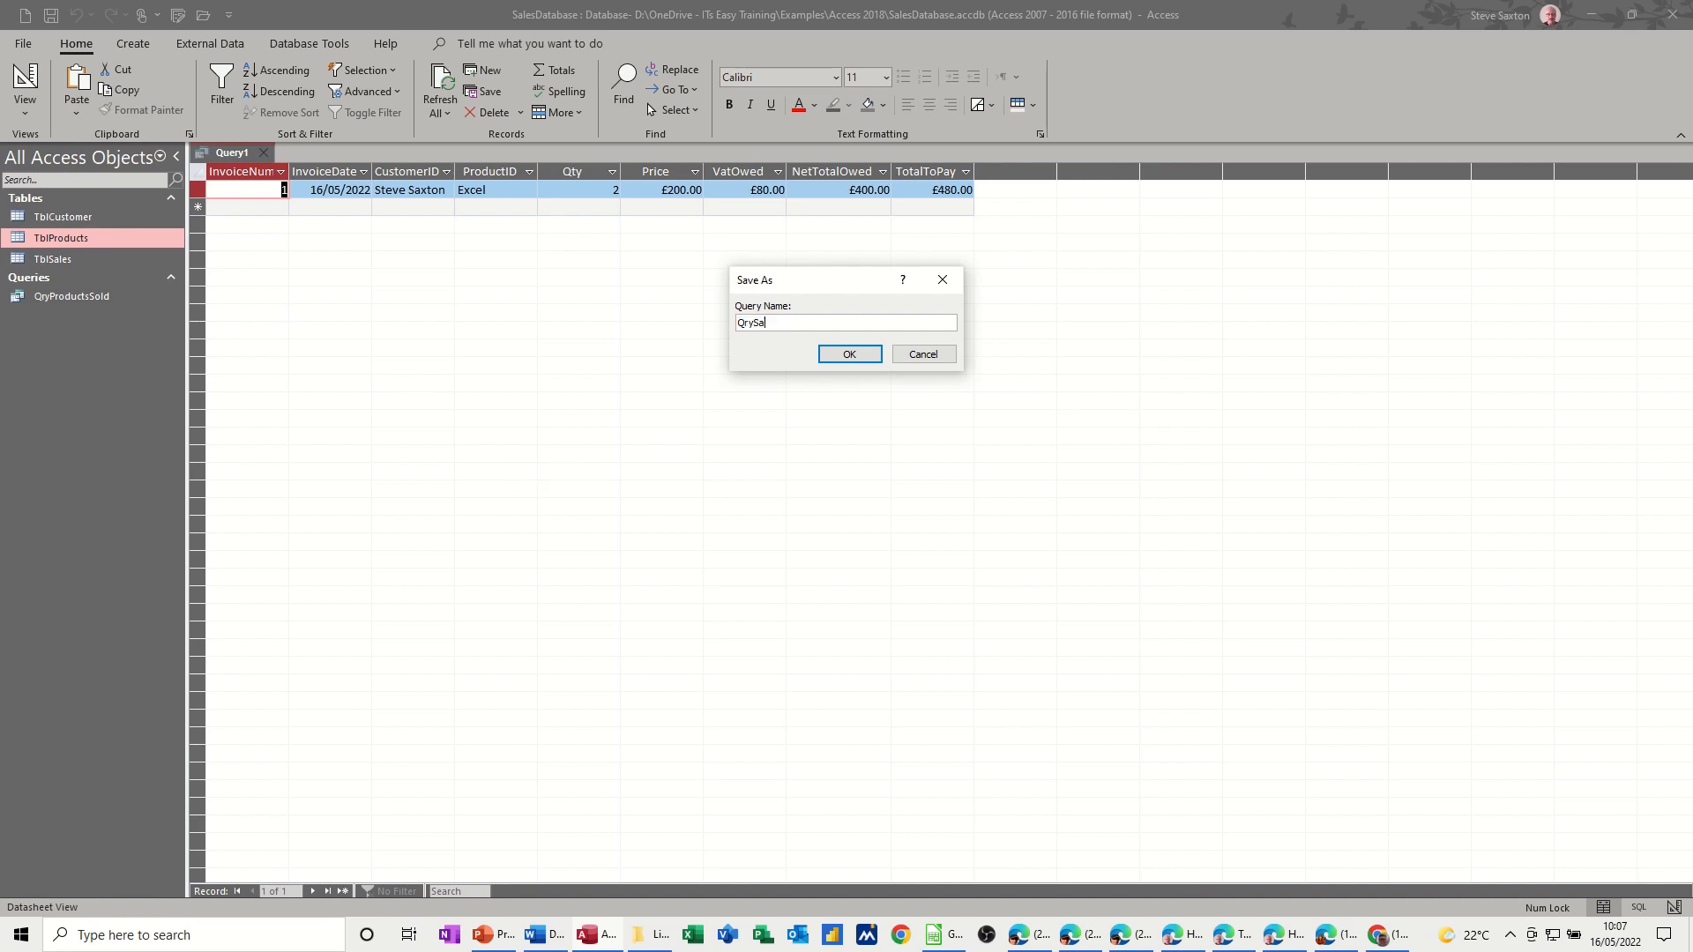
{"action": "type", "text": "les"}
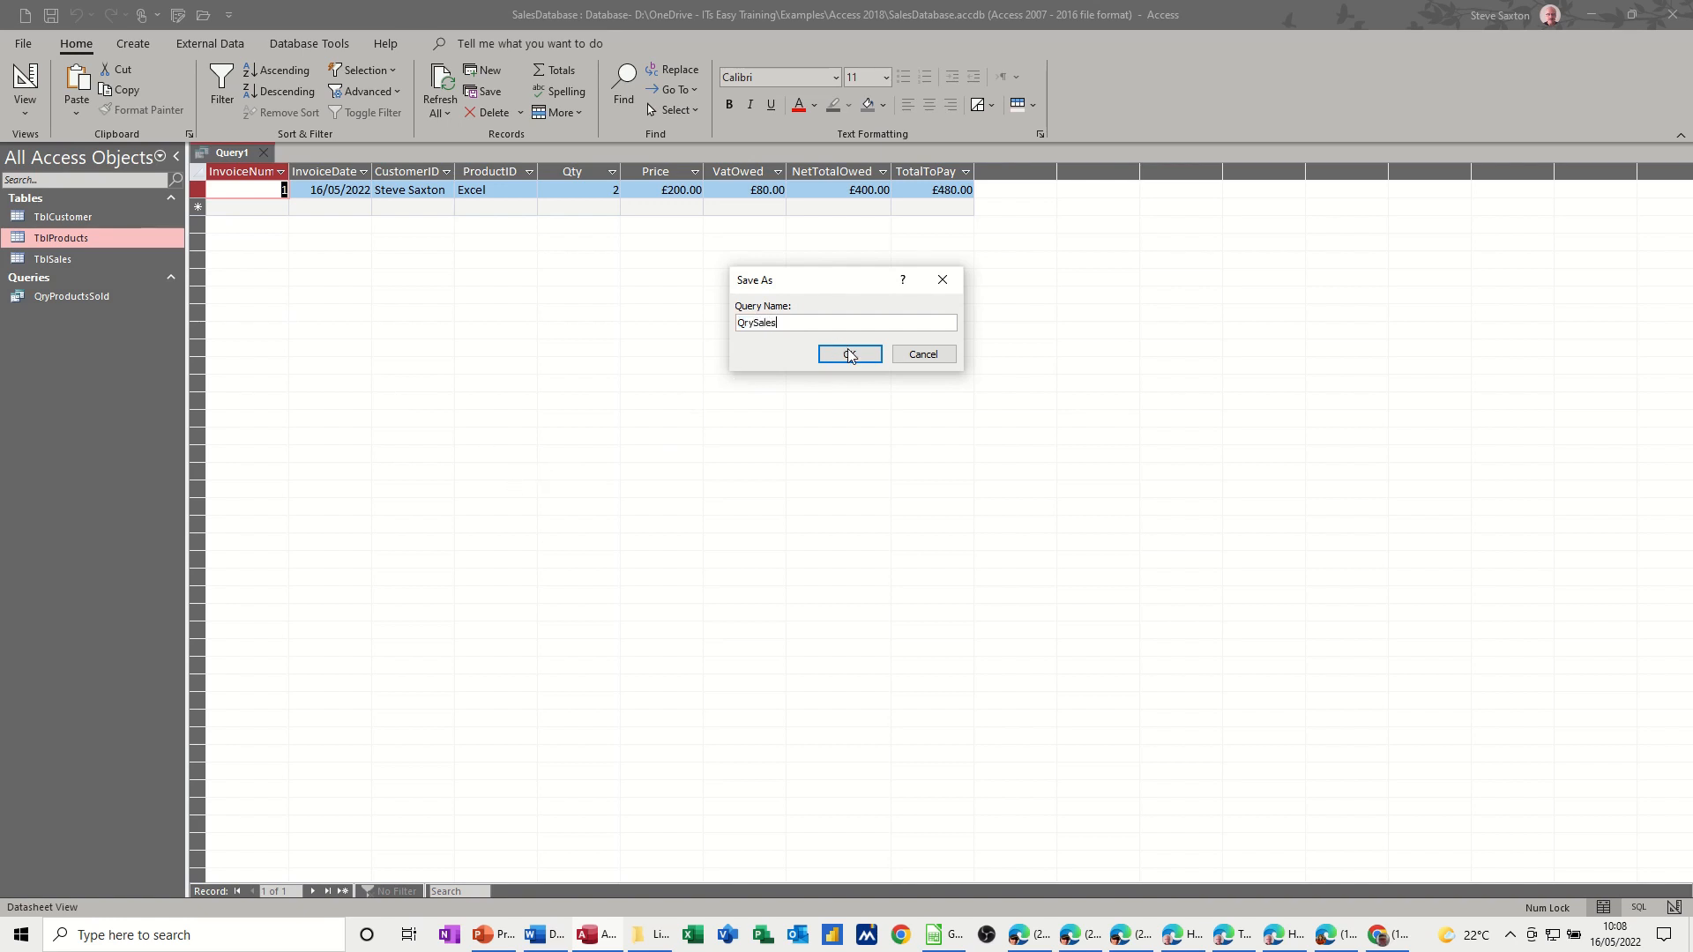
{"action": "left_click", "coordinate": [848, 354]}
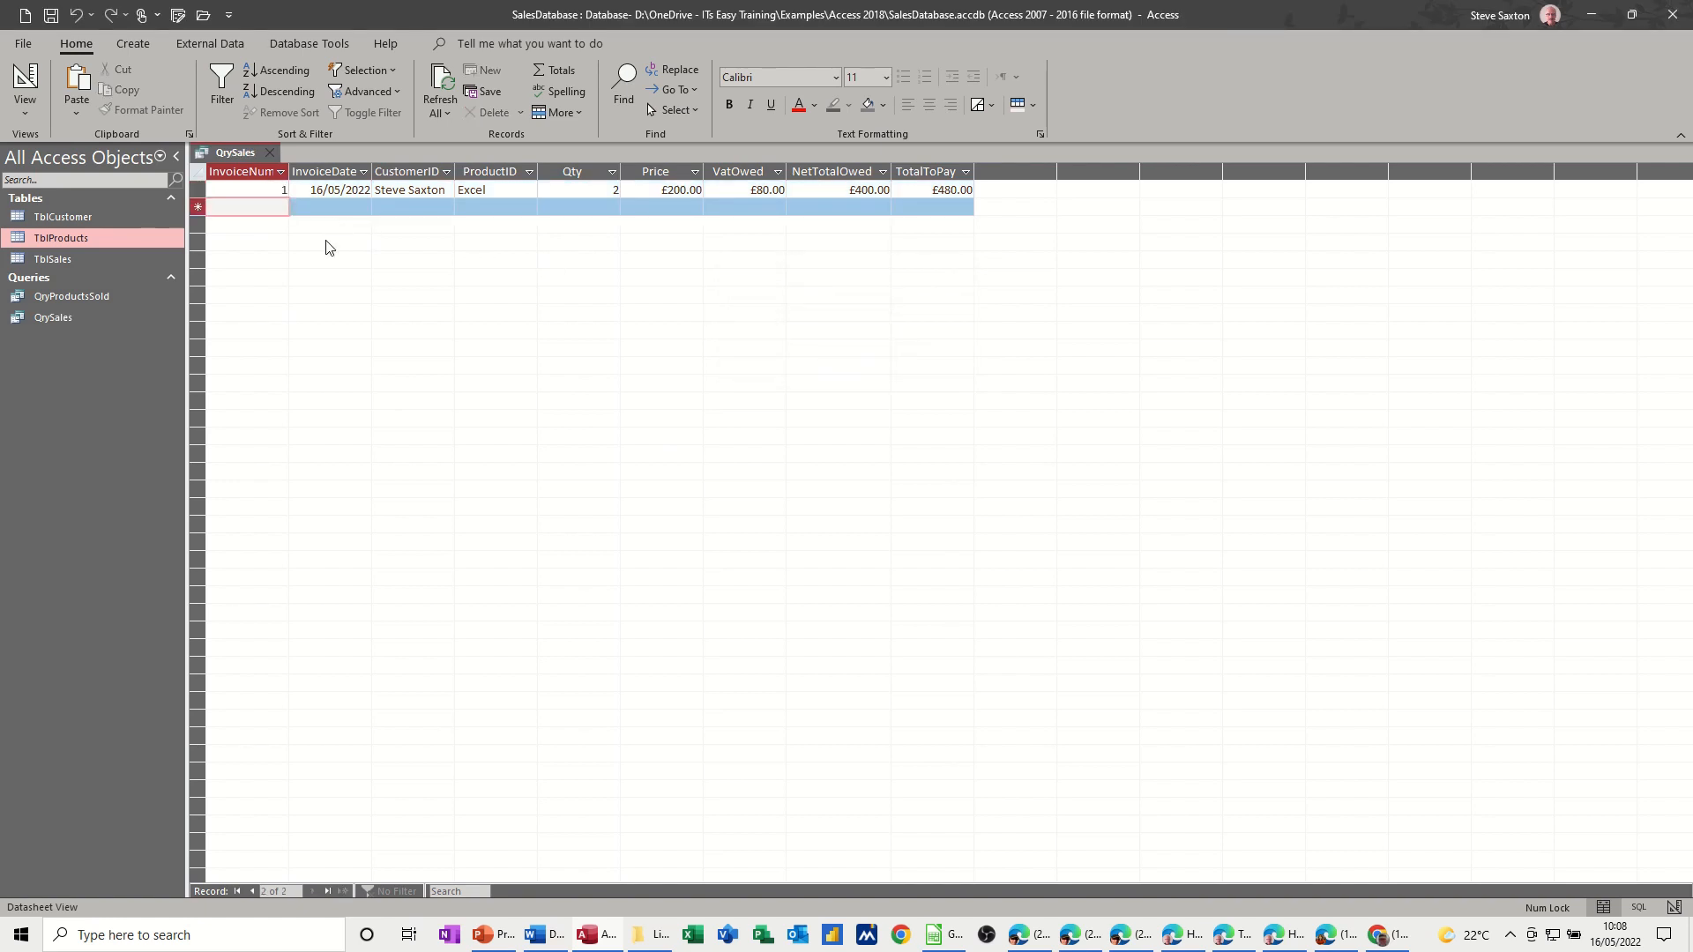
{"action": "mouse_move", "coordinate": [397, 284]}
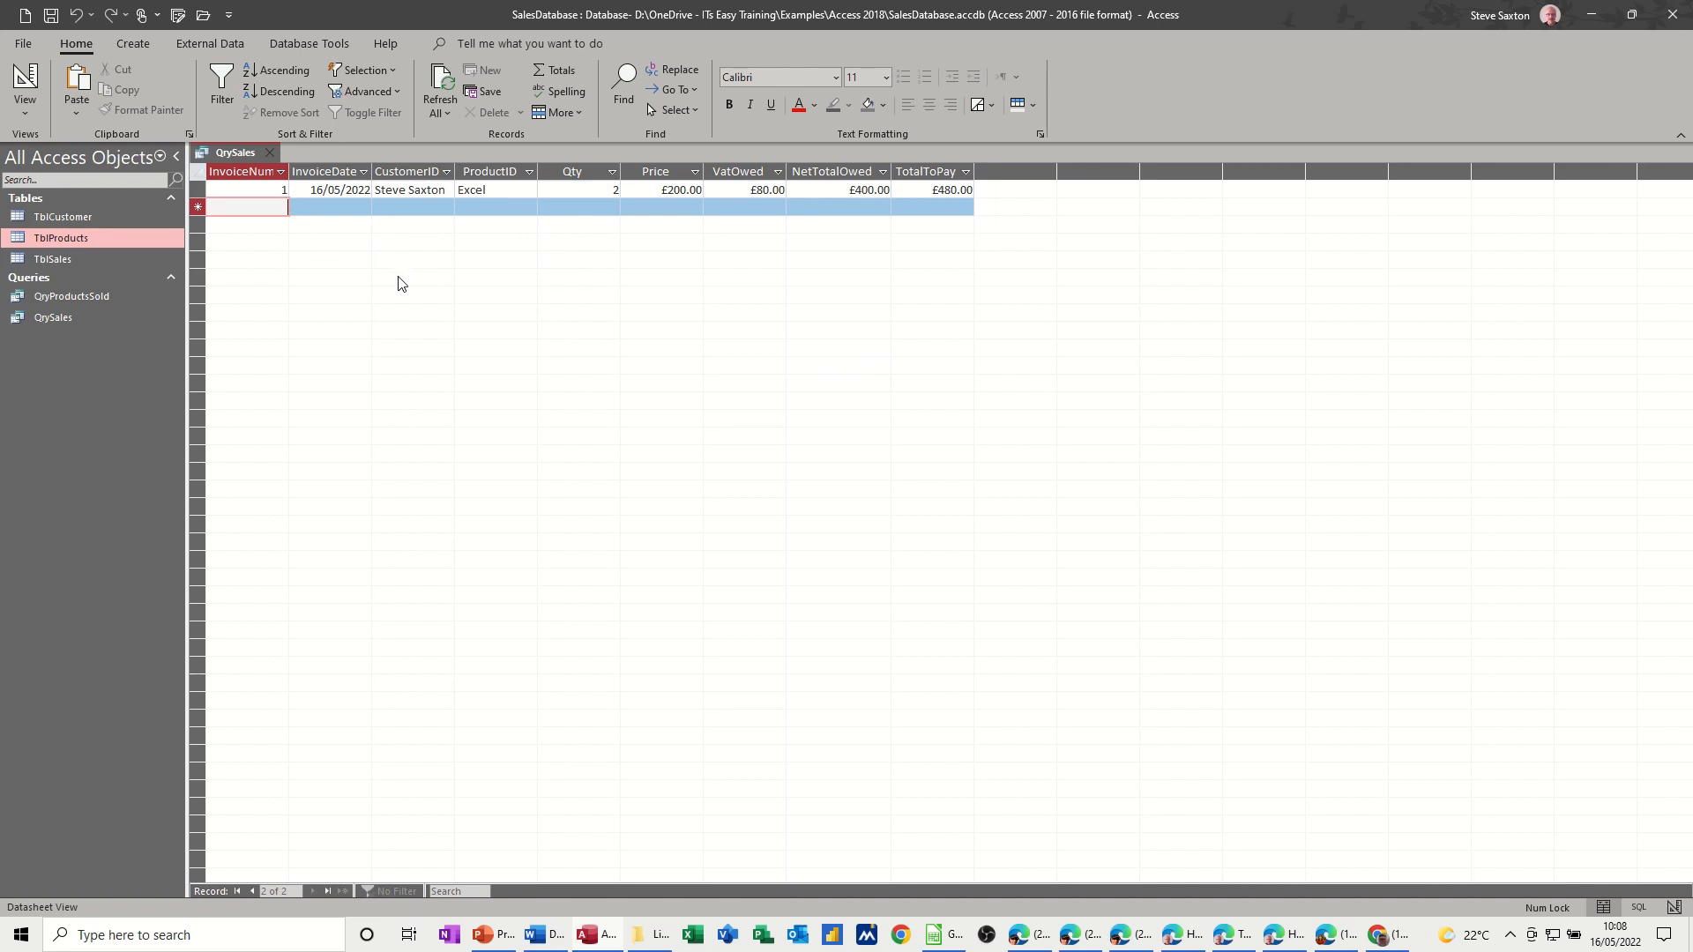
- Complete invoice 1's sale with date 16/05/2022 and the Access product
{"action": "type", "text": "1"}
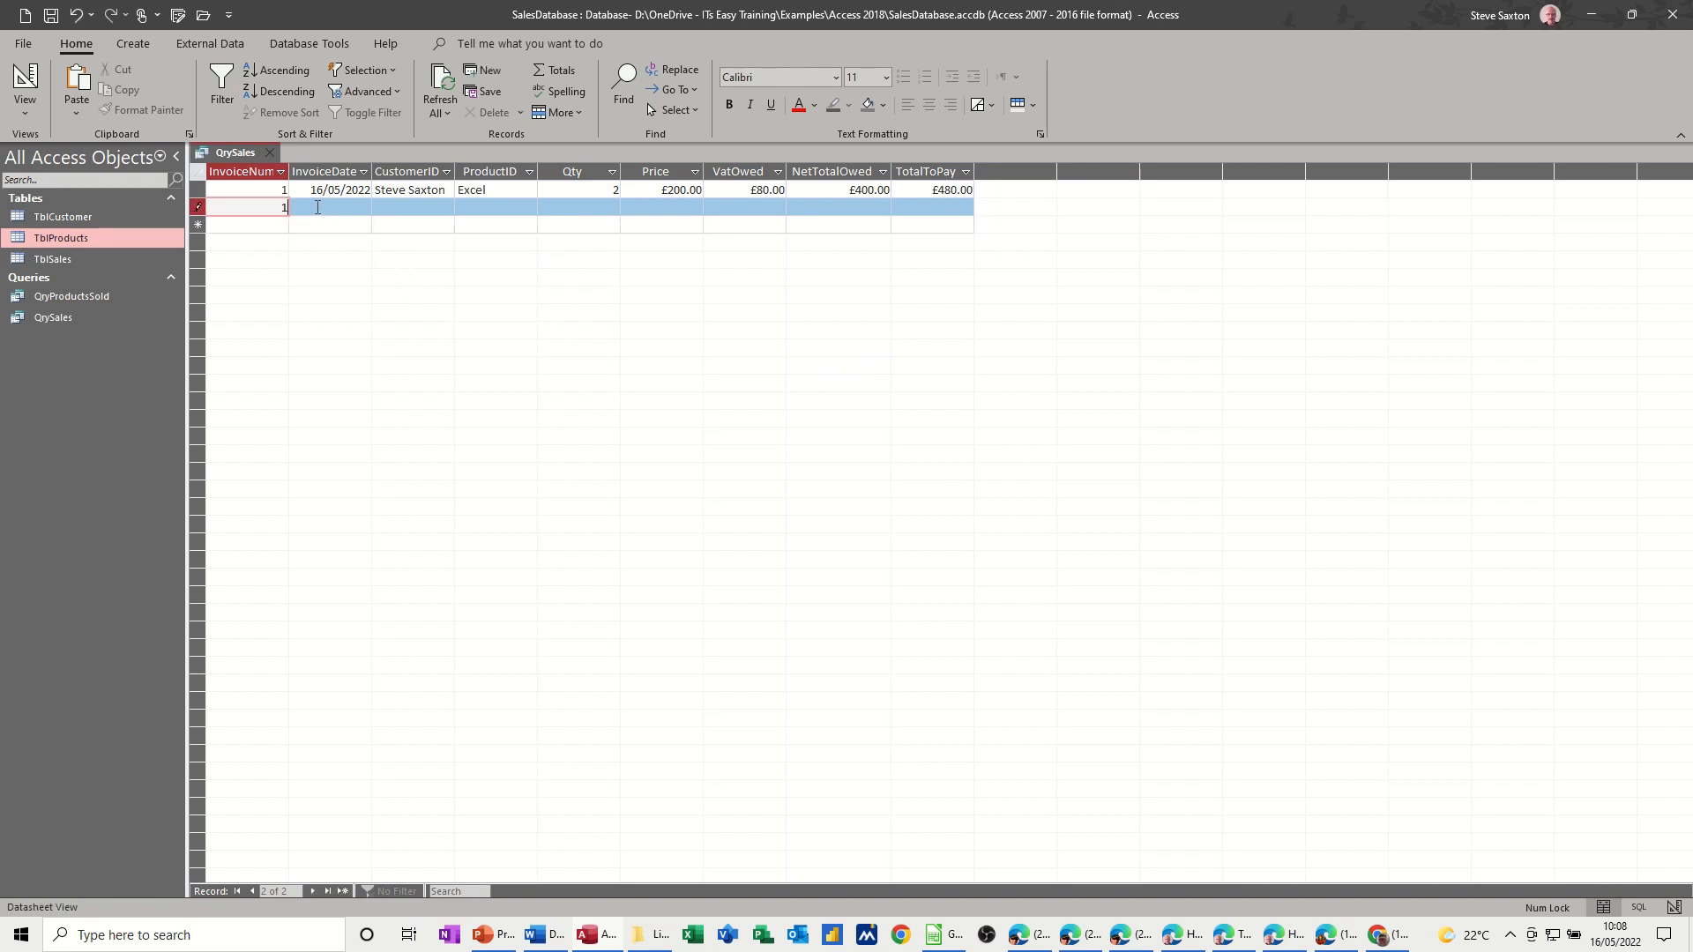
{"action": "left_click", "coordinate": [379, 208]}
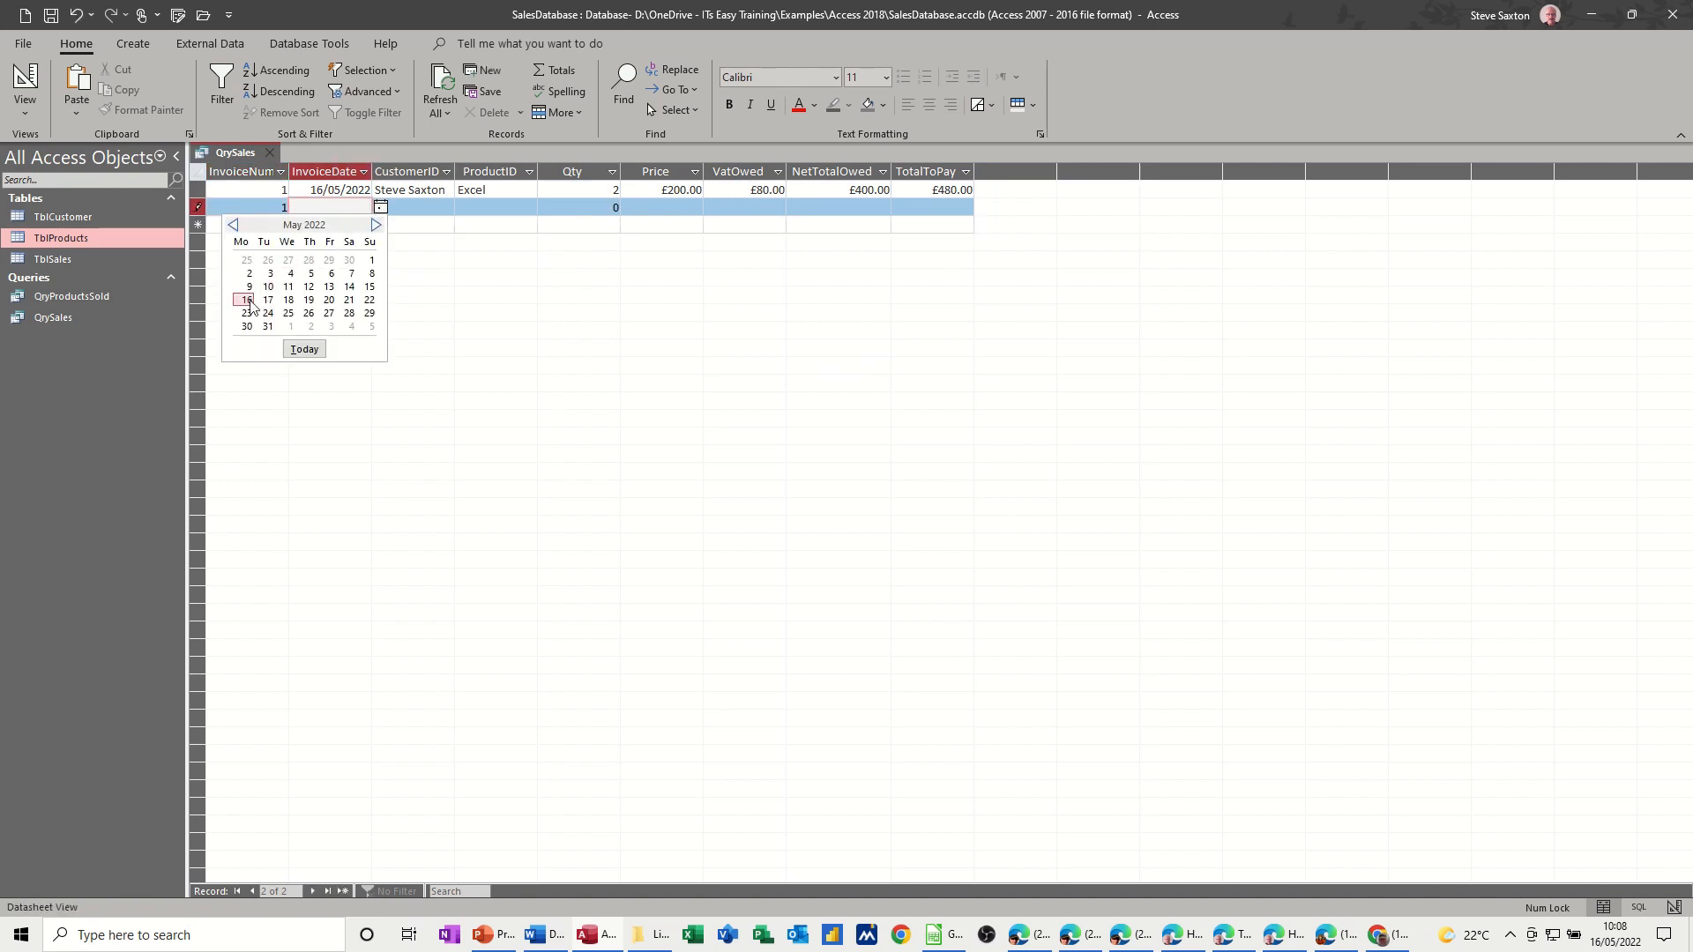
{"action": "left_click", "coordinate": [247, 300]}
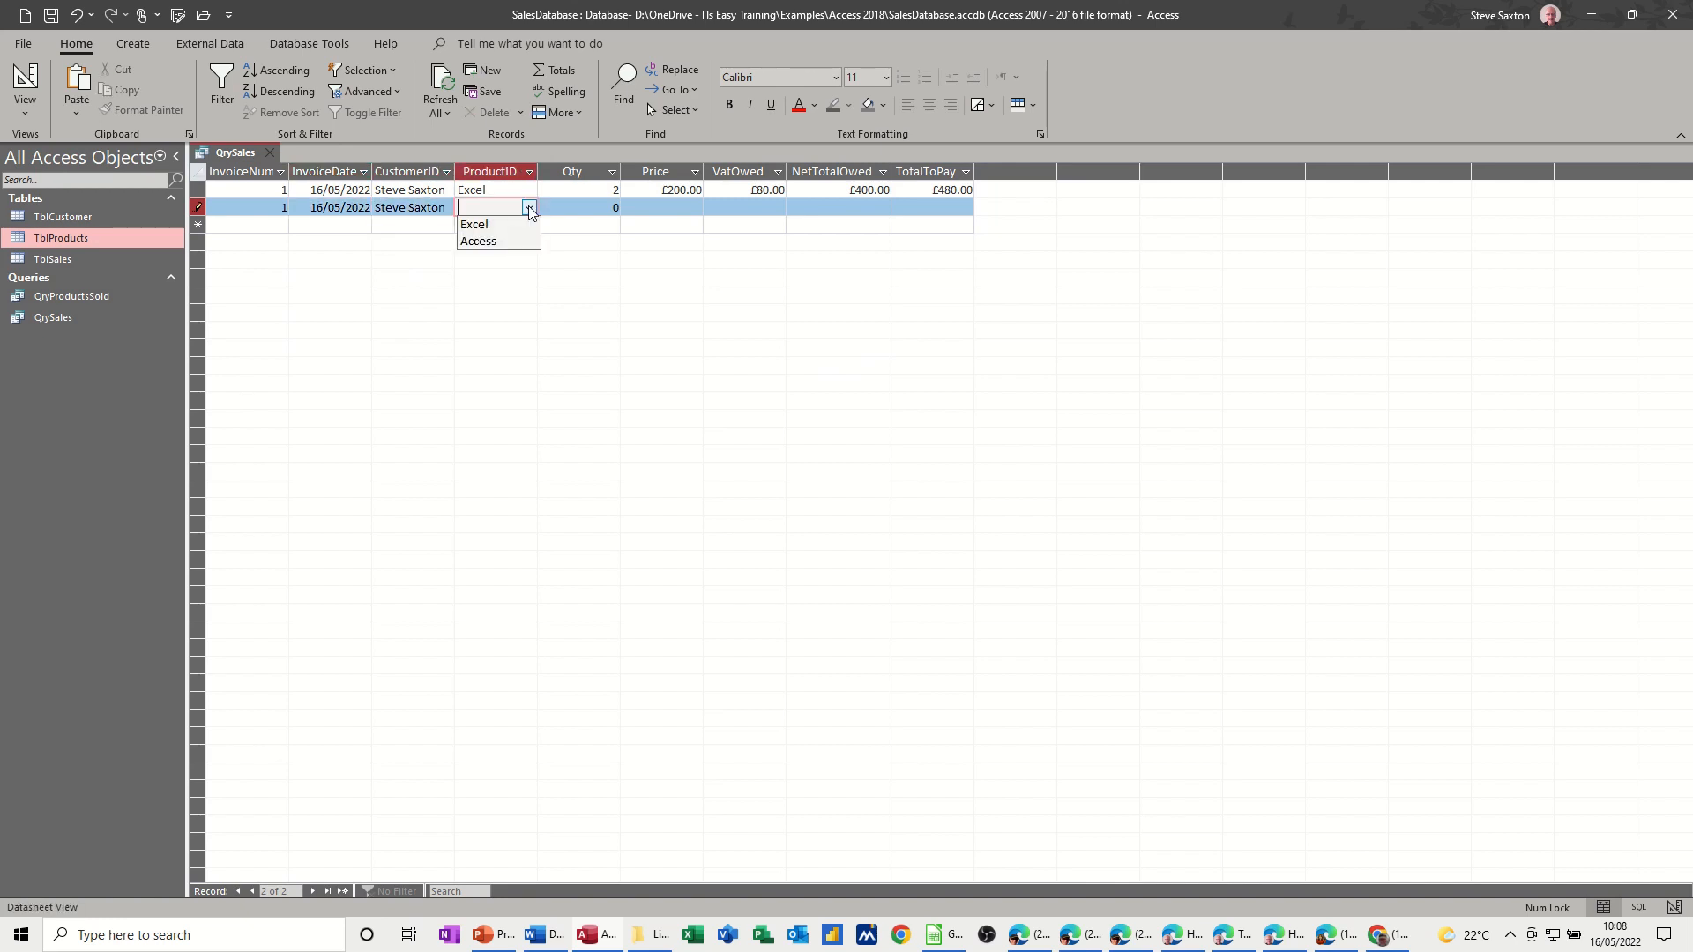
{"action": "left_click", "coordinate": [474, 224]}
{"action": "type", "text": "2"}
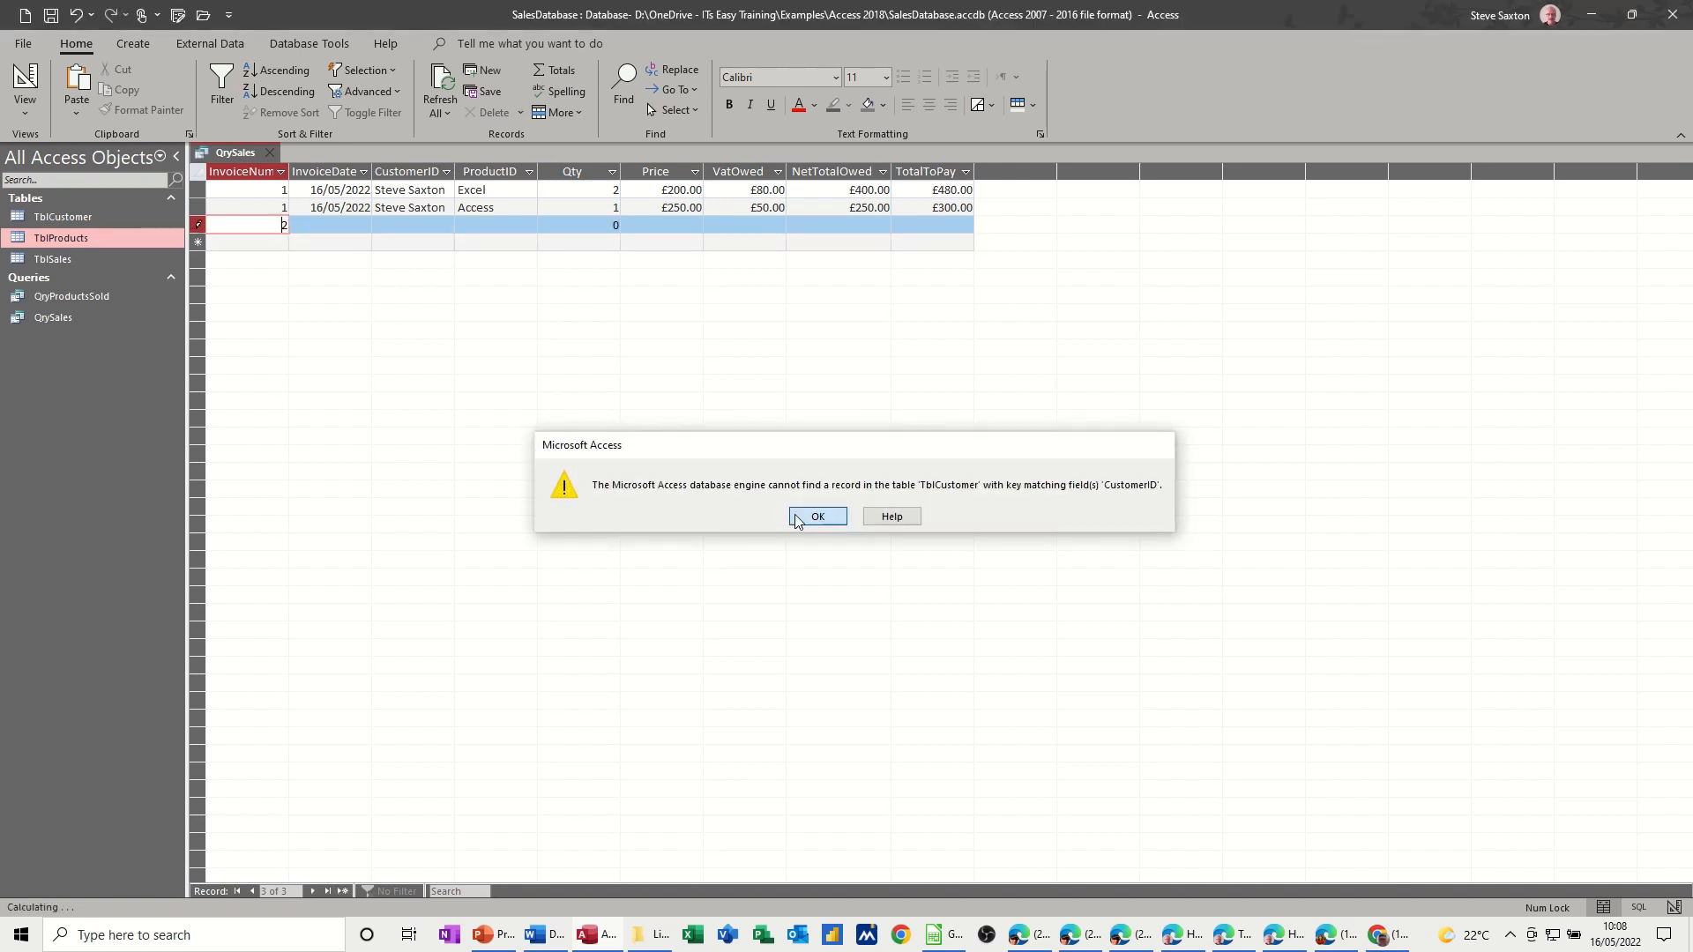
{"action": "left_click", "coordinate": [816, 516]}
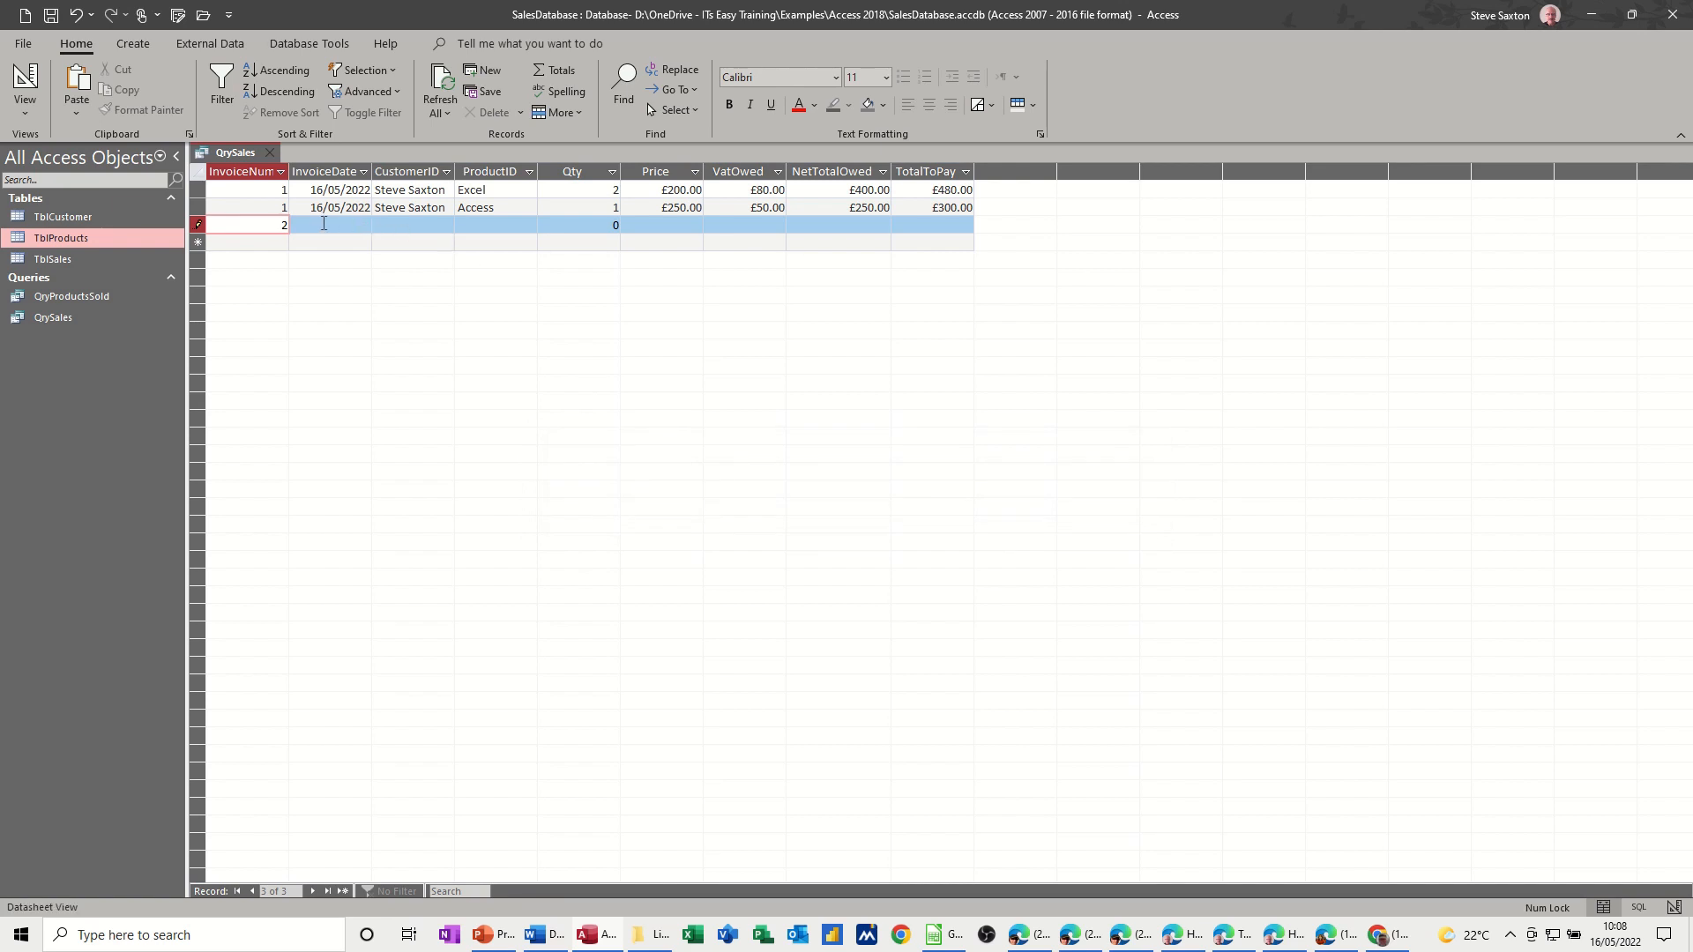
{"action": "left_click", "coordinate": [381, 224]}
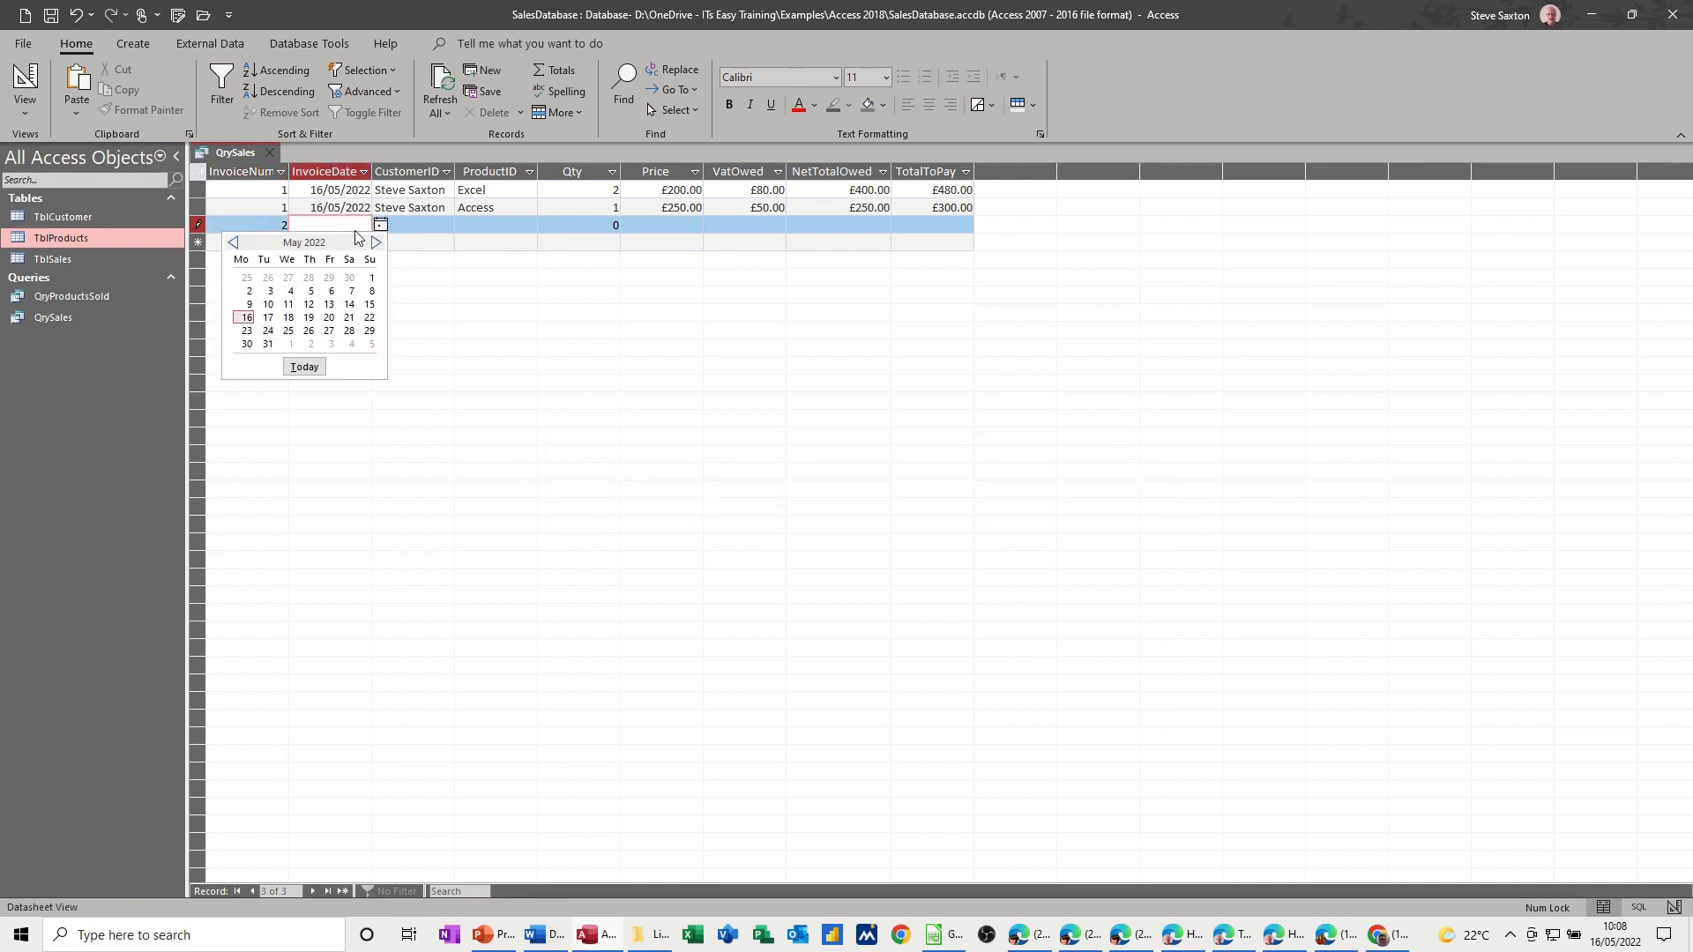
{"action": "left_click", "coordinate": [287, 305]}
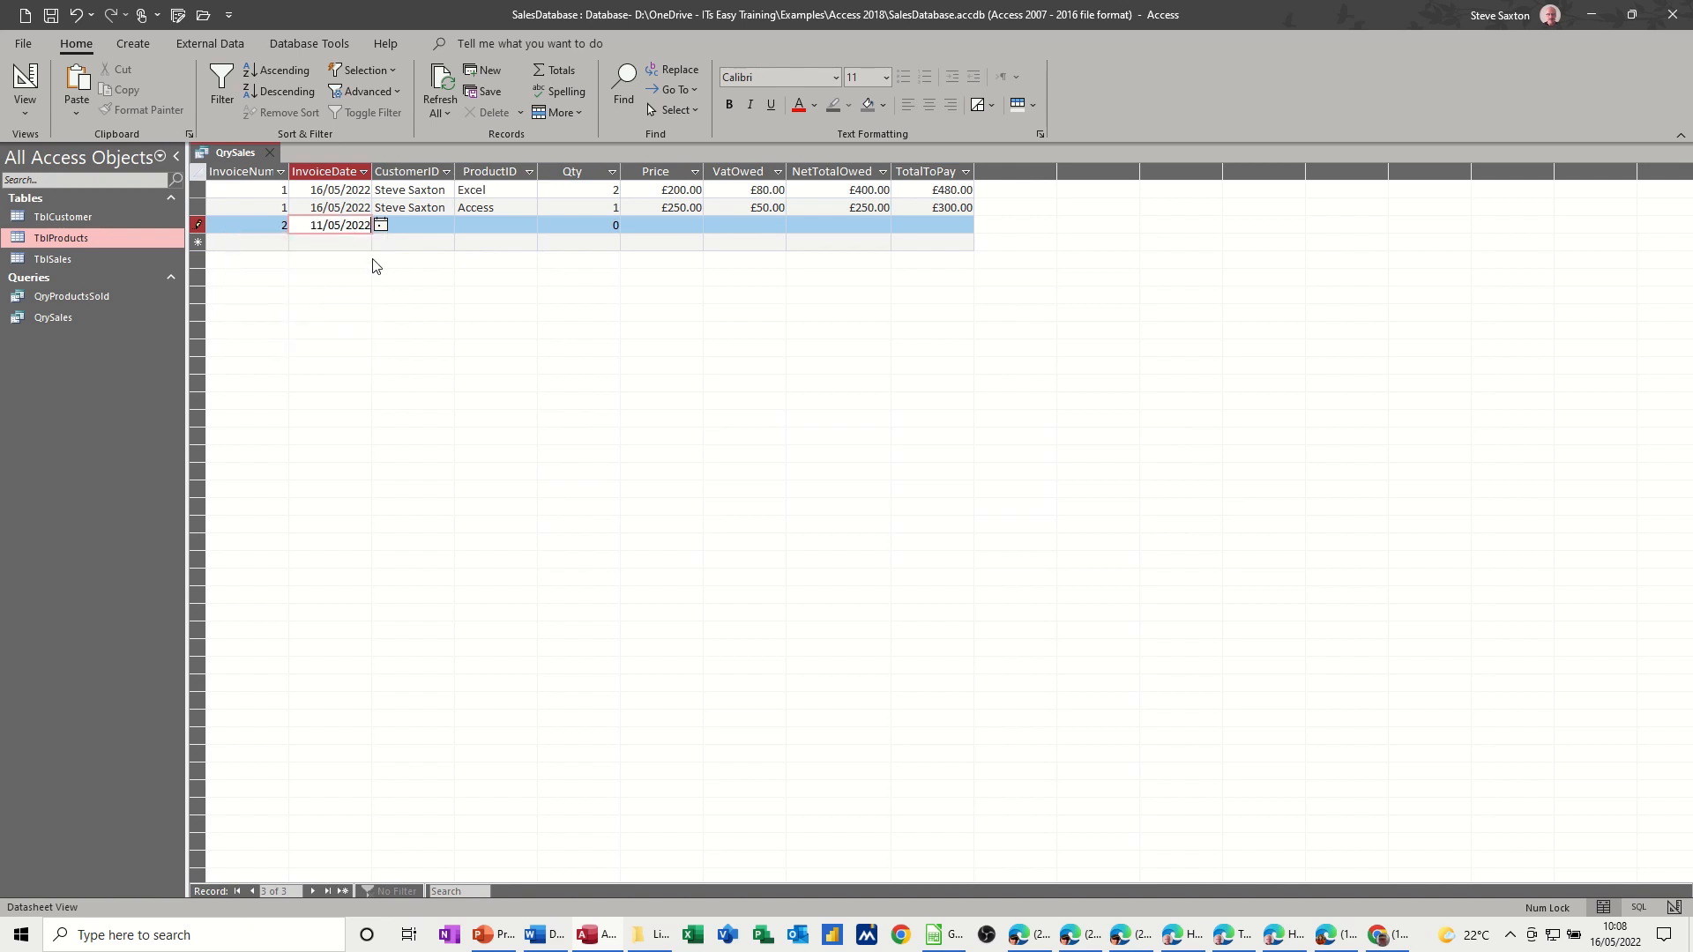
{"action": "left_click", "coordinate": [444, 224]}
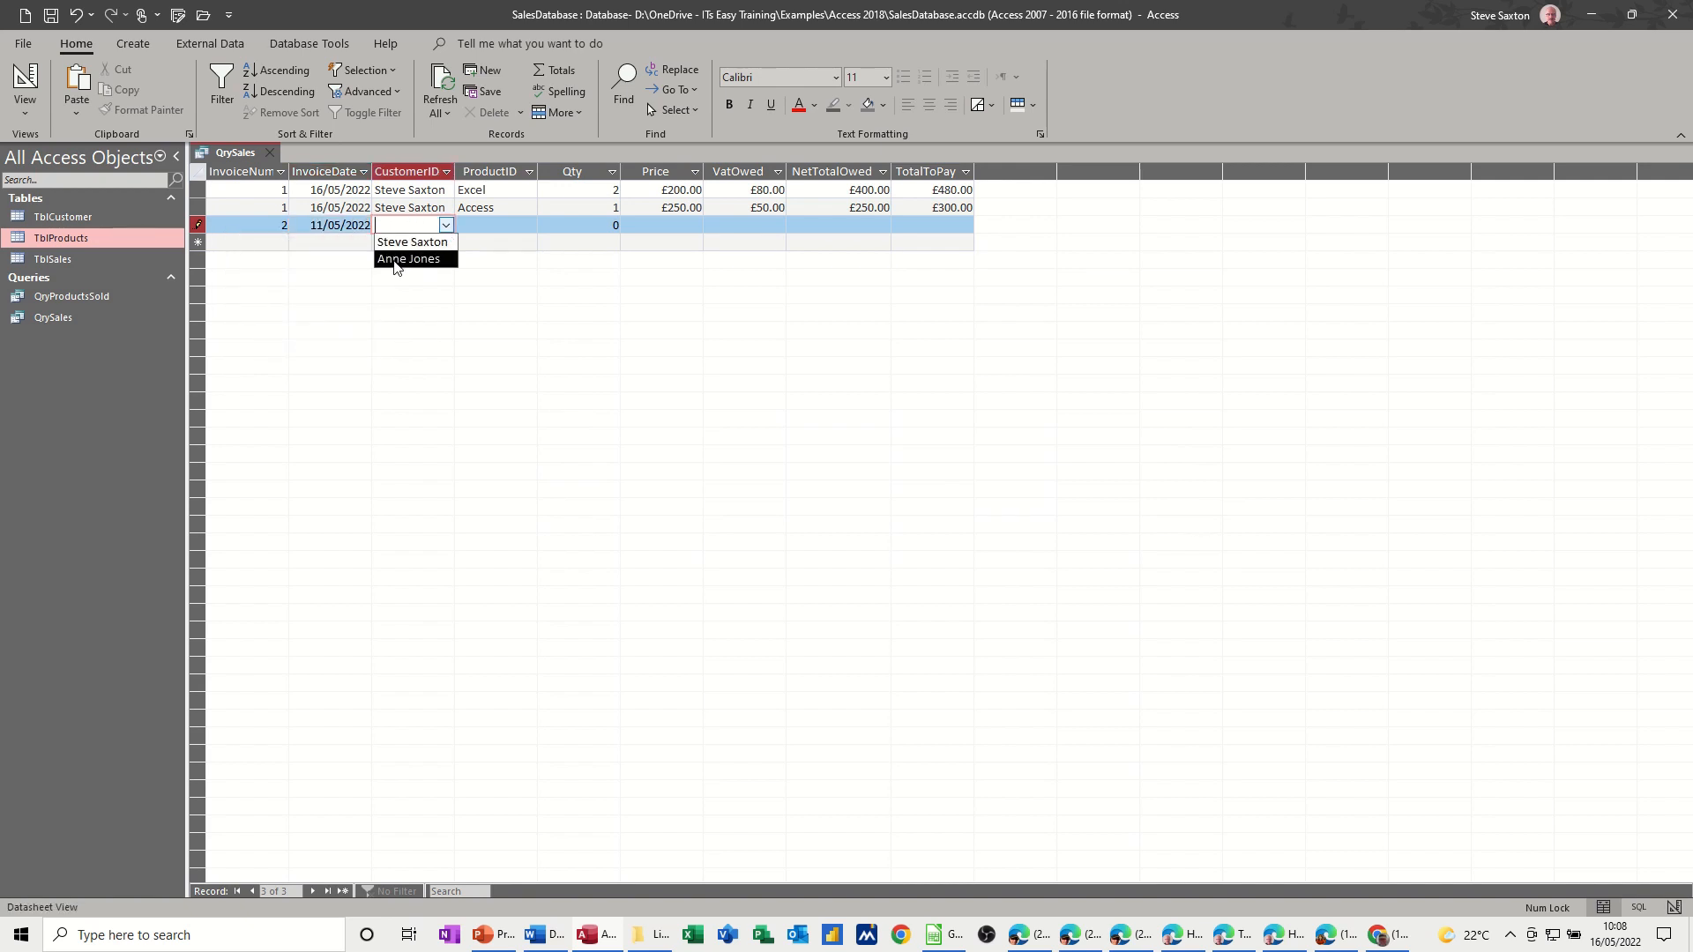
{"action": "left_click", "coordinate": [408, 259]}
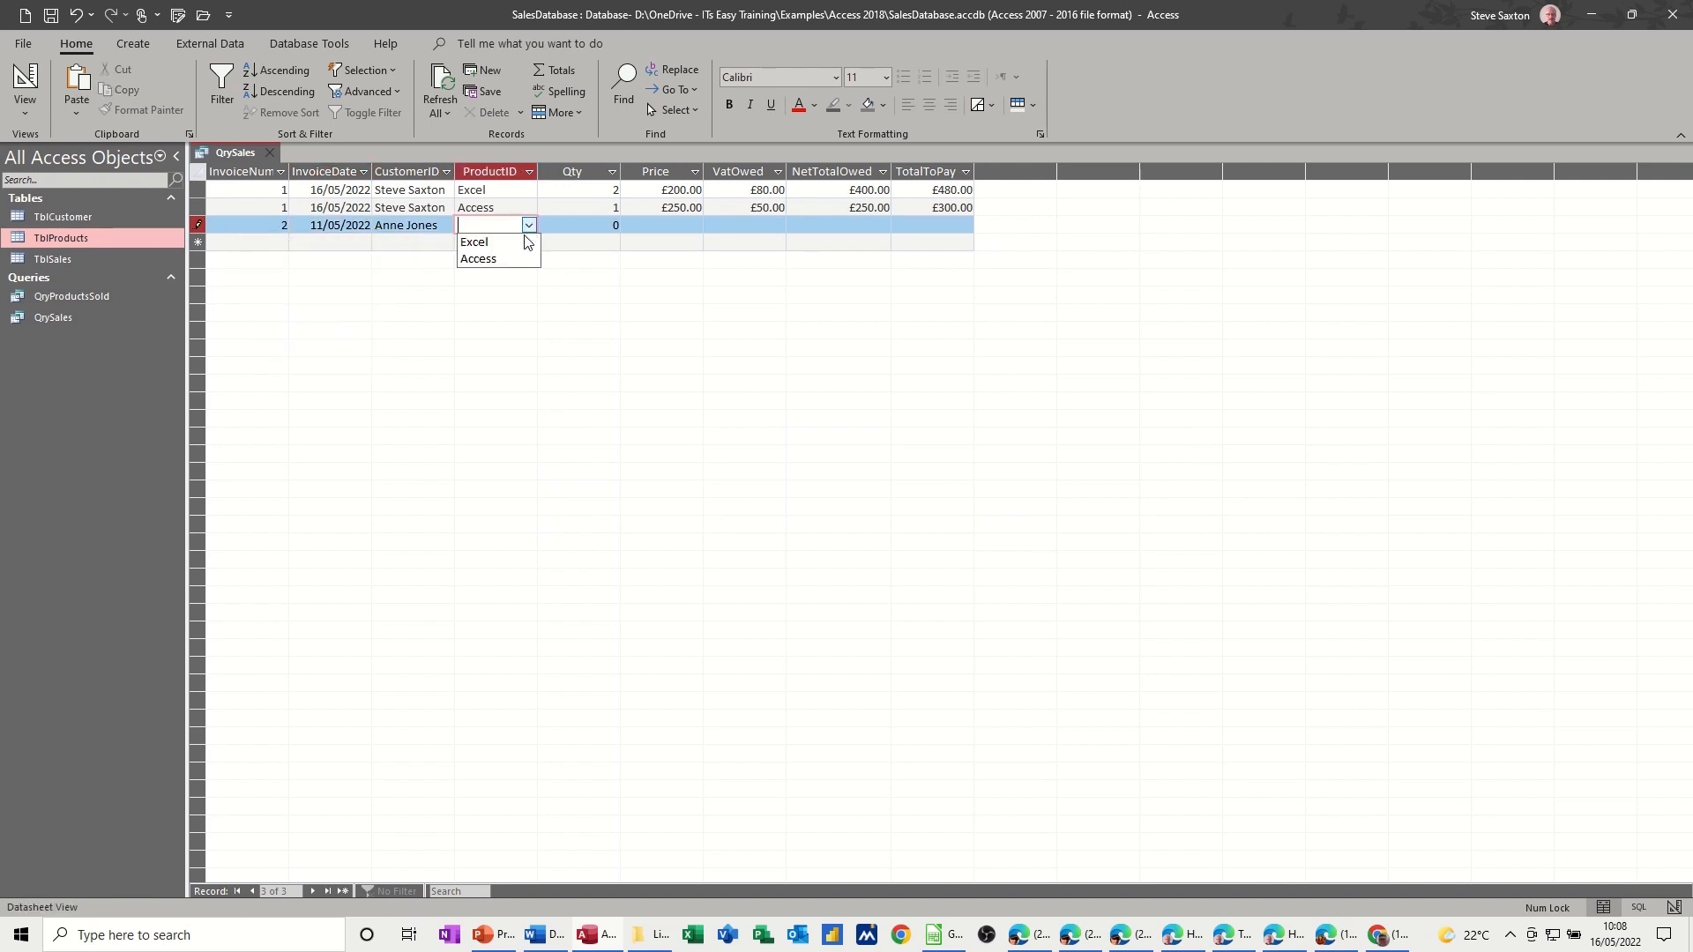
{"action": "left_click", "coordinate": [473, 242]}
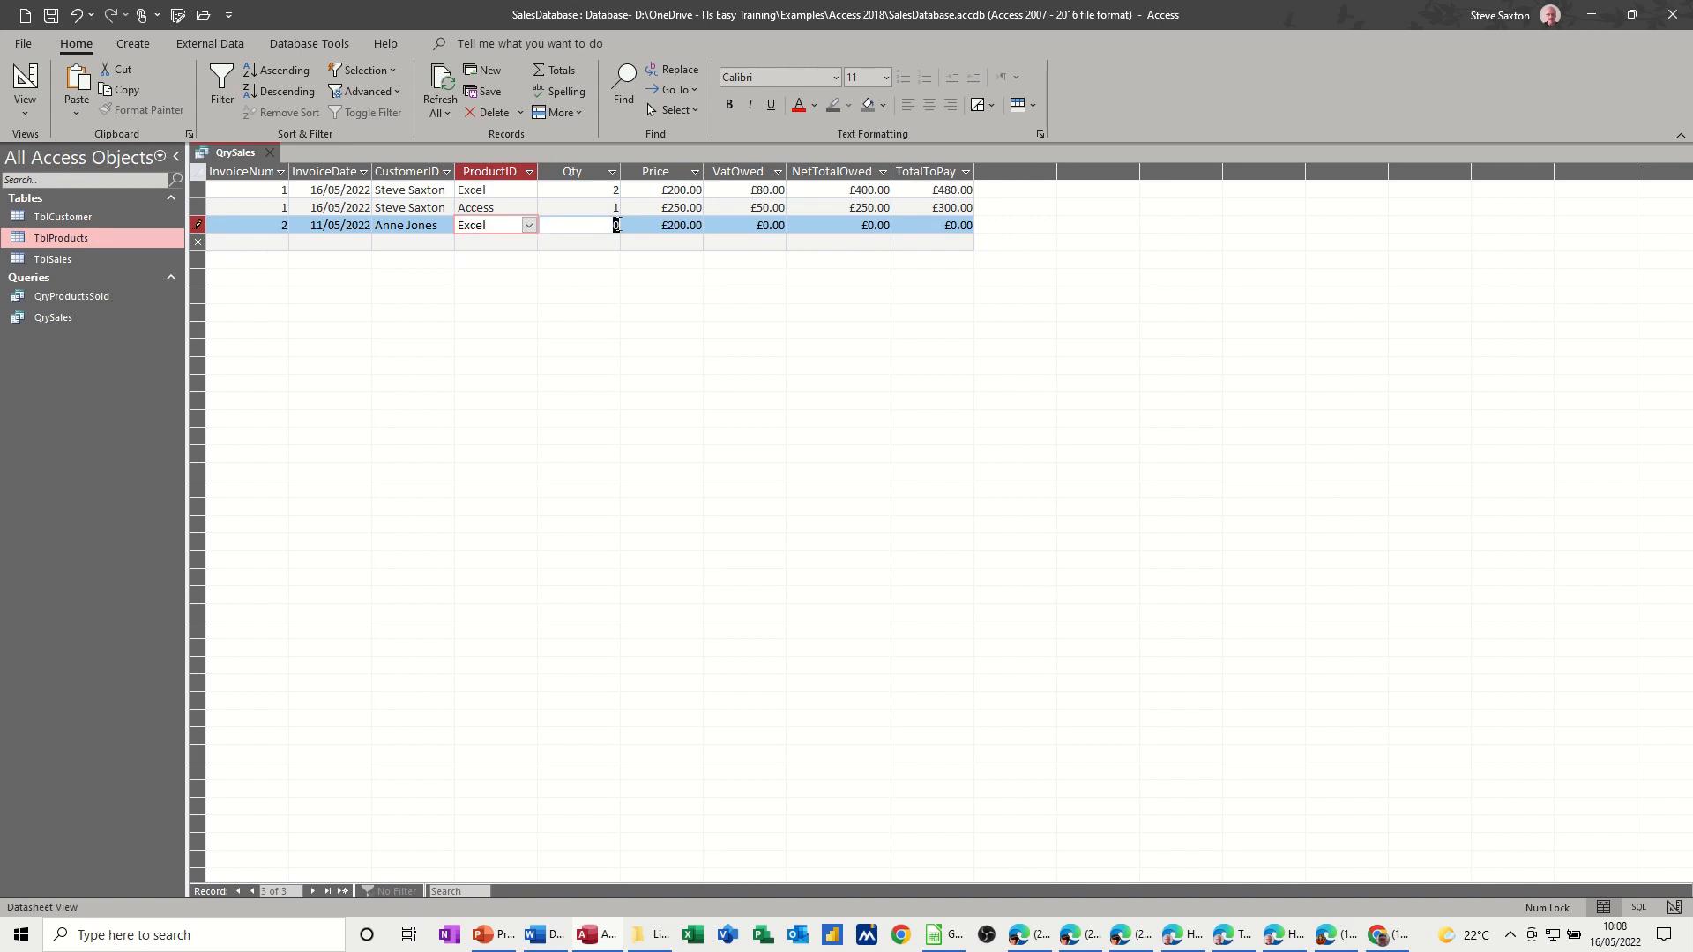
{"action": "type", "text": "3"}
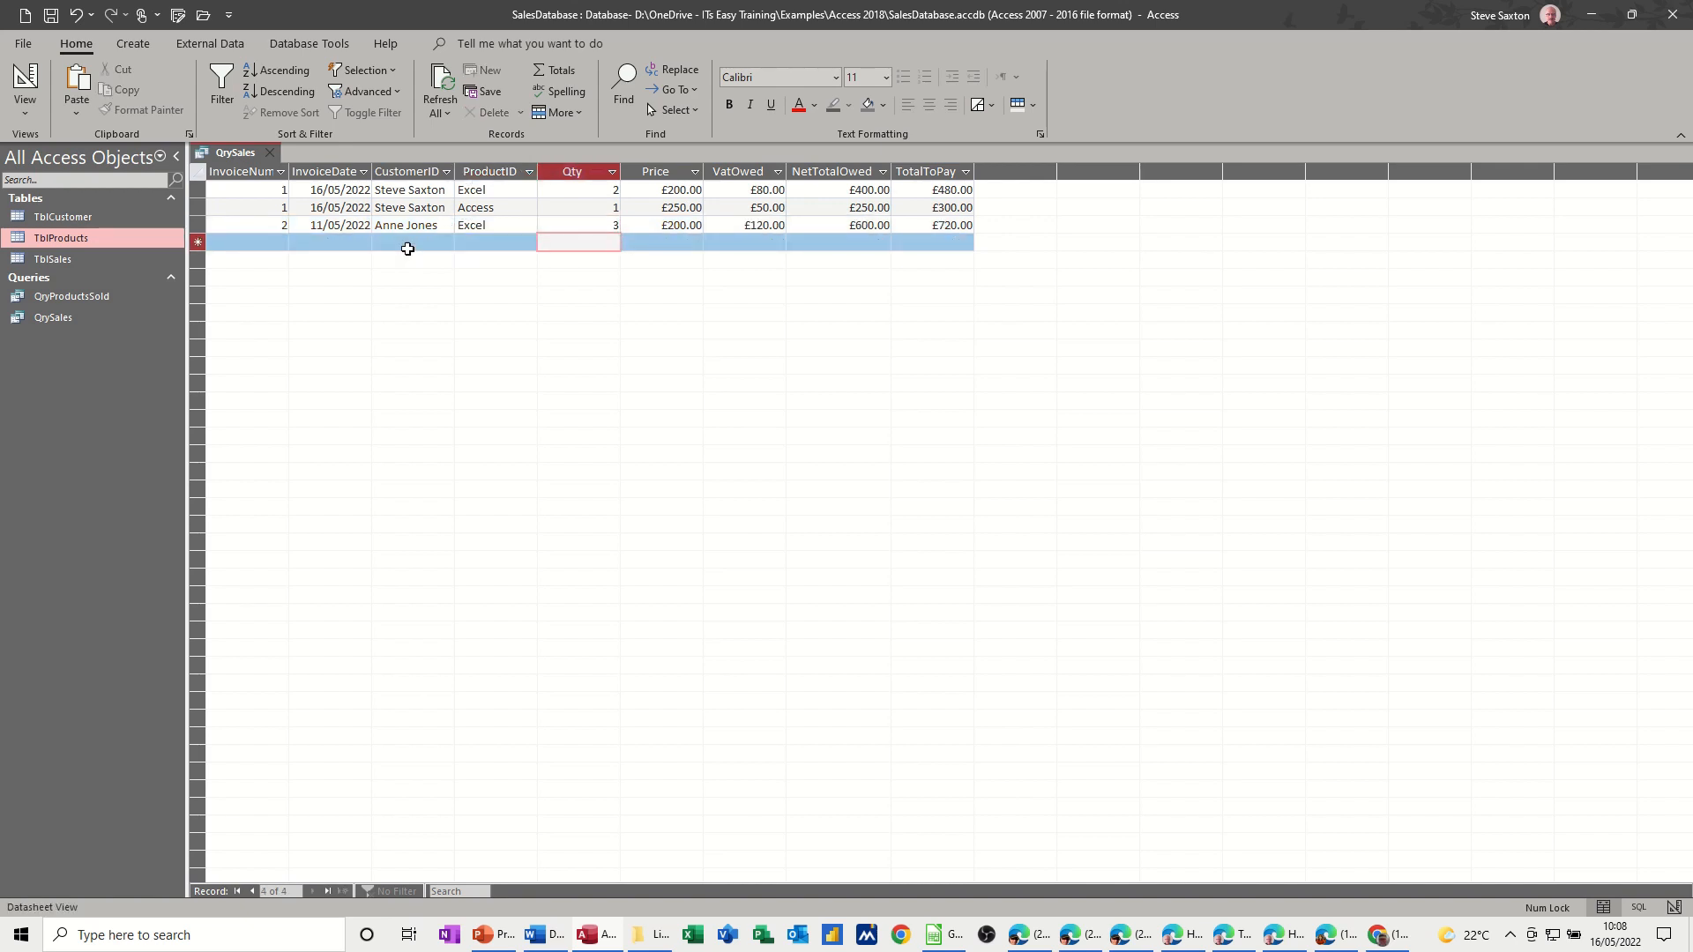
{"action": "left_click", "coordinate": [23, 85]}
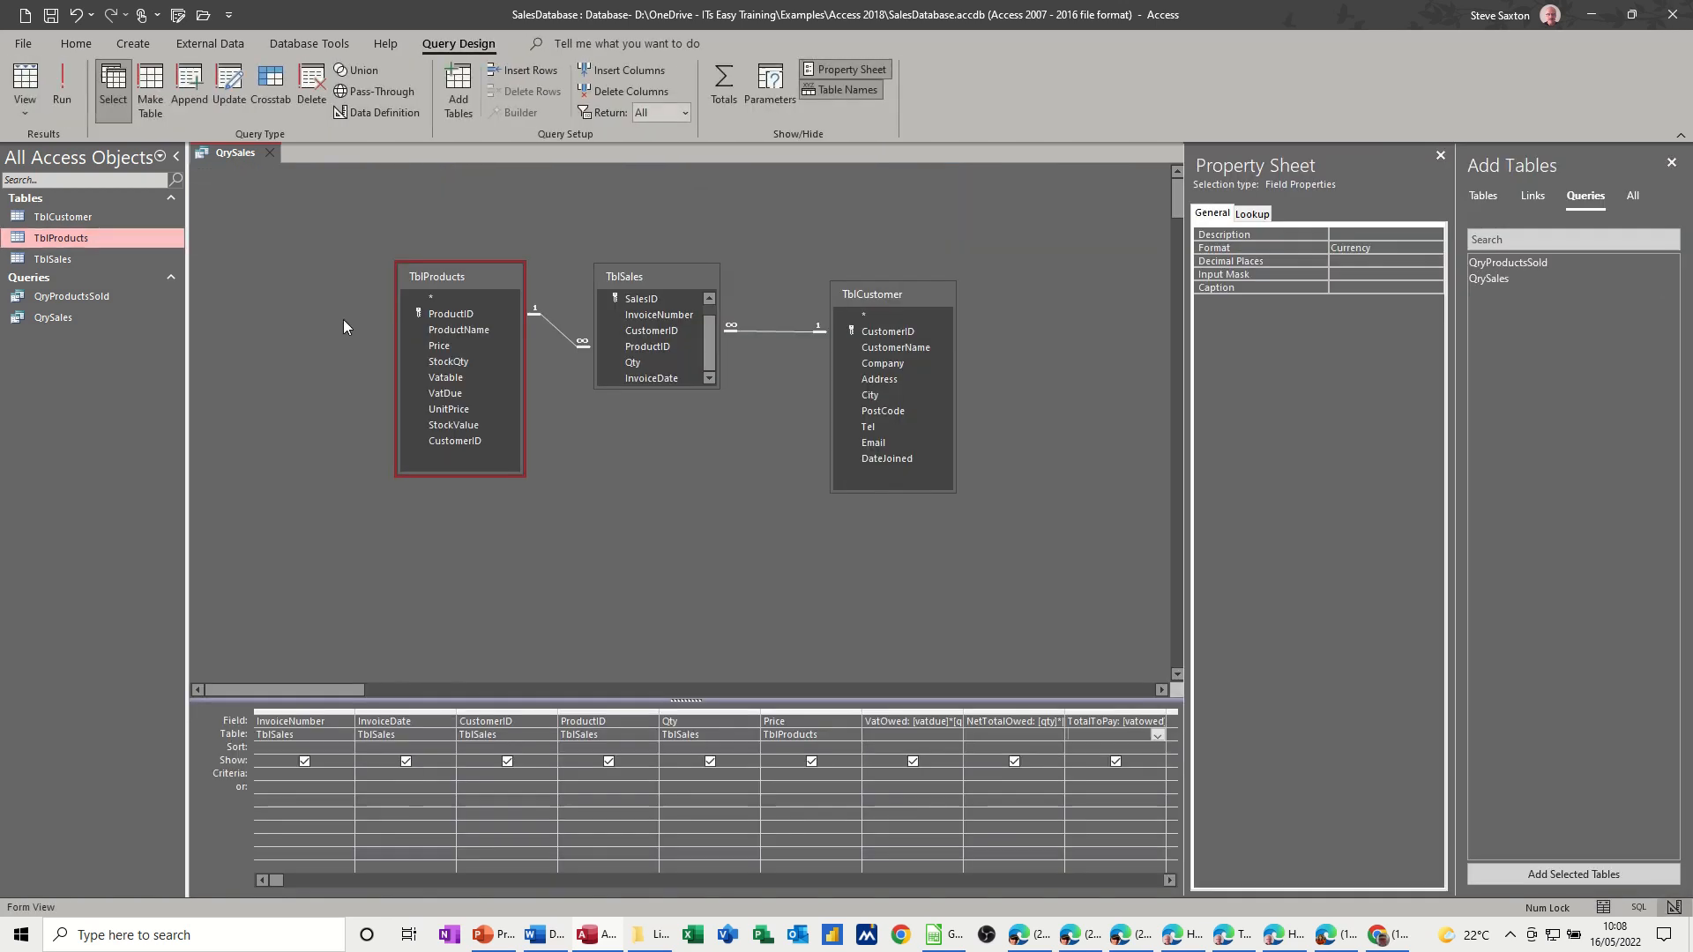
{"action": "mouse_move", "coordinate": [882, 411]}
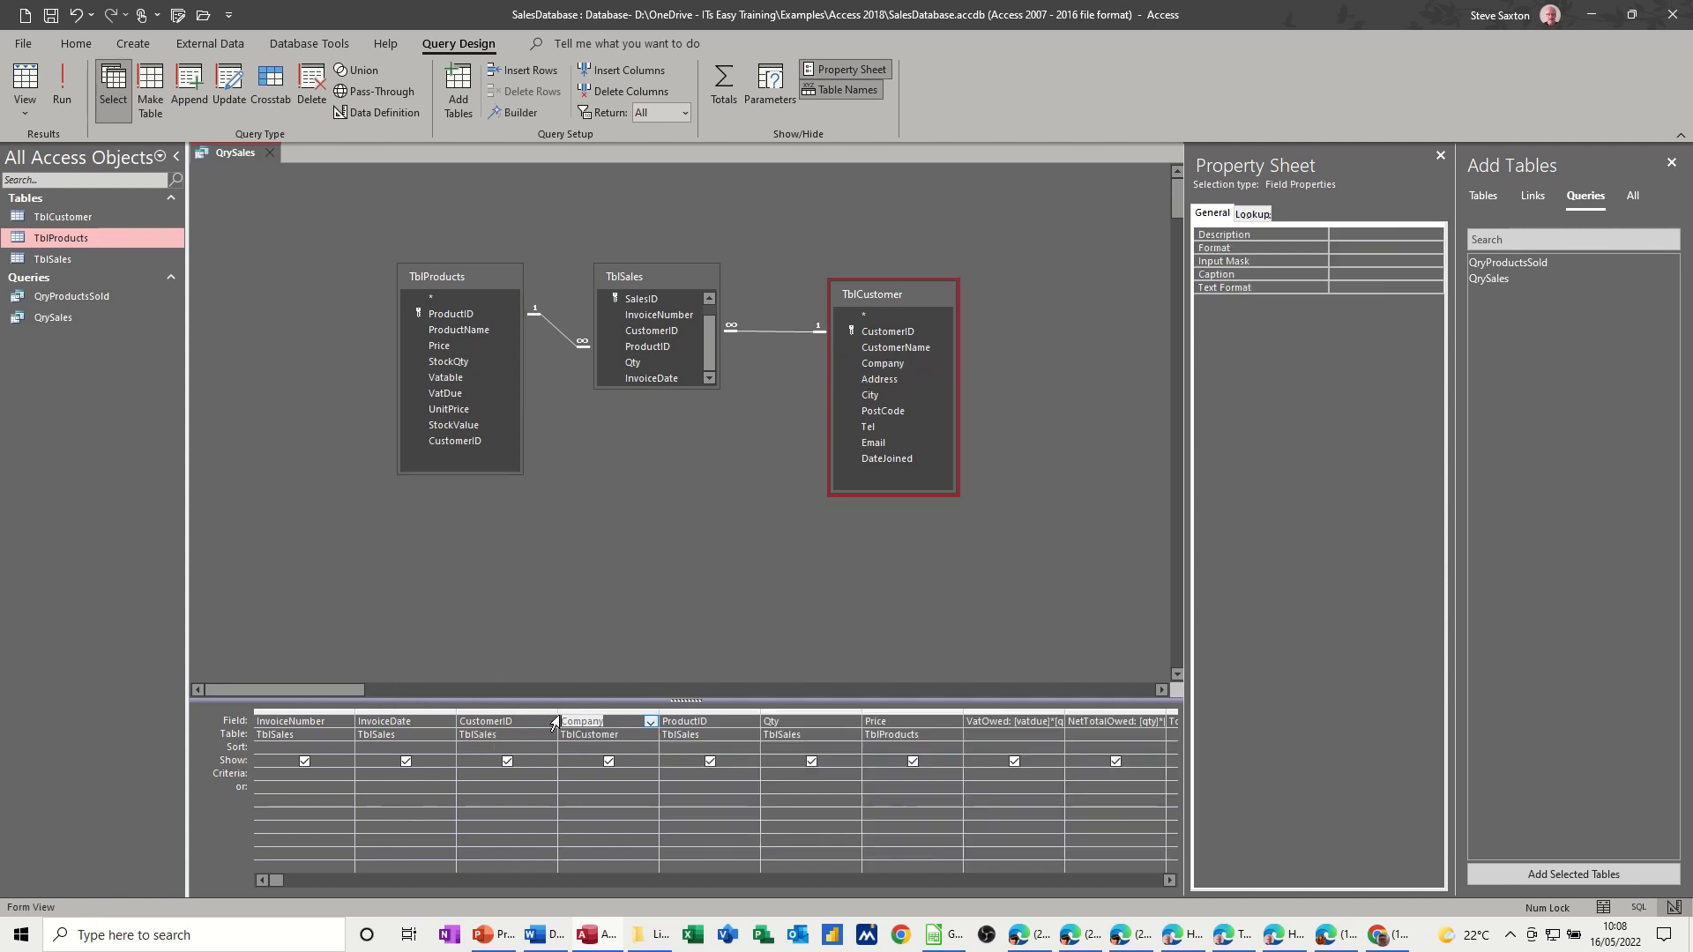
- Run QrySales to show the Company column and move to the new record row
{"action": "left_click", "coordinate": [62, 87]}
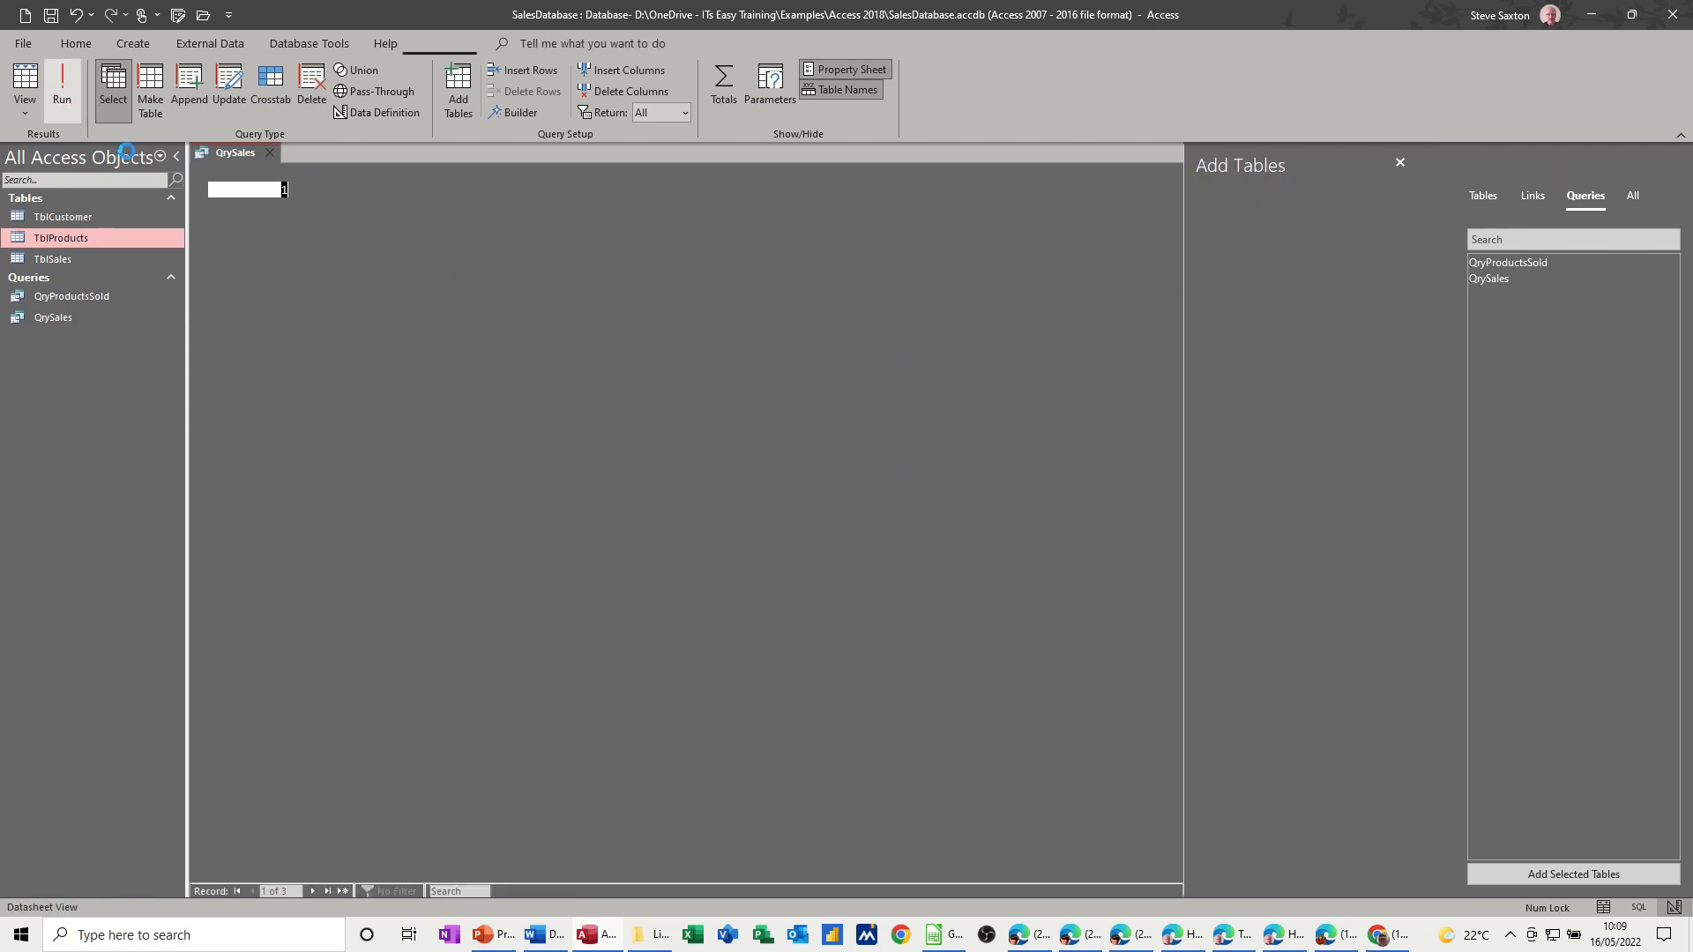
{"action": "left_click", "coordinate": [62, 88]}
{"action": "type", "text": "2"}
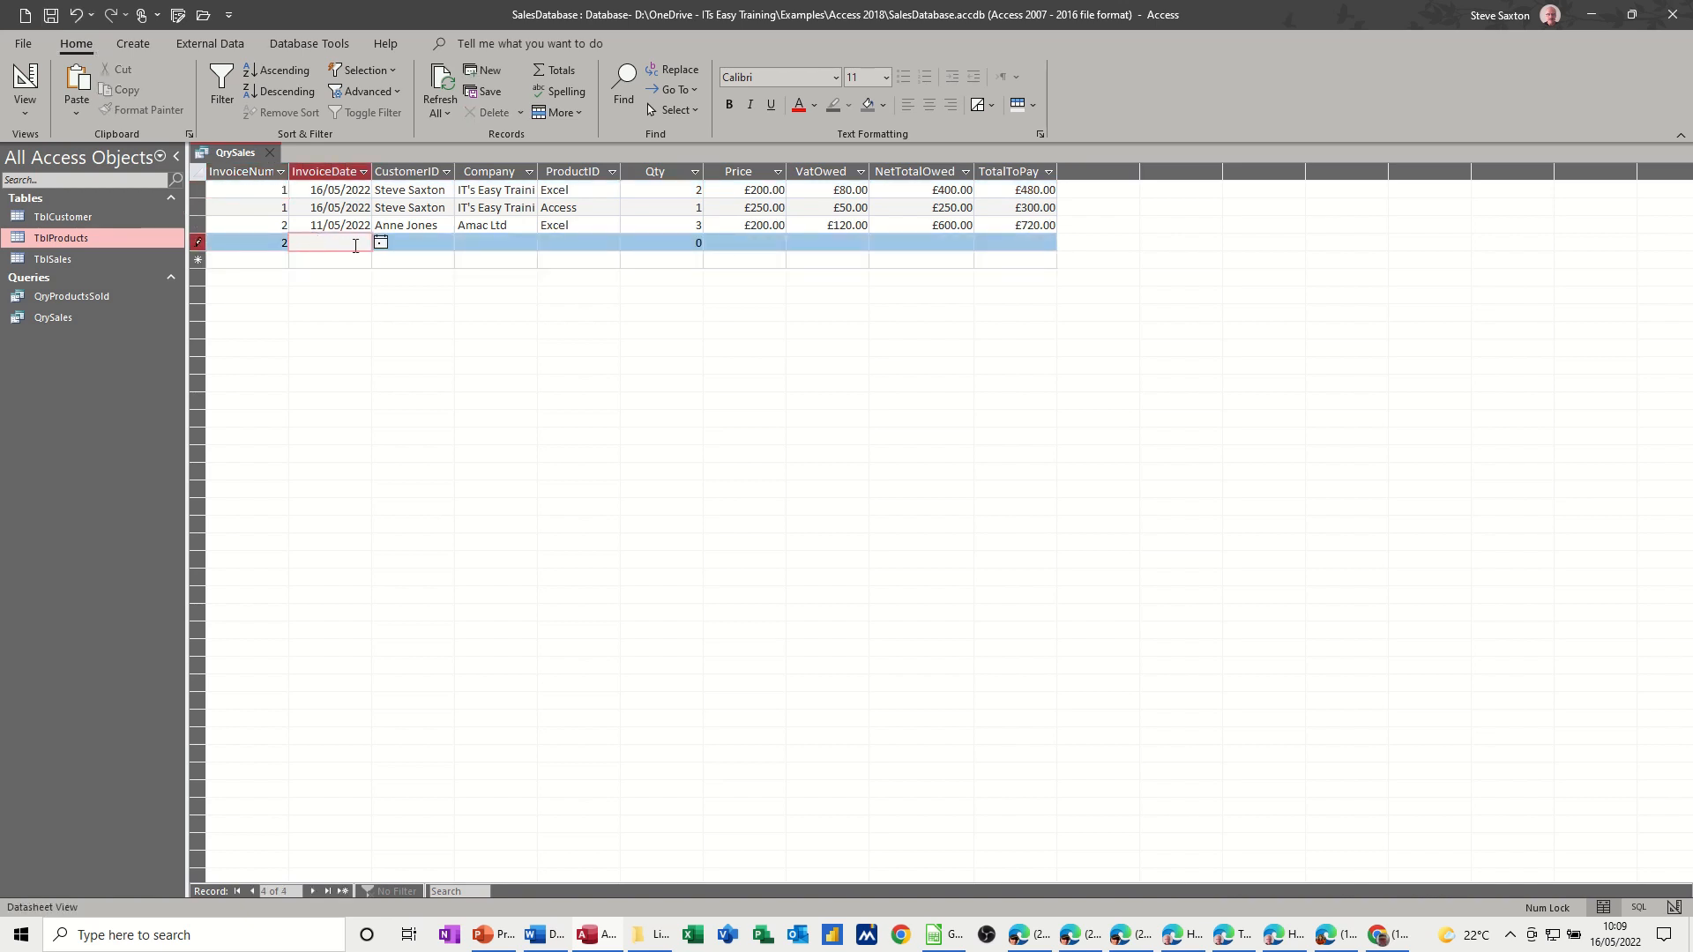
{"action": "left_click", "coordinate": [379, 242]}
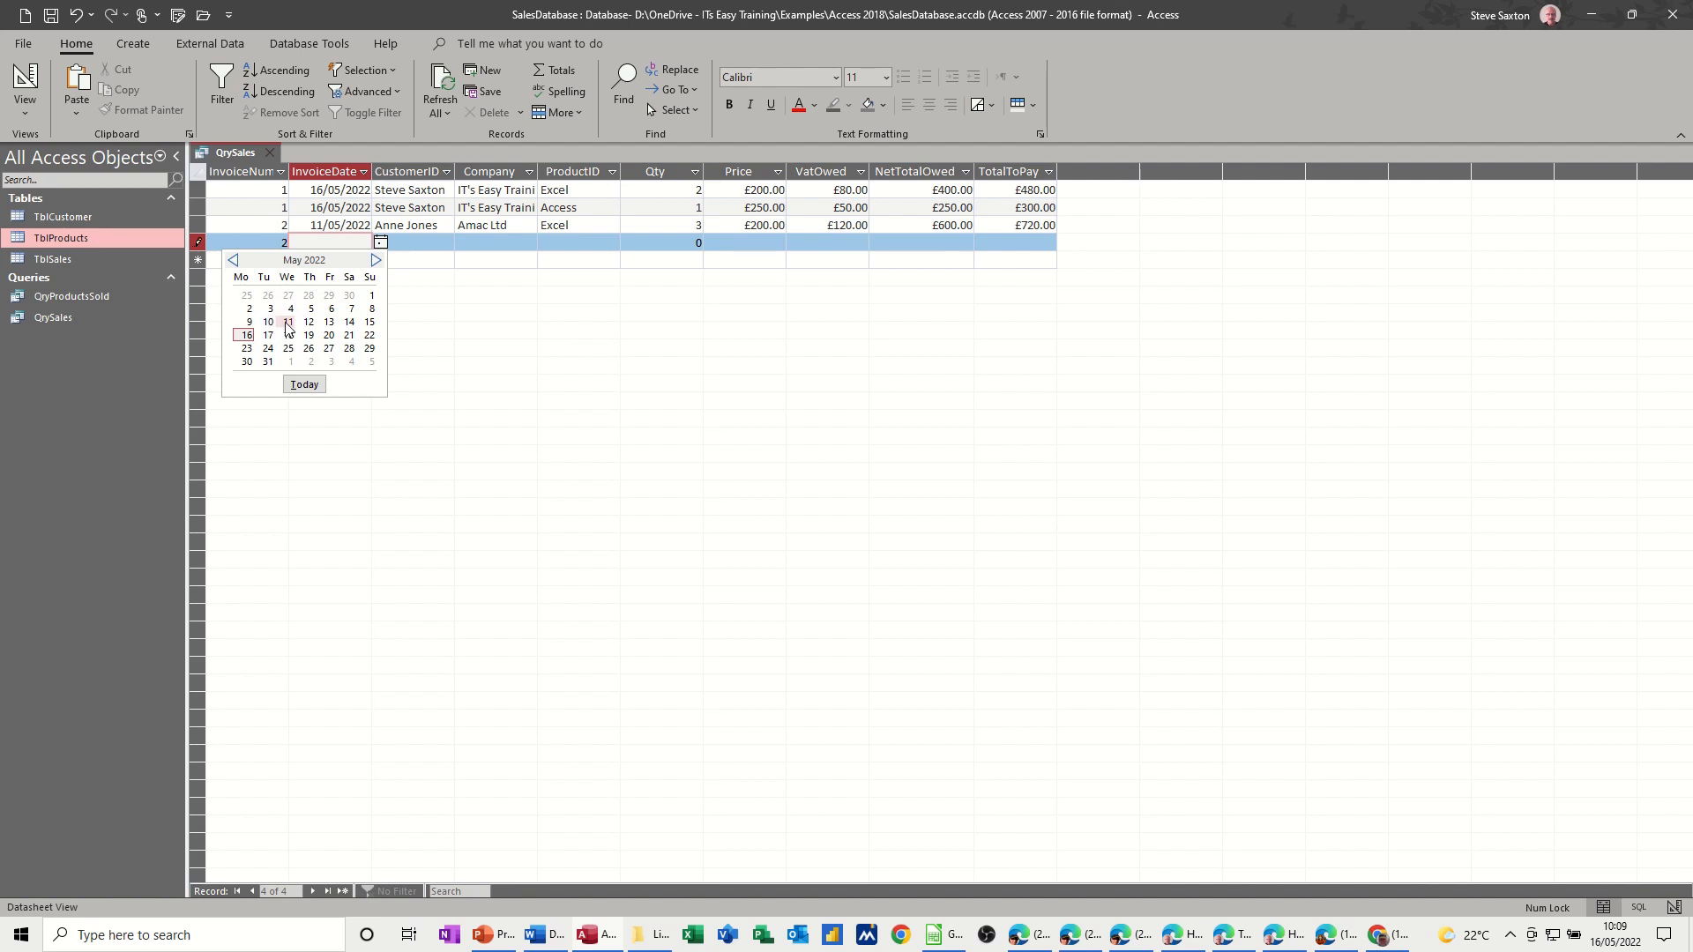
{"action": "left_click", "coordinate": [286, 321]}
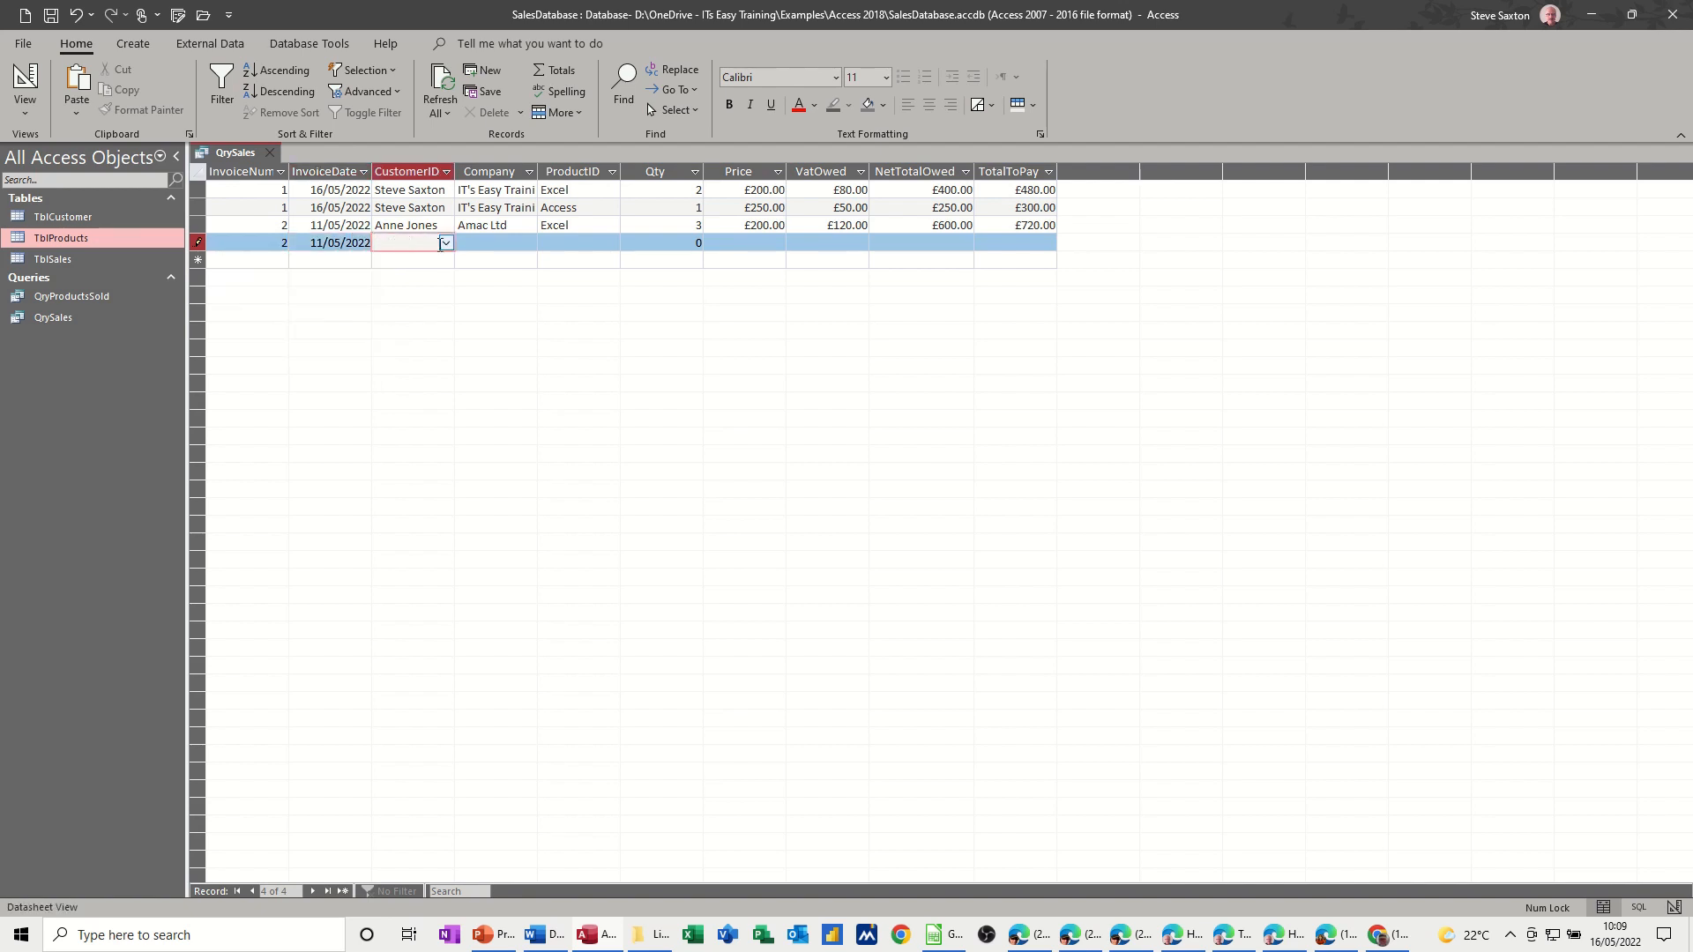
{"action": "left_click", "coordinate": [406, 241]}
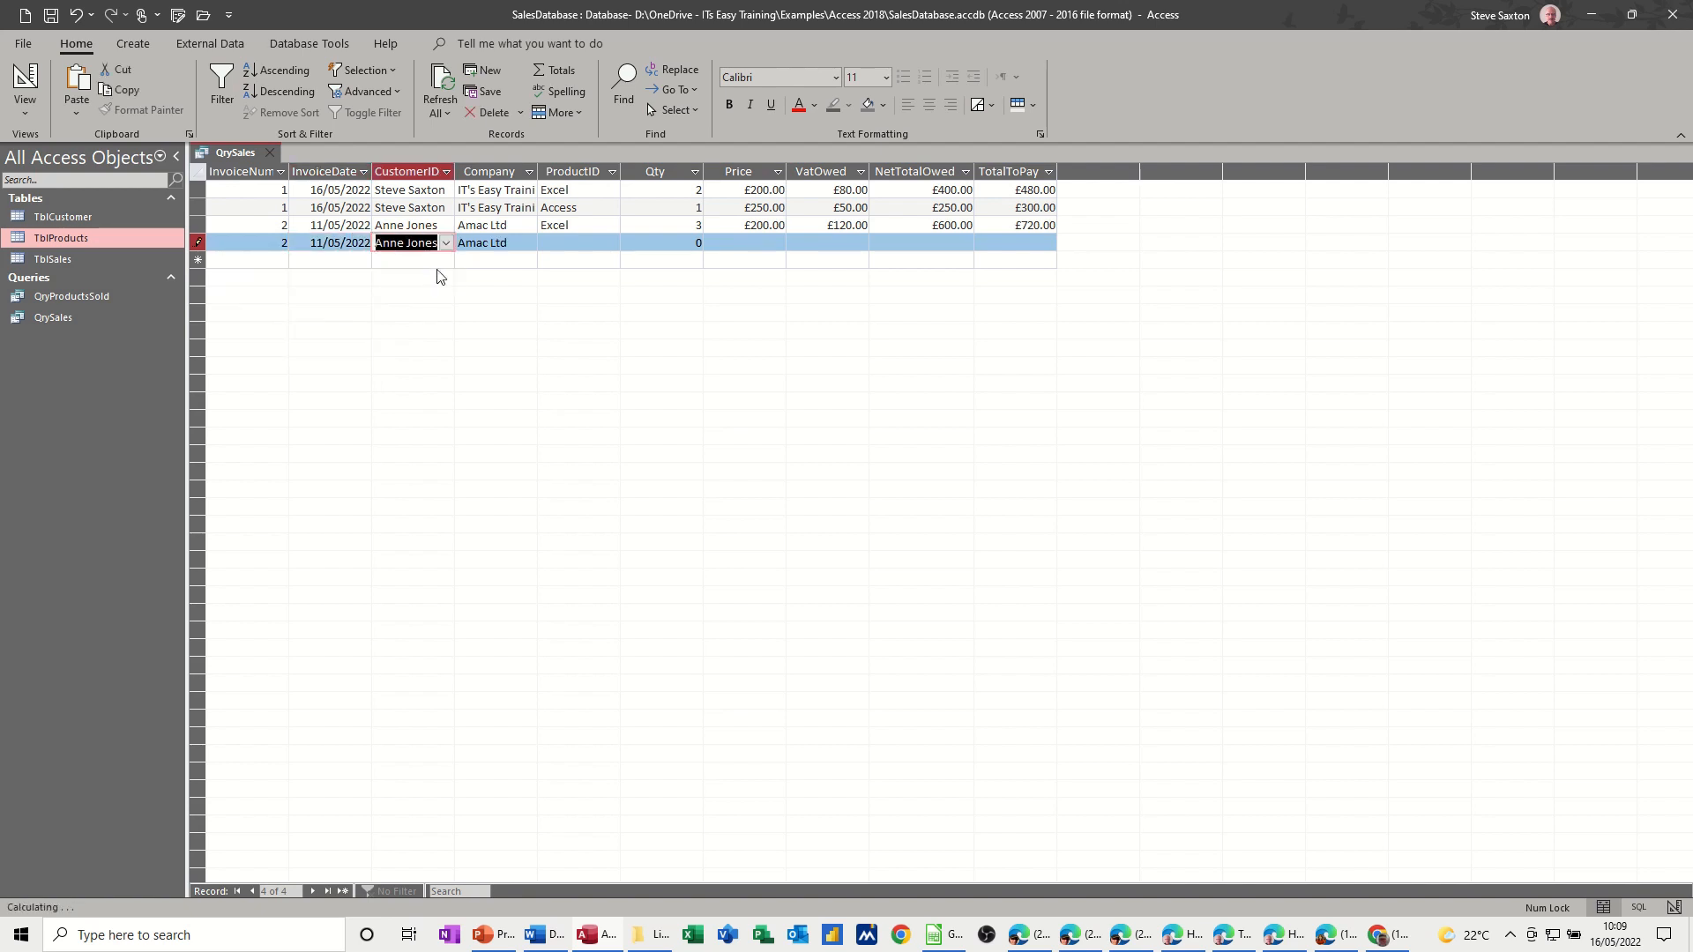
{"action": "left_click", "coordinate": [572, 242]}
{"action": "type", "text": "10"}
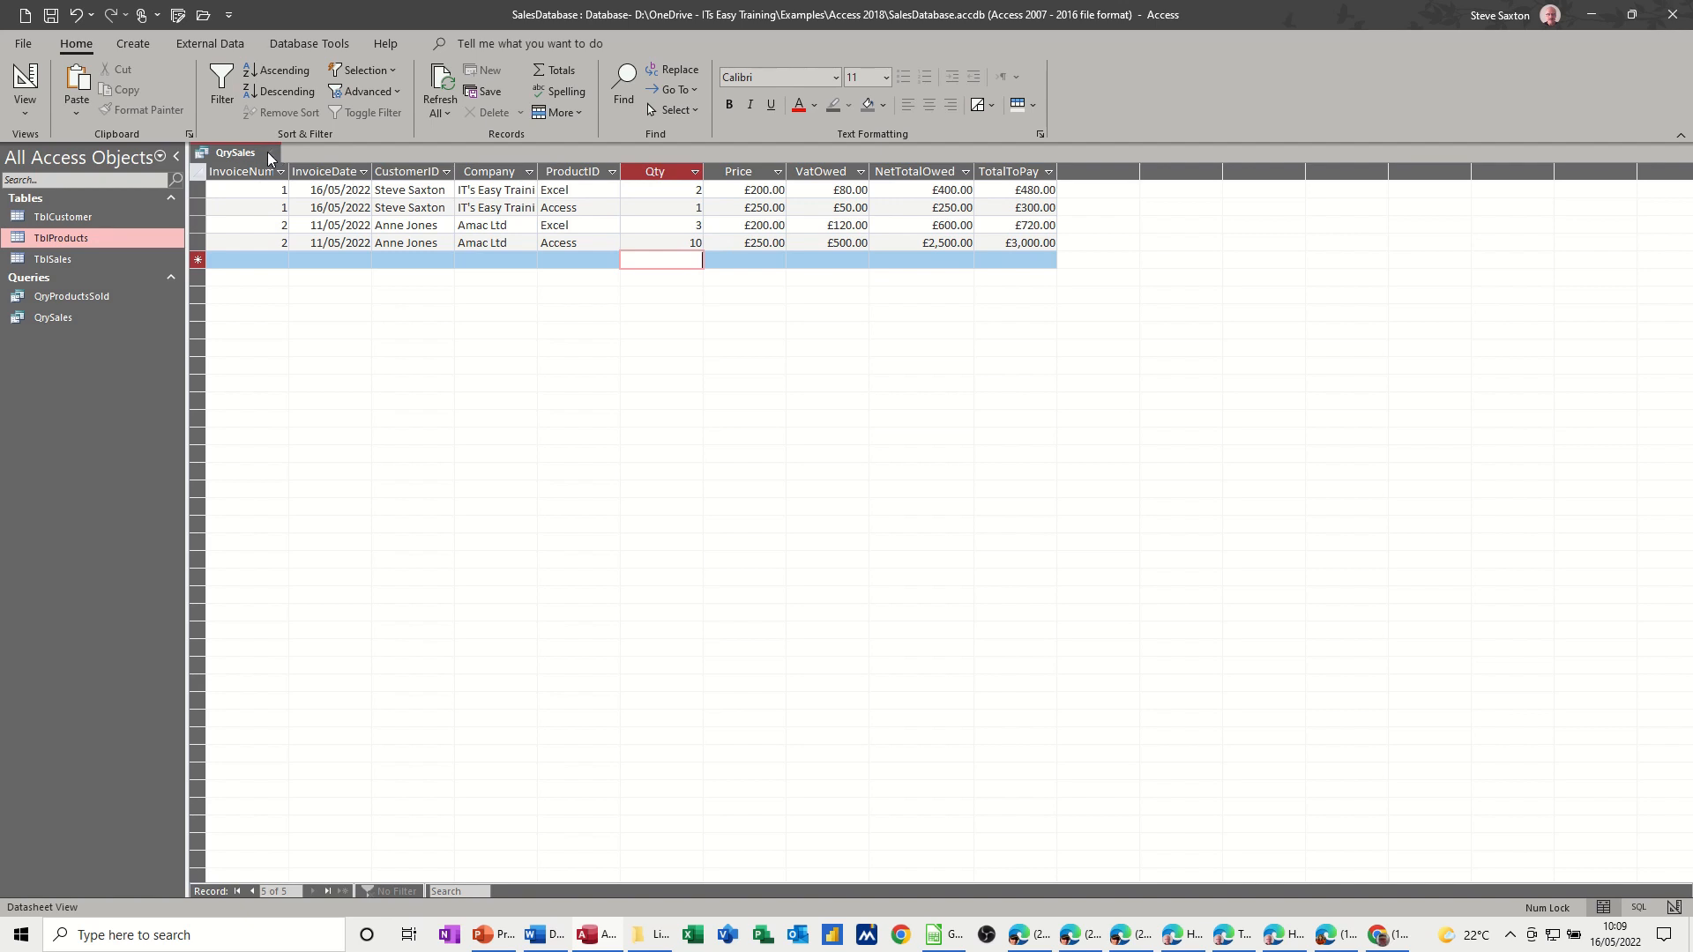
- Close QrySales and start the Report Wizard on it, accepting CustomerID grouping
{"action": "left_click", "coordinate": [270, 157]}
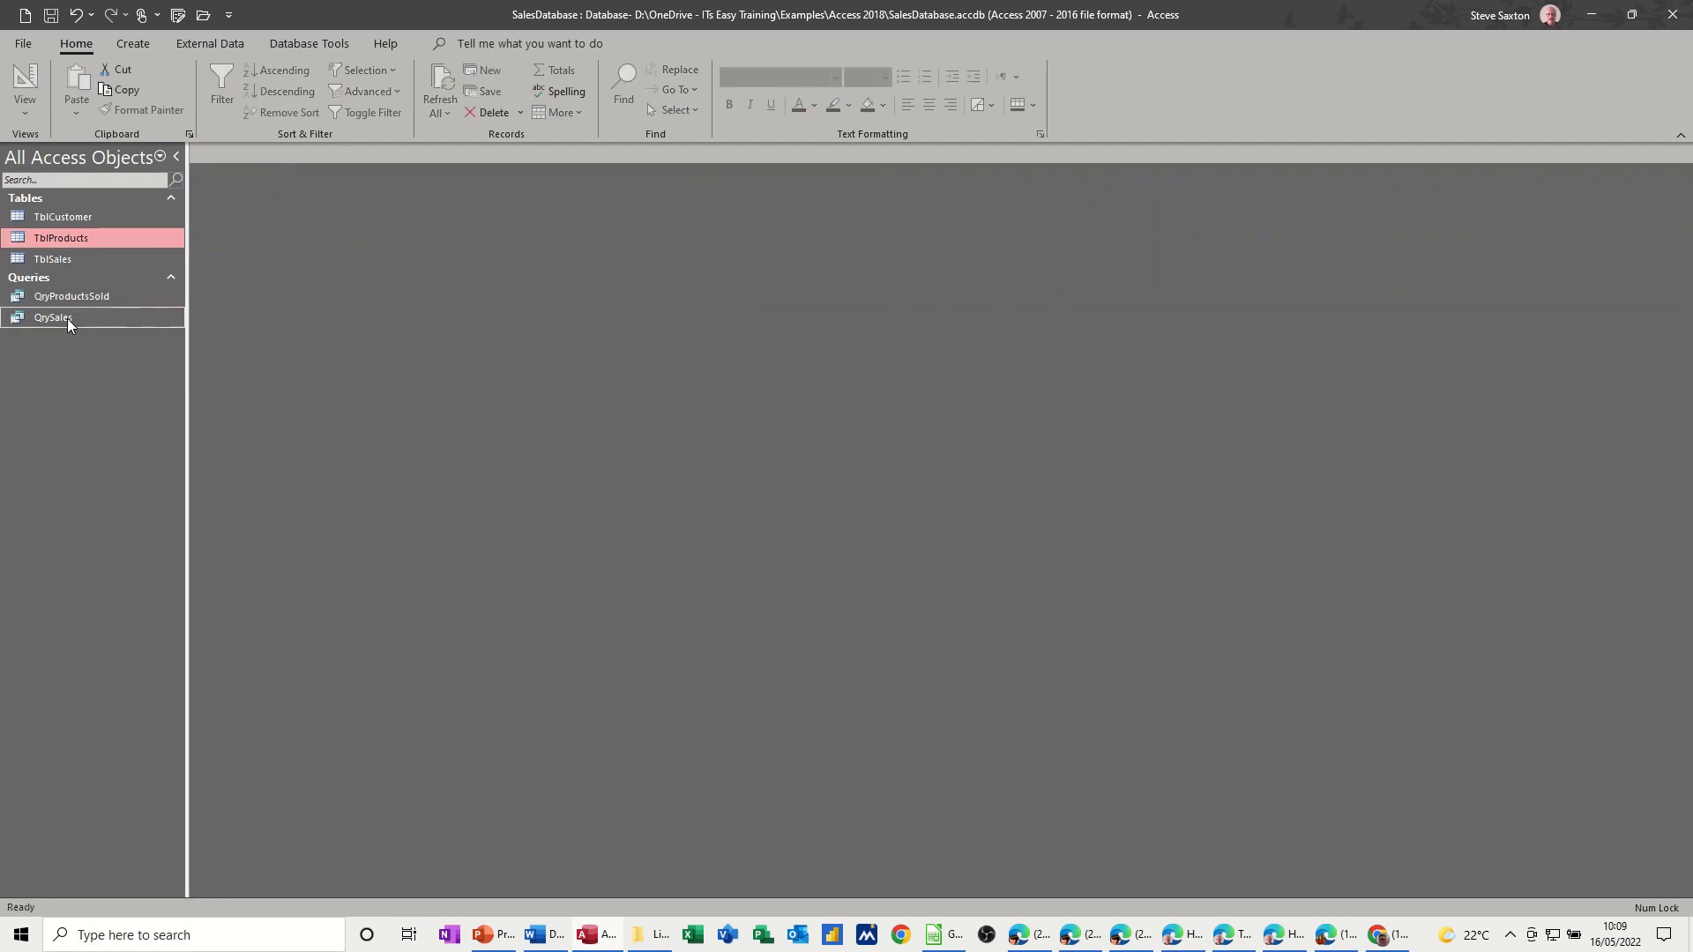
{"action": "left_click", "coordinate": [132, 43]}
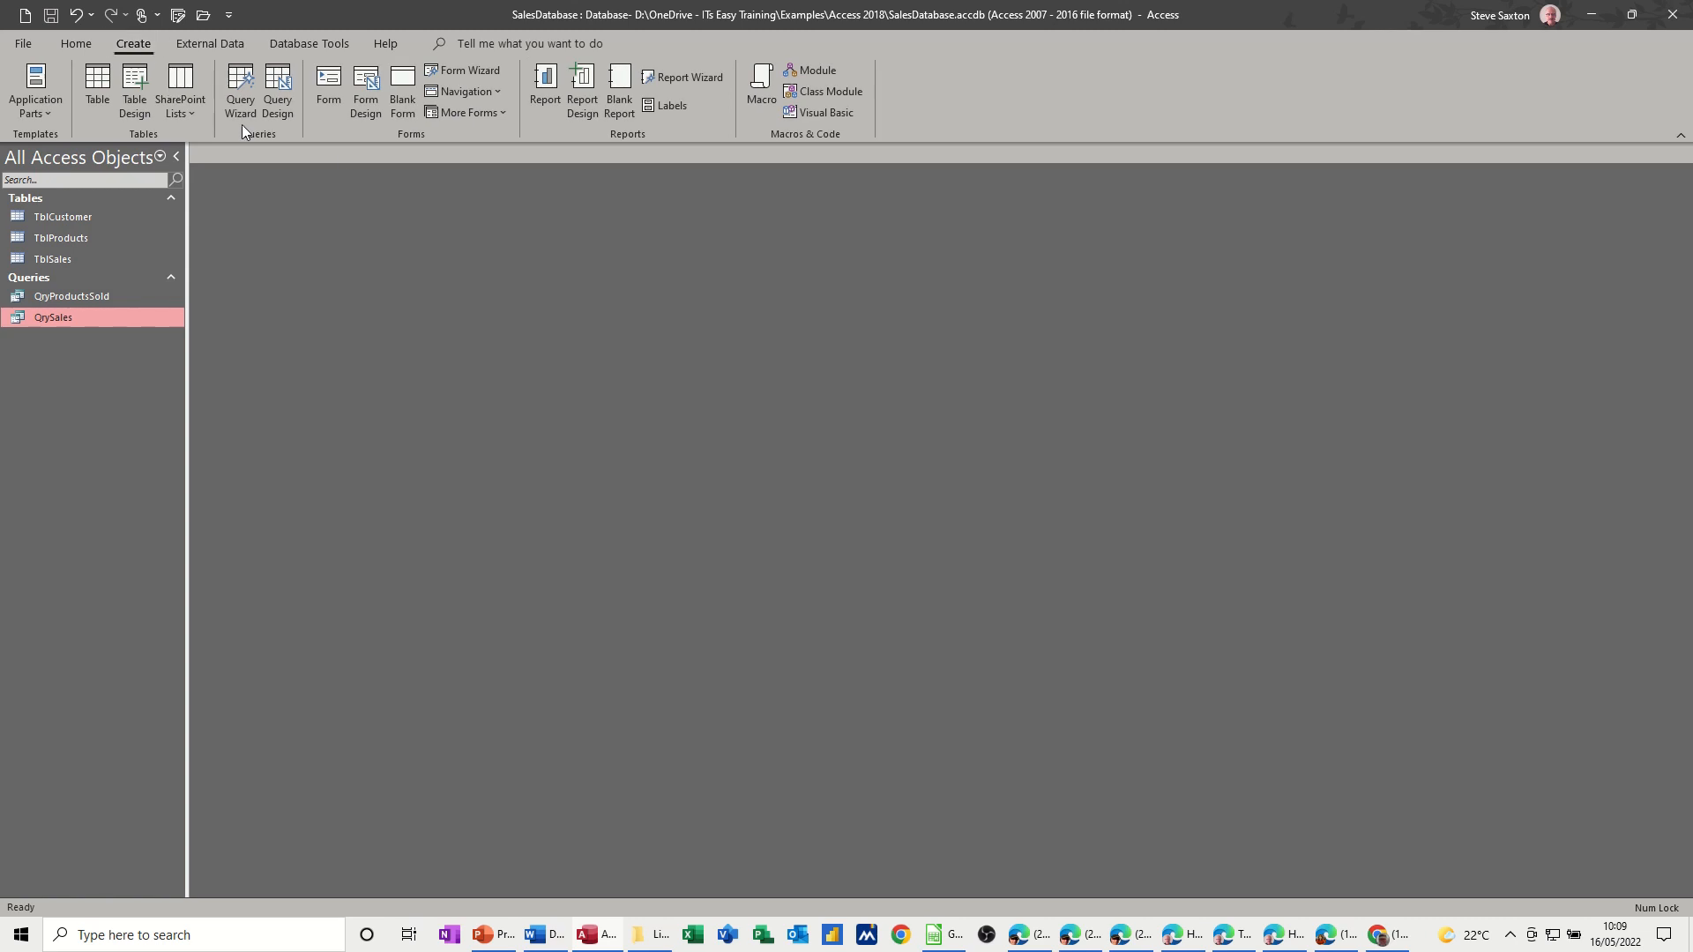
{"action": "mouse_move", "coordinate": [685, 76]}
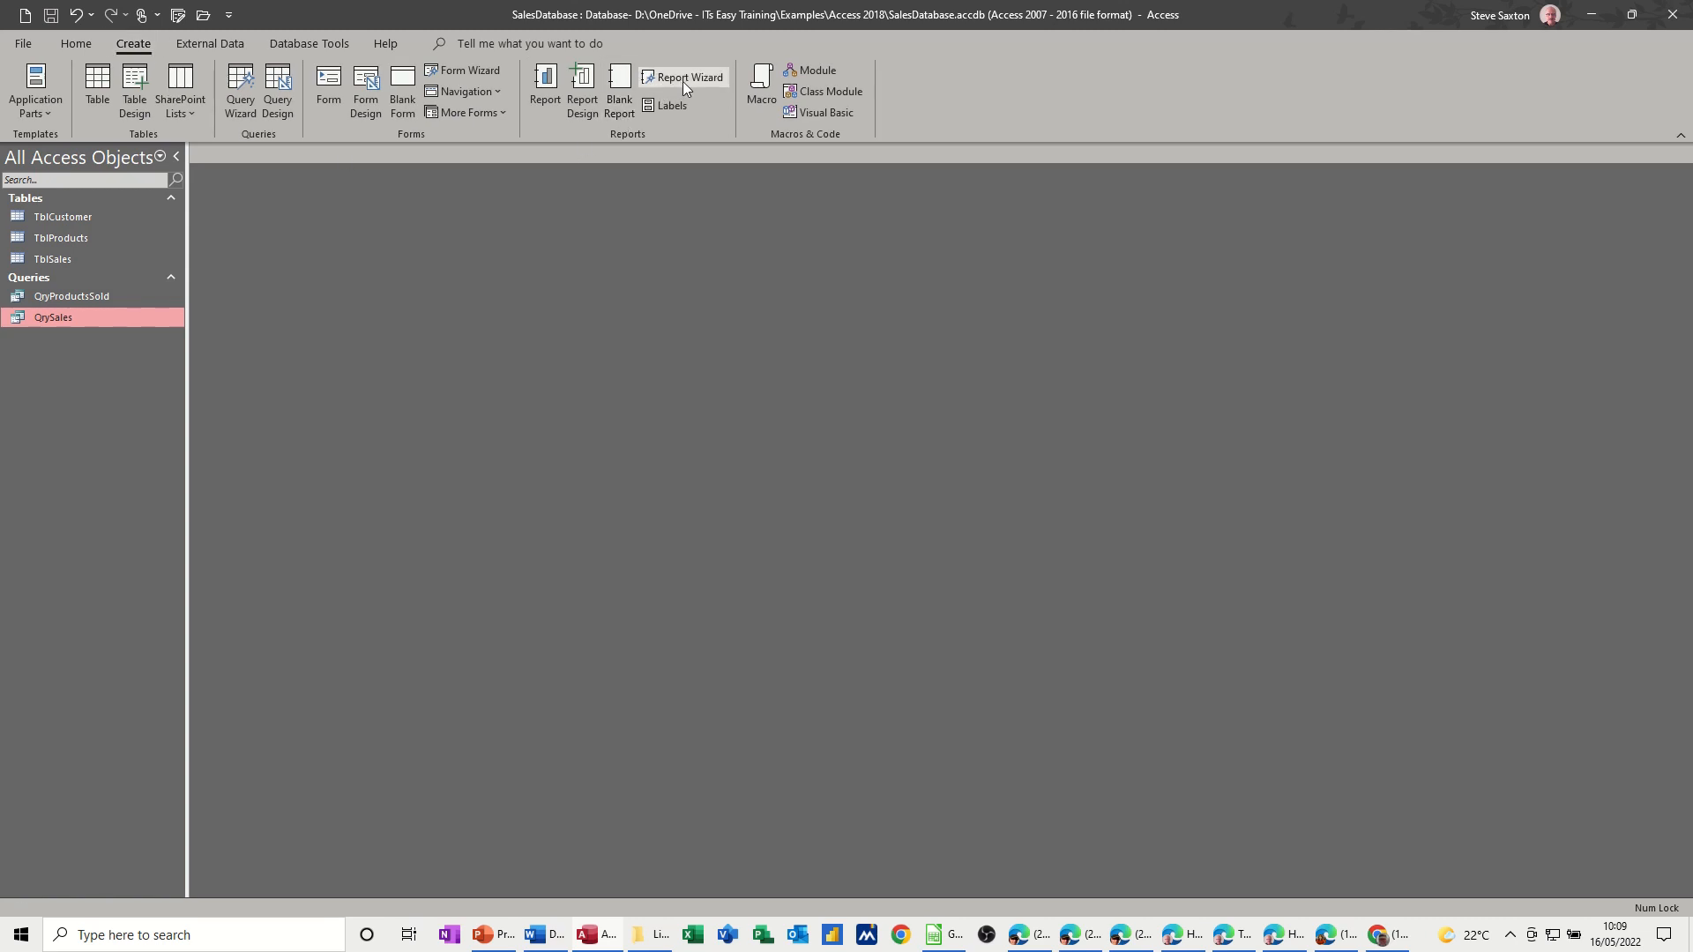
{"action": "left_click", "coordinate": [682, 76]}
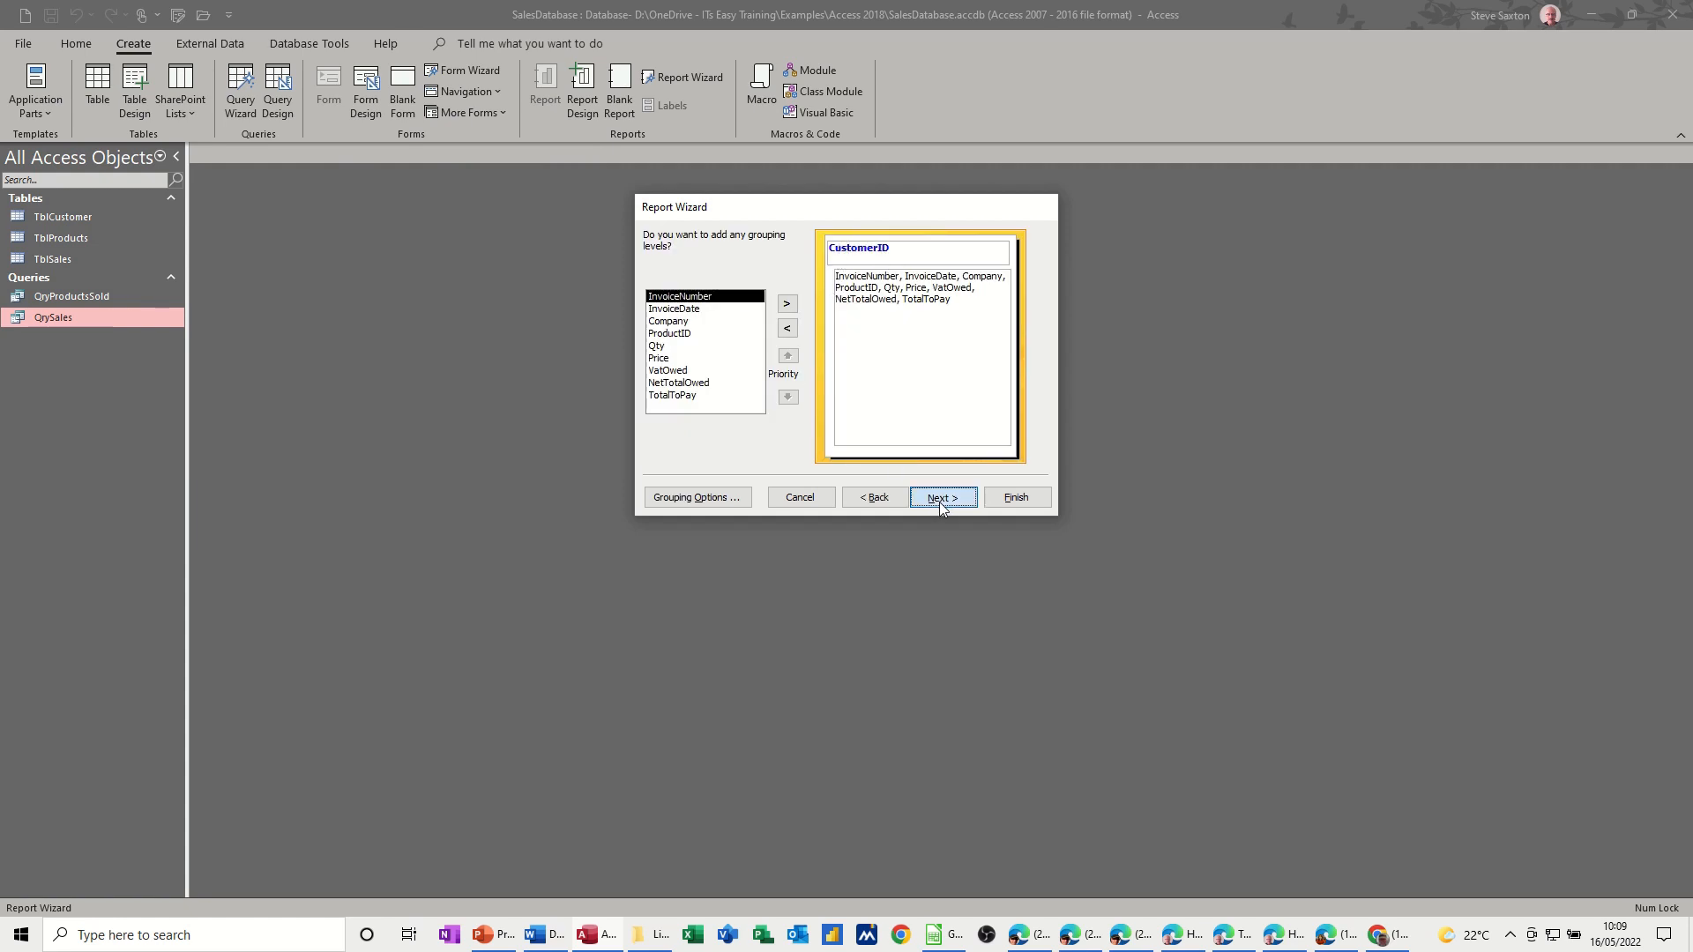
{"action": "left_click", "coordinate": [940, 498]}
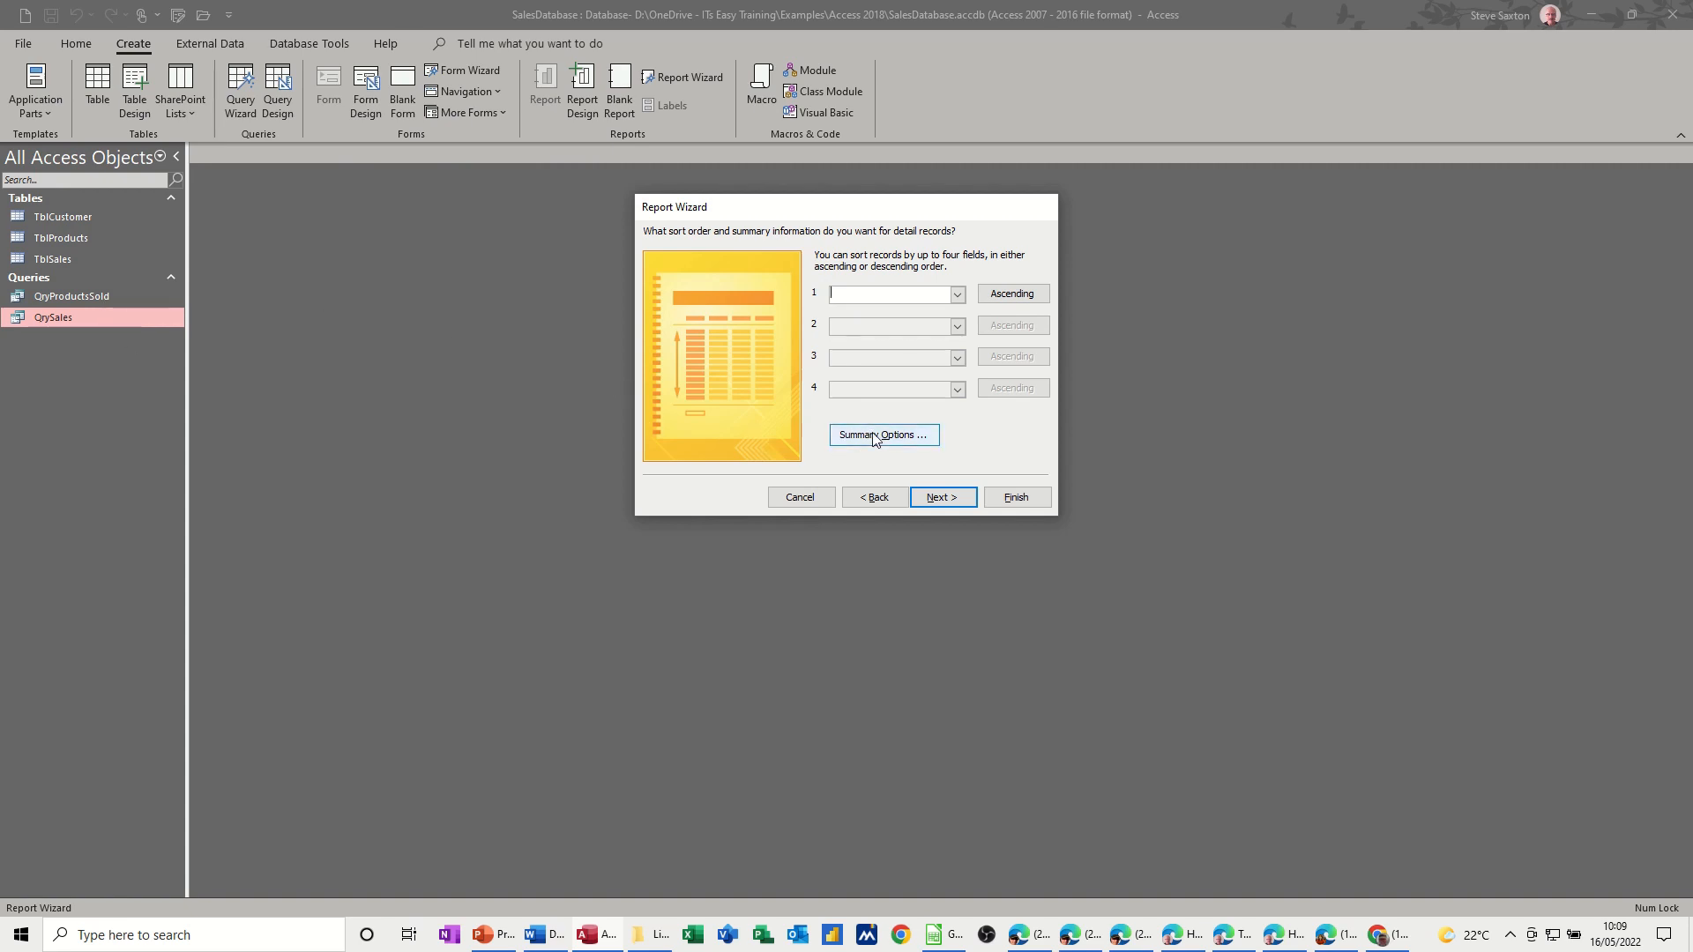
- In Summary Options, sum TotalToPay, NetTotalOwed and VatOwed and confirm
{"action": "left_click", "coordinate": [882, 434]}
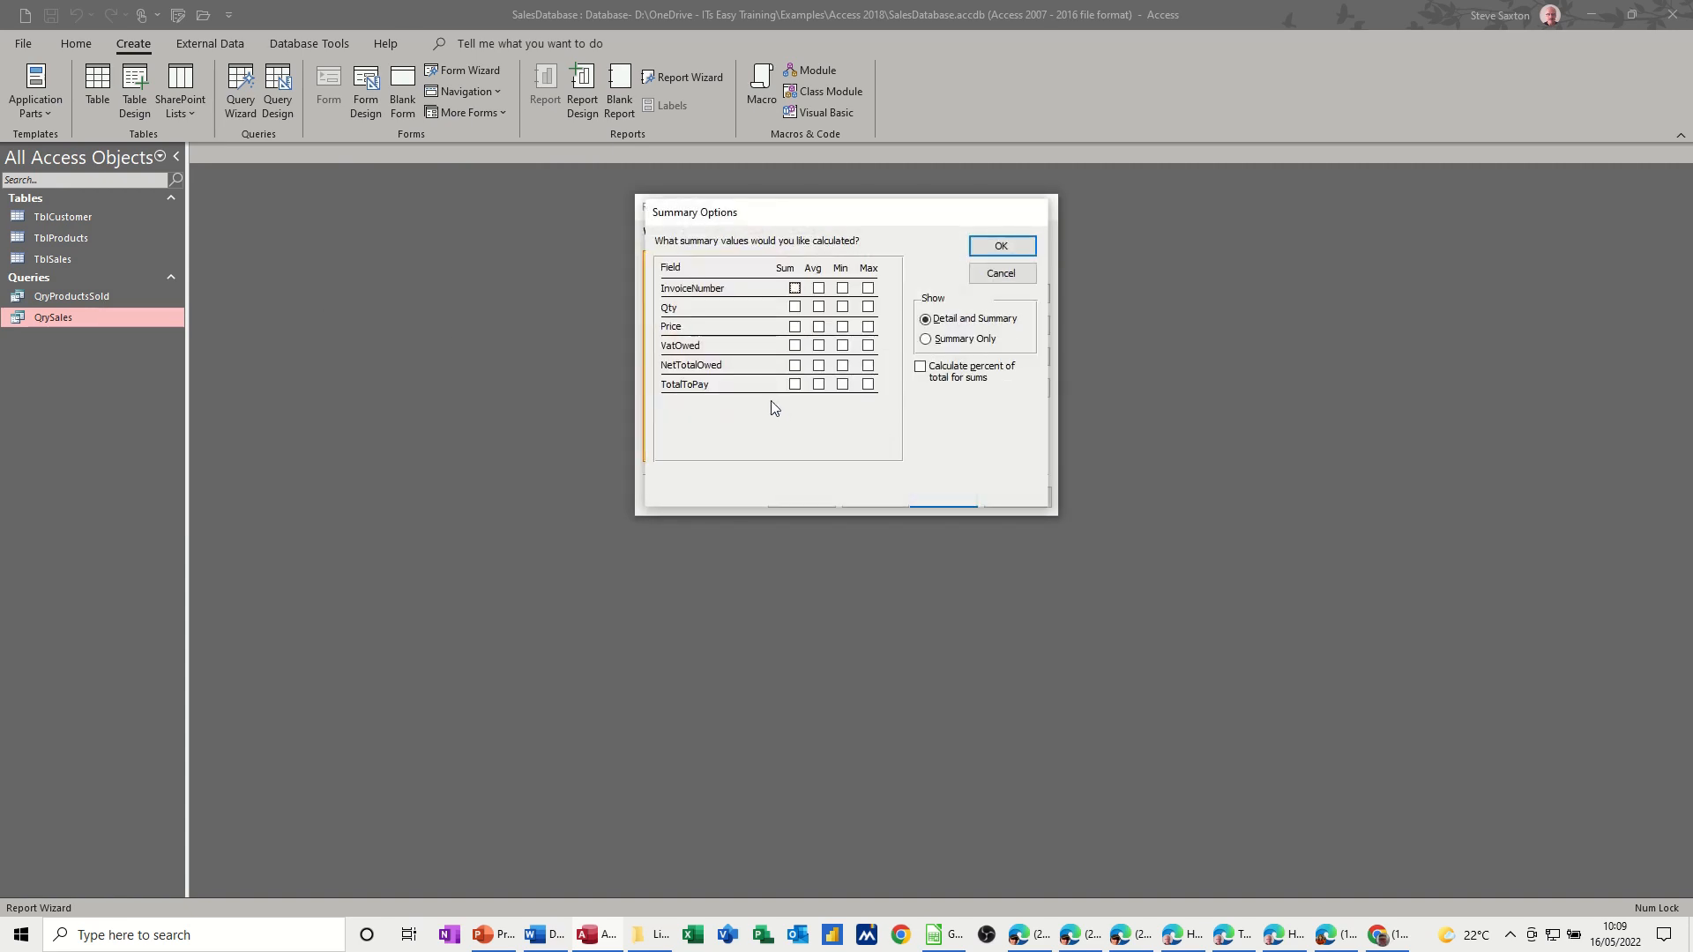
{"action": "mouse_move", "coordinate": [702, 386]}
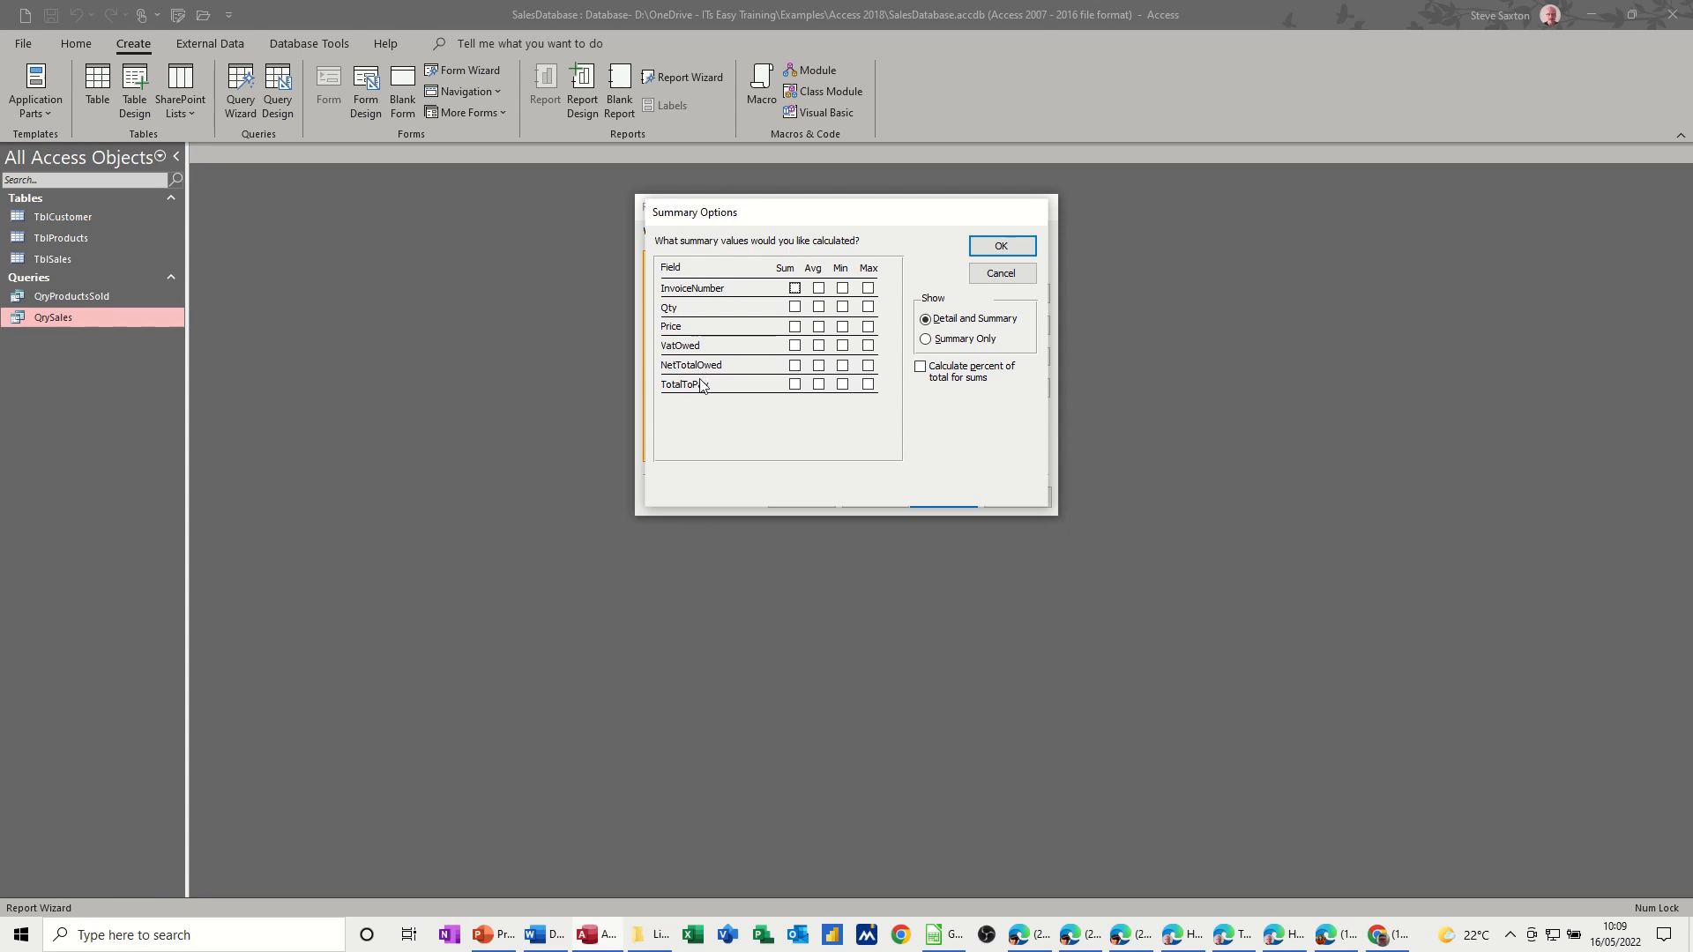
{"action": "left_click", "coordinate": [796, 385]}
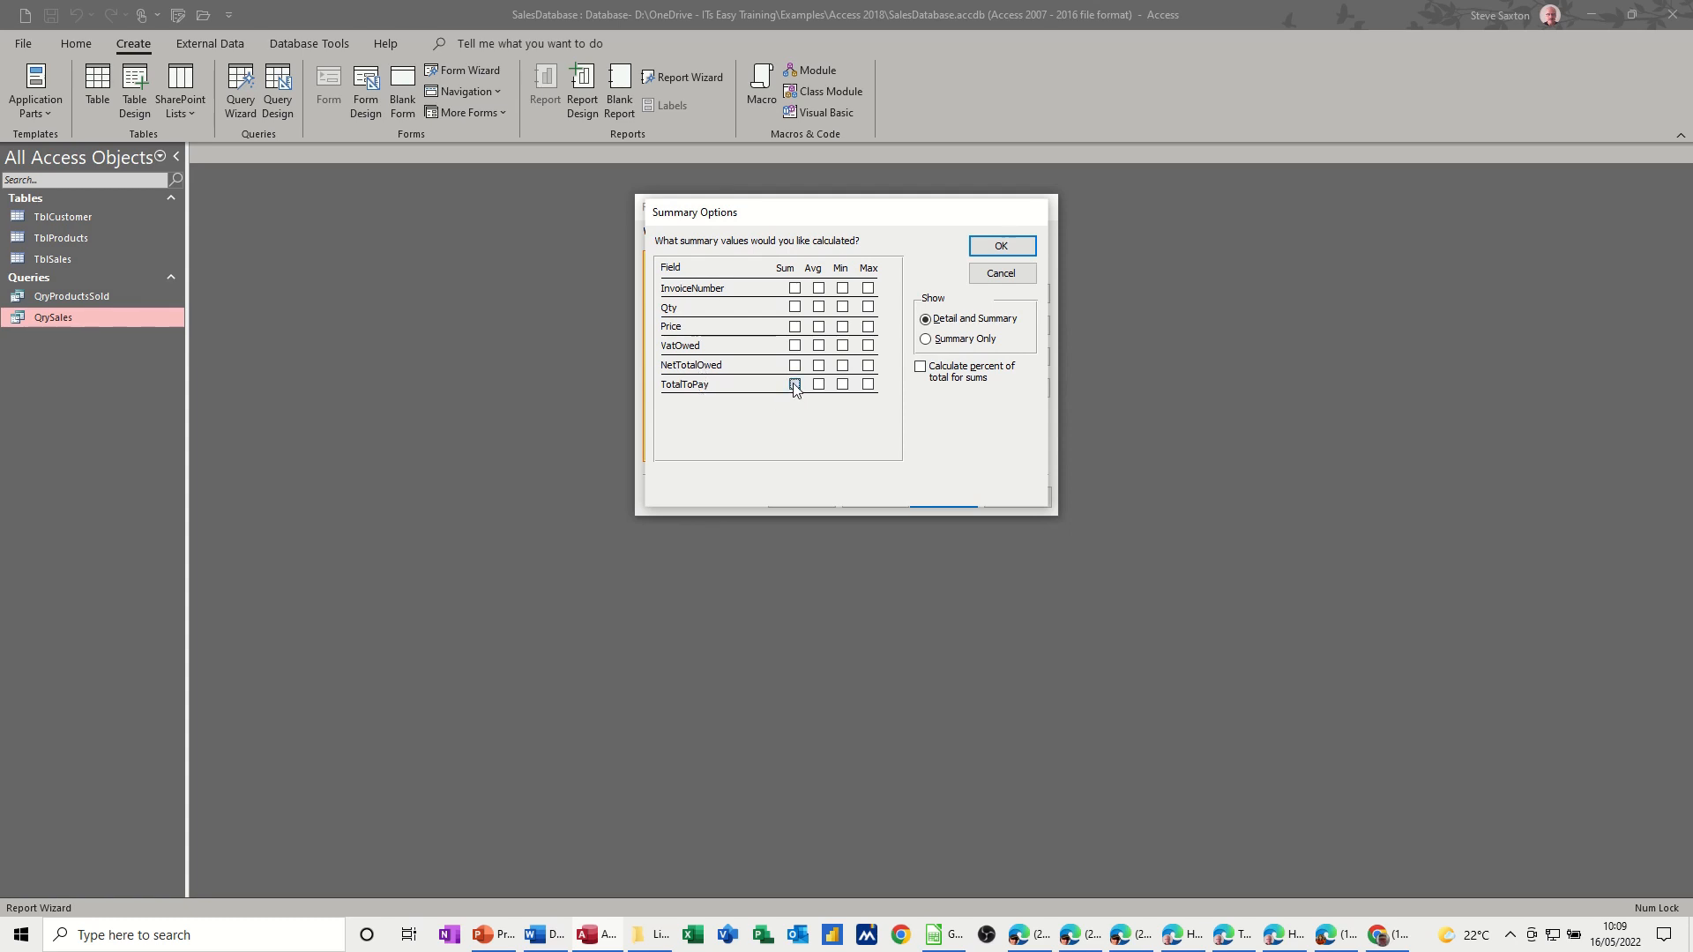
{"action": "left_click", "coordinate": [795, 384]}
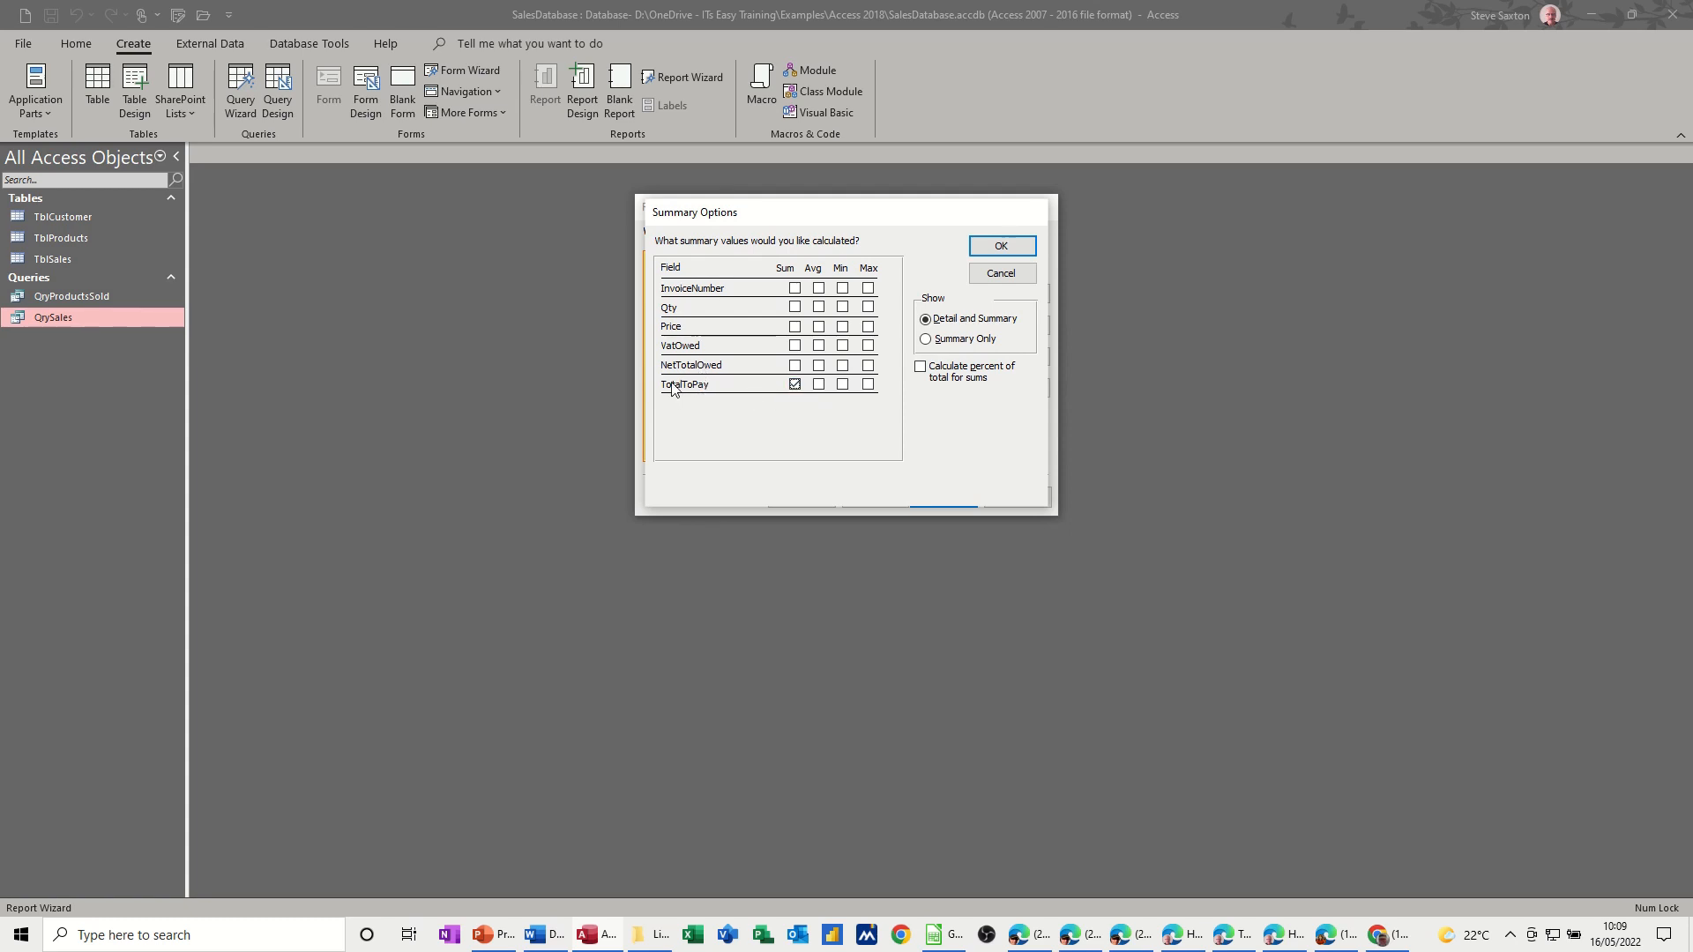
{"action": "mouse_move", "coordinate": [751, 378]}
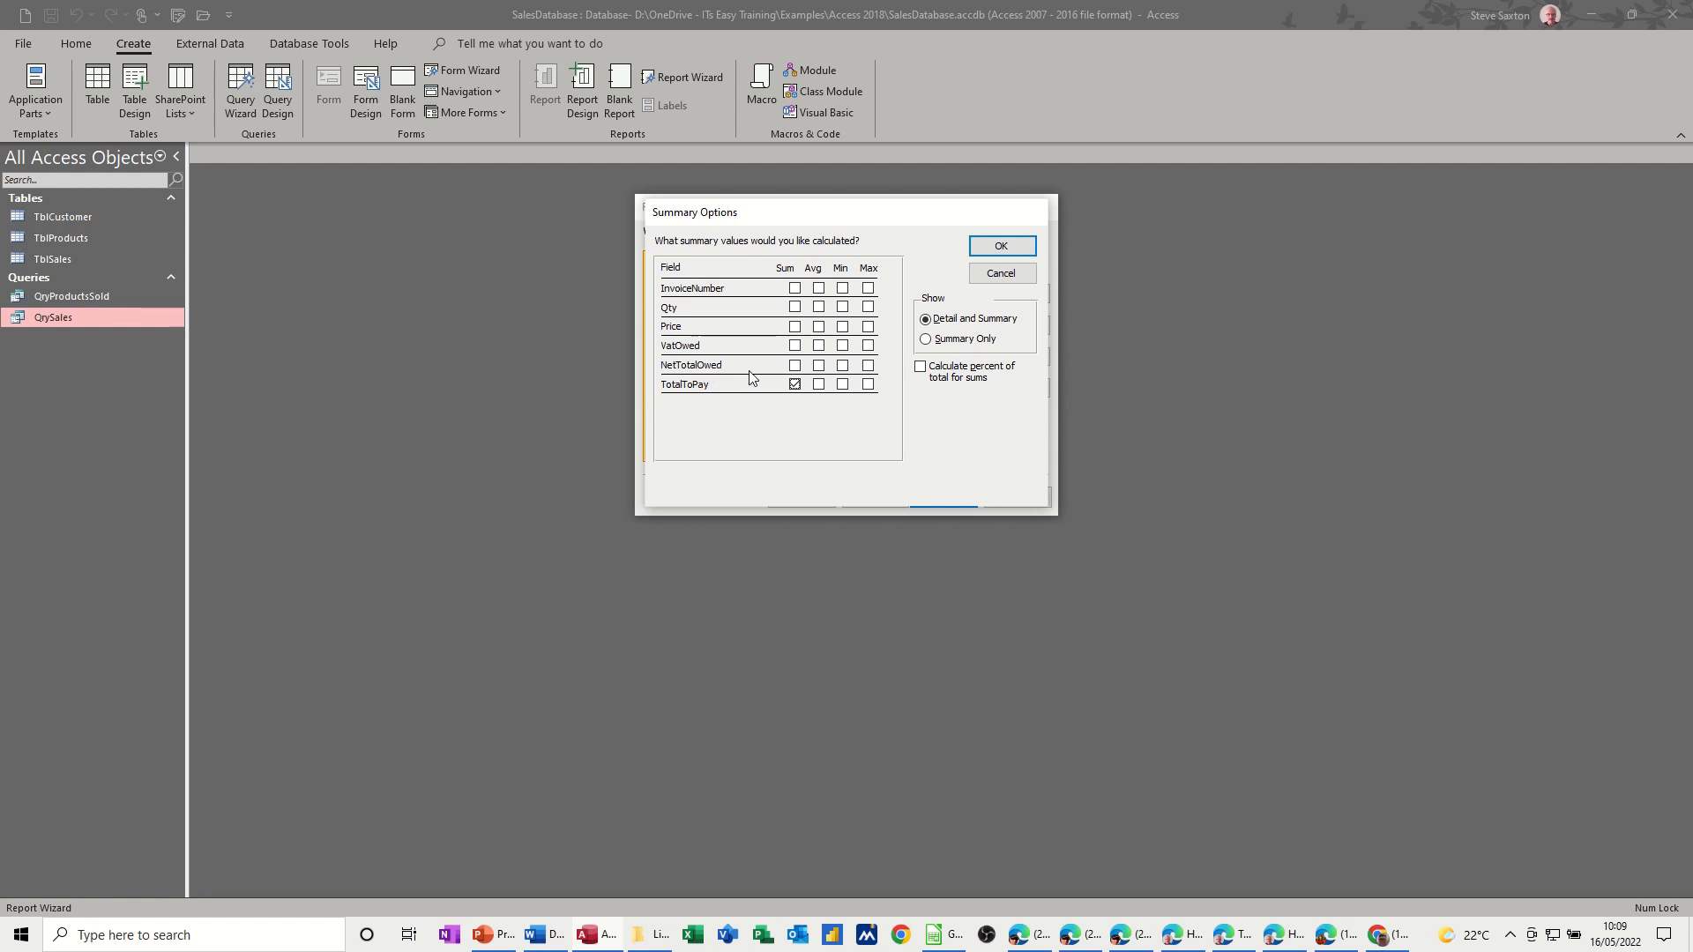
{"action": "left_click", "coordinate": [796, 365]}
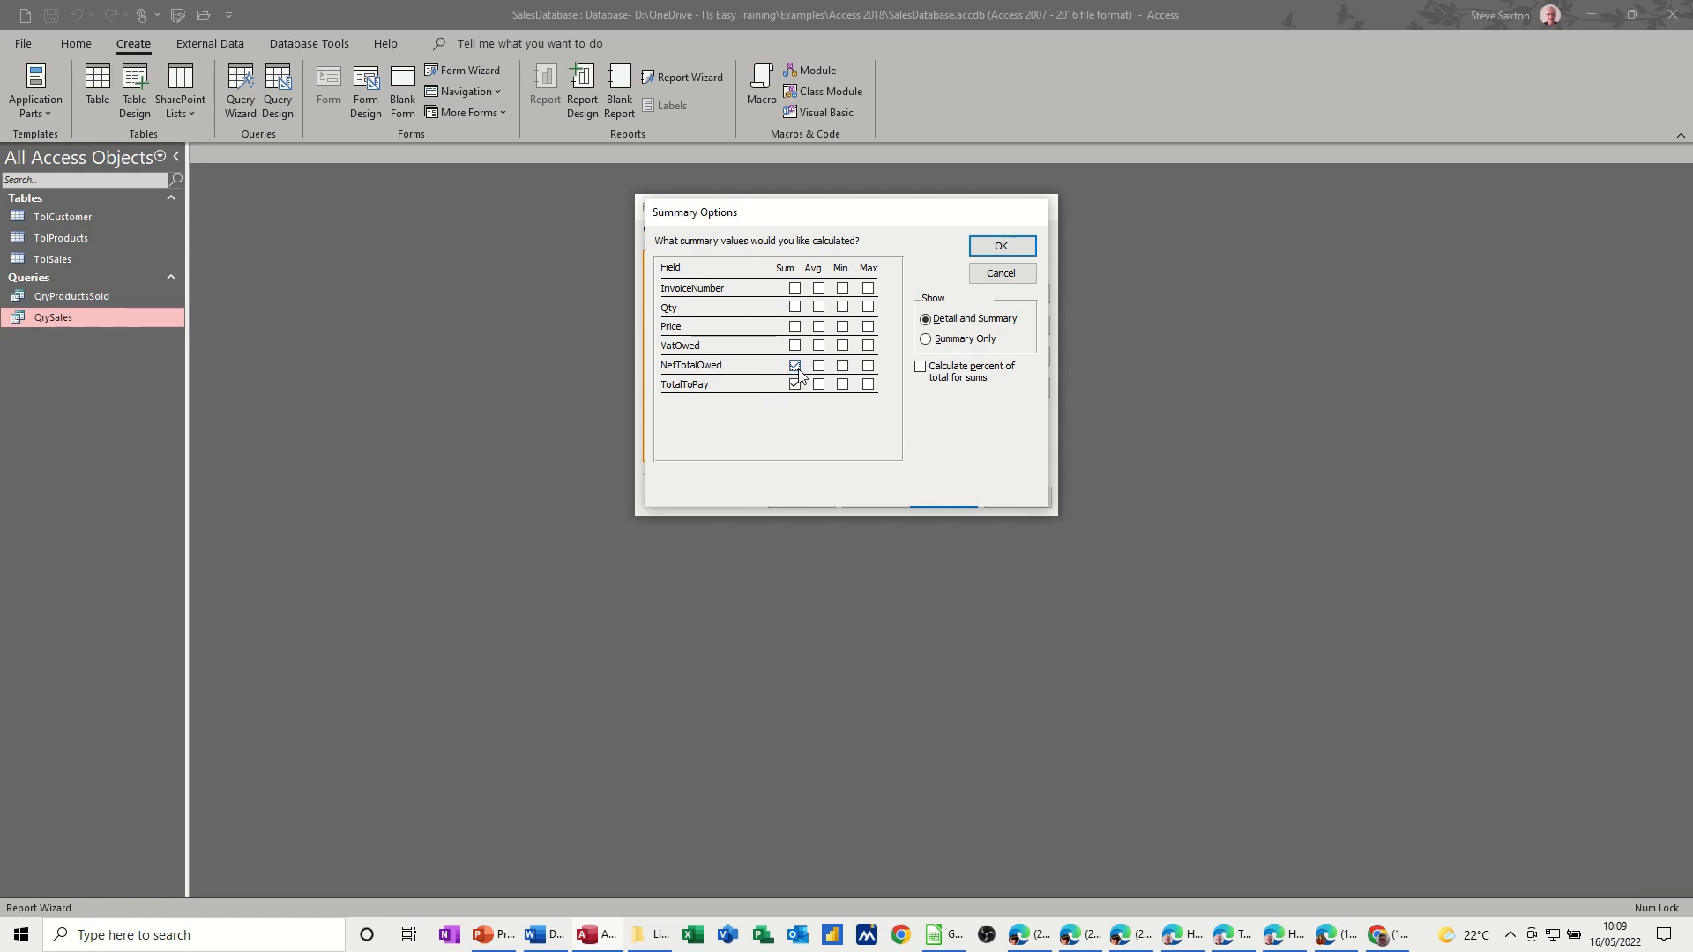
{"action": "left_click", "coordinate": [795, 345]}
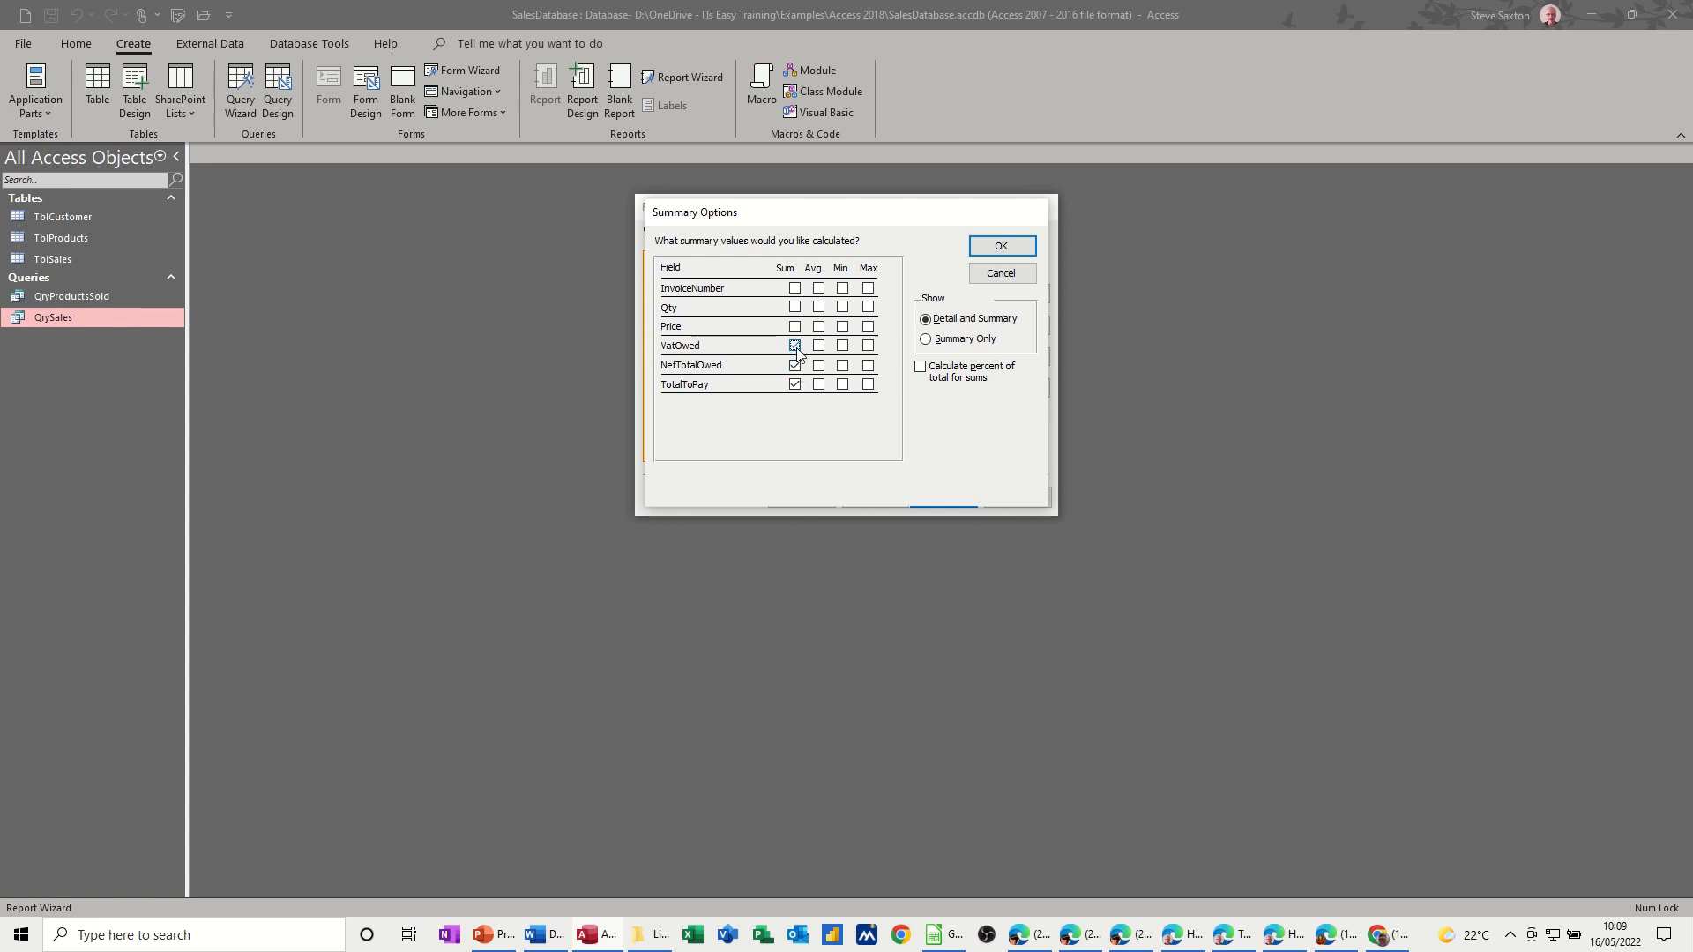
{"action": "left_click", "coordinate": [795, 344]}
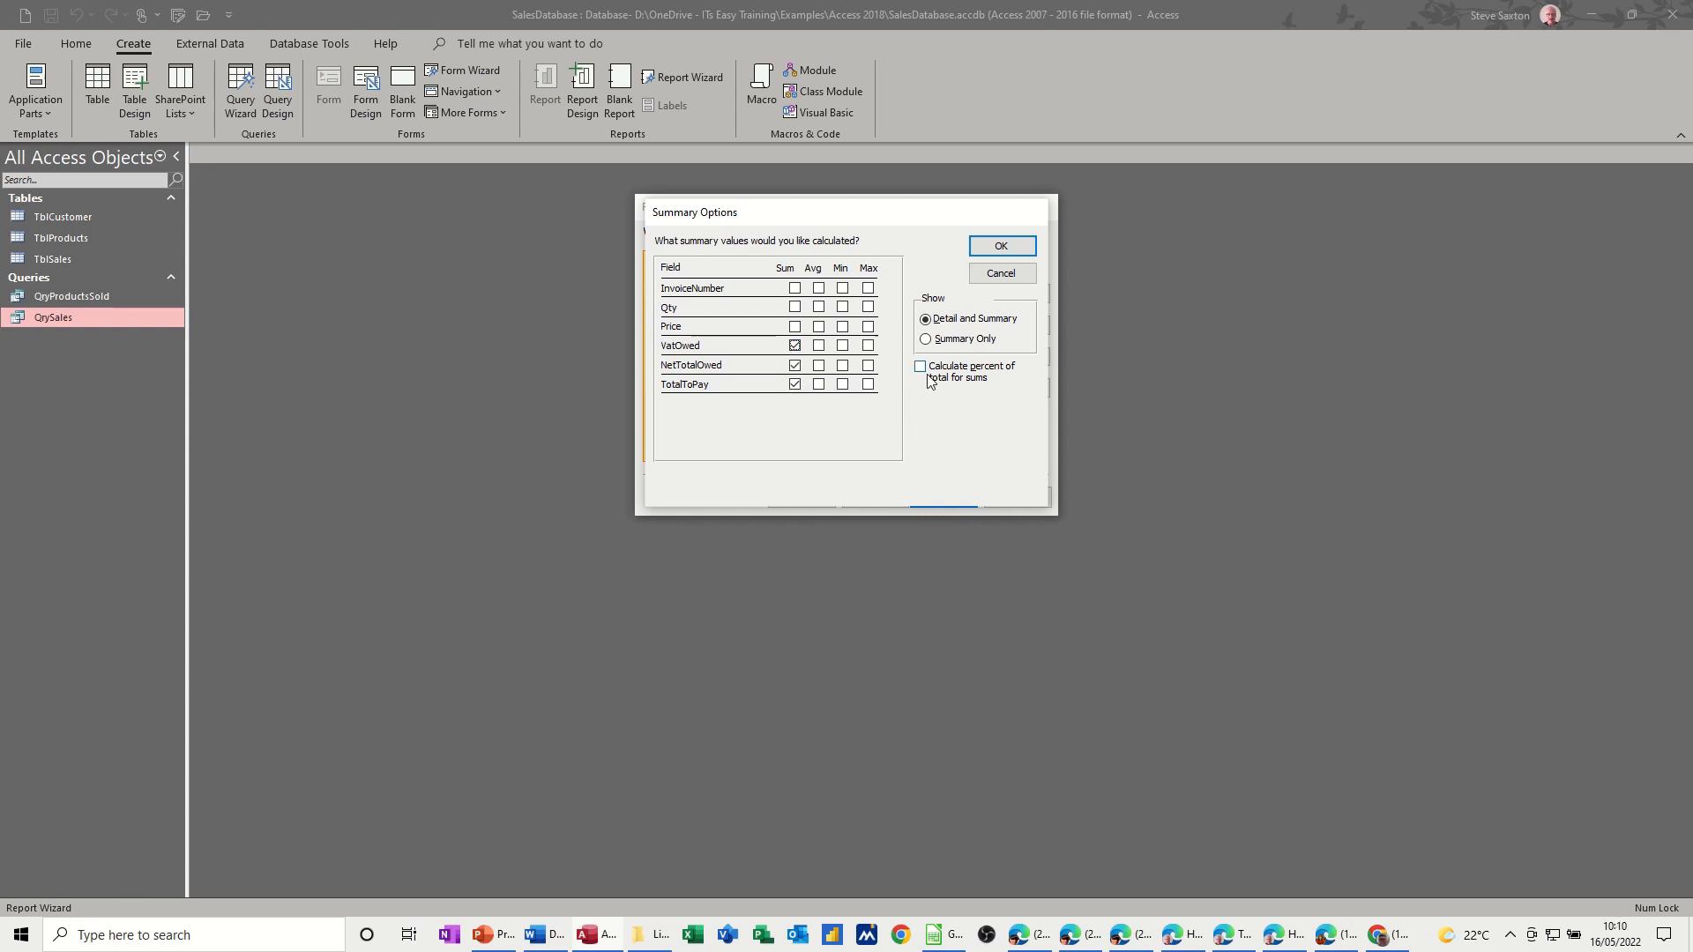
{"action": "left_click", "coordinate": [999, 245]}
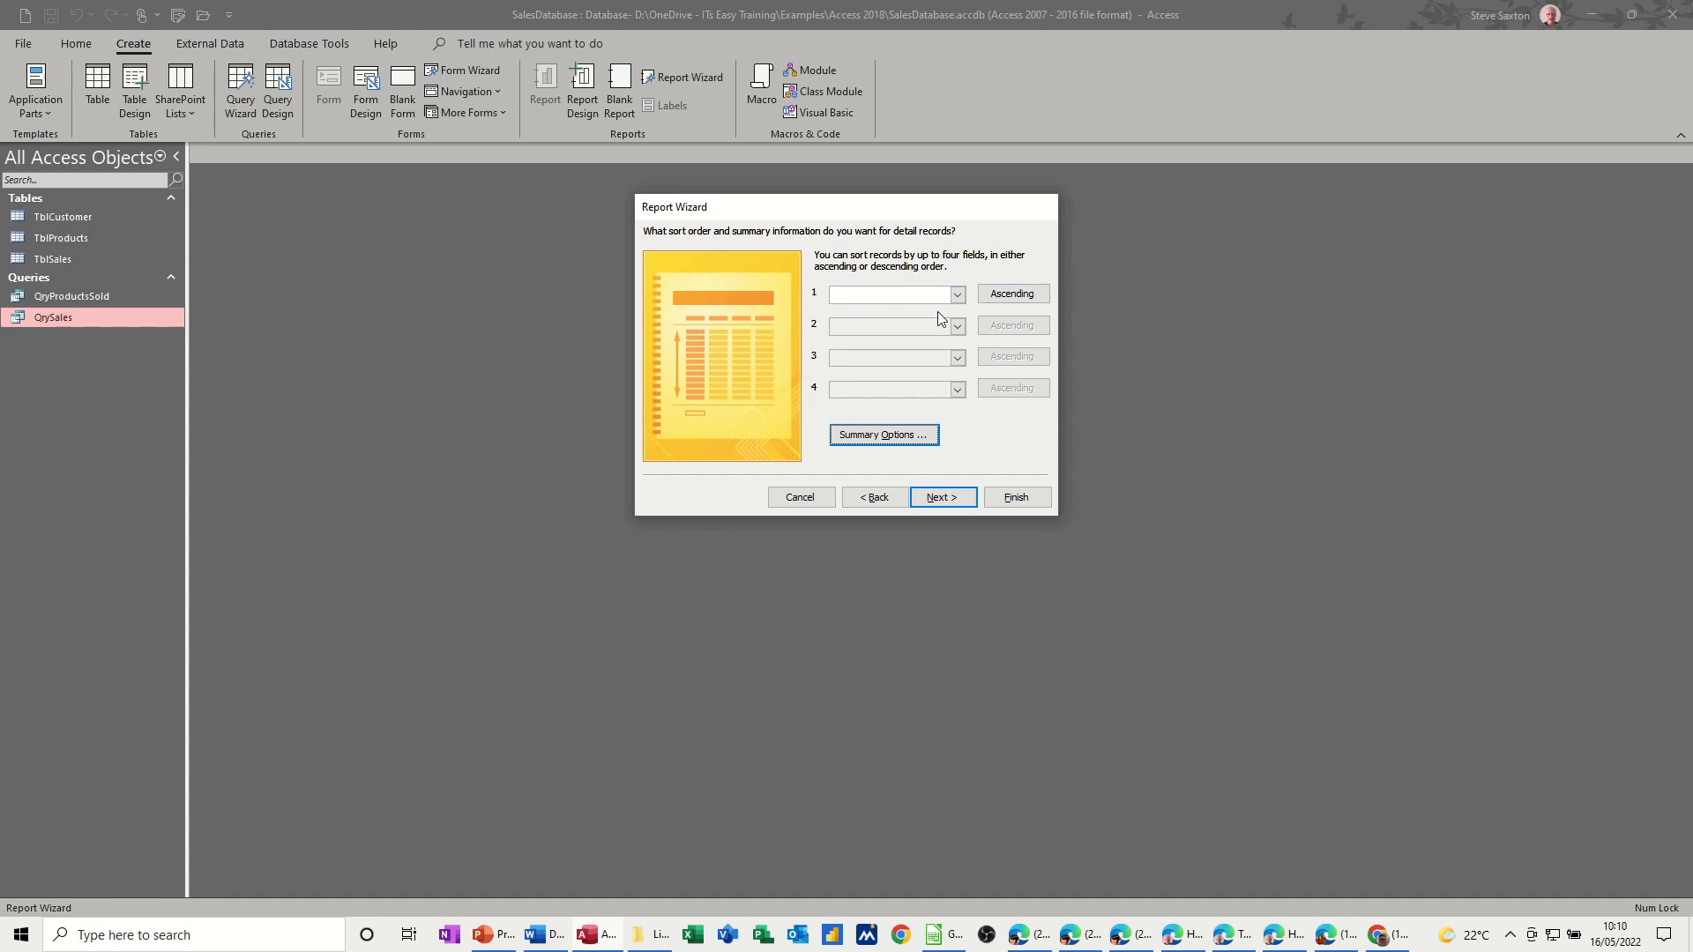
- Choose landscape layout, title the report RptQrySales and finish the wizard
{"action": "left_click", "coordinate": [940, 497]}
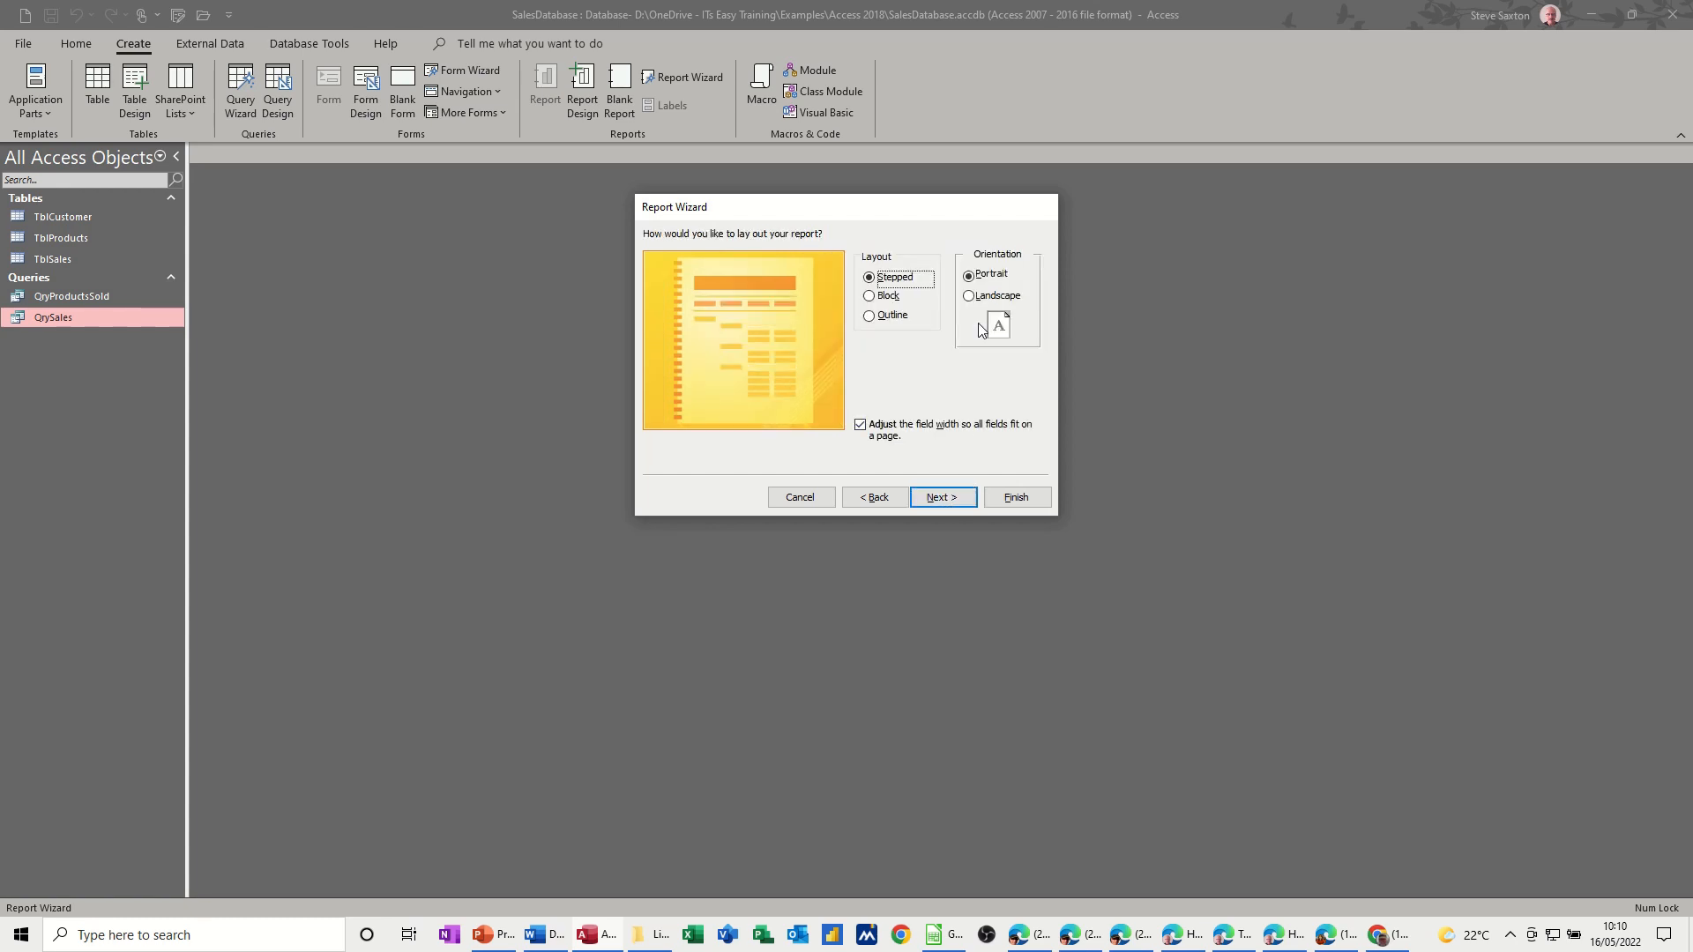
{"action": "left_click", "coordinate": [968, 297]}
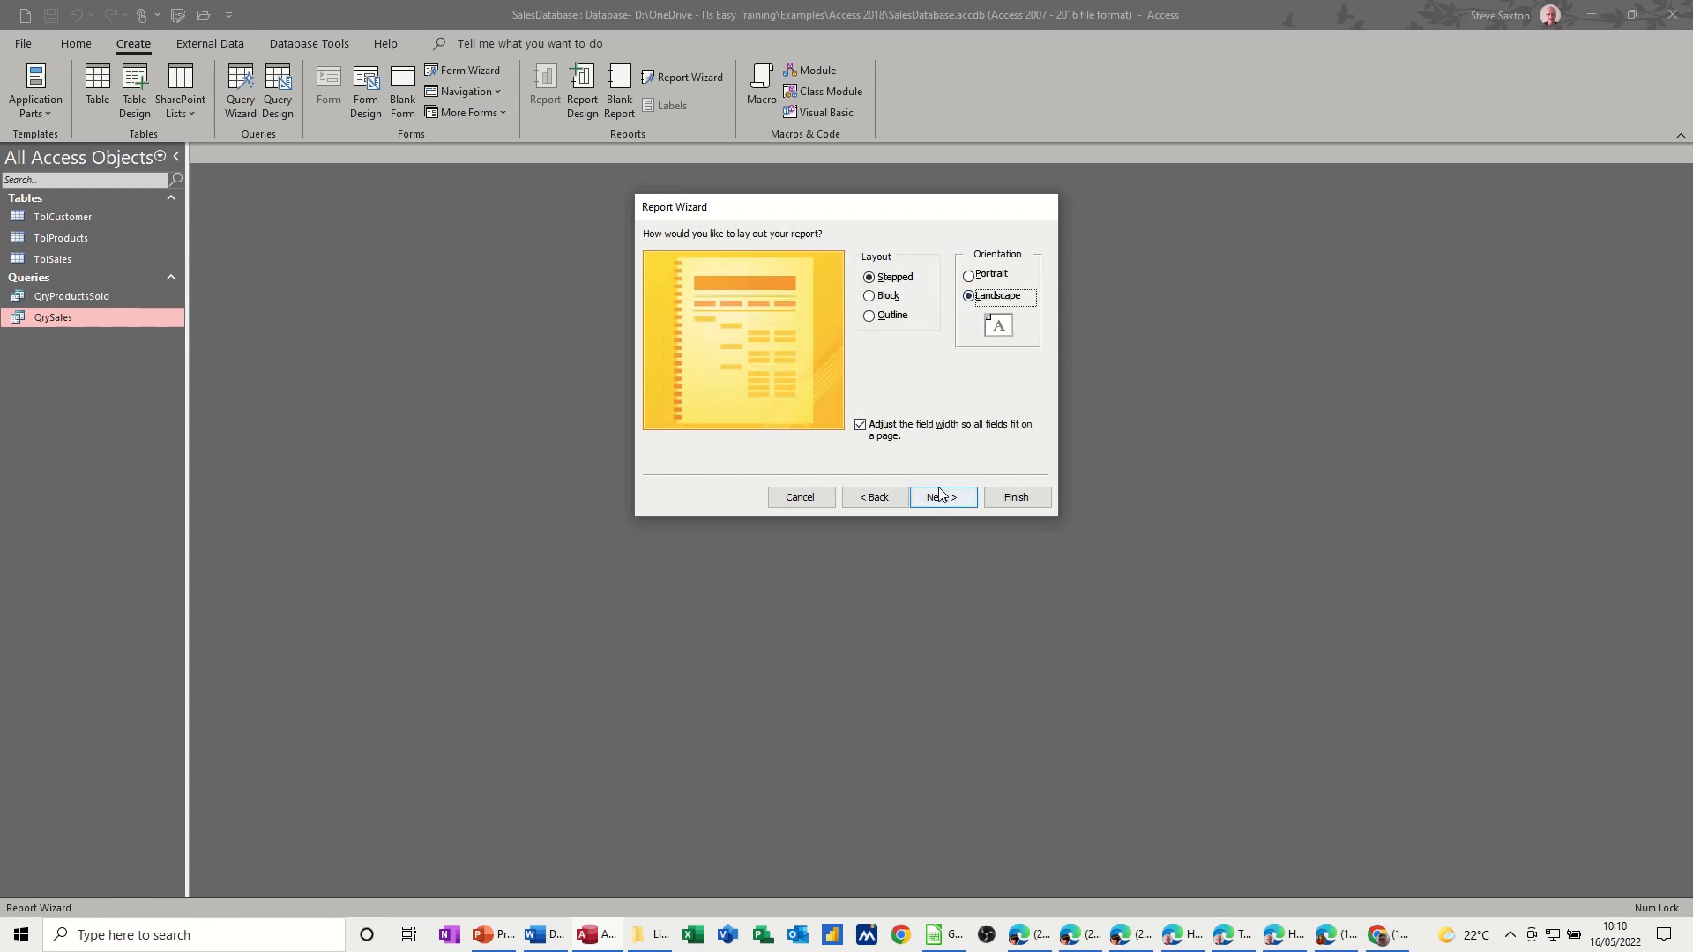
{"action": "left_click", "coordinate": [940, 497]}
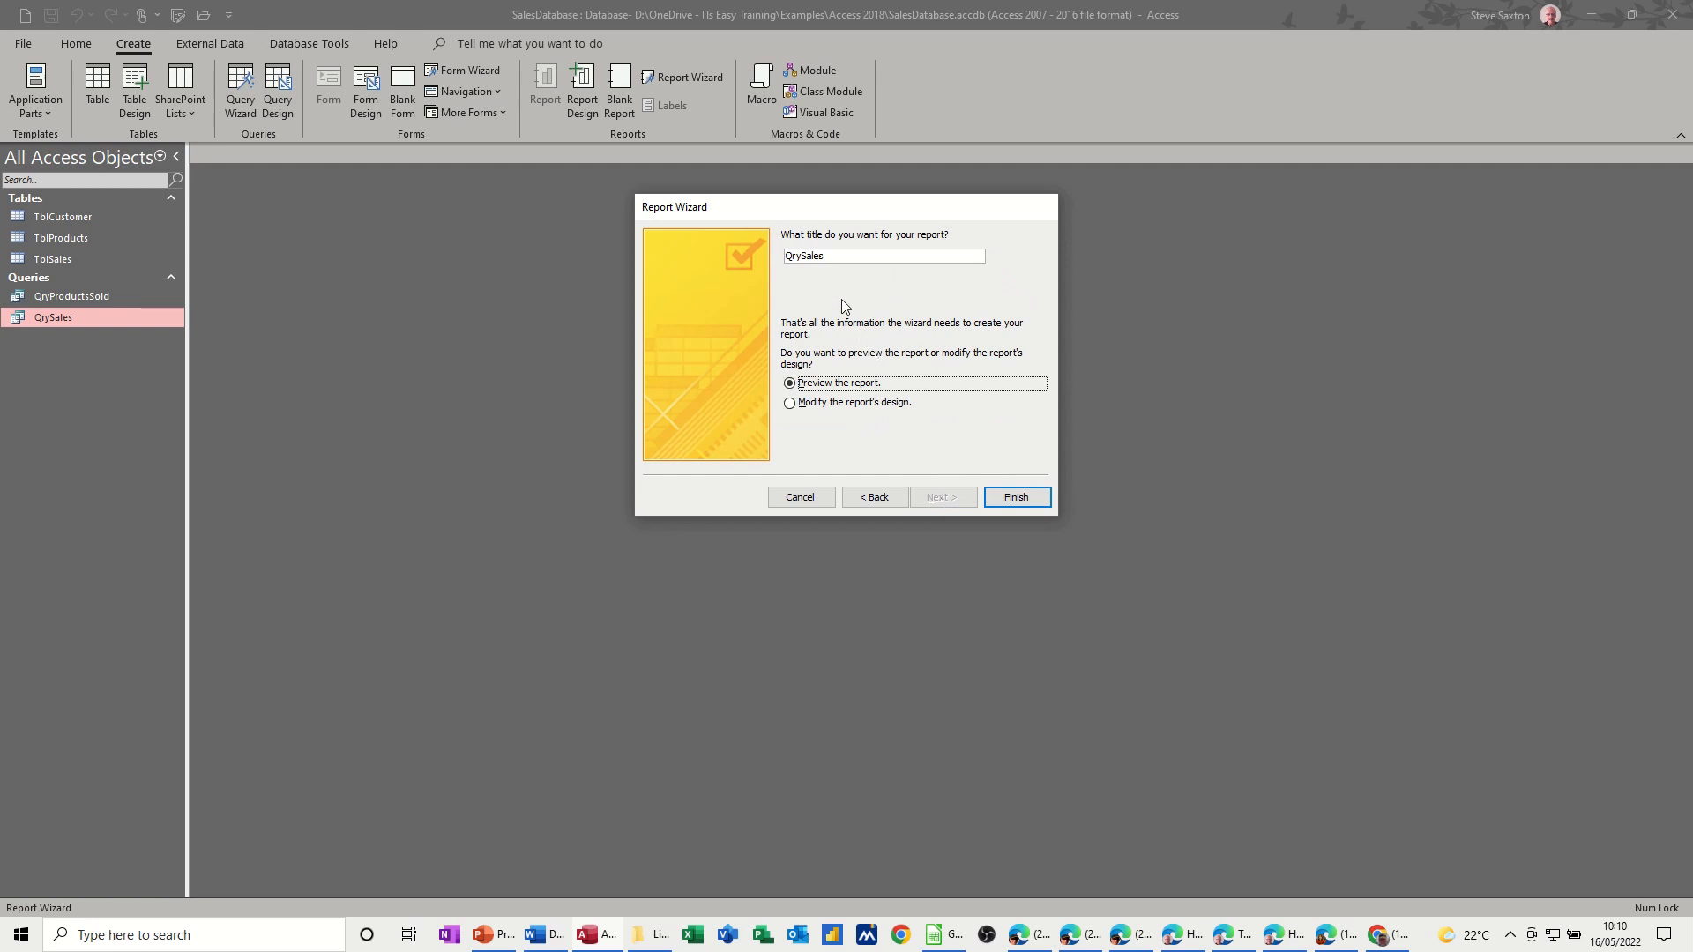
{"action": "mouse_move", "coordinate": [856, 297]}
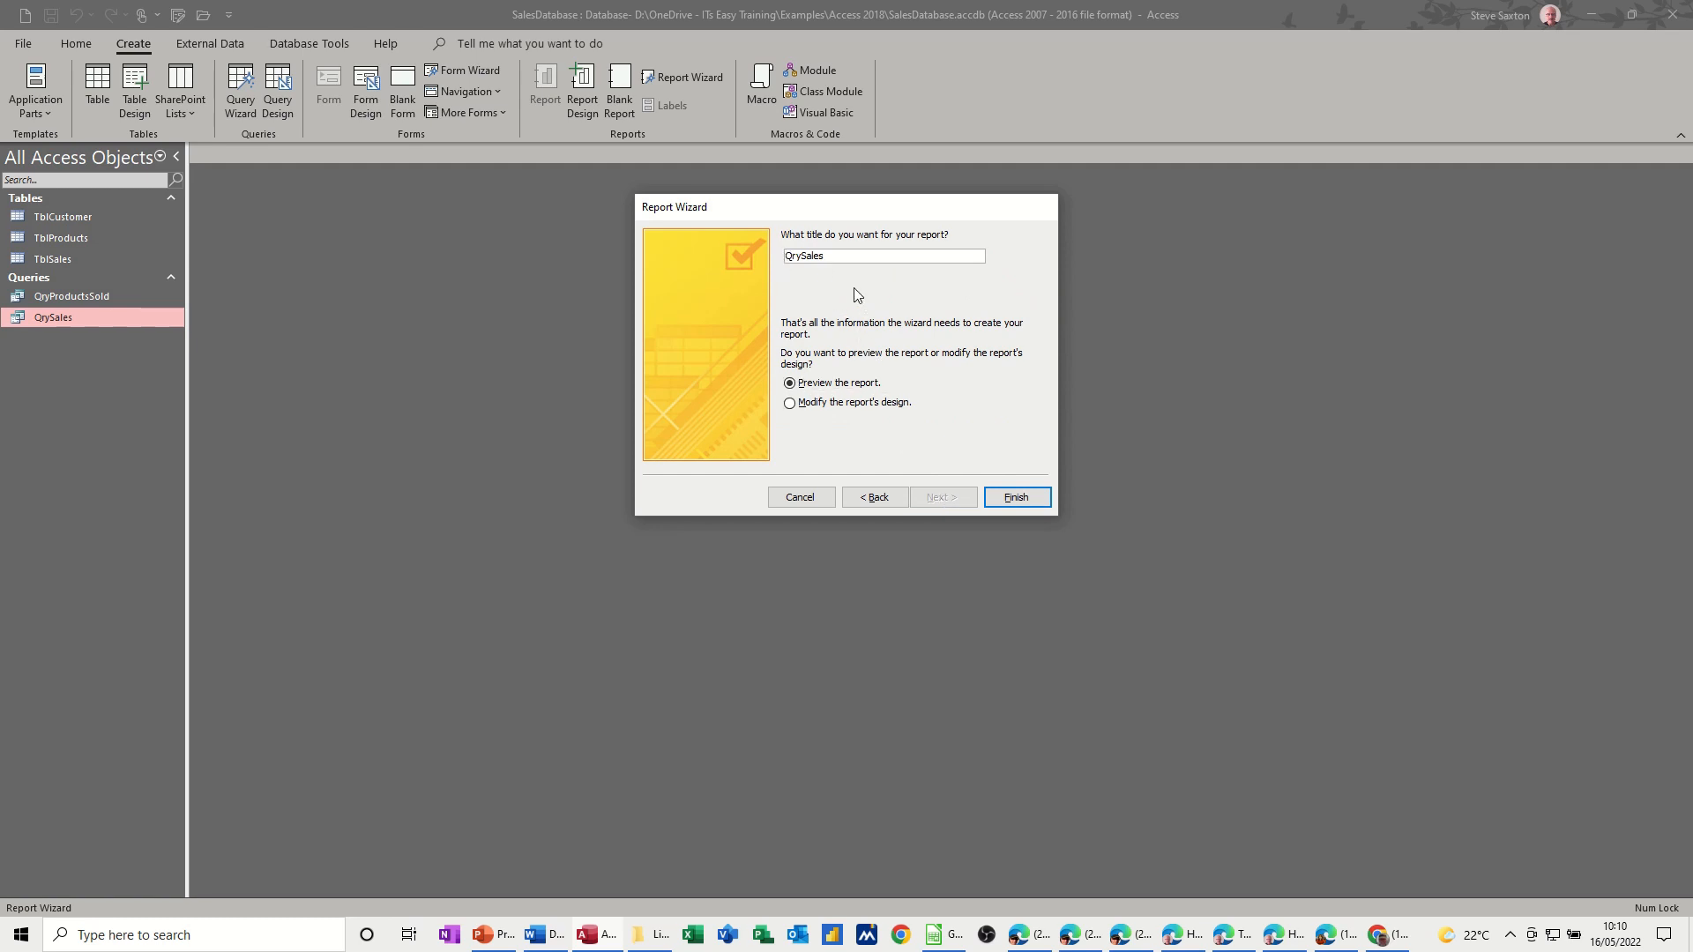
{"action": "type", "text": "Rpt"}
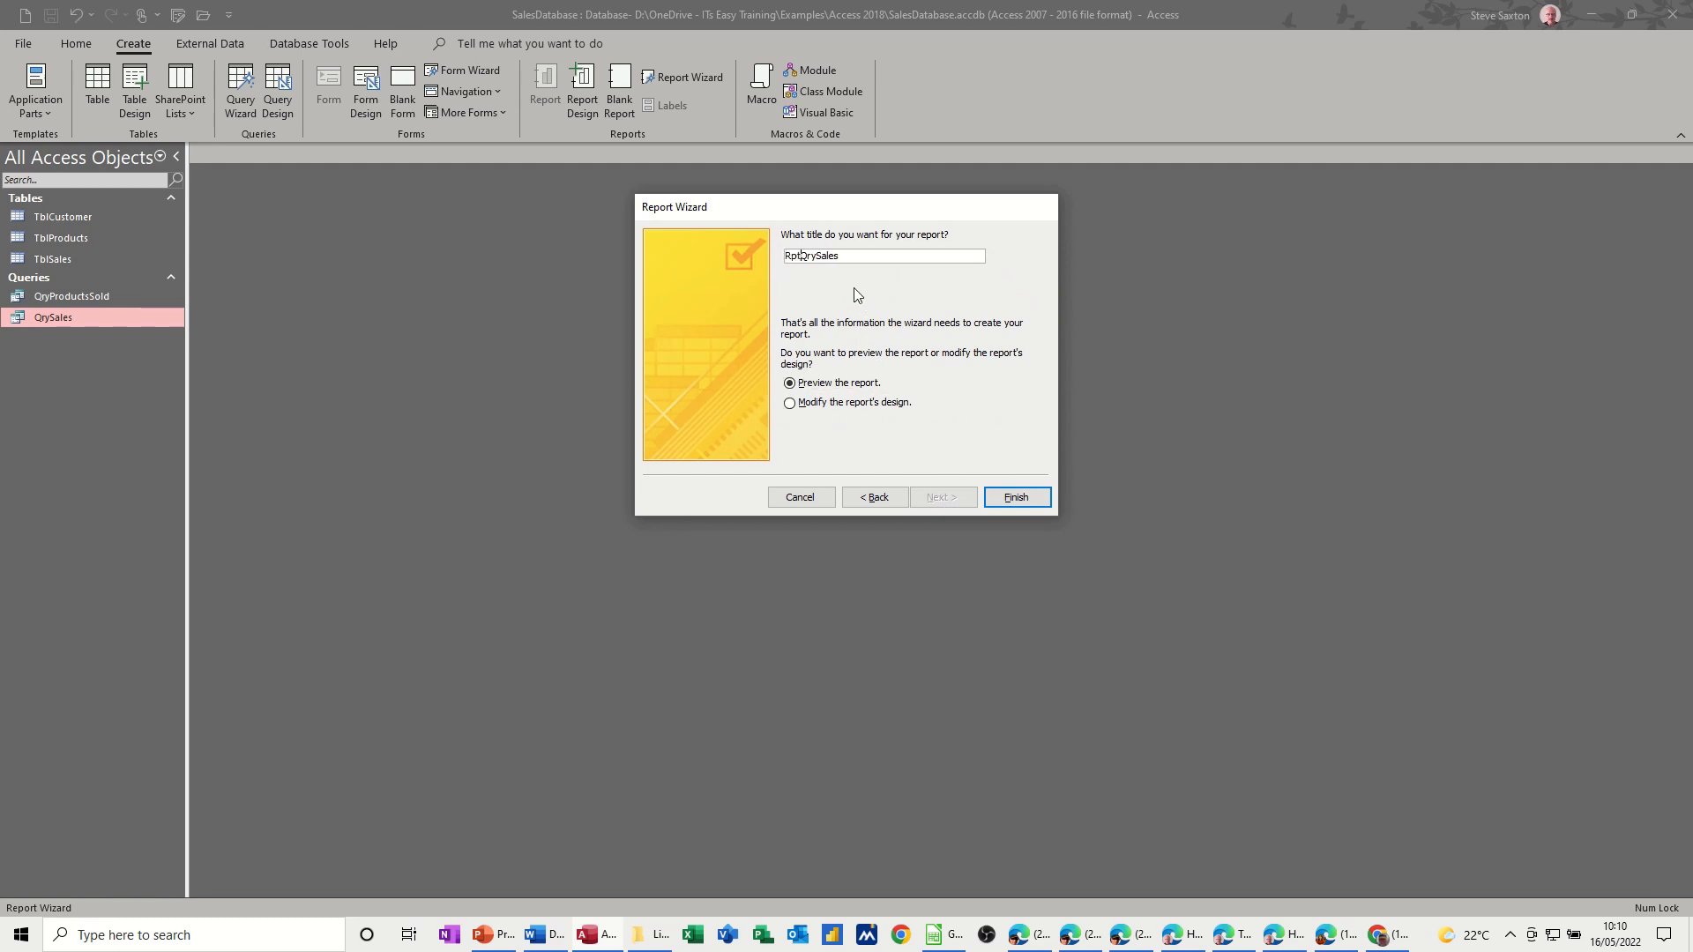
{"action": "mouse_move", "coordinate": [995, 429]}
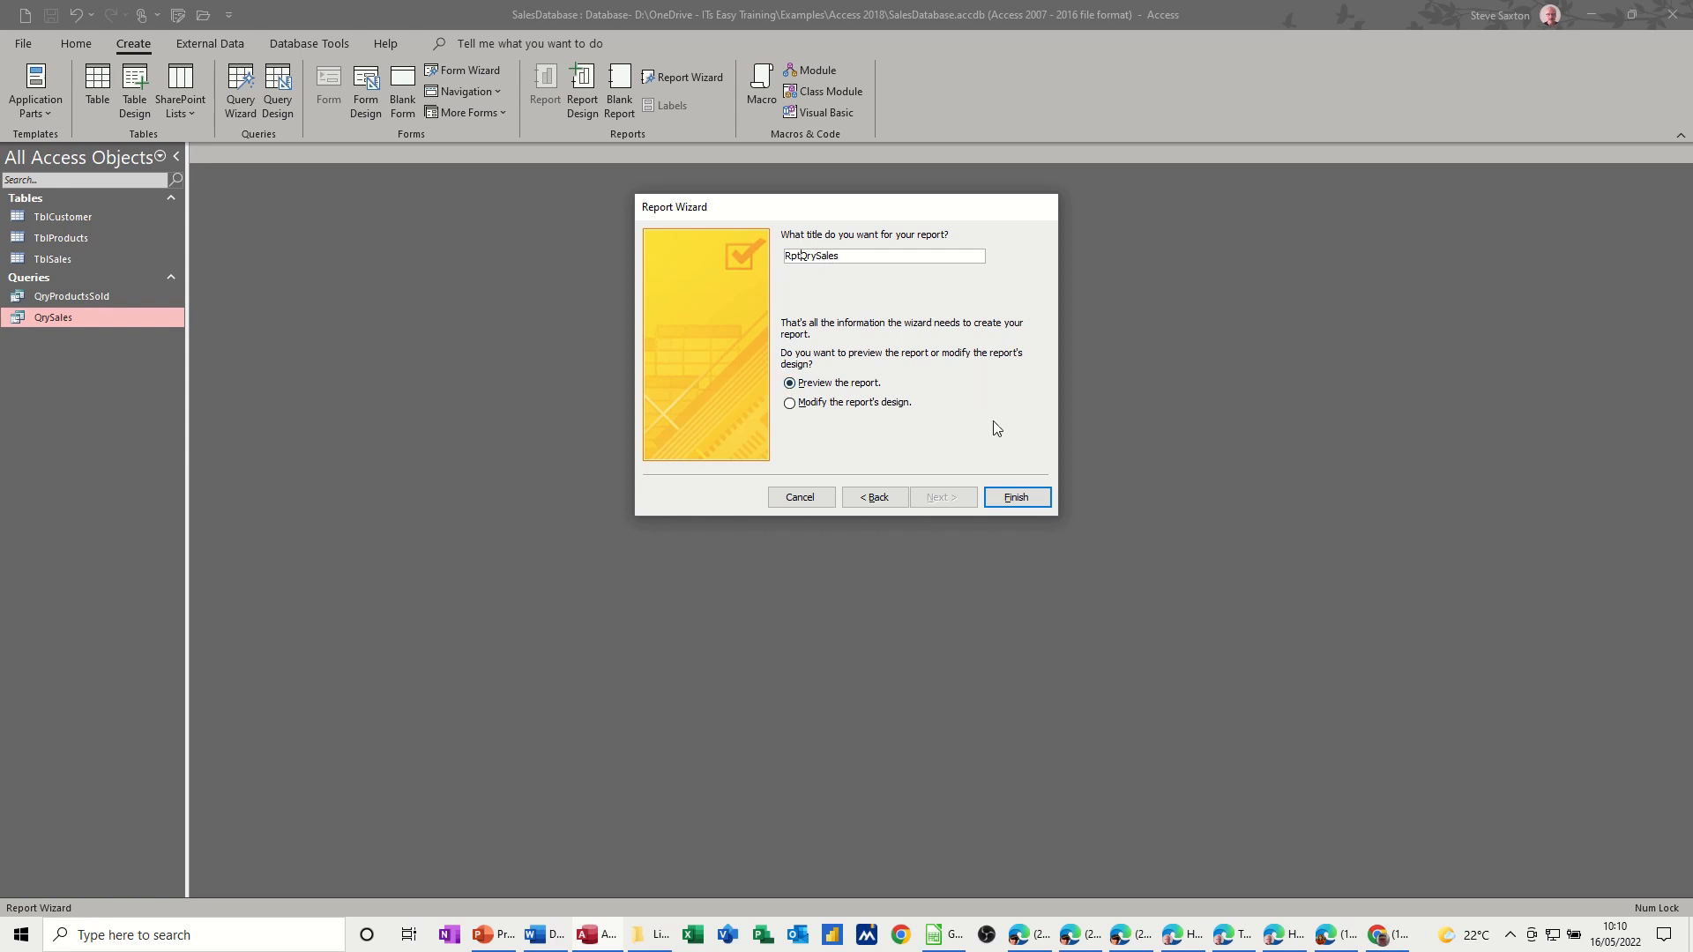
{"action": "left_click", "coordinate": [1014, 498]}
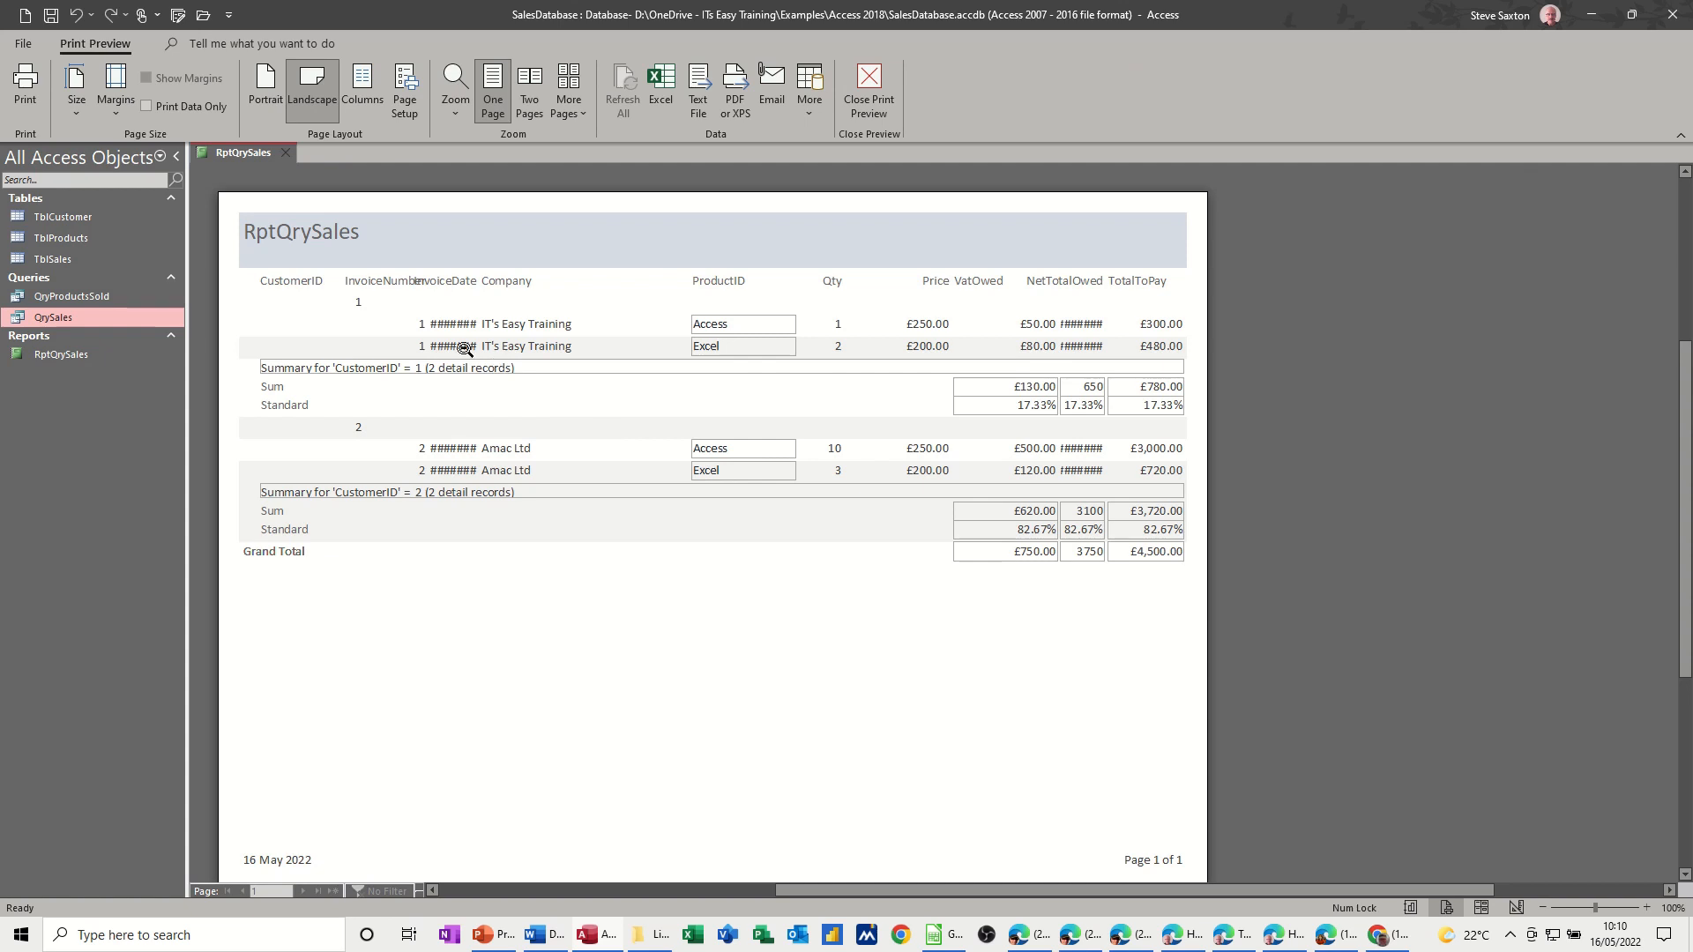
{"action": "mouse_move", "coordinate": [1066, 372]}
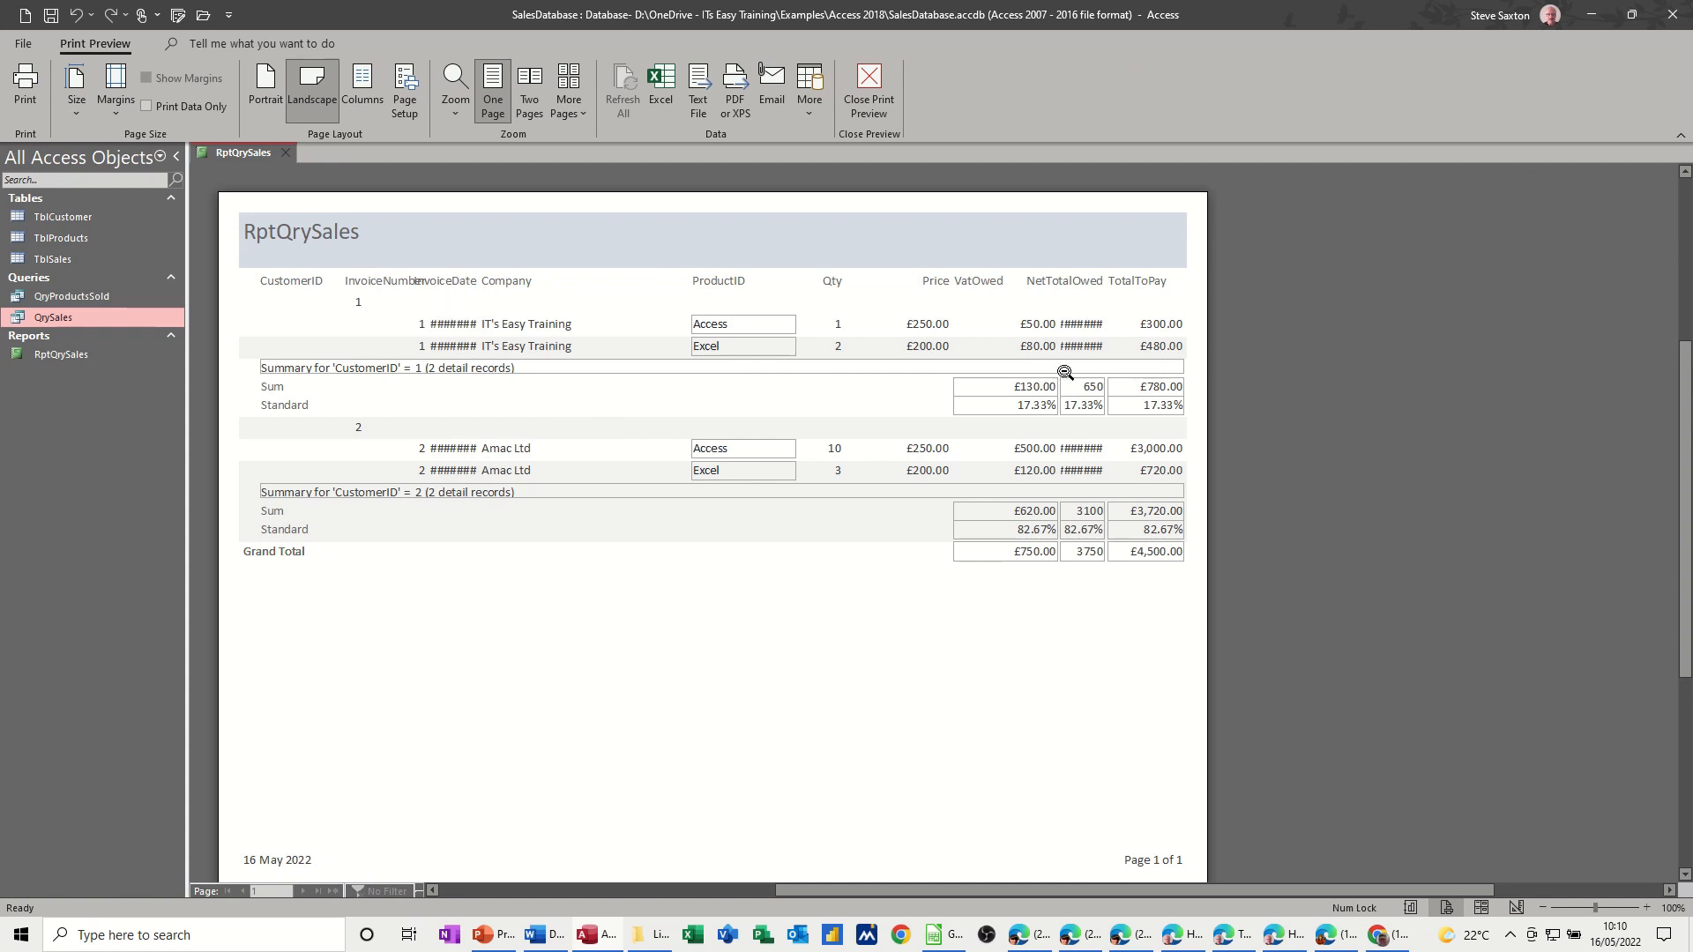
{"action": "mouse_move", "coordinate": [646, 401]}
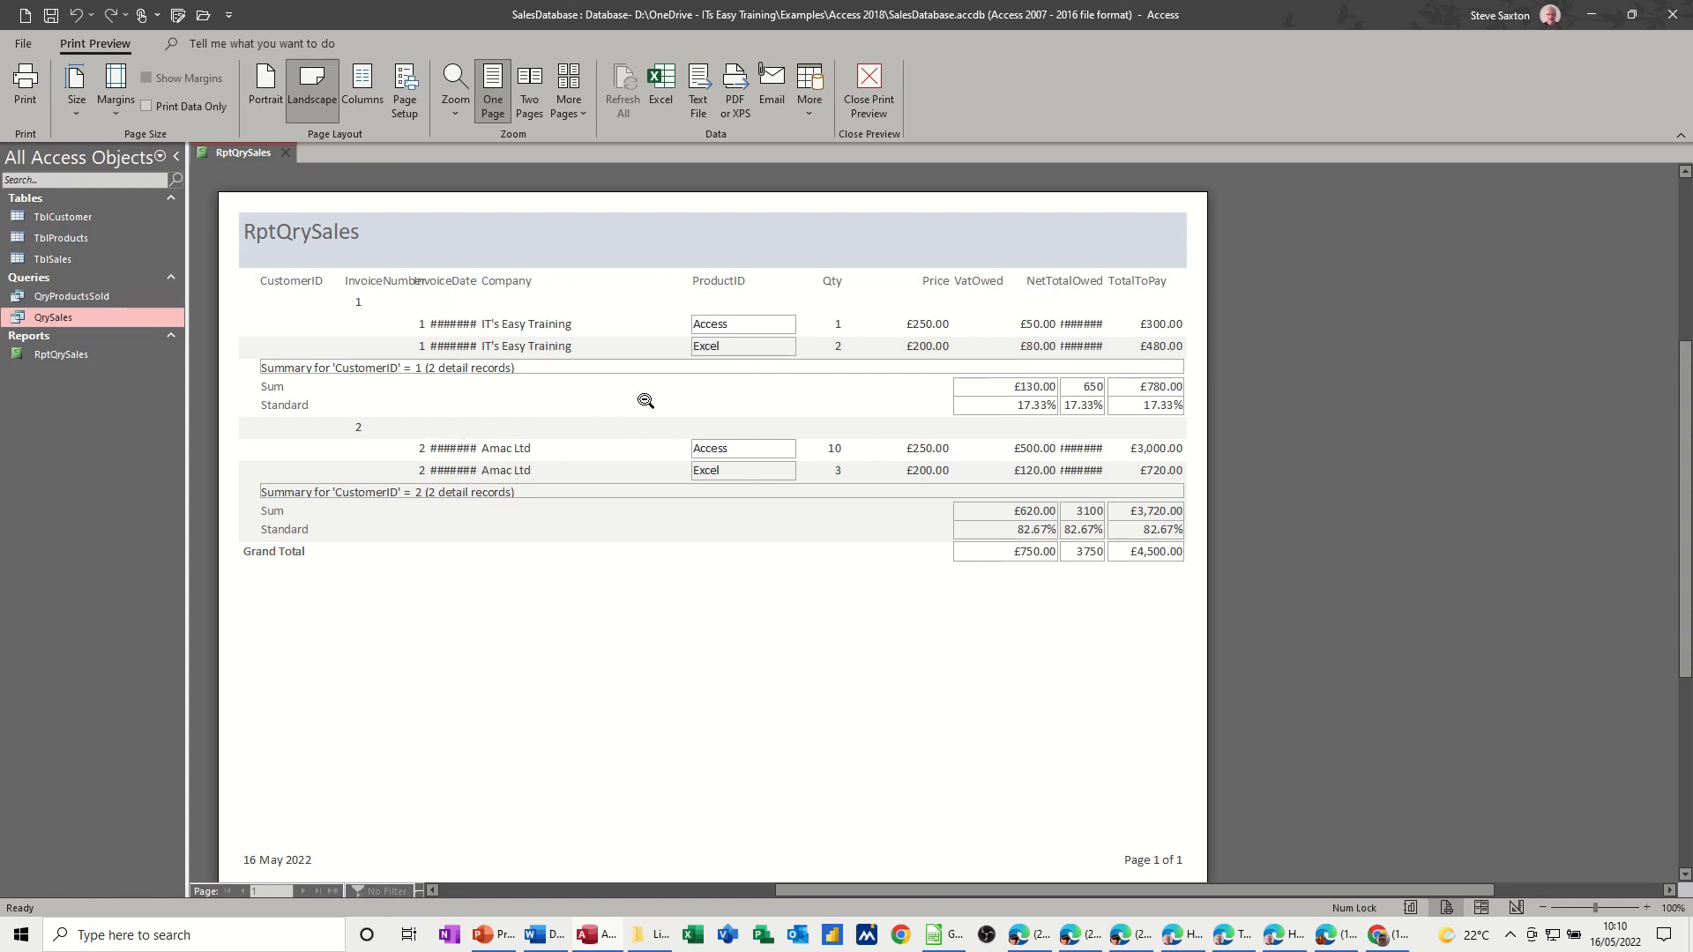
{"action": "mouse_move", "coordinate": [183, 176]}
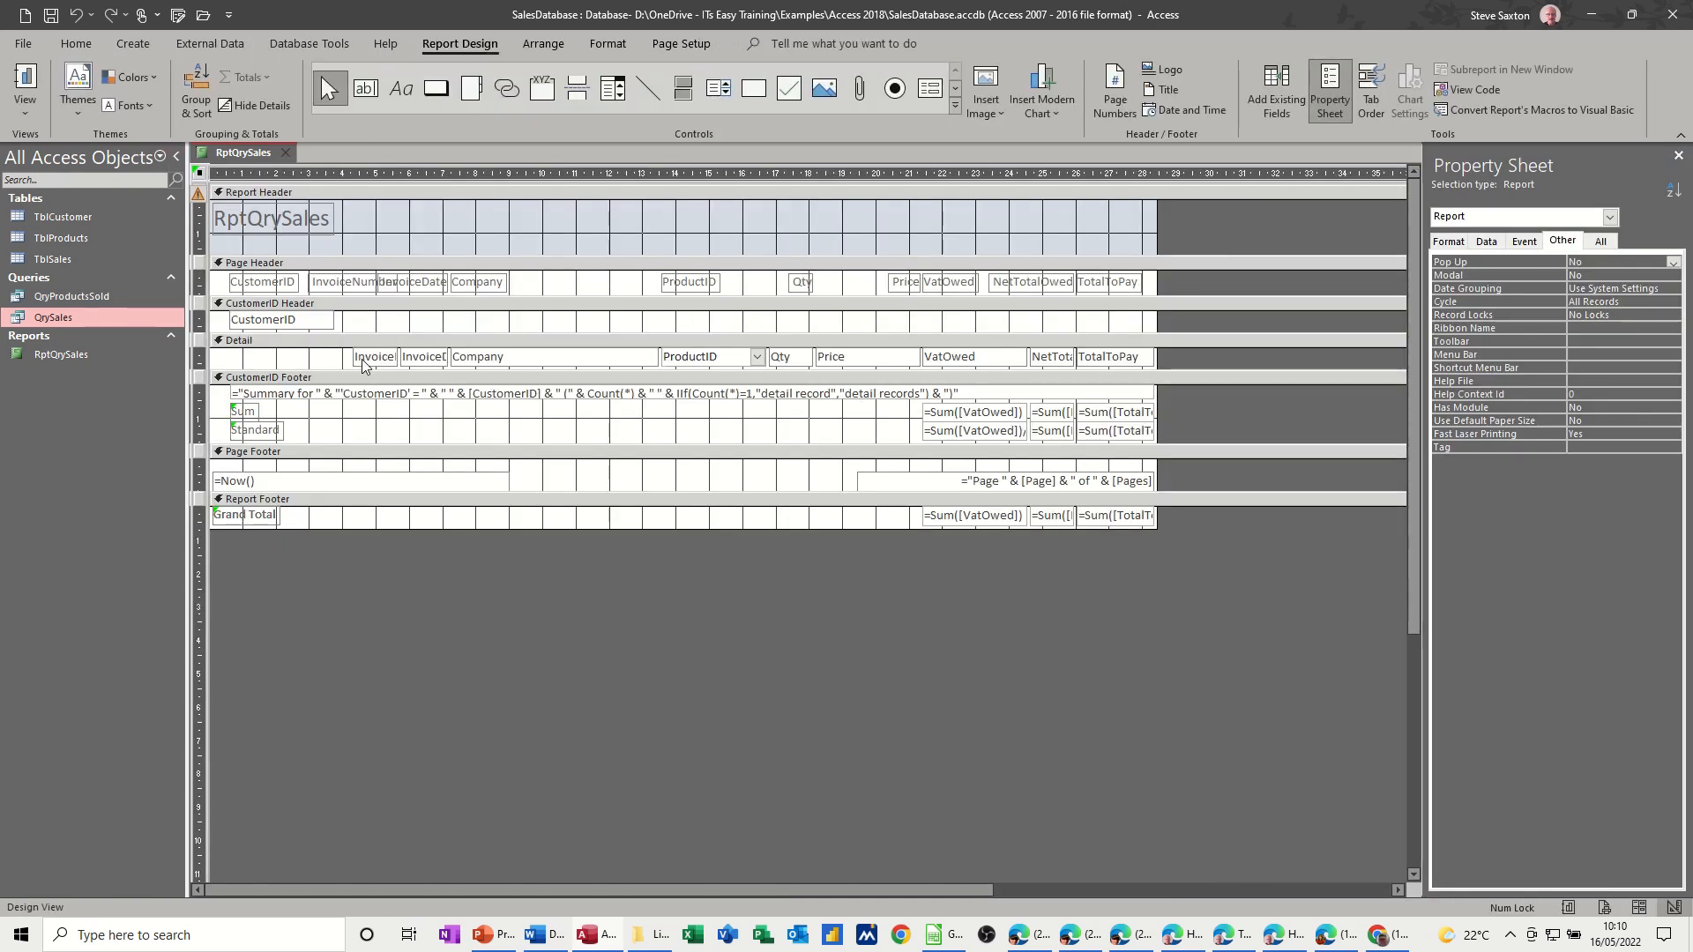
- Widen the InvoiceNumber field and check it in Report View
{"action": "left_click", "coordinate": [373, 356]}
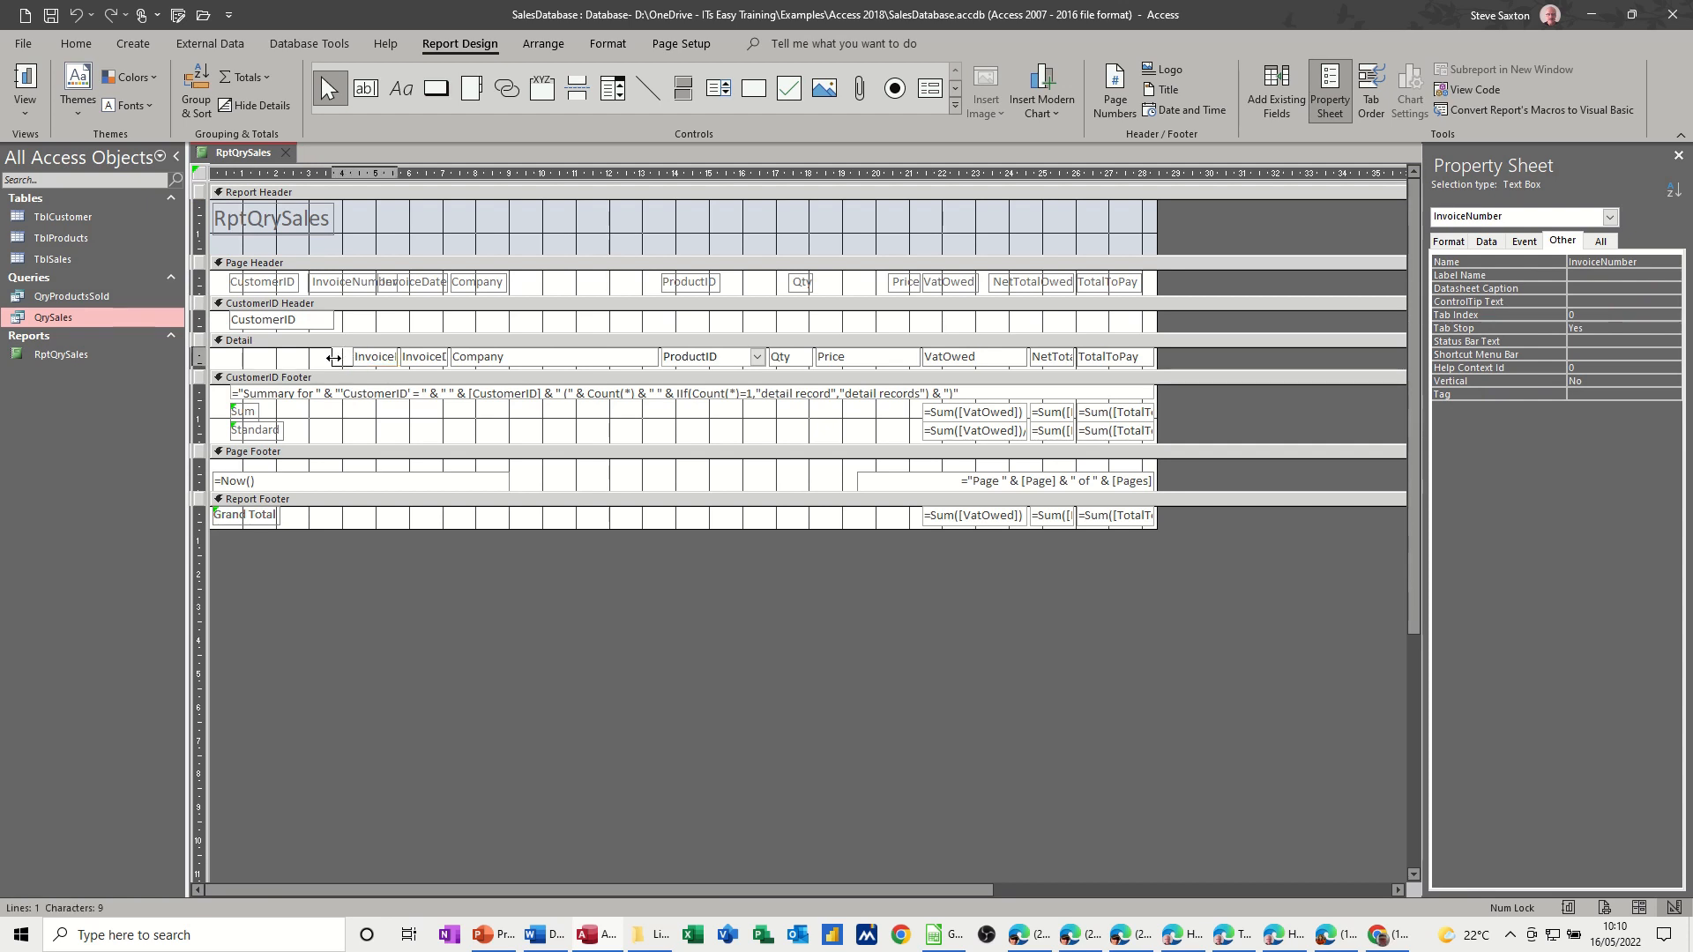
{"action": "left_click", "coordinate": [363, 357]}
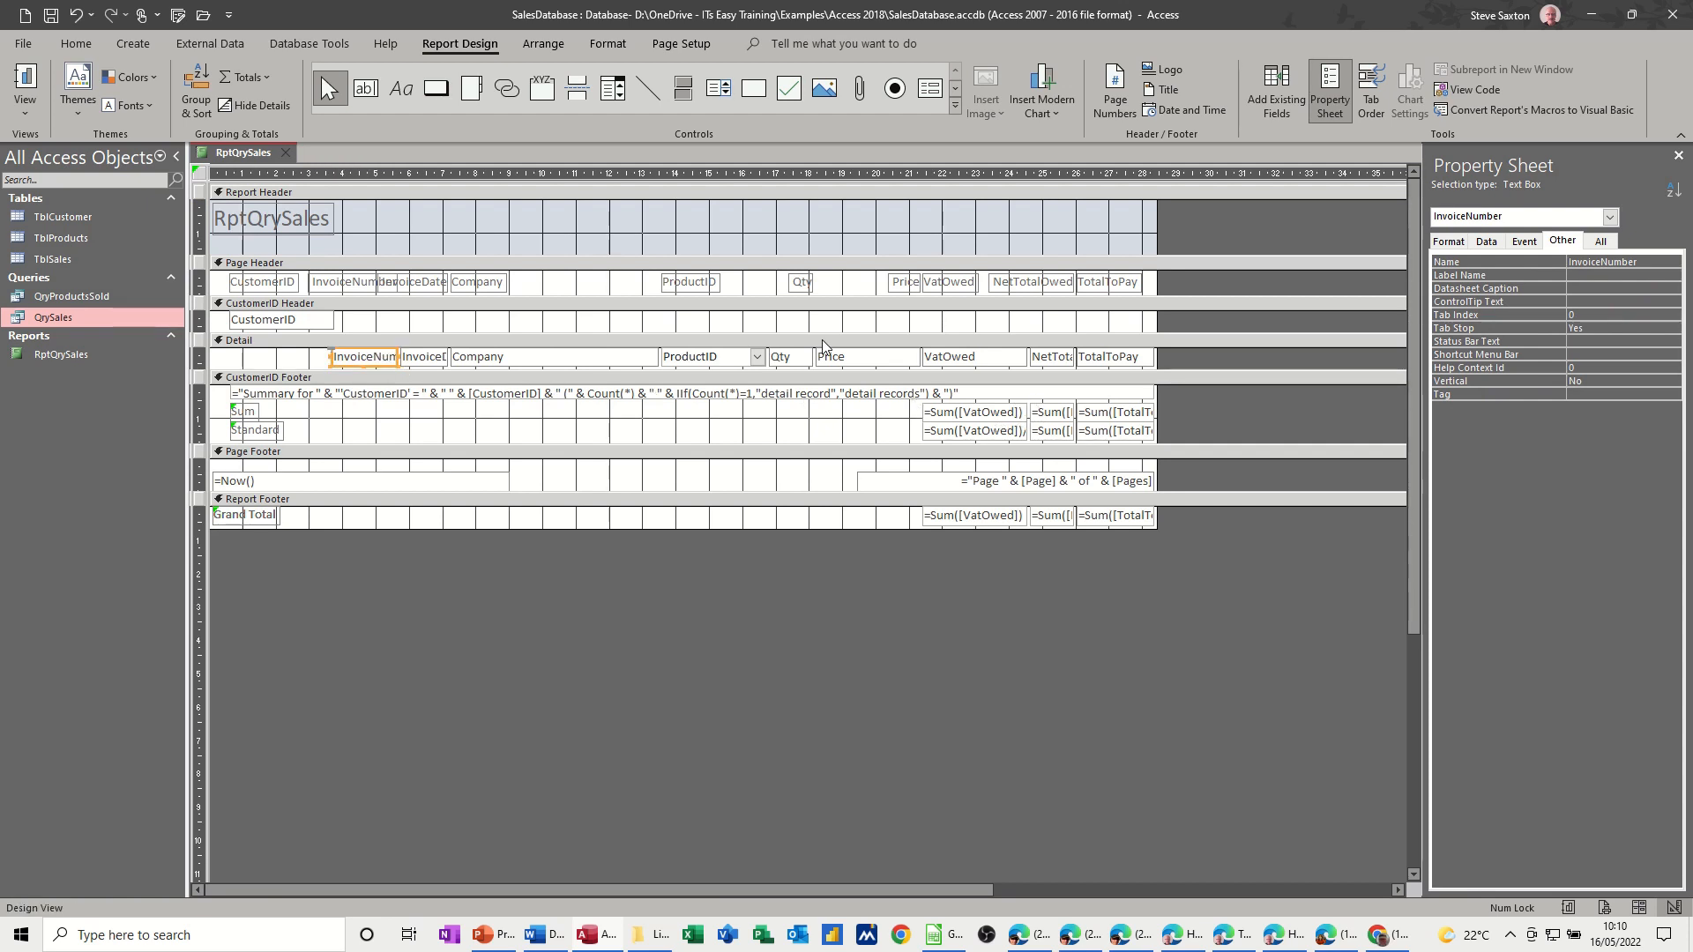
{"action": "mouse_move", "coordinate": [25, 90]}
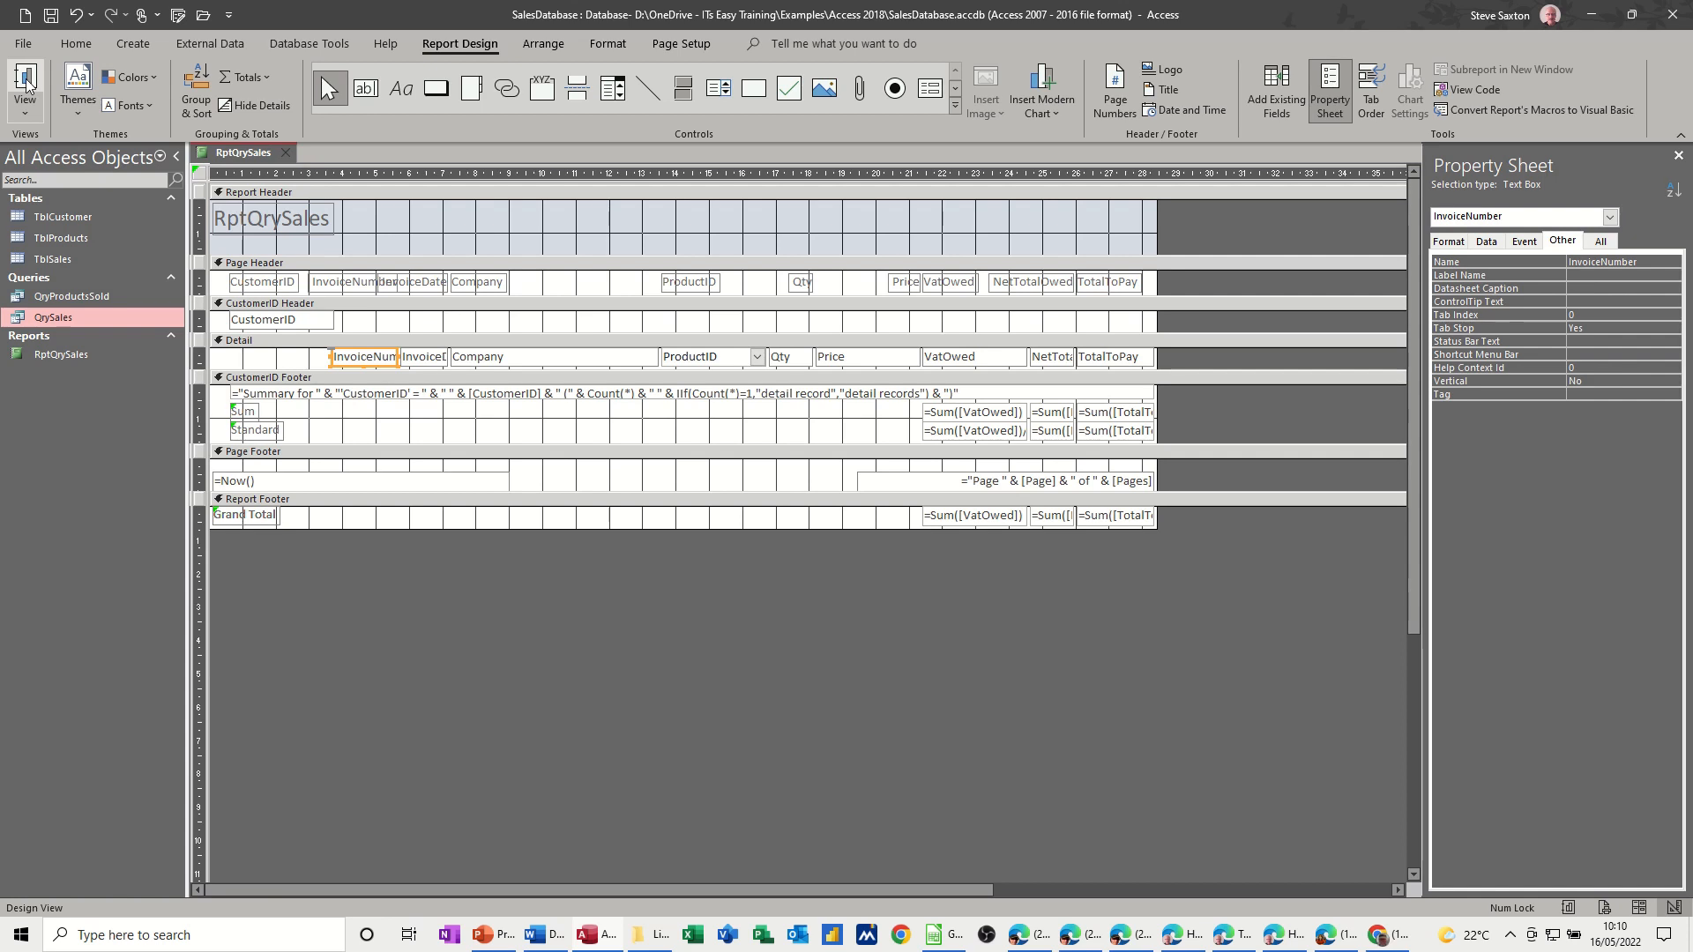
{"action": "left_click", "coordinate": [25, 90]}
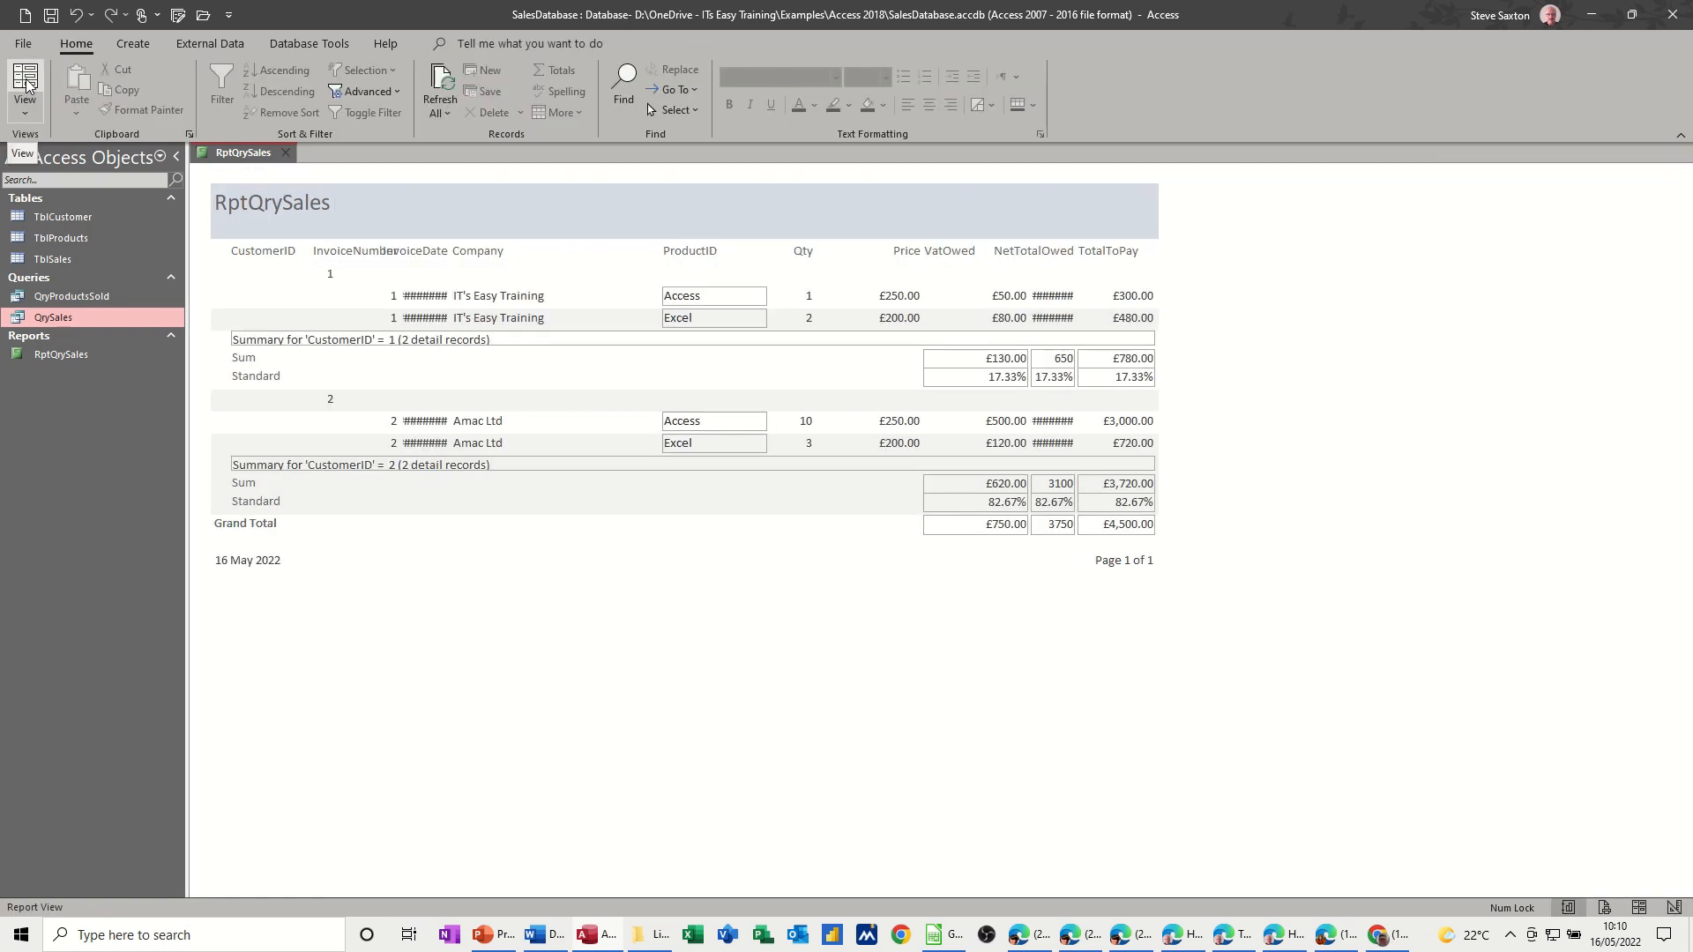
{"action": "mouse_move", "coordinate": [25, 118]}
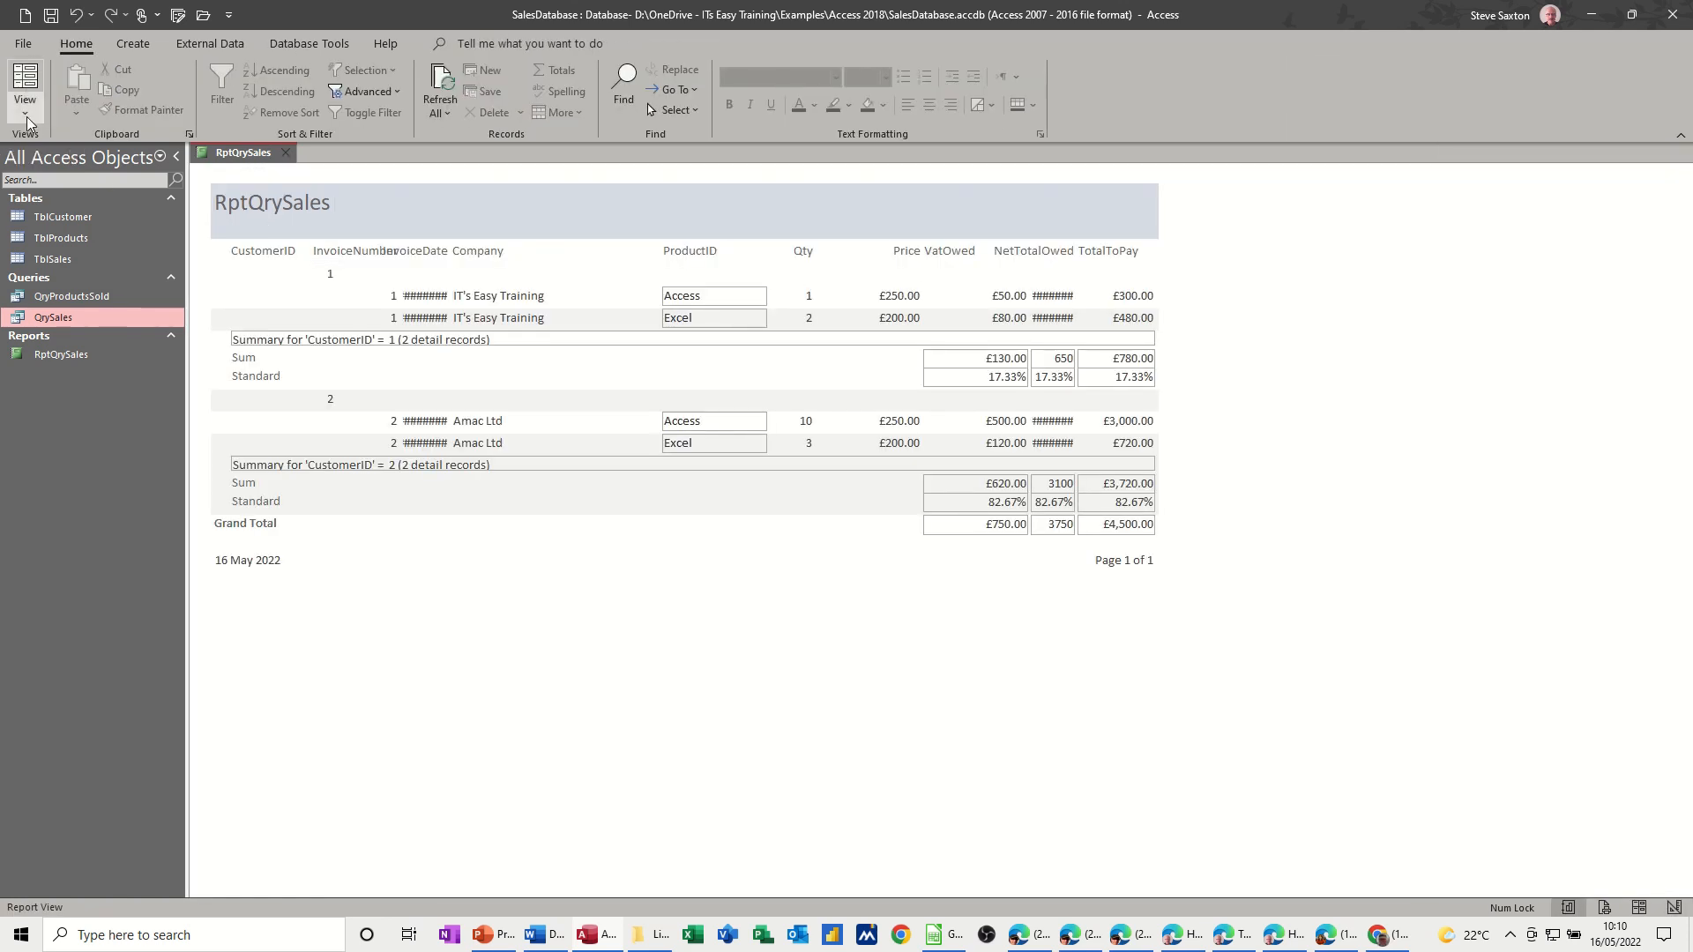
{"action": "left_click", "coordinate": [24, 86]}
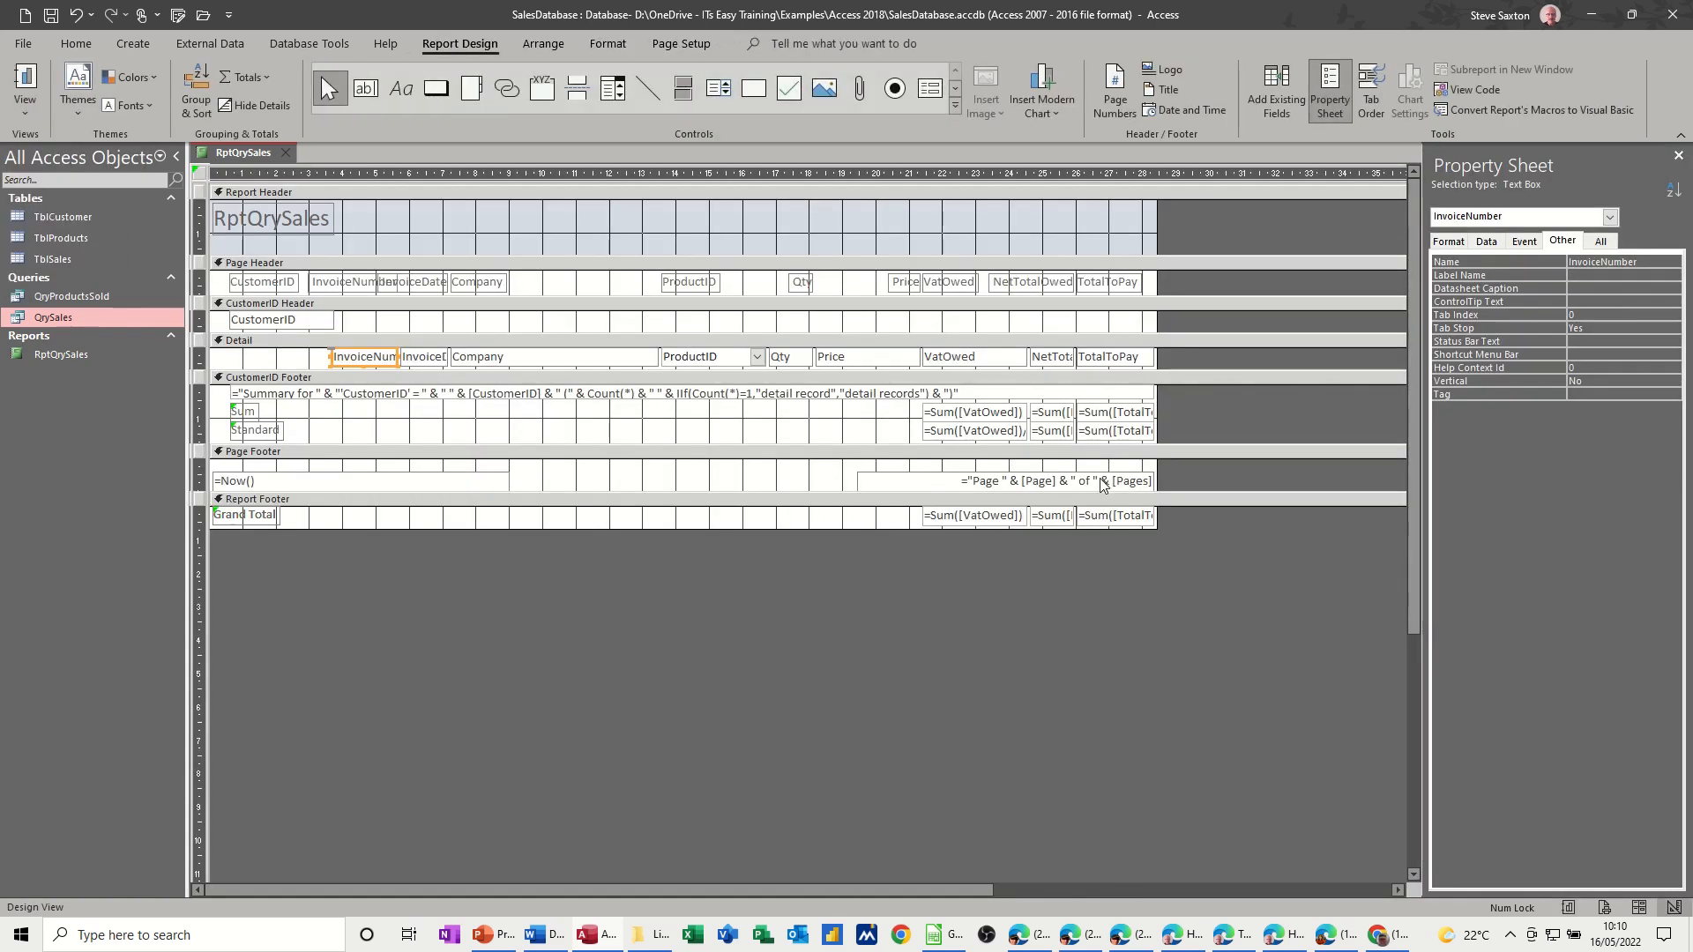
- Widen the NetTotalOwed and InvoiceDate fields, checking each in Report View
{"action": "left_click", "coordinate": [1049, 356]}
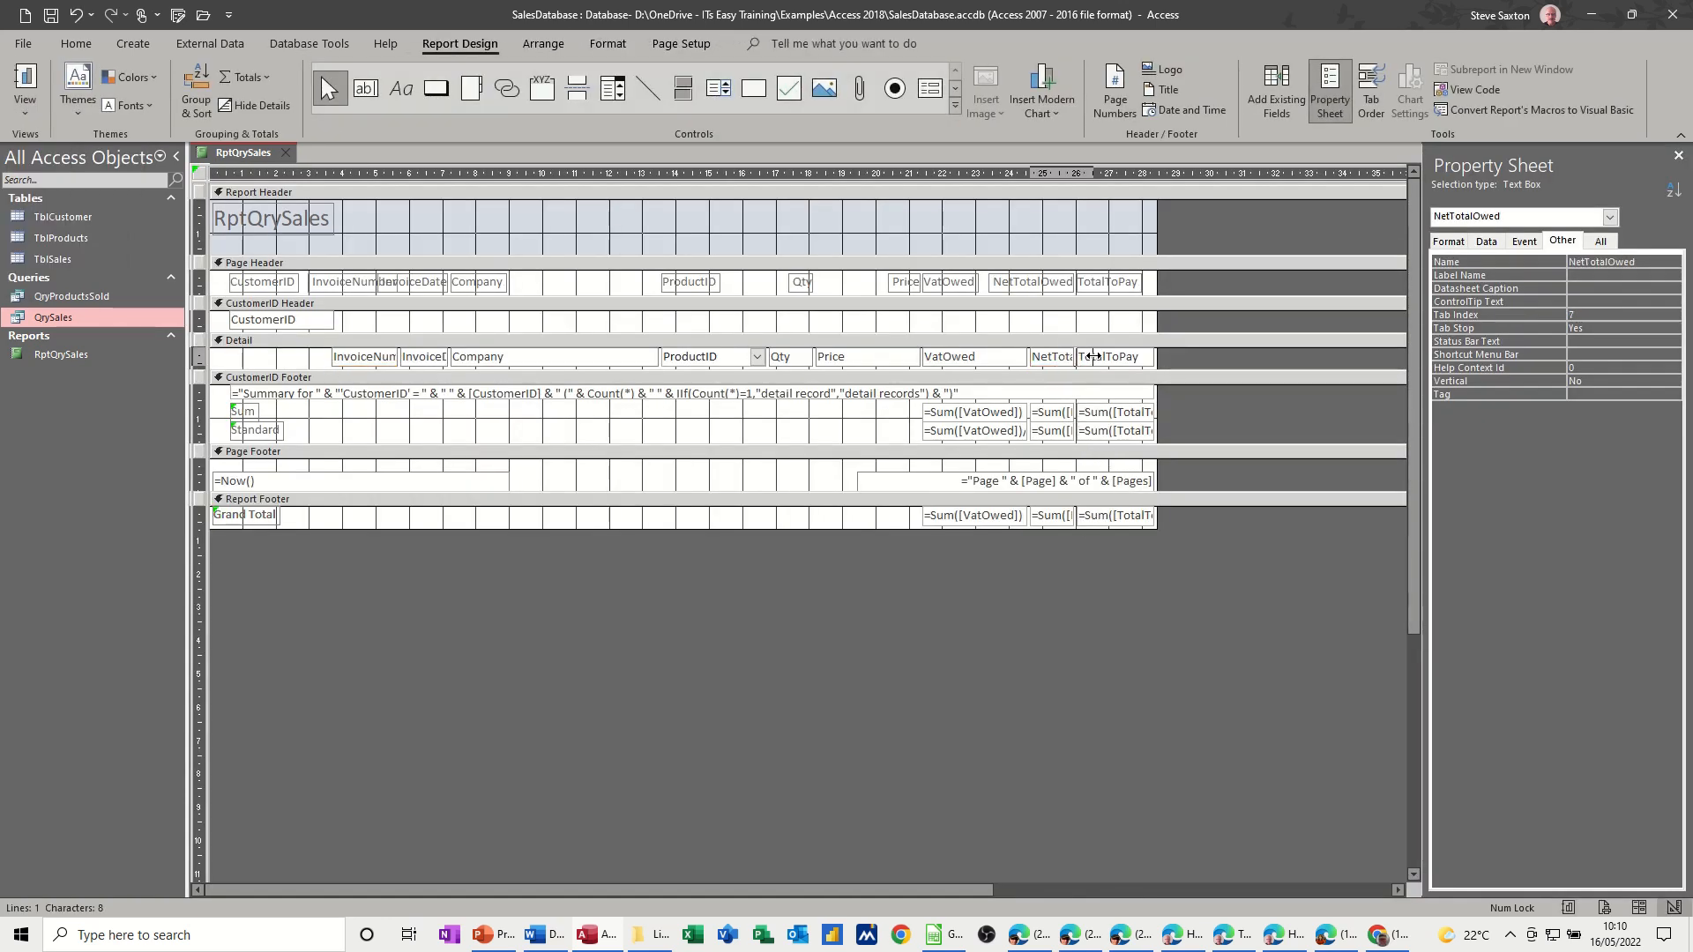
{"action": "left_click", "coordinate": [1062, 356]}
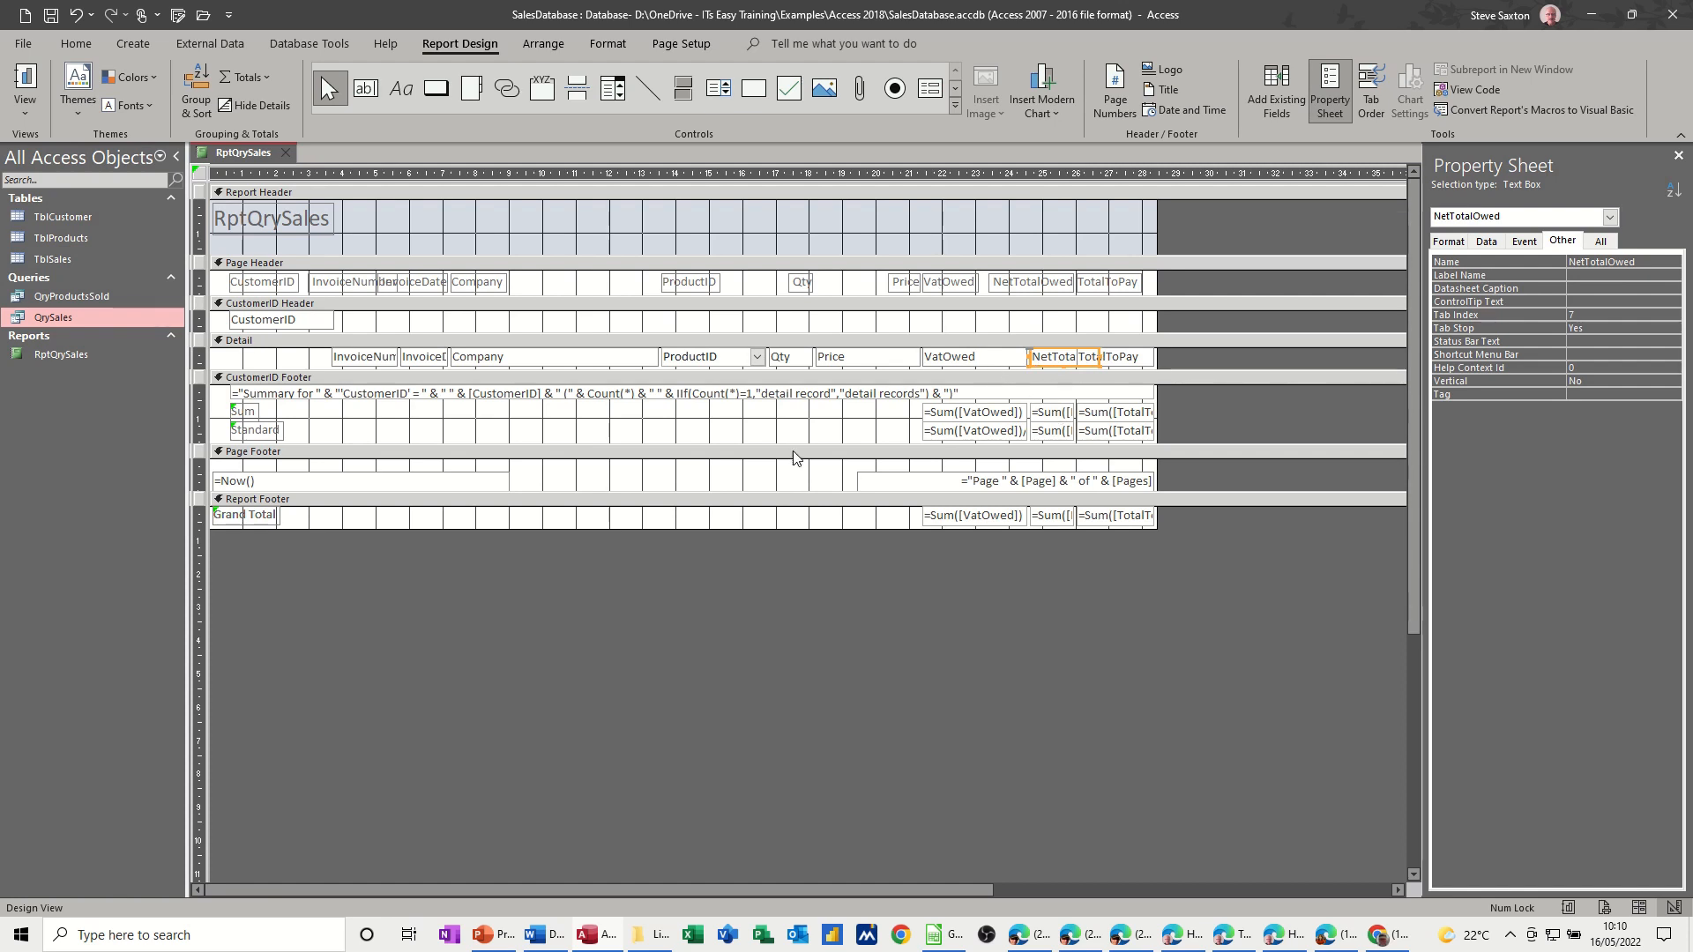
{"action": "left_click", "coordinate": [24, 90]}
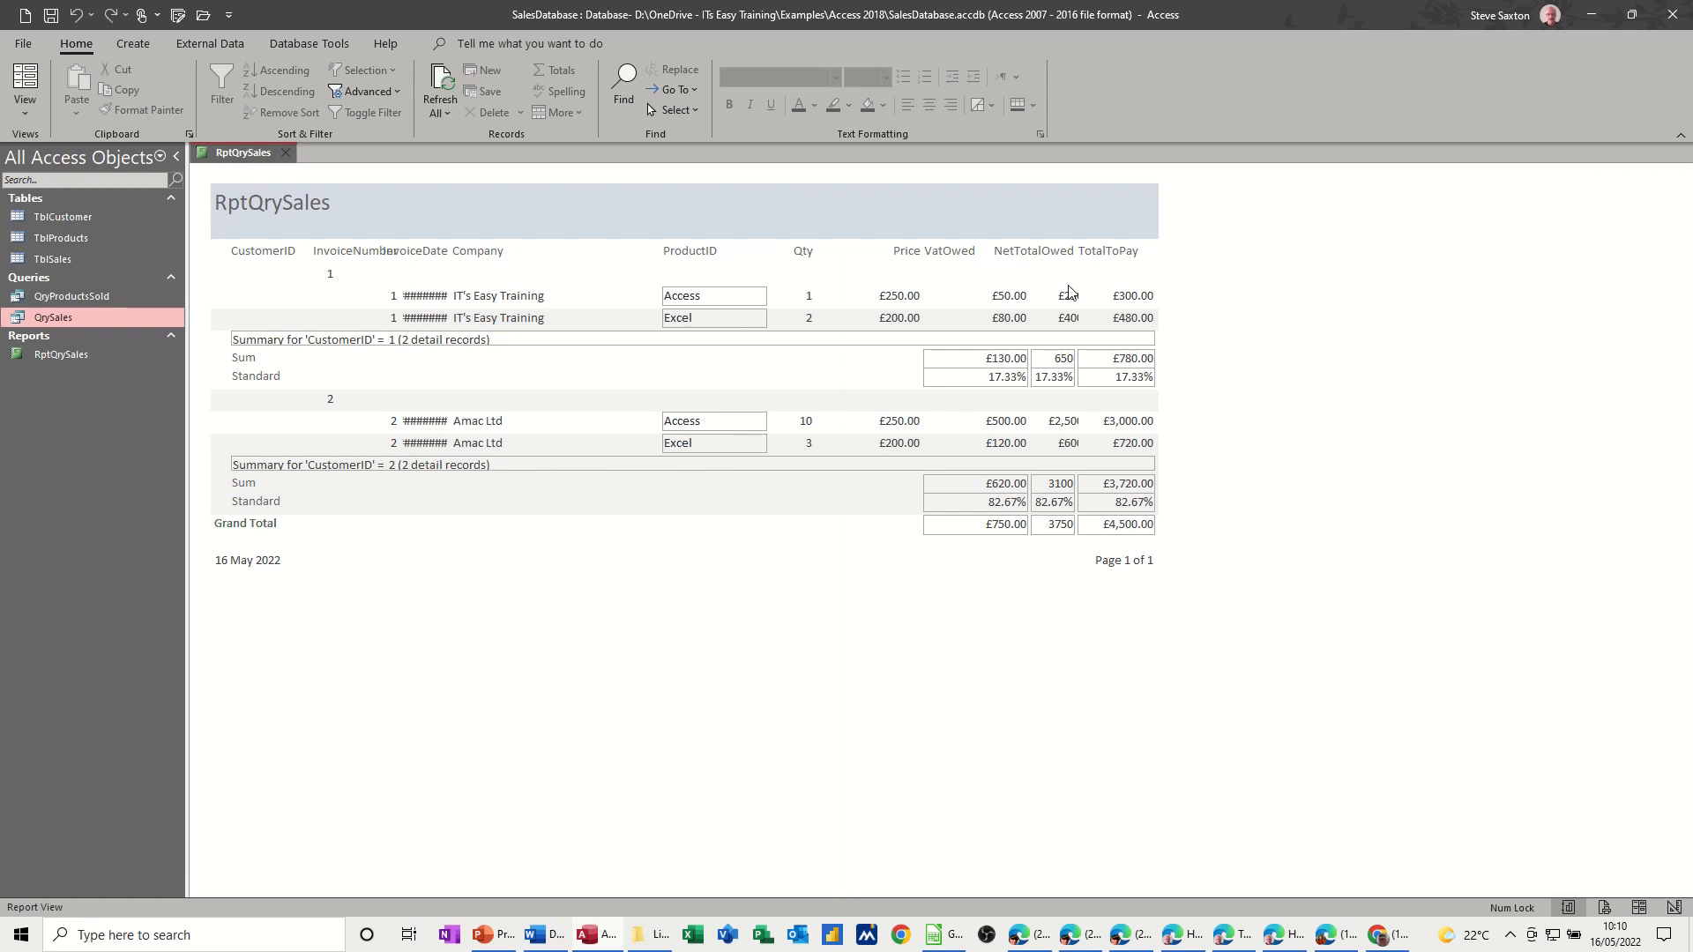
{"action": "mouse_move", "coordinate": [28, 132]}
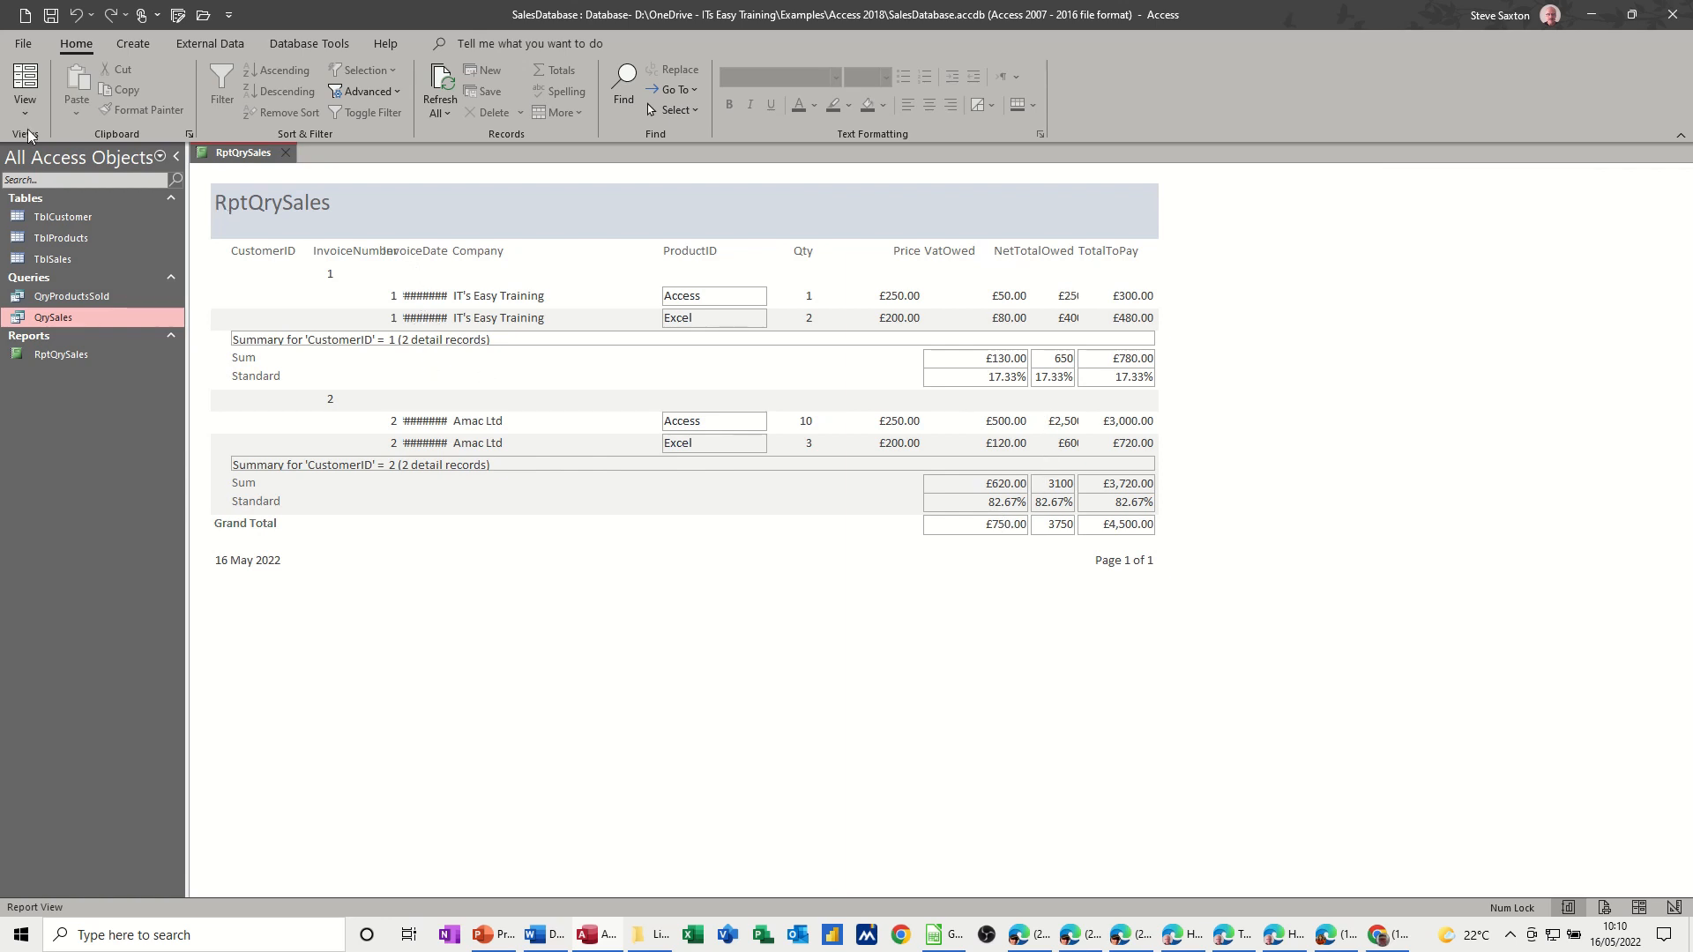
{"action": "left_click", "coordinate": [23, 85]}
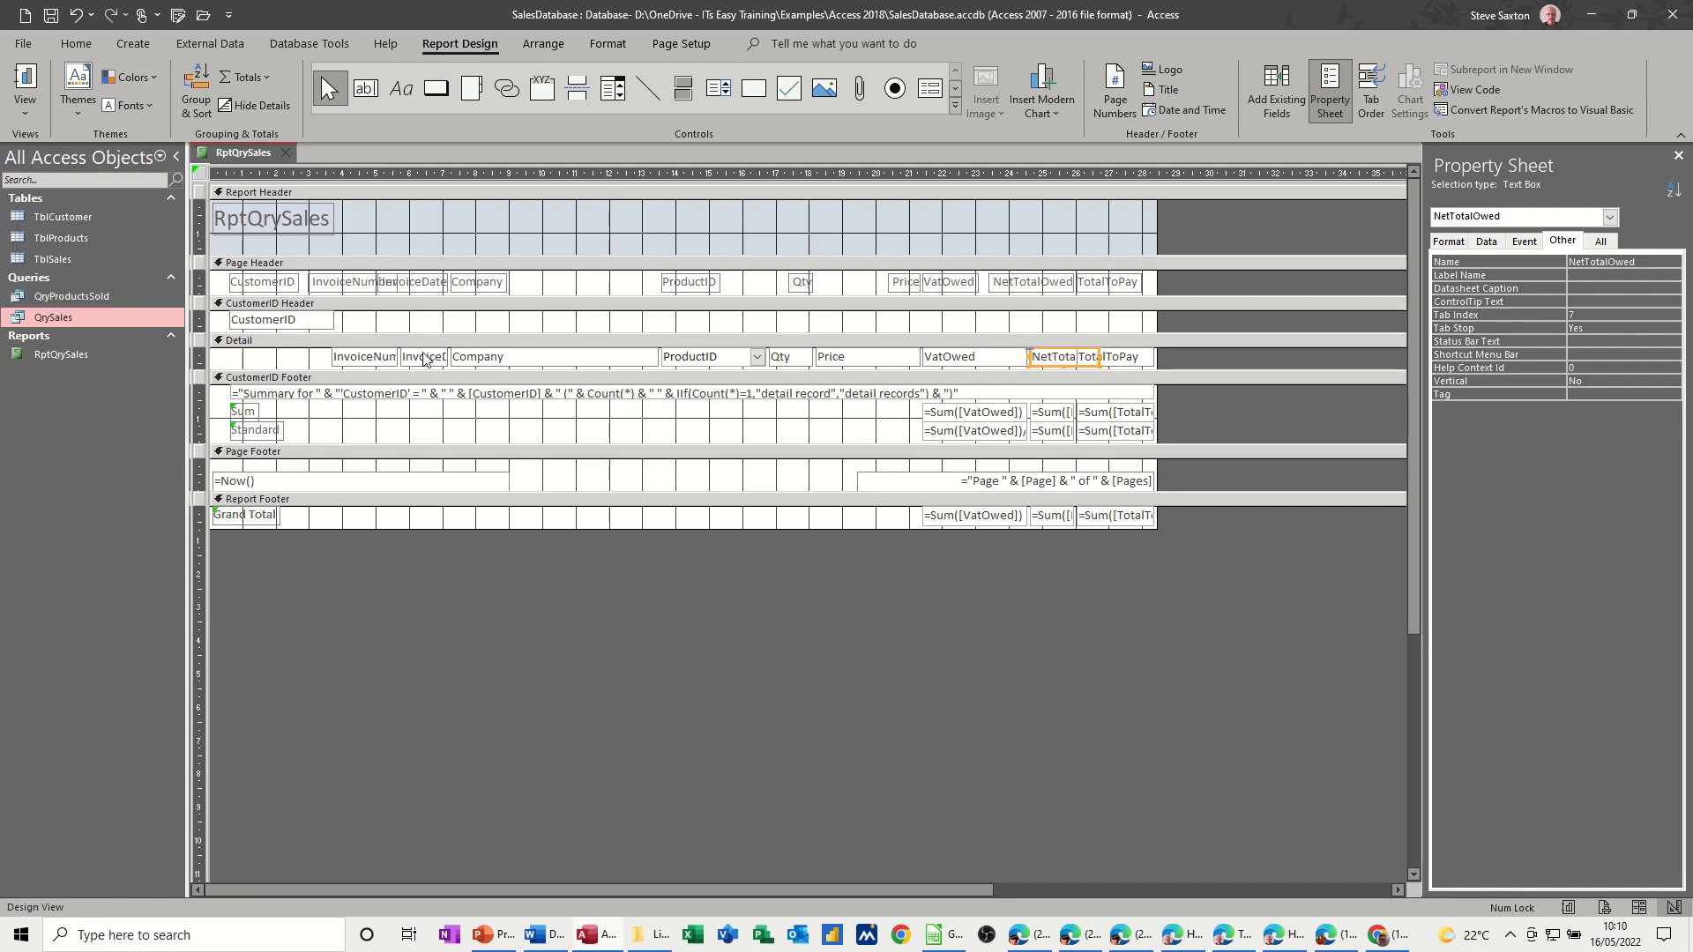
{"action": "left_click", "coordinate": [423, 356]}
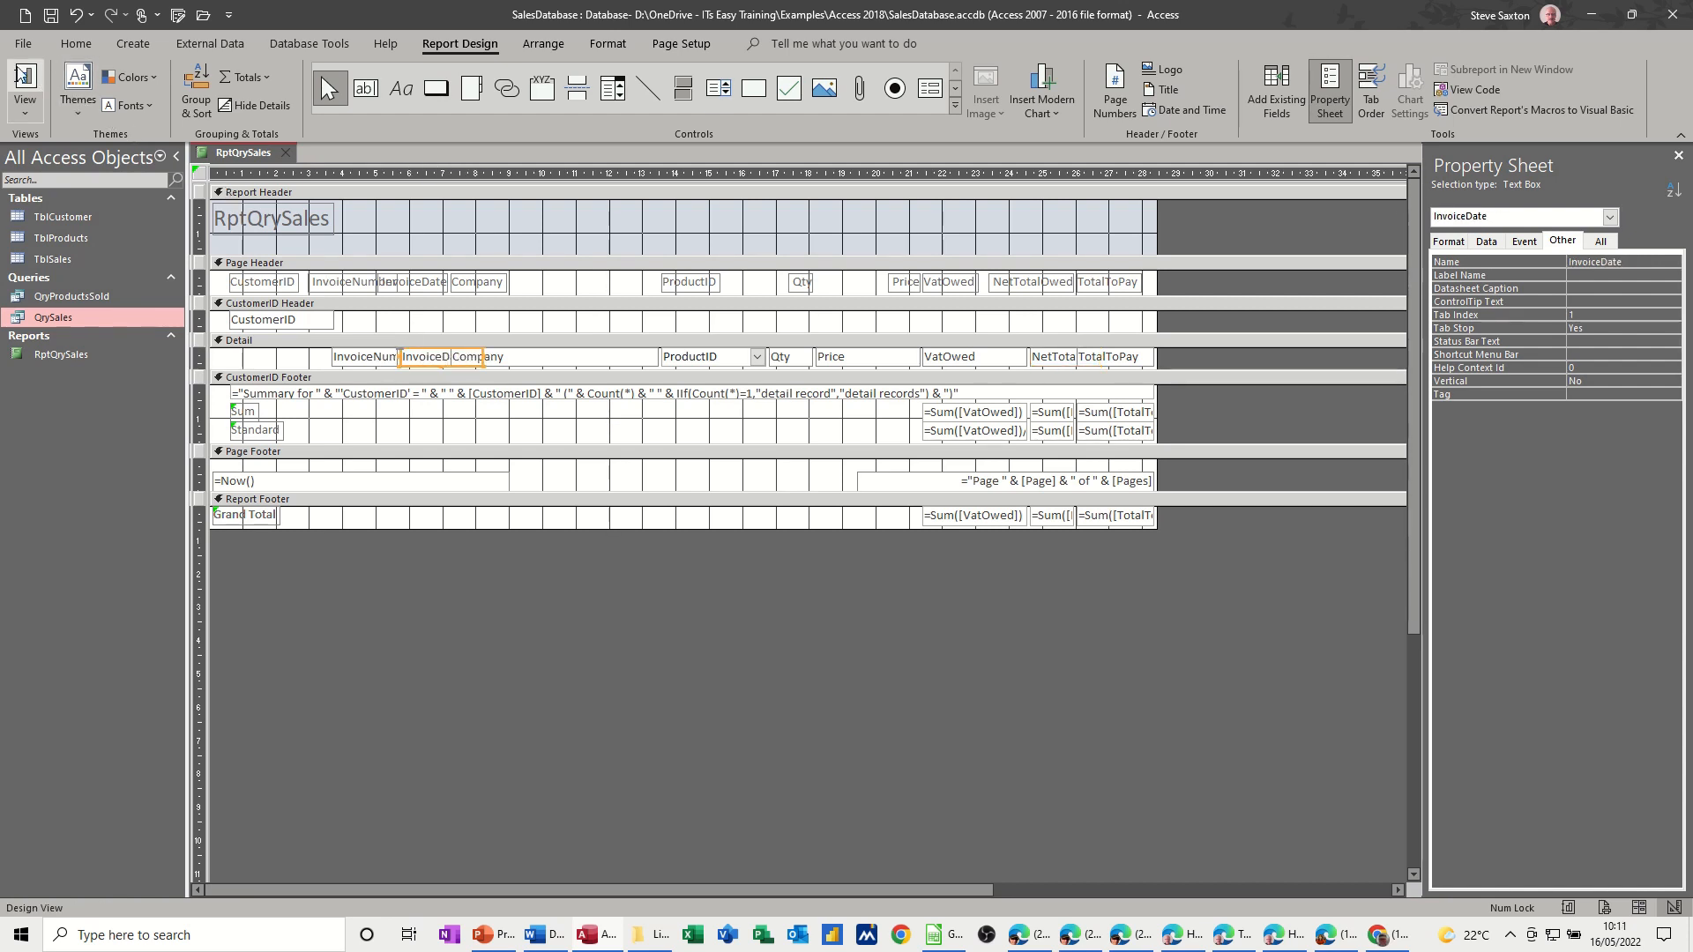
{"action": "left_click", "coordinate": [23, 83]}
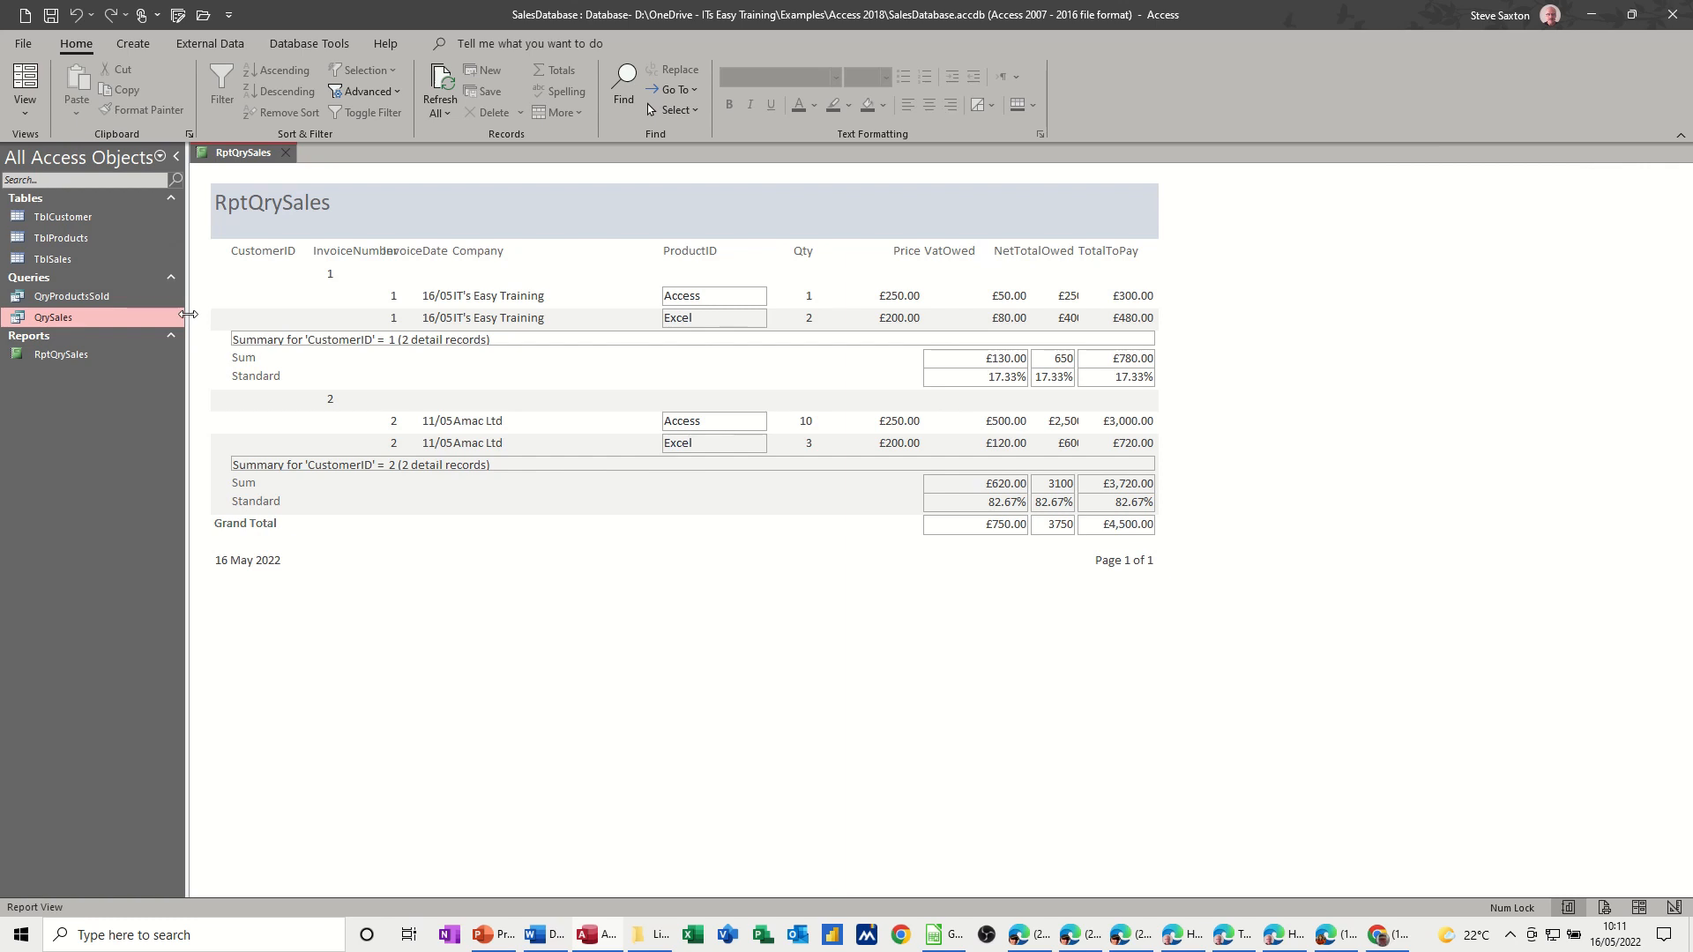
{"action": "mouse_move", "coordinate": [280, 268]}
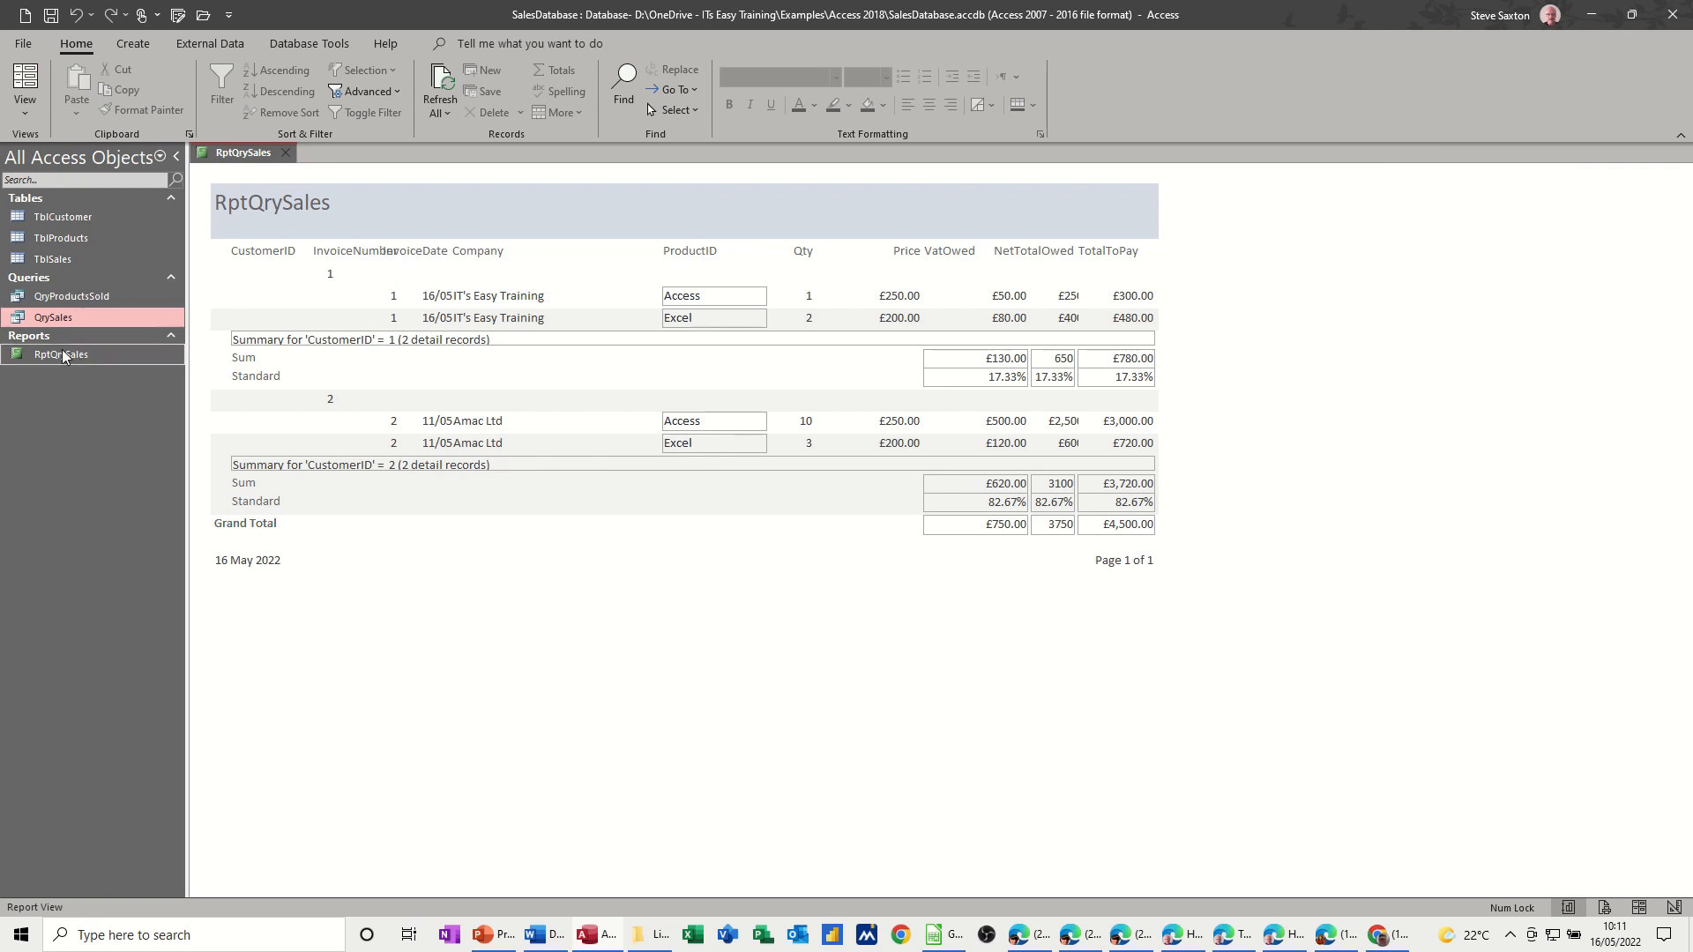
{"action": "mouse_move", "coordinate": [240, 325]}
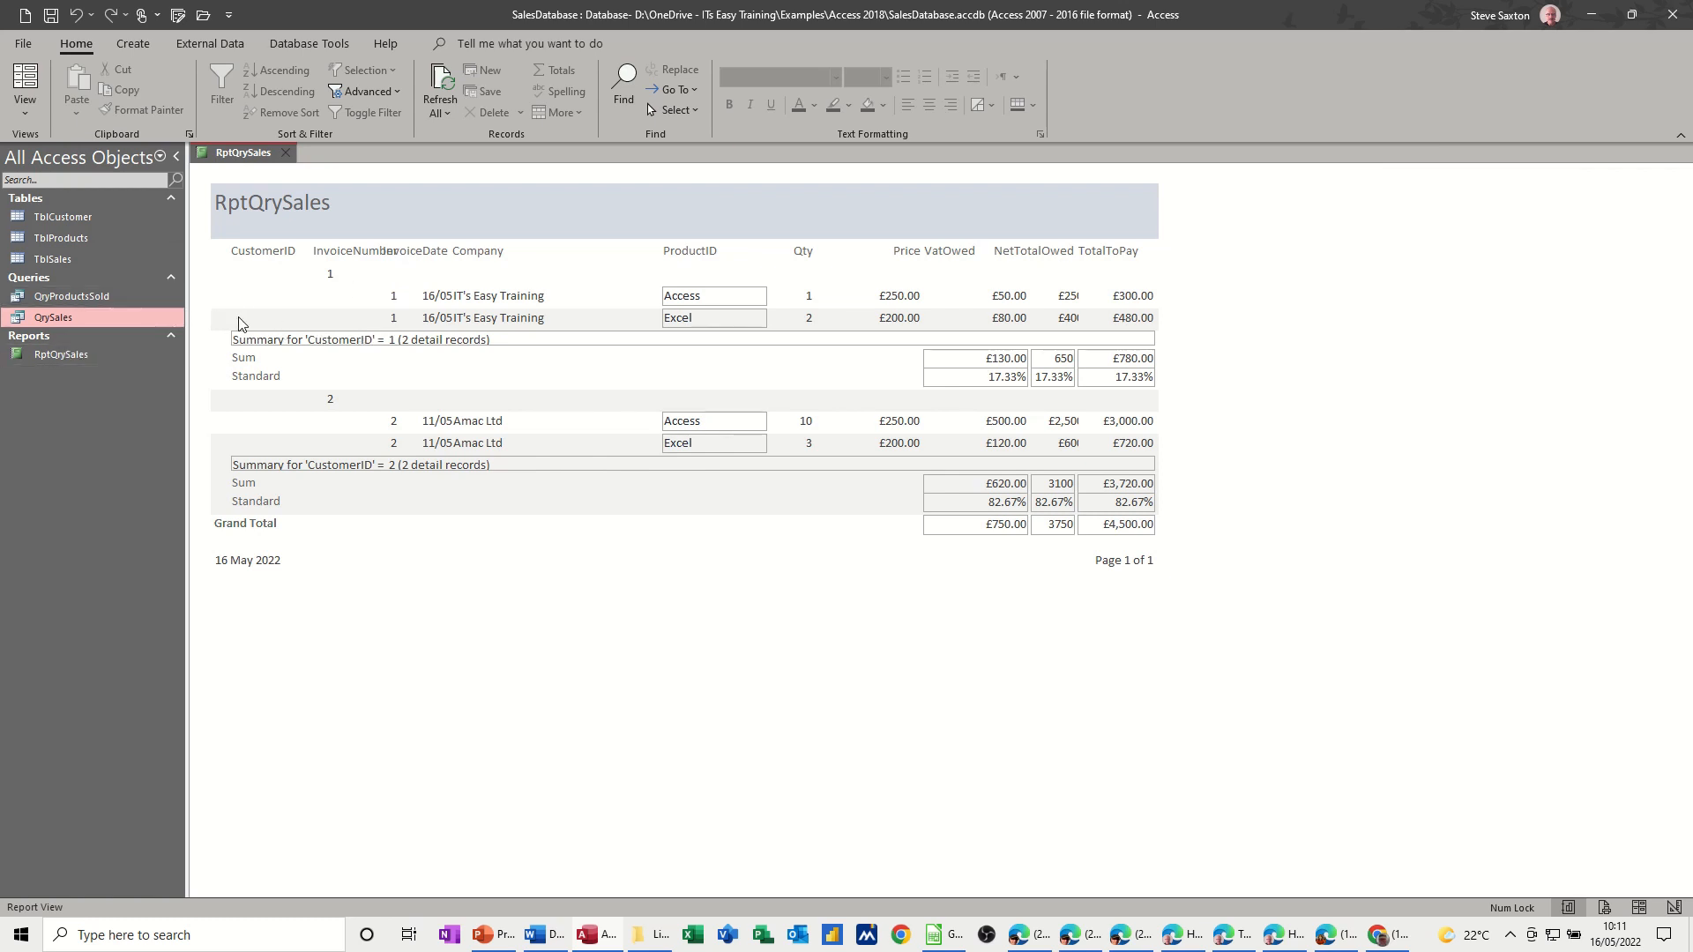
{"action": "mouse_move", "coordinate": [330, 339]}
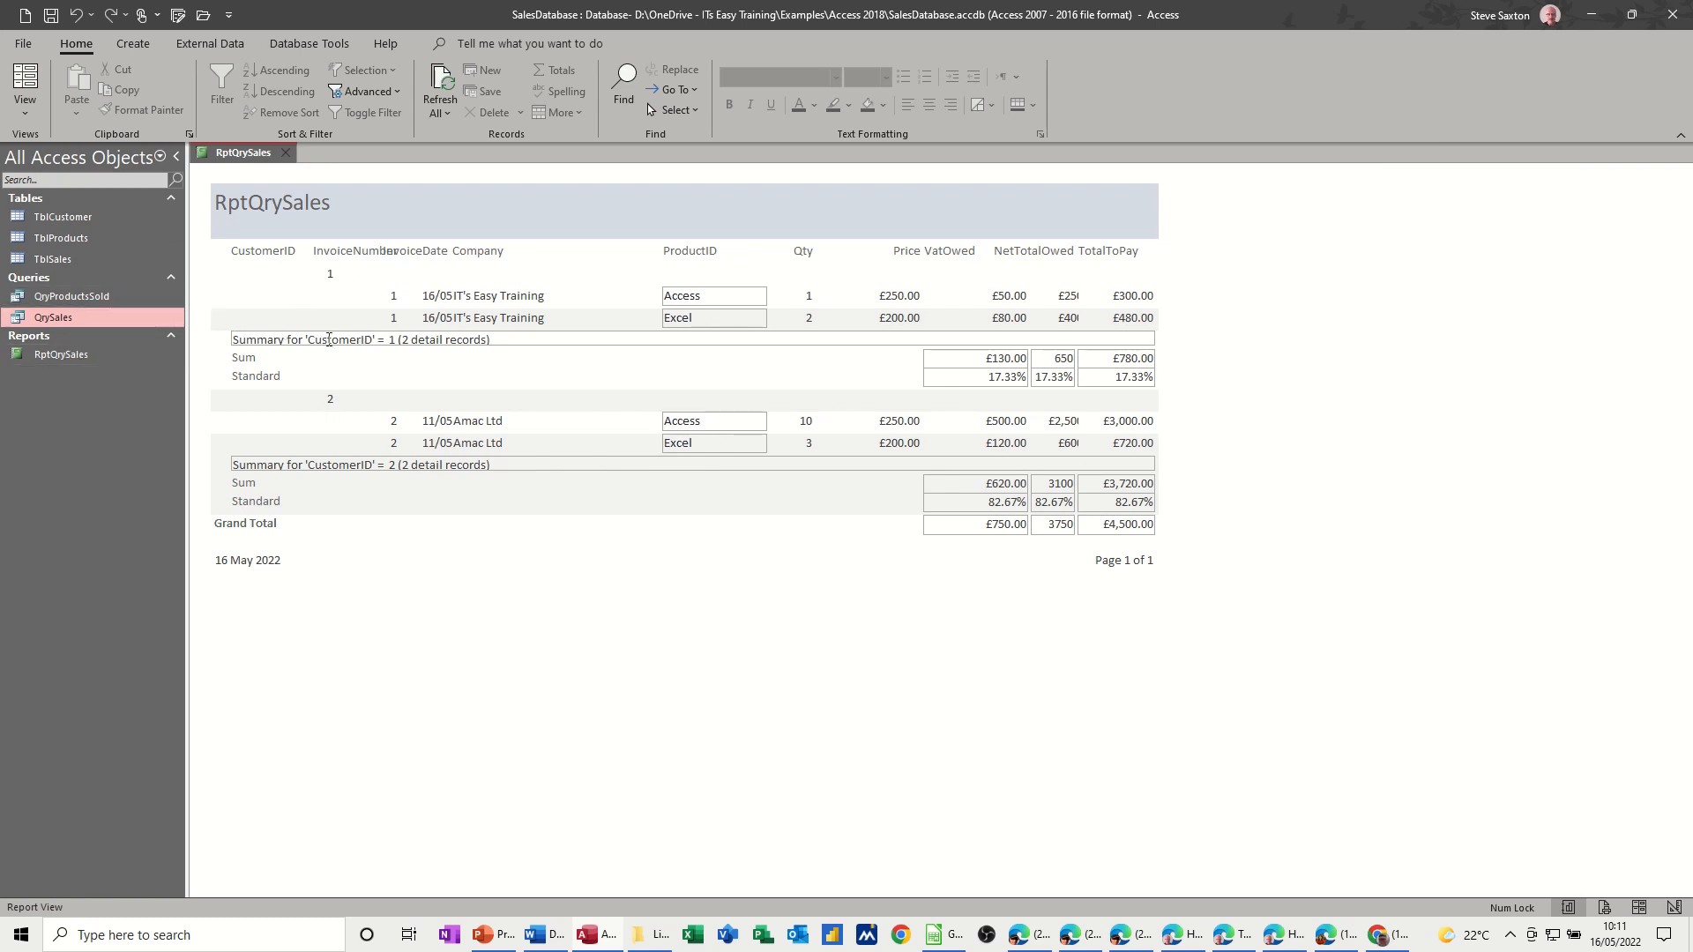
- Close RptQrySales and select QrySales in the Navigation Pane
{"action": "left_click", "coordinate": [285, 152]}
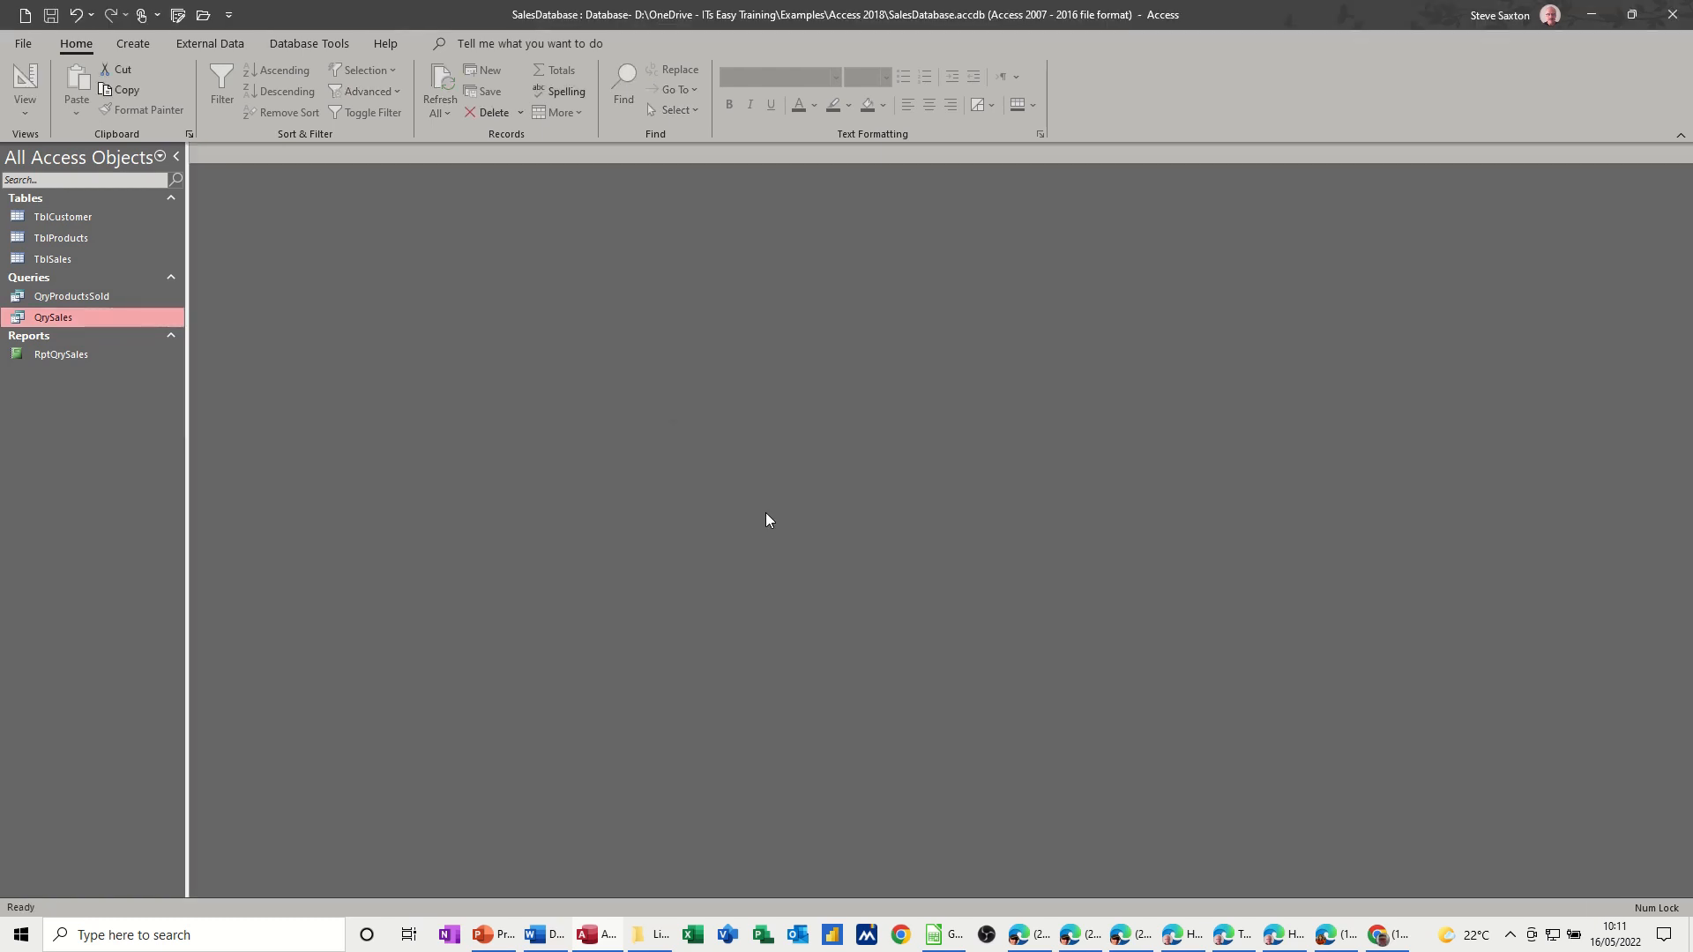
{"action": "mouse_move", "coordinate": [60, 330]}
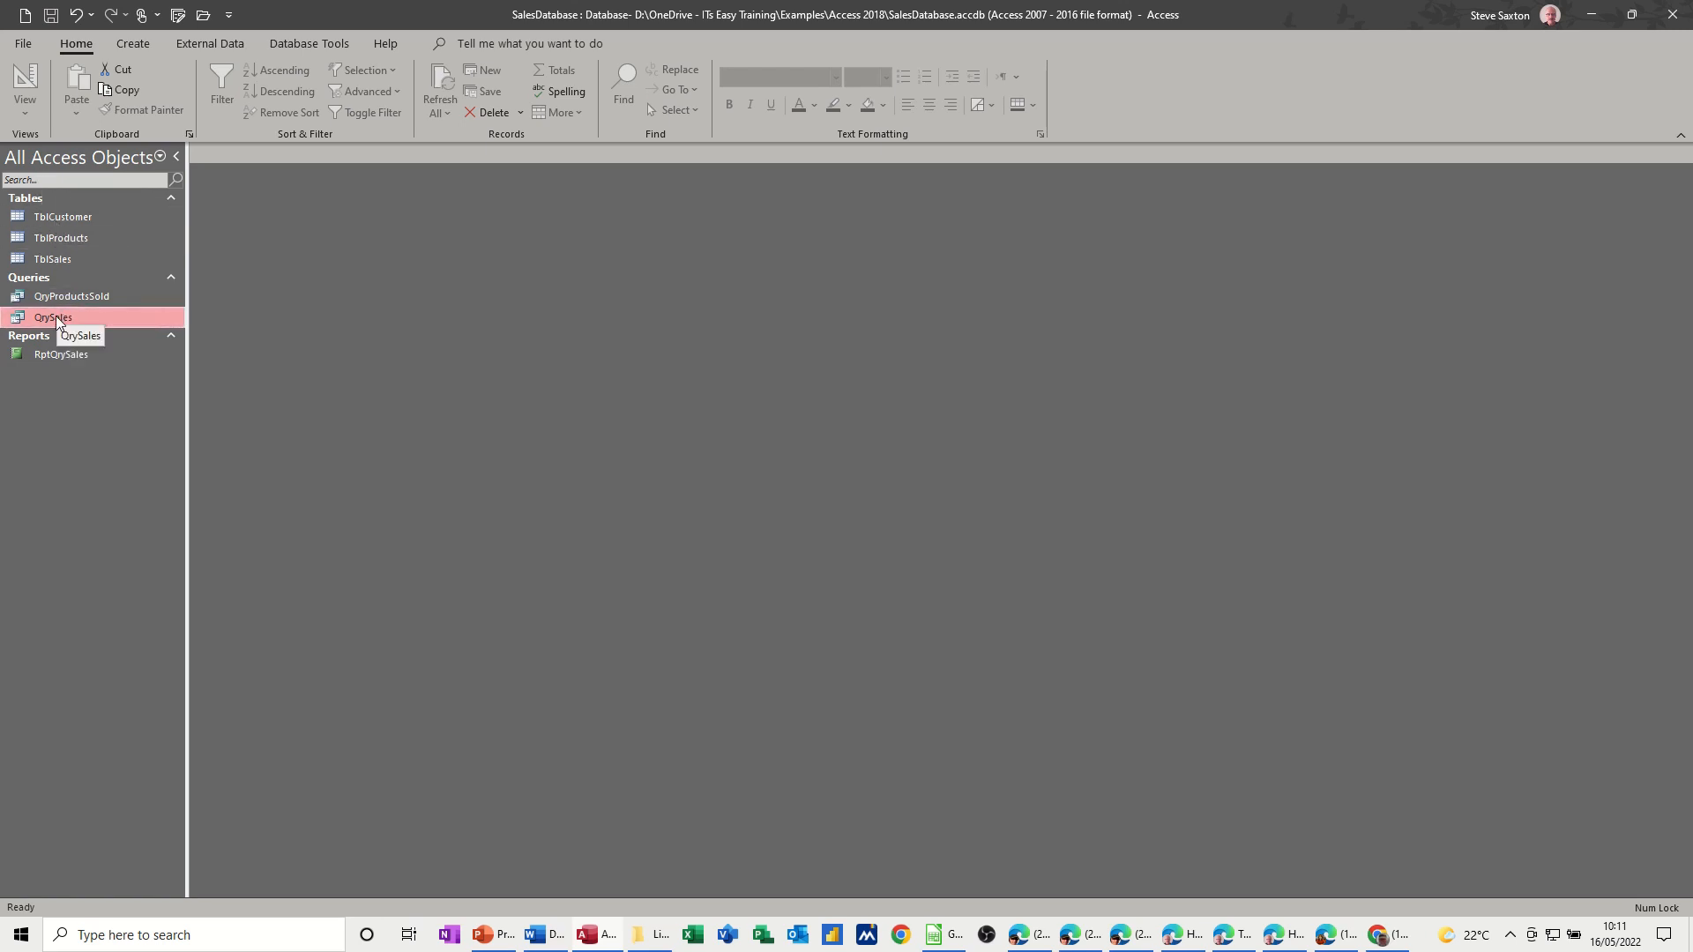
{"action": "left_click", "coordinate": [52, 316]}
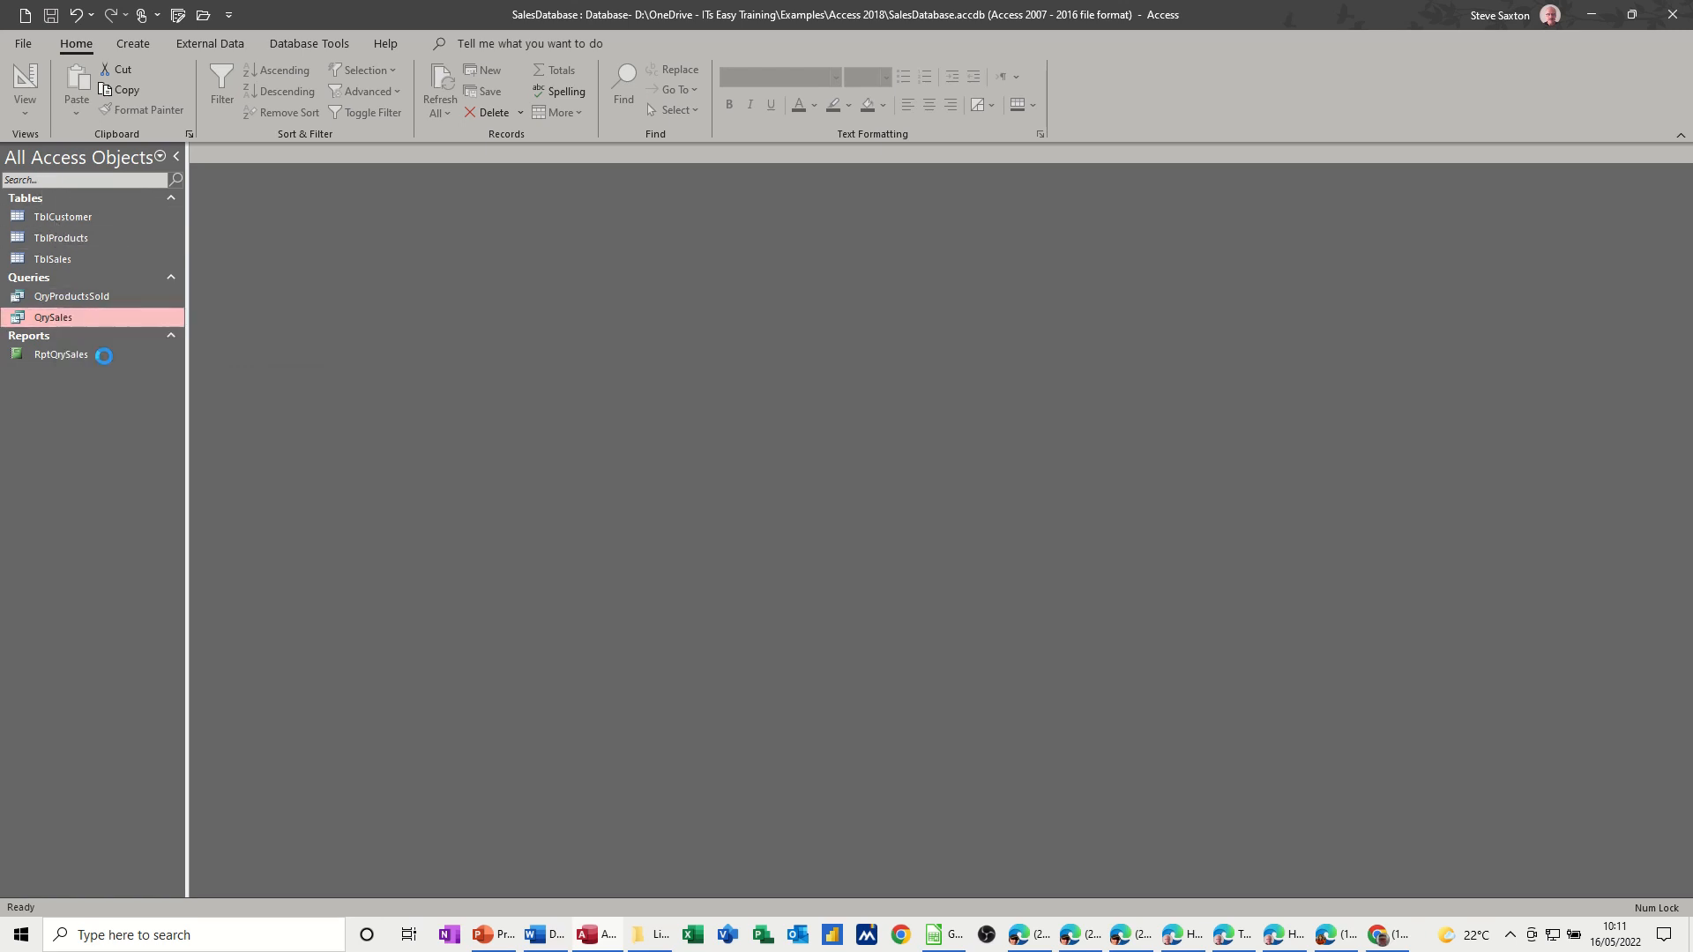
- Reopen QrySales in design and begin typing the [Enter Invoice Number] criterion under InvoiceNumber
{"action": "double_click", "coordinate": [53, 316]}
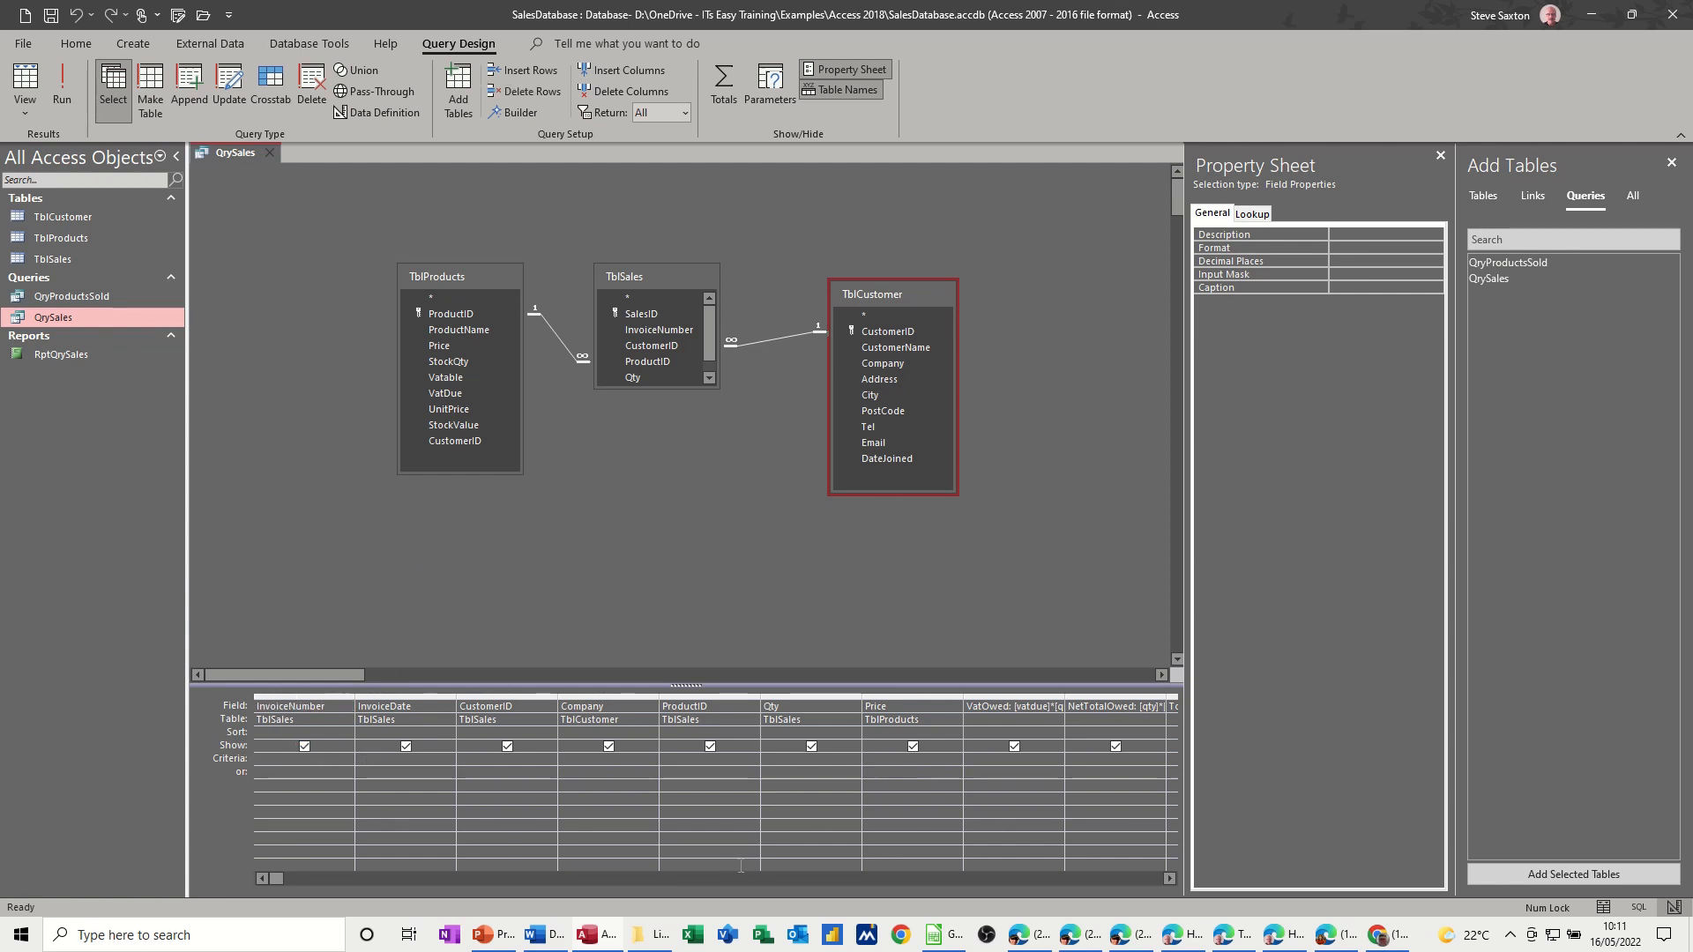
{"action": "type", "text": "[En"}
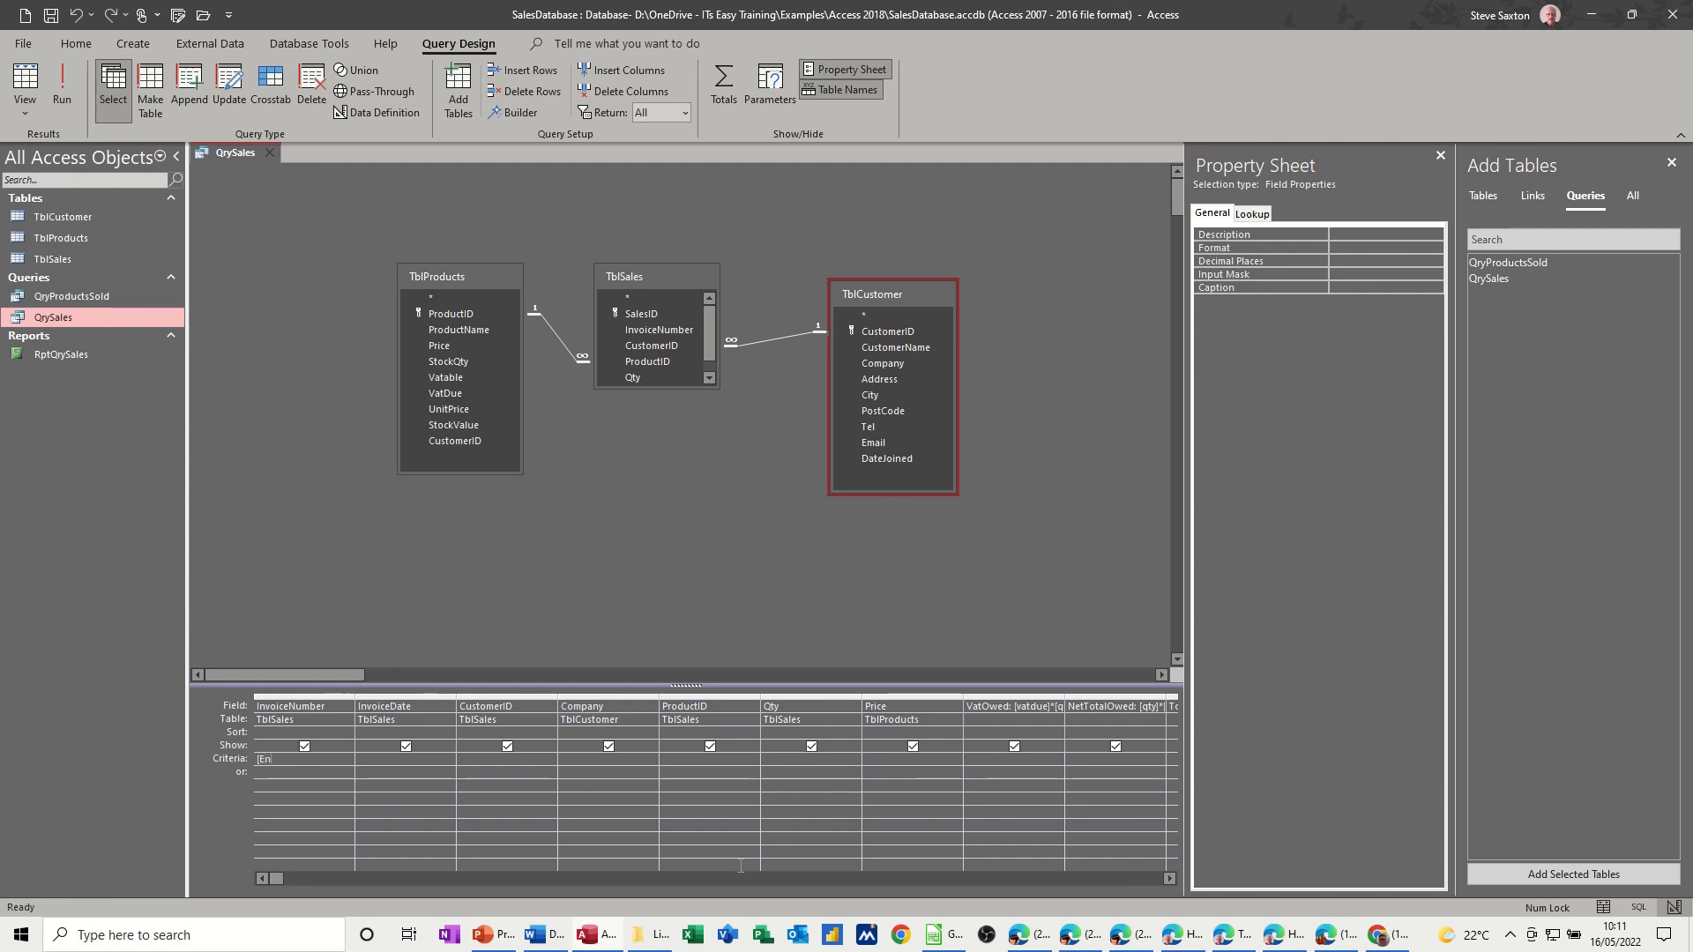
{"action": "type", "text": "ter"}
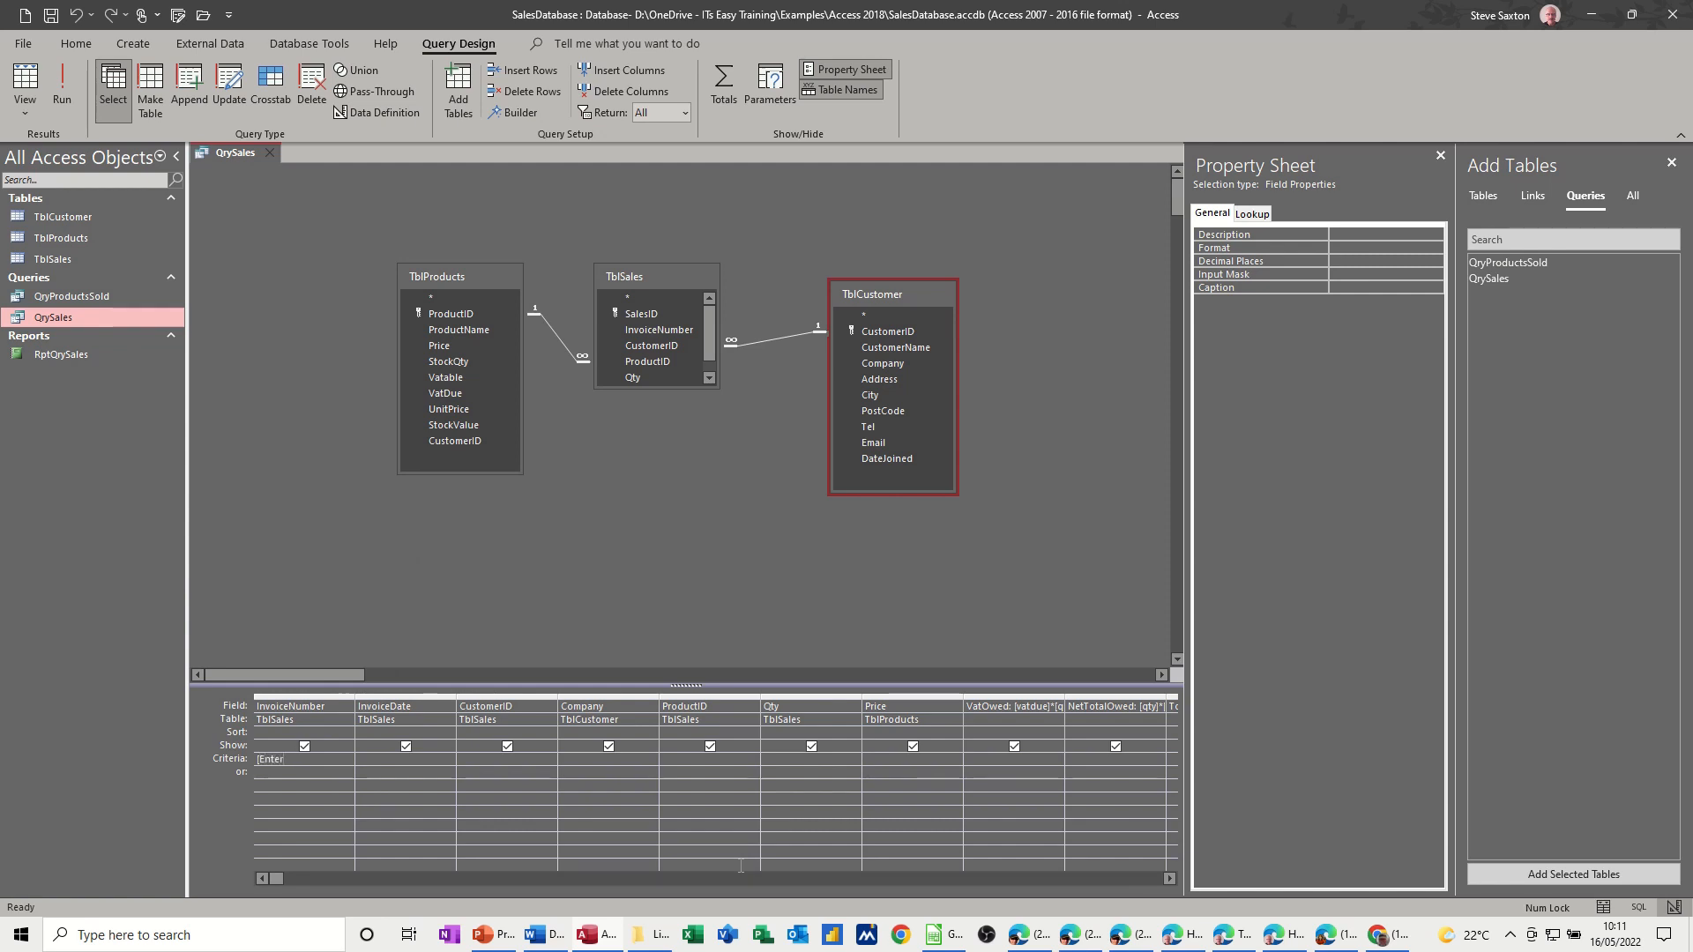
{"action": "type", "text": "Invoice Numbe"}
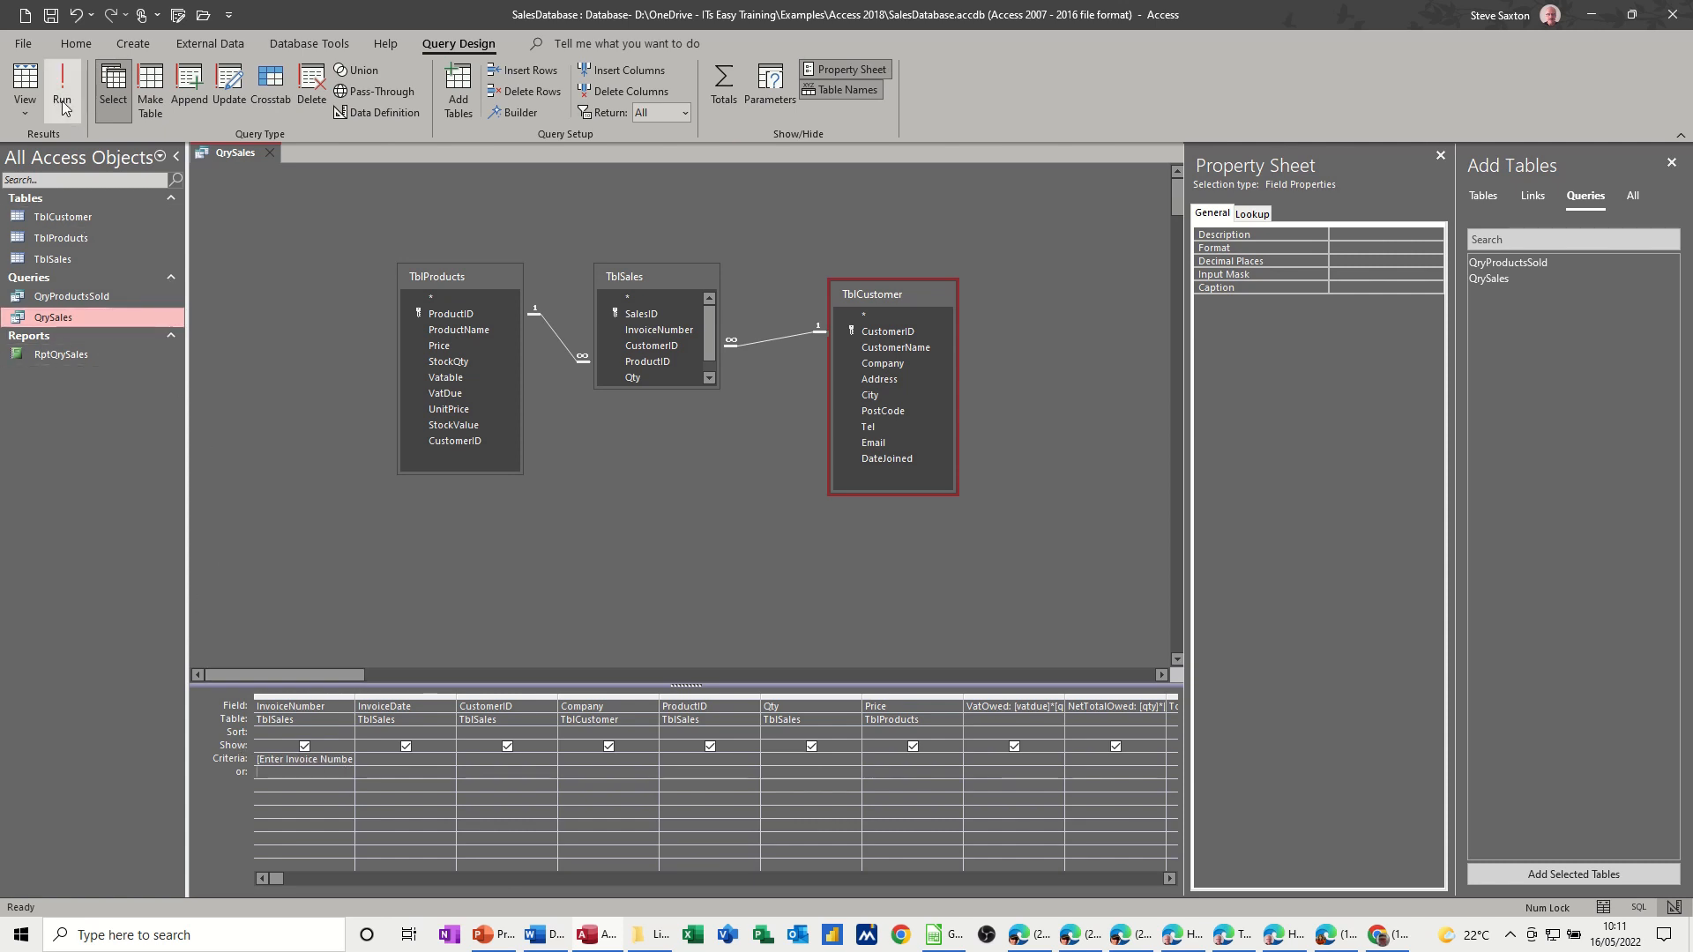
- Run QrySales with invoice number 1, then return to Design View
{"action": "left_click", "coordinate": [62, 86]}
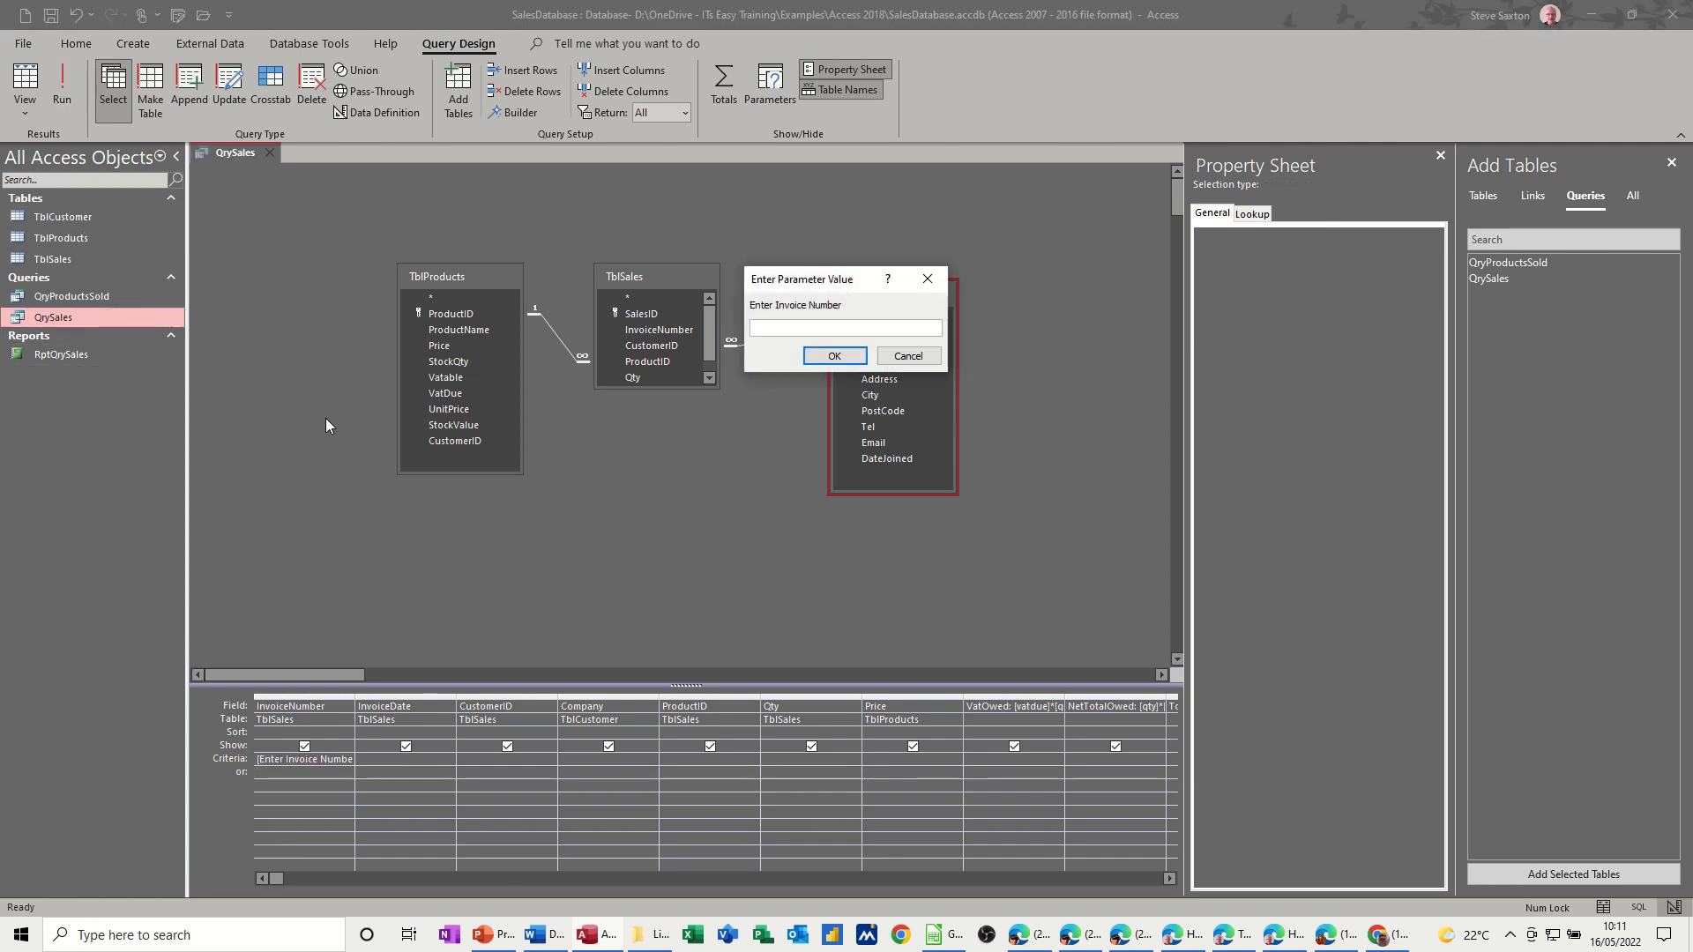
{"action": "type", "text": "1"}
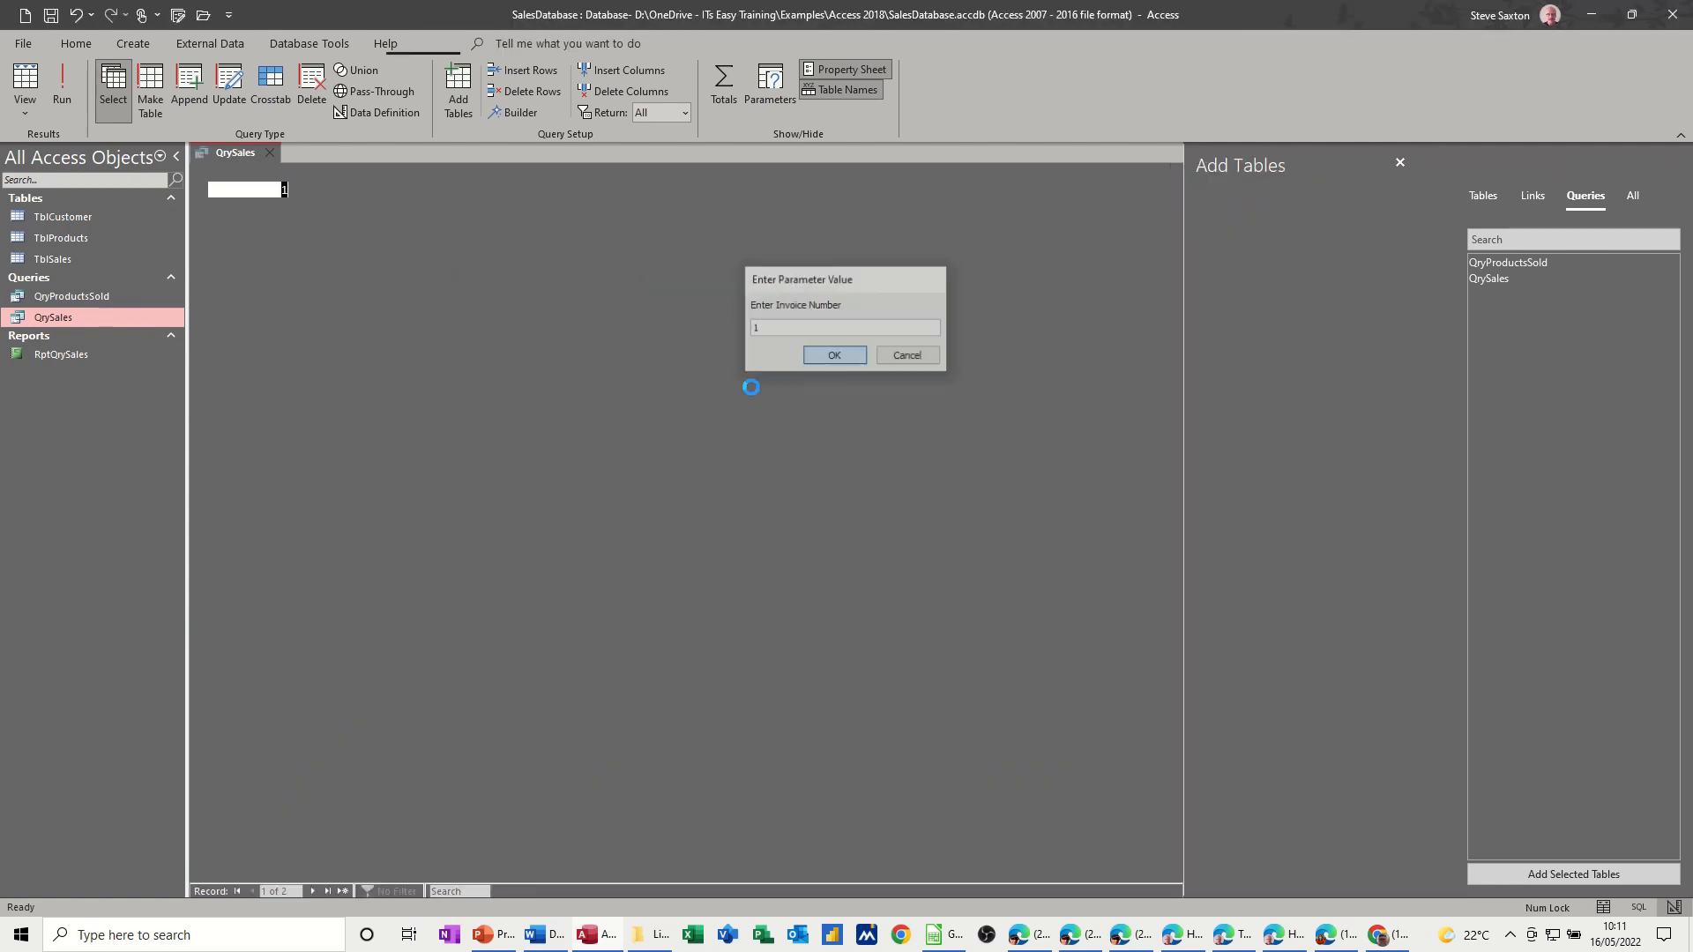
{"action": "left_click", "coordinate": [832, 354]}
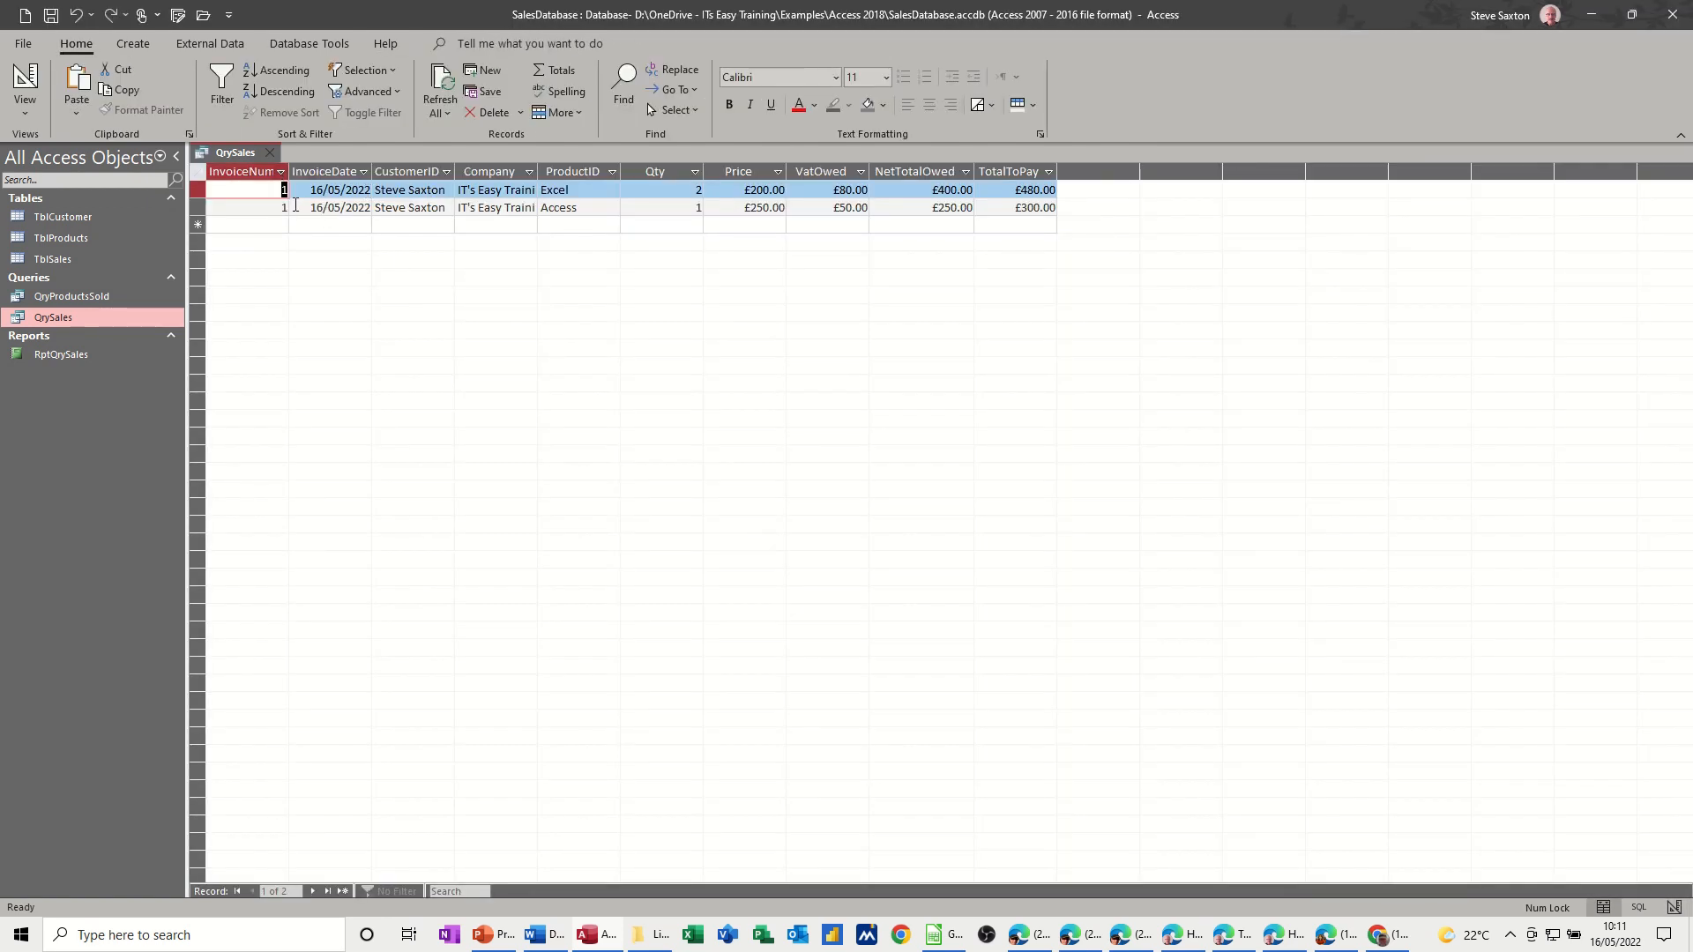
{"action": "left_click", "coordinate": [23, 86]}
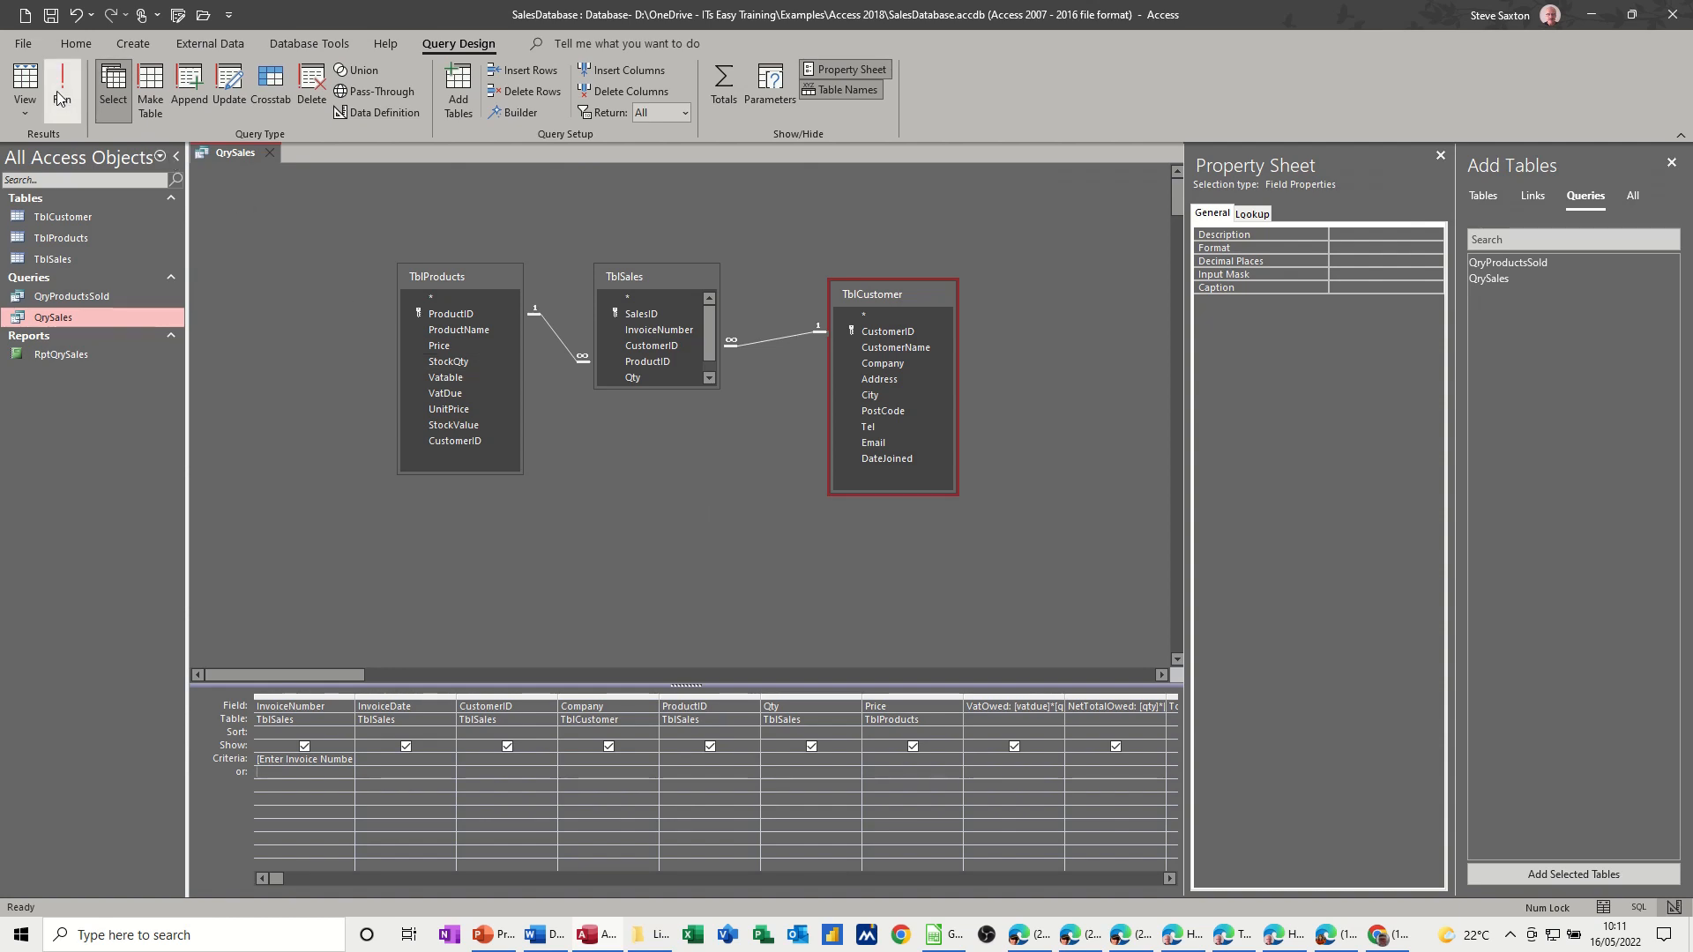
{"action": "left_click", "coordinate": [62, 86]}
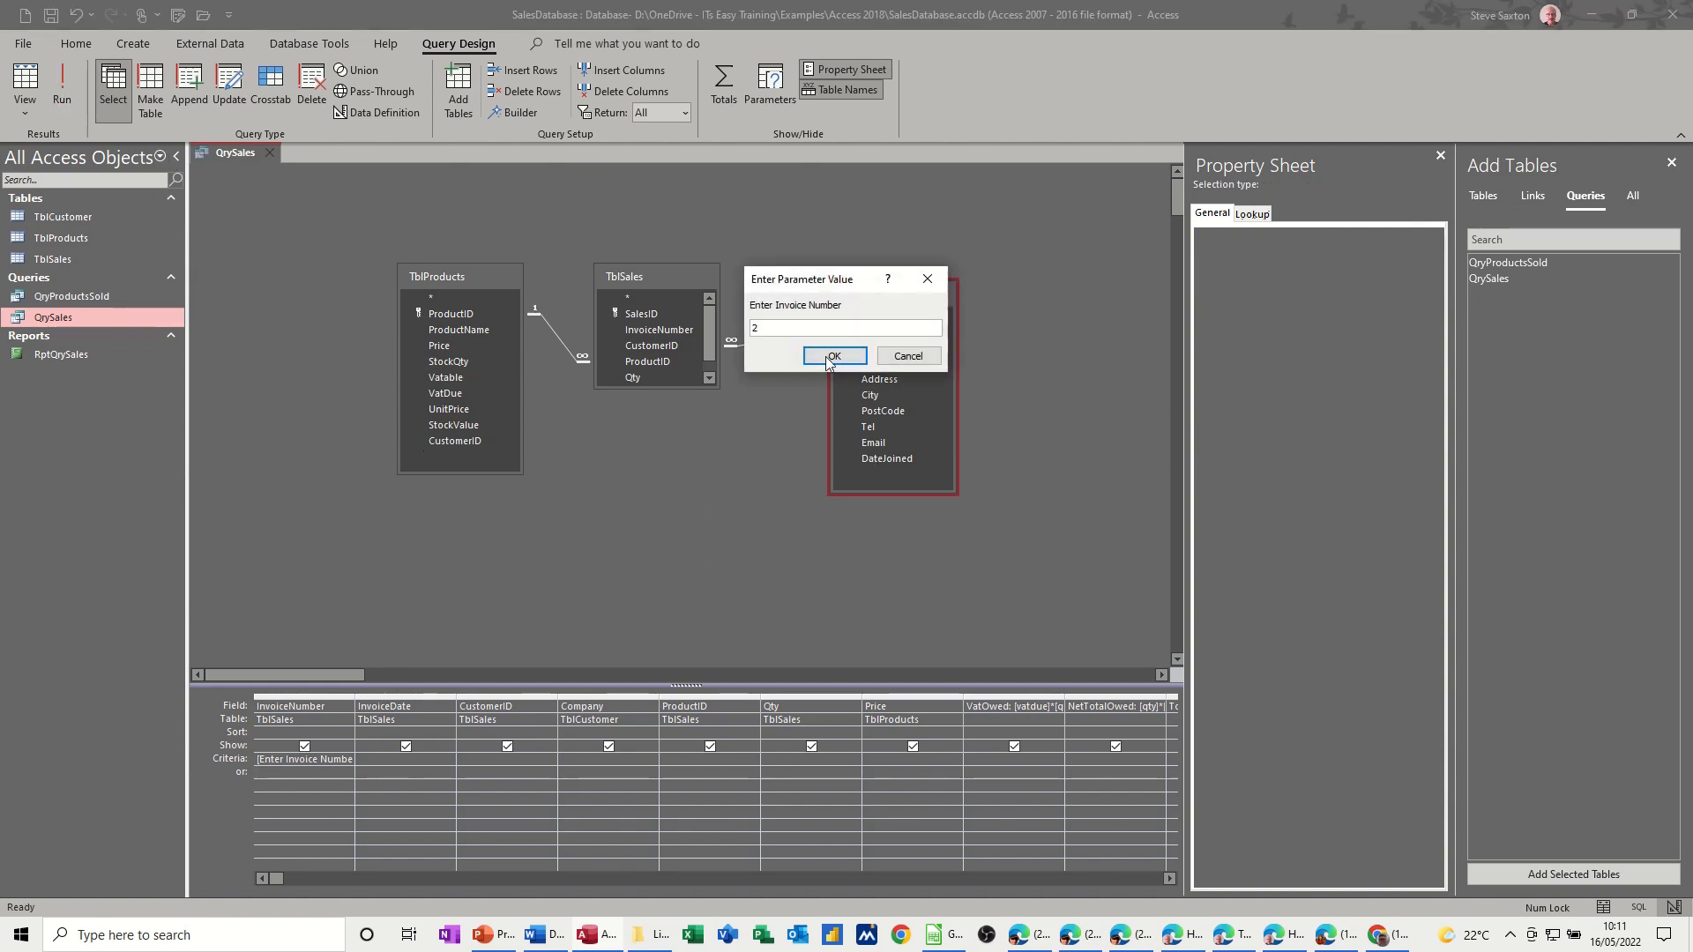
{"action": "left_click", "coordinate": [832, 356]}
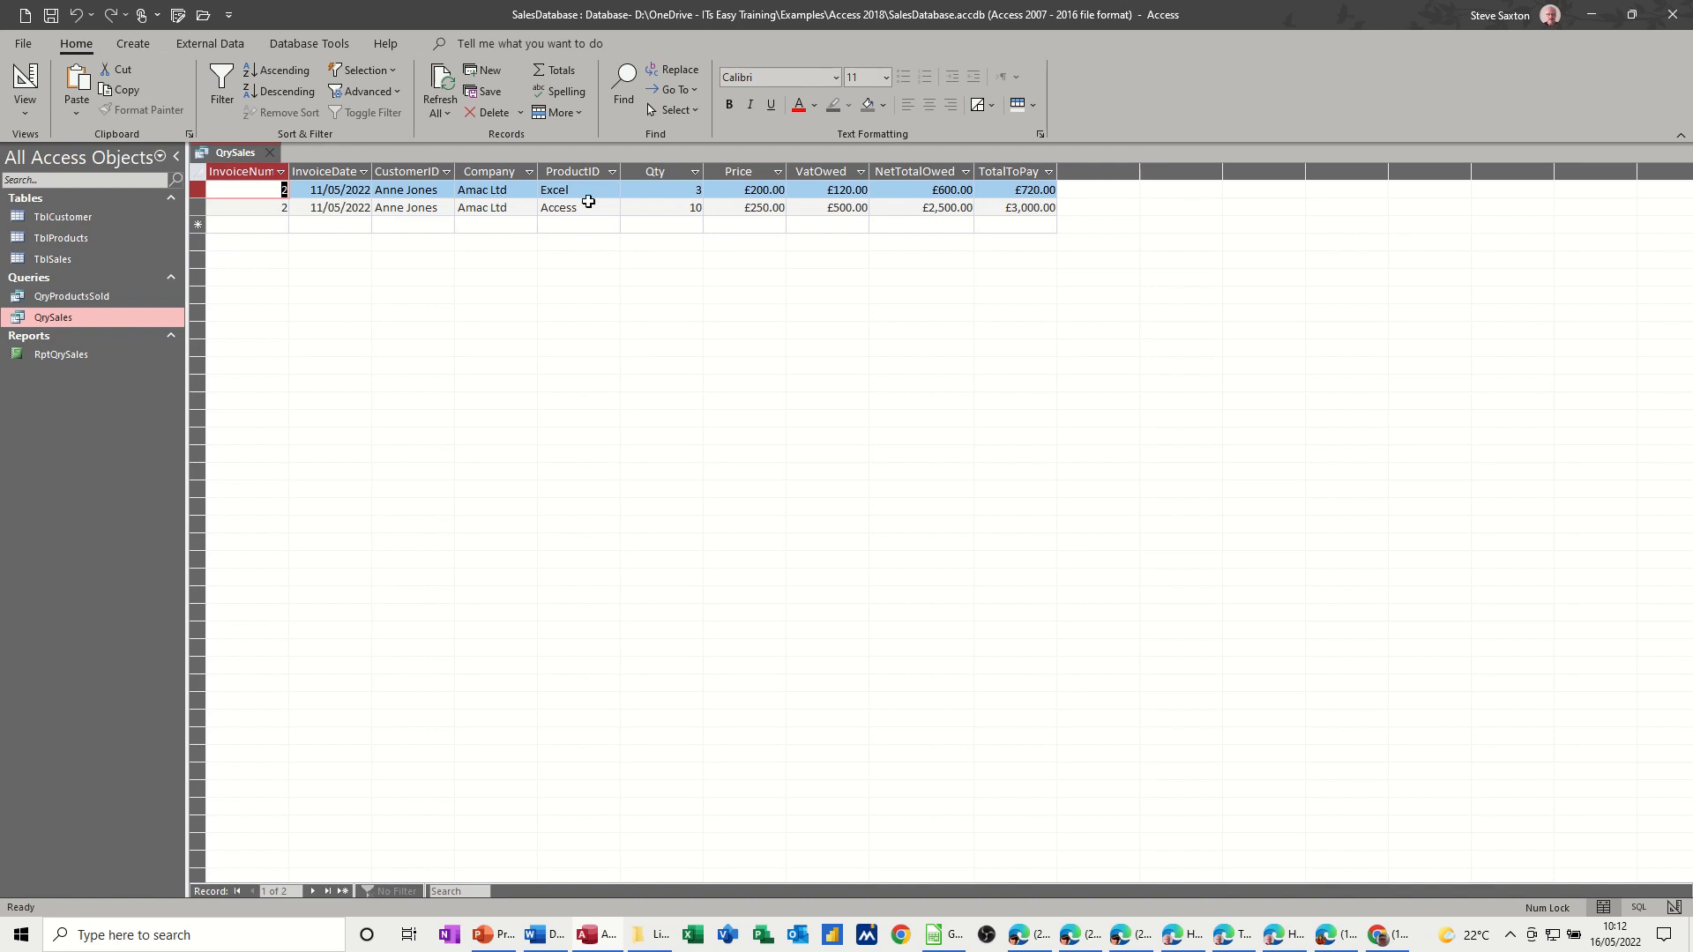
{"action": "left_click", "coordinate": [268, 151]}
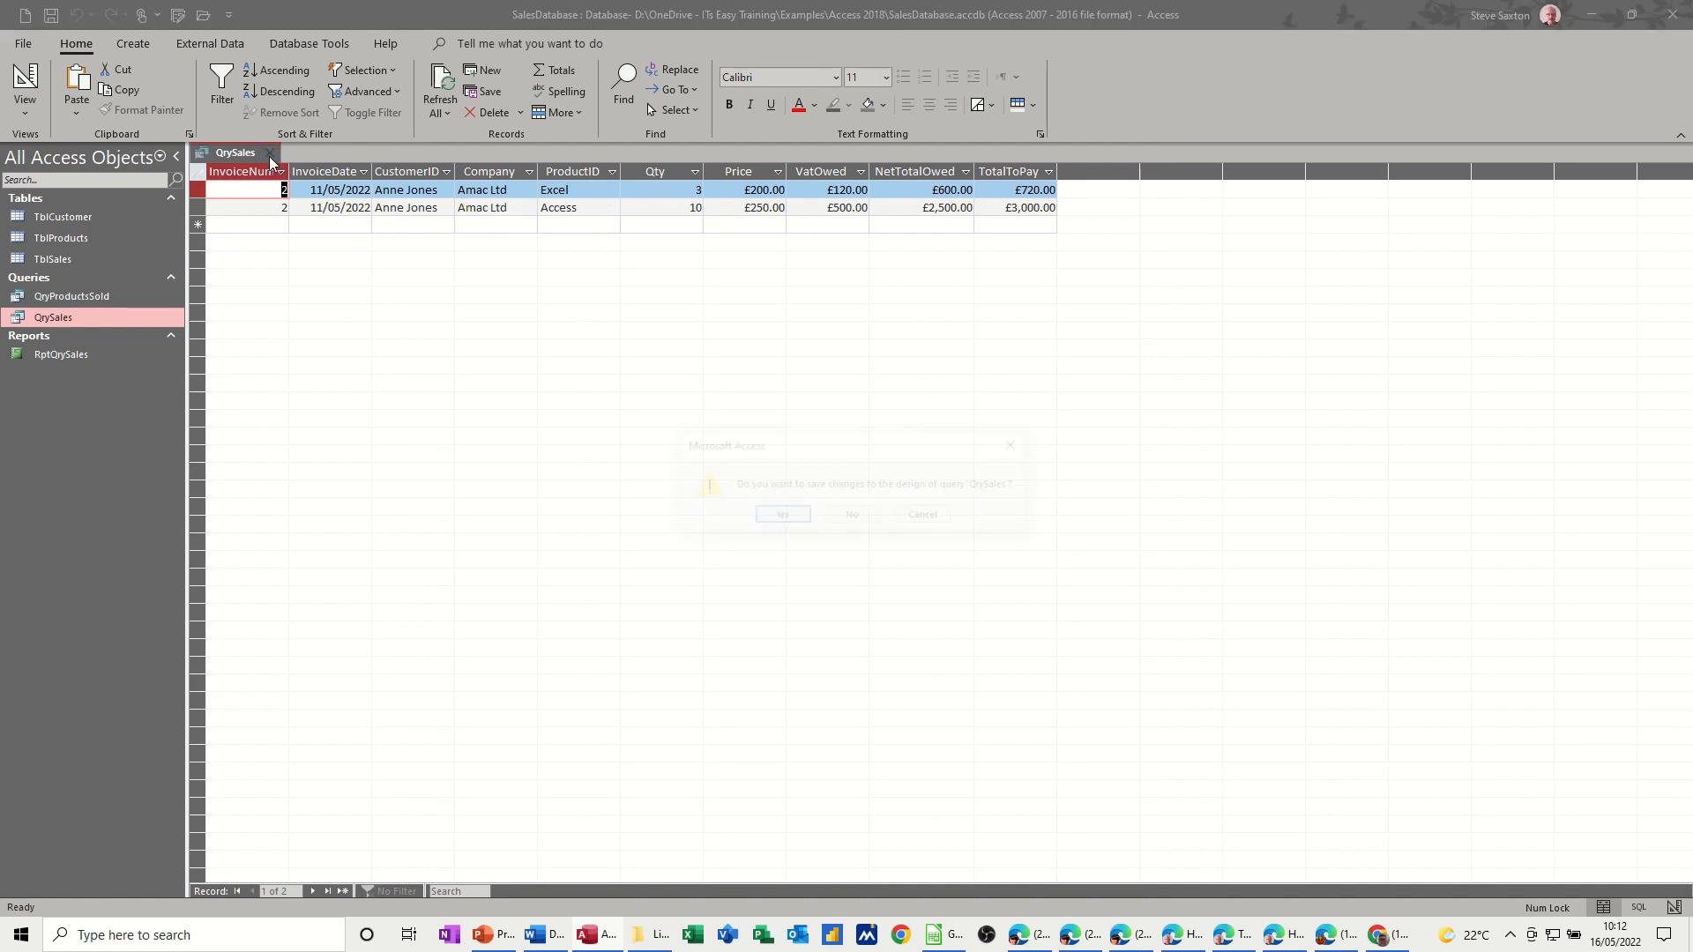
- Answer the save prompt and open RptQrySales for invoice 1, showing two items totalling £780.00
{"action": "left_click", "coordinate": [850, 513]}
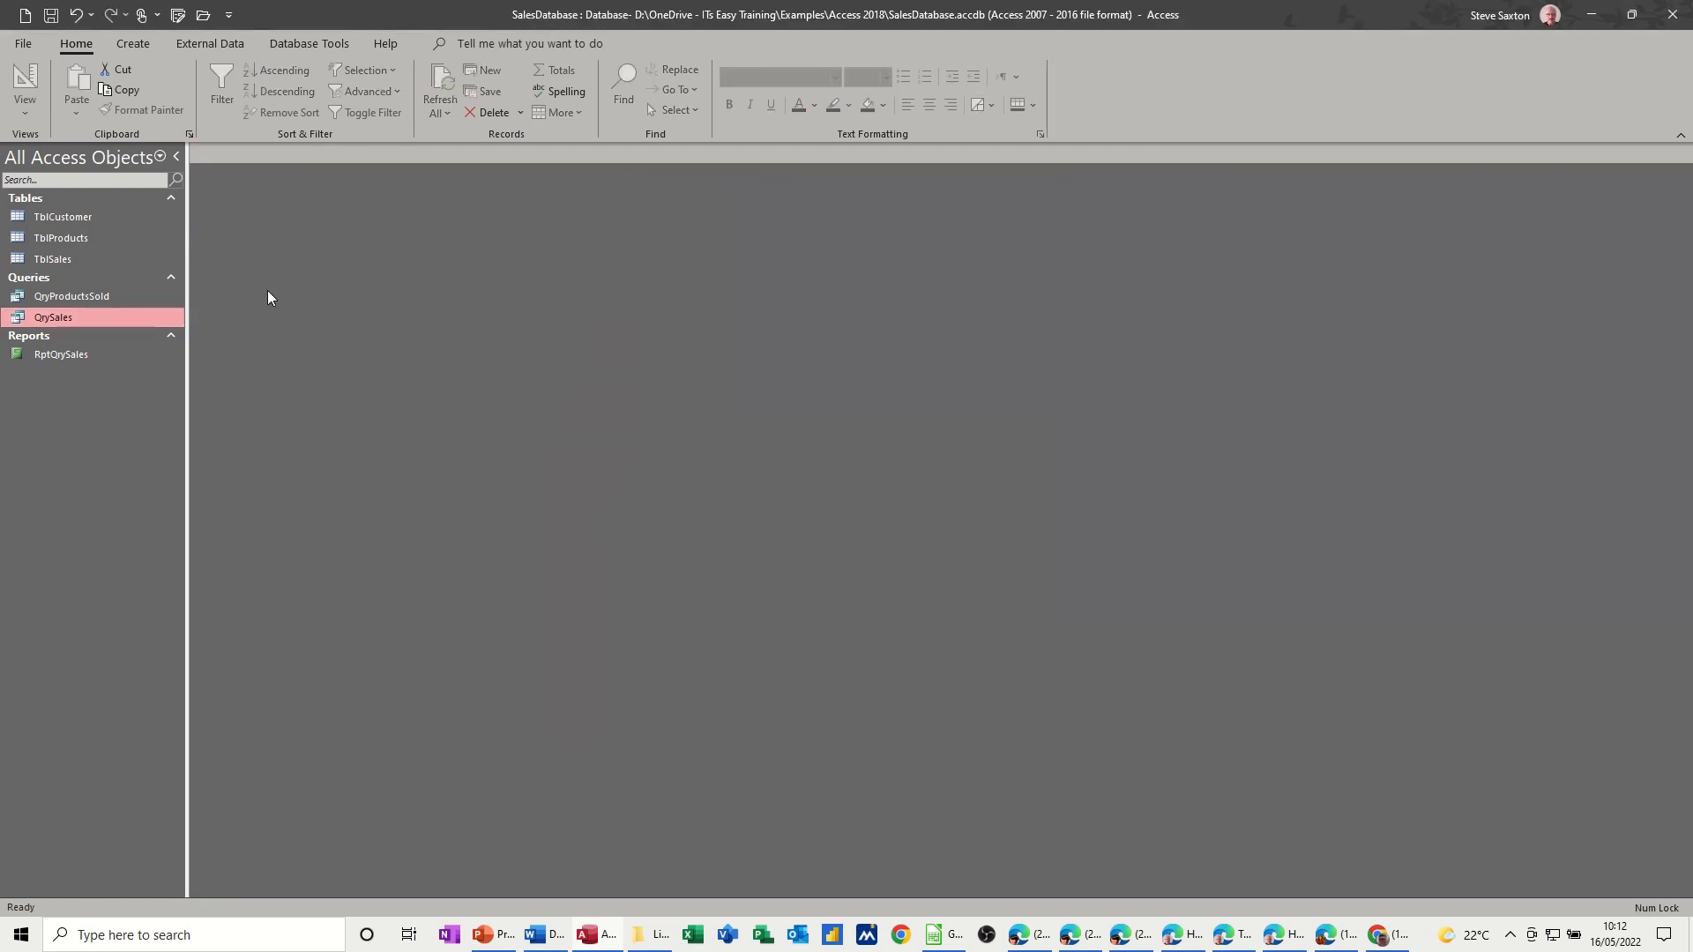
{"action": "mouse_move", "coordinate": [60, 354]}
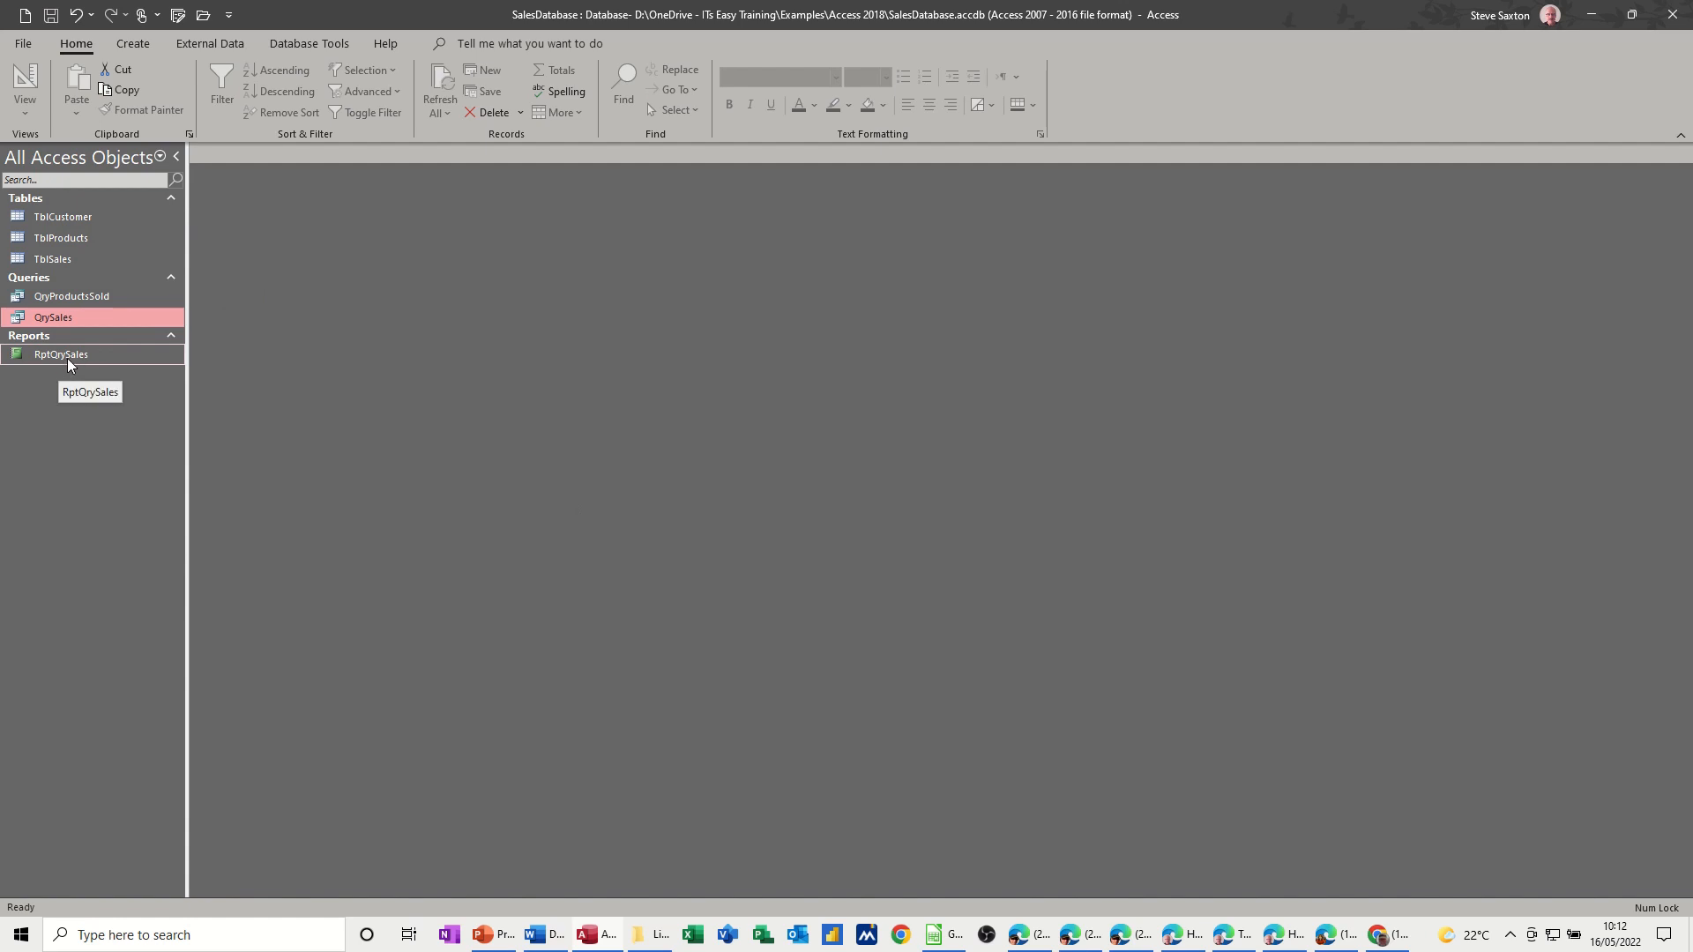
{"action": "double_click", "coordinate": [60, 354]}
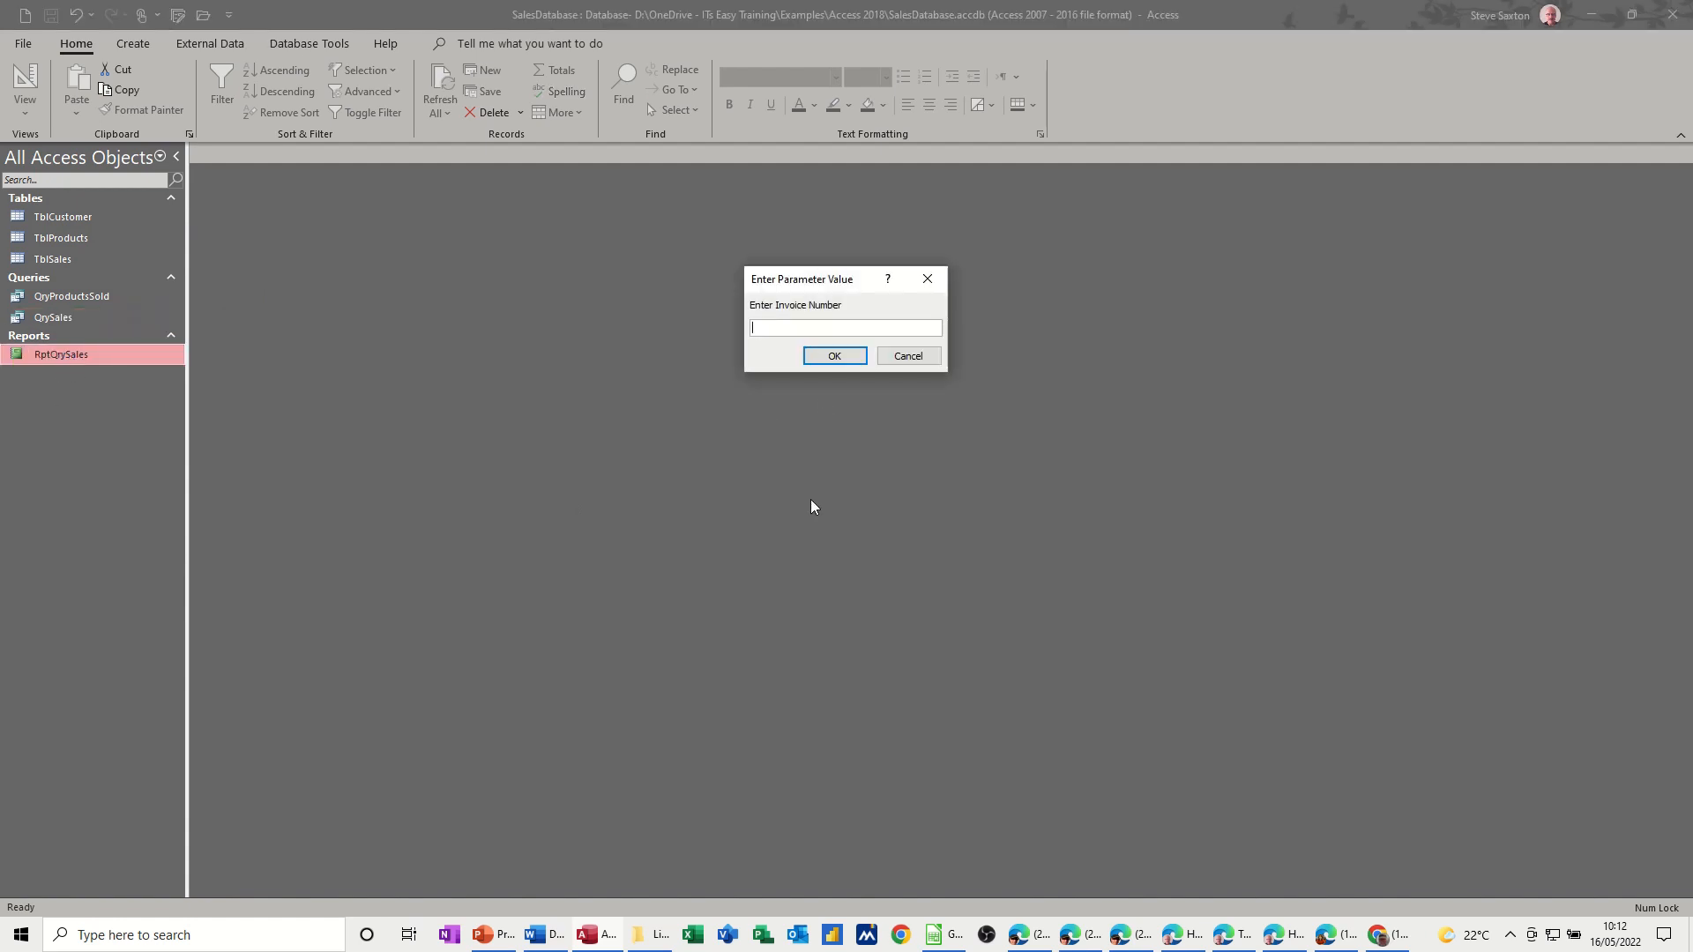
{"action": "left_click", "coordinate": [833, 354]}
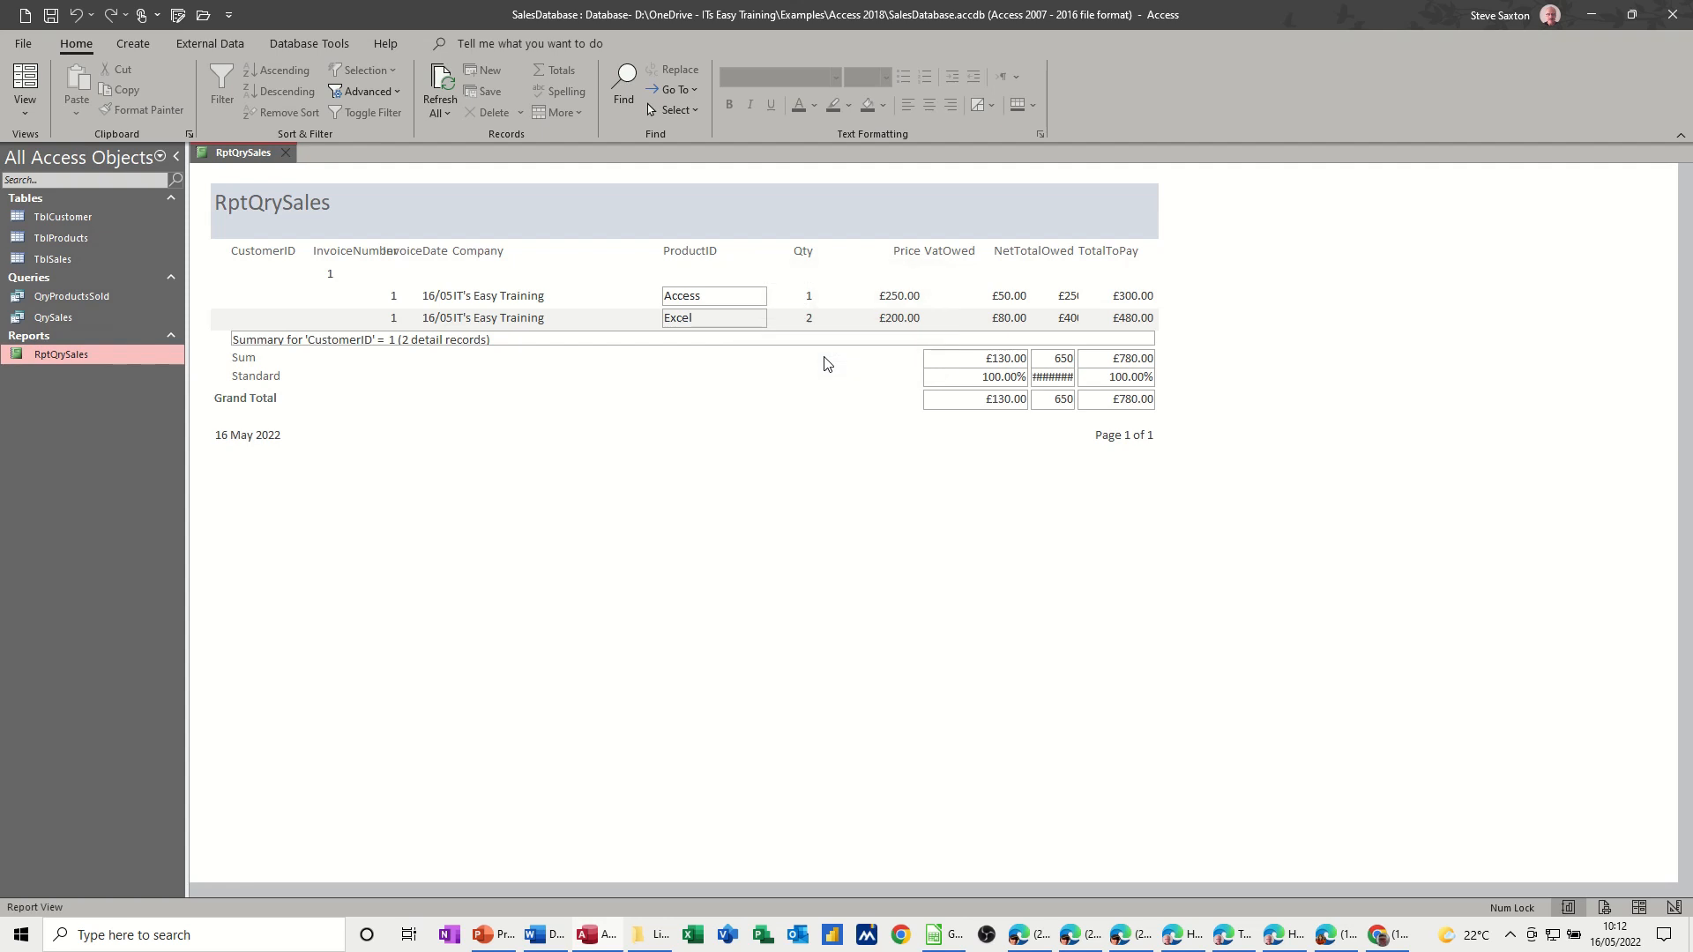
{"action": "mouse_move", "coordinate": [1054, 394]}
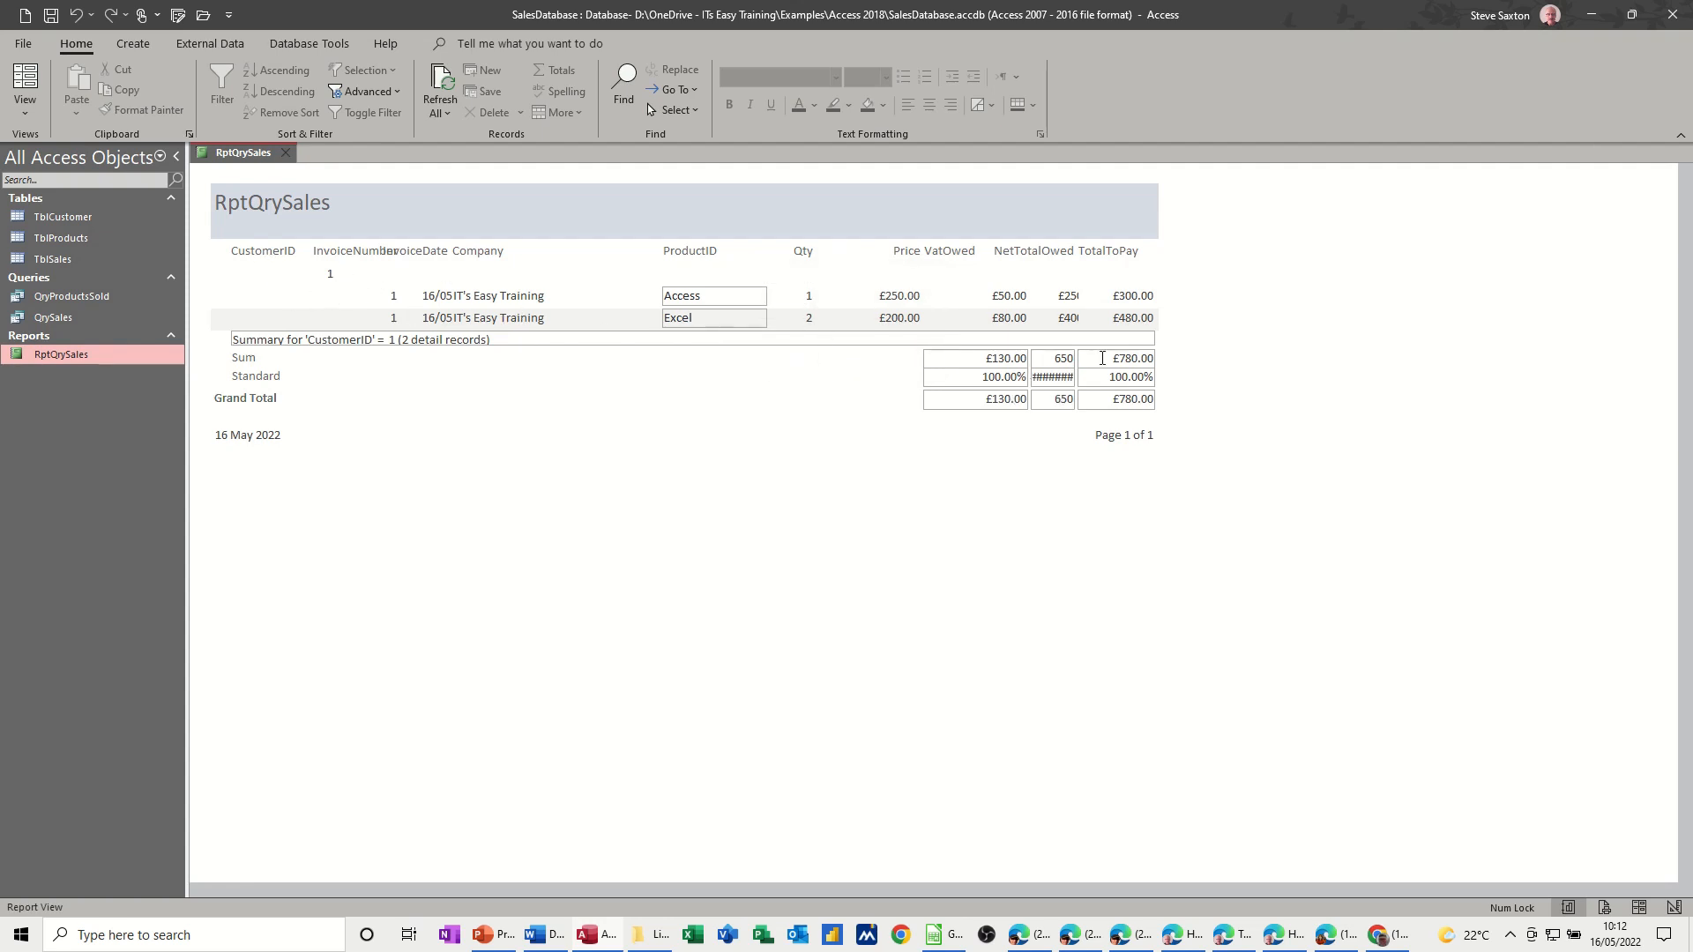
{"action": "mouse_move", "coordinate": [1064, 351]}
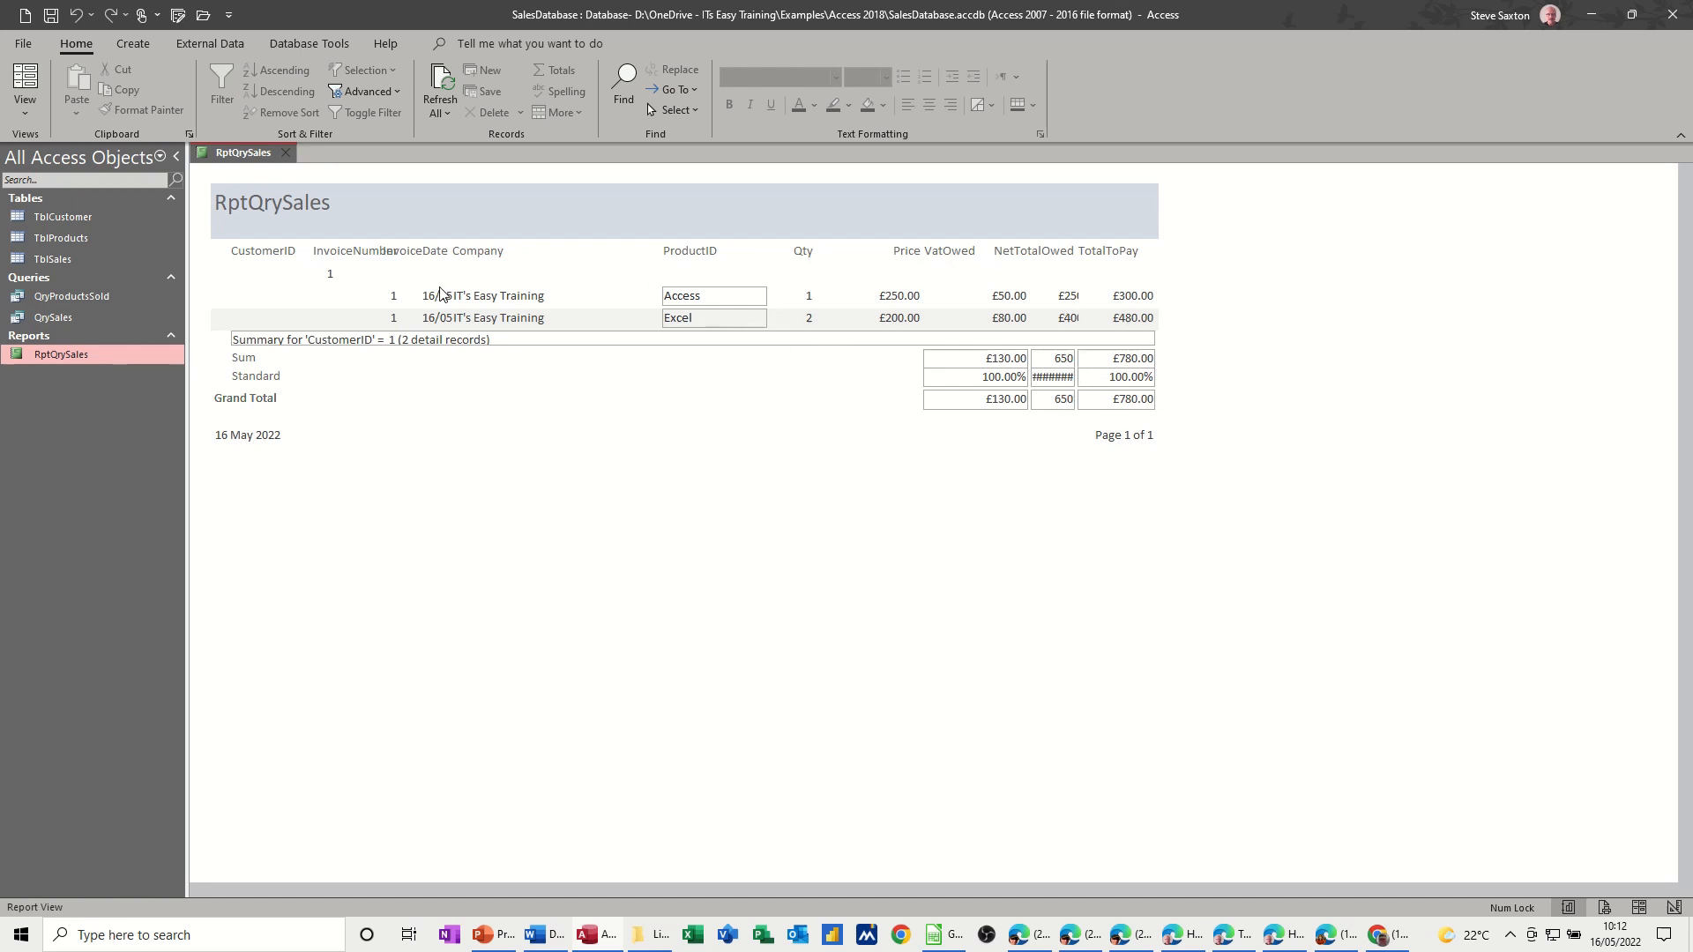
{"action": "mouse_move", "coordinate": [621, 251]}
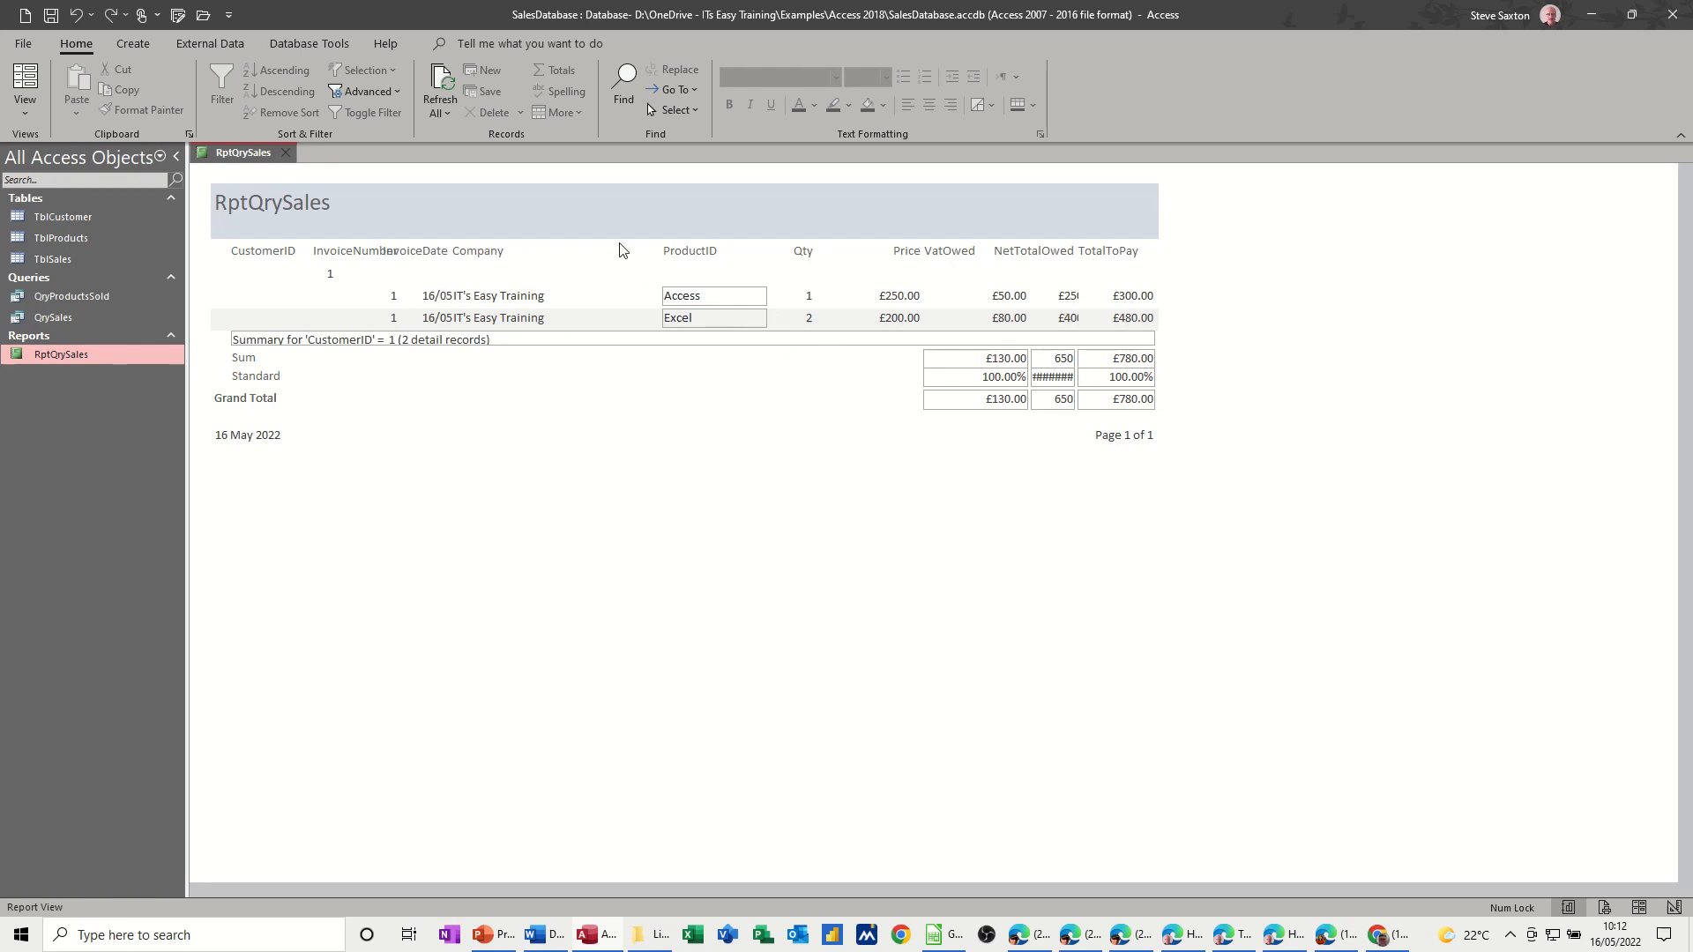
{"action": "mouse_move", "coordinate": [483, 416]}
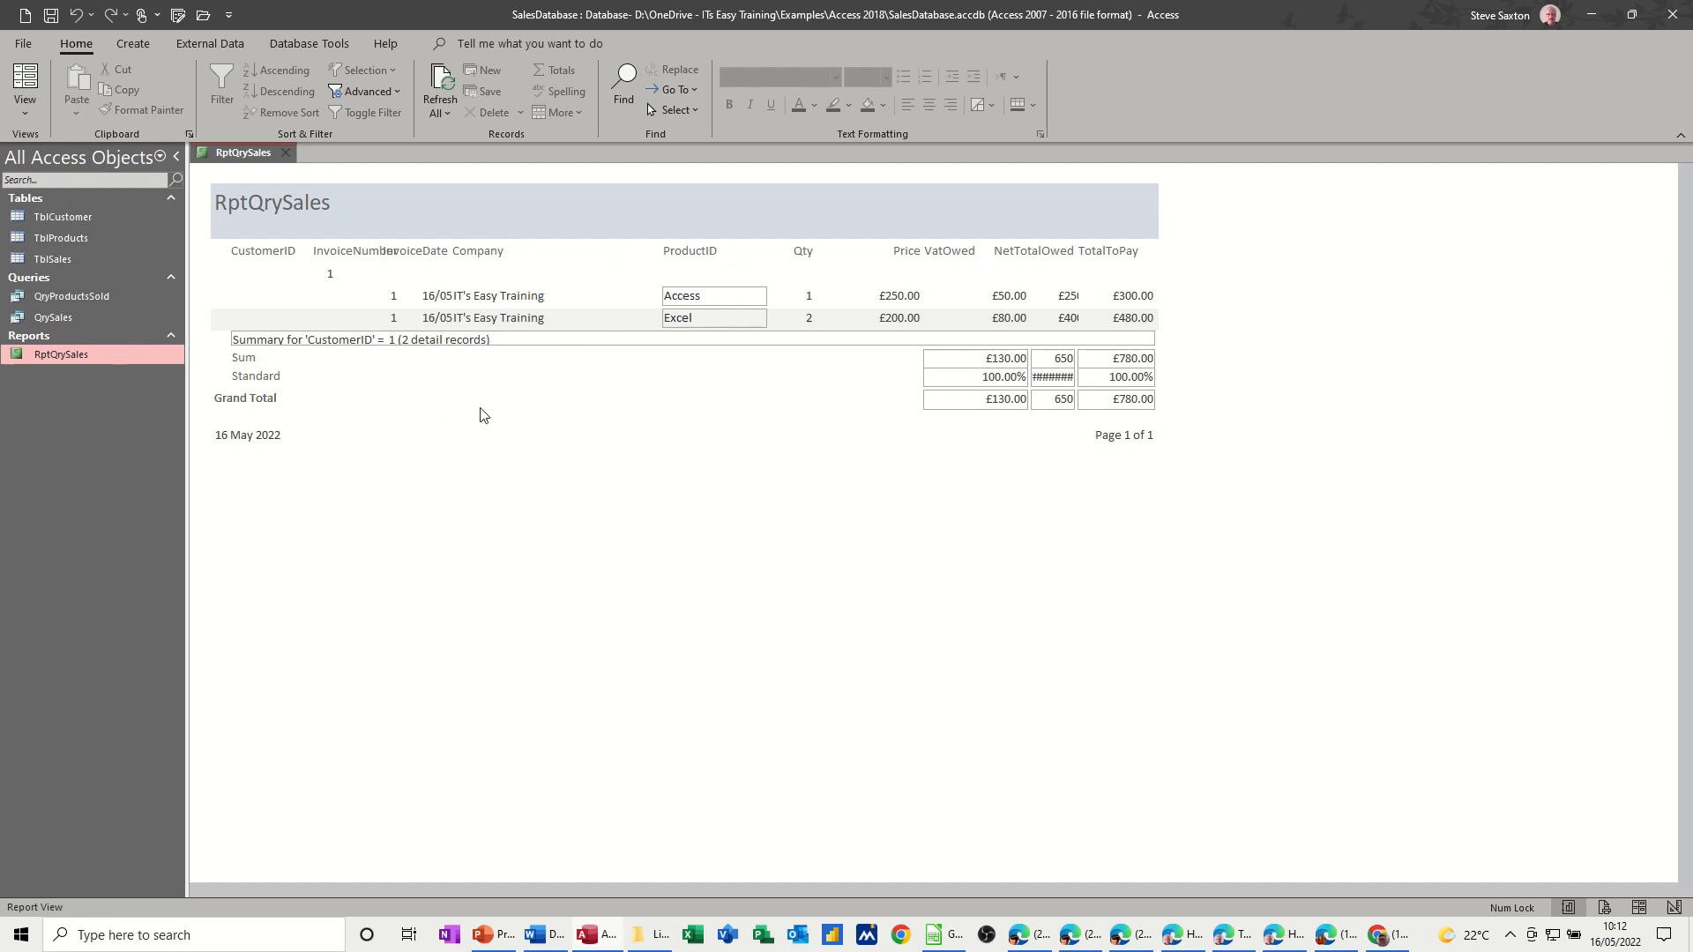
{"action": "mouse_move", "coordinate": [498, 411]}
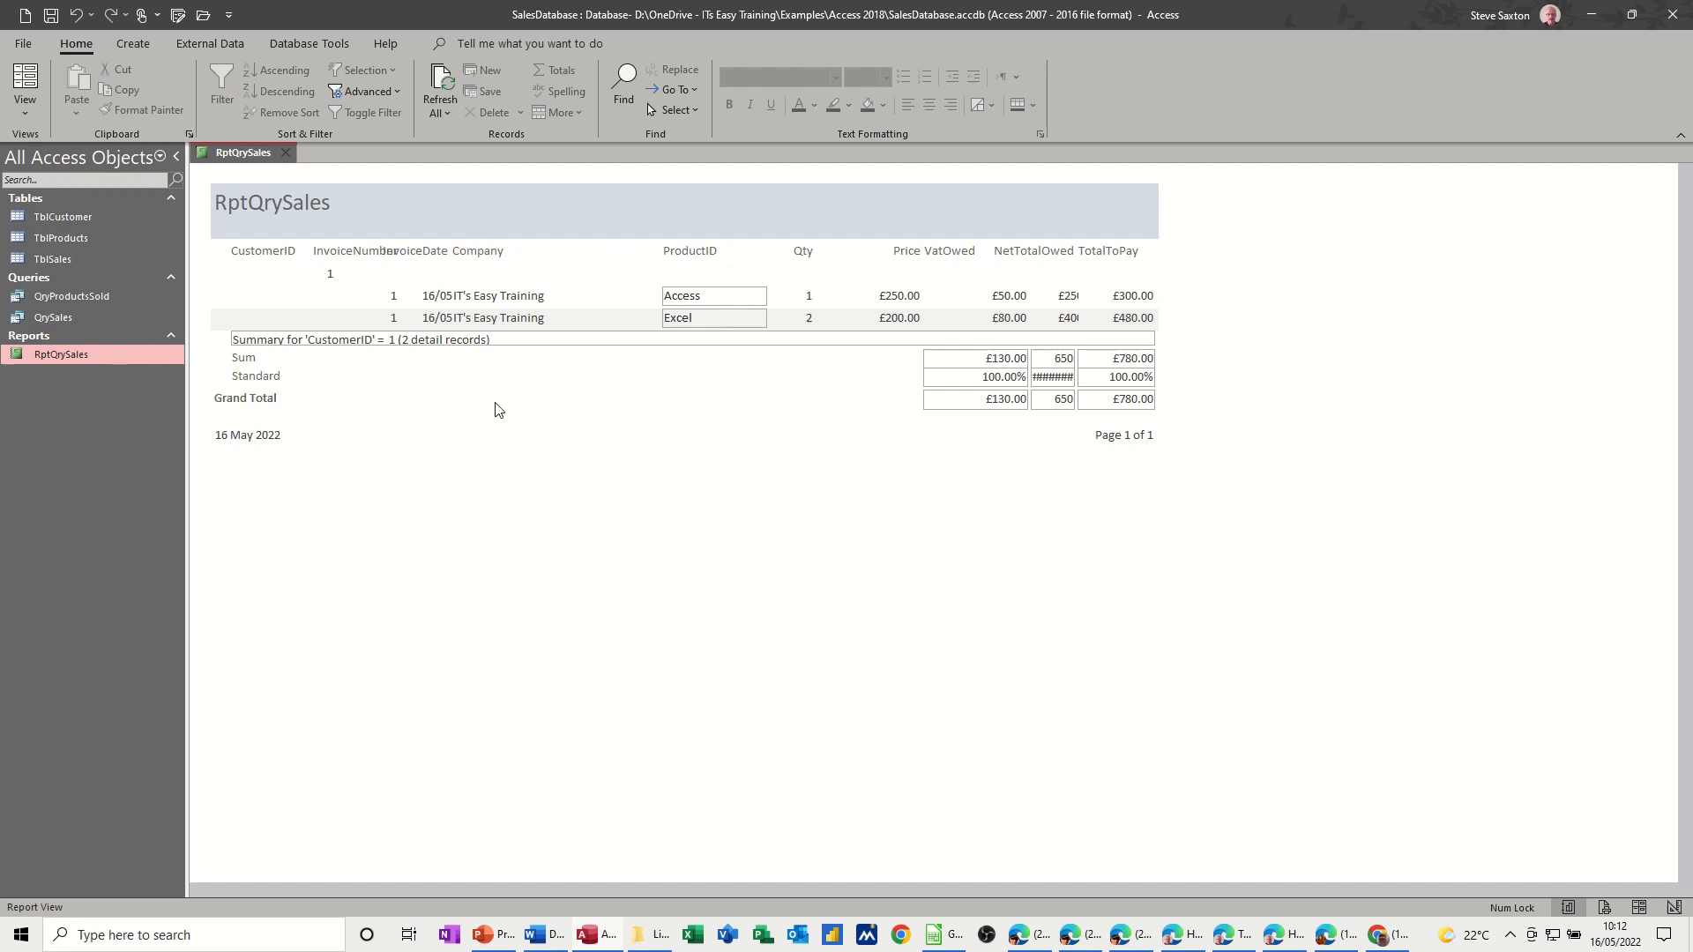
{"action": "mouse_move", "coordinate": [1065, 381]}
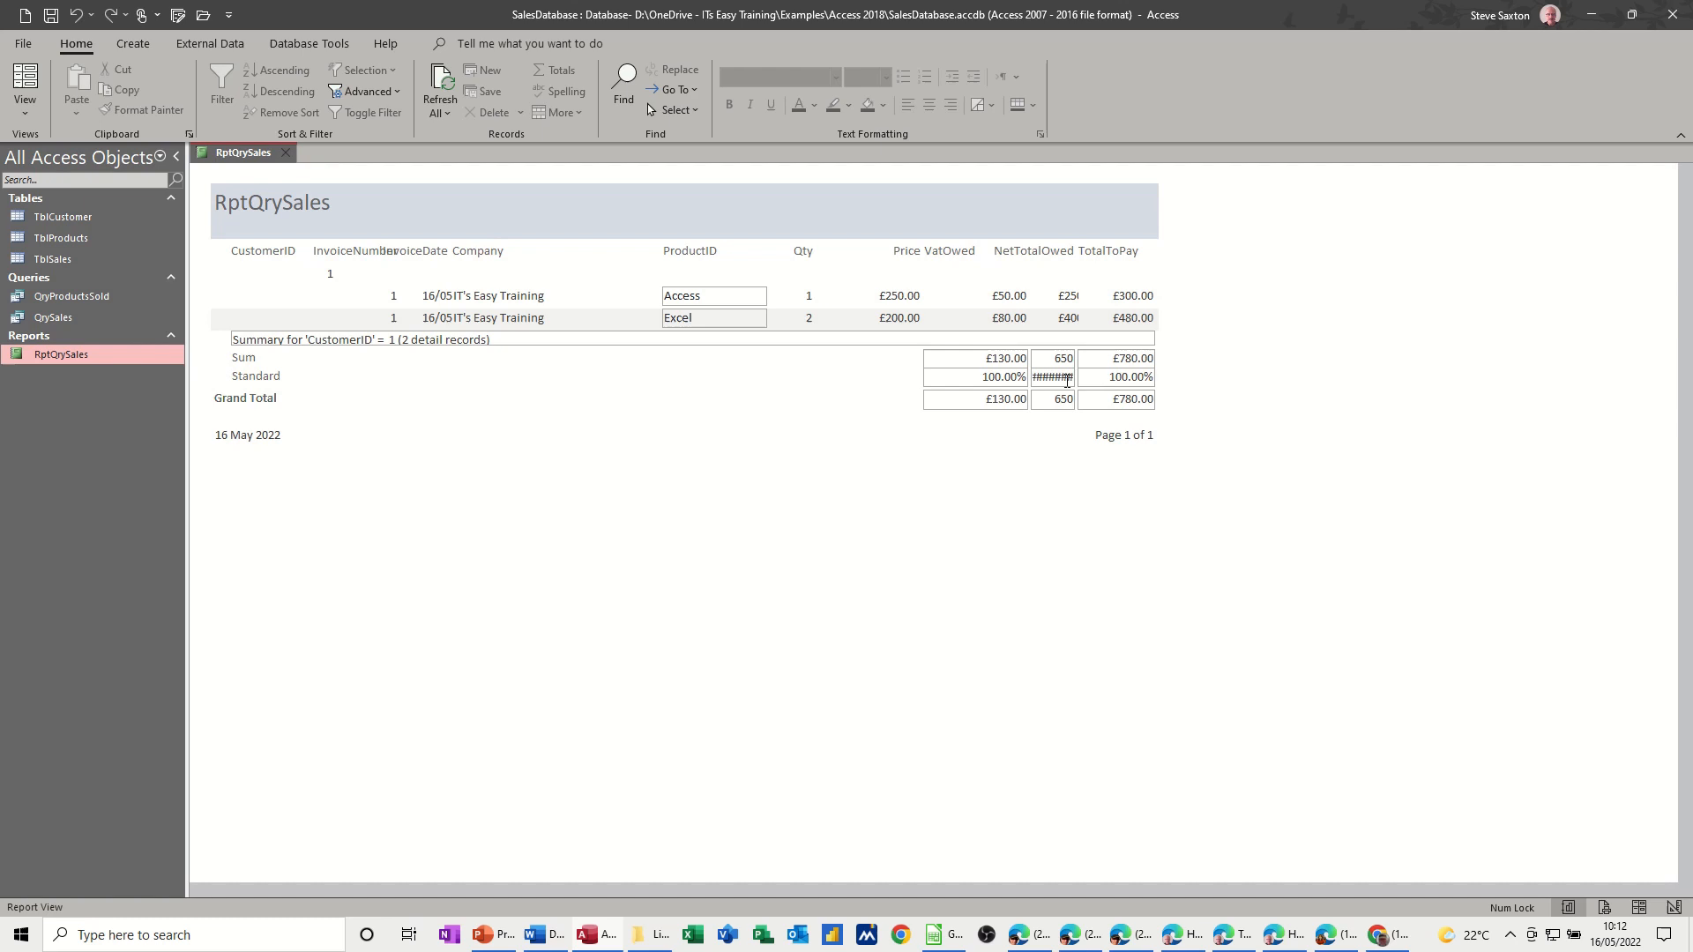
{"action": "mouse_move", "coordinate": [341, 265]}
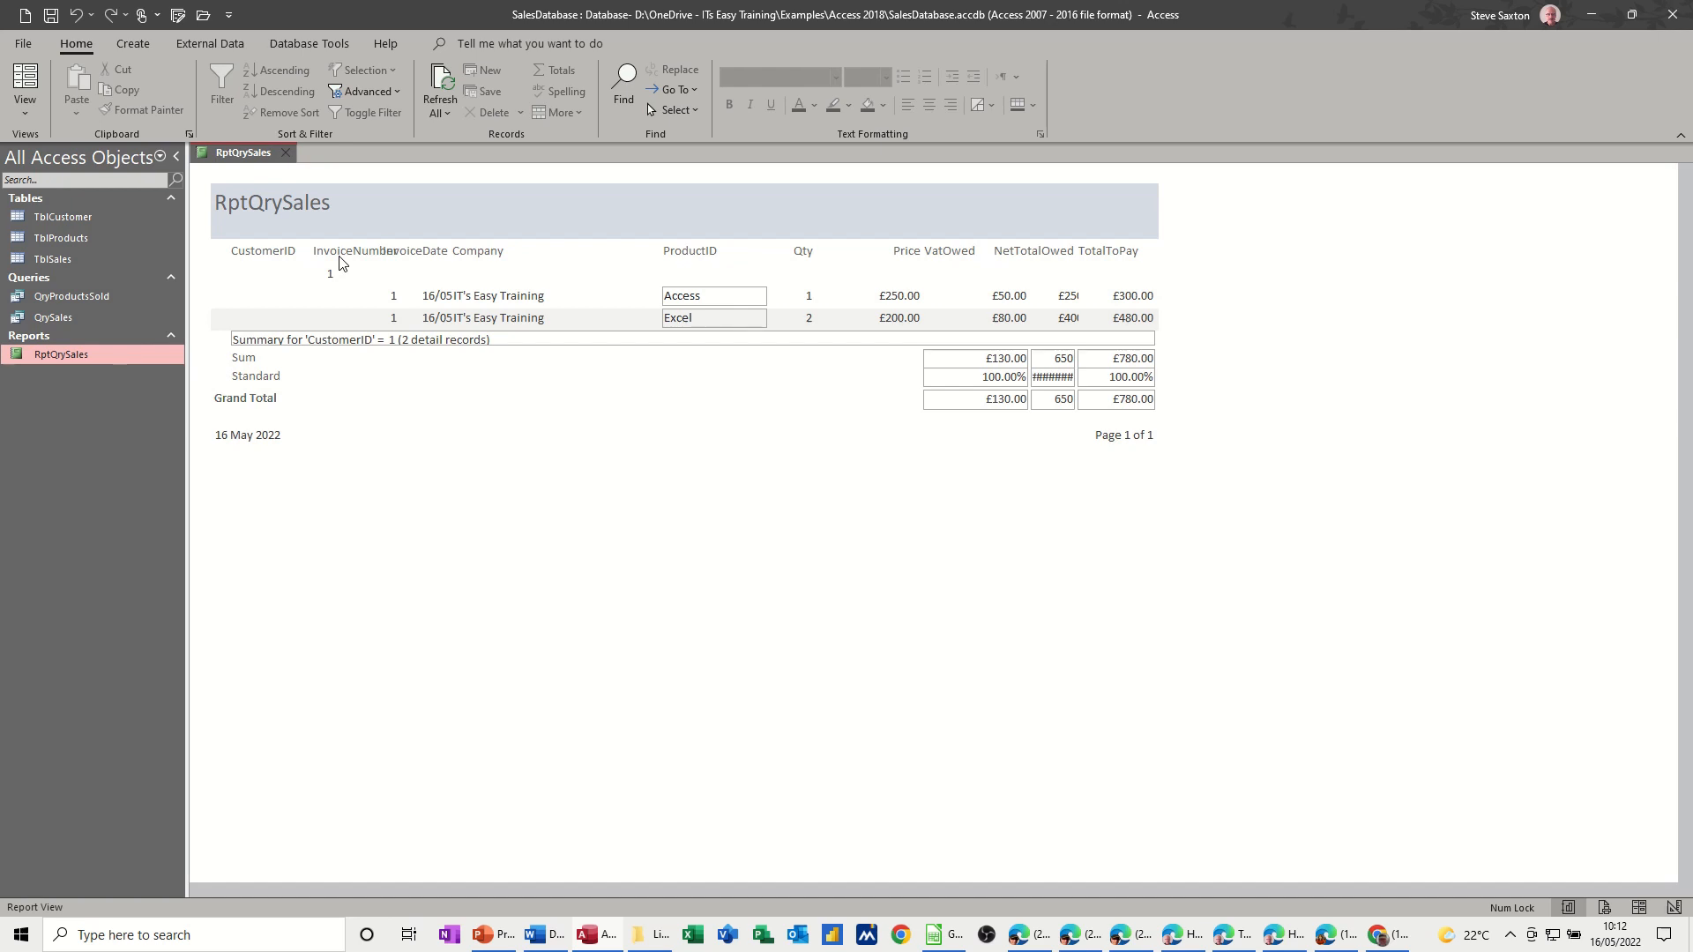
- Open QrySales with invoice number 1, returning its Excel and Access sale rows
{"action": "left_click", "coordinate": [52, 315]}
{"action": "type", "text": "1"}
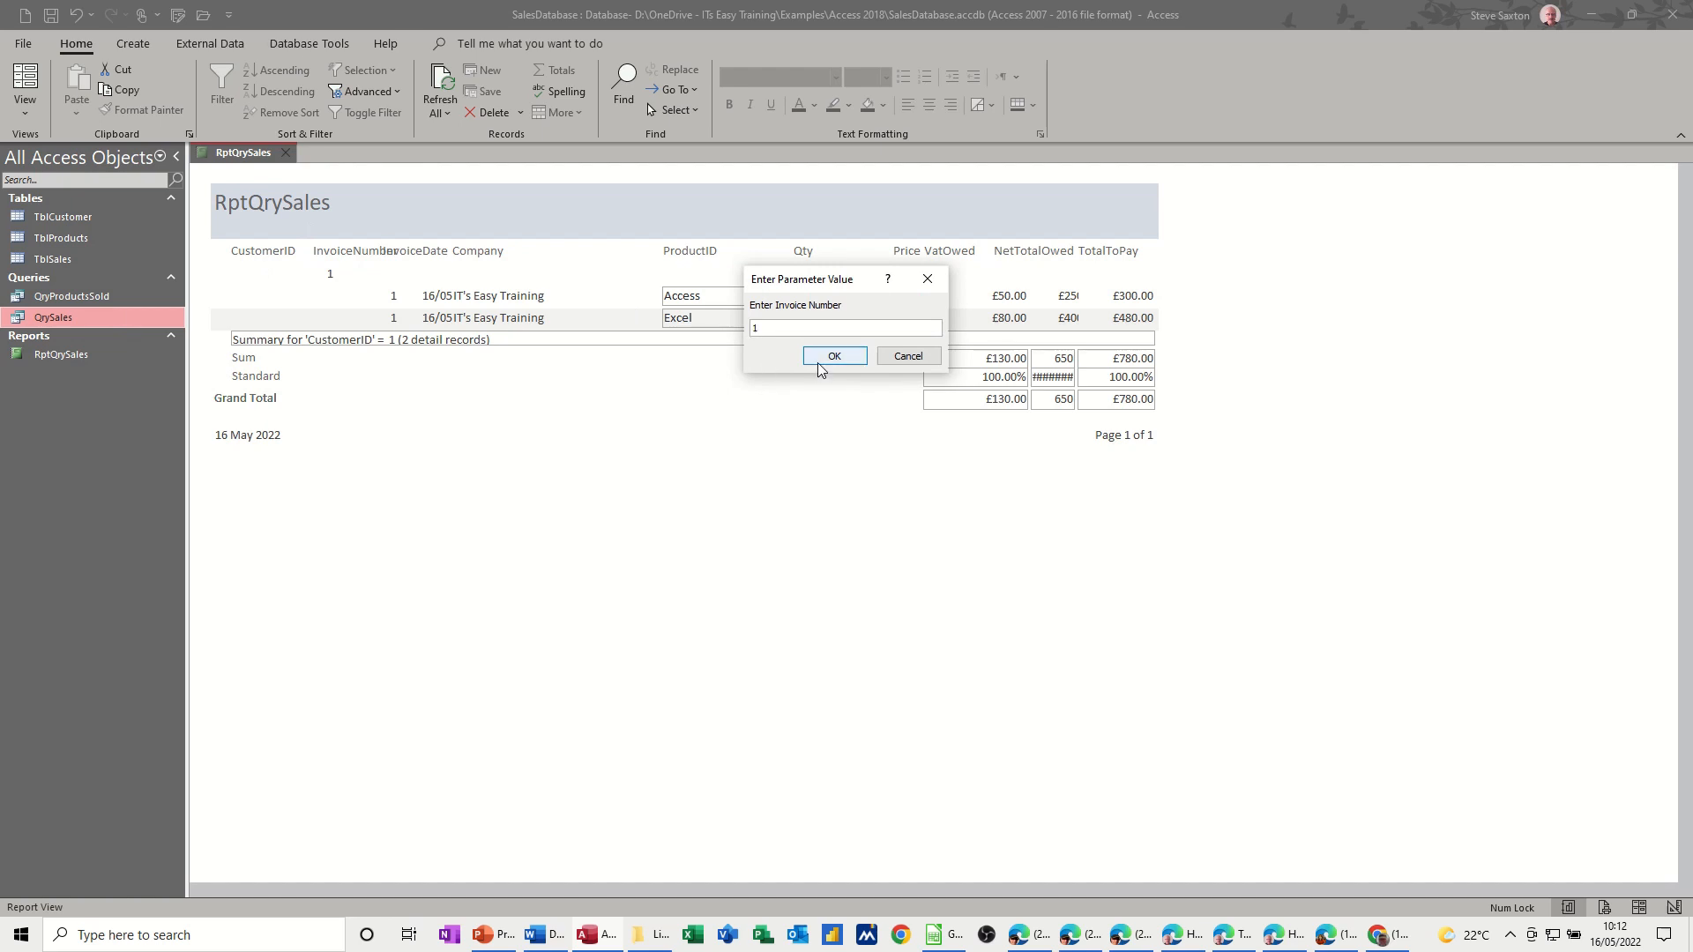
{"action": "left_click", "coordinate": [834, 358]}
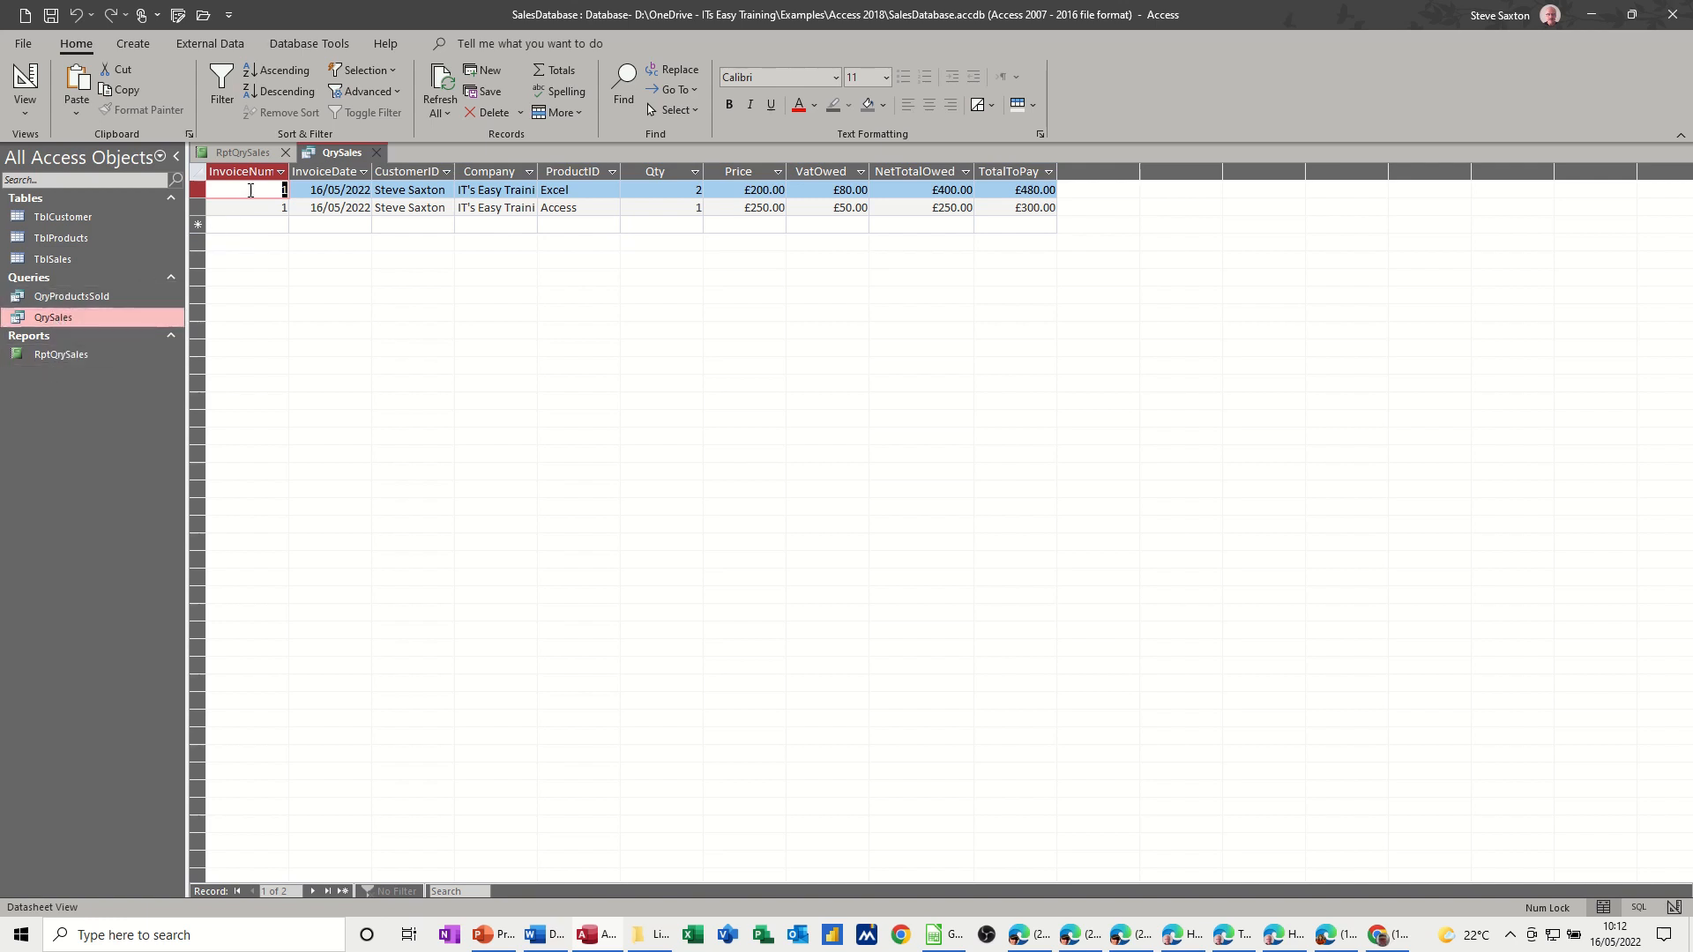
{"action": "mouse_move", "coordinate": [75, 316]}
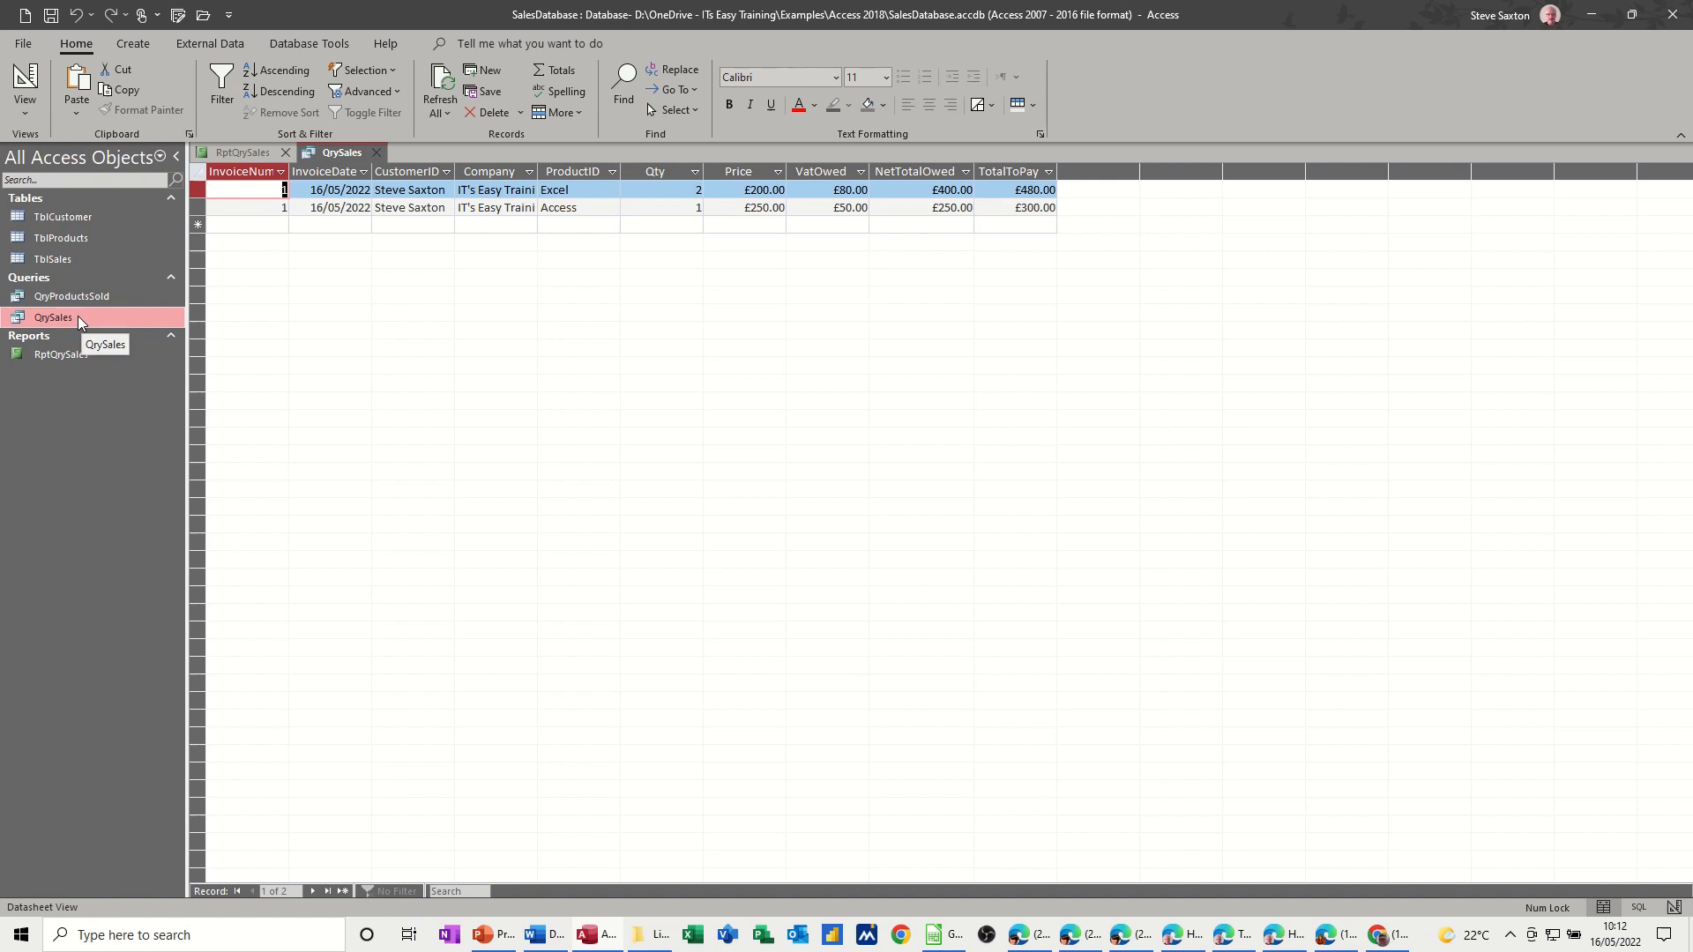
{"action": "mouse_move", "coordinate": [127, 305]}
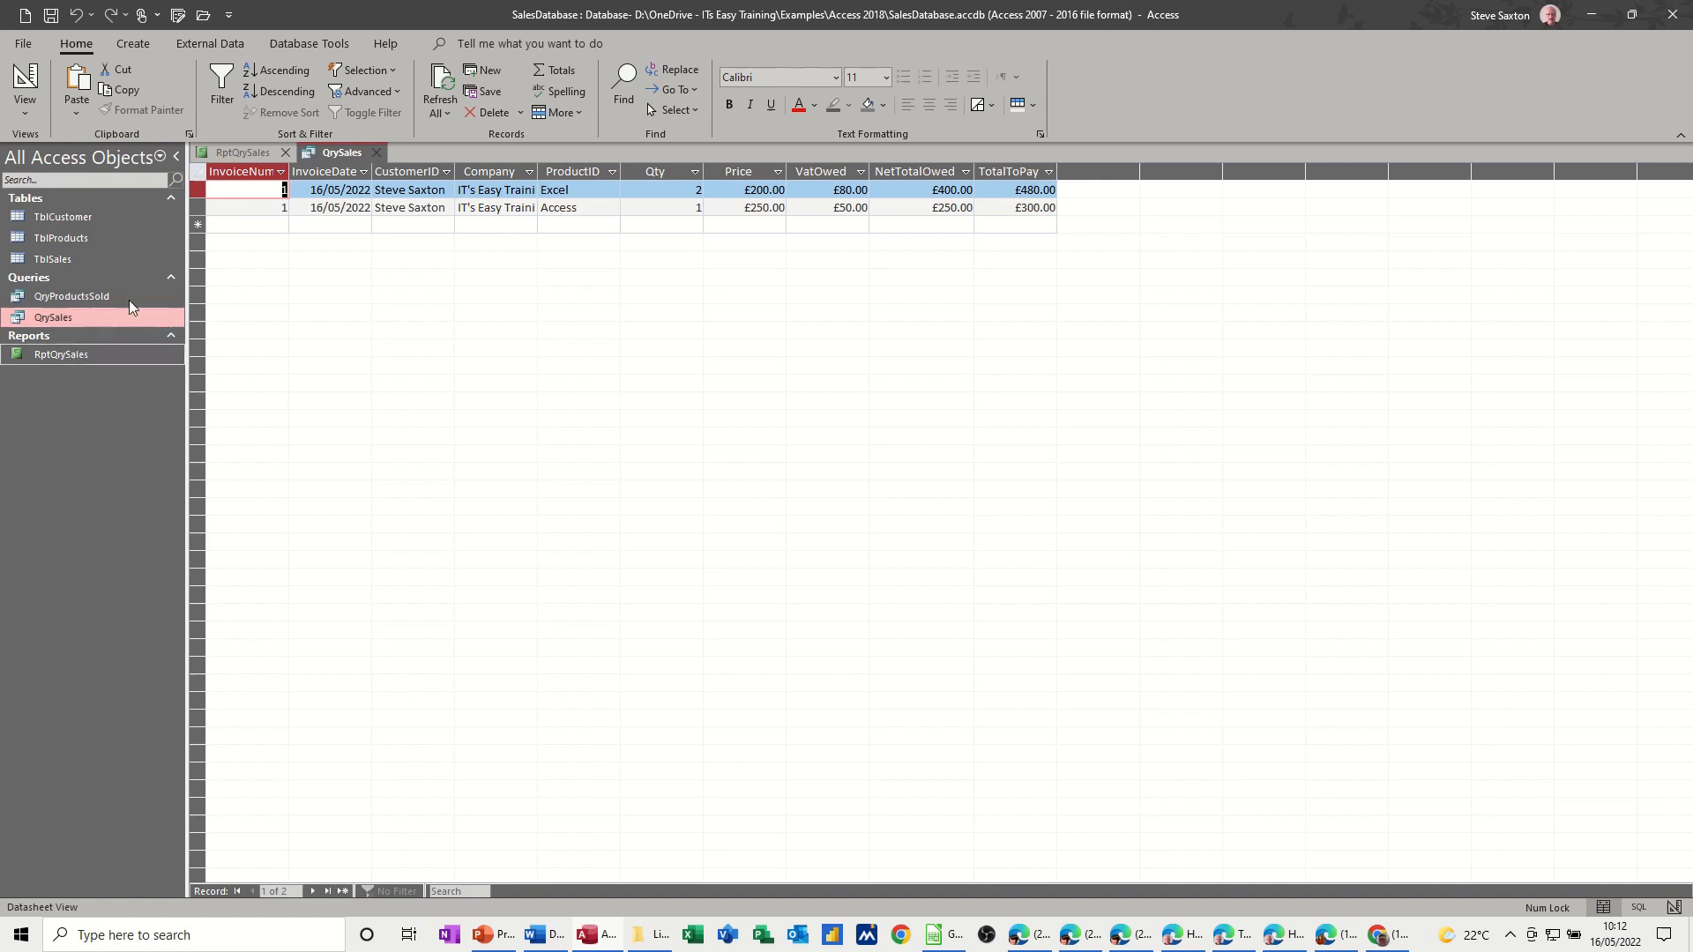